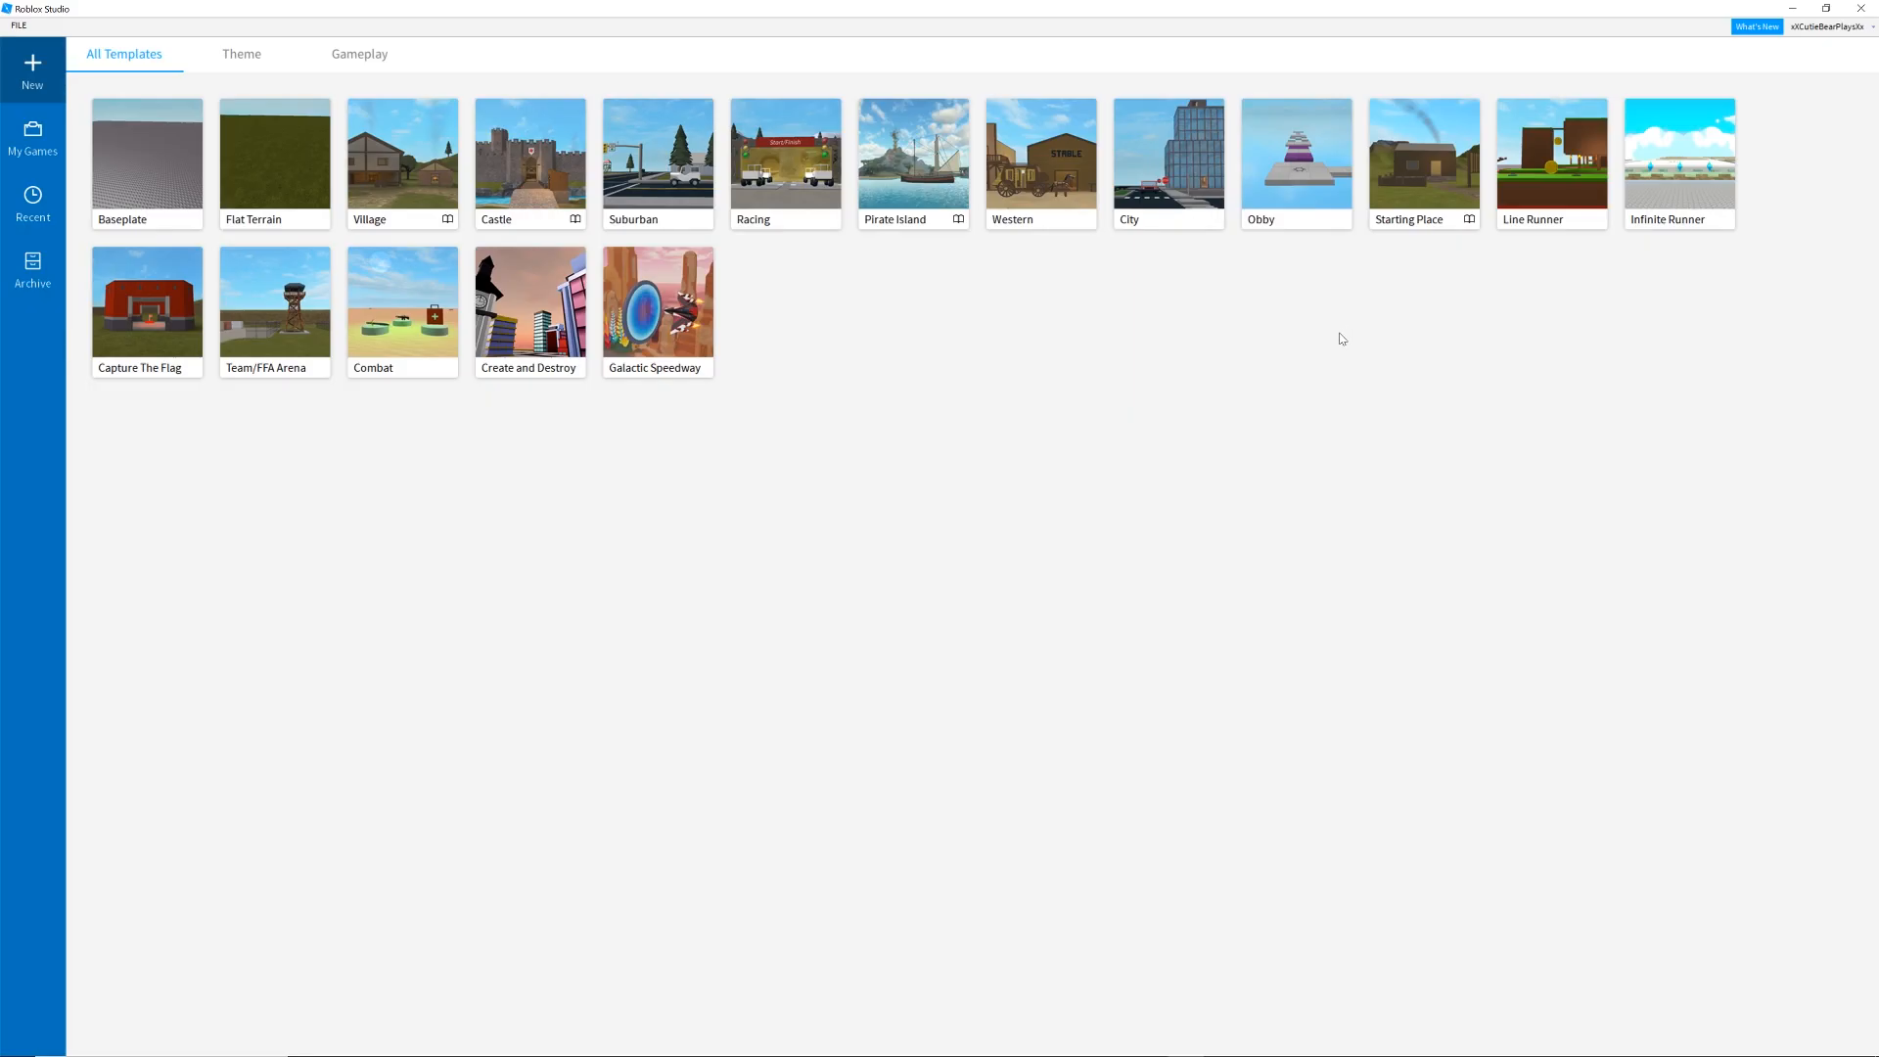
pyautogui.moveTo(1513, 362)
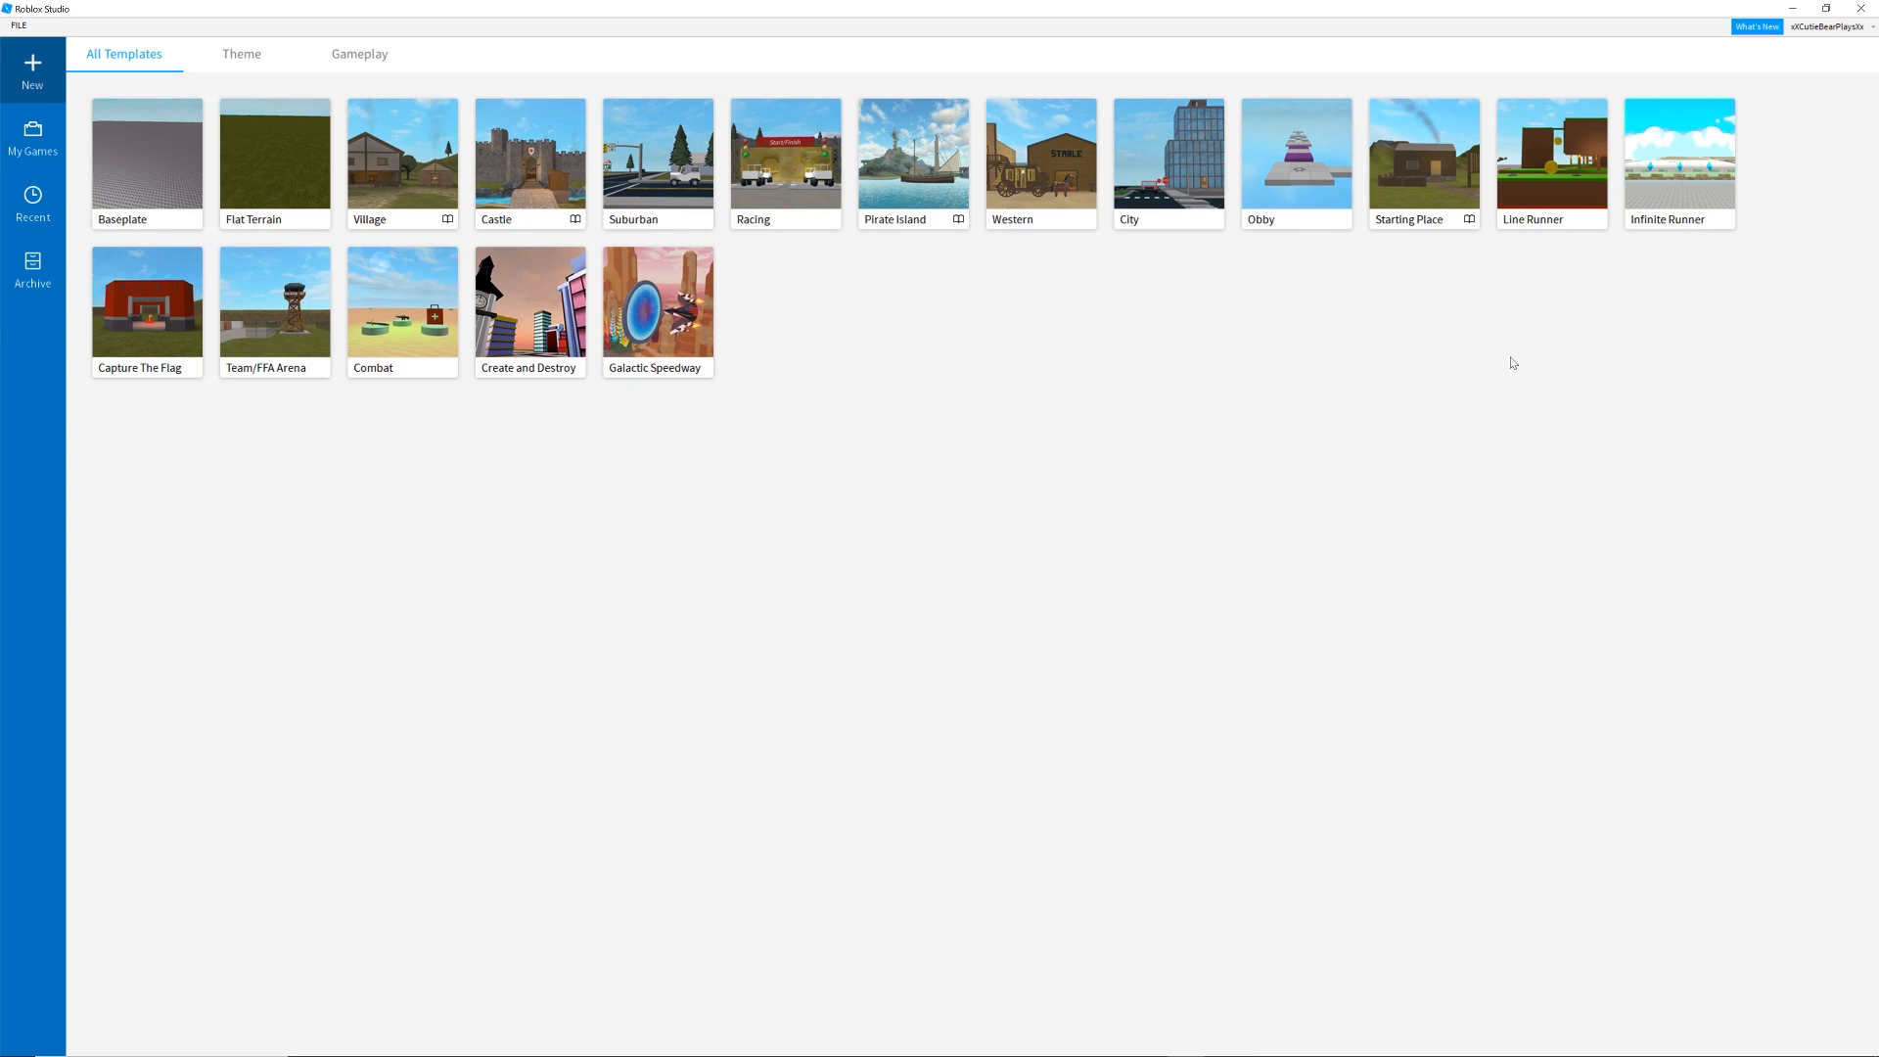
pyautogui.moveTo(184, 183)
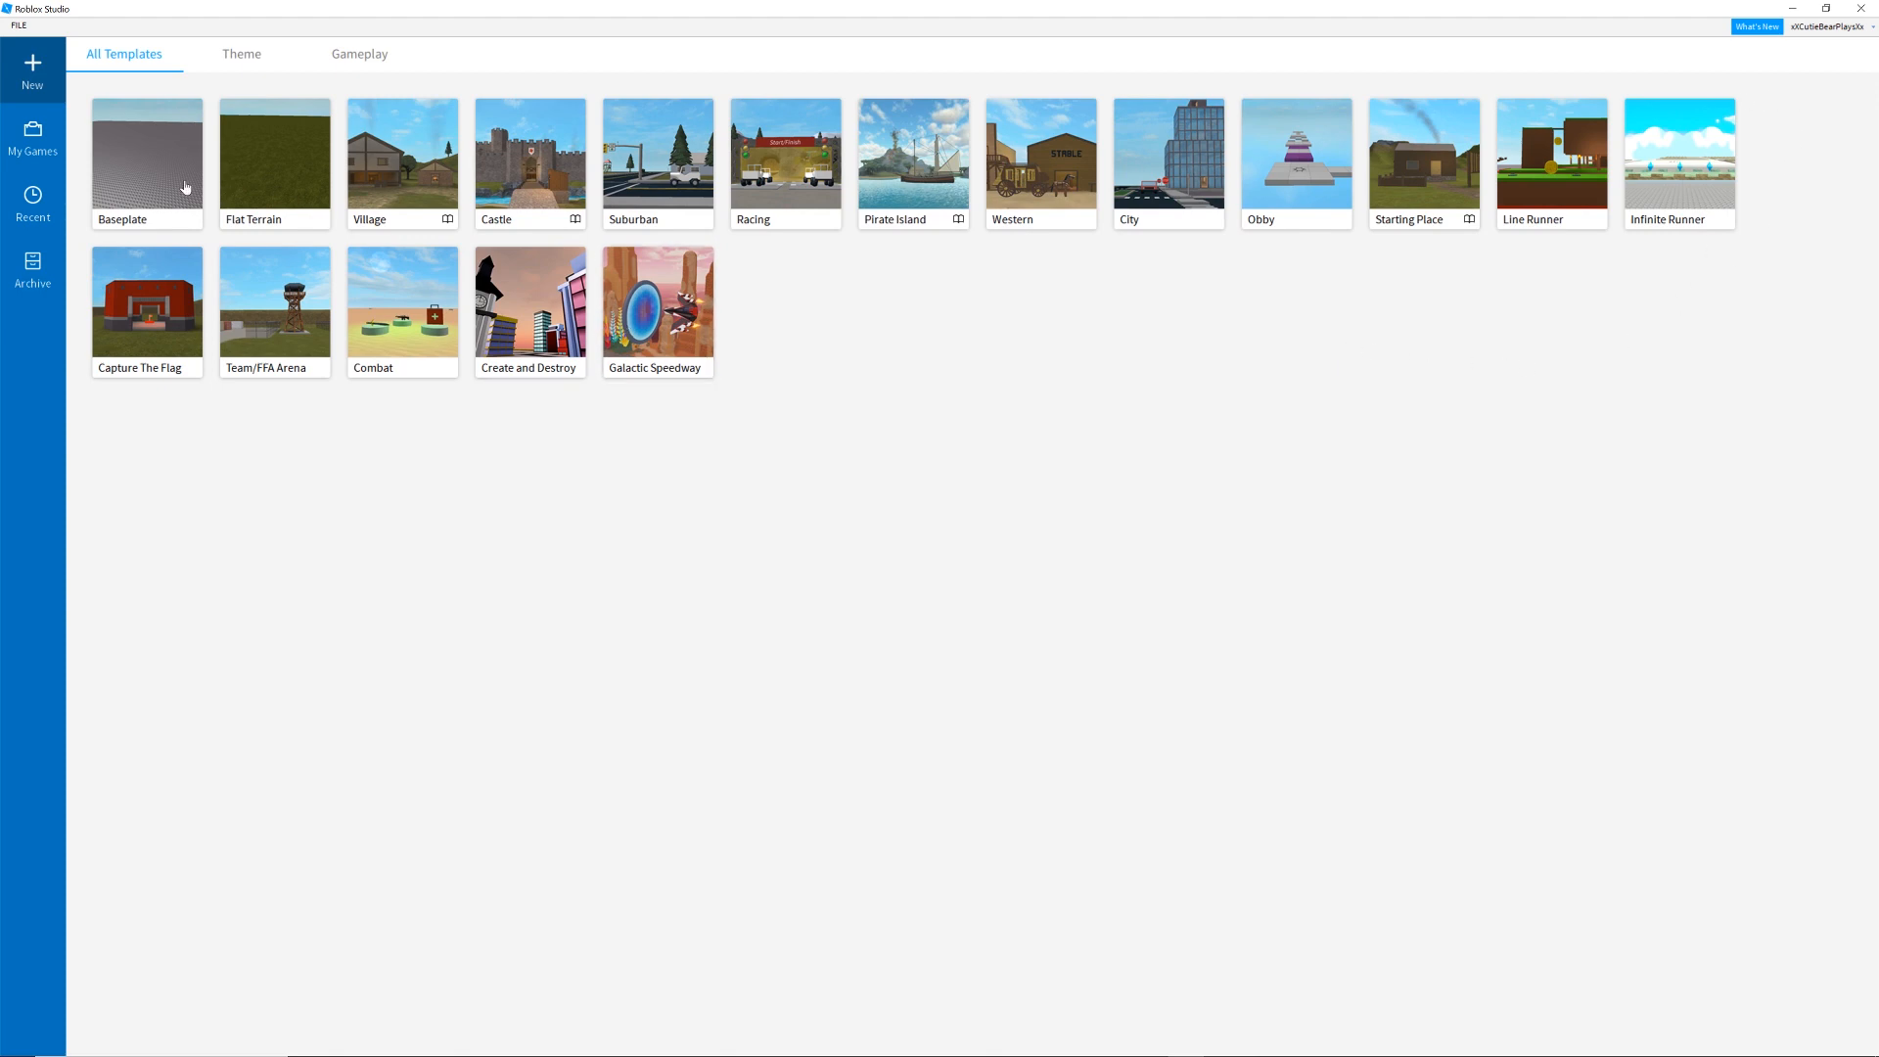
pyautogui.moveTo(141, 191)
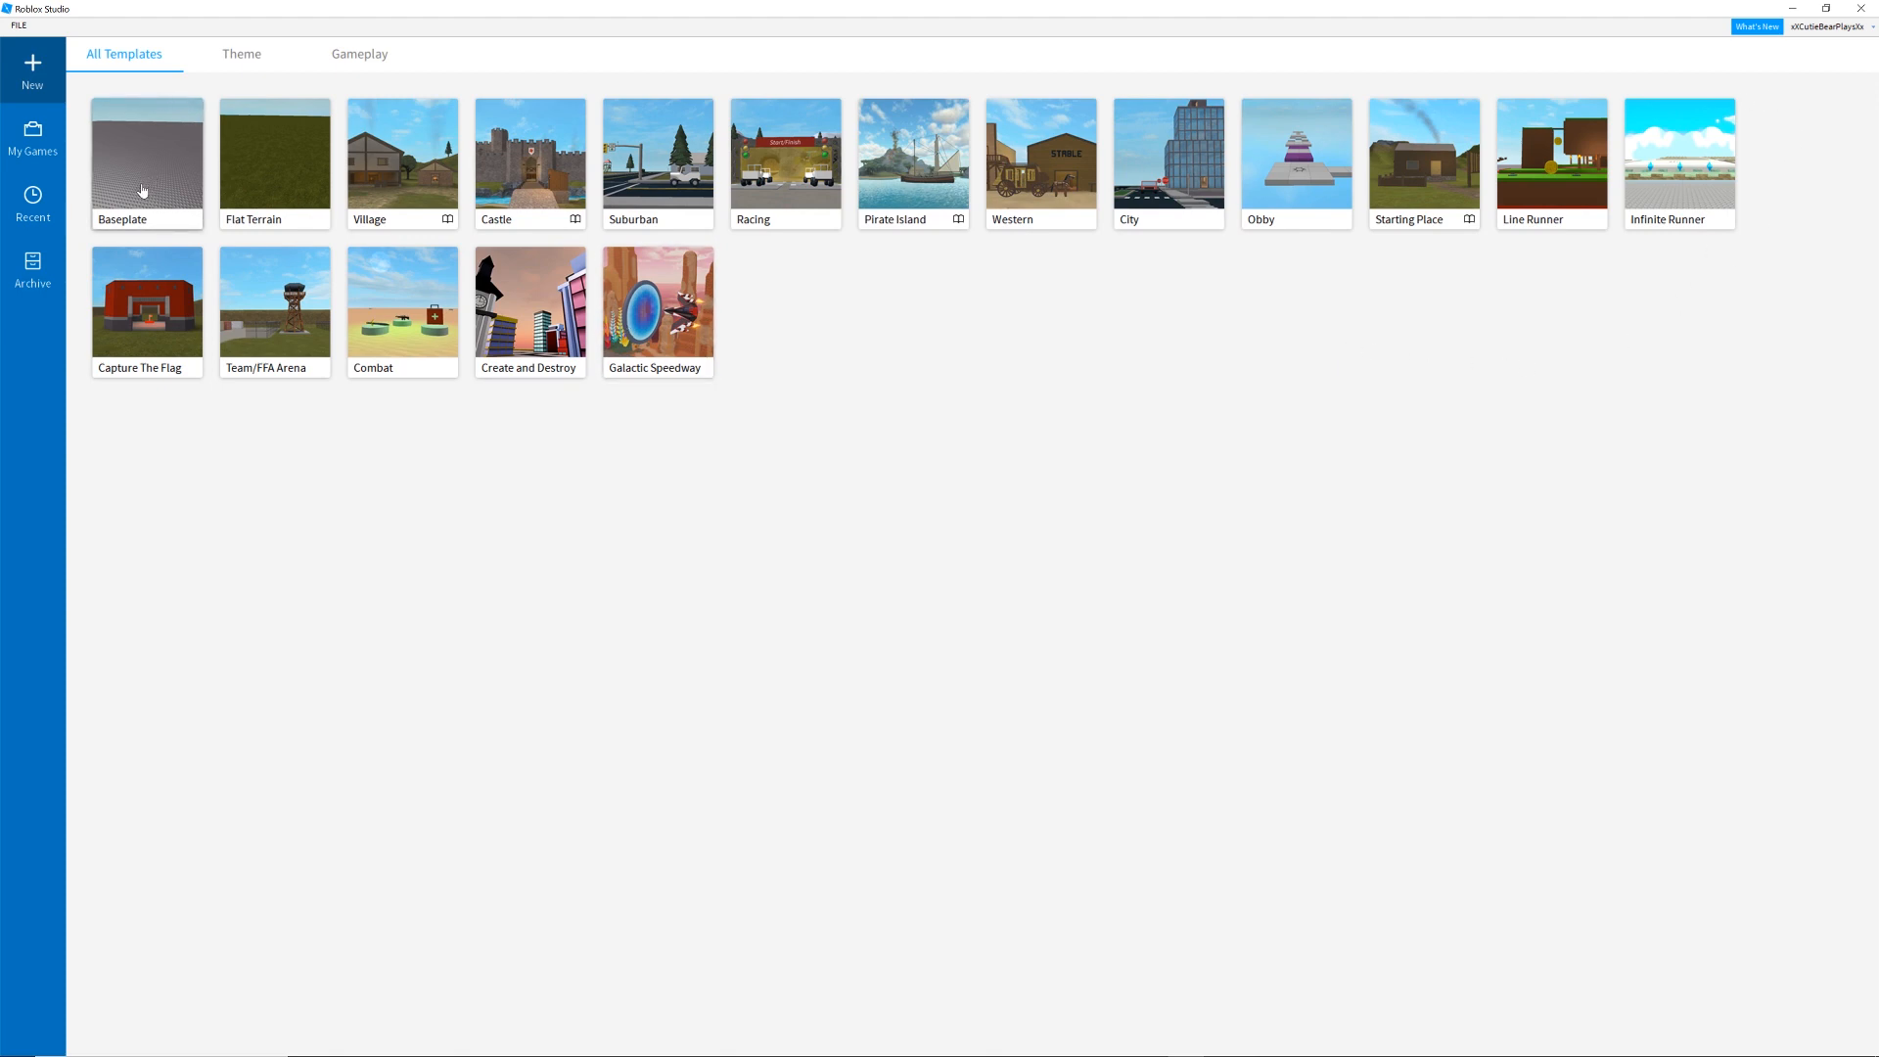
# Start a new place from the Baseplate template.
pyautogui.click(144, 161)
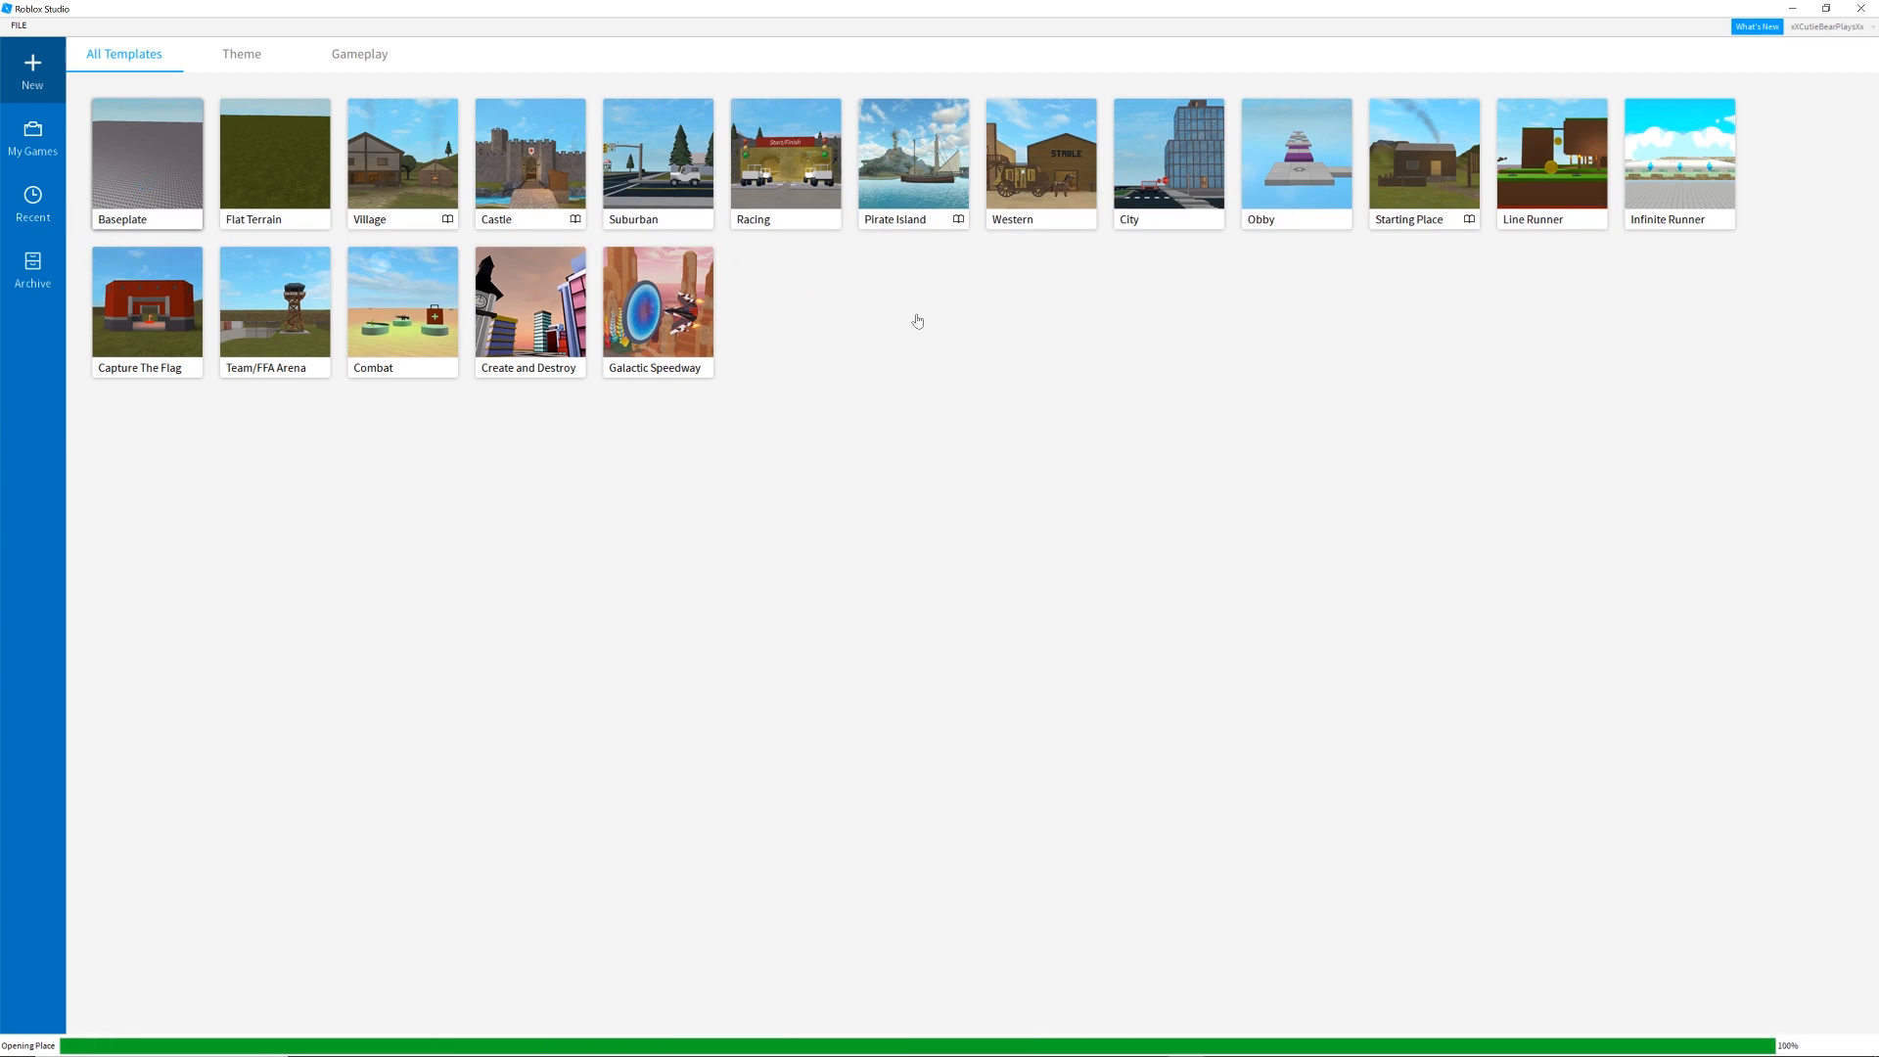
pyautogui.click(147, 161)
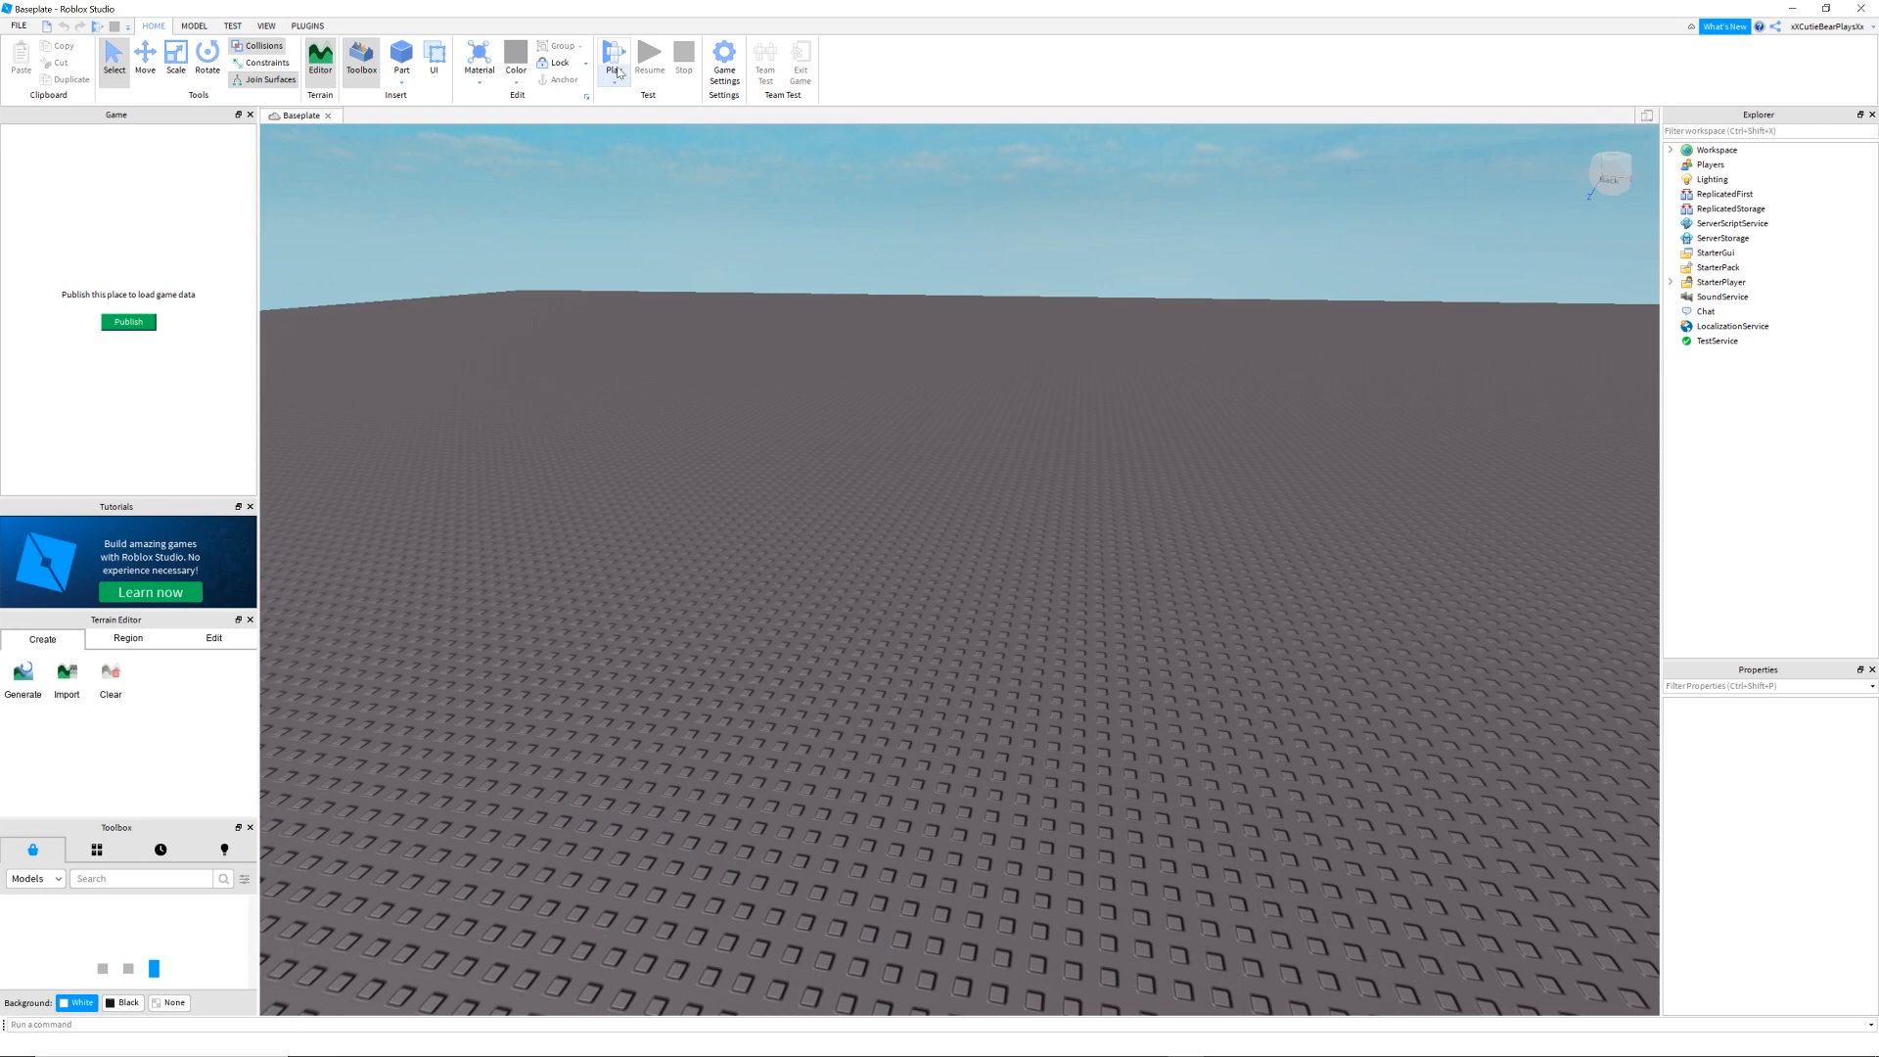
# Run a play test so the avatar spawns and expand Workspace in the Explorer.
pyautogui.click(613, 54)
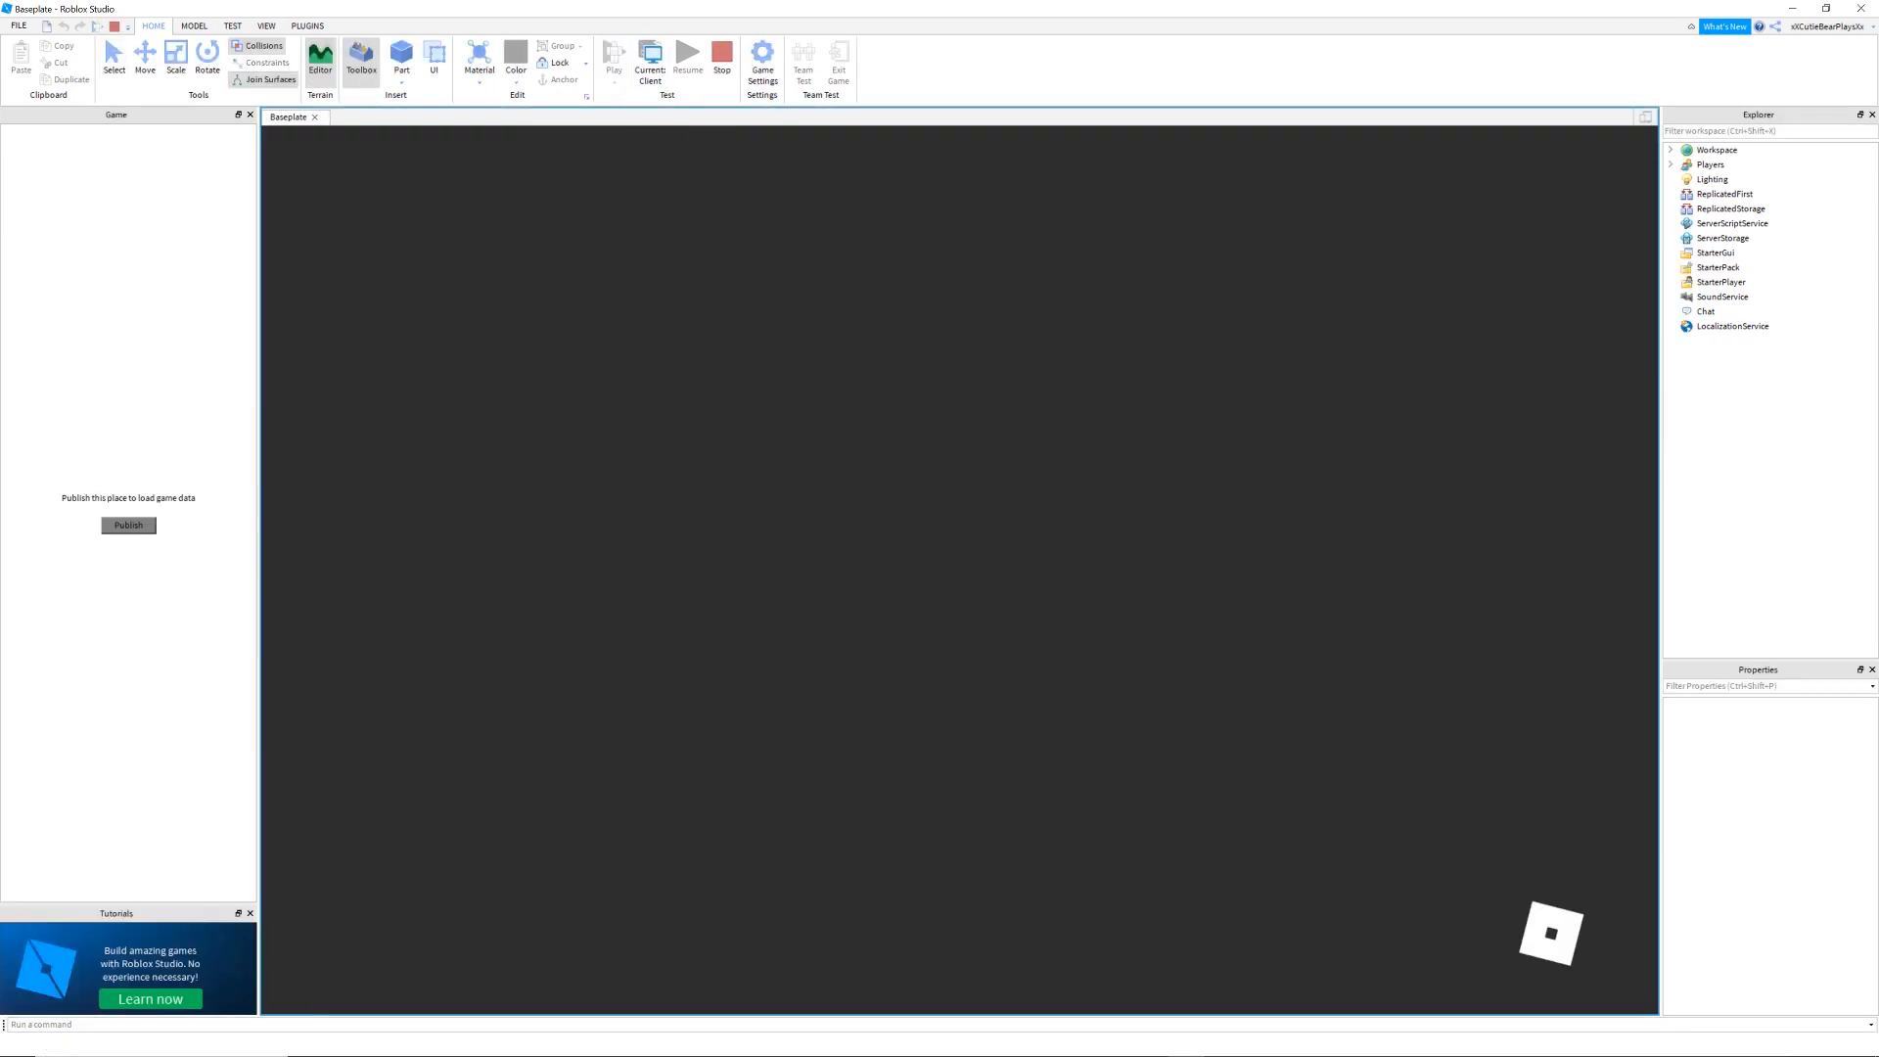
pyautogui.click(613, 55)
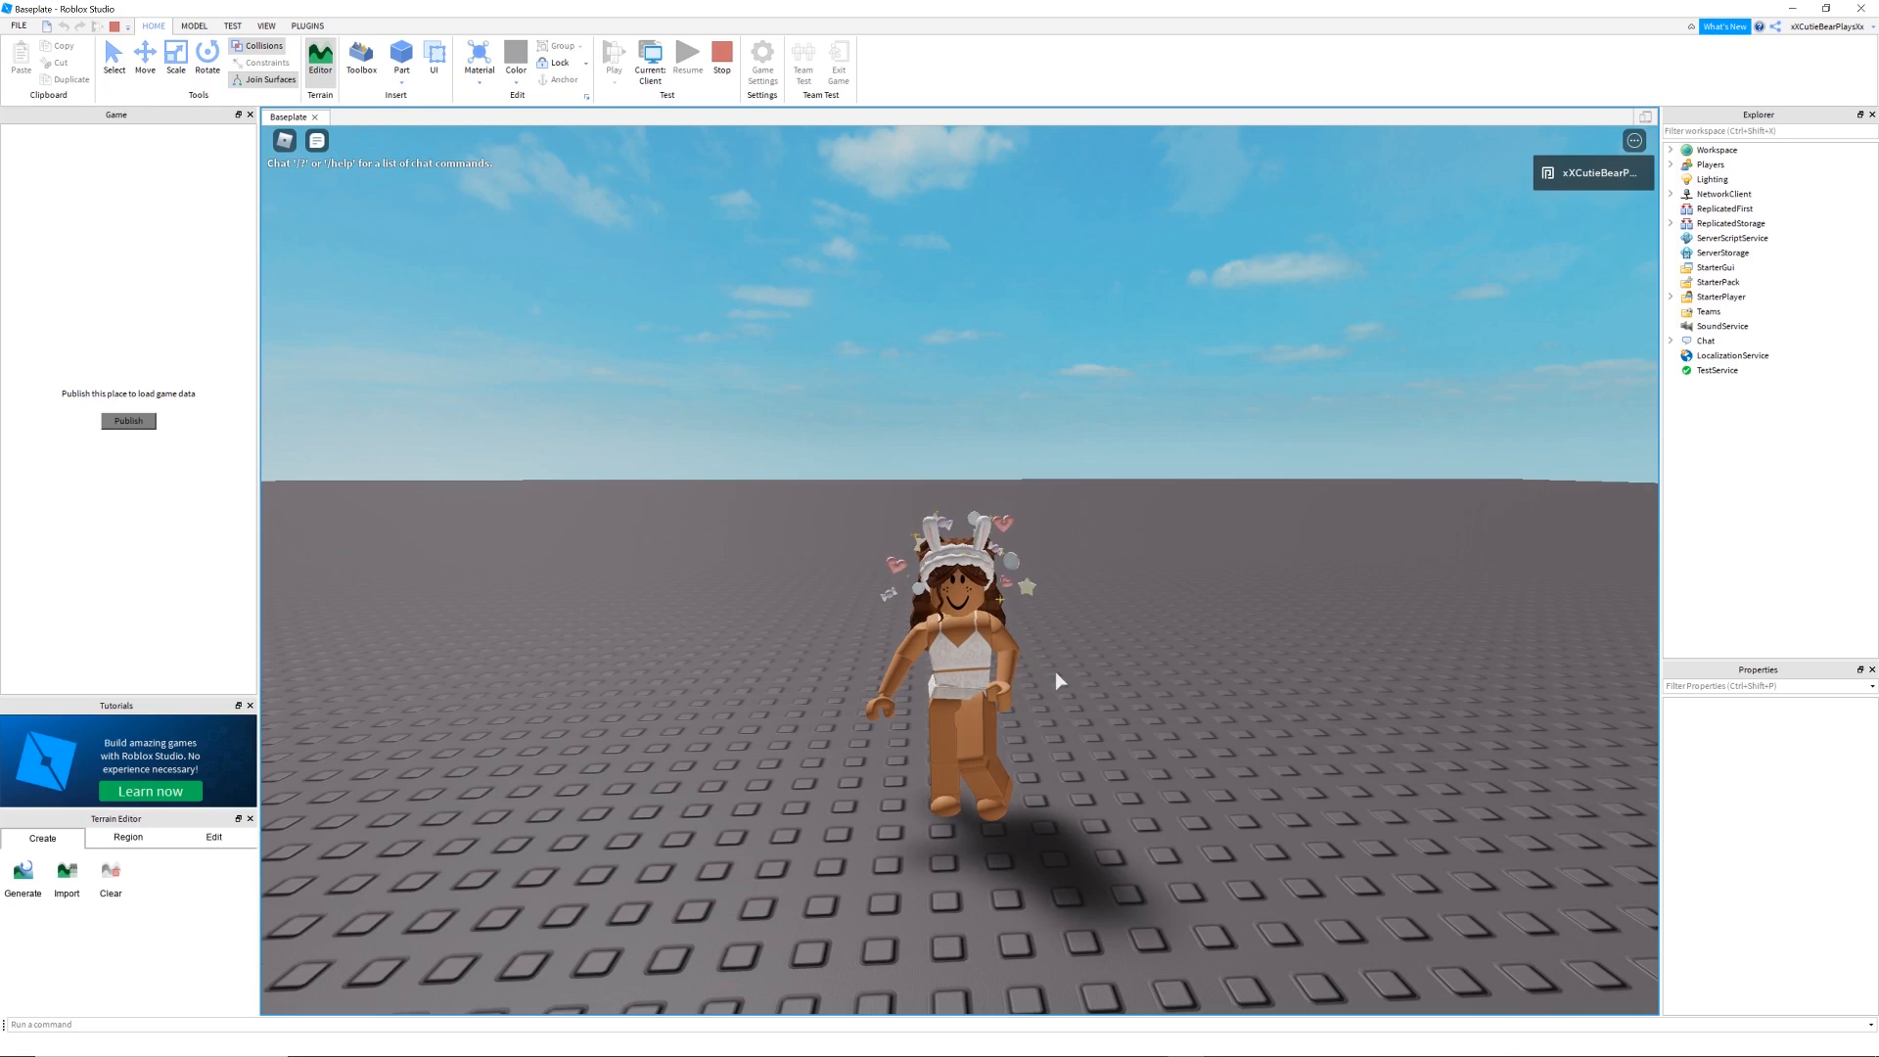
pyautogui.click(1710, 178)
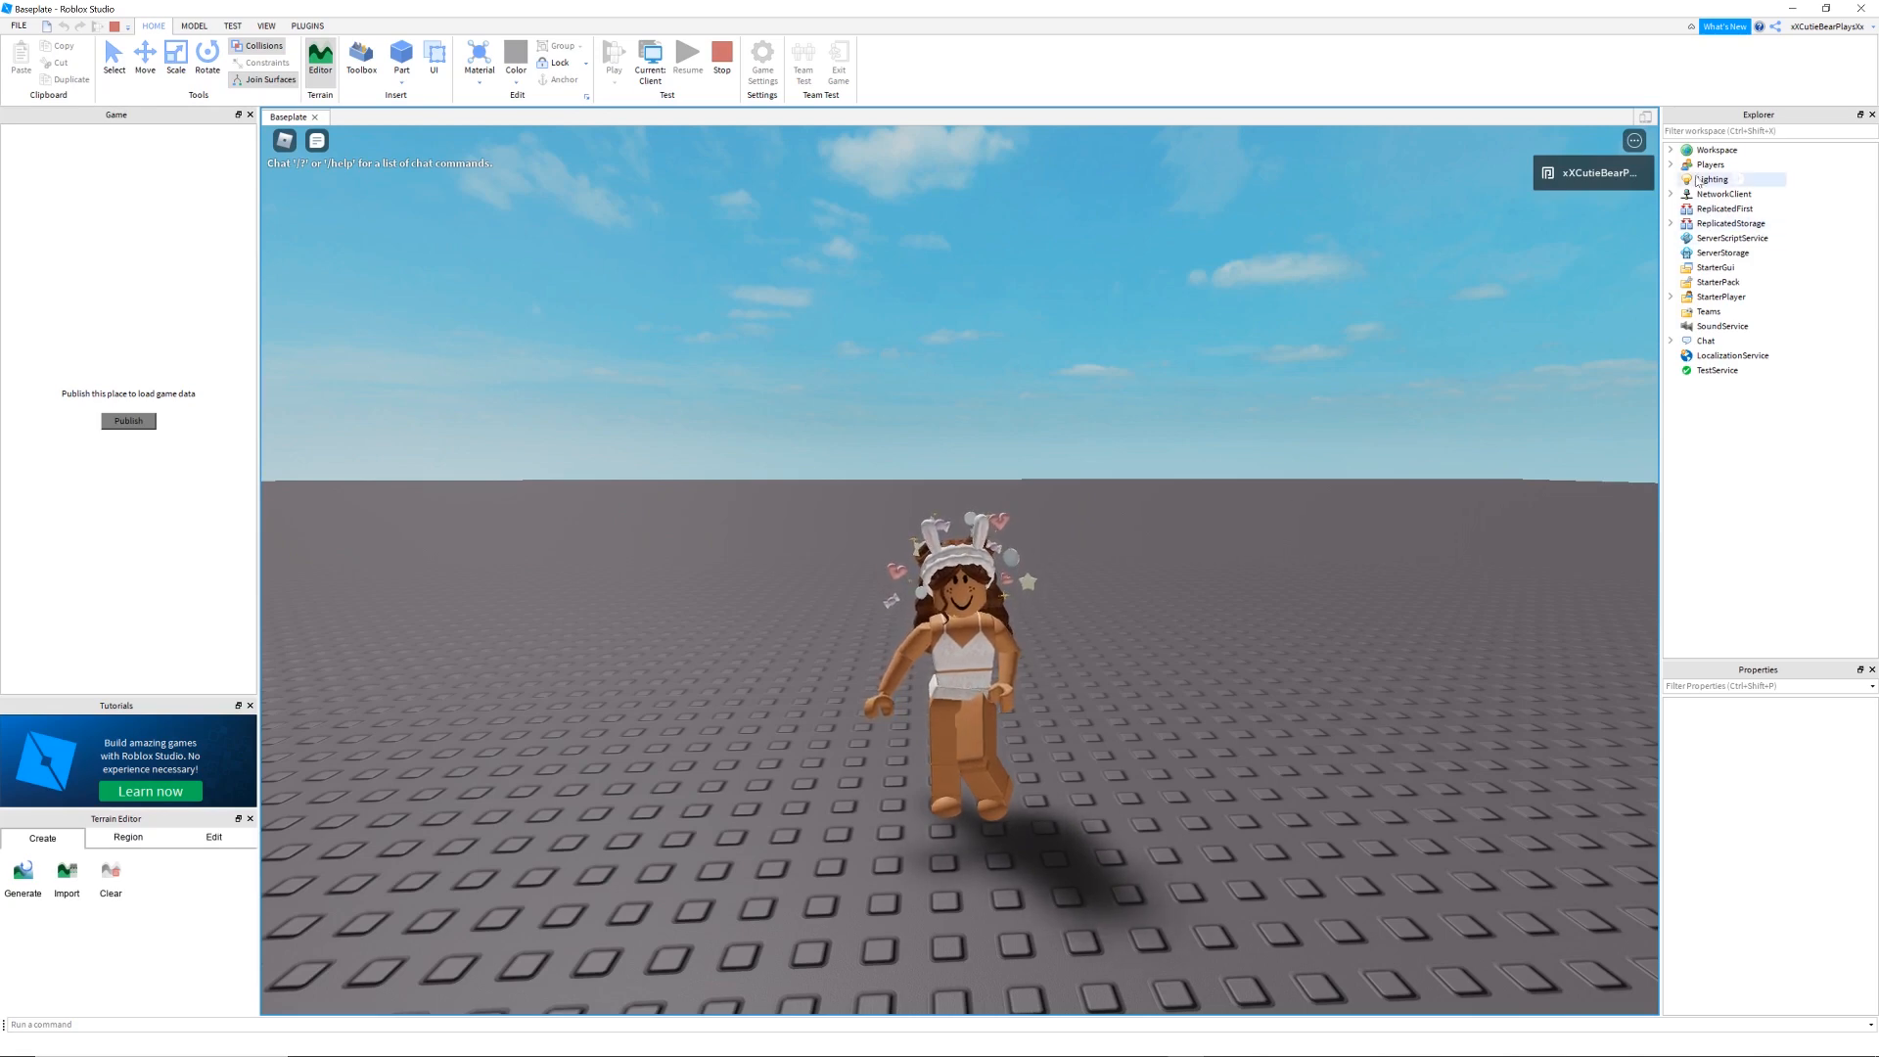
pyautogui.click(1675, 149)
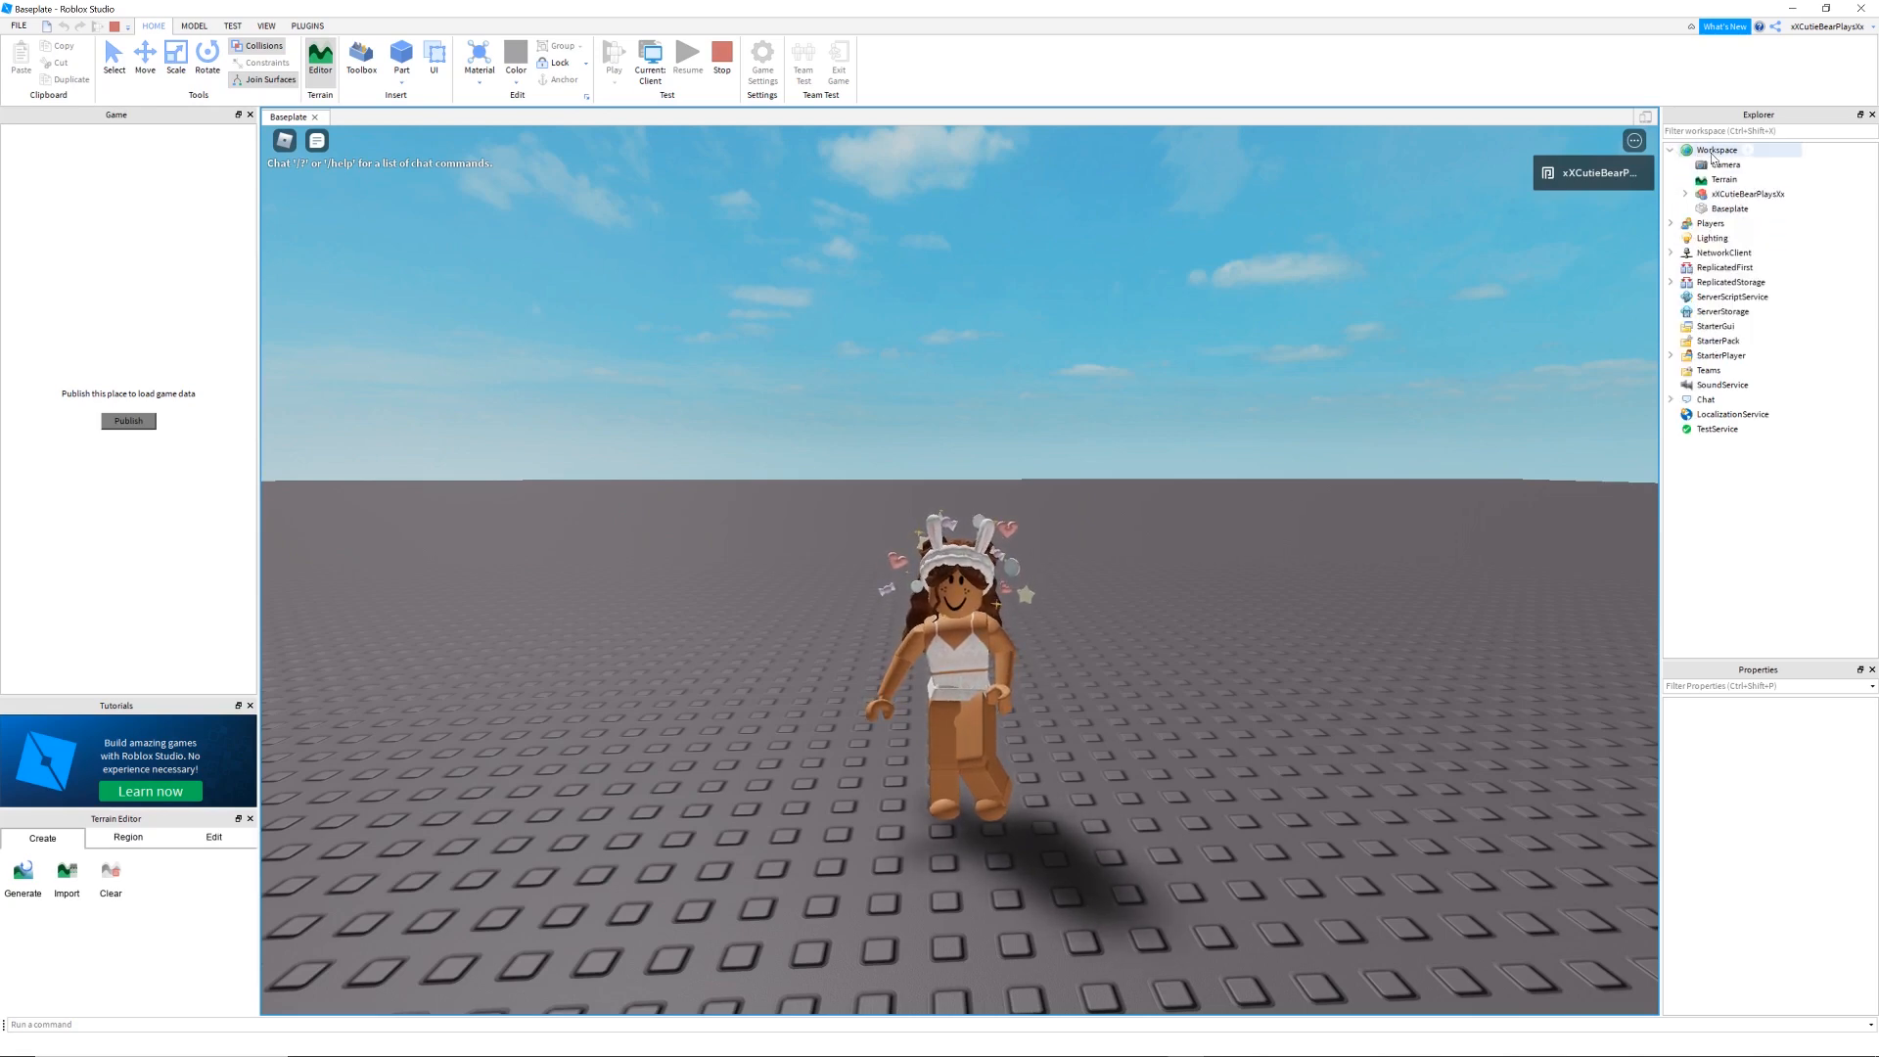
# Copy the avatar model from Workspace and stop the play test to return to editing.
pyautogui.click(1734, 192)
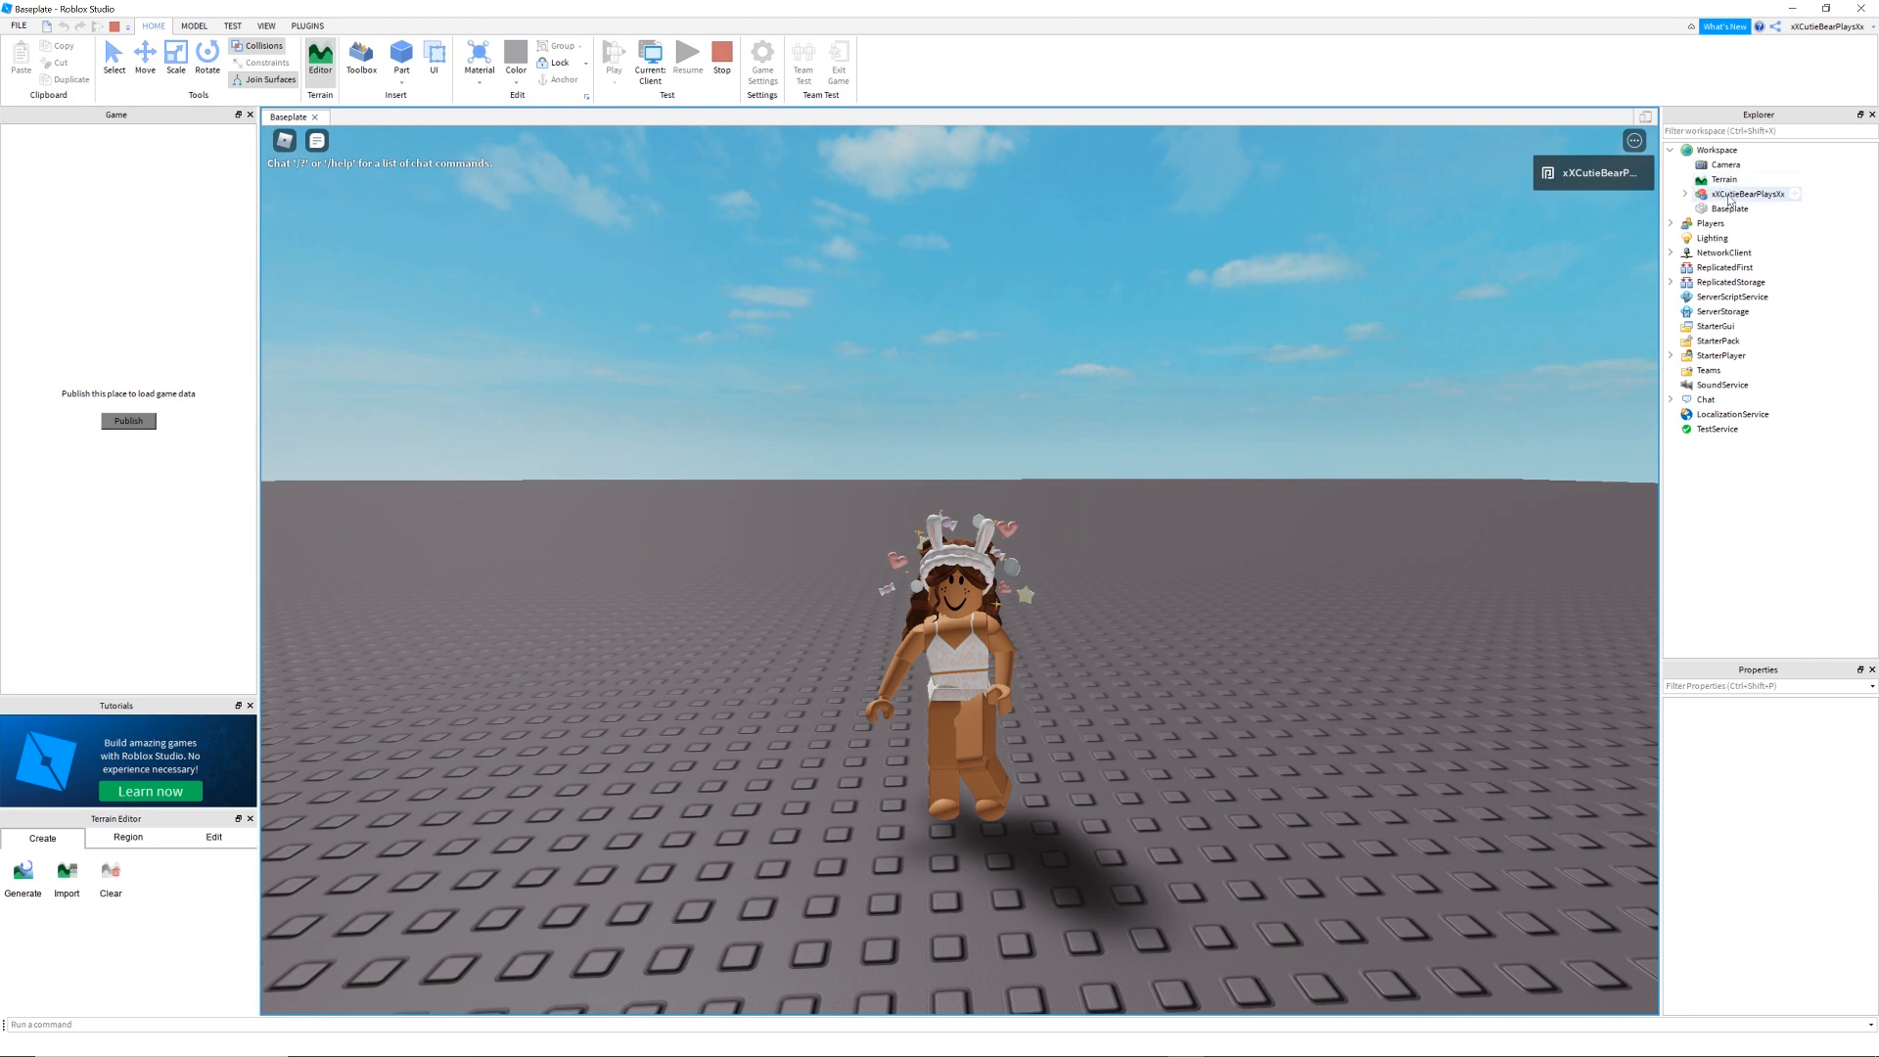
pyautogui.rightClick(1738, 192)
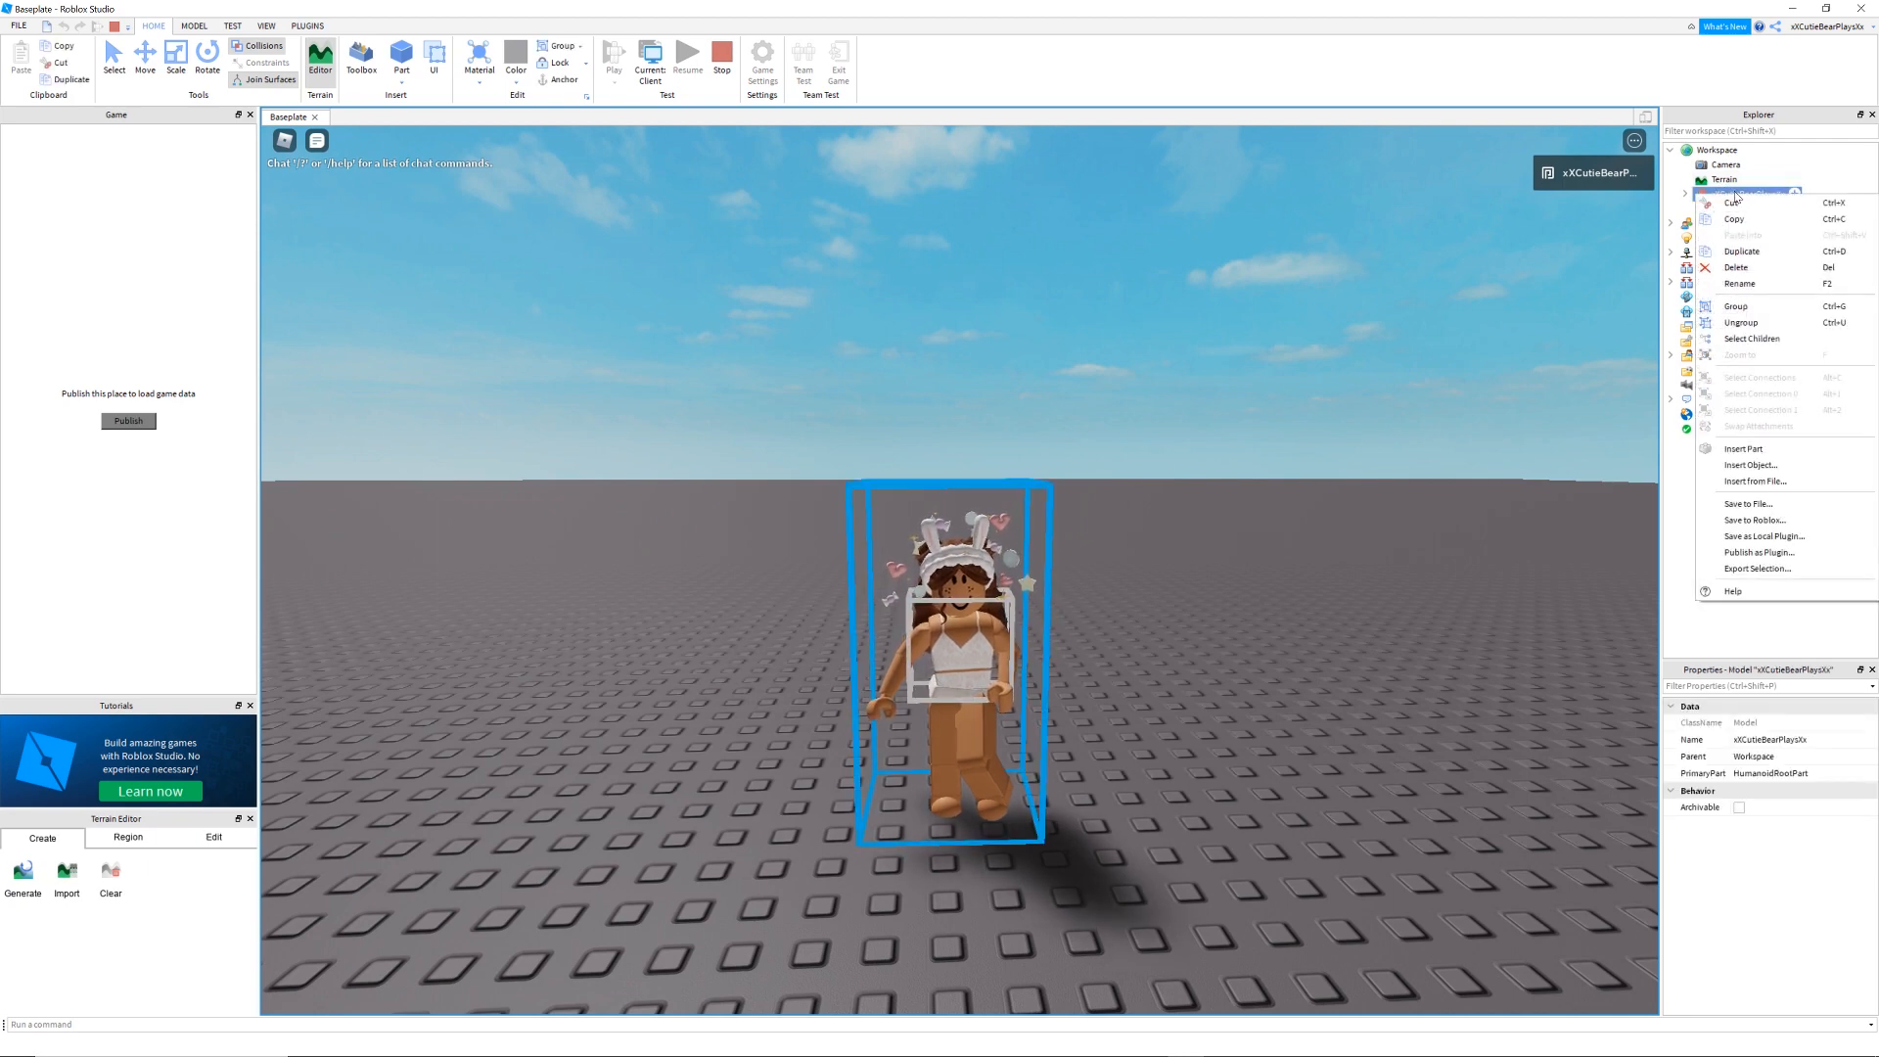
pyautogui.moveTo(1739, 231)
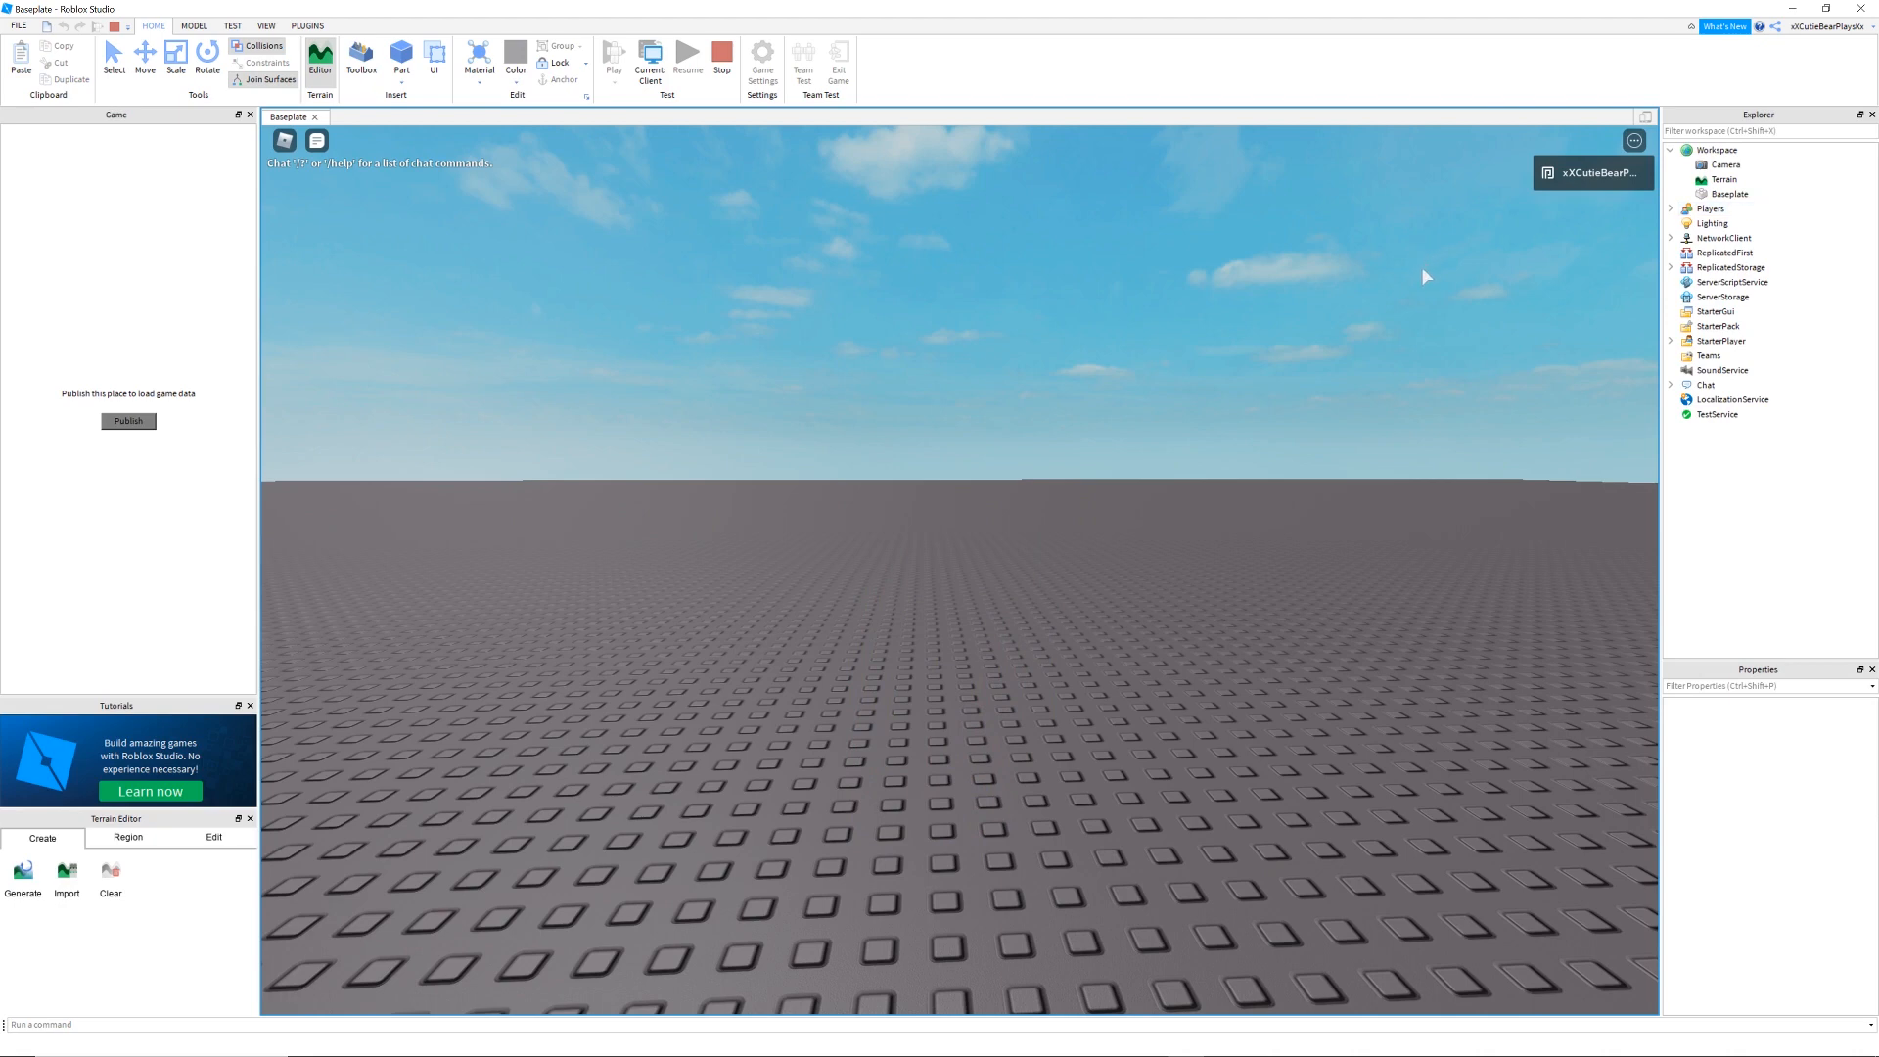
pyautogui.moveTo(720, 55)
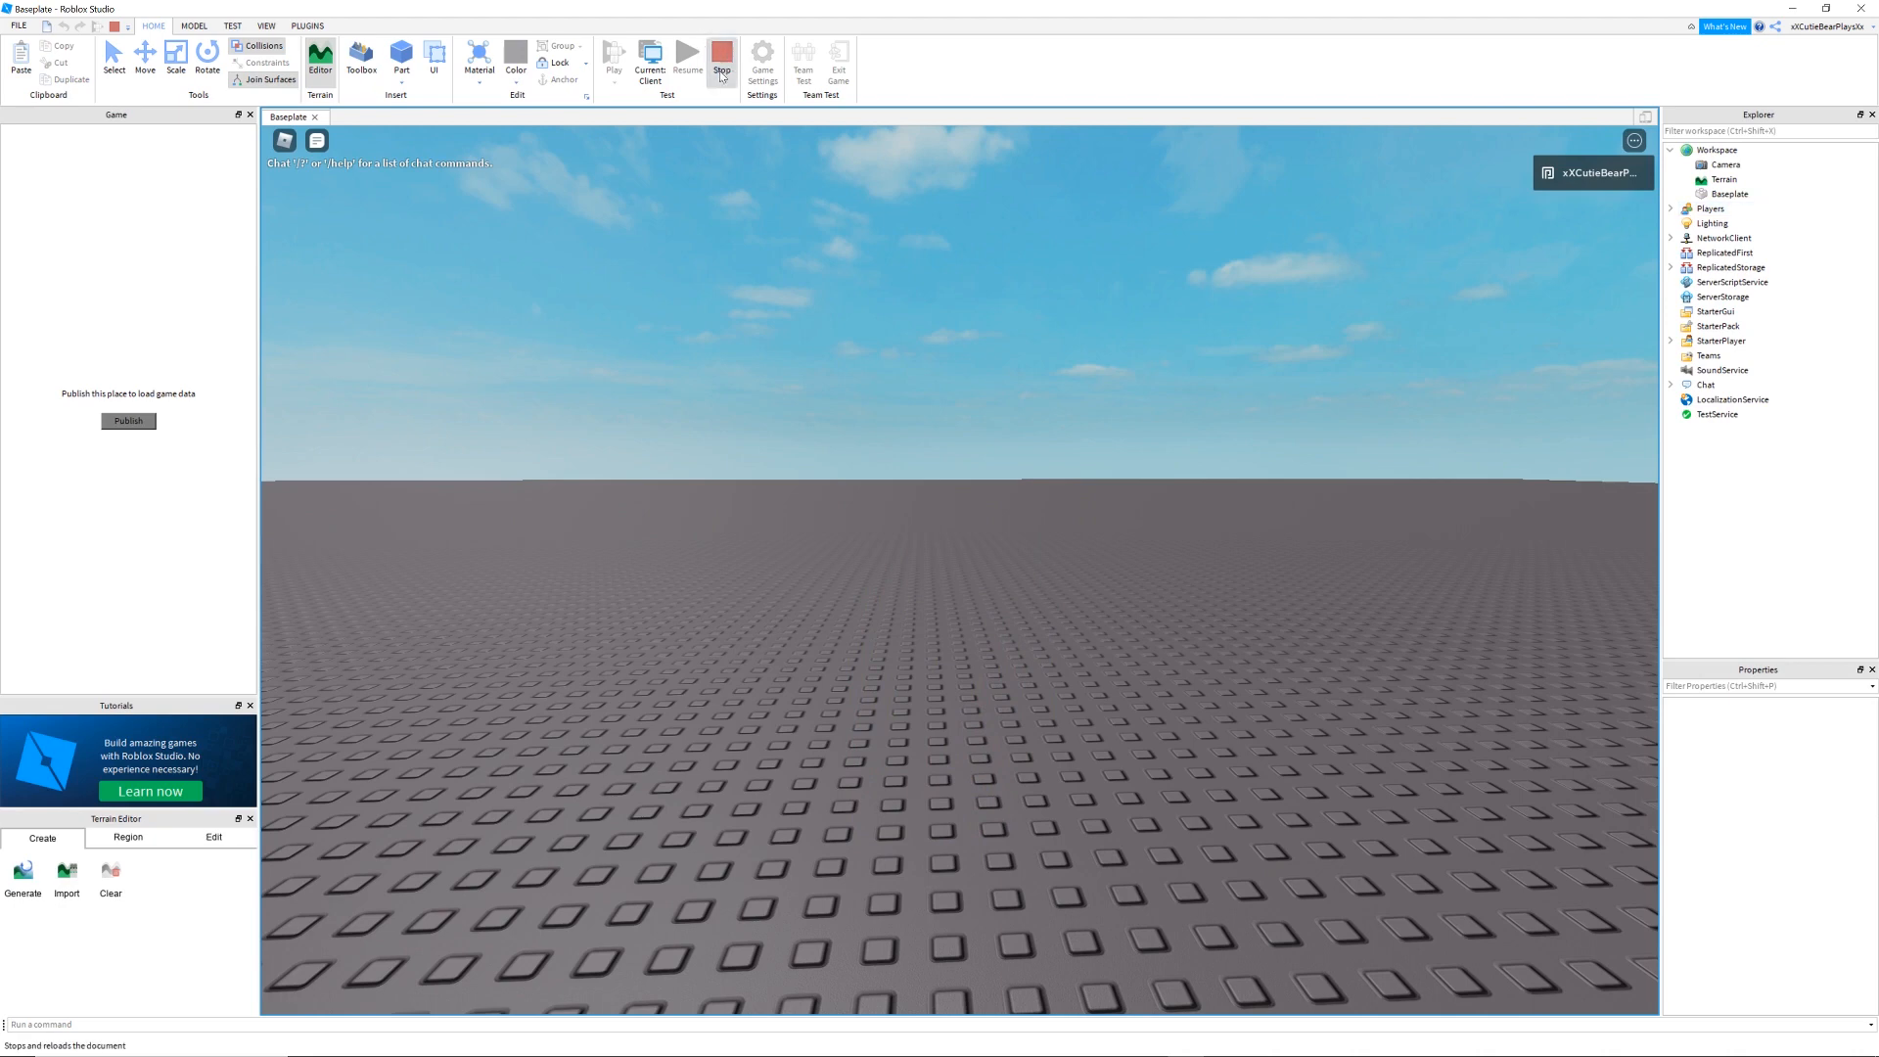
pyautogui.click(726, 51)
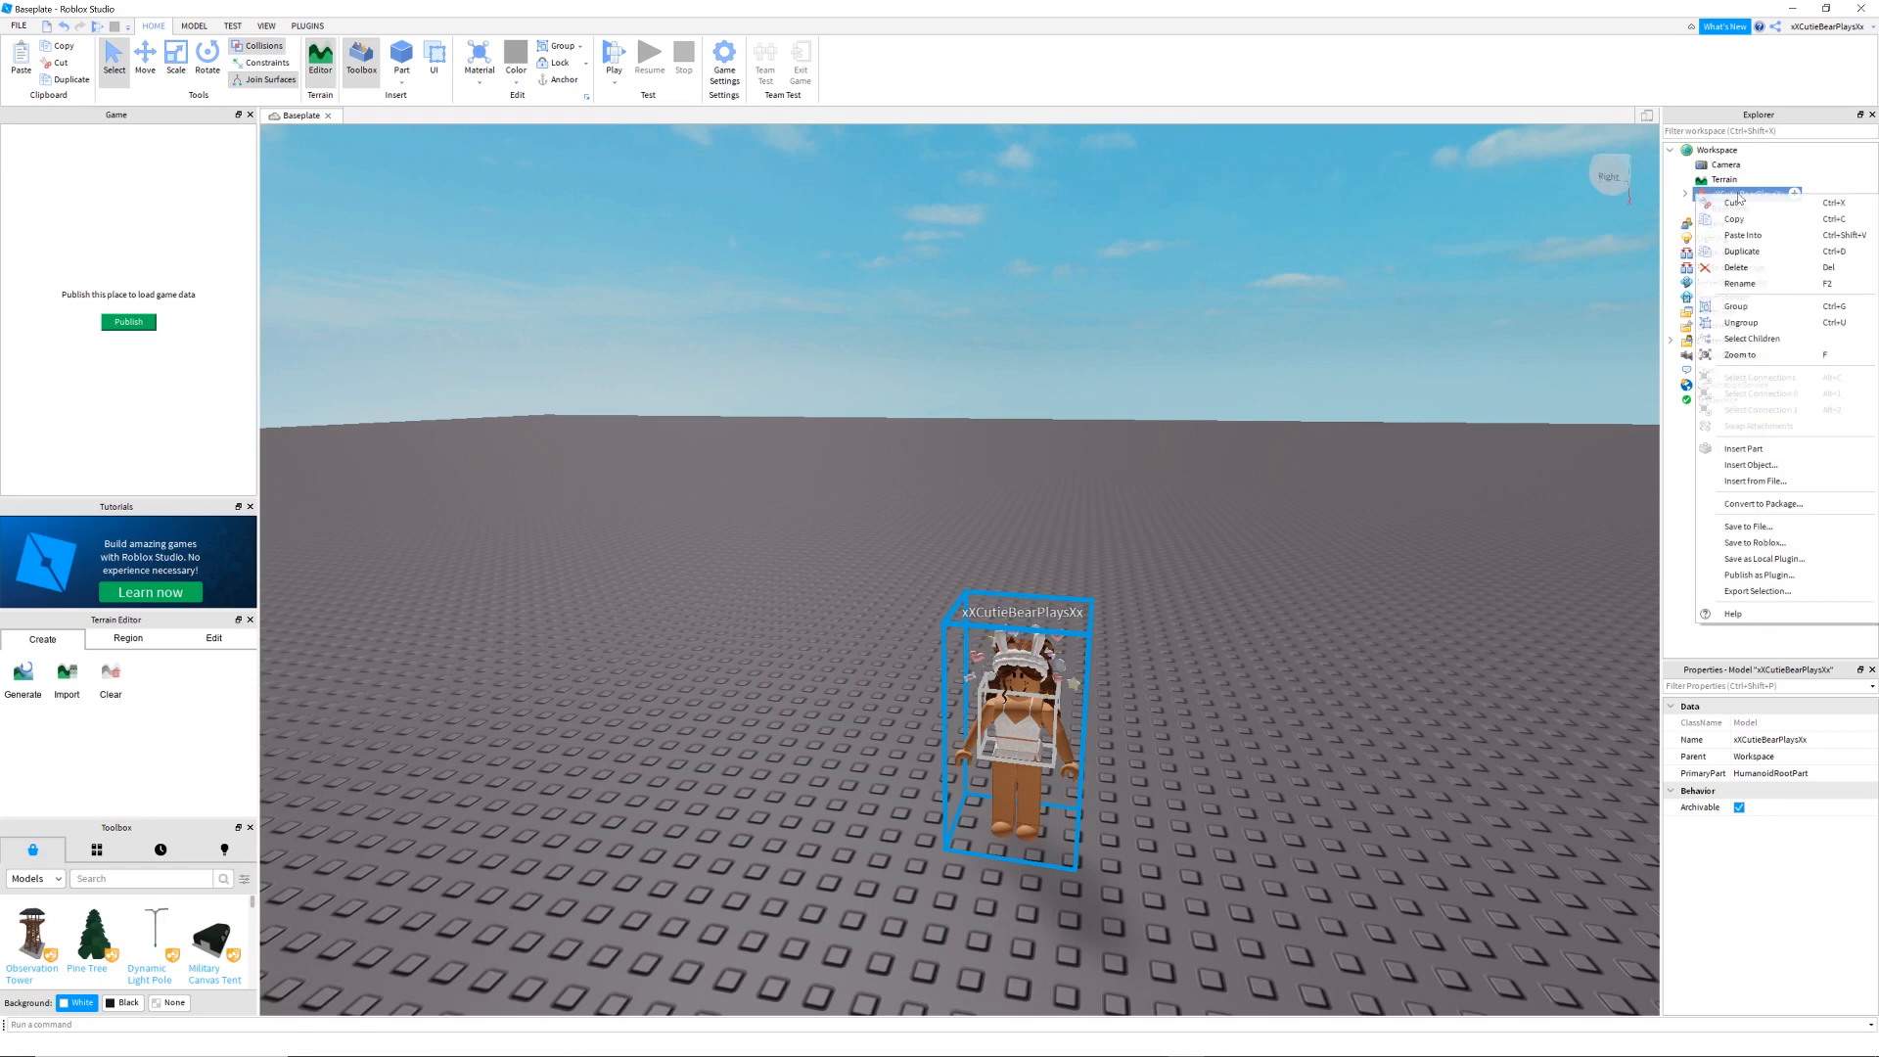
pyautogui.moveTo(1753, 591)
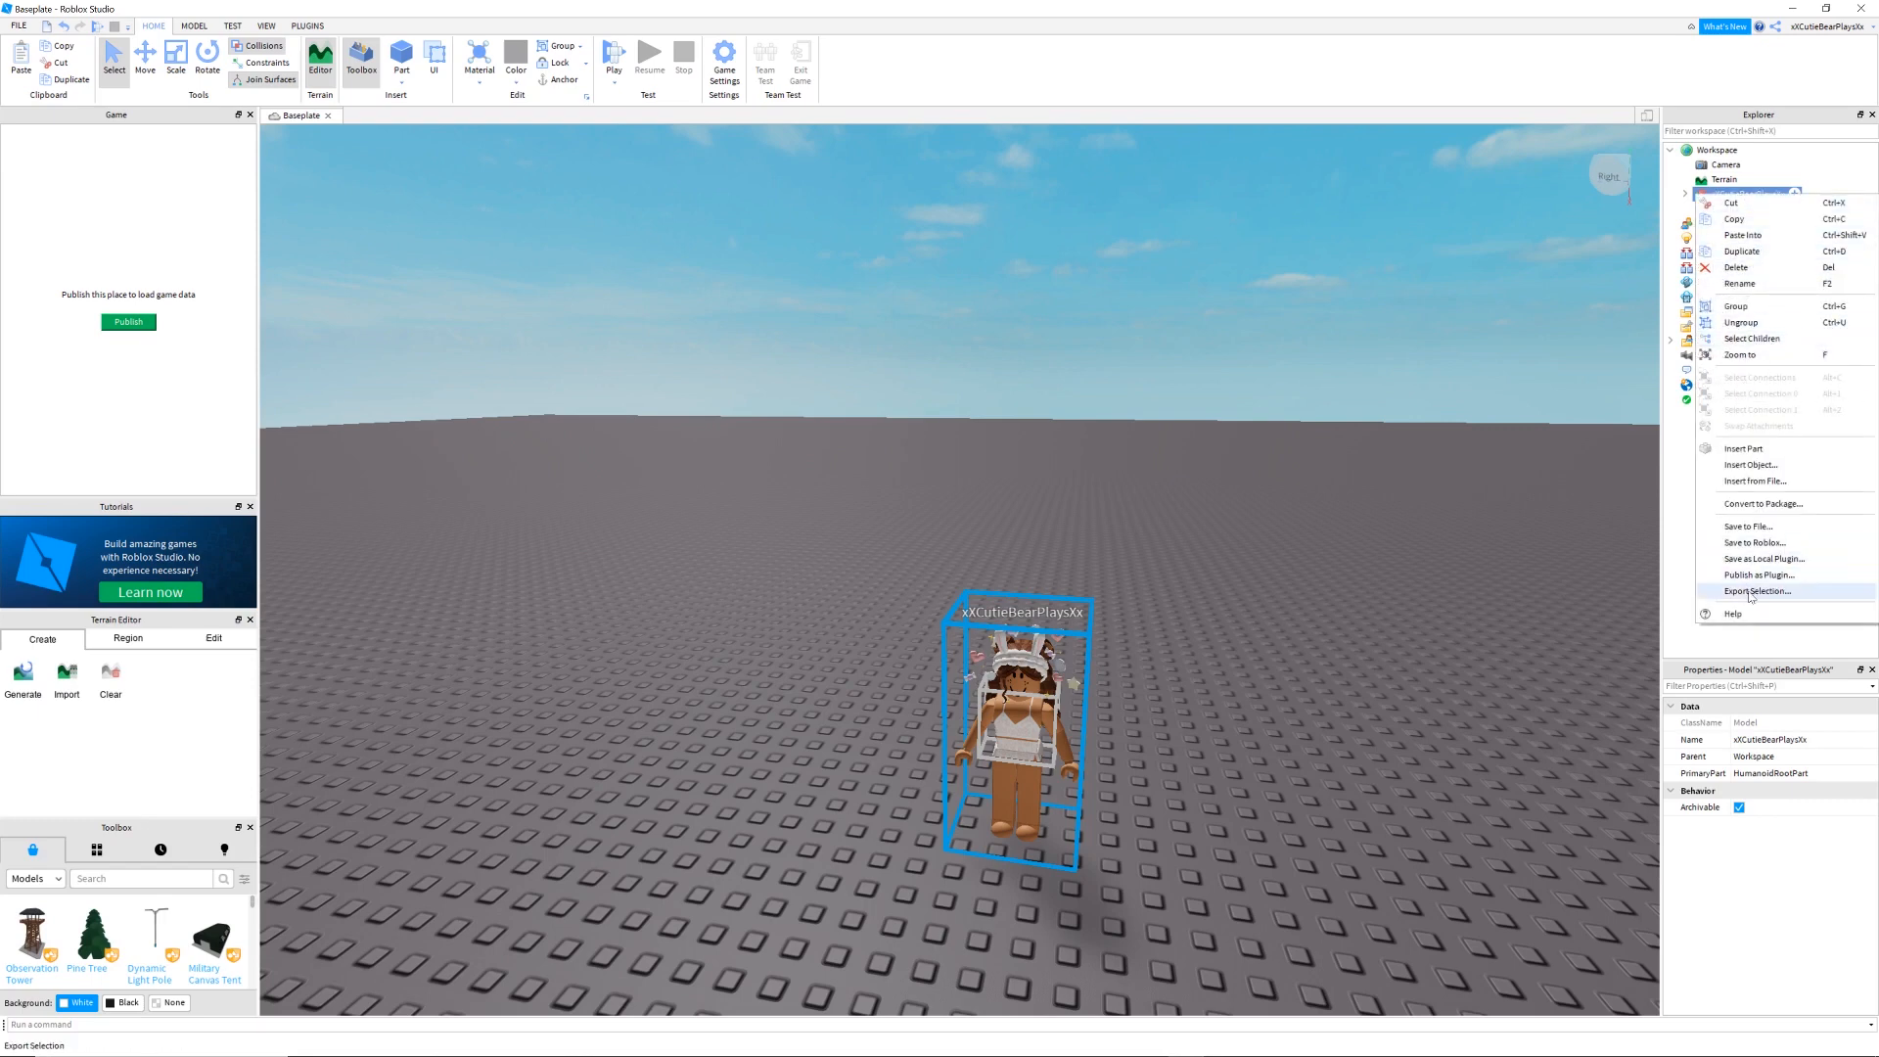
# Export the avatar as an OBJ named CutieBear into the RobloxStudio folder.
pyautogui.click(1753, 591)
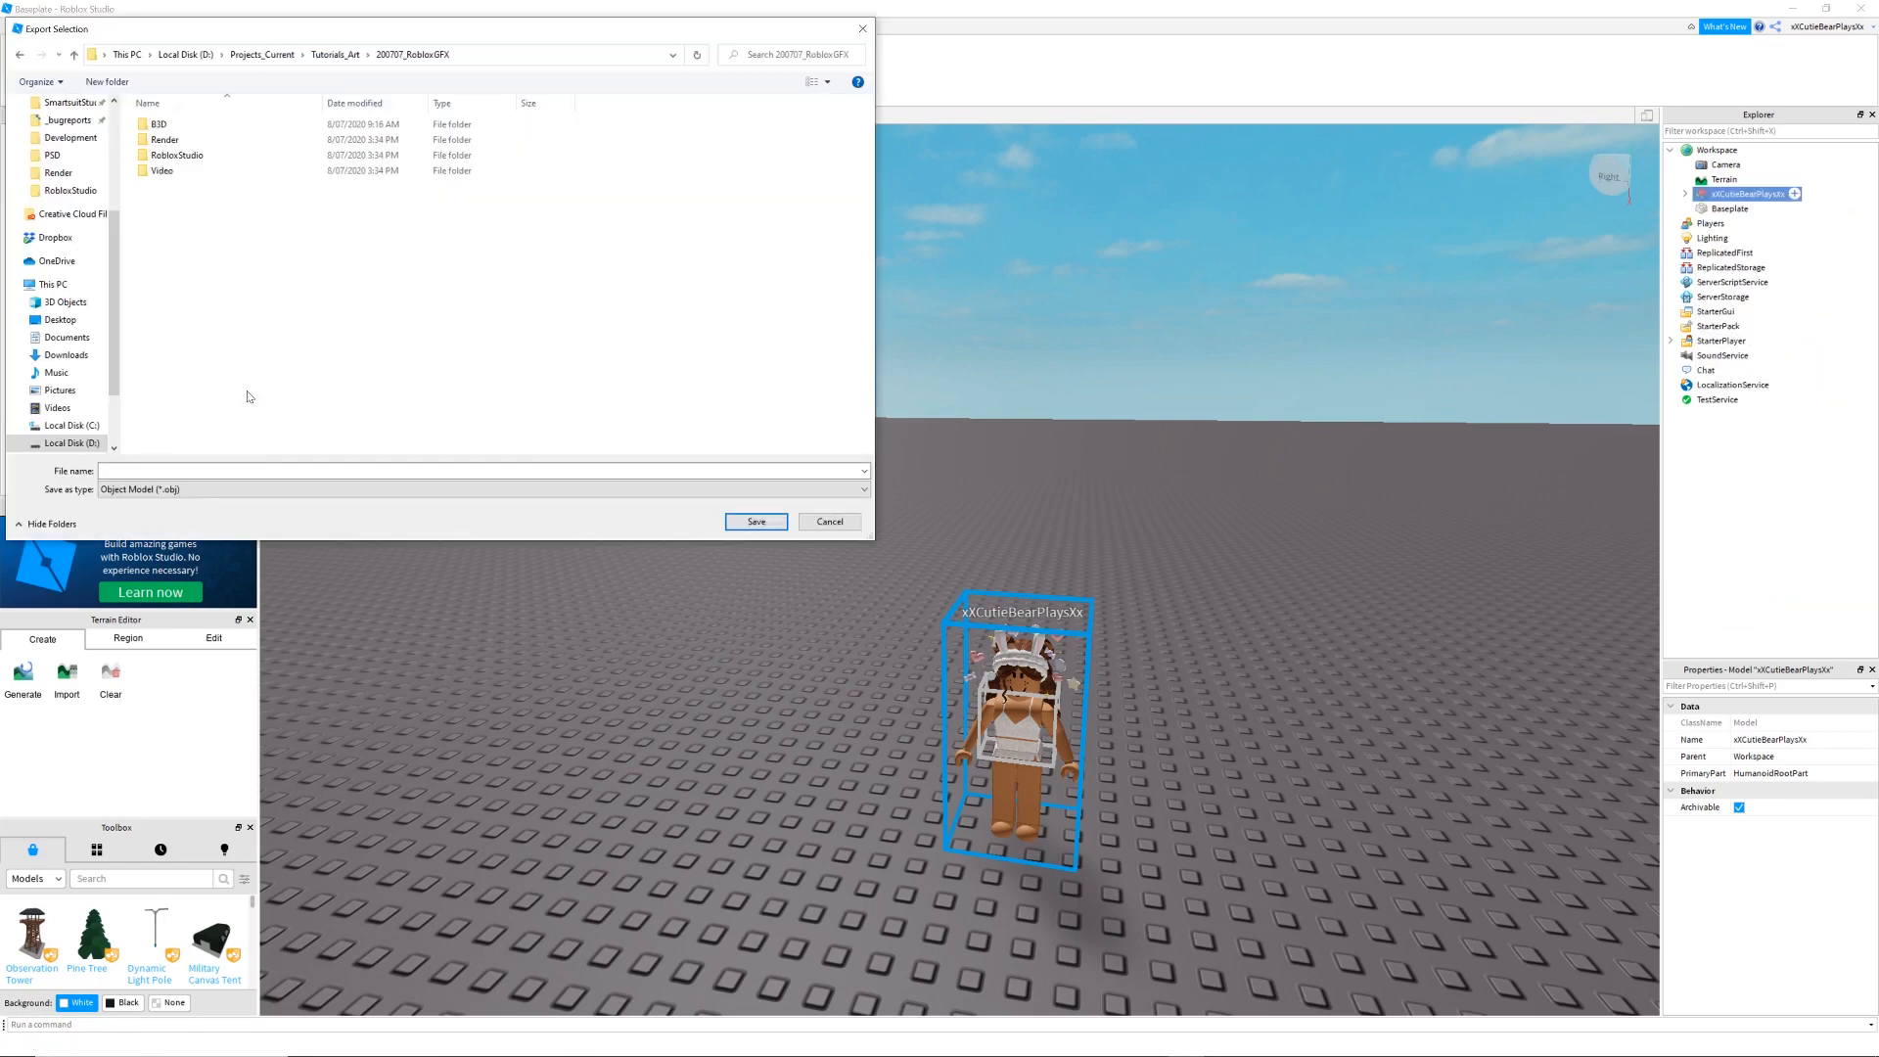
pyautogui.doubleClick(174, 155)
pyautogui.write('C')
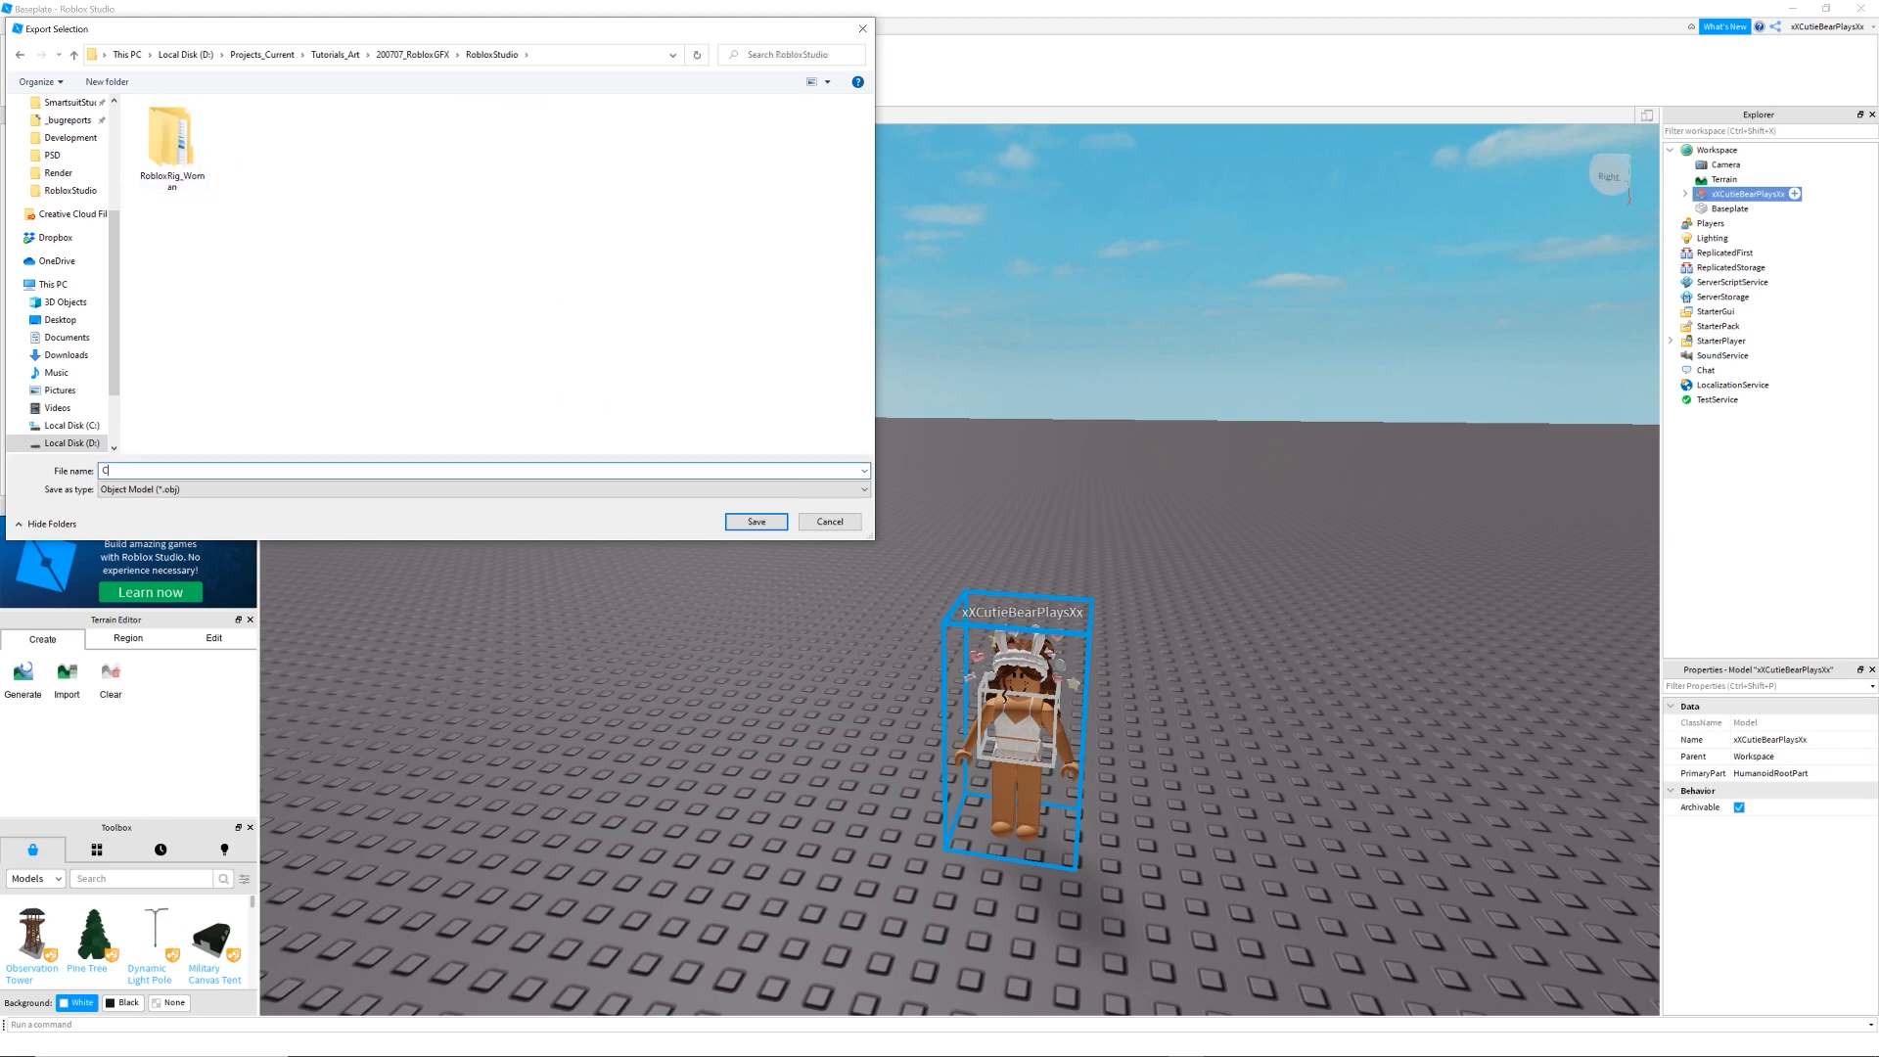
pyautogui.write('utieB')
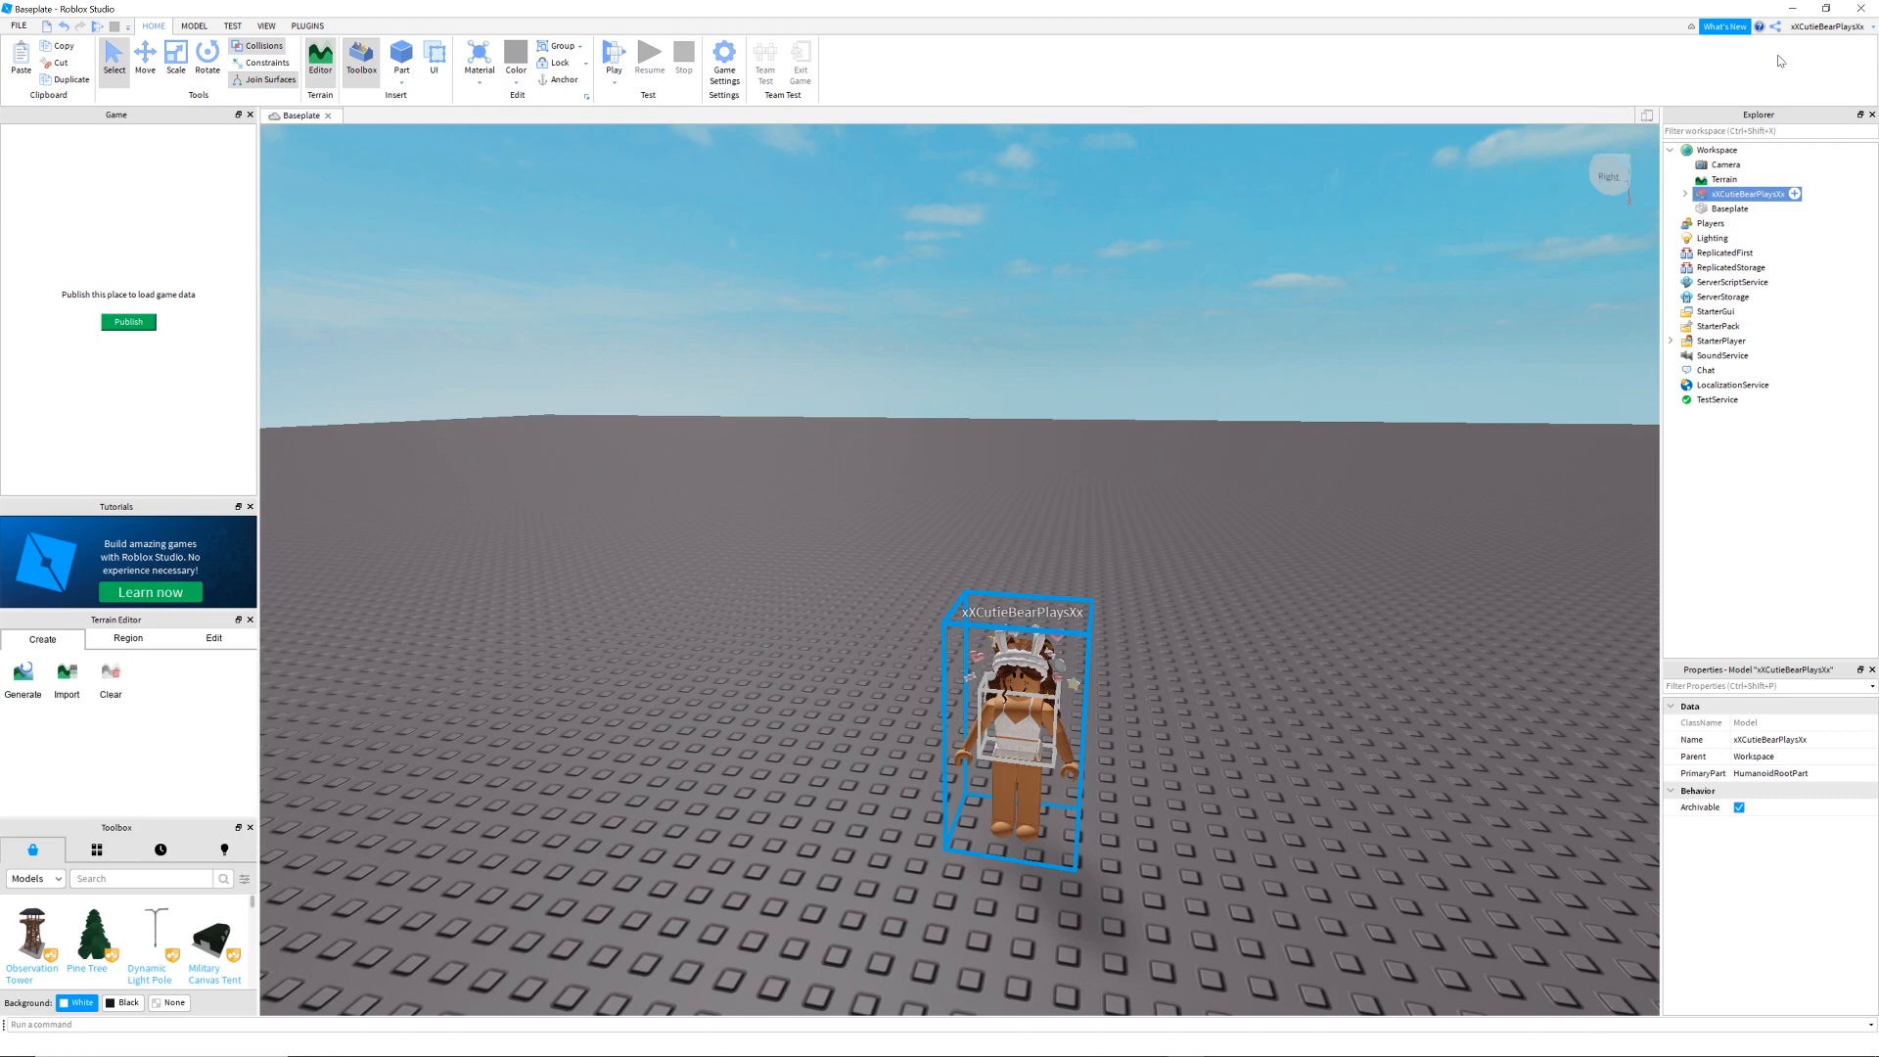
pyautogui.moveTo(1805, 77)
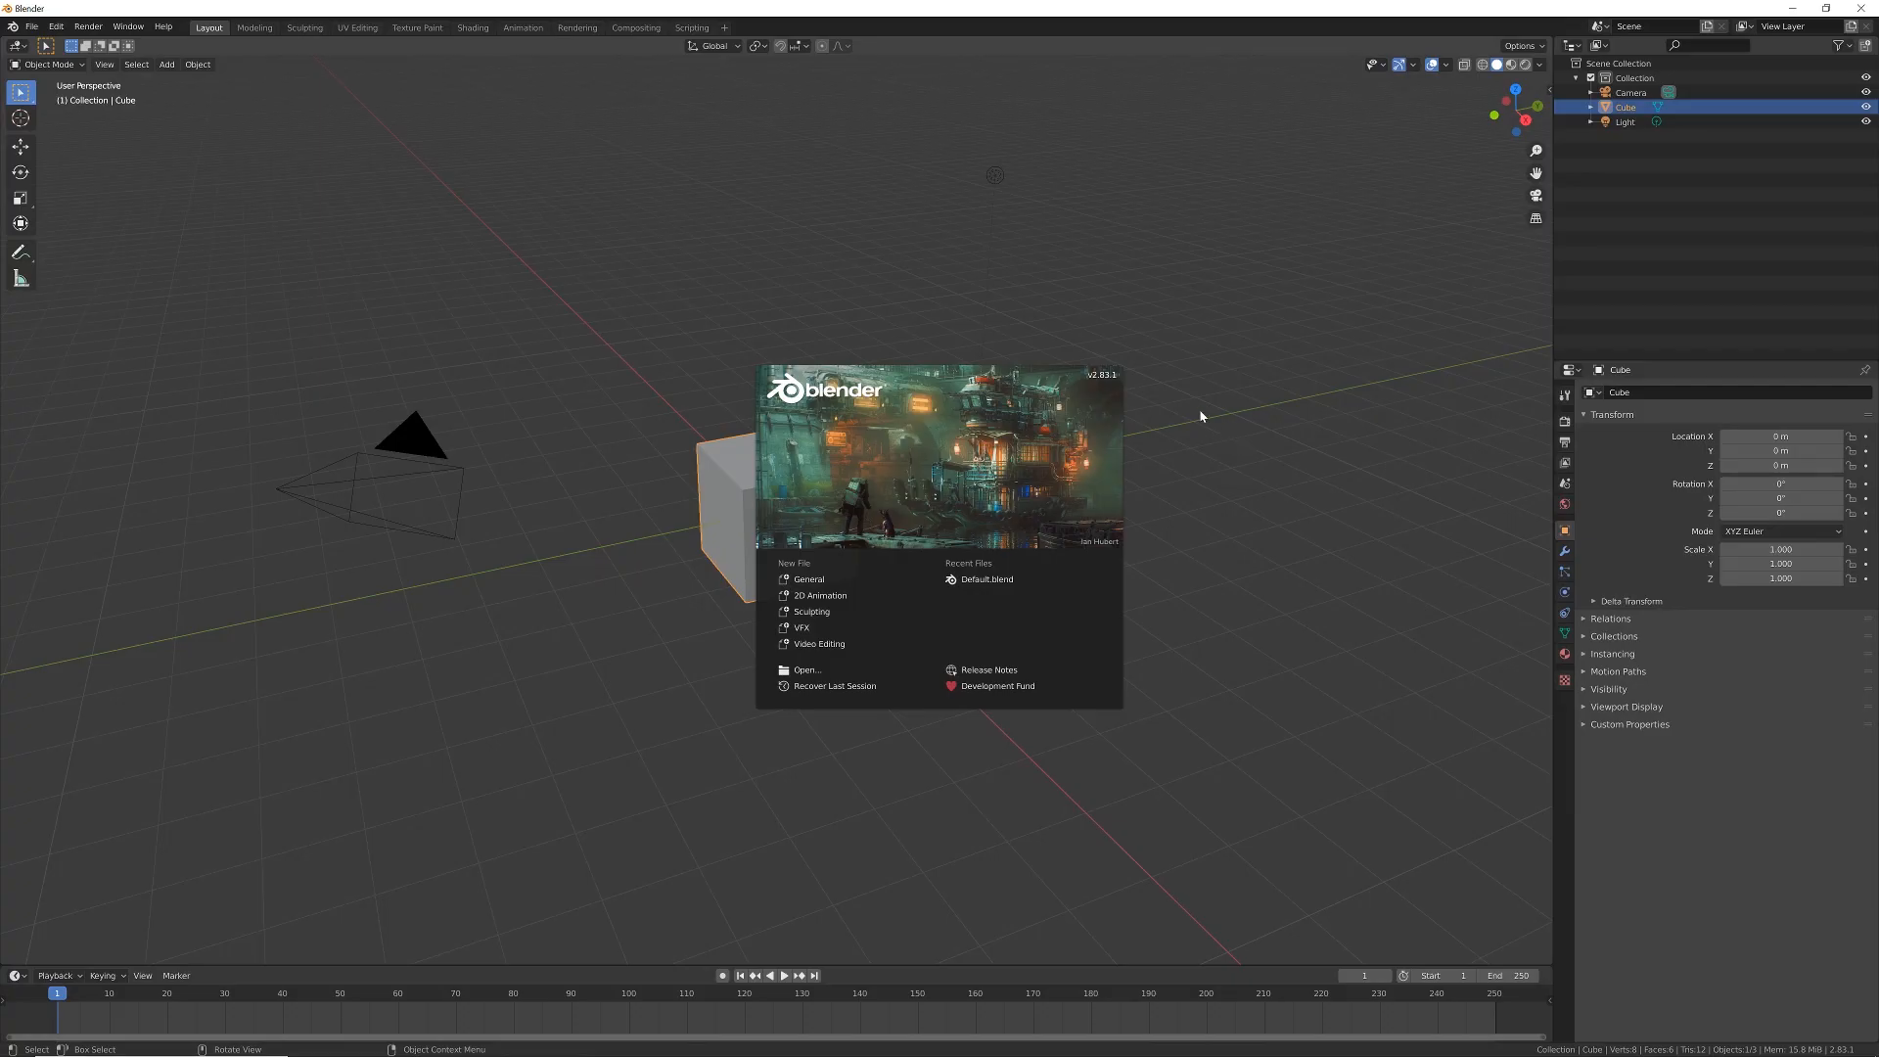
# Dismiss the splash screen and delete the default cube from the scene.
pyautogui.click(1202, 417)
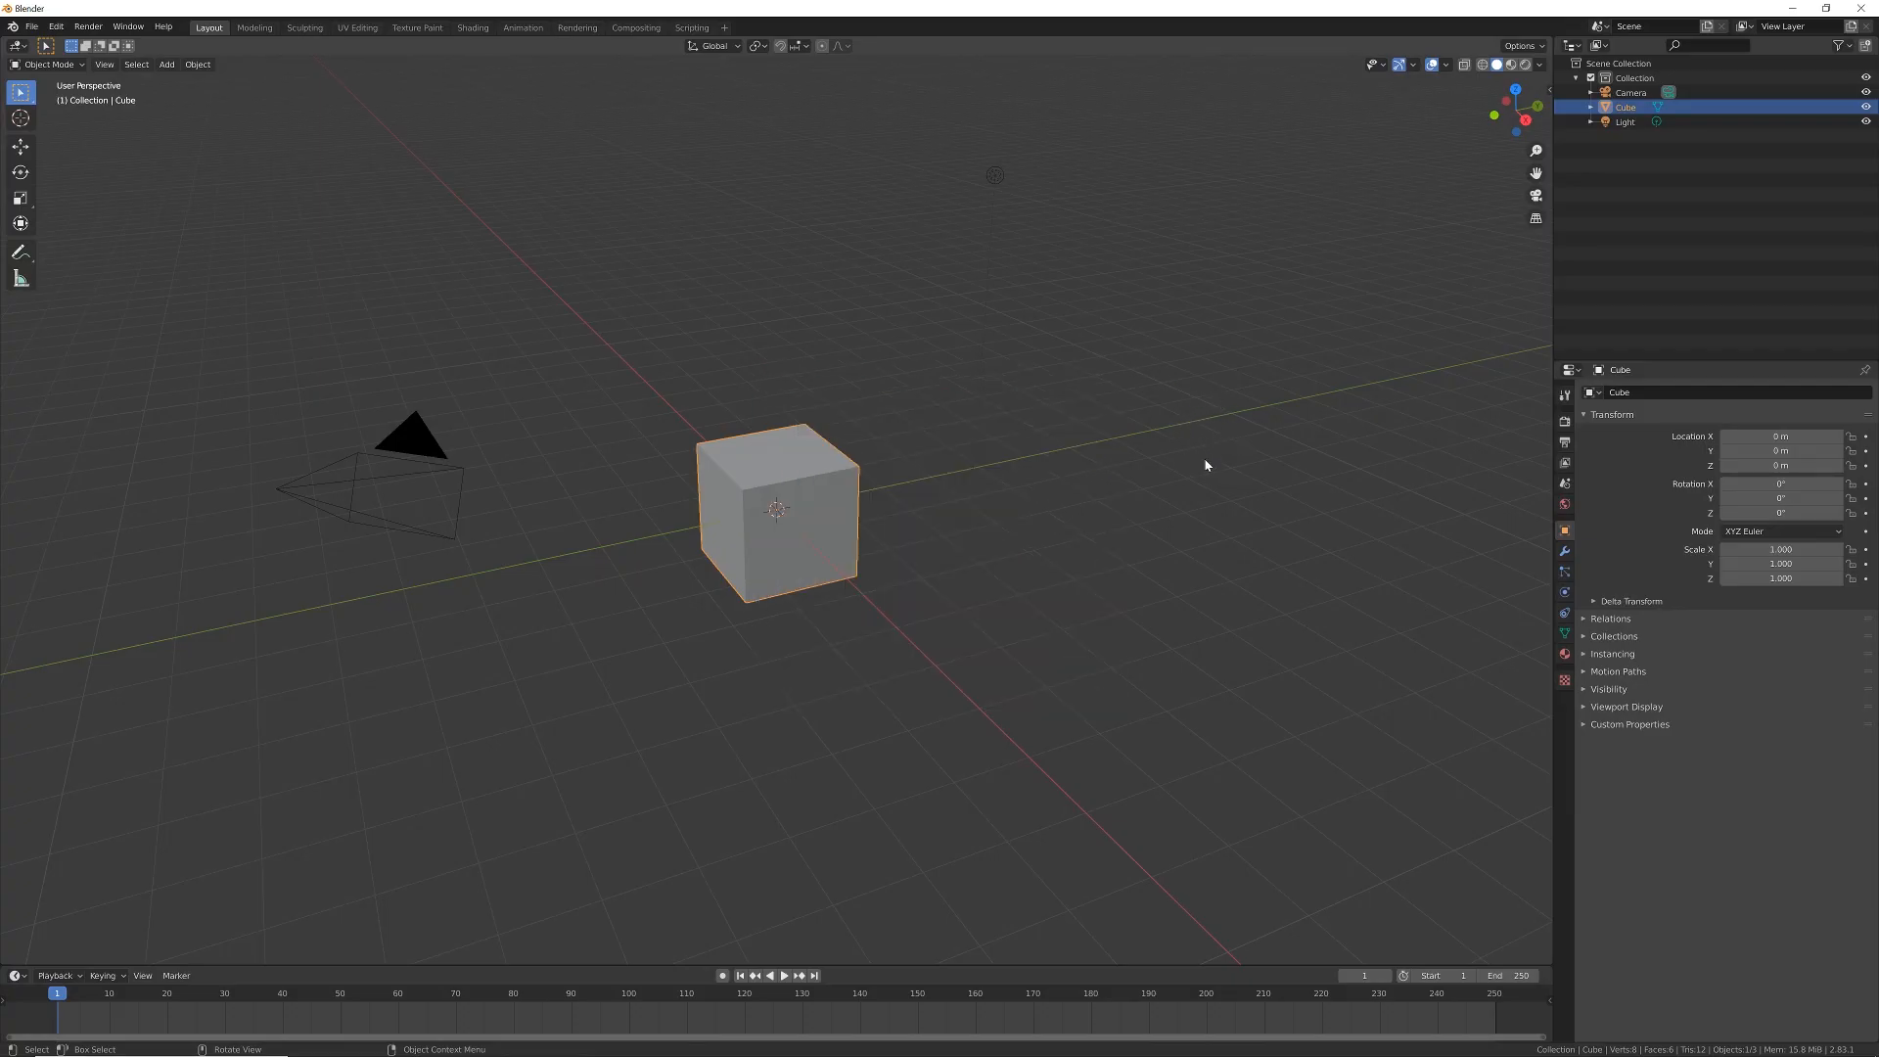
pyautogui.rightClick(779, 509)
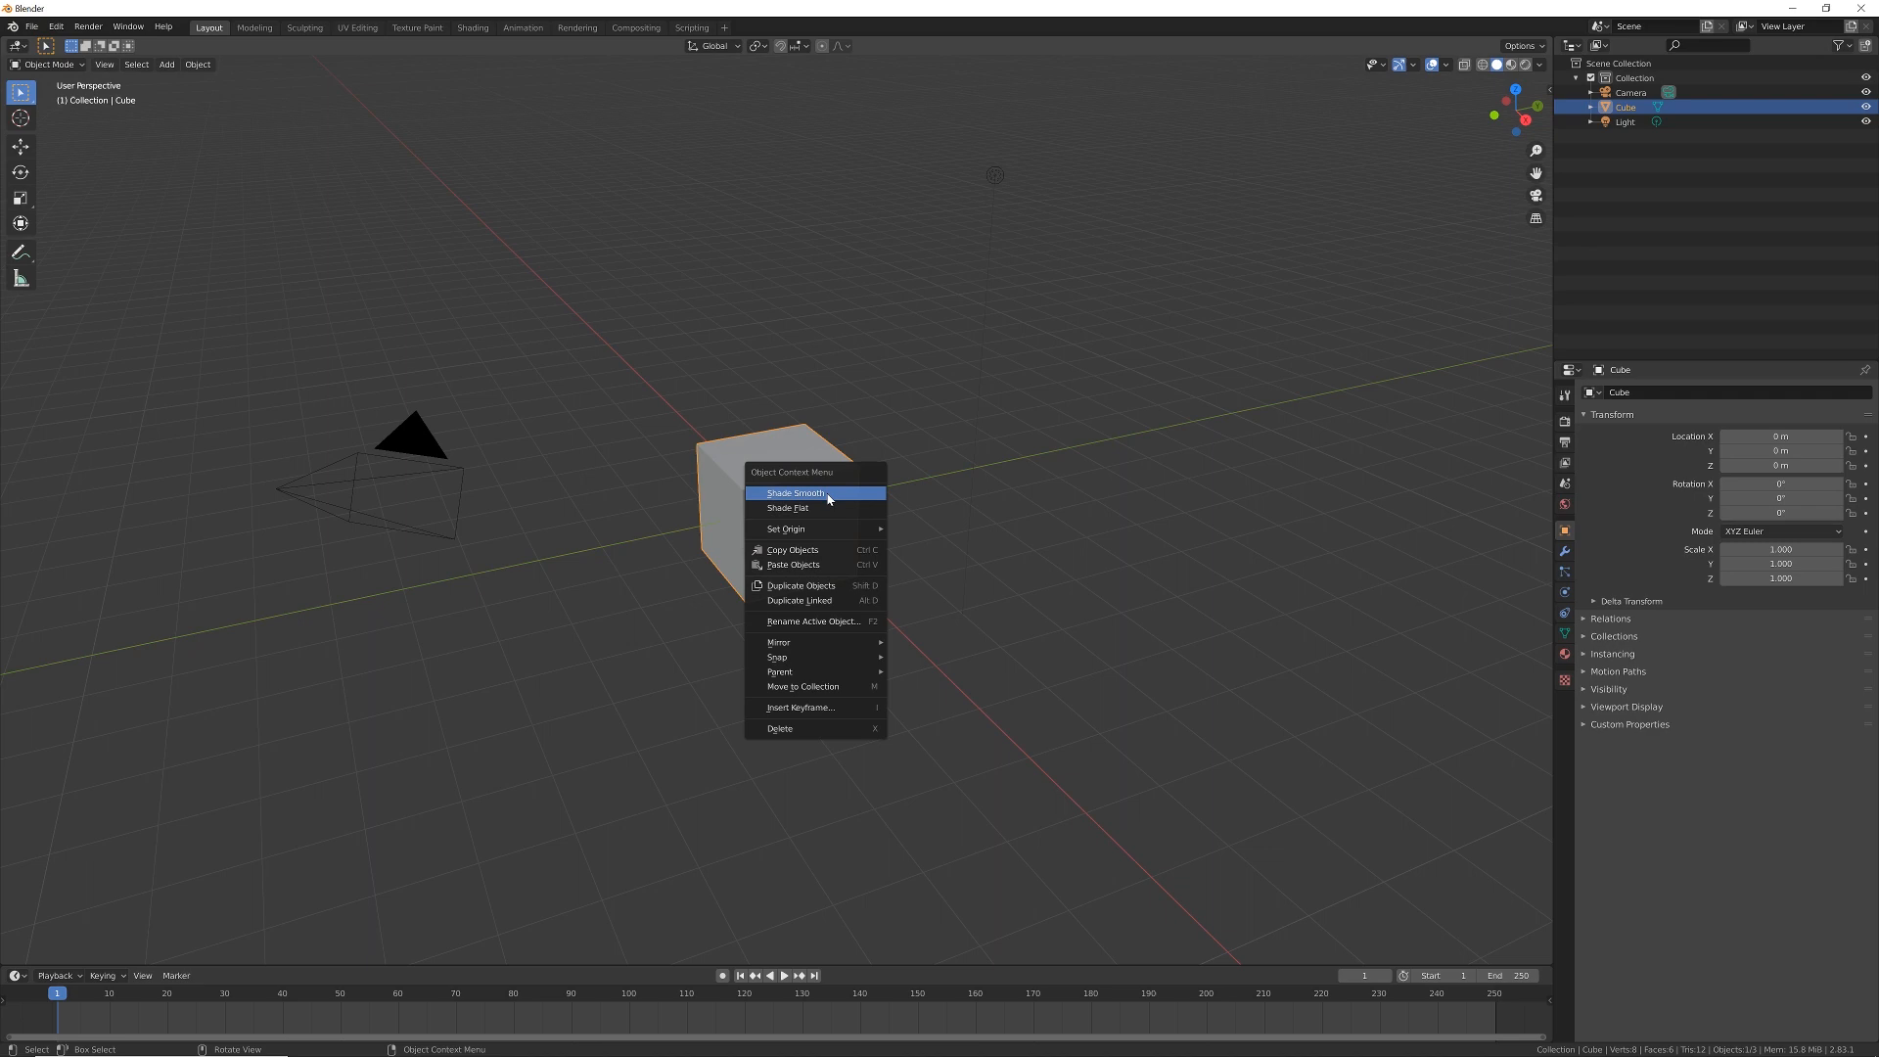
pyautogui.moveTo(799, 732)
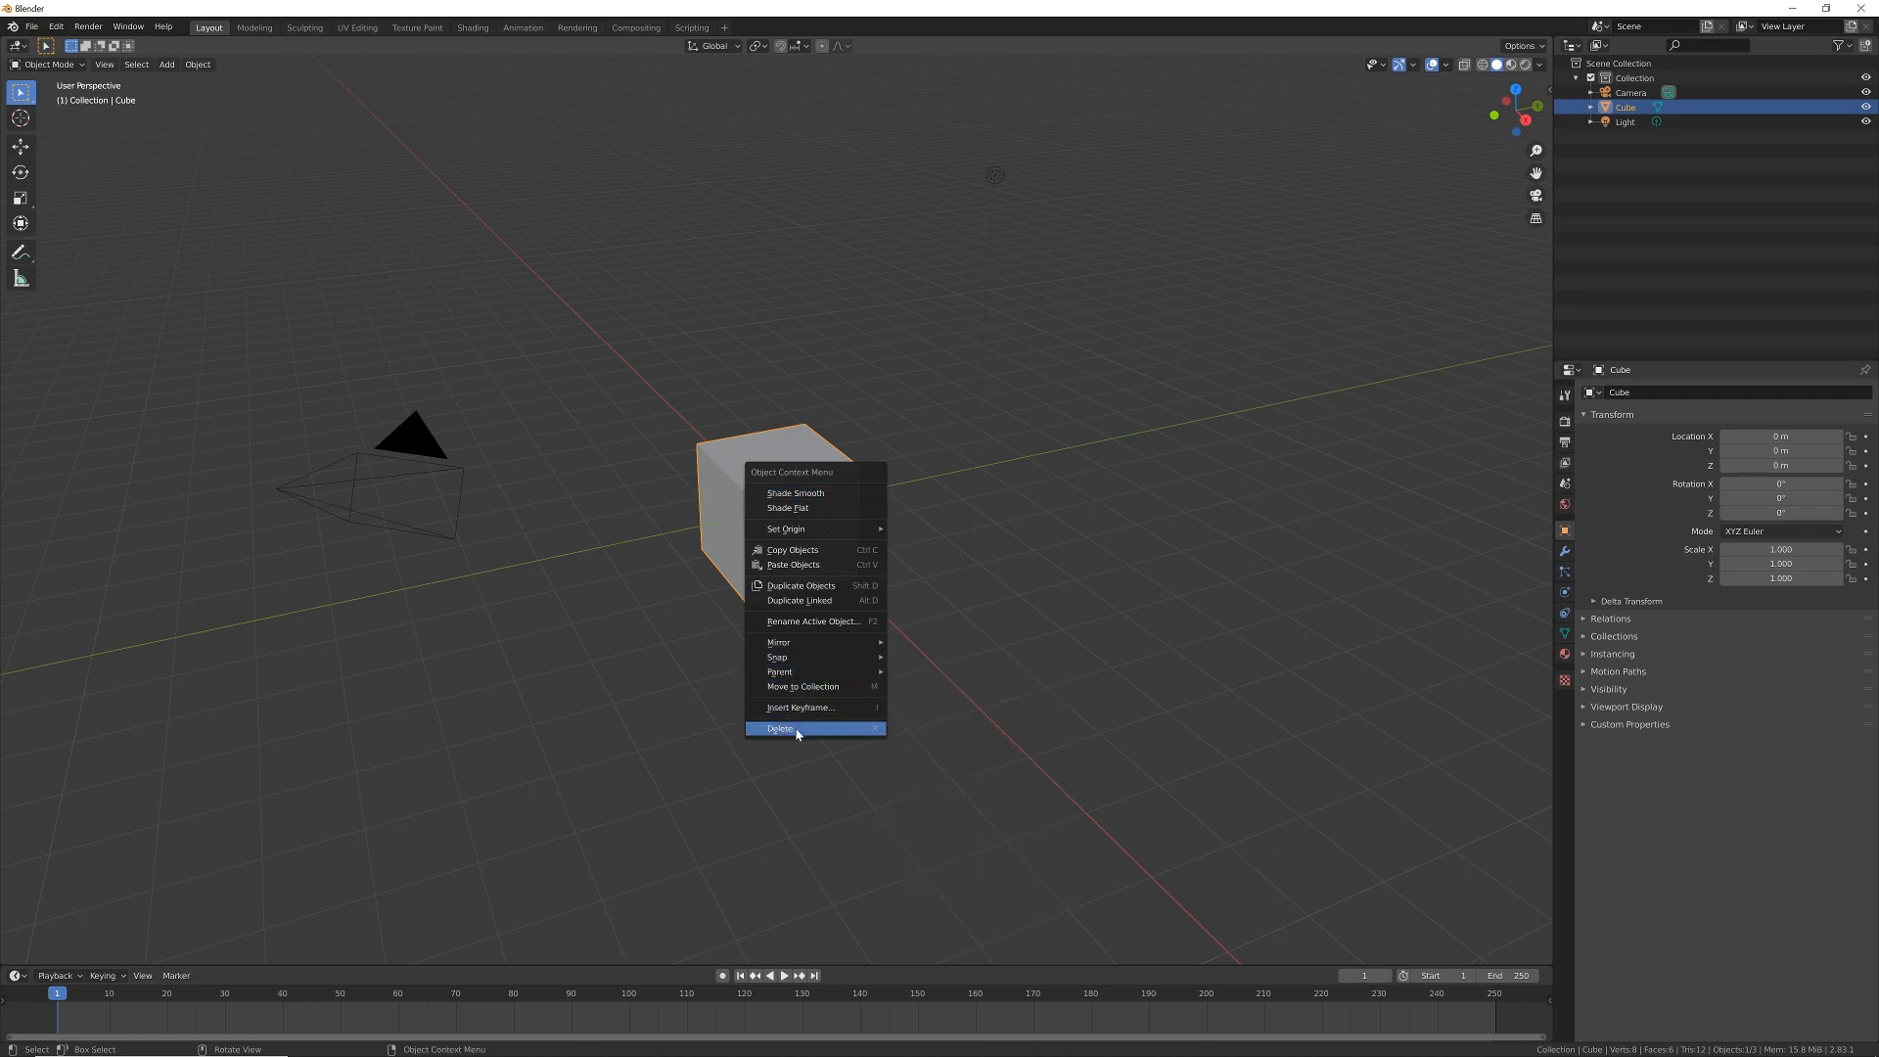
pyautogui.click(779, 728)
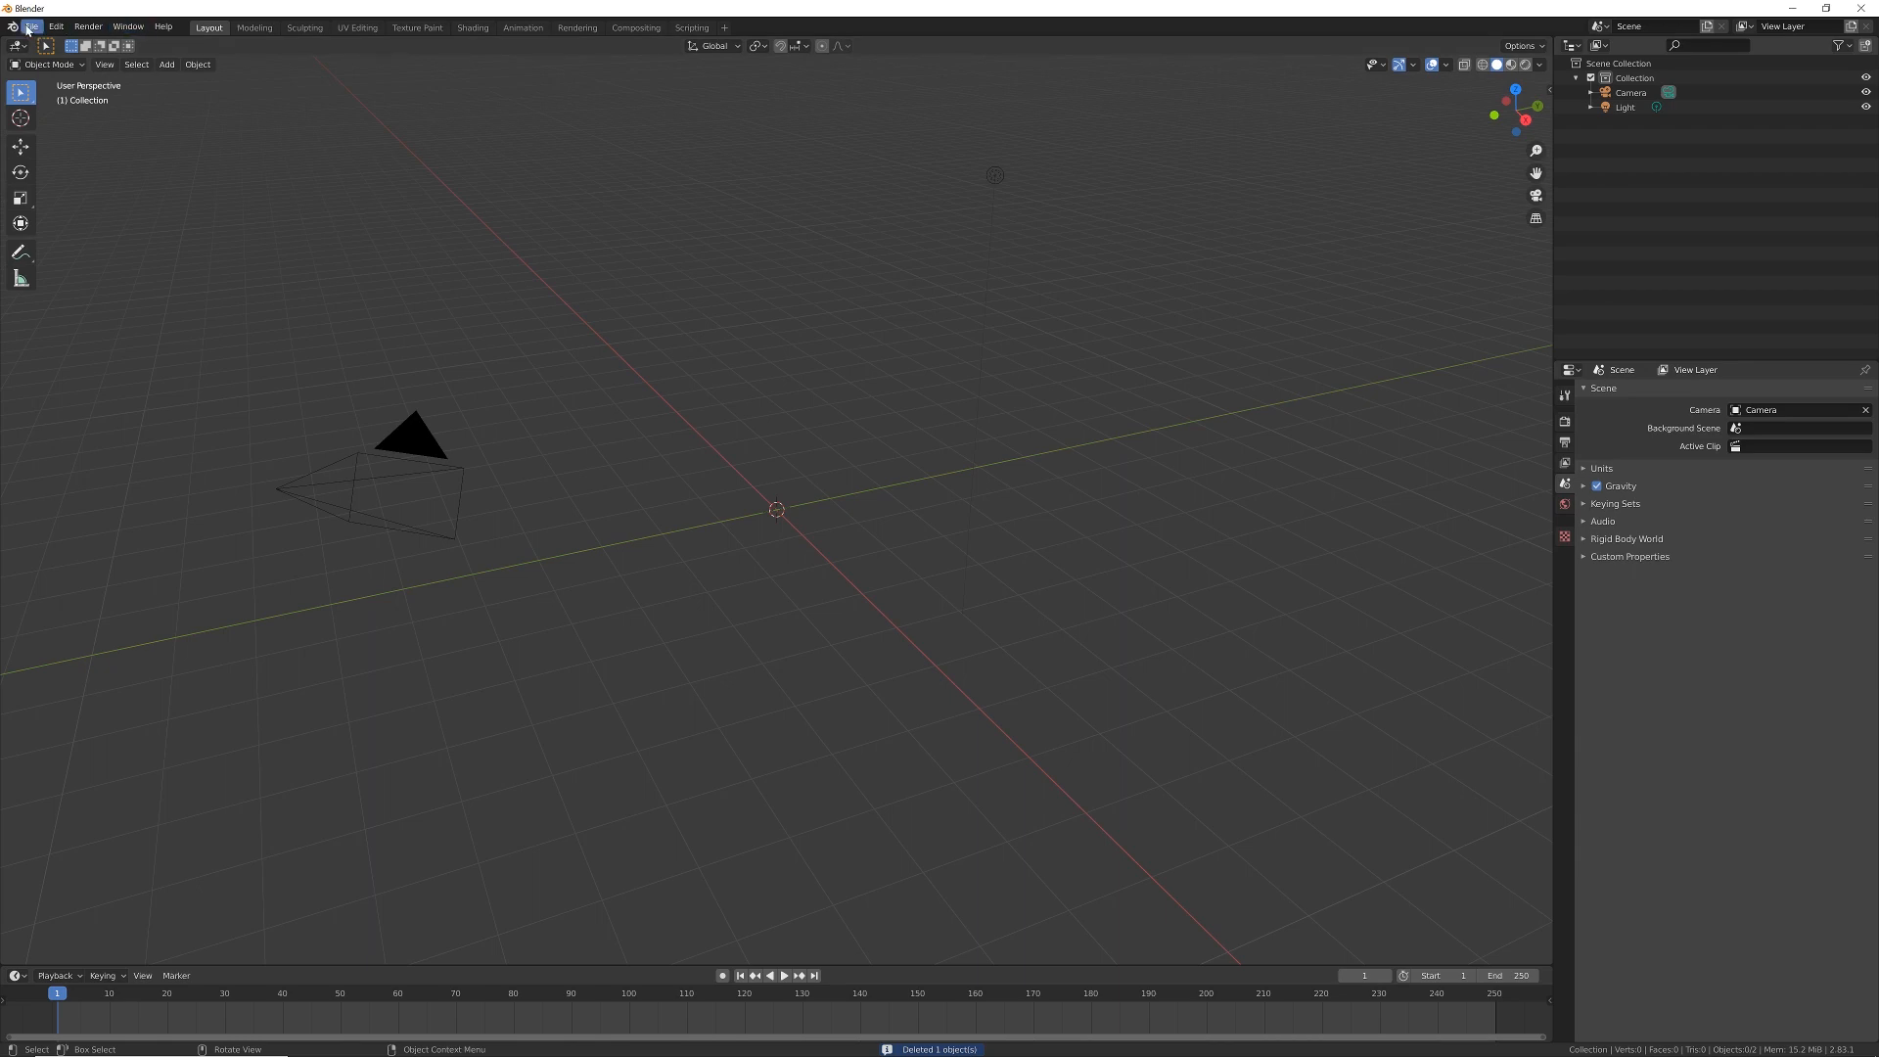
# Start a Wavefront OBJ import and choose CutieBear.obj.
pyautogui.click(51, 26)
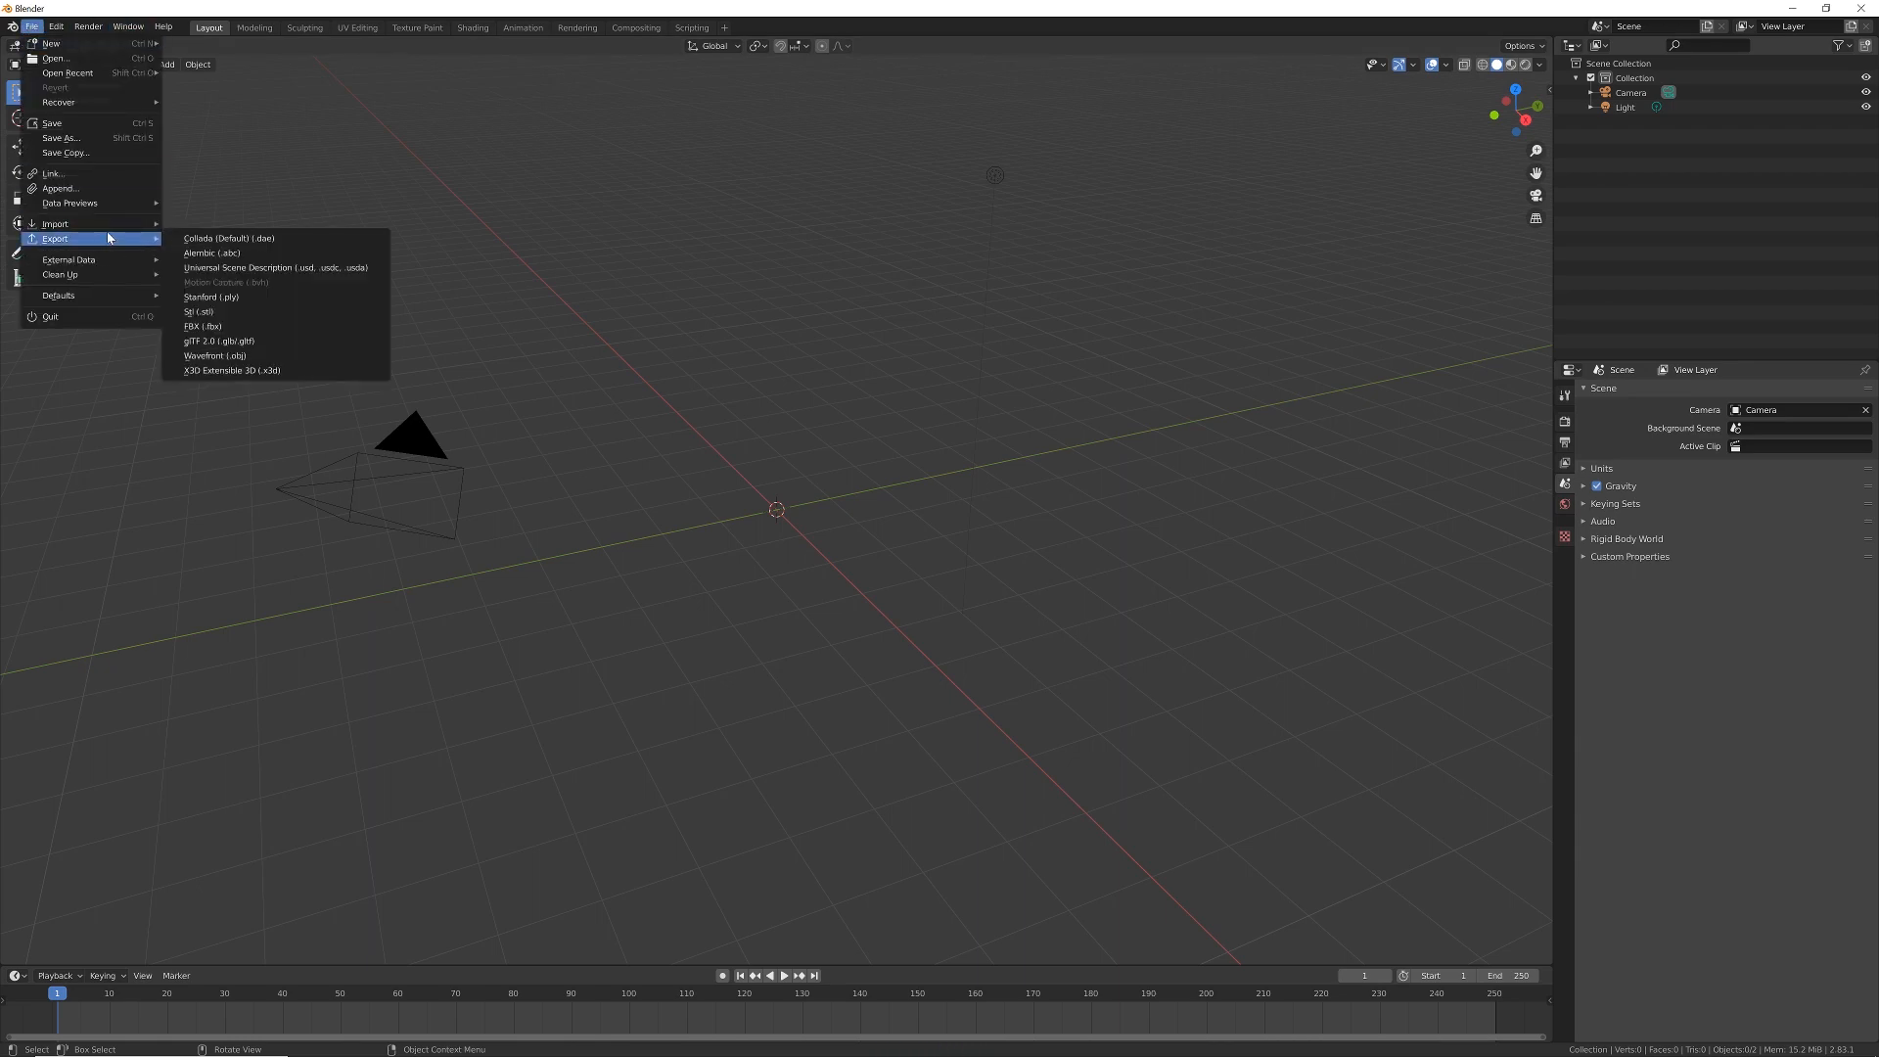
pyautogui.moveTo(55, 221)
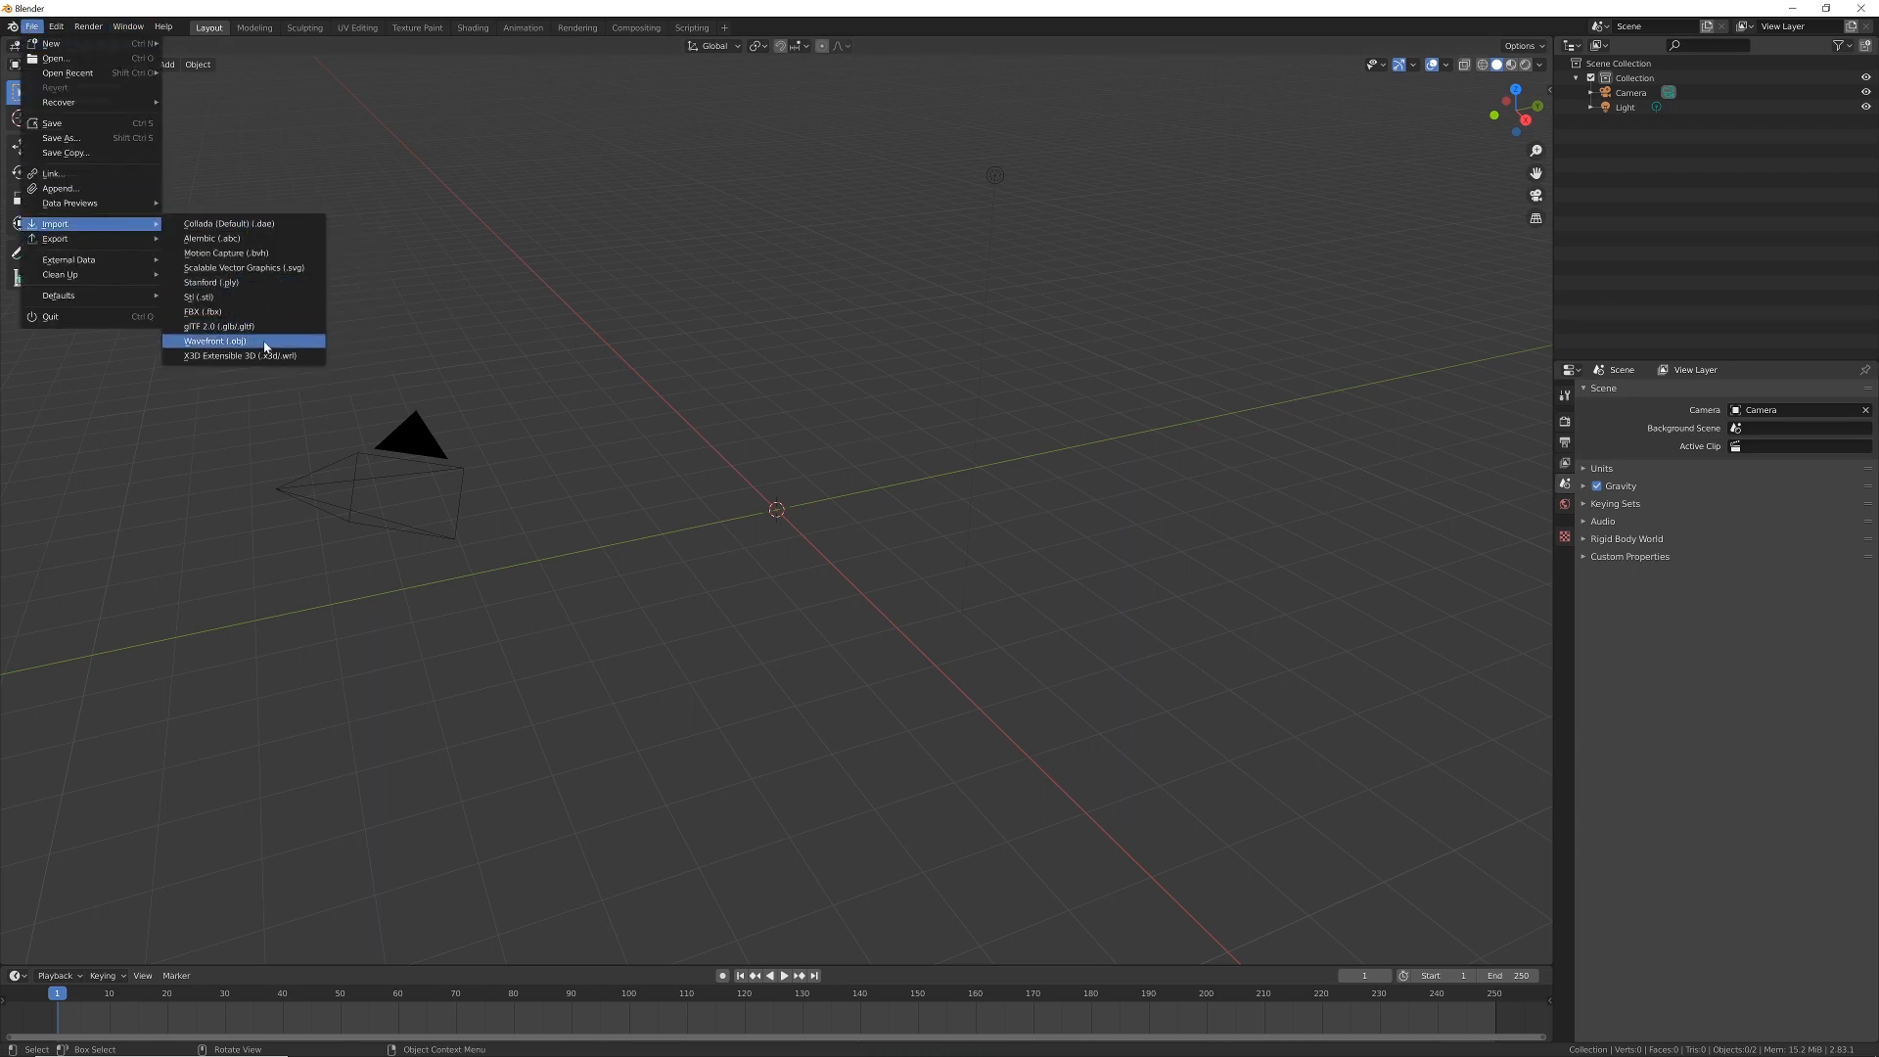
pyautogui.click(213, 341)
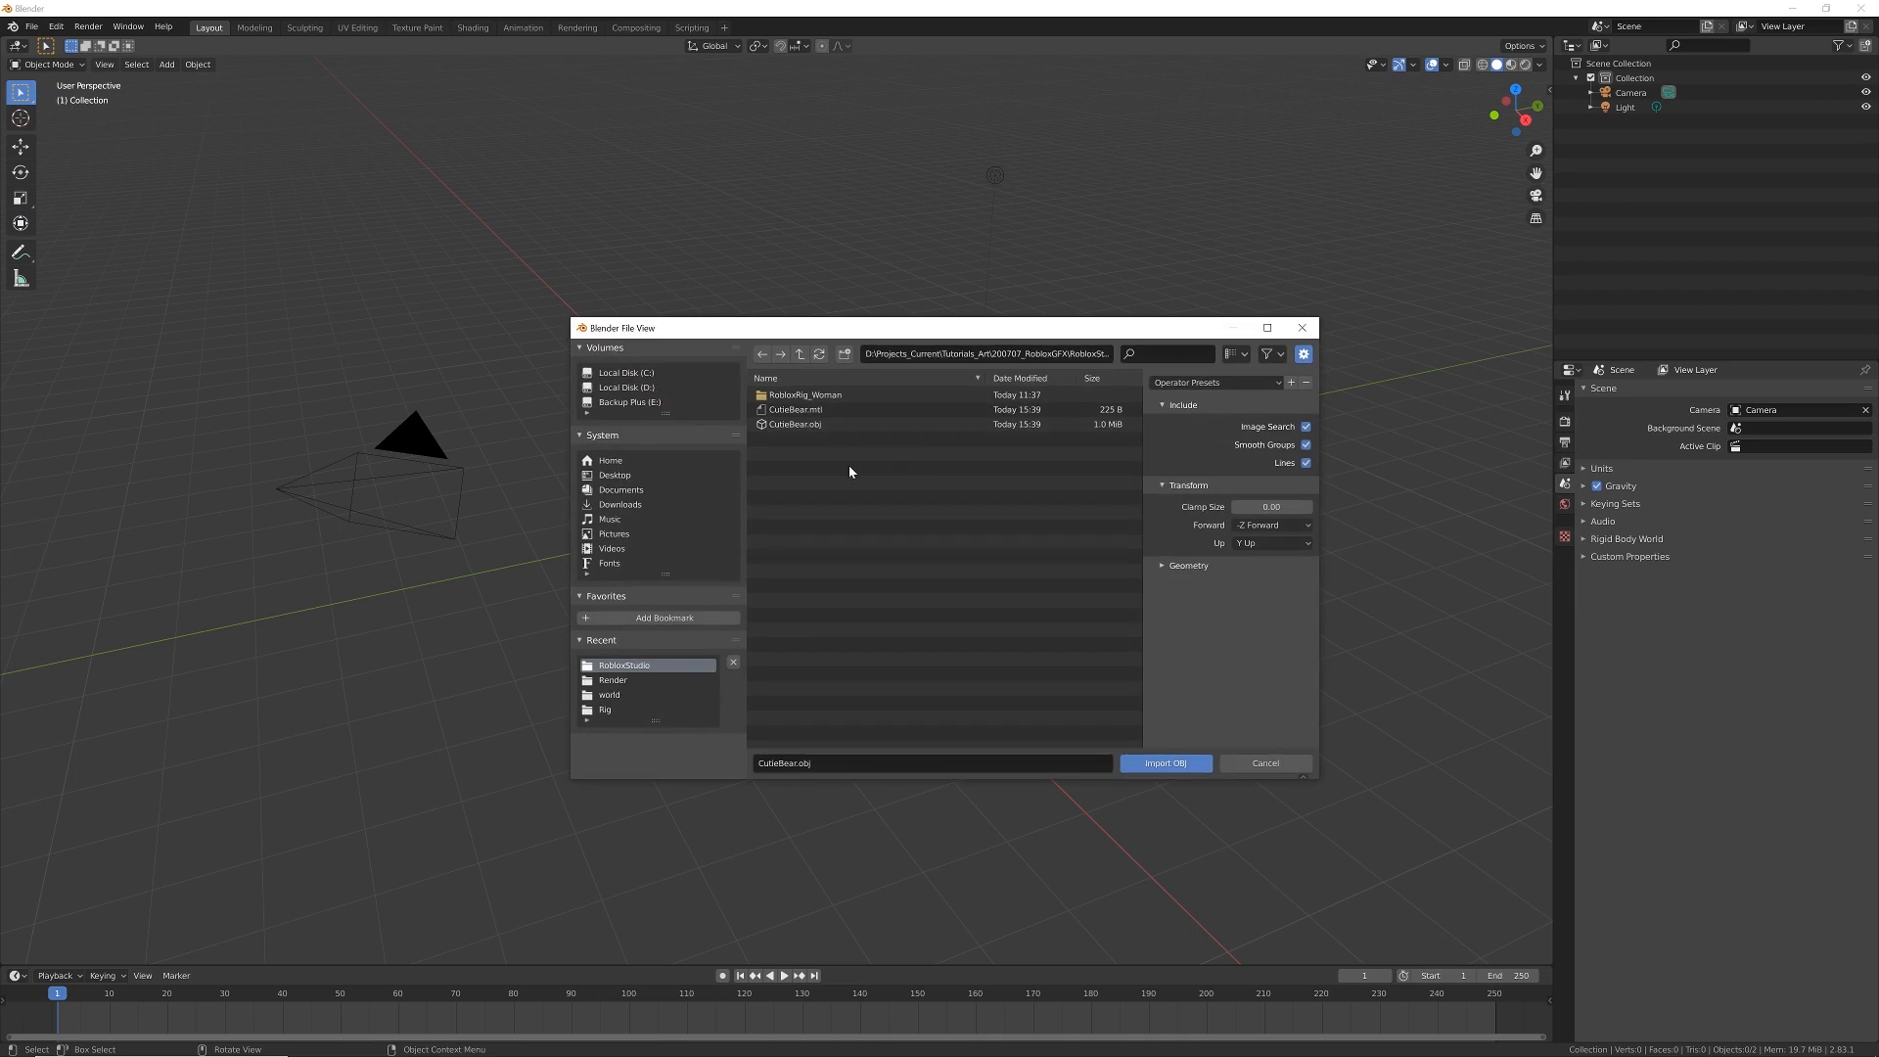
pyautogui.click(795, 424)
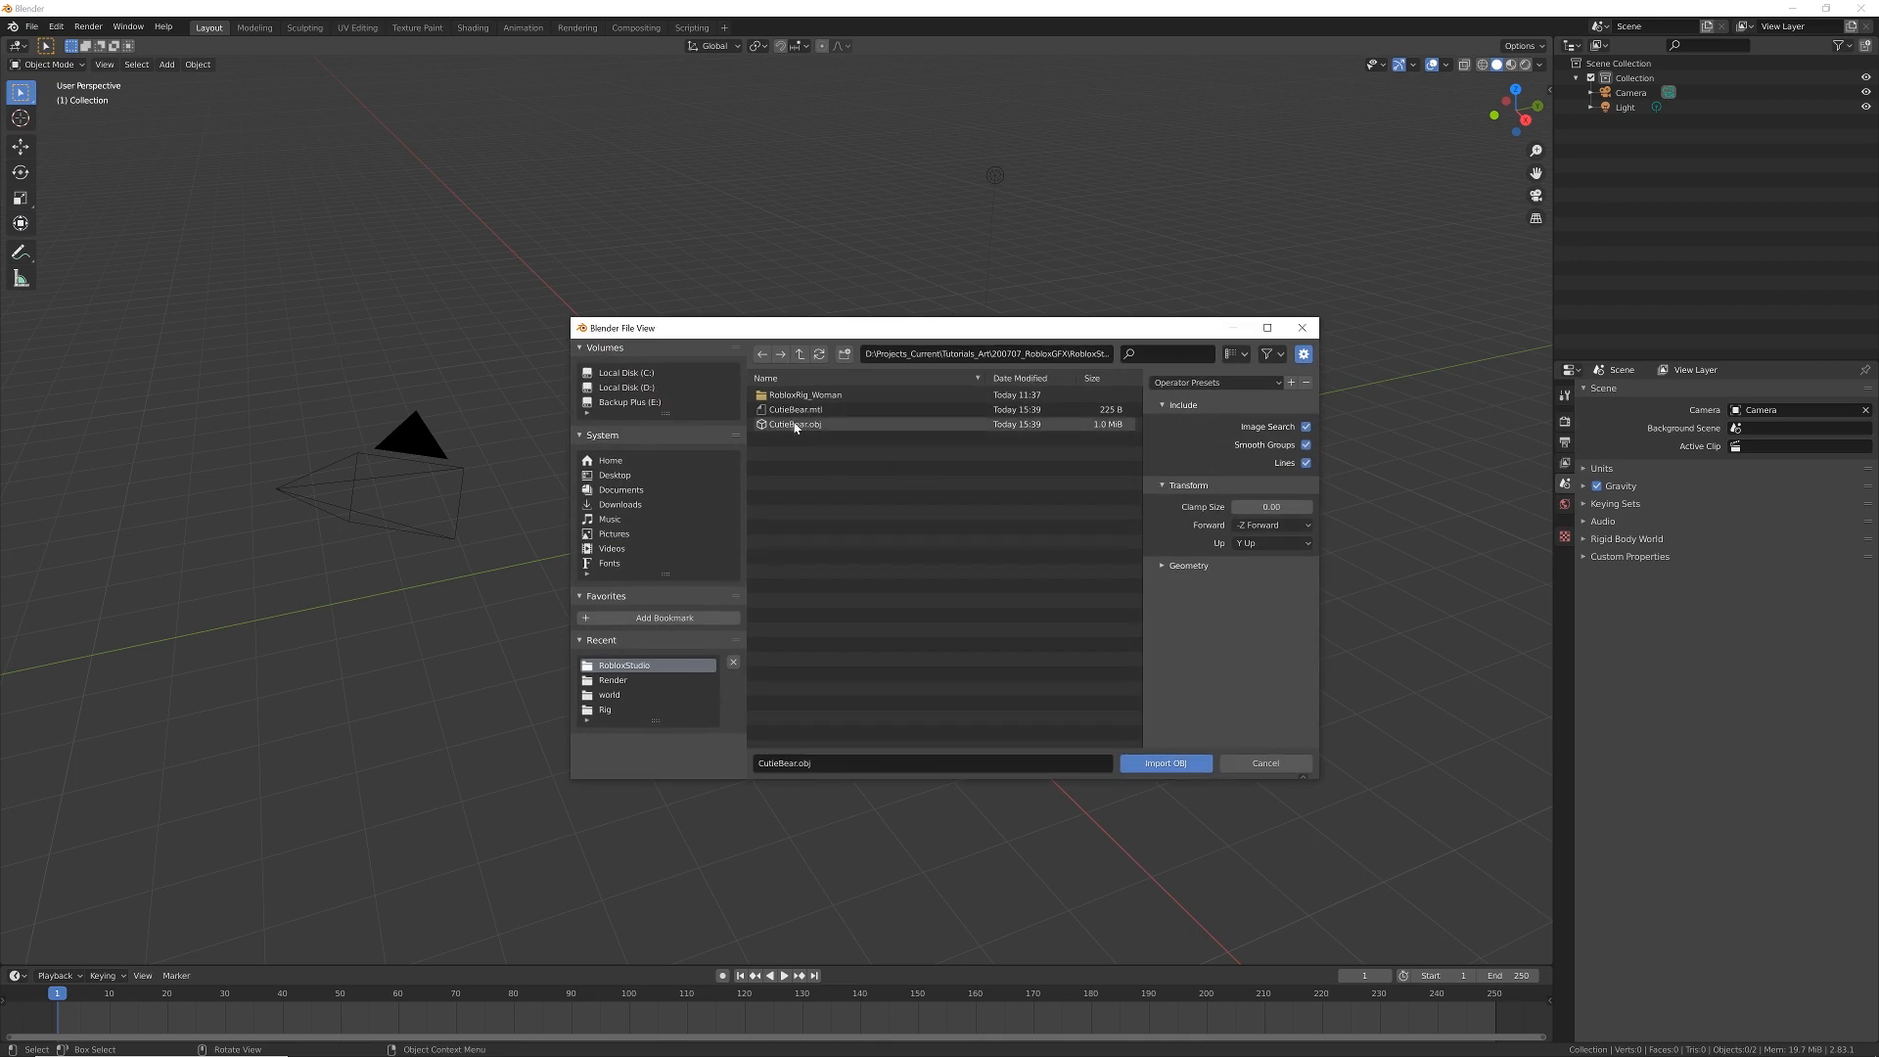
pyautogui.click(794, 423)
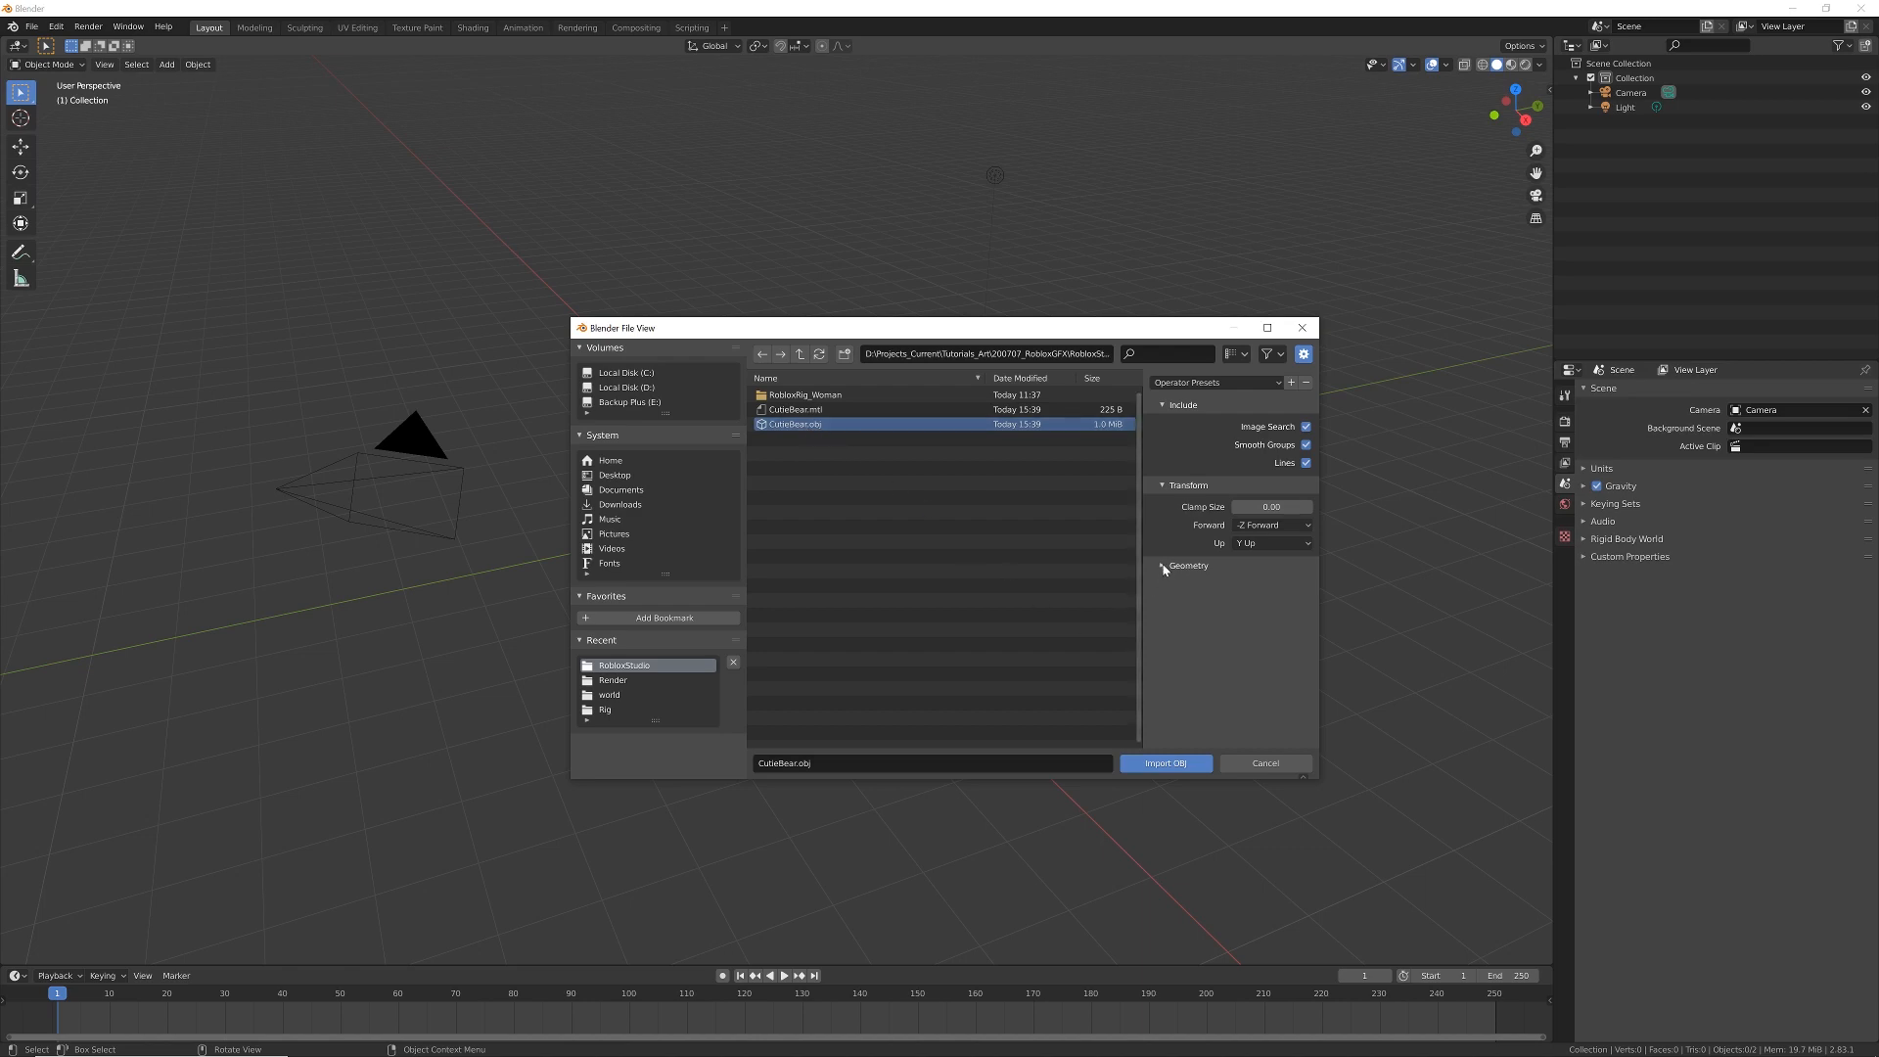
# Expand the Geometry options and enable Split by Group.
pyautogui.click(1162, 566)
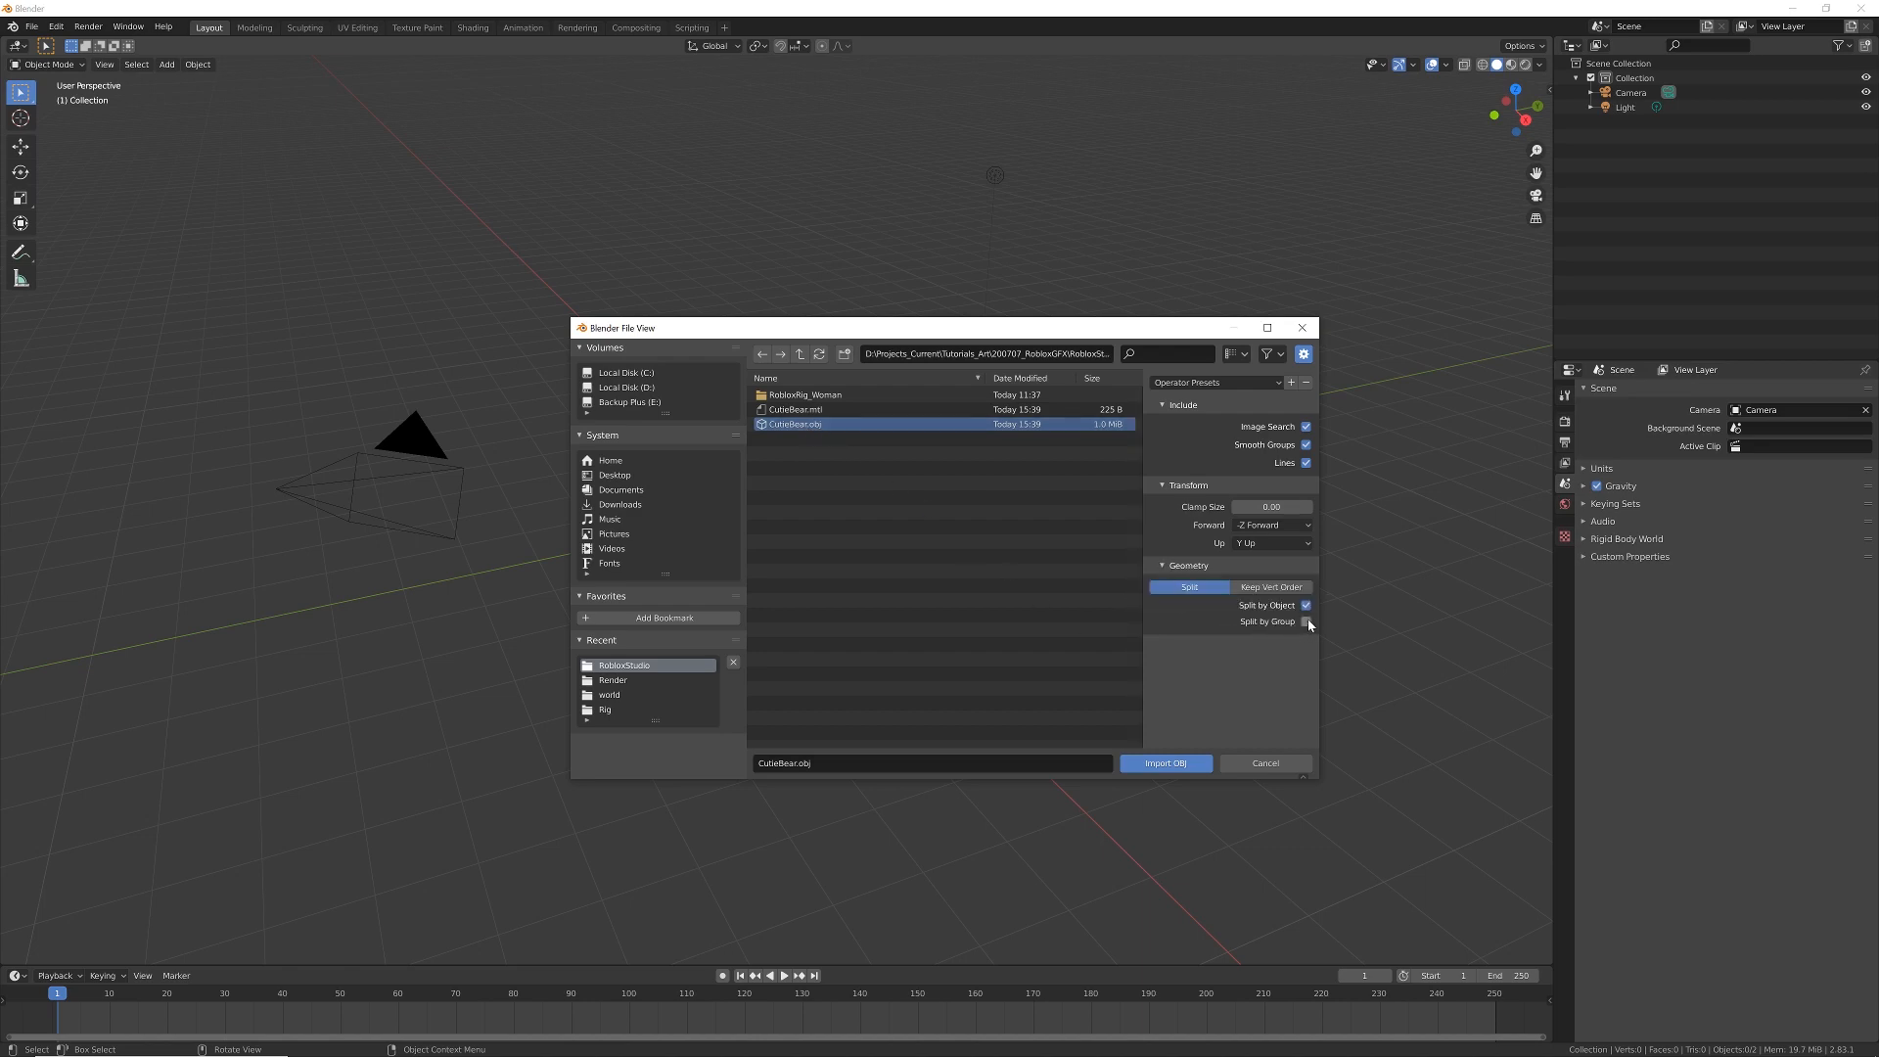
pyautogui.click(1164, 761)
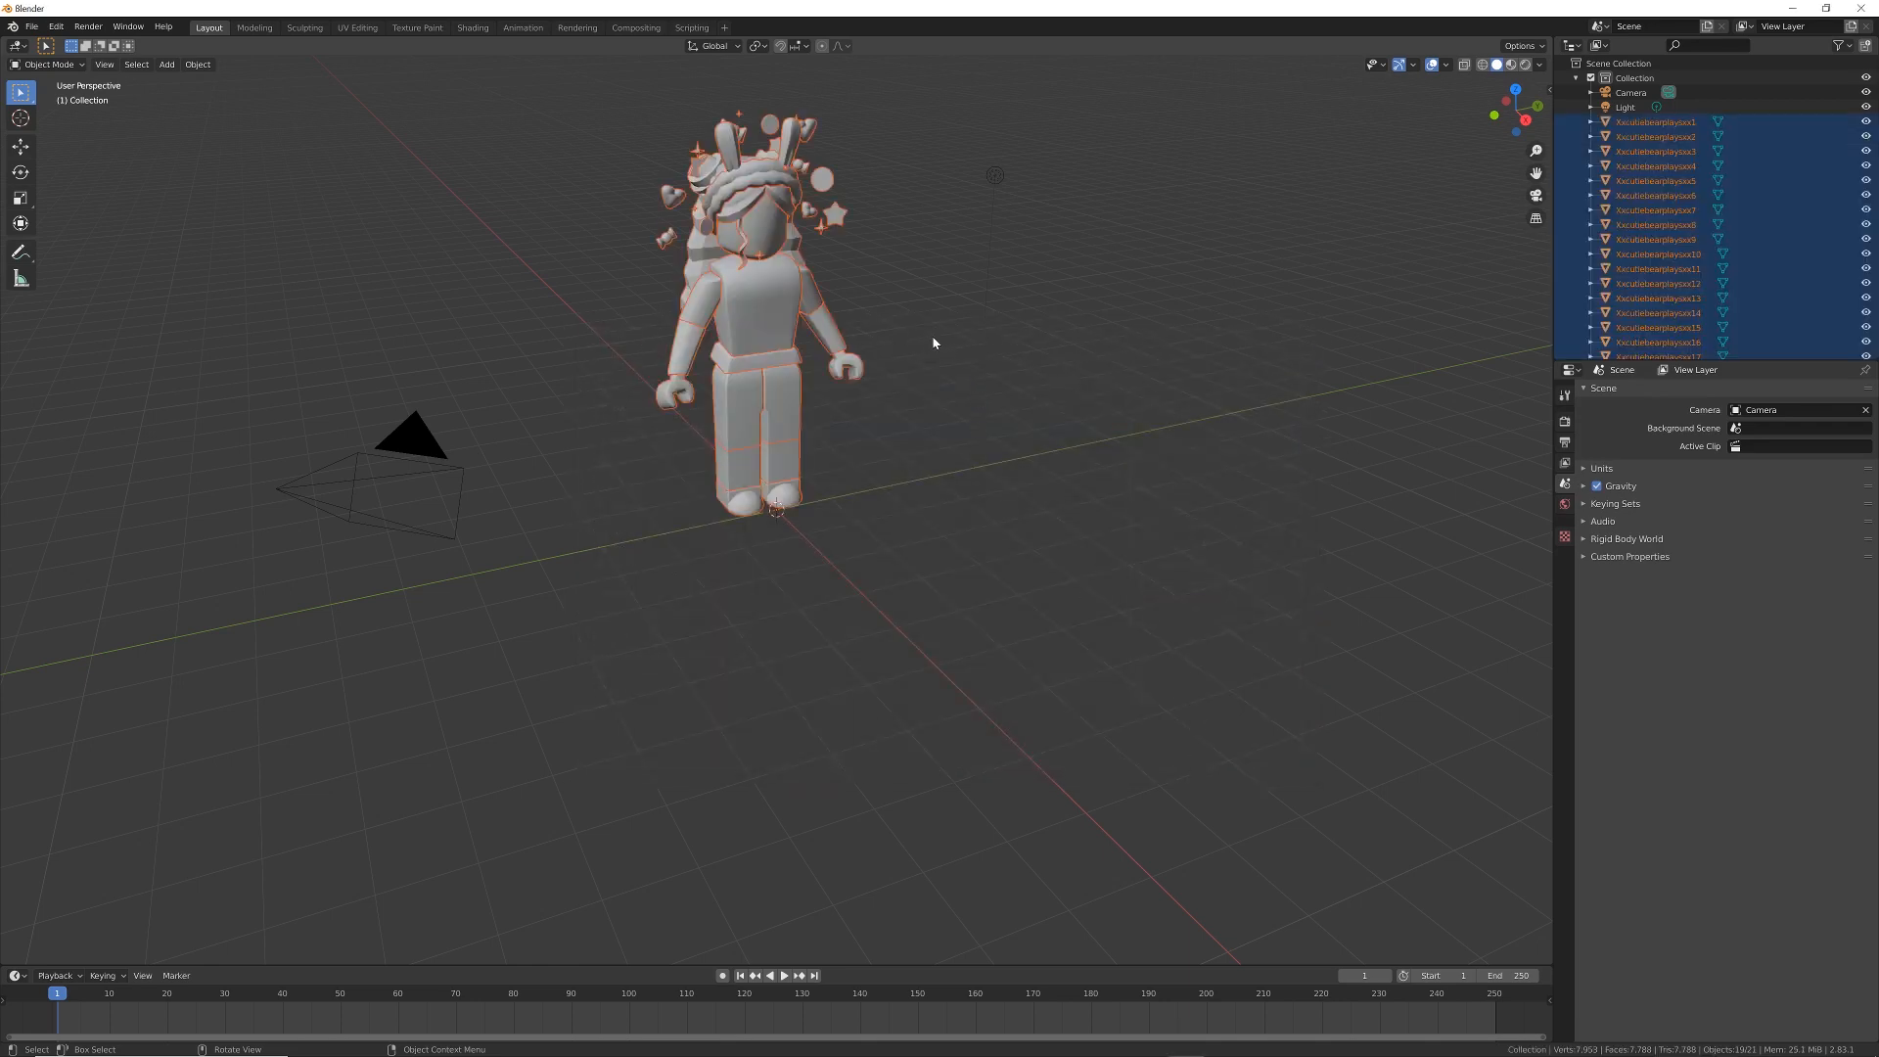
pyautogui.moveTo(916, 329)
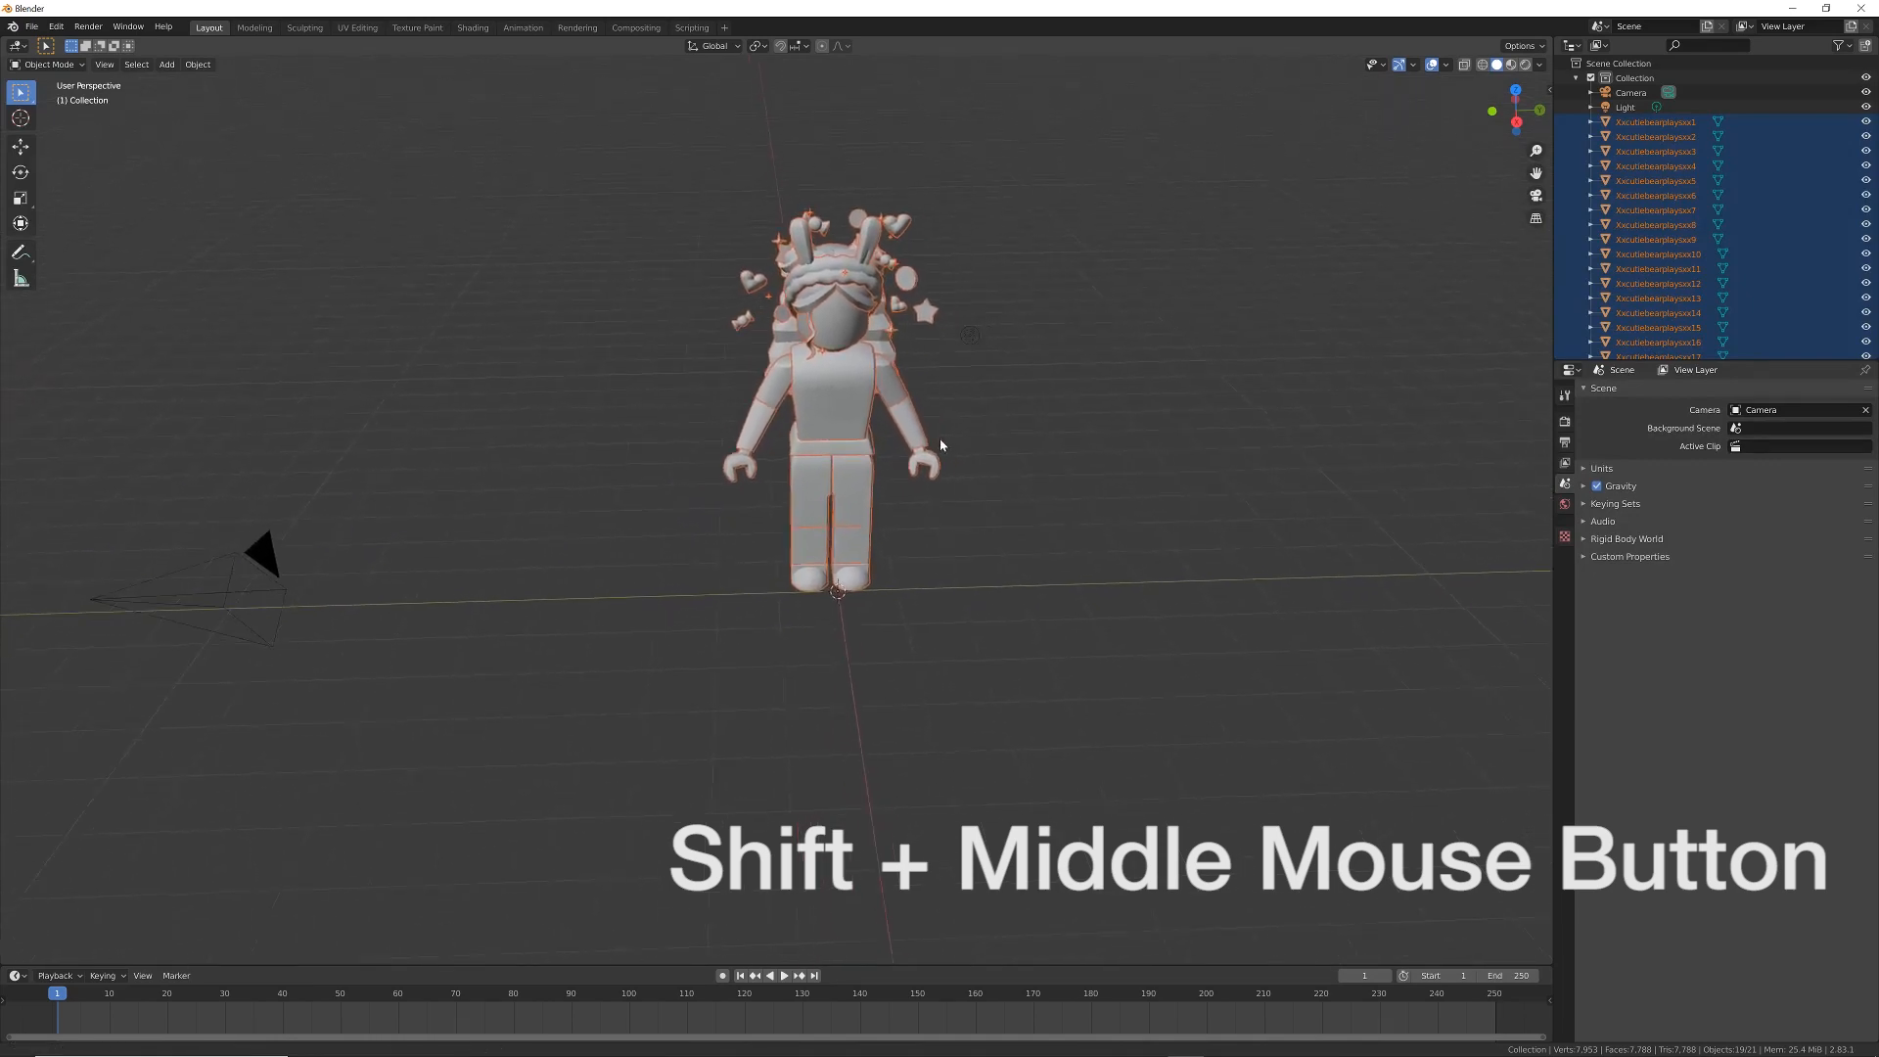
# Frame the avatar and switch viewport shading to Material Preview to show its textures.
pyautogui.moveTo(941, 447); pyautogui.dragTo(969, 452)
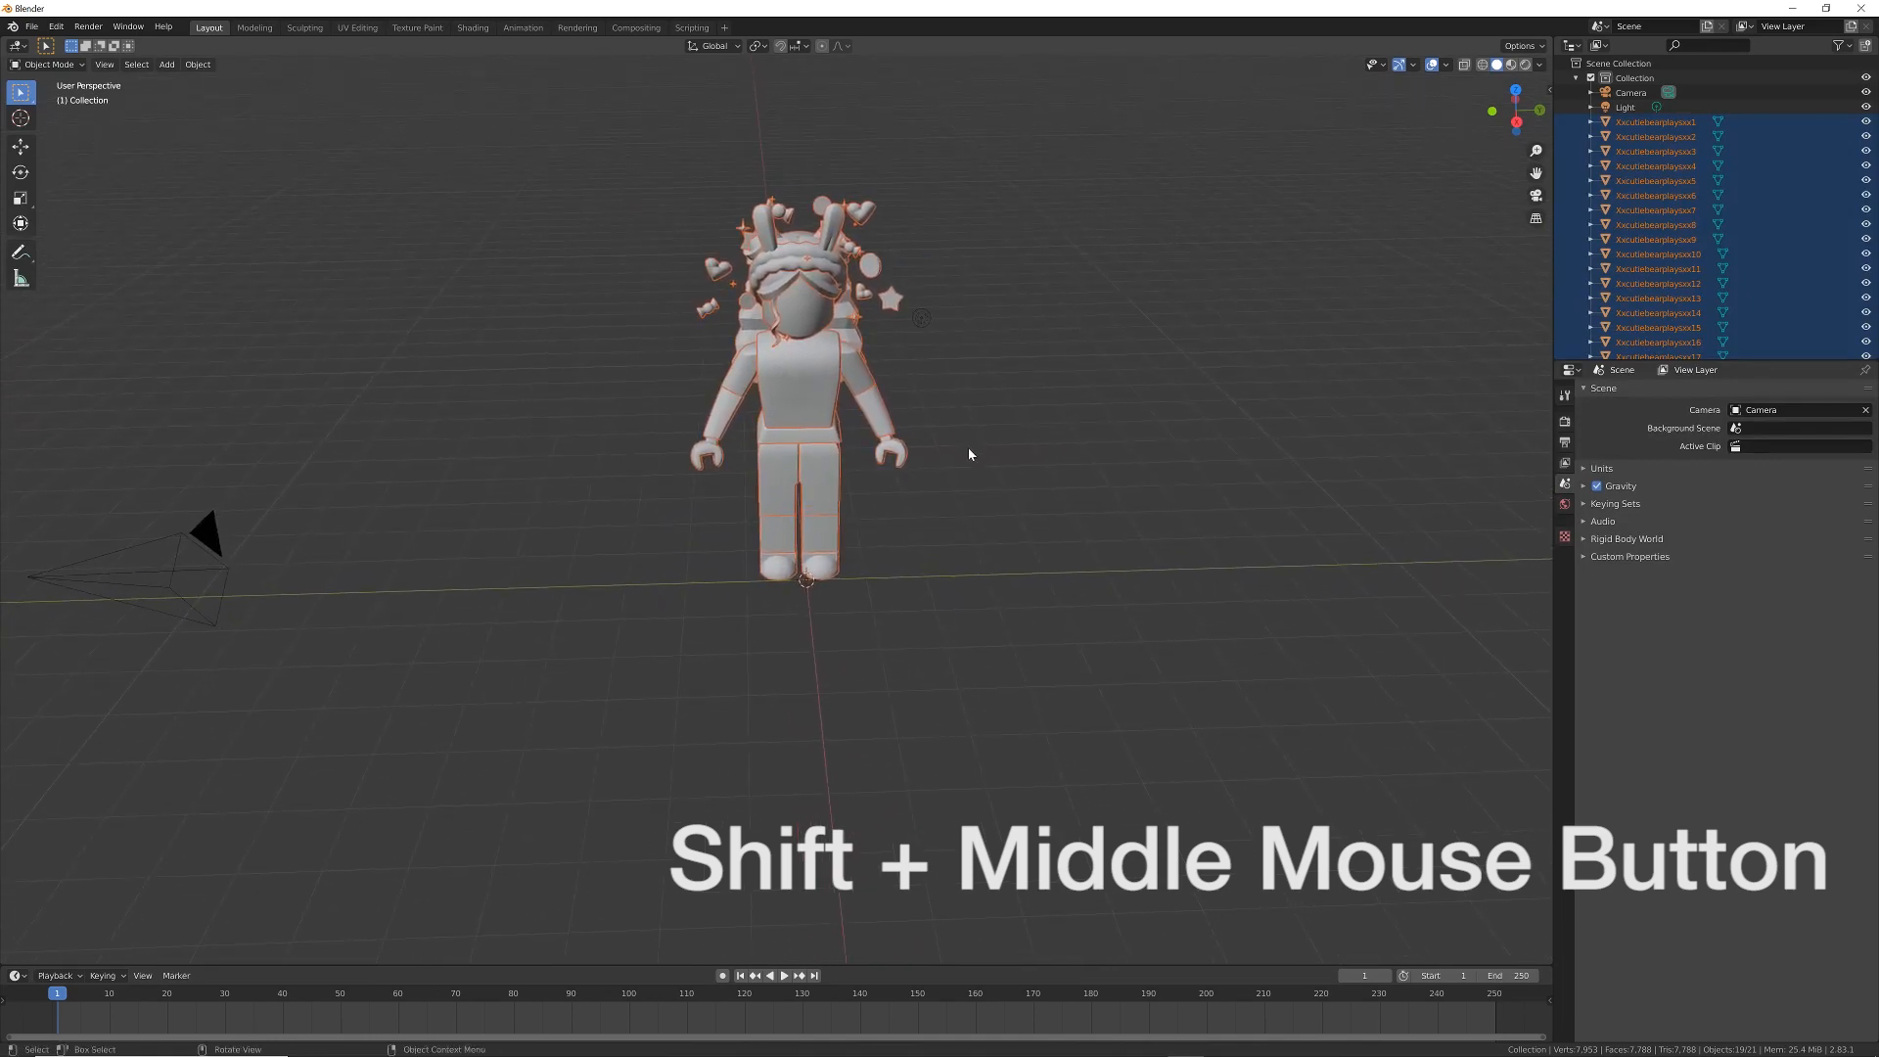
pyautogui.moveTo(969, 452); pyautogui.dragTo(965, 440)
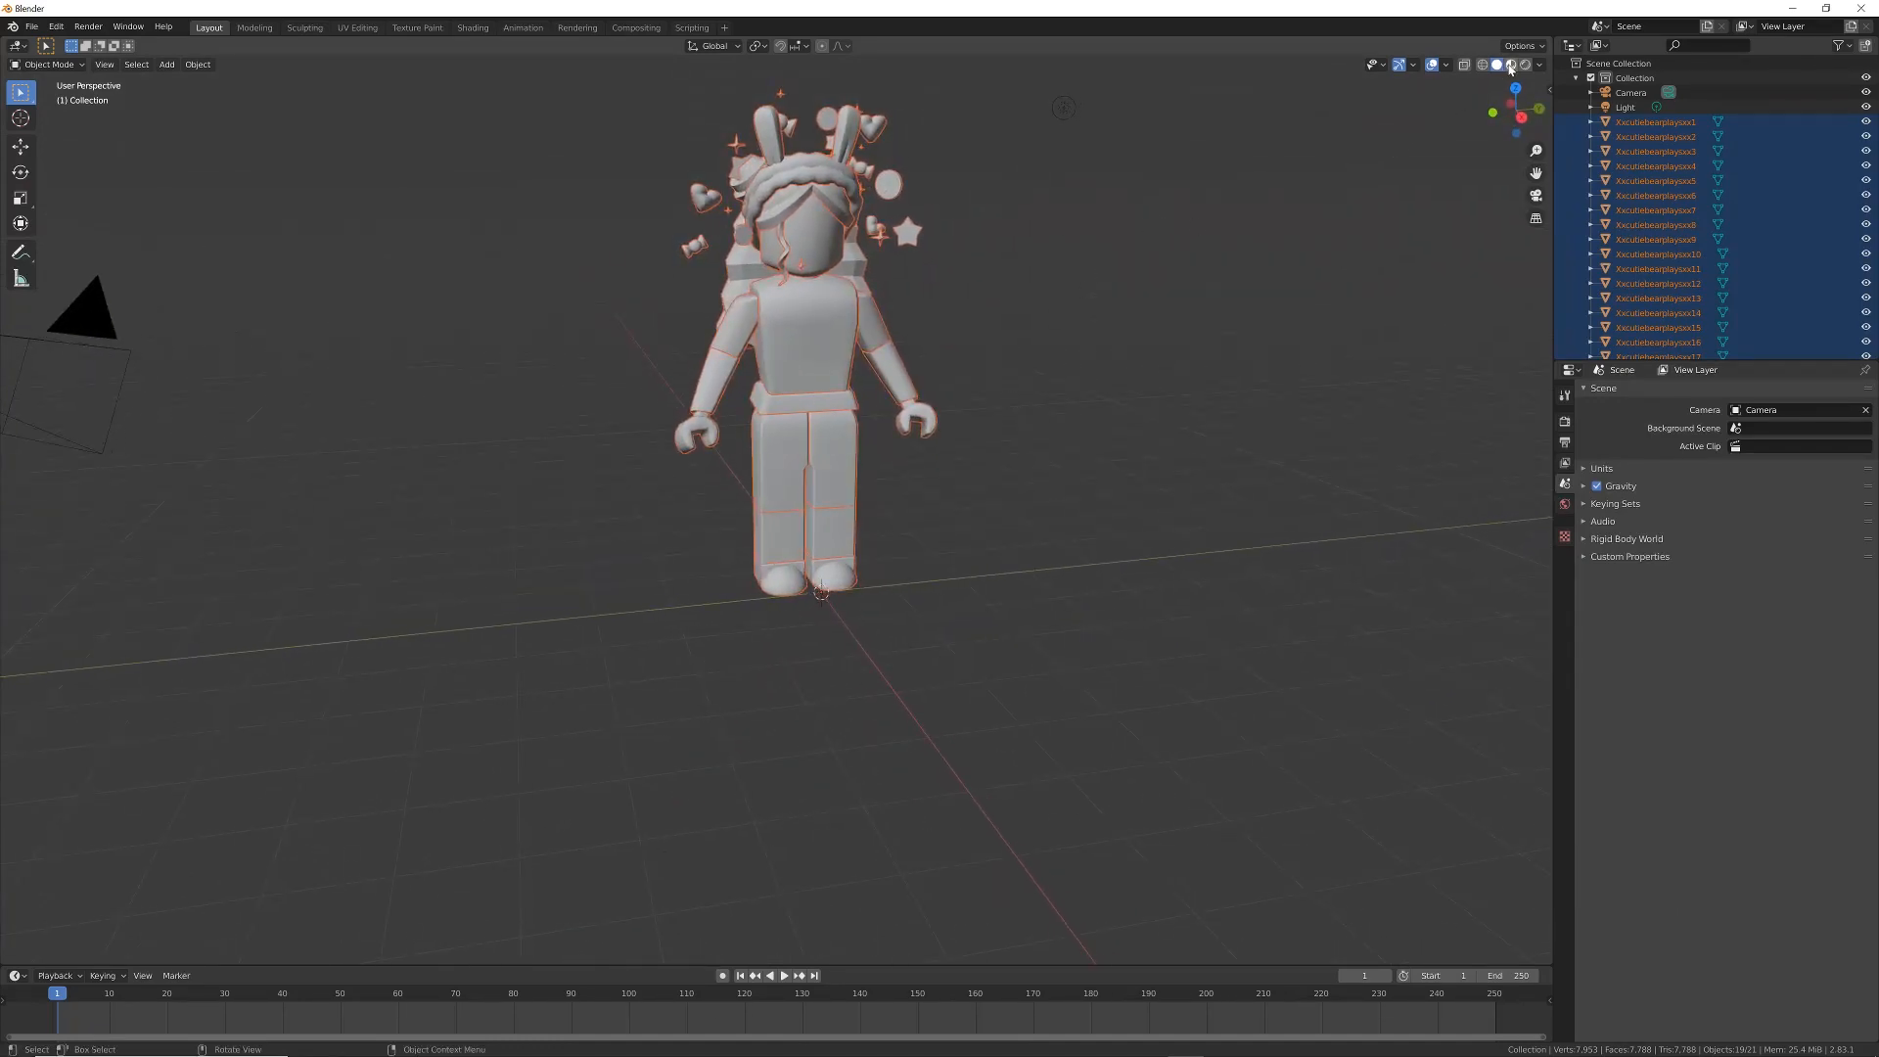
pyautogui.moveTo(1508, 63)
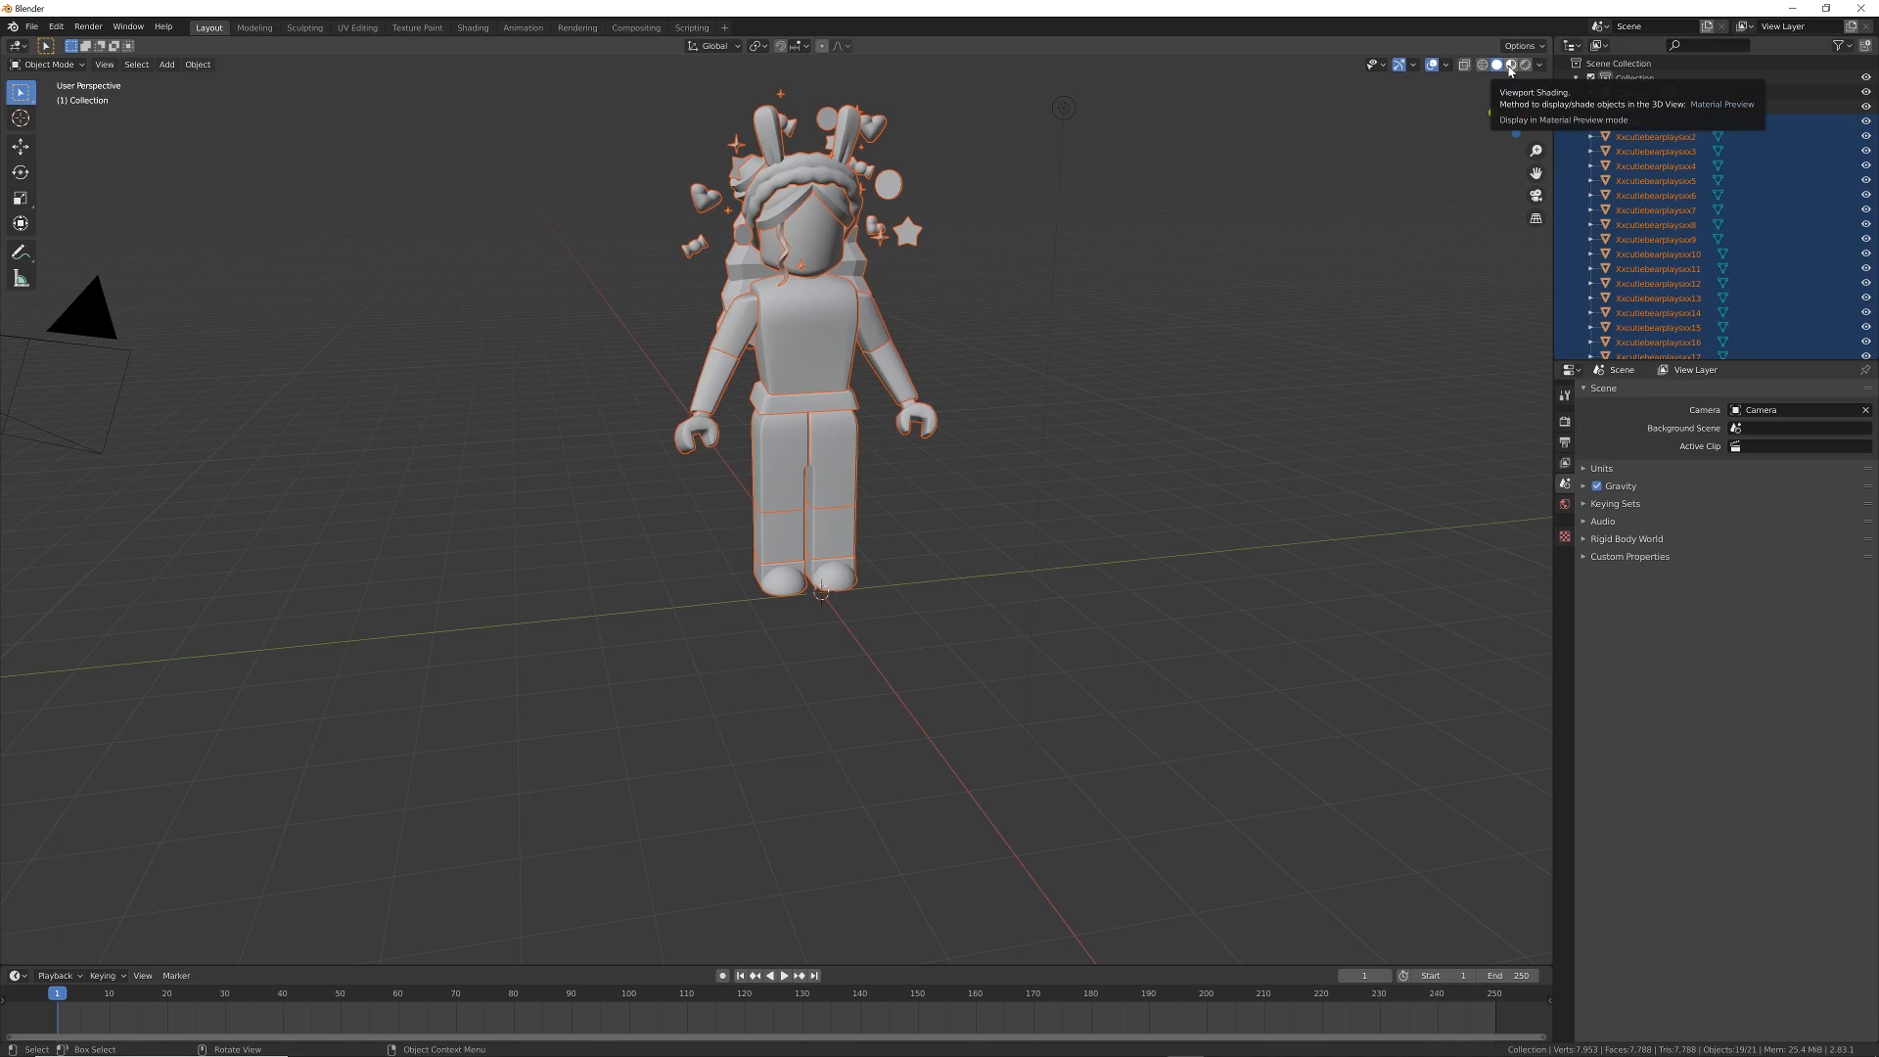
pyautogui.click(1509, 63)
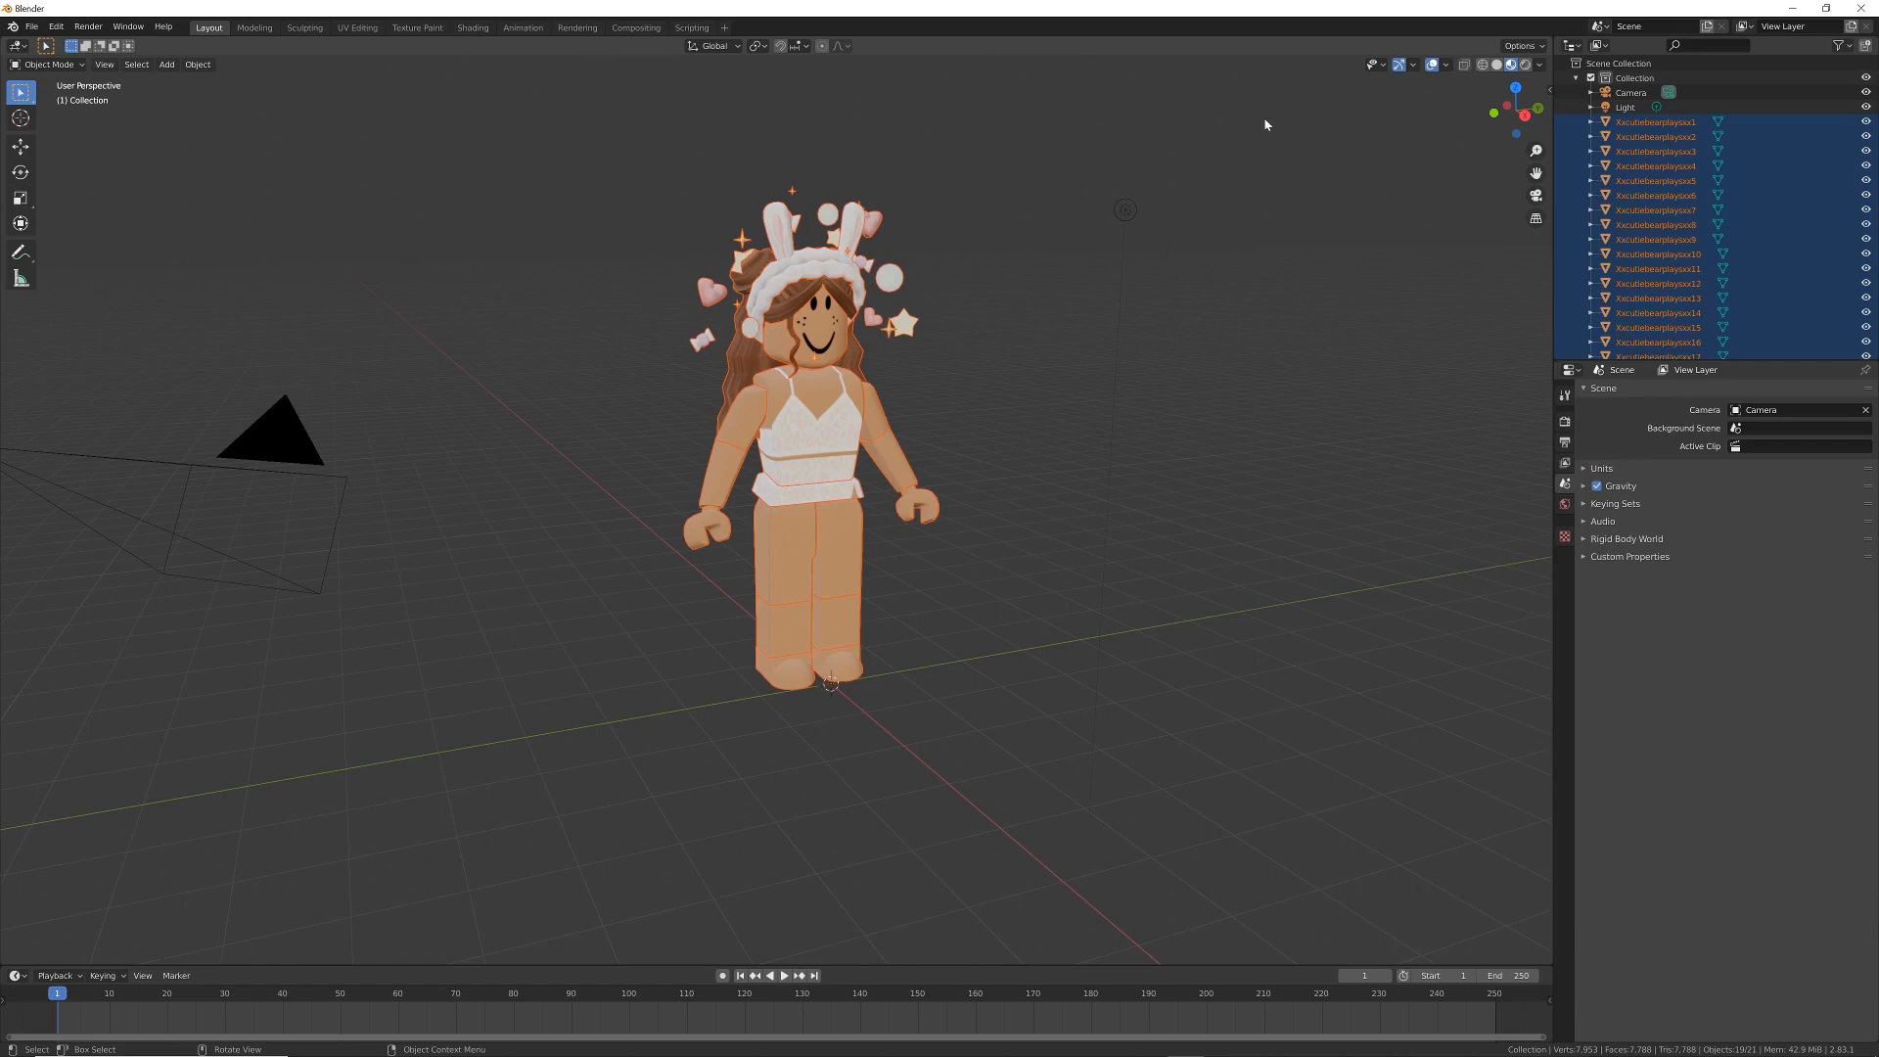
# Select the avatar parts and set each origin to Center of Mass (Volume).
pyautogui.click(1651, 121)
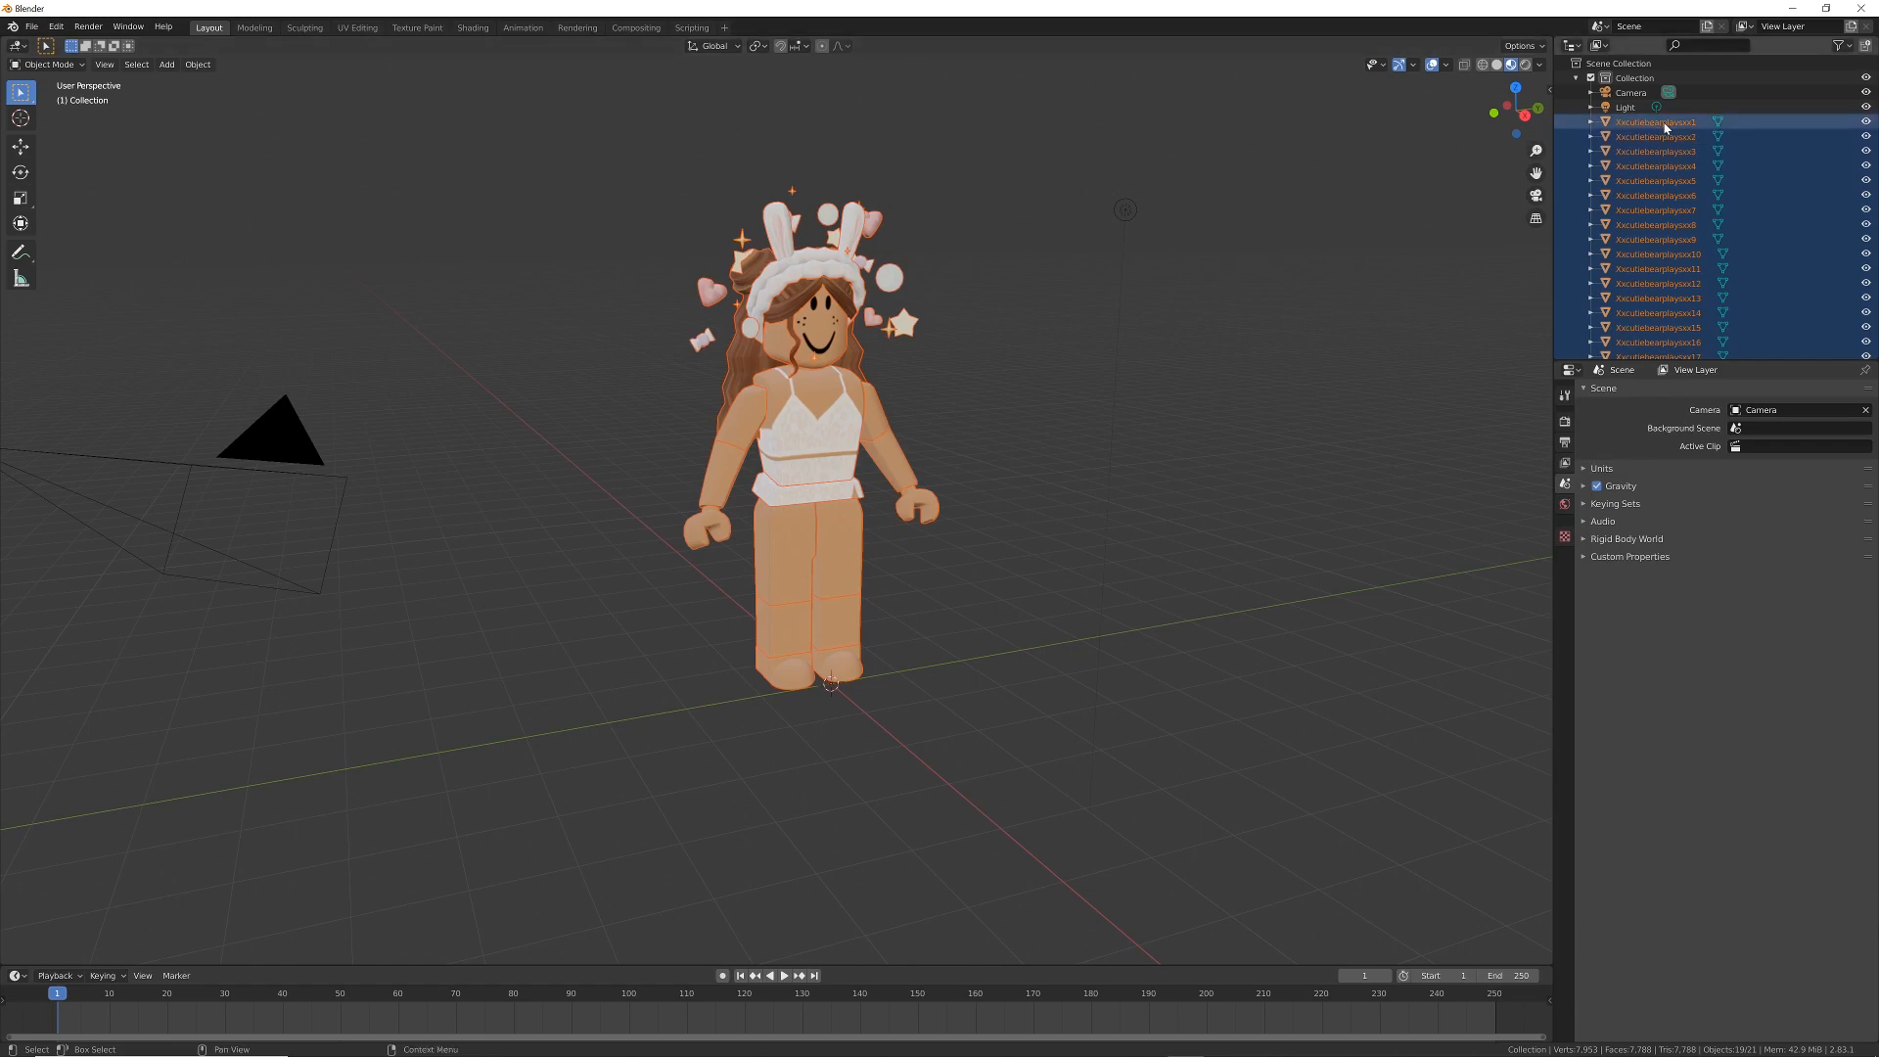
pyautogui.click(1656, 121)
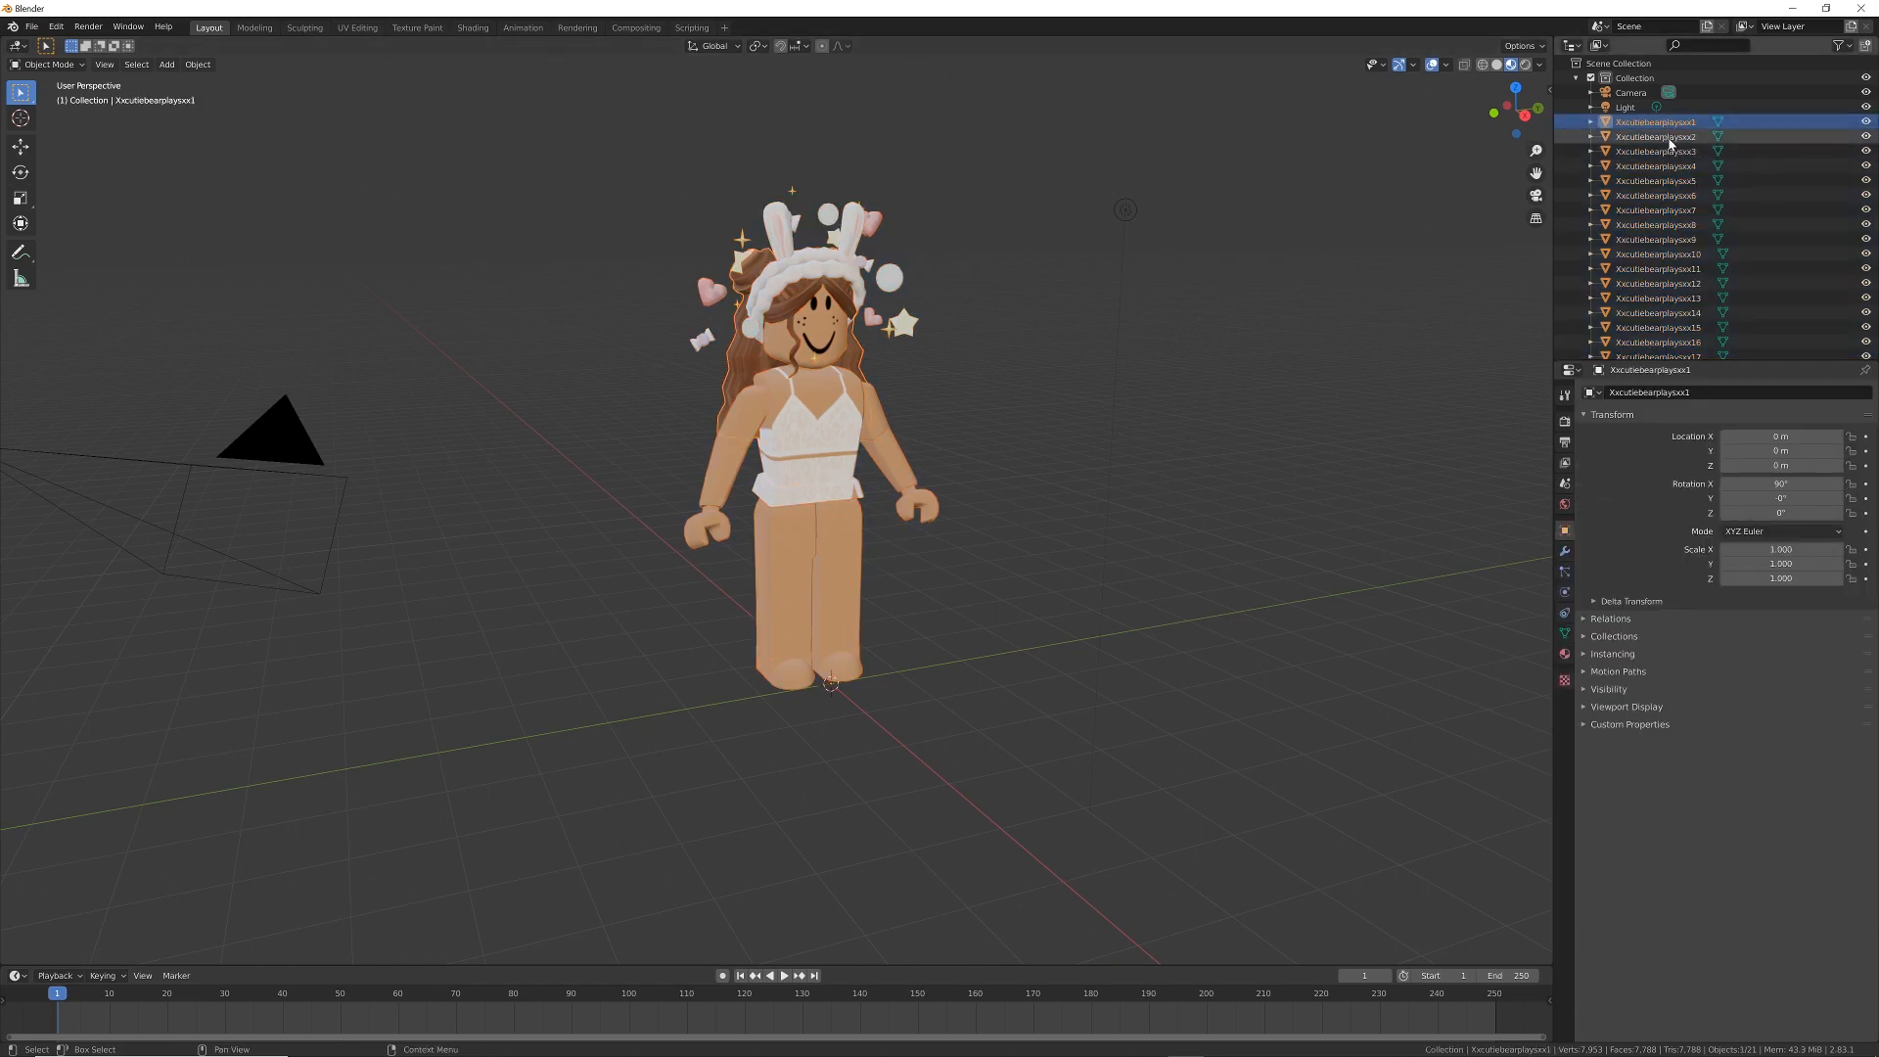
pyautogui.click(1653, 137)
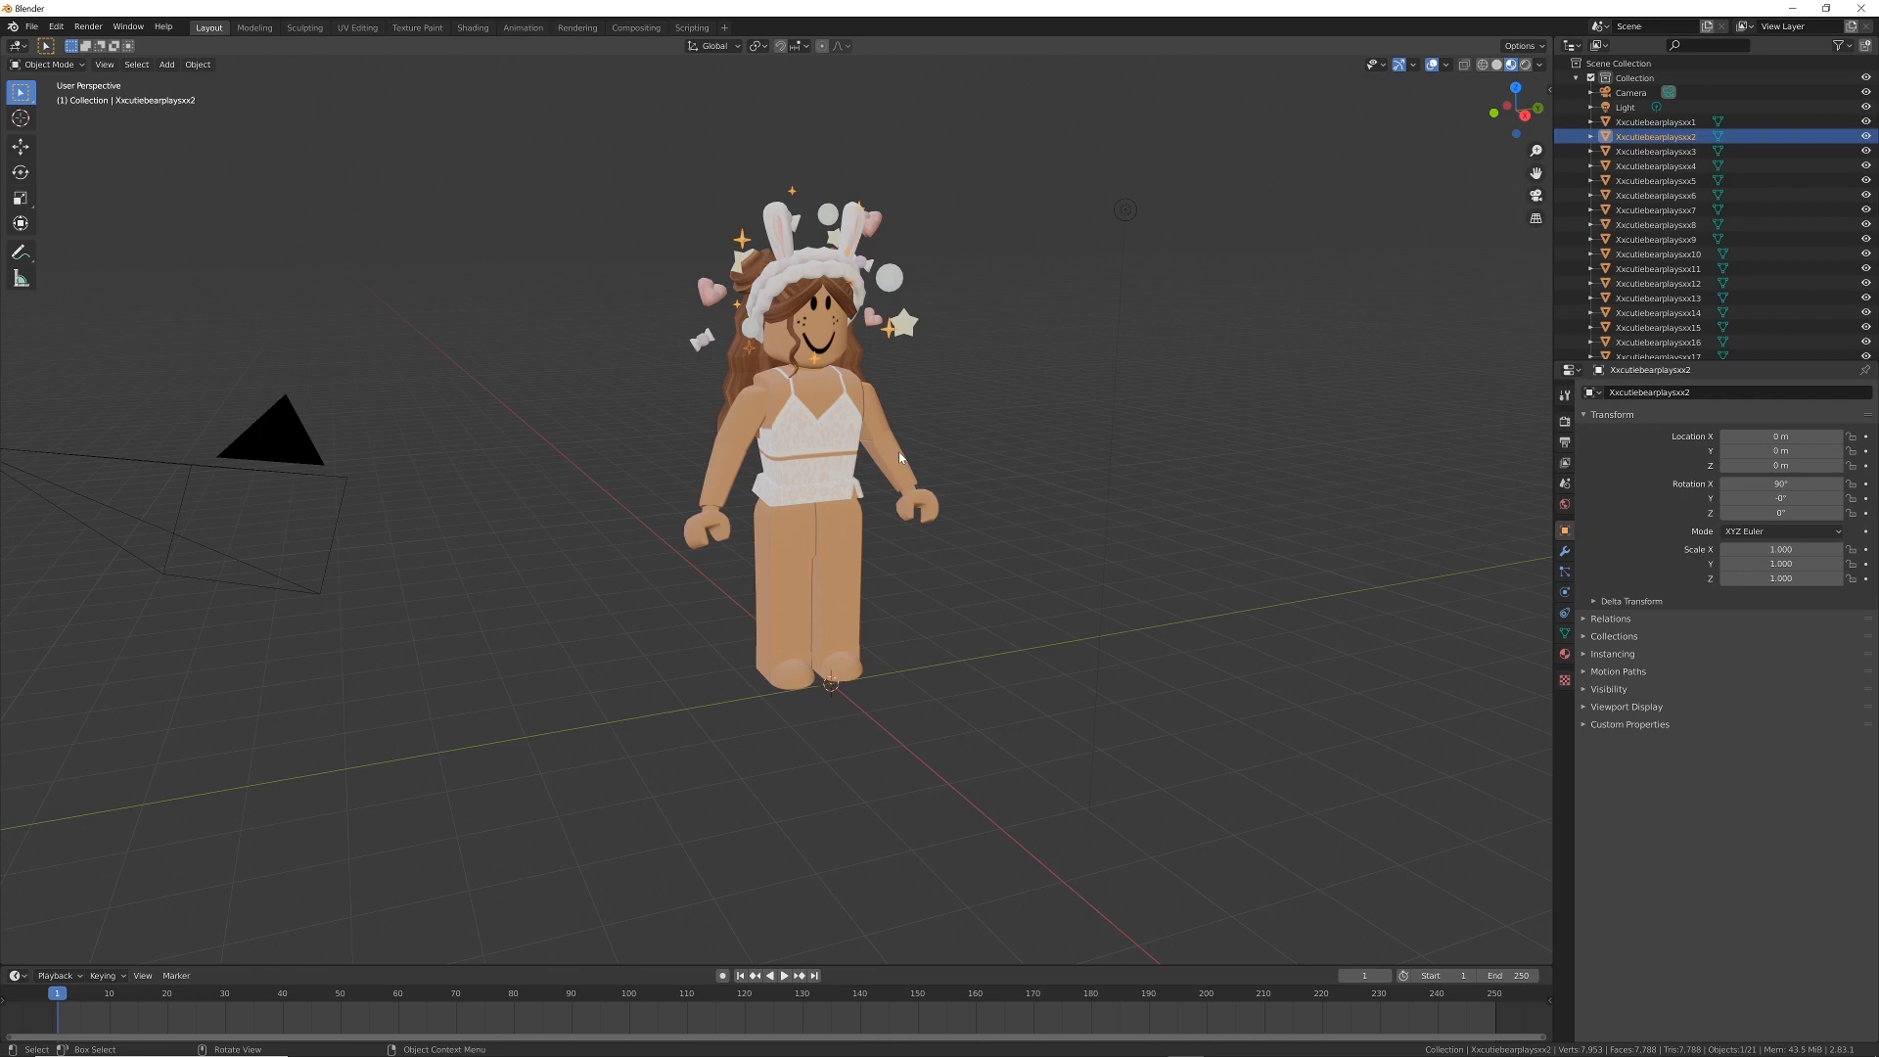
pyautogui.click(1655, 210)
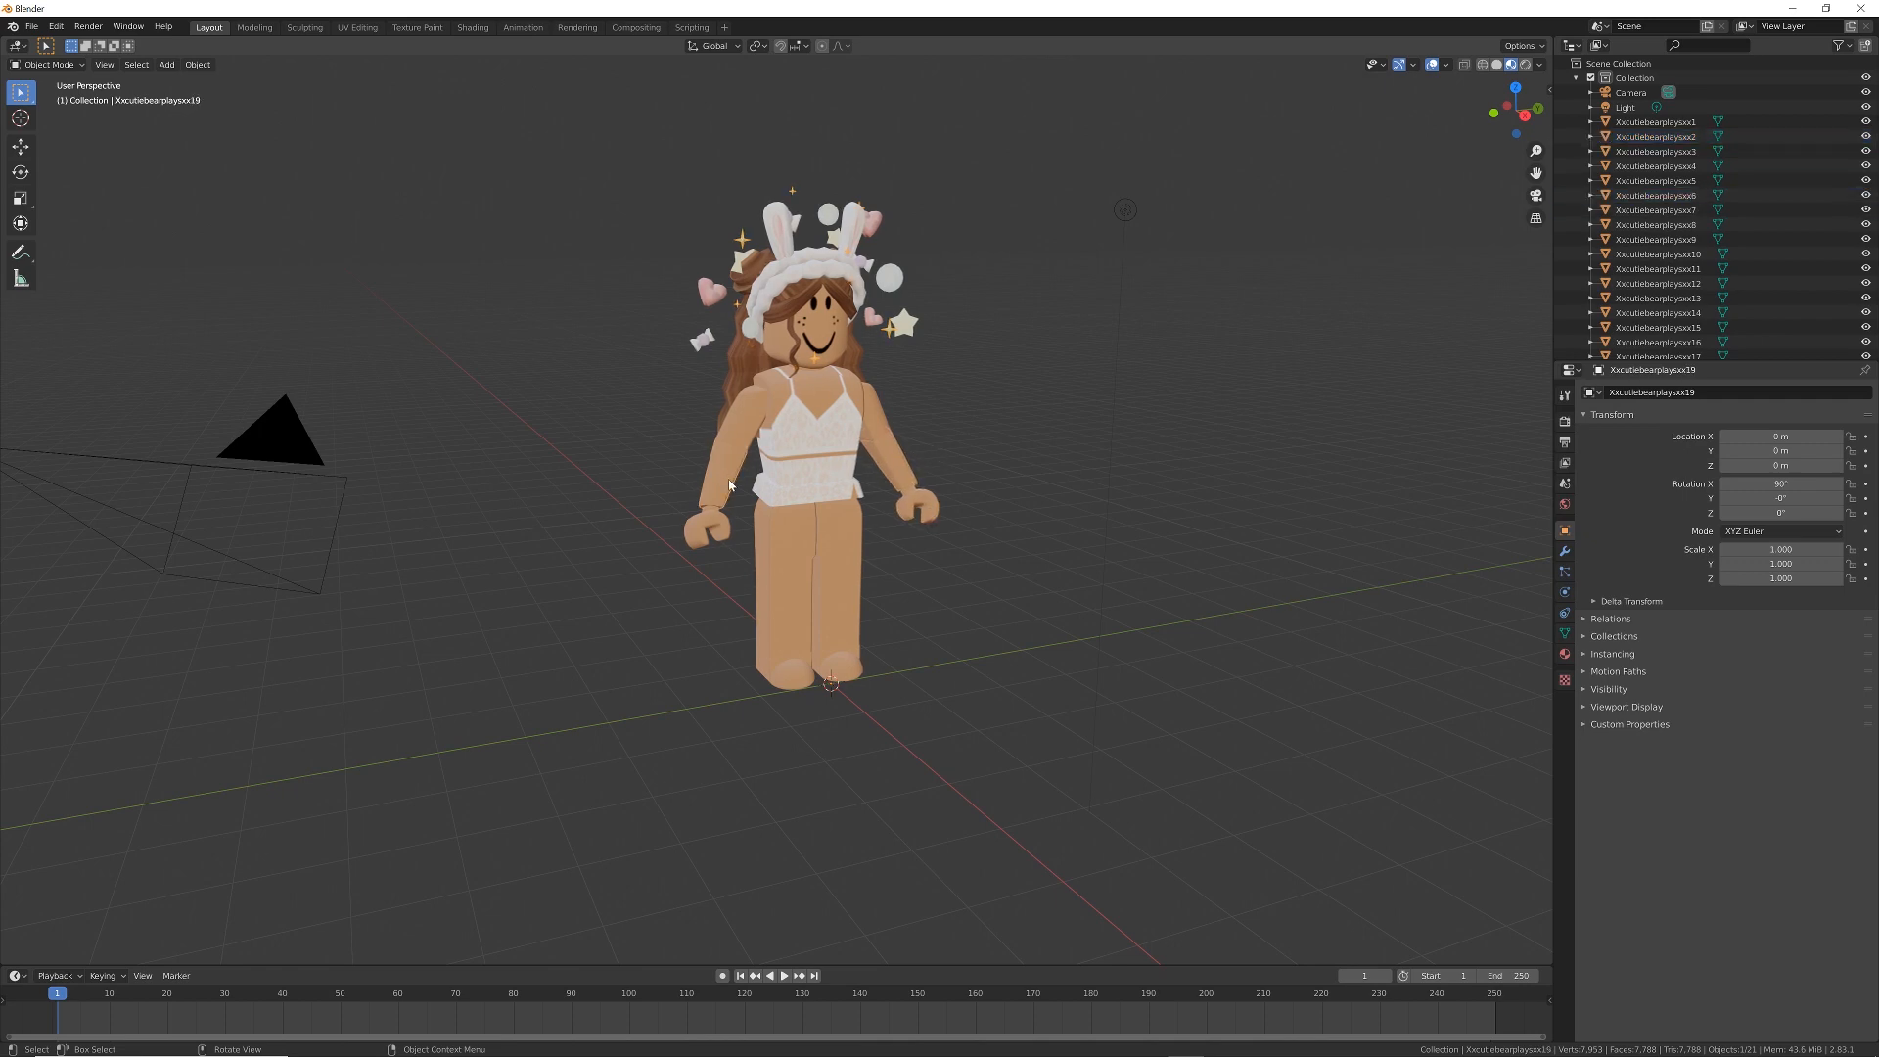
pyautogui.click(1656, 209)
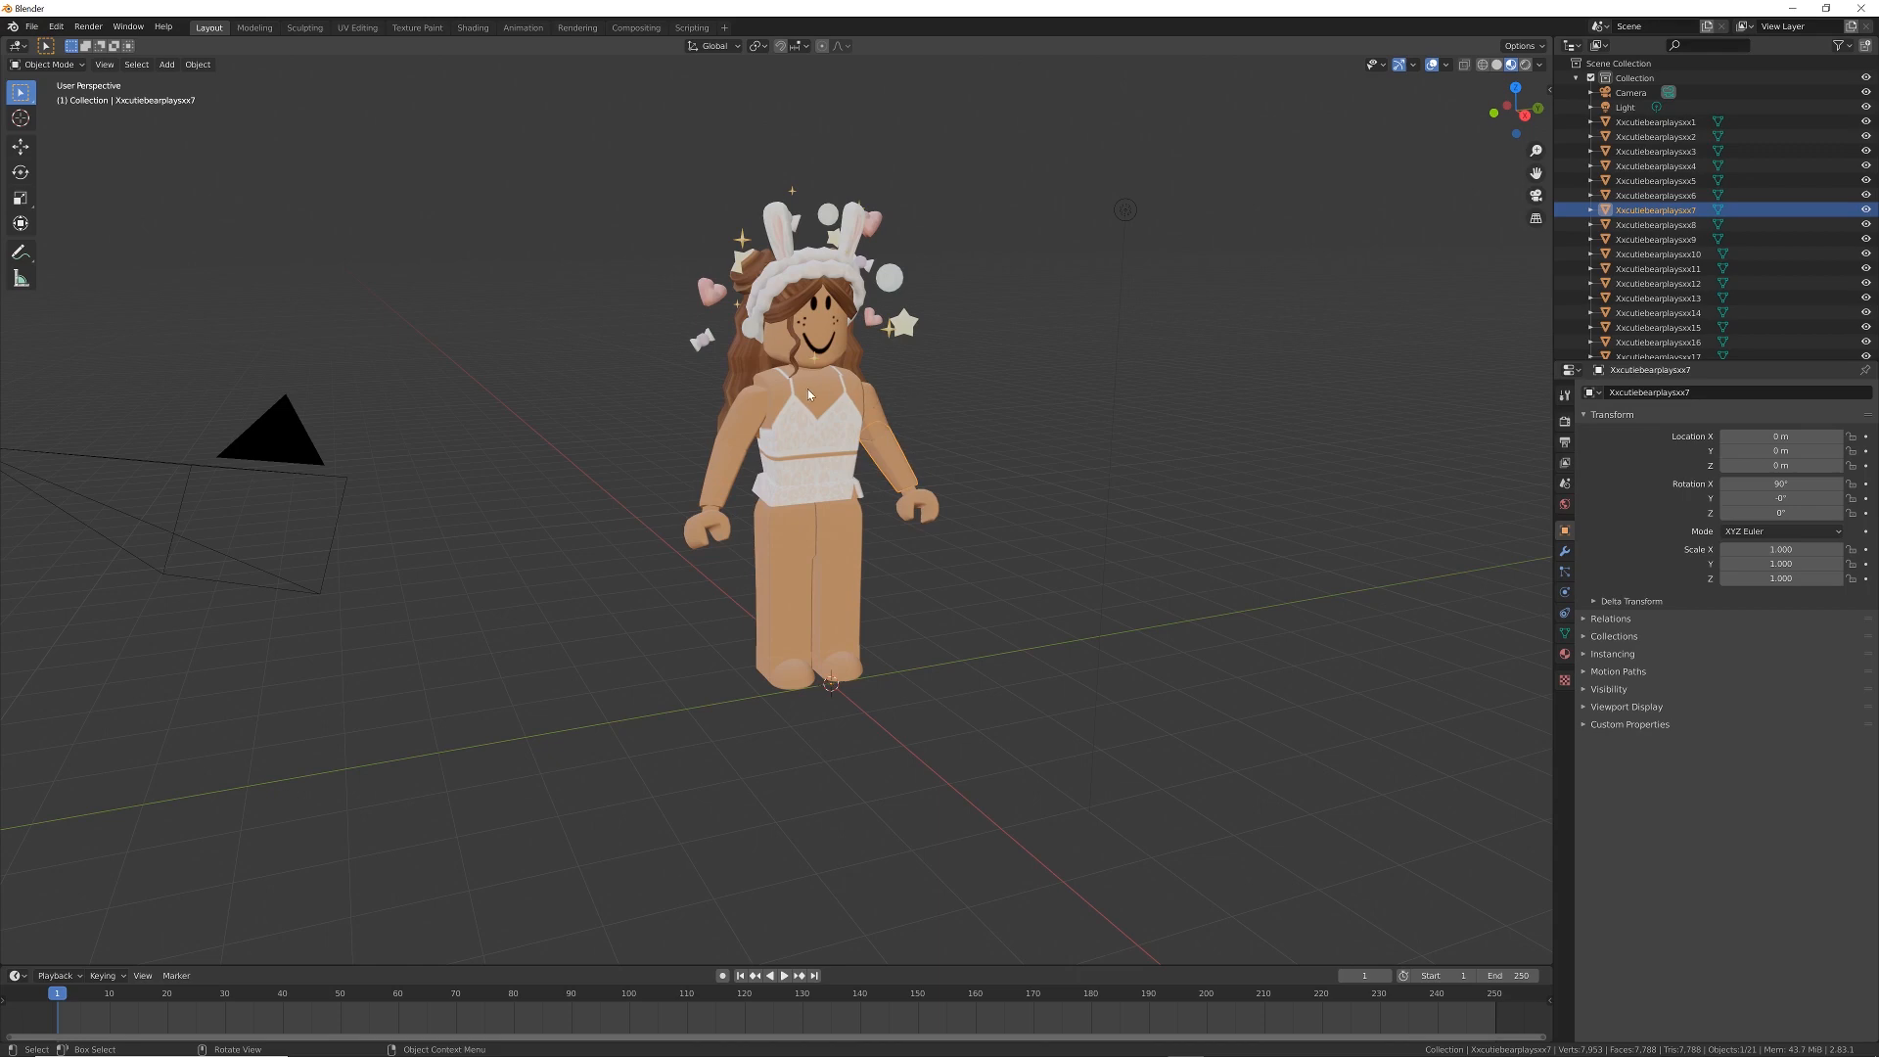
pyautogui.moveTo(19, 221)
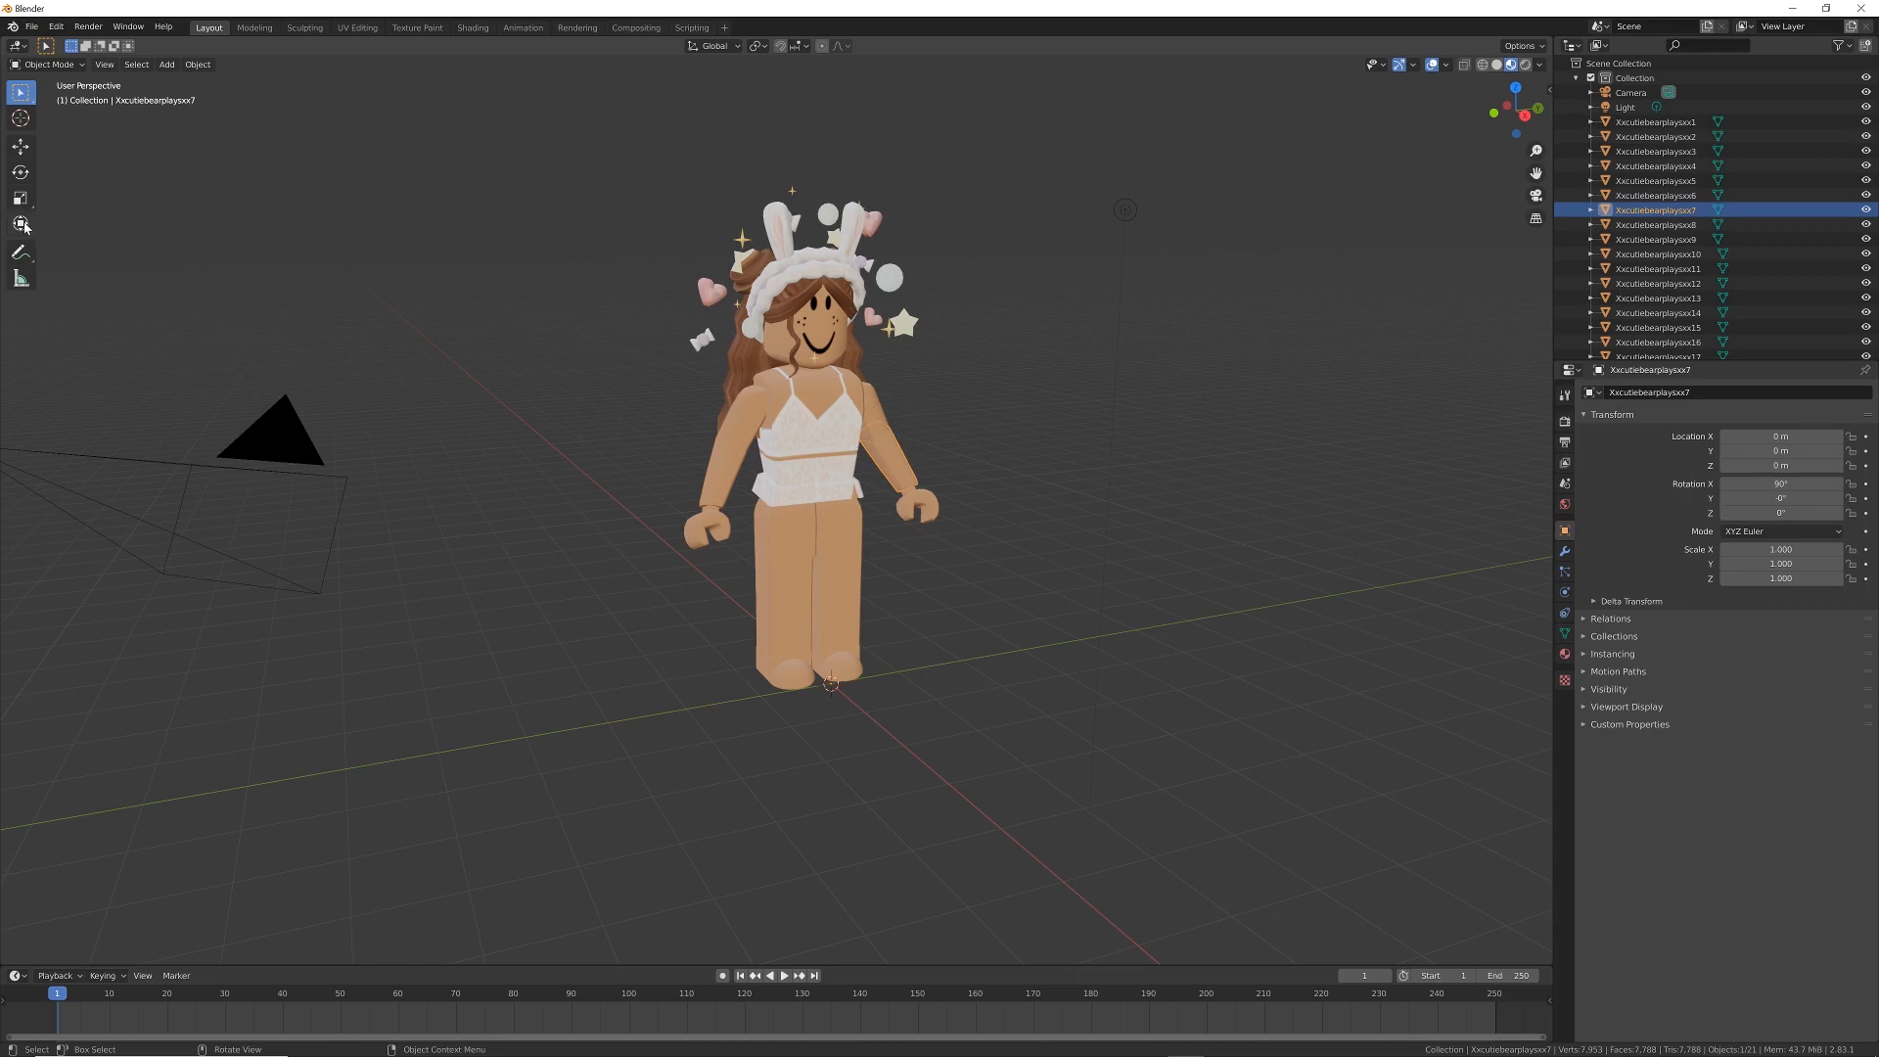
pyautogui.click(20, 221)
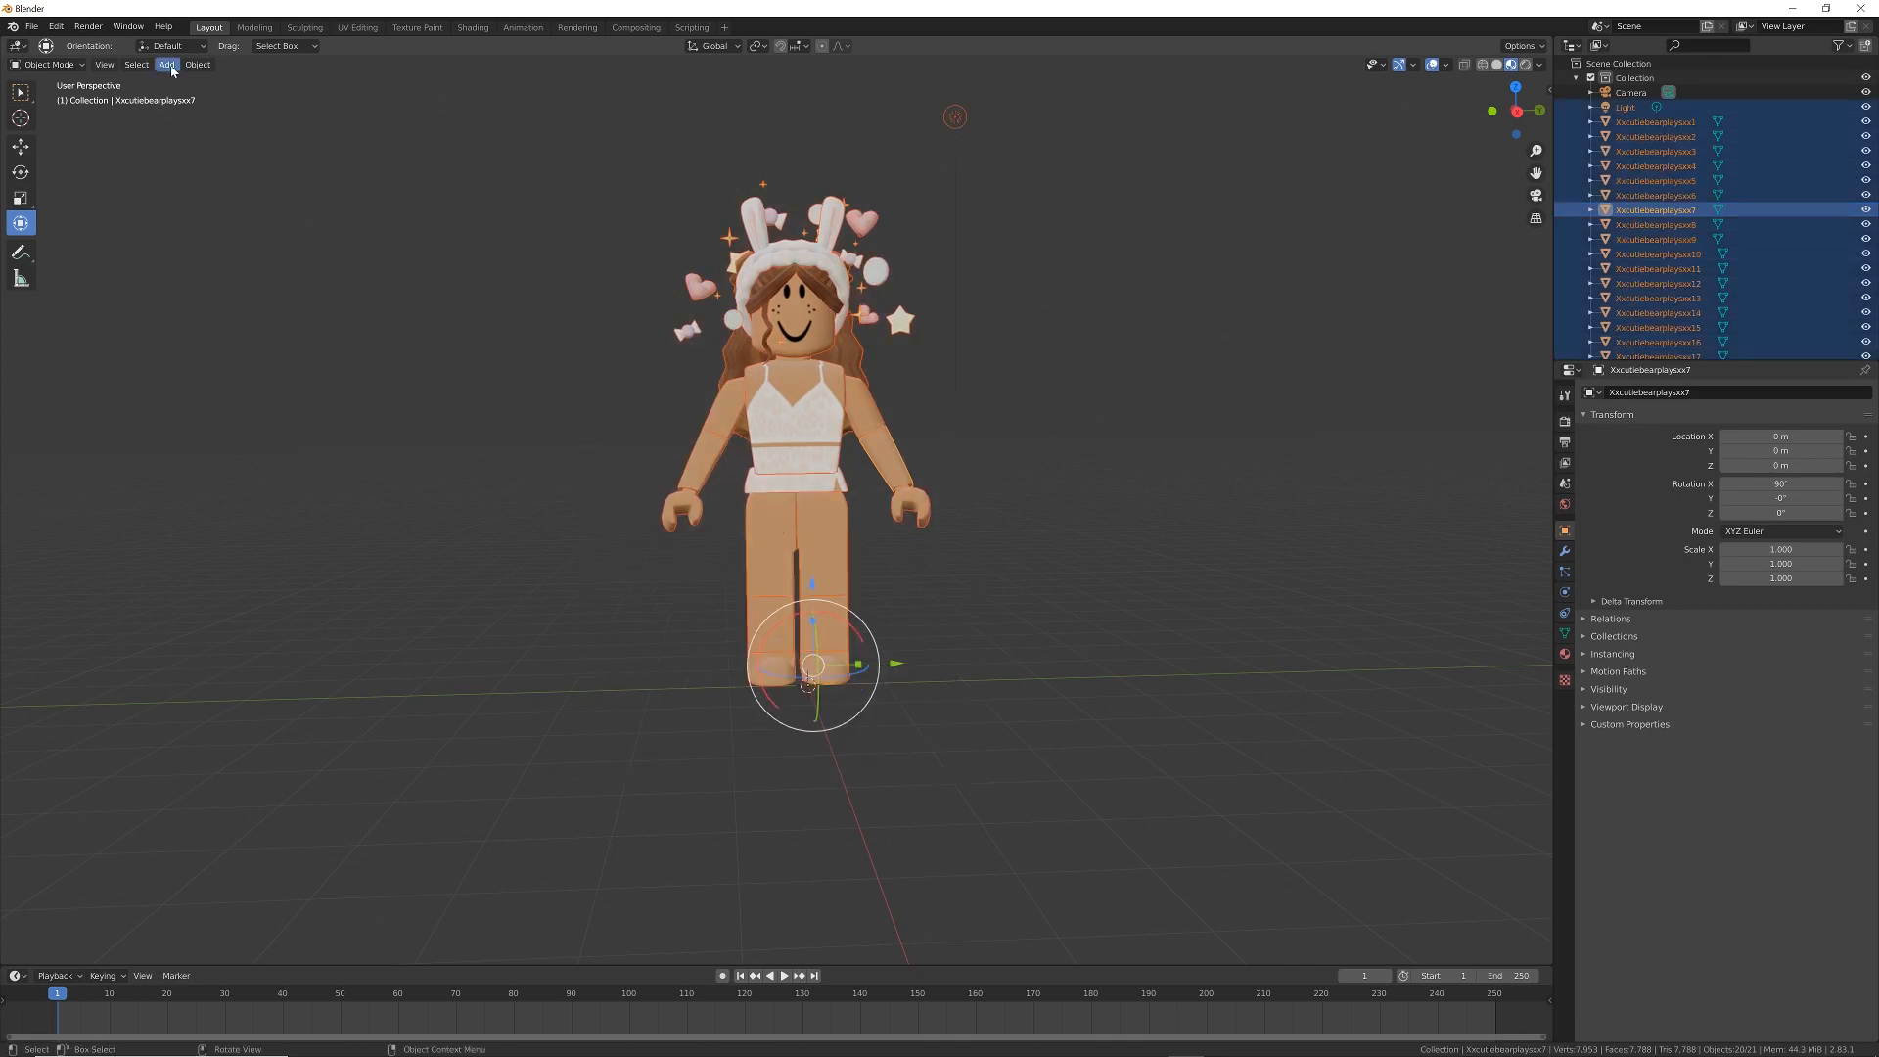
pyautogui.click(195, 65)
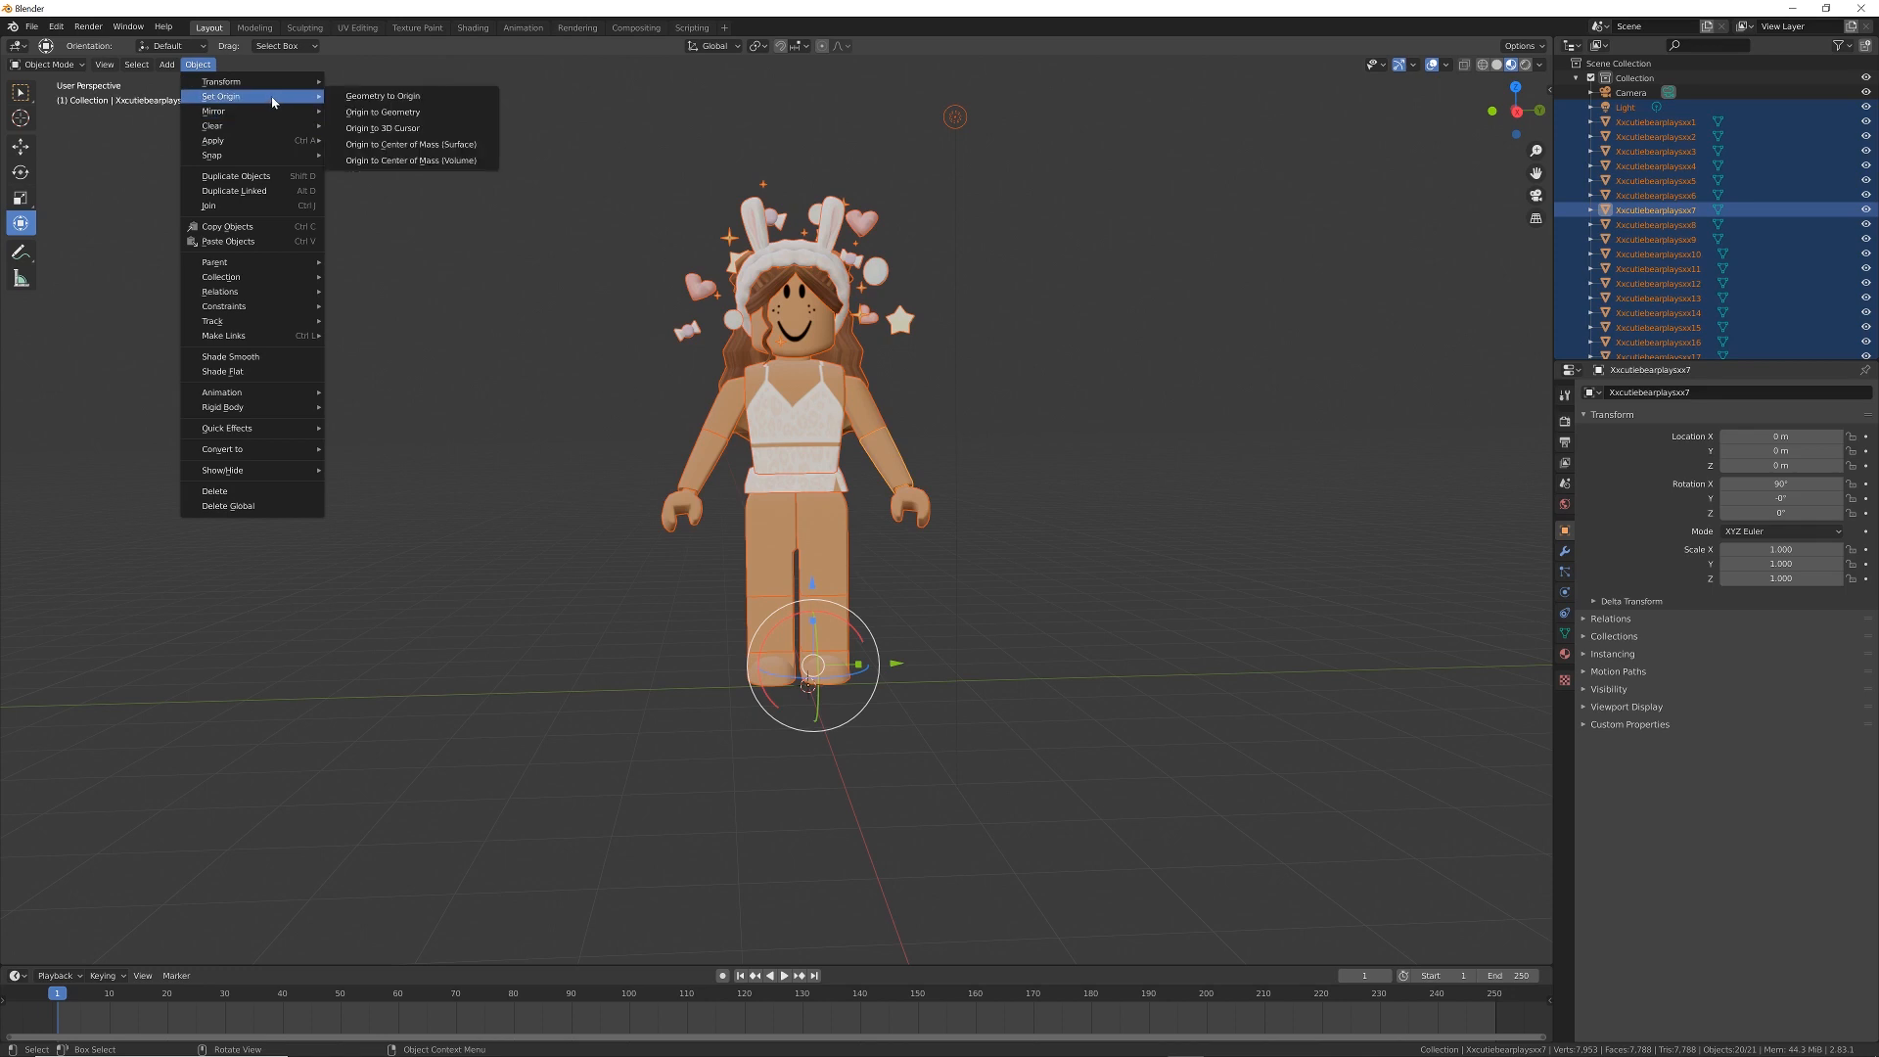
pyautogui.moveTo(411, 160)
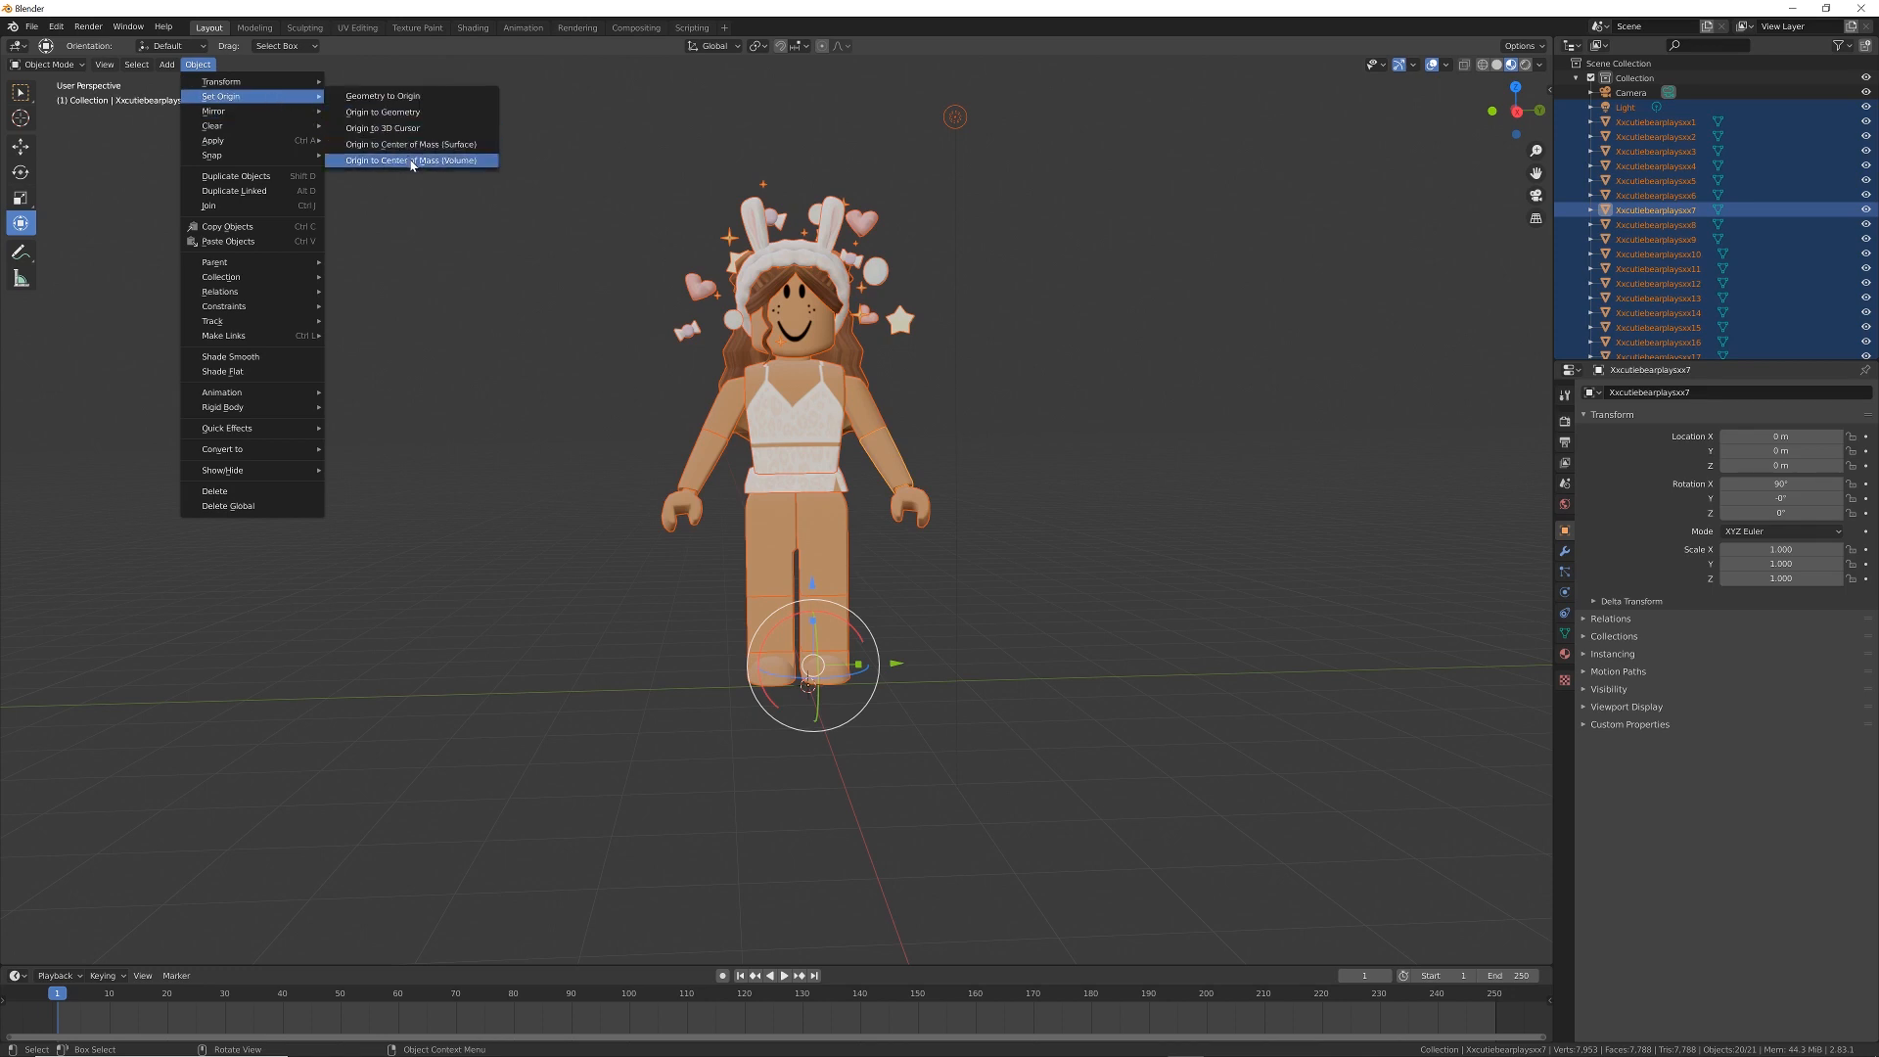
pyautogui.click(411, 160)
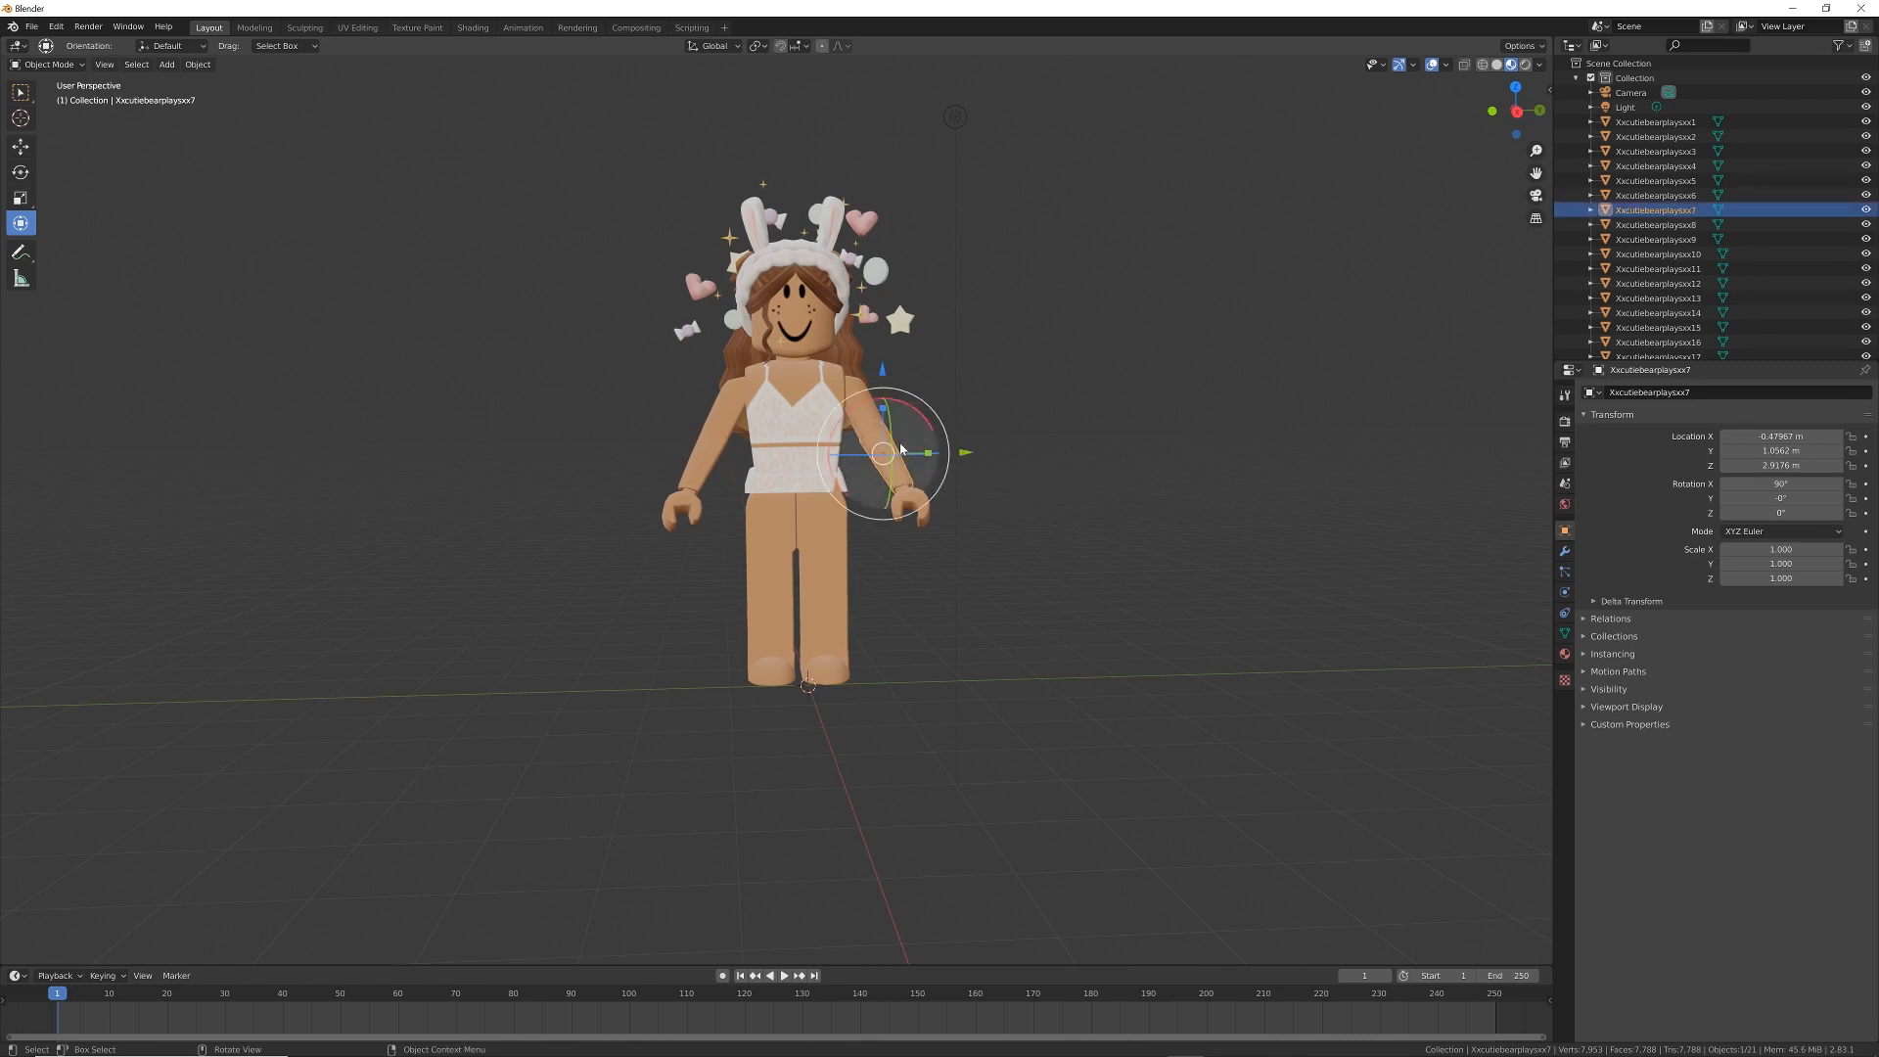
# Select the arm pieces and rotate both arms up above the head.
pyautogui.press('g')
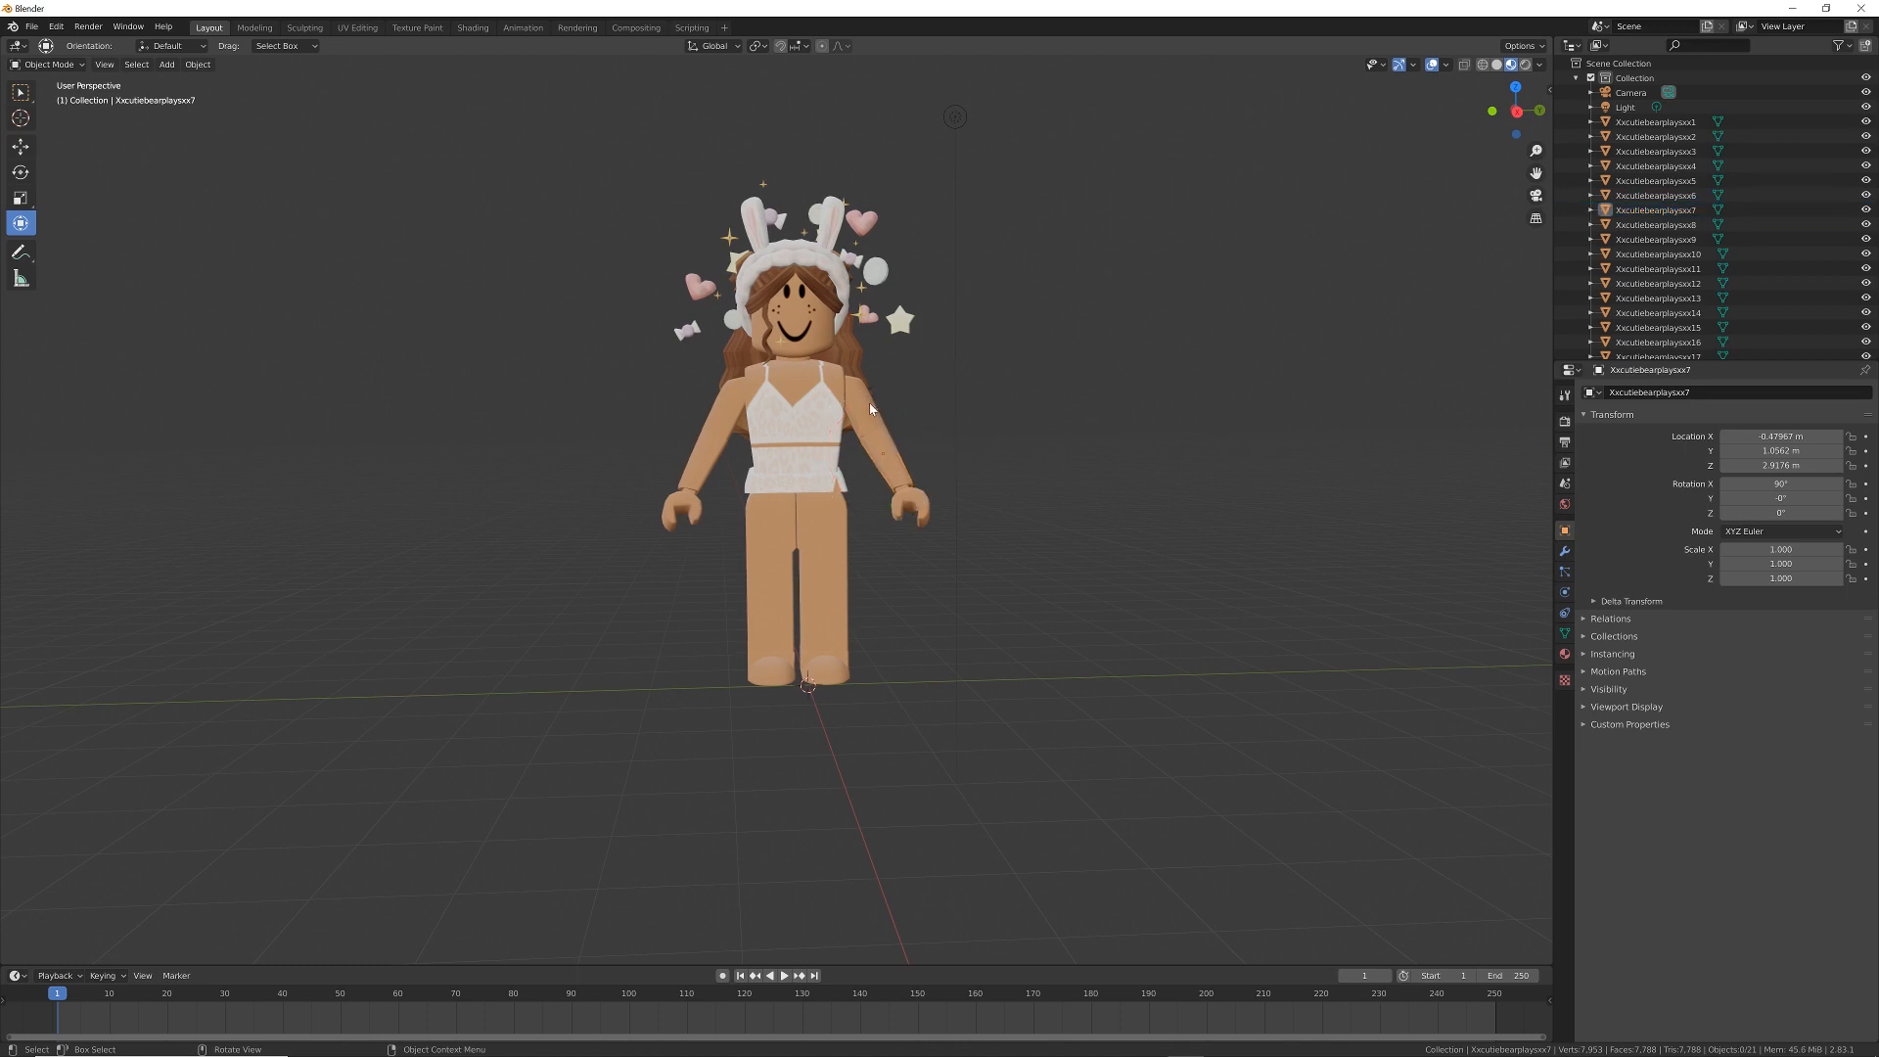
pyautogui.click(1656, 225)
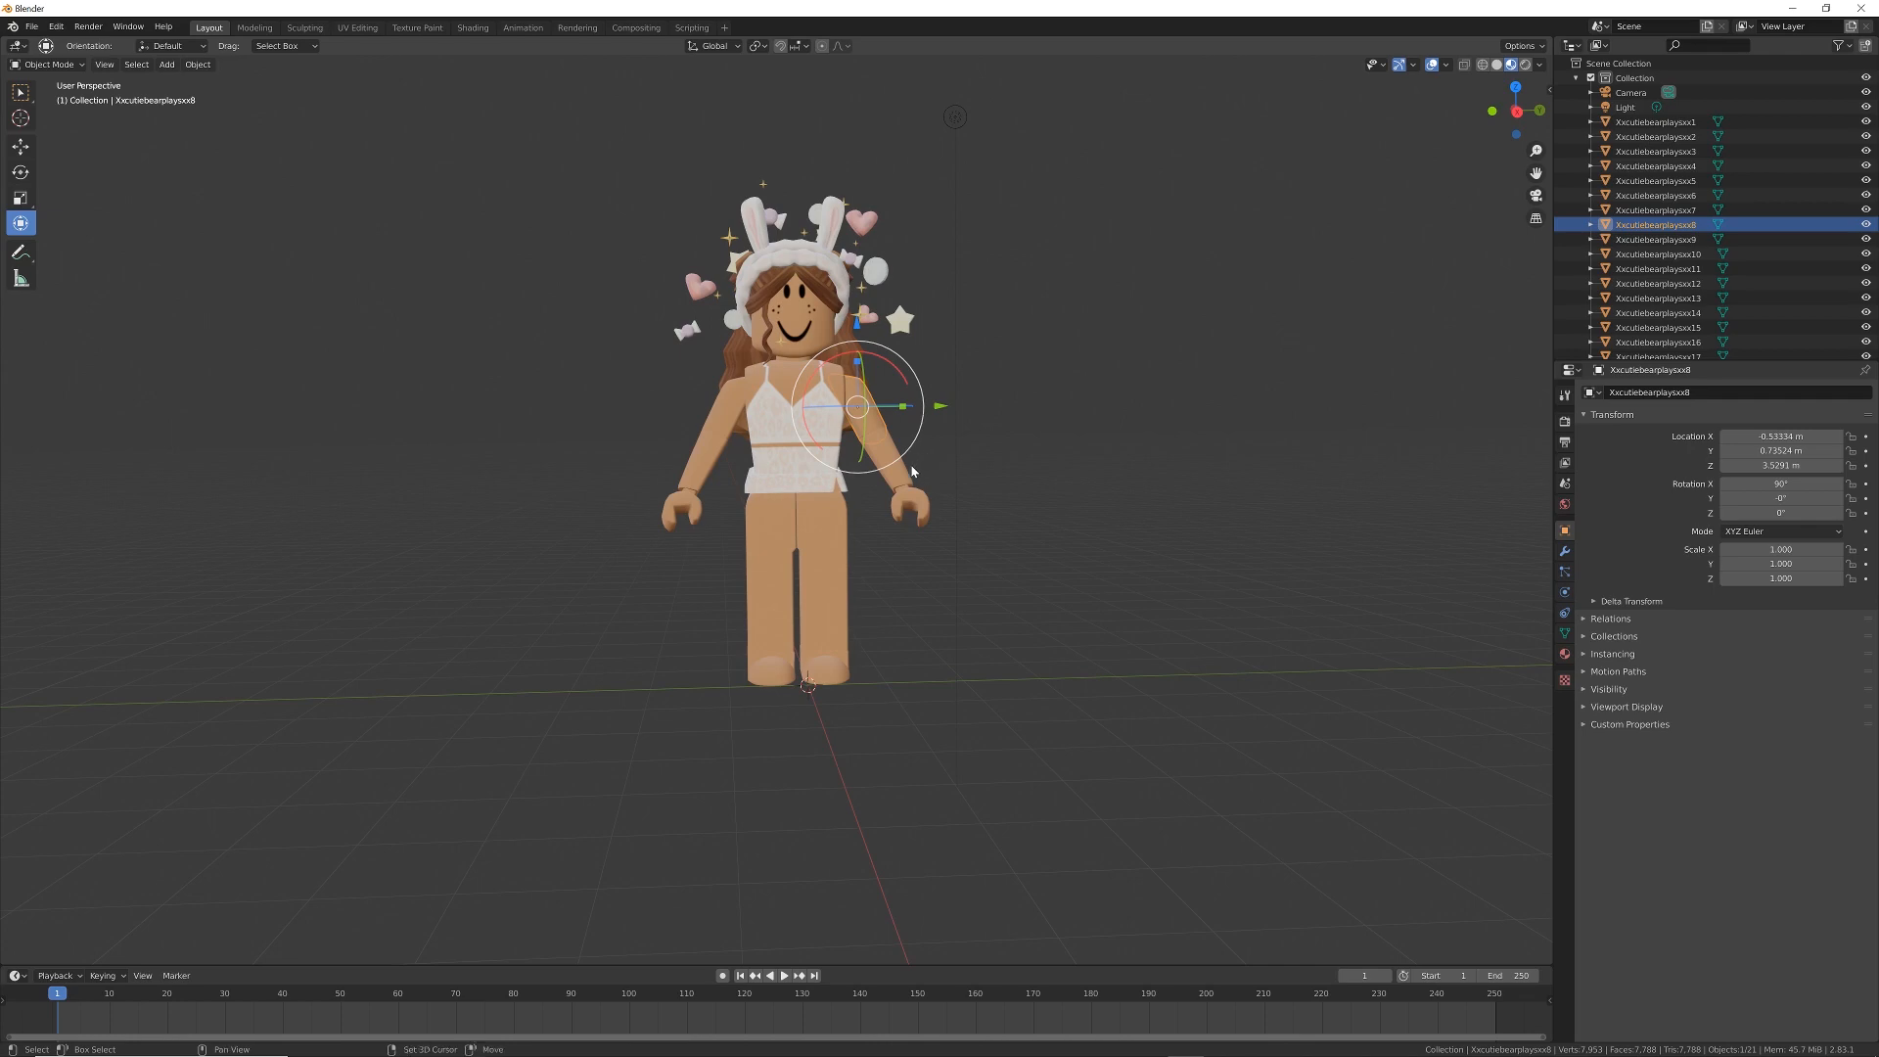
pyautogui.click(1652, 209)
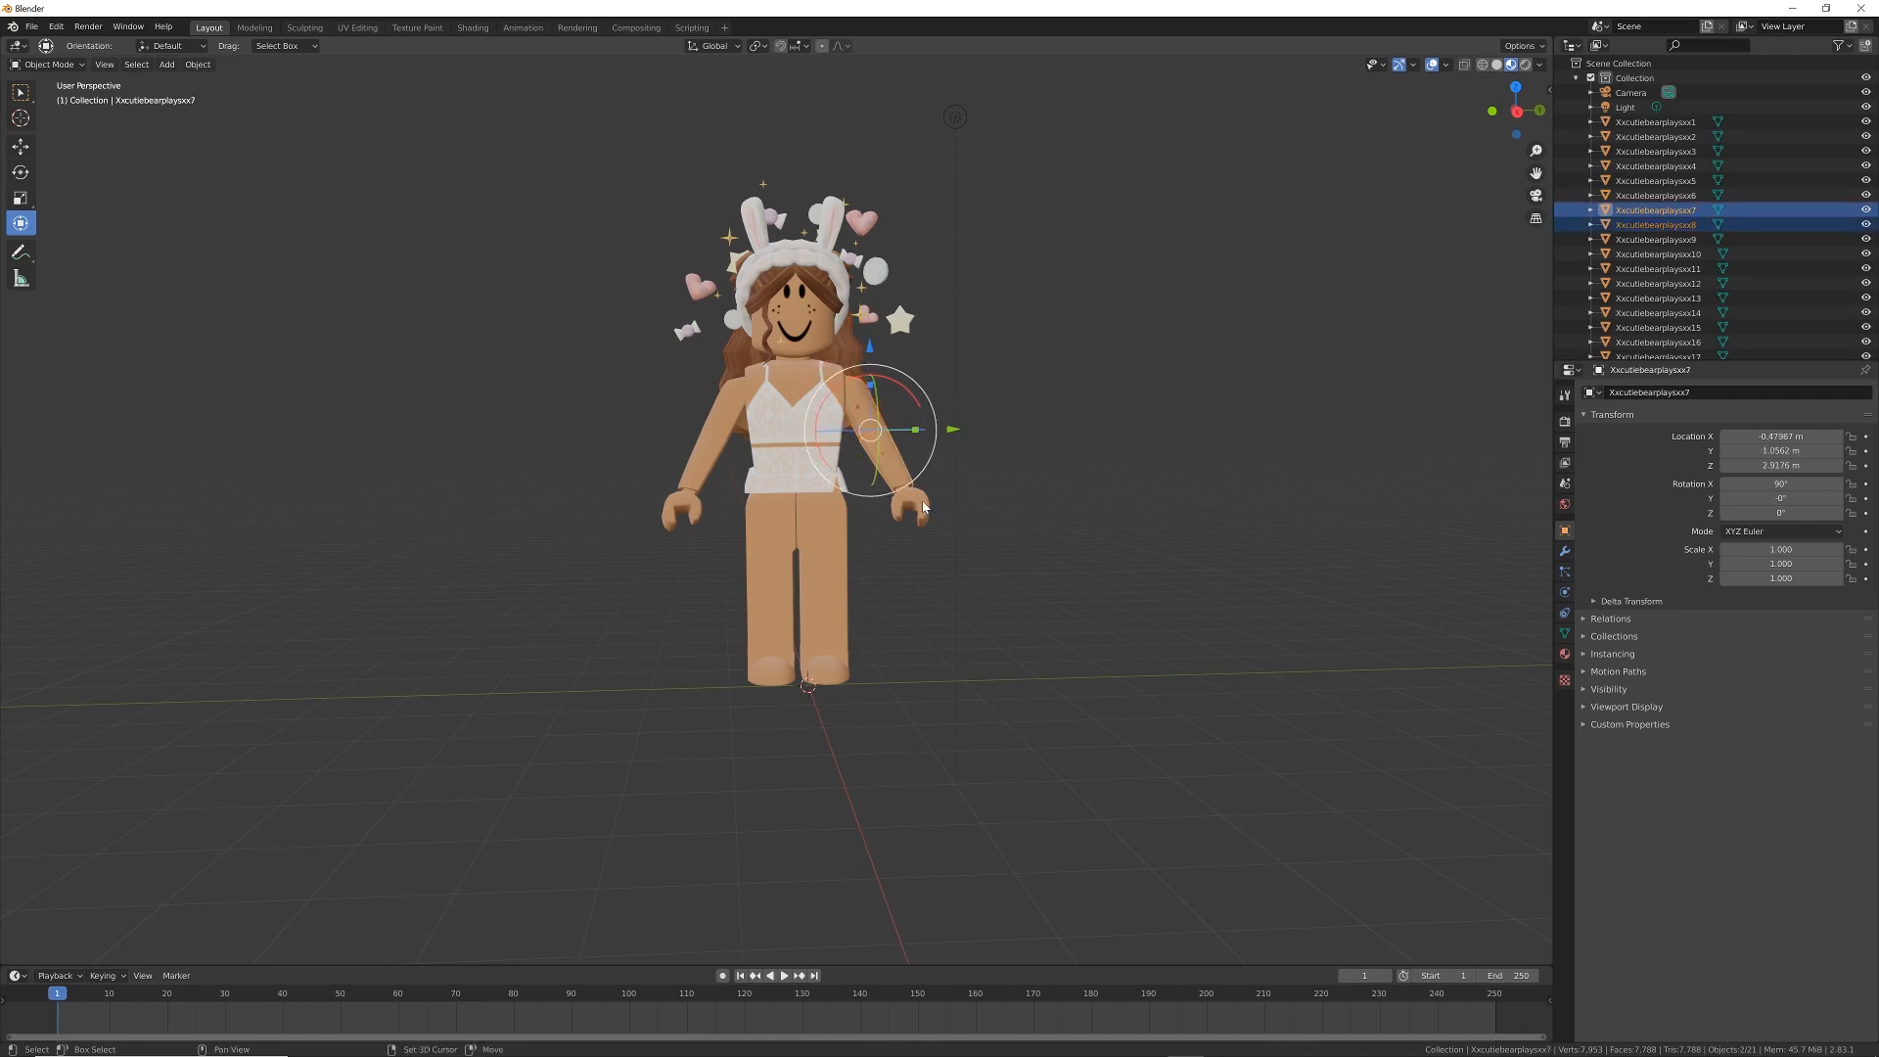
pyautogui.click(1655, 193)
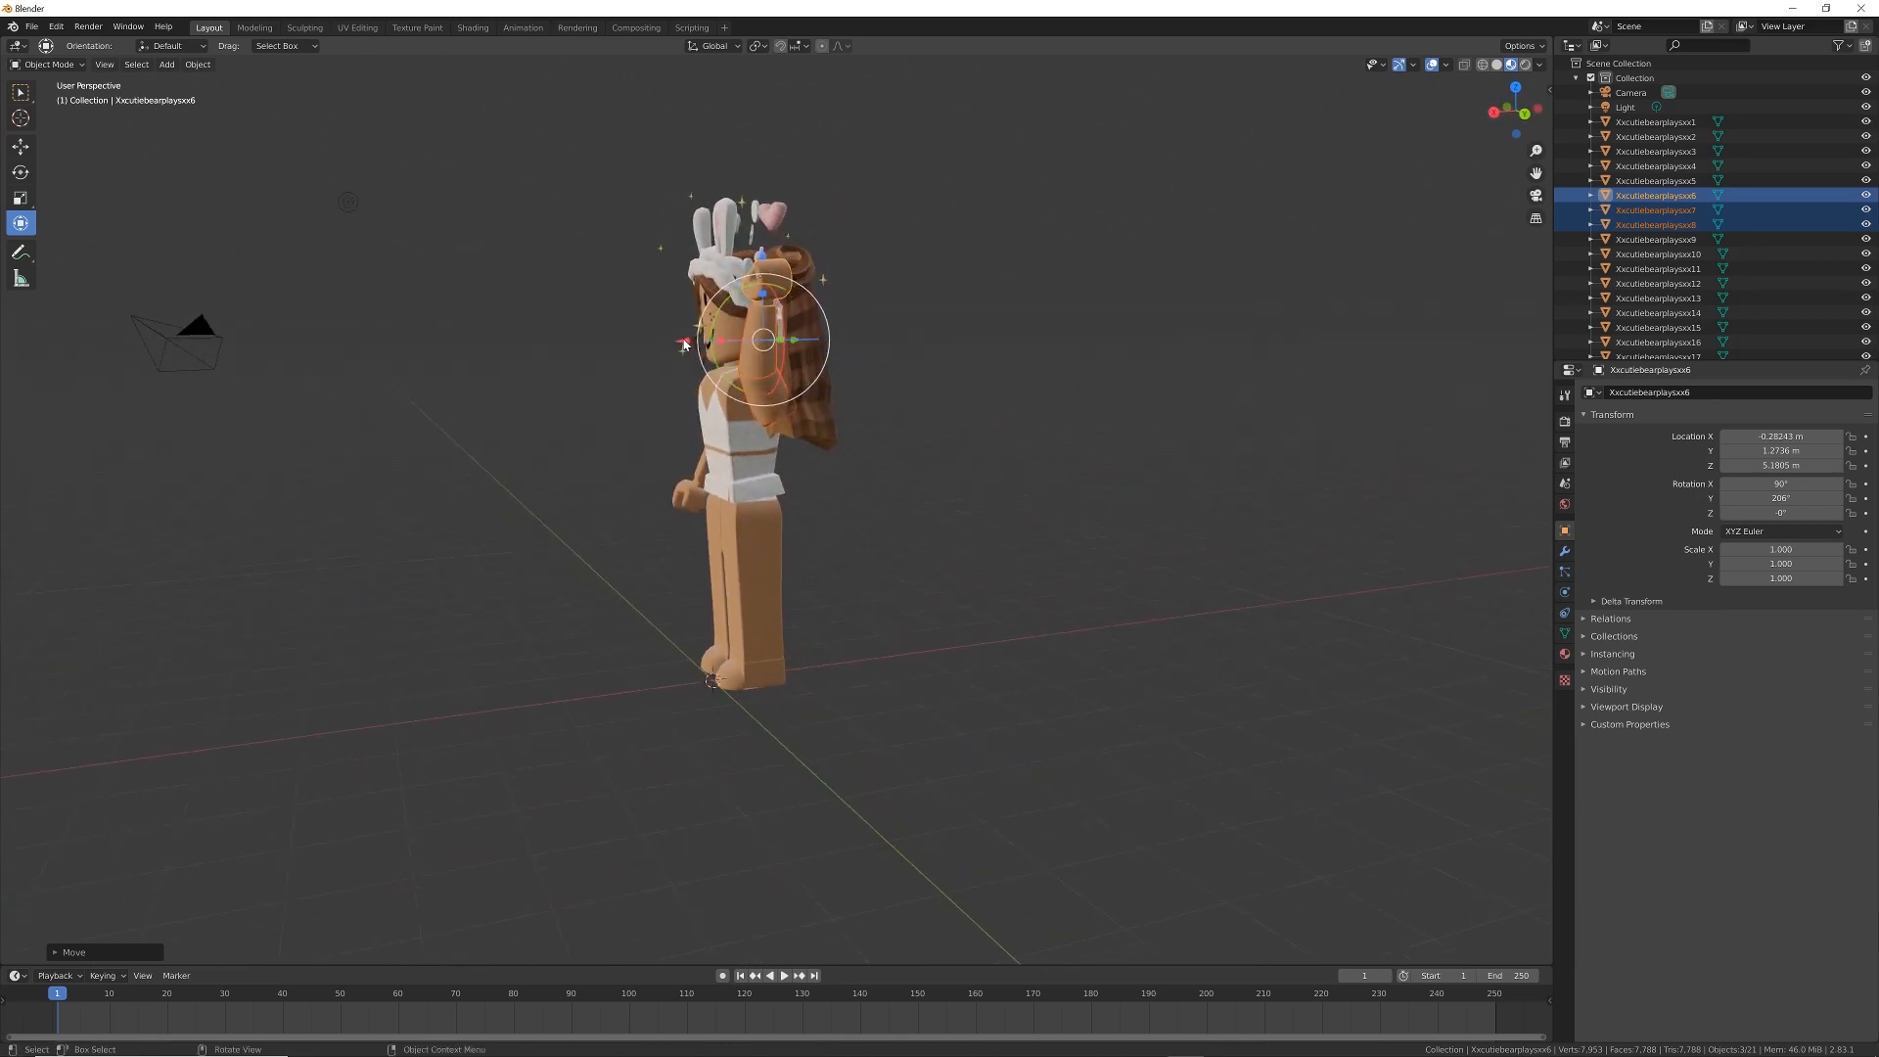
pyautogui.moveTo(683, 345); pyautogui.dragTo(653, 344)
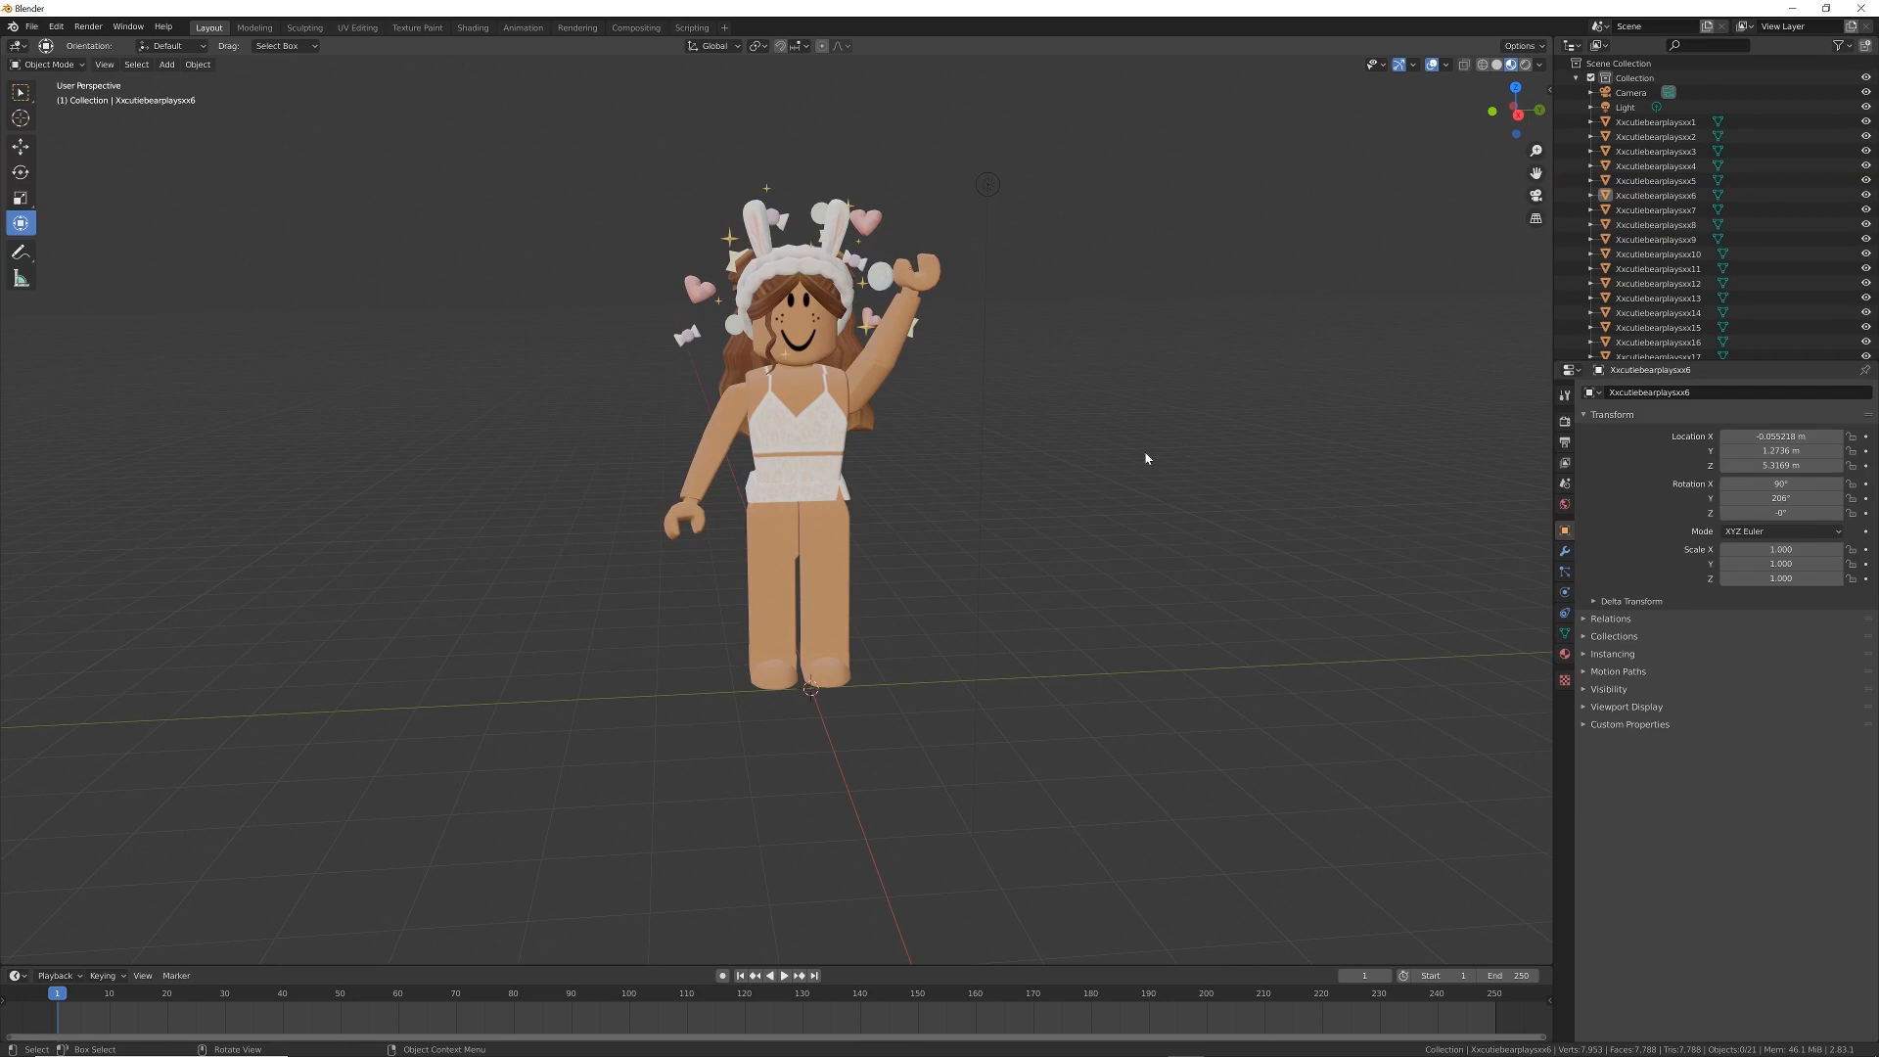
pyautogui.moveTo(732, 419)
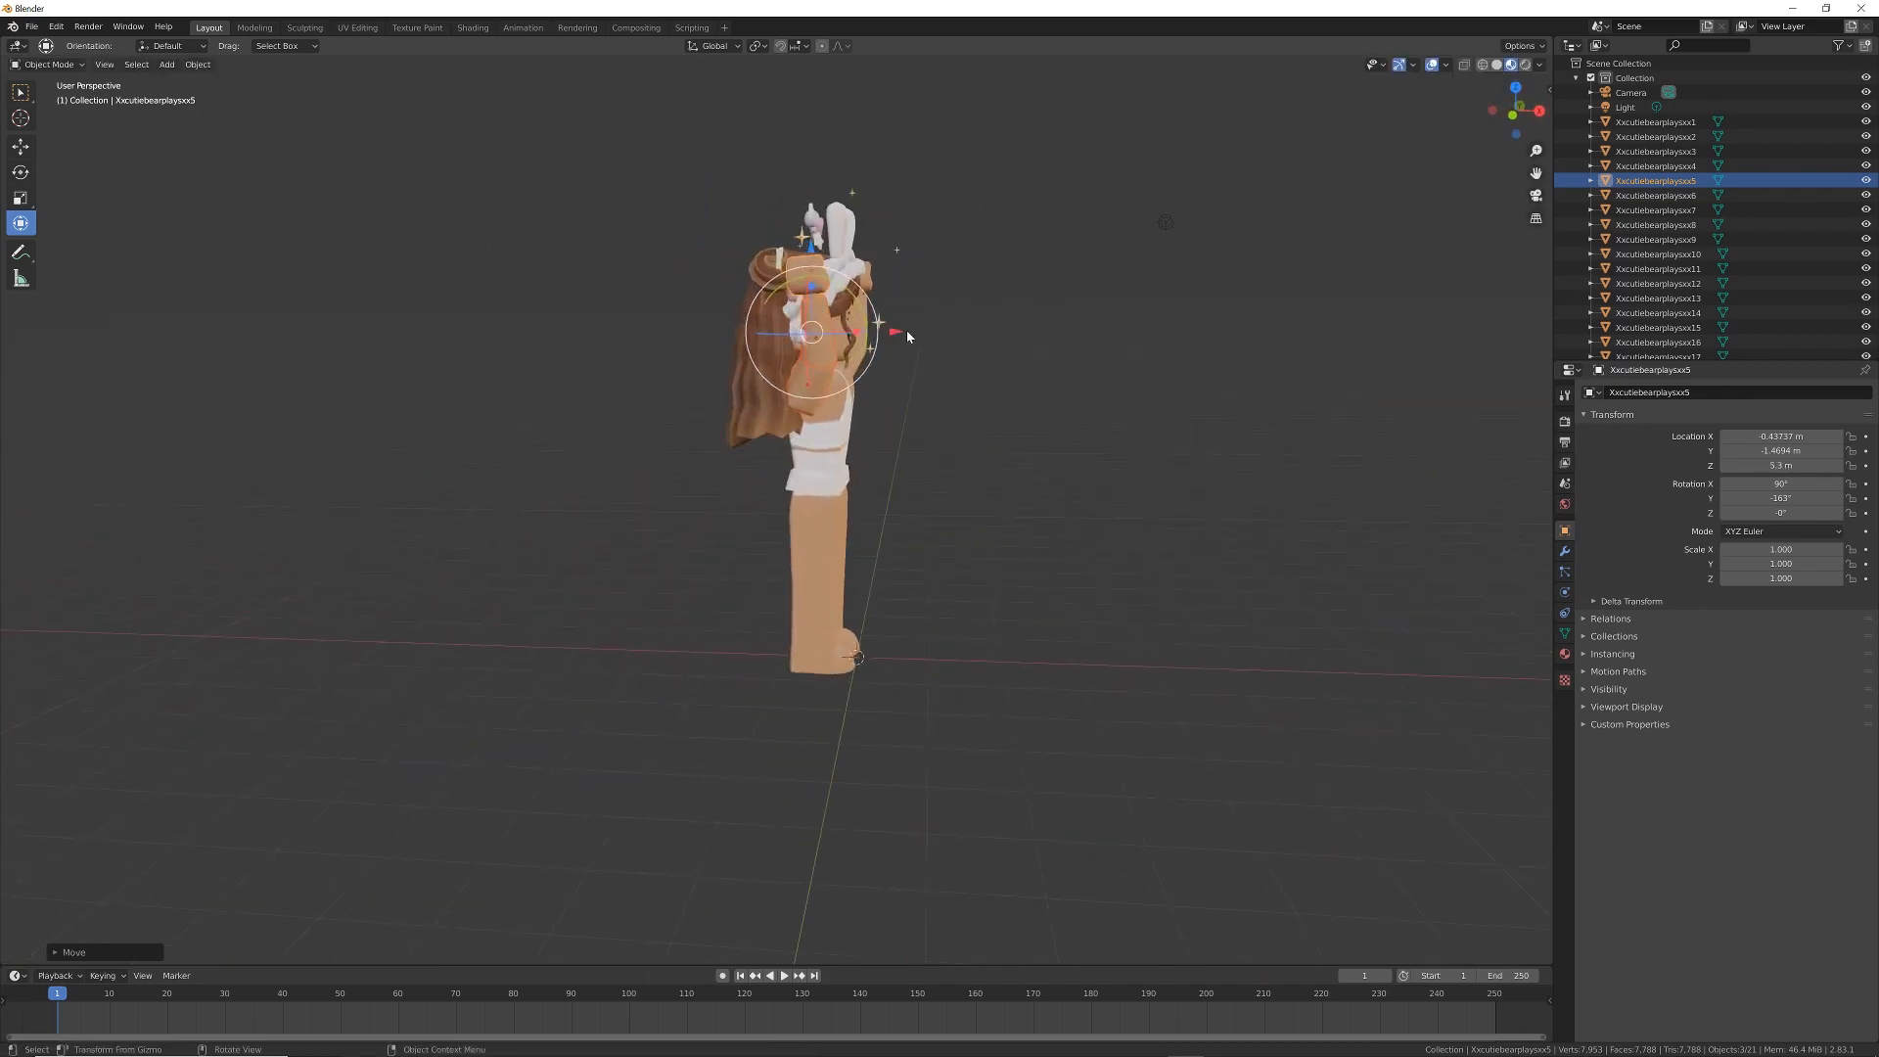
pyautogui.moveTo(892, 327); pyautogui.dragTo(916, 333)
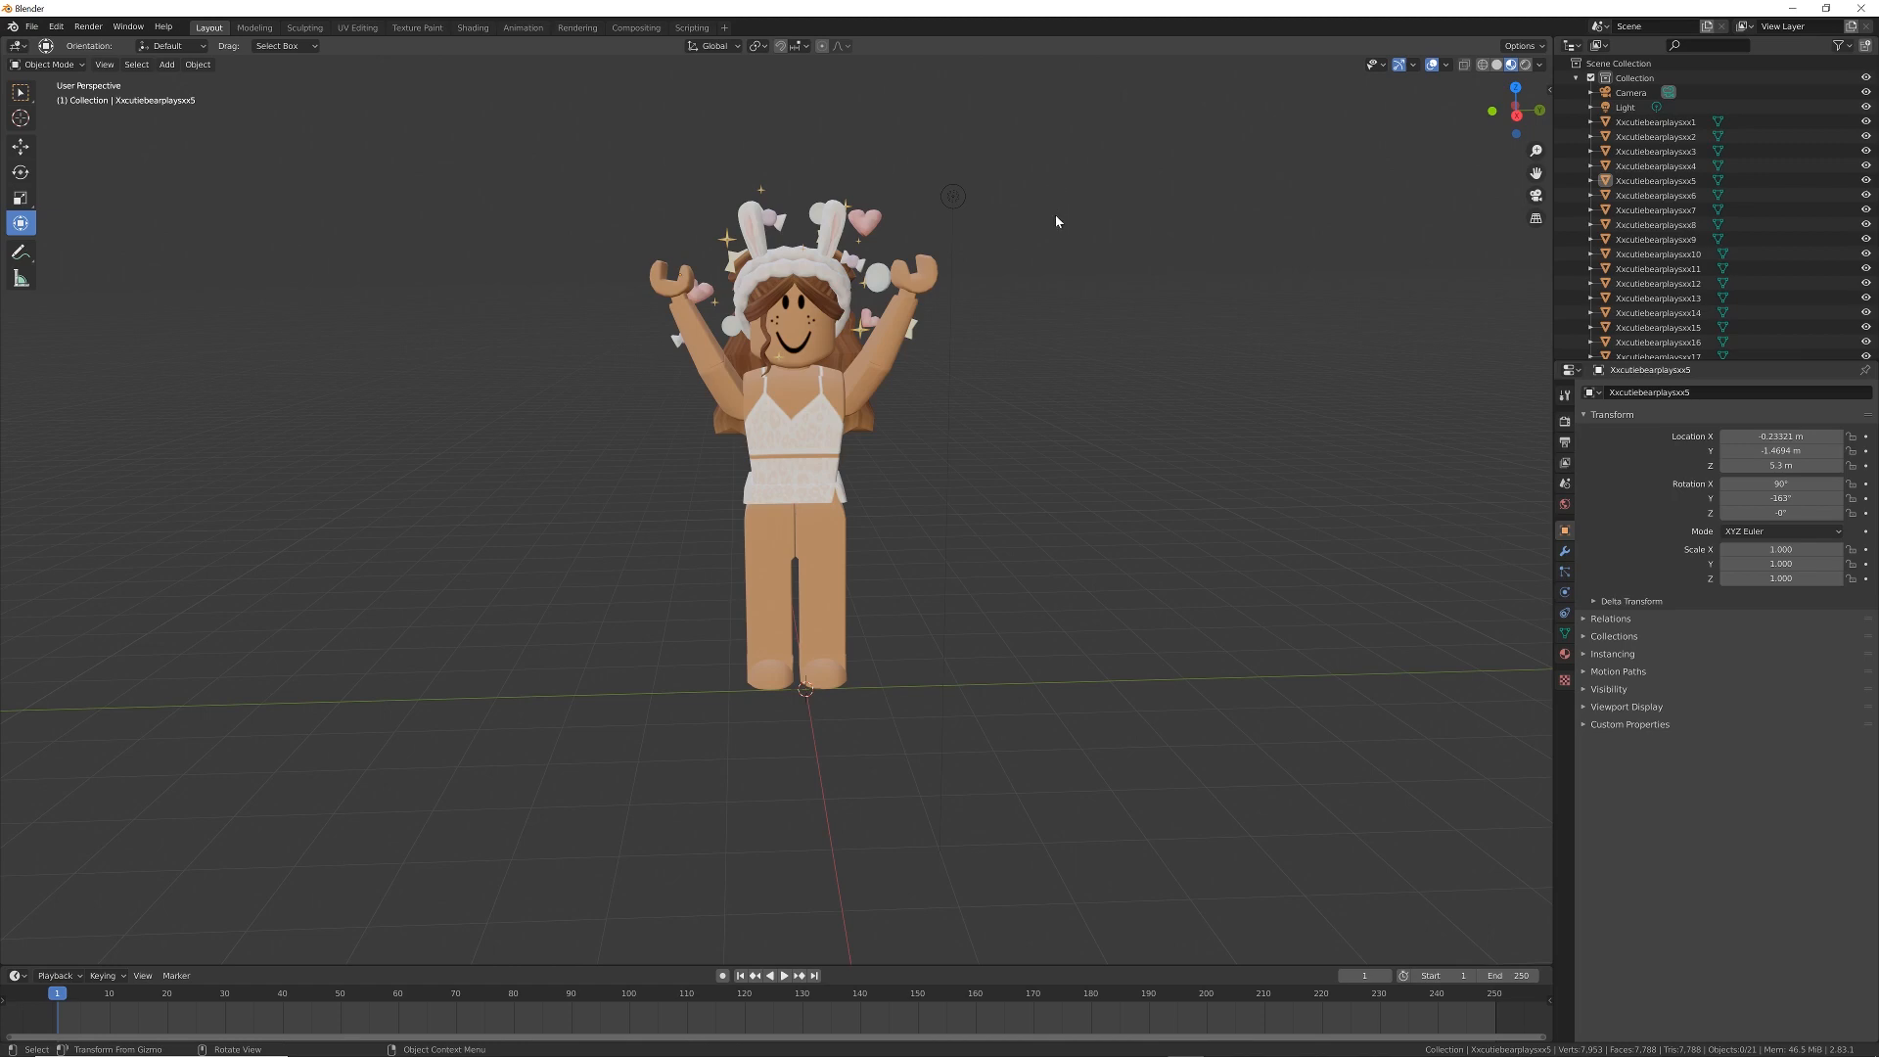
pyautogui.moveTo(1058, 212)
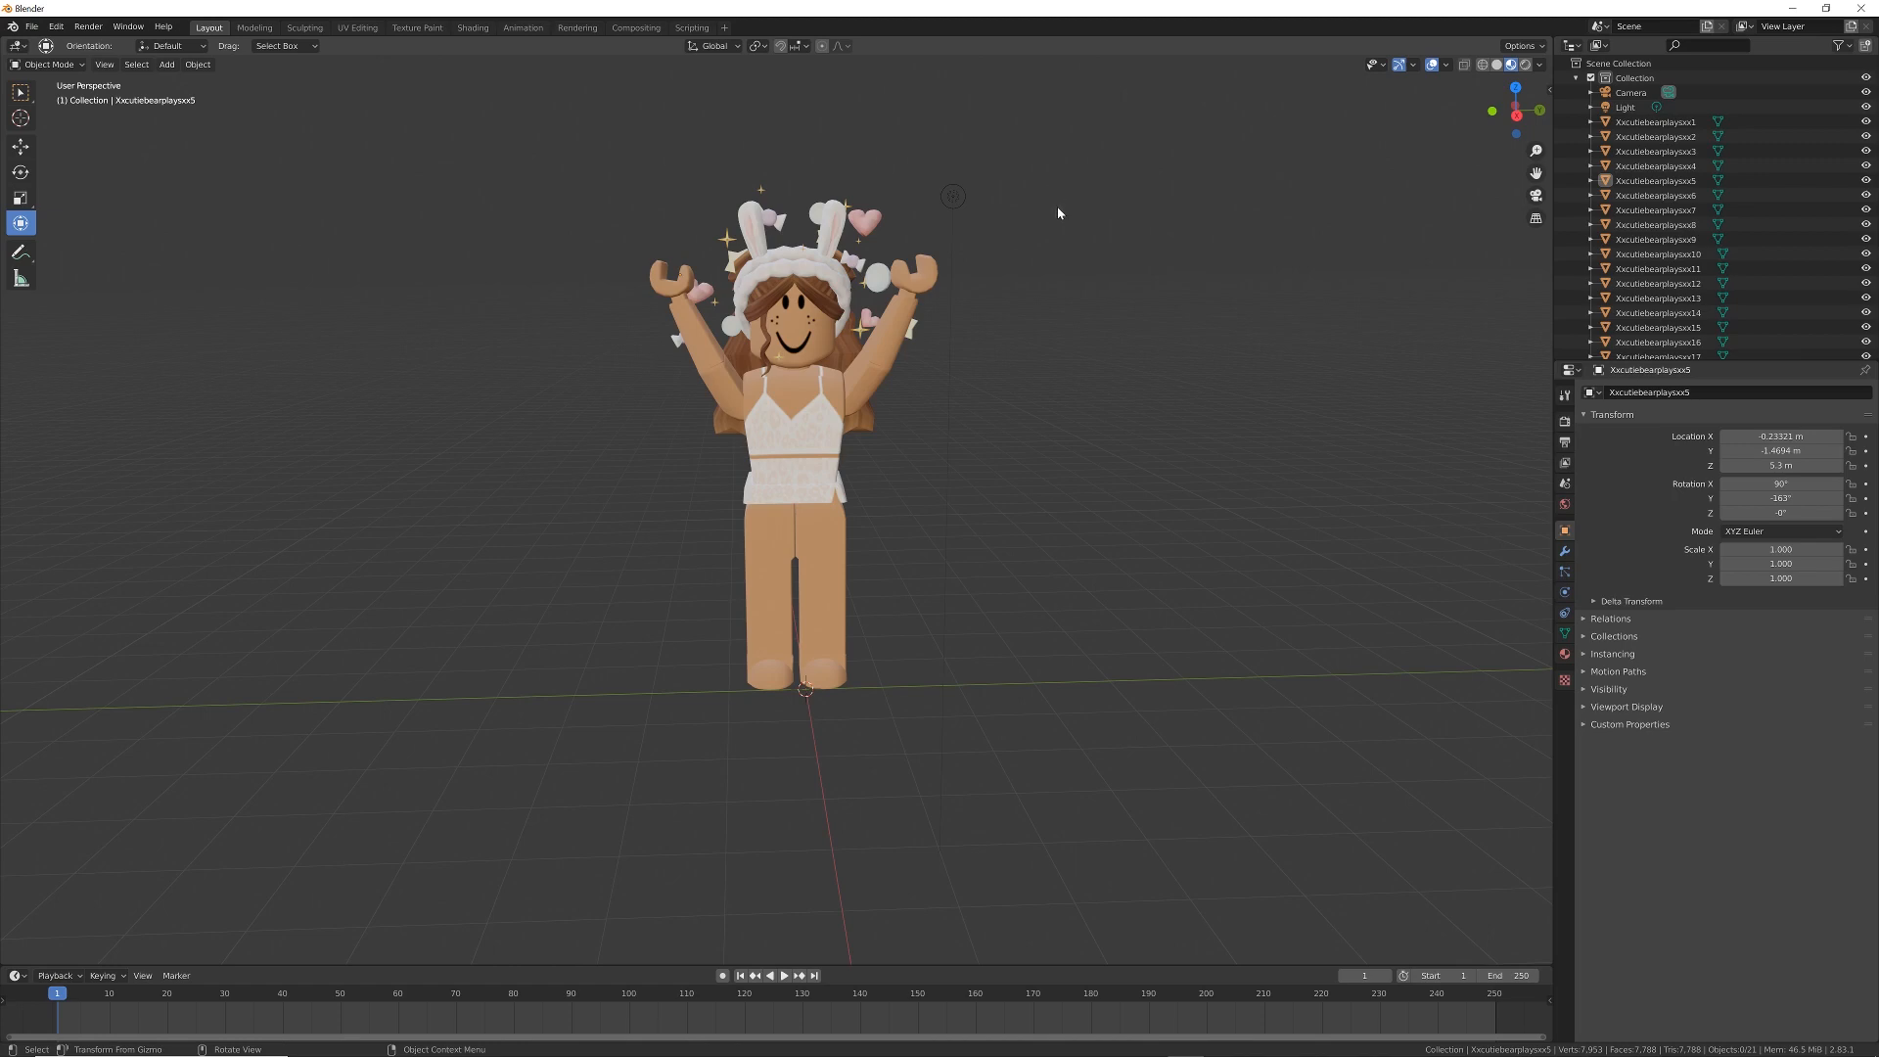
pyautogui.moveTo(1476, 80)
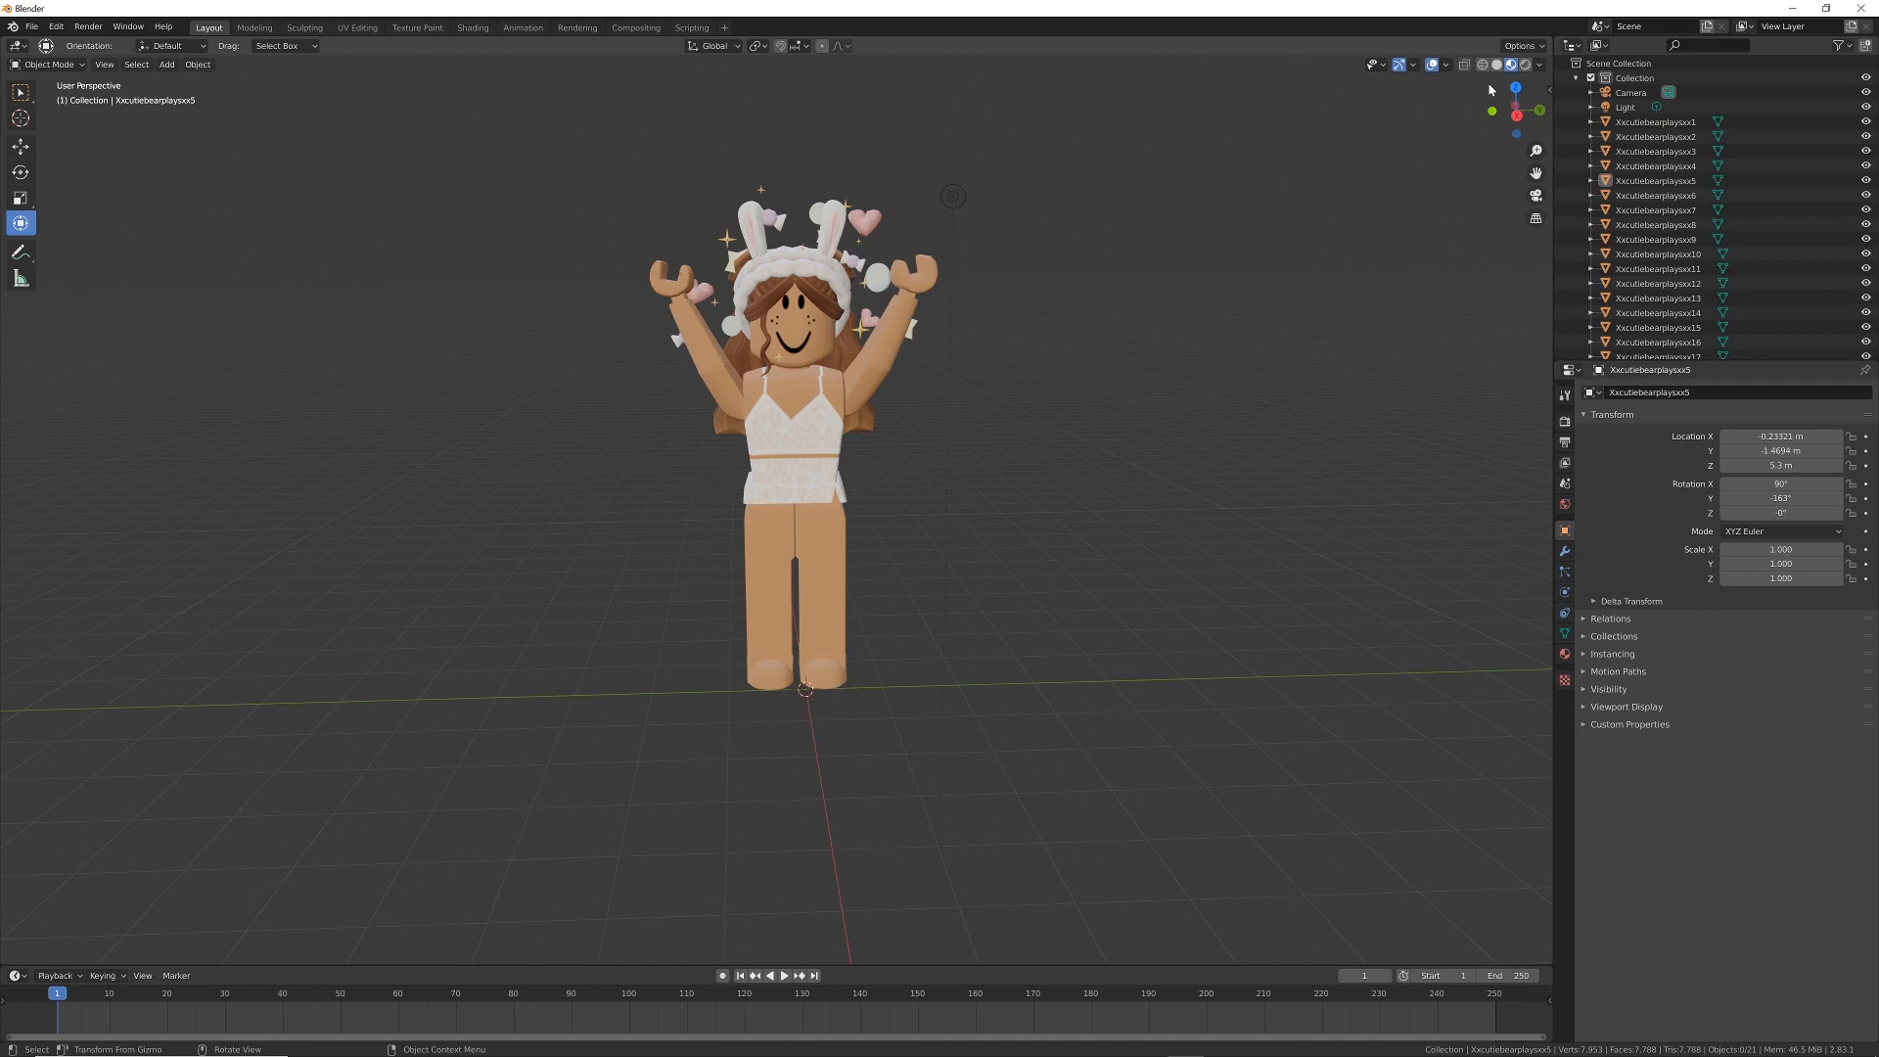
# Switch viewport shading to Rendered and select the scene's Light in the Outliner.
pyautogui.click(1527, 63)
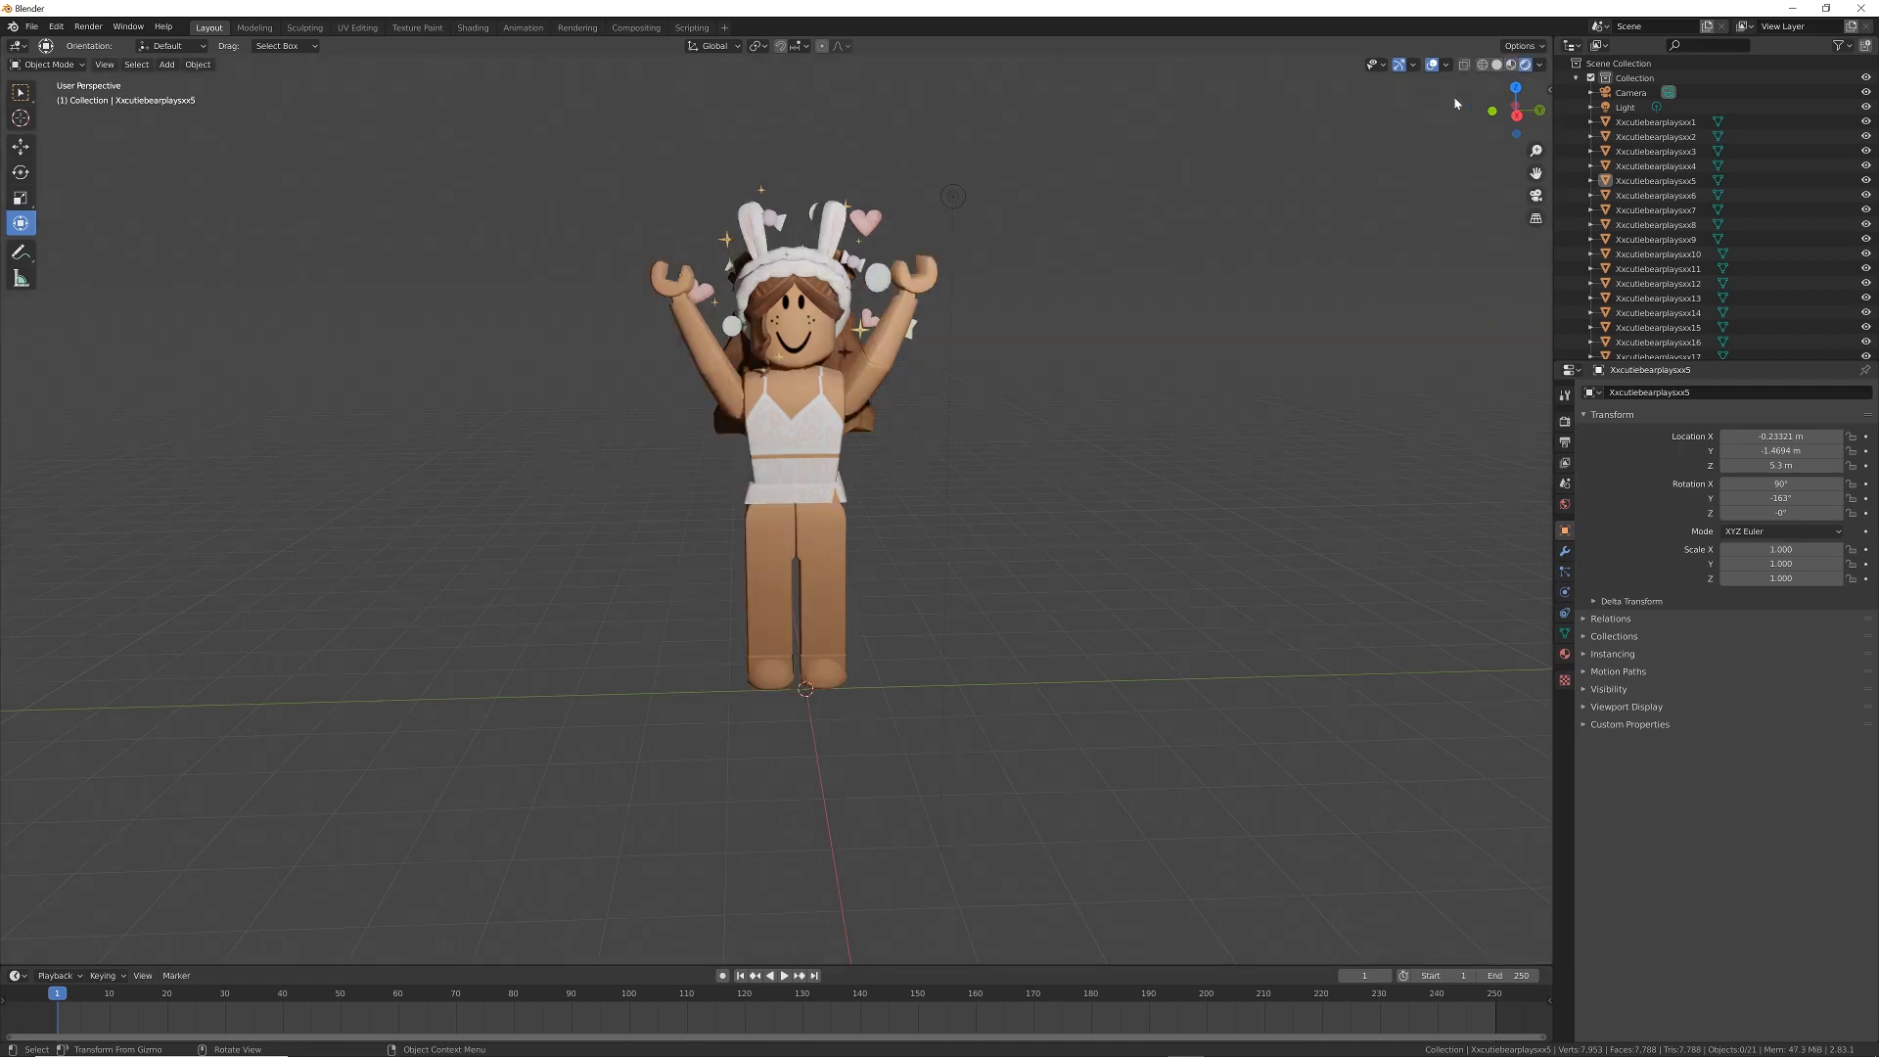
pyautogui.click(1522, 62)
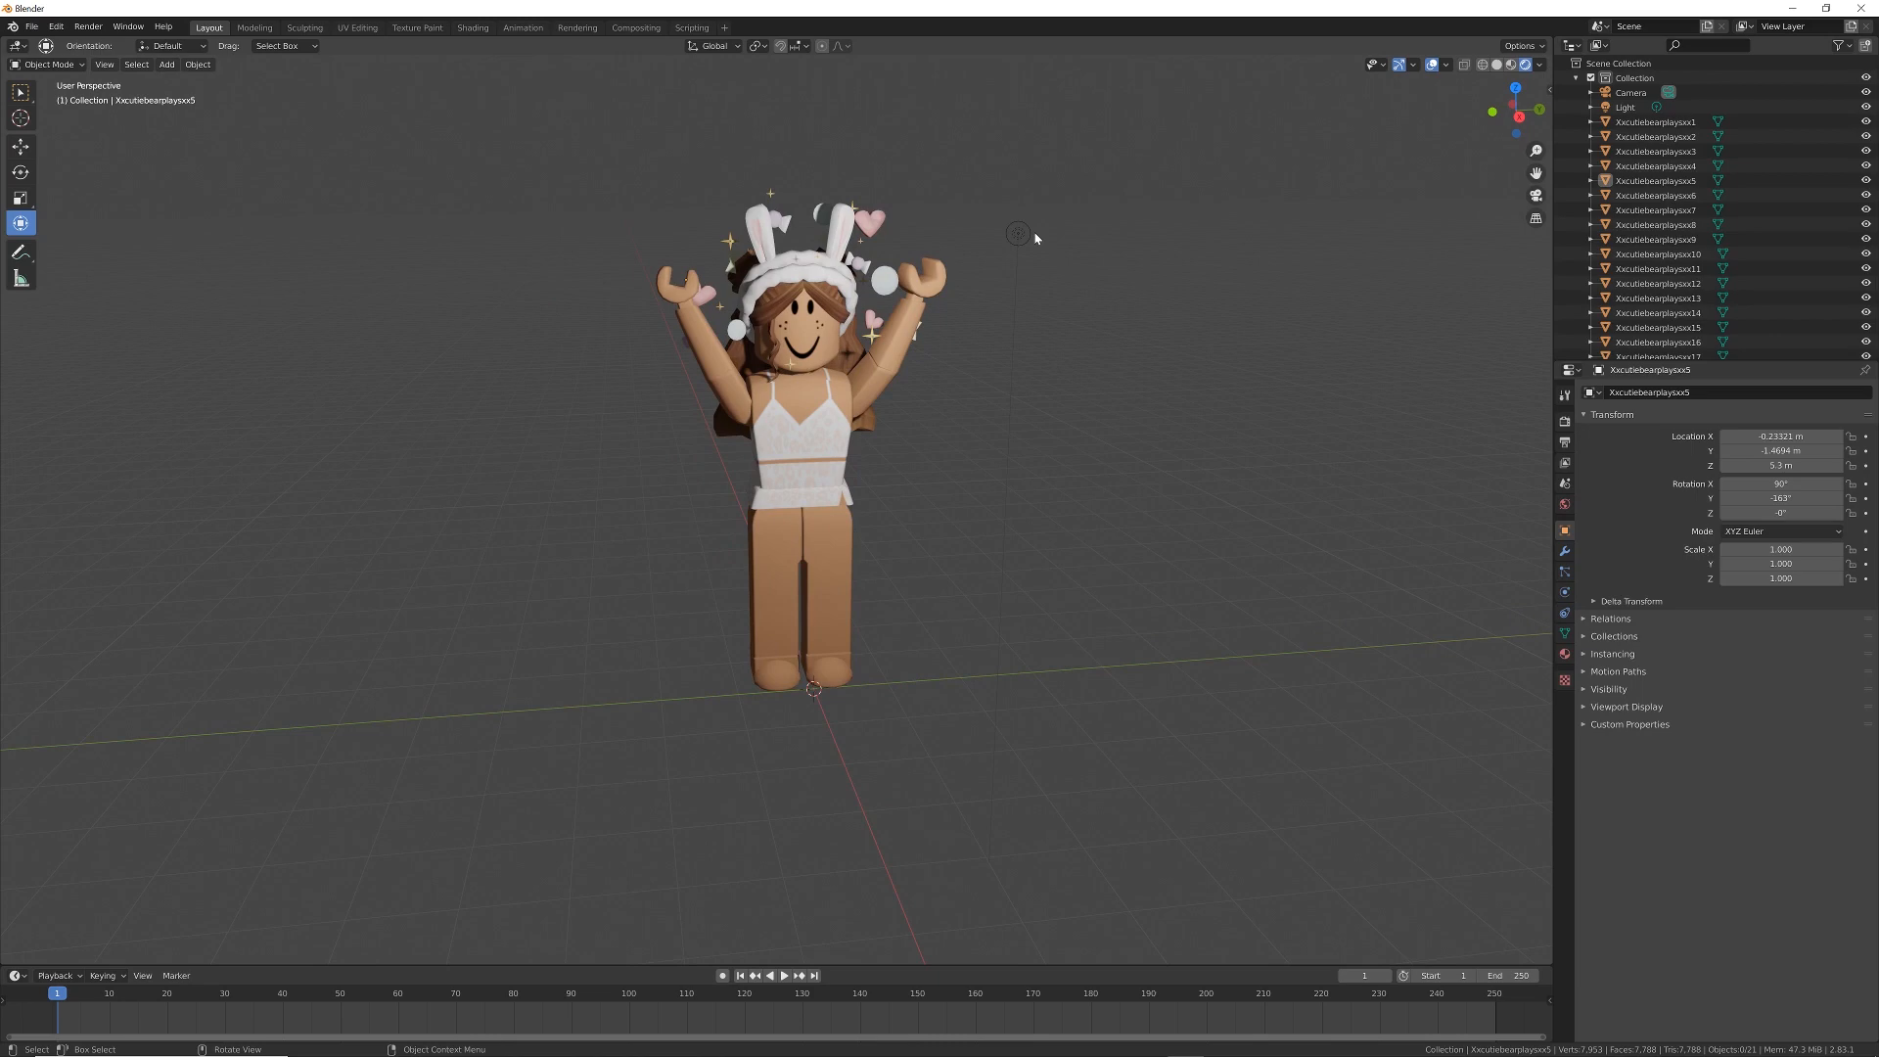
pyautogui.click(1624, 105)
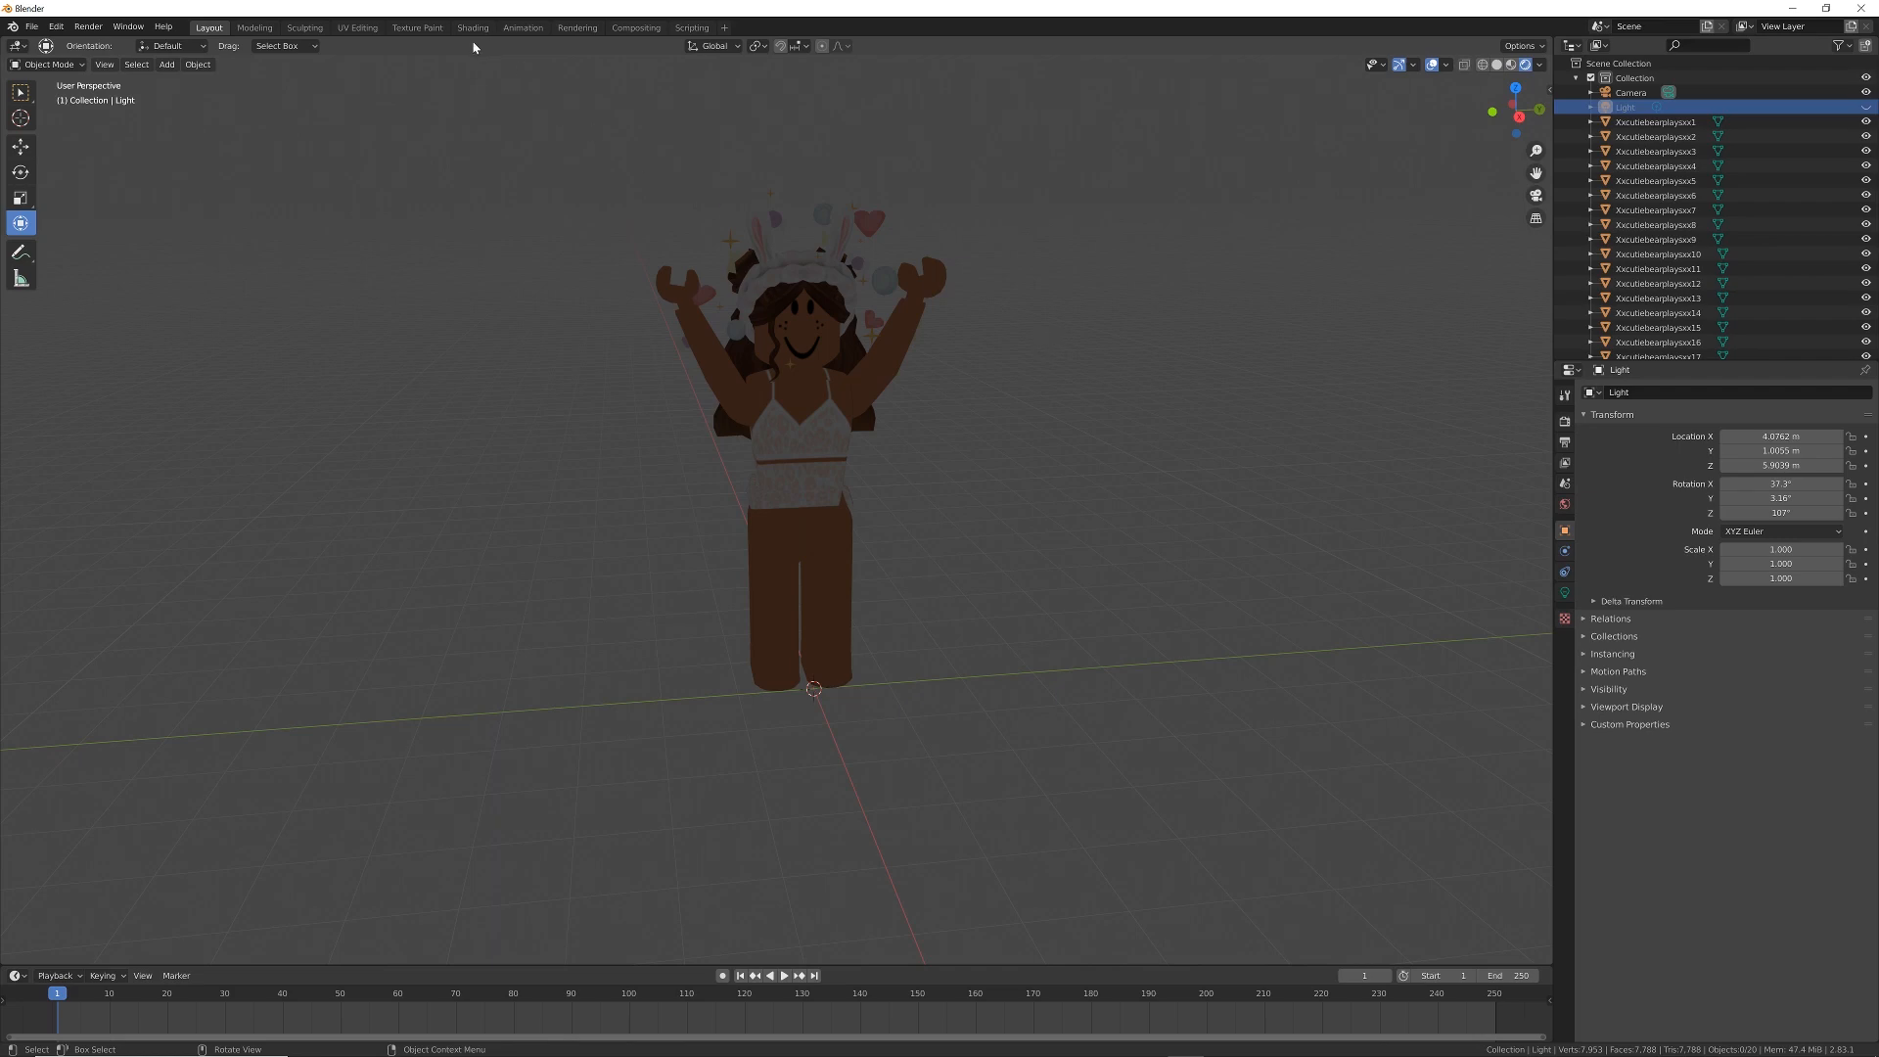
# Switch to the Shading layout and set the shader editor to the World node tree.
pyautogui.click(472, 27)
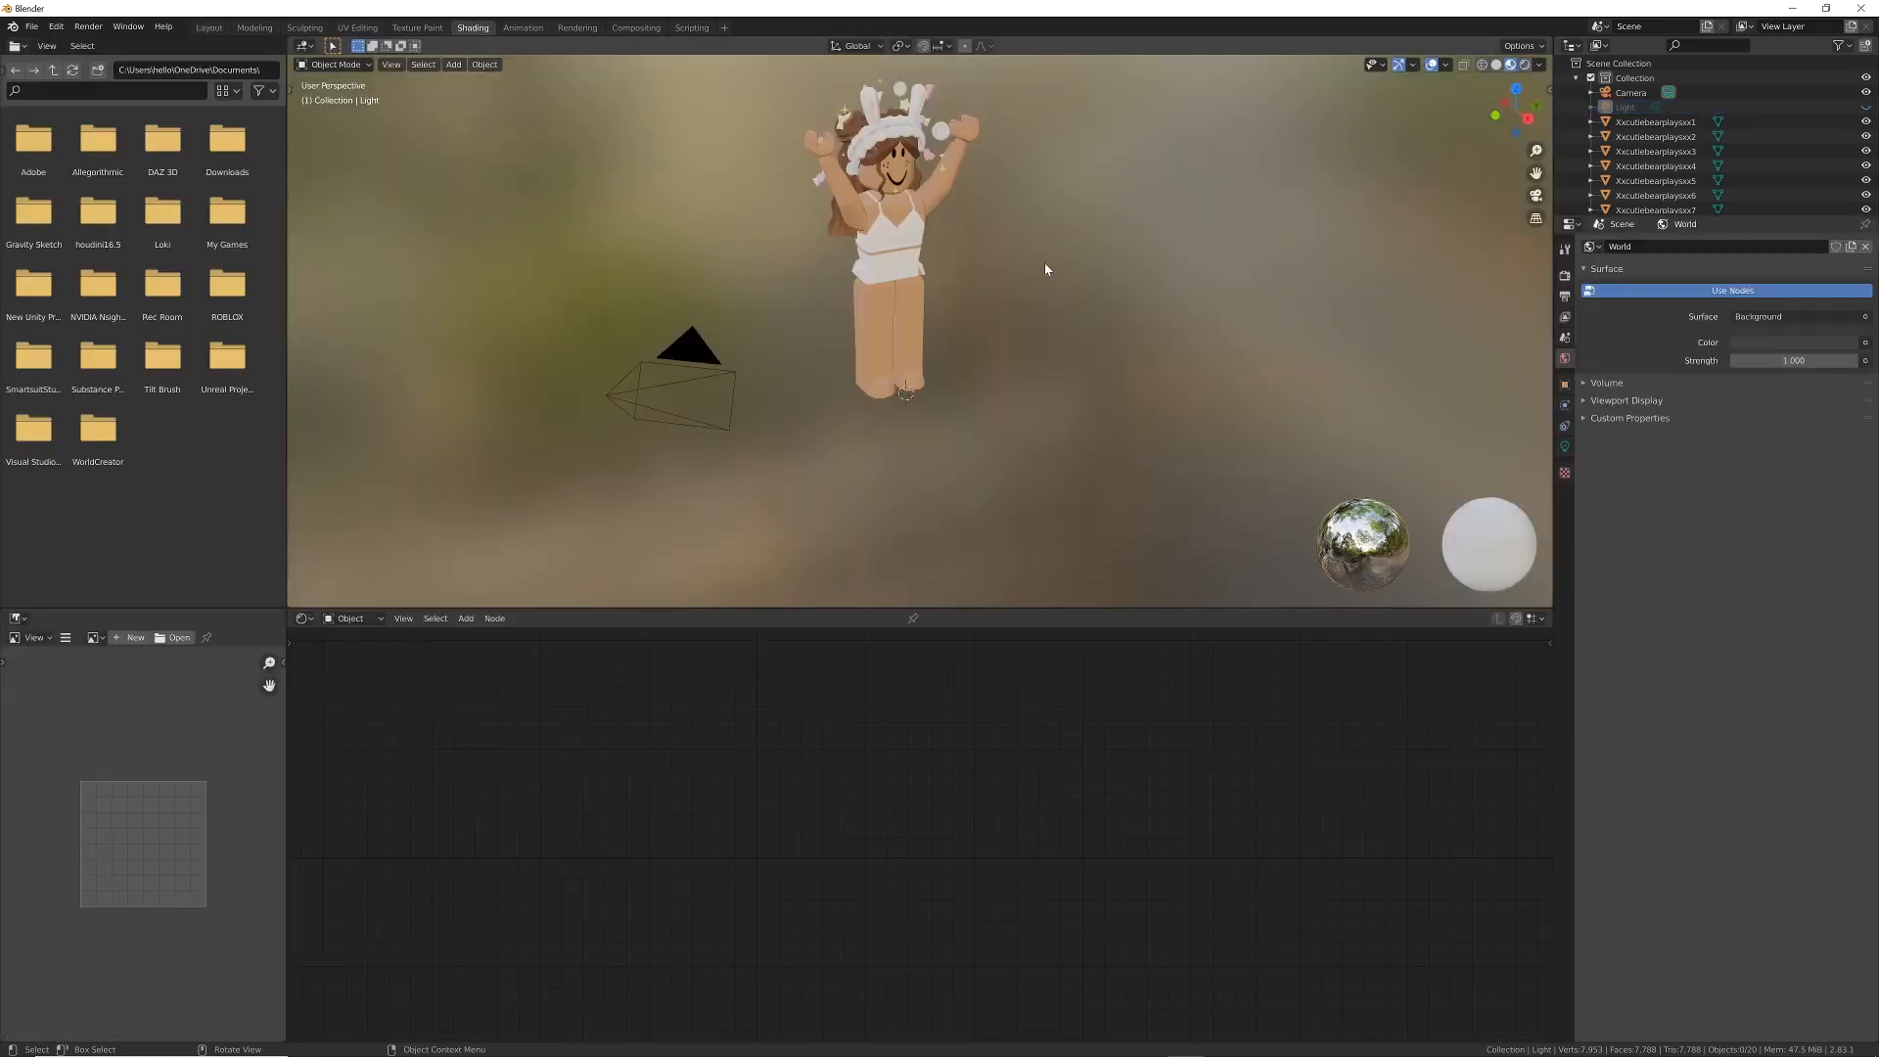
pyautogui.moveTo(992, 246)
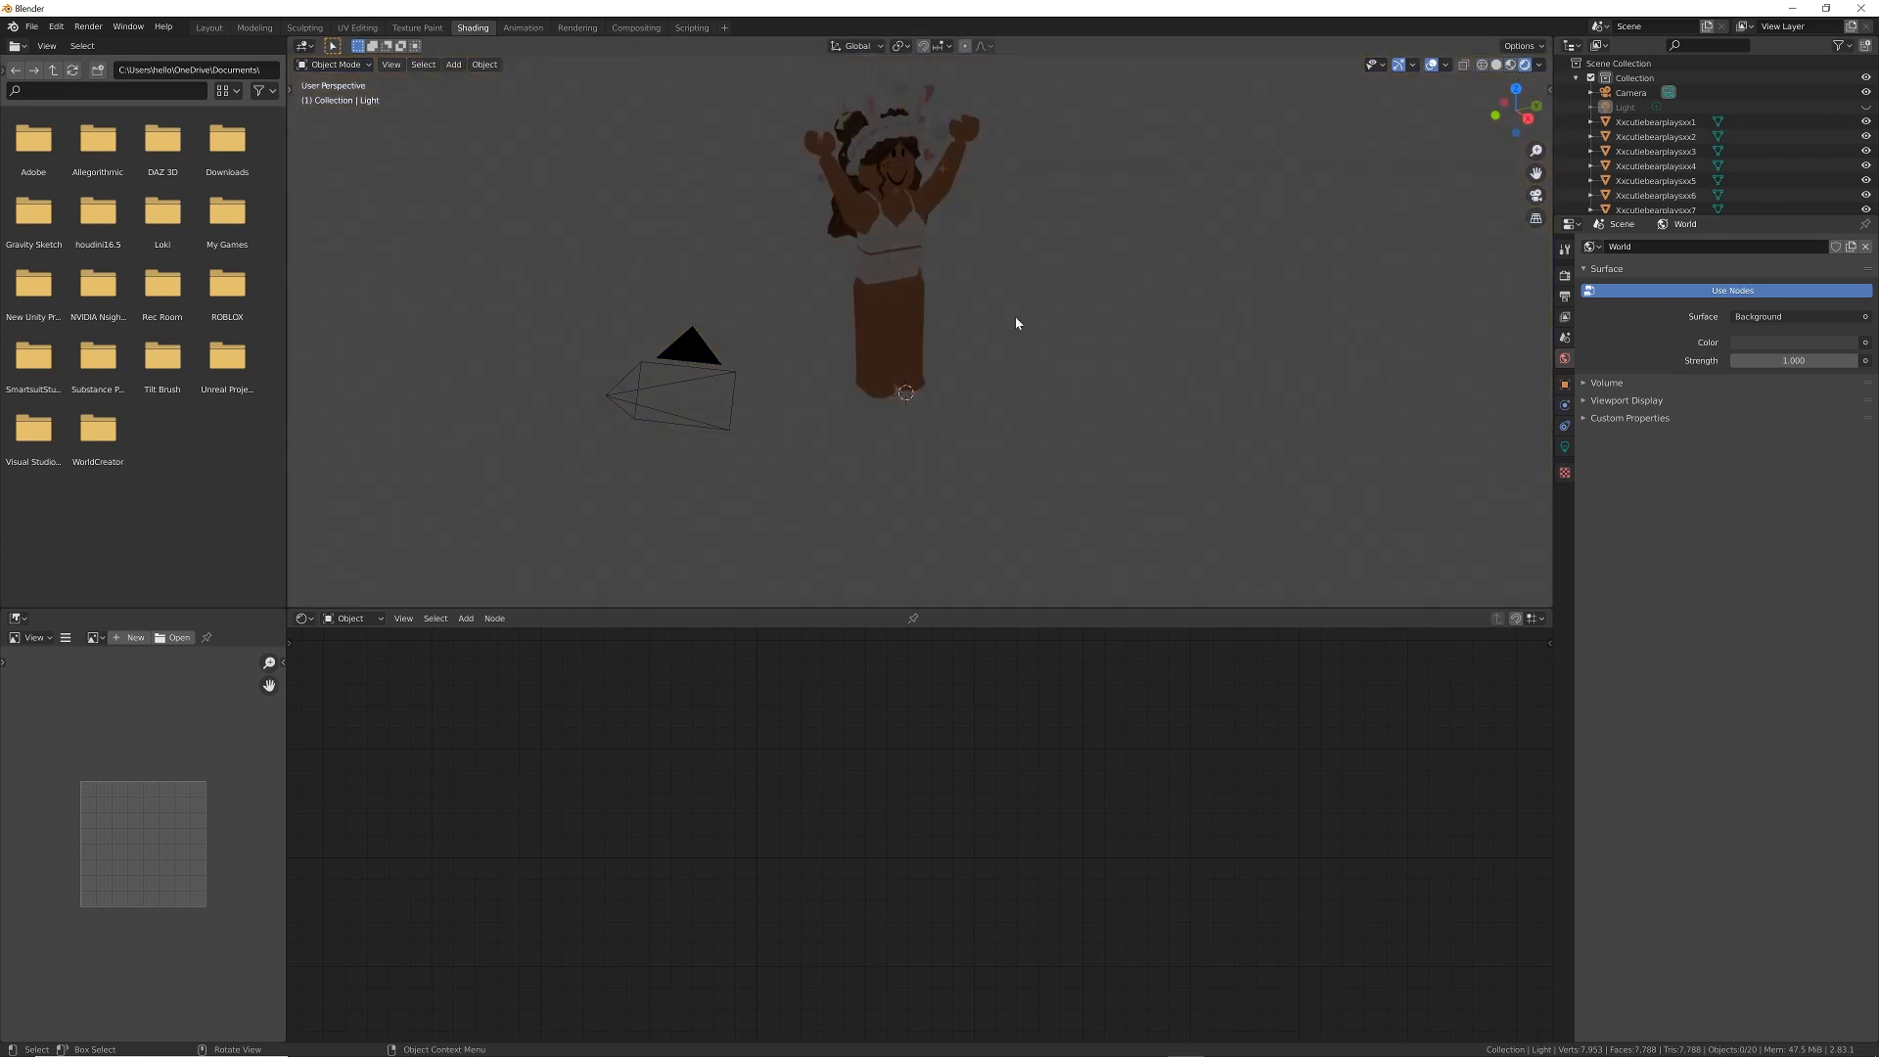
pyautogui.click(350, 616)
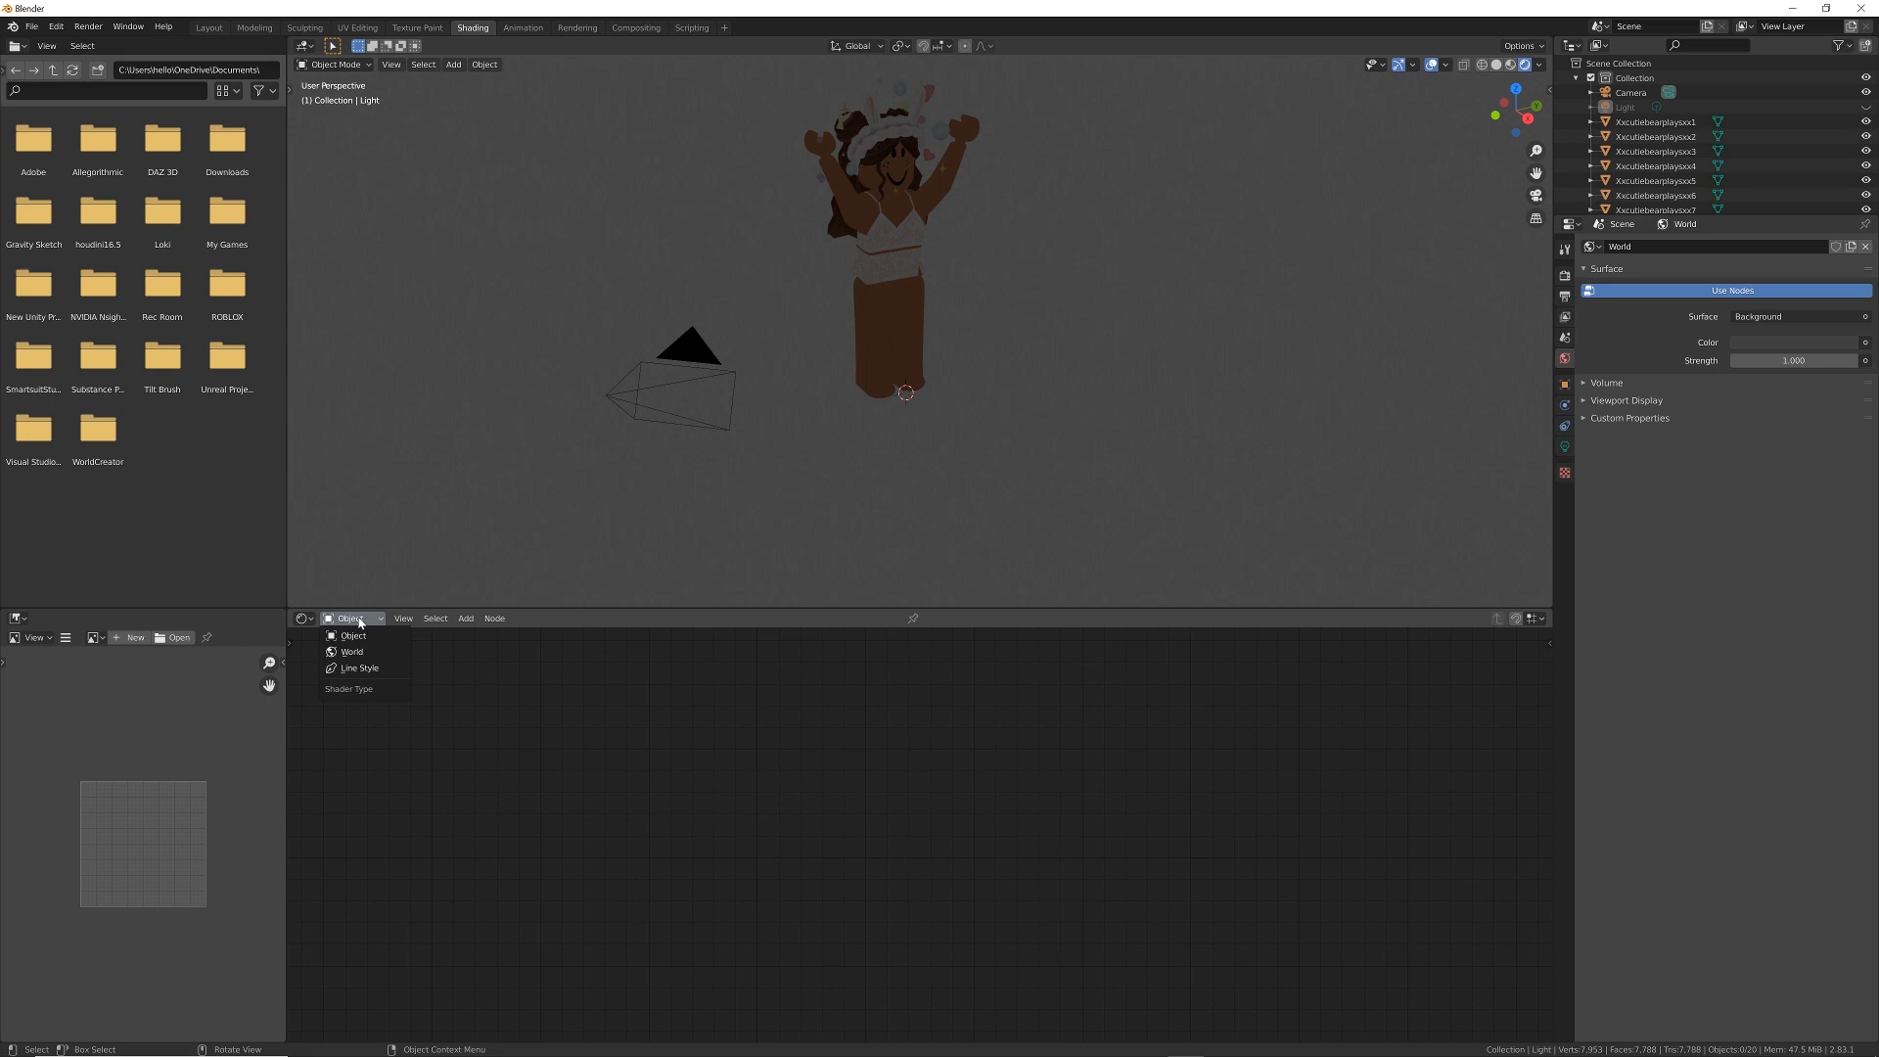
pyautogui.click(352, 651)
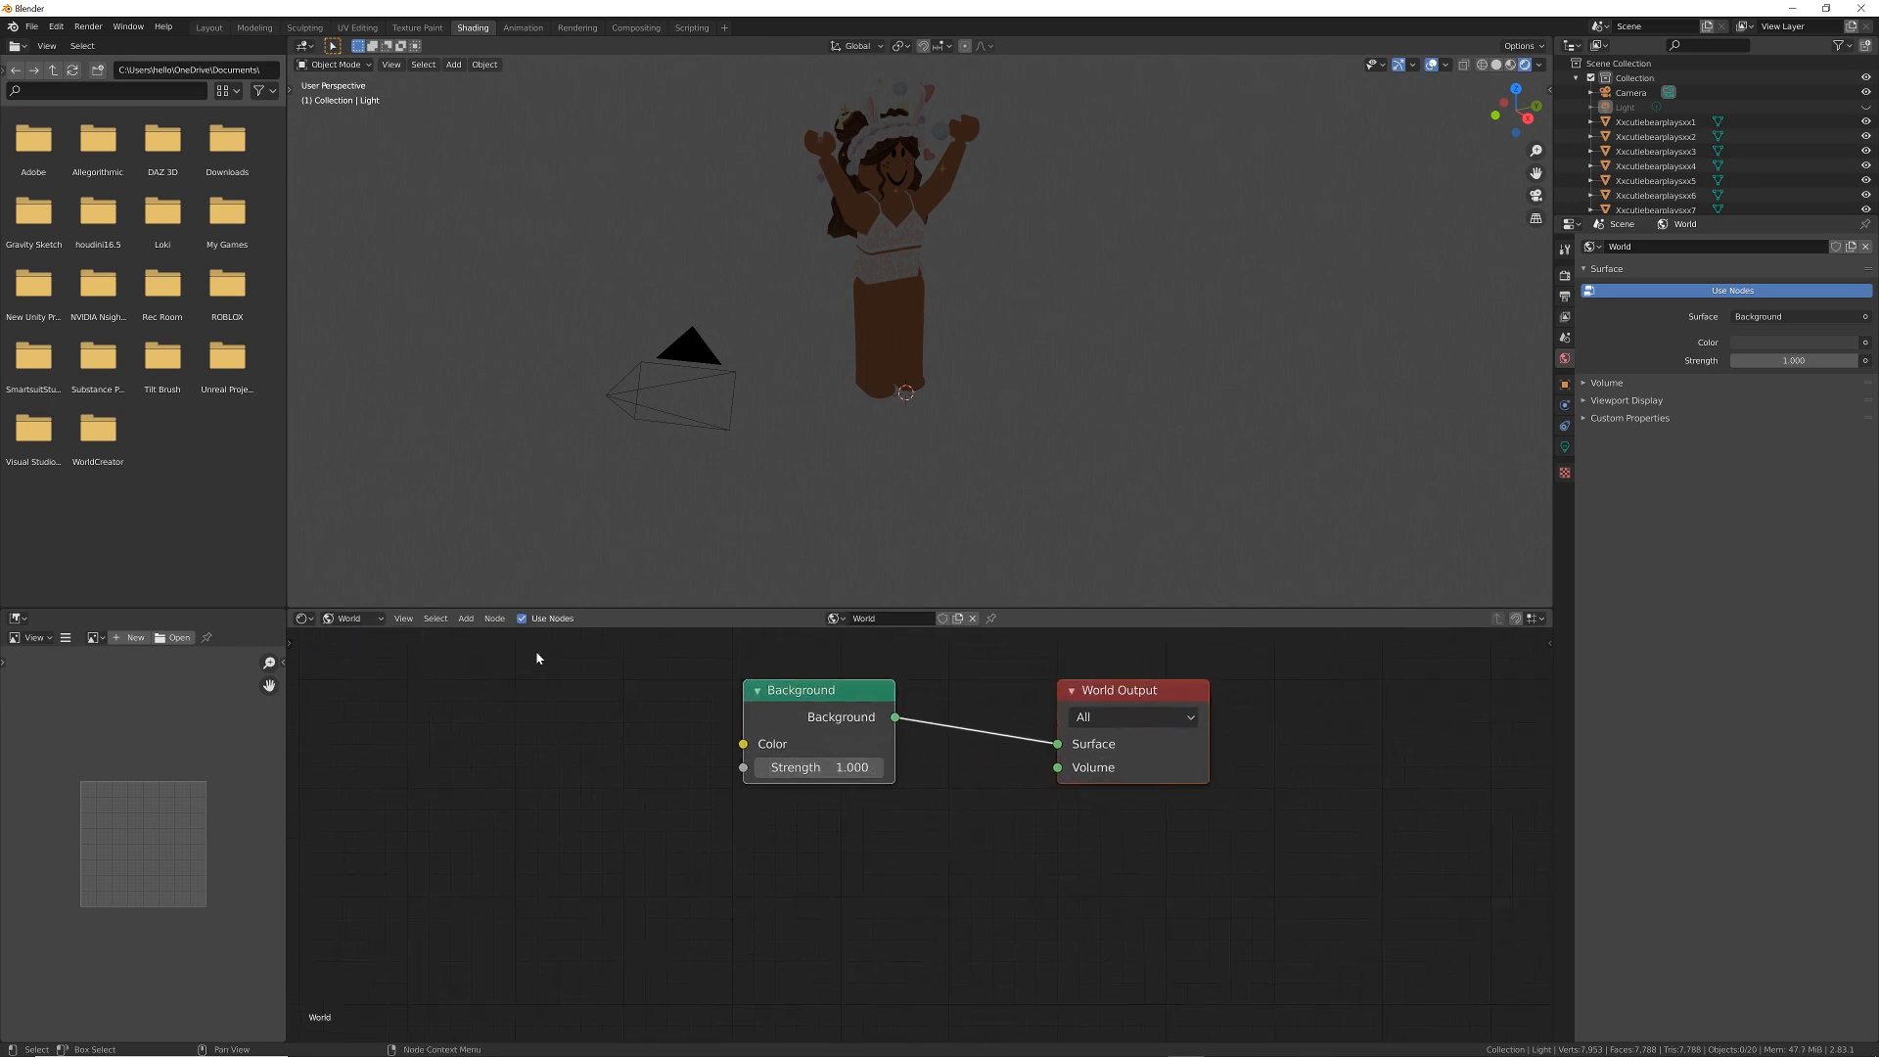
# Add an Environment Texture node and start browsing for its image.
pyautogui.click(466, 616)
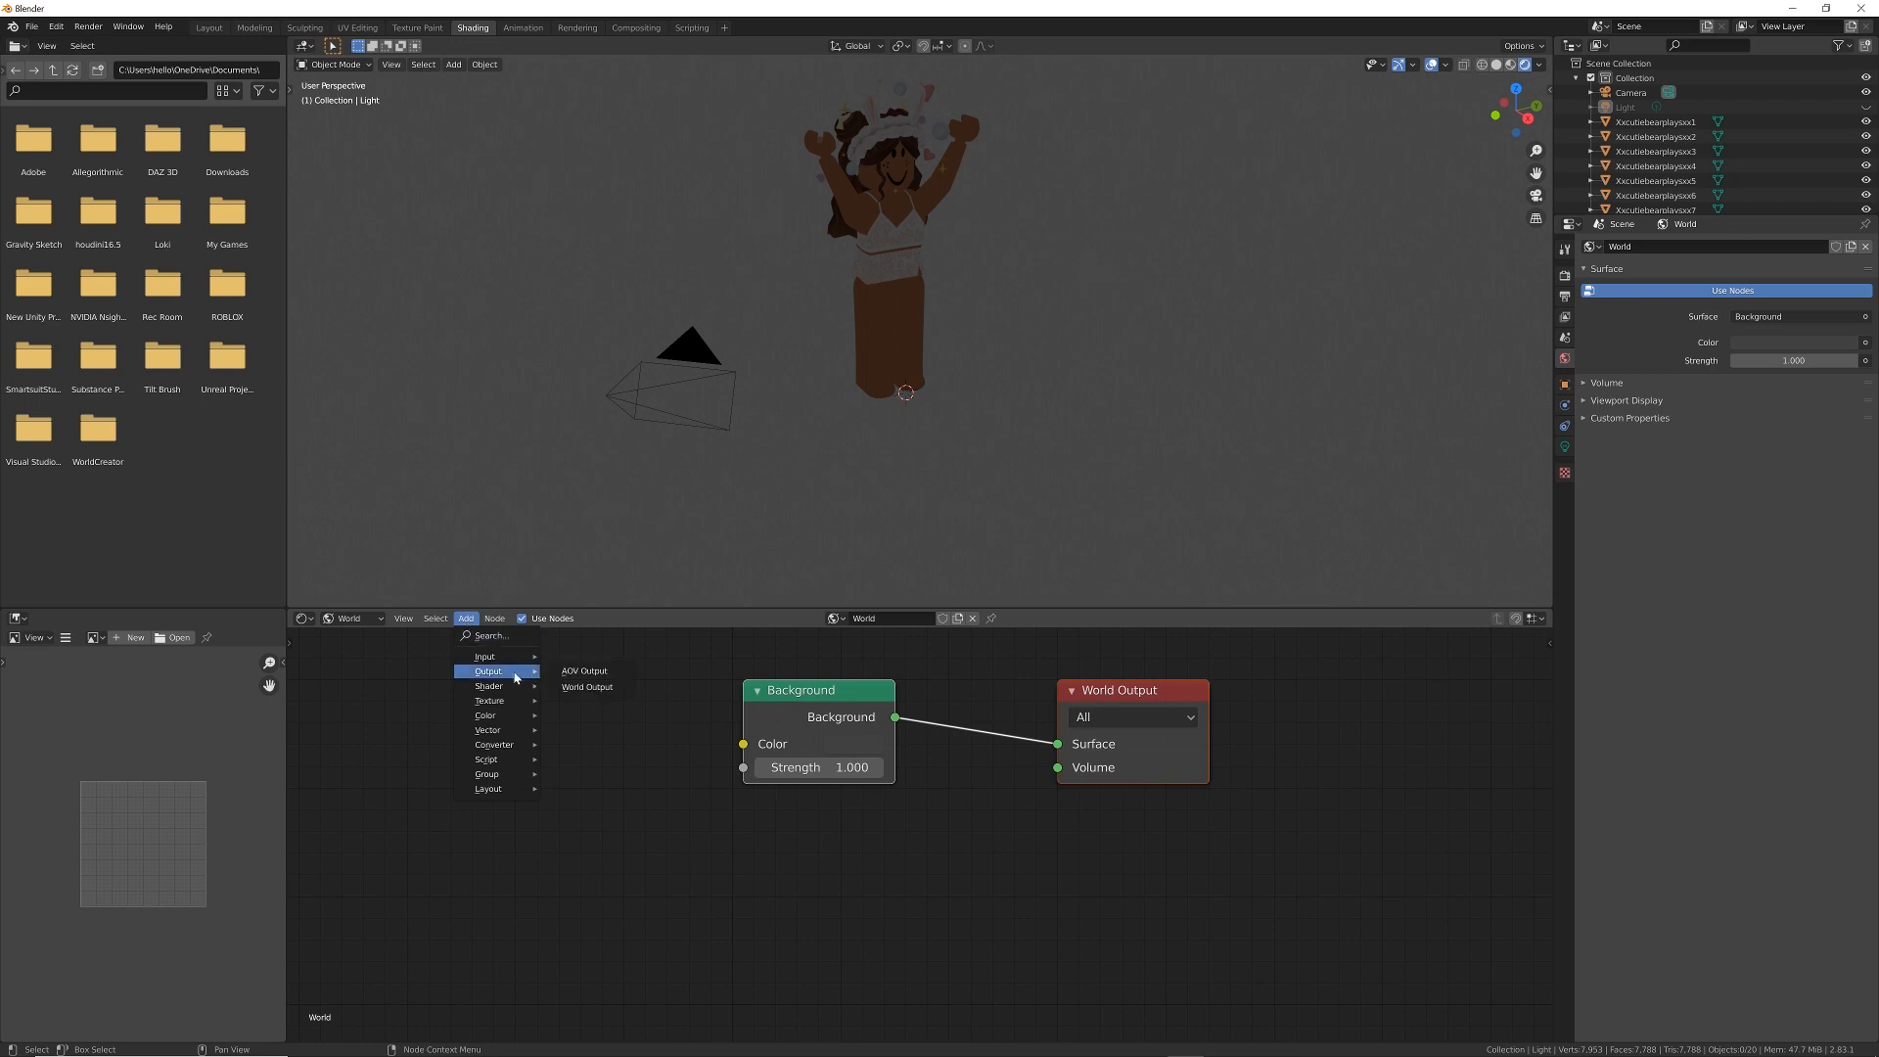
pyautogui.moveTo(490, 701)
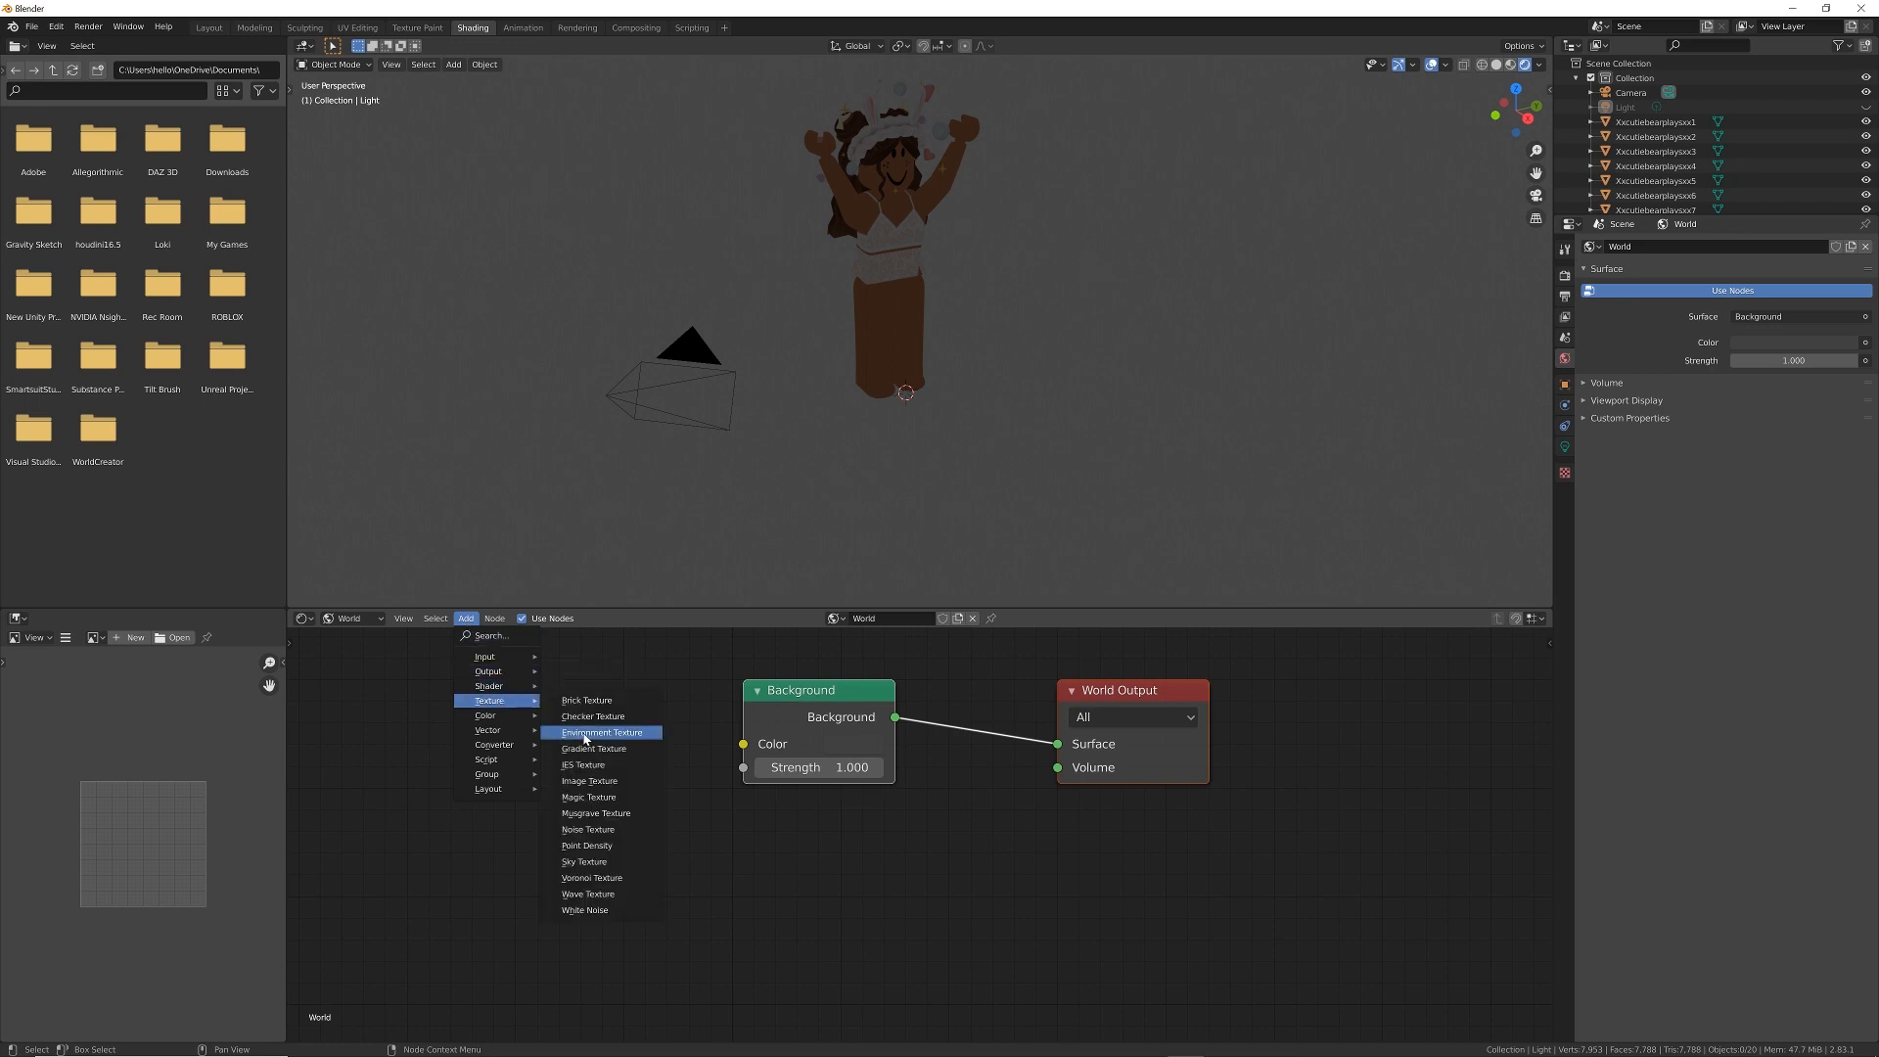
pyautogui.click(598, 732)
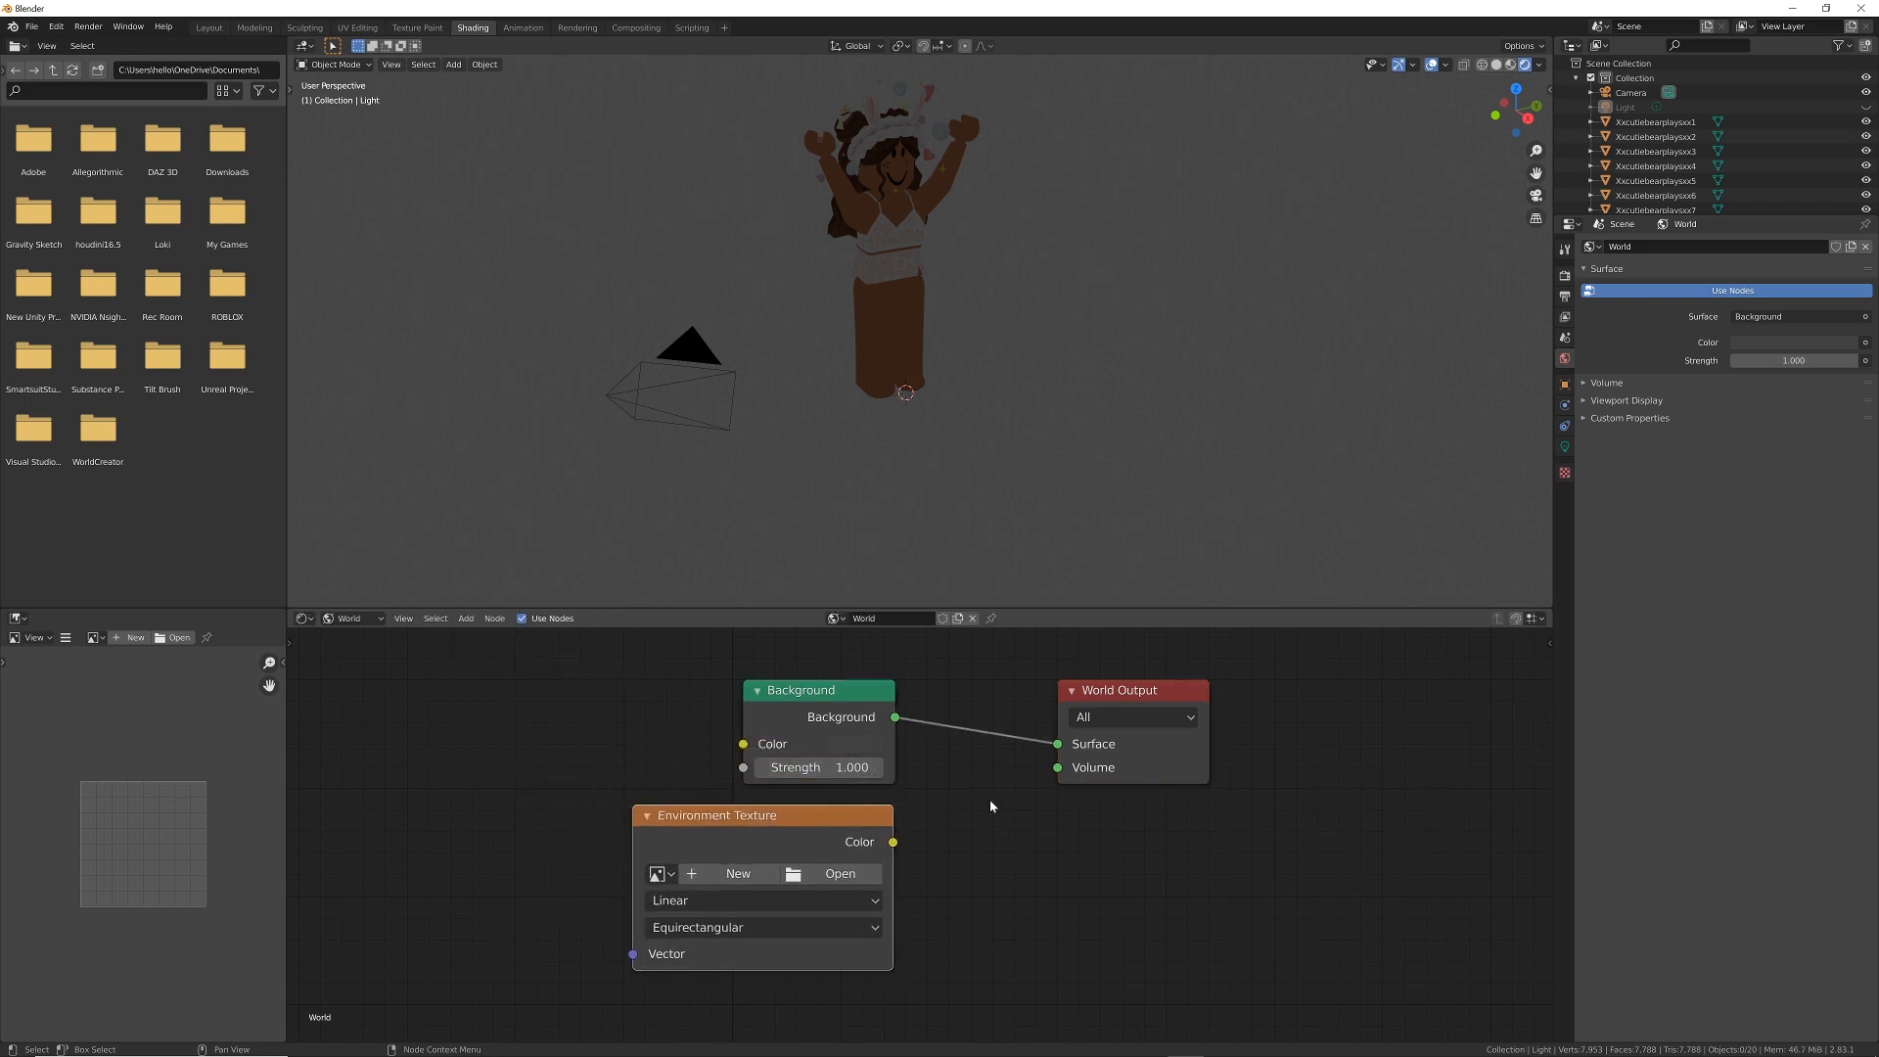
pyautogui.click(840, 872)
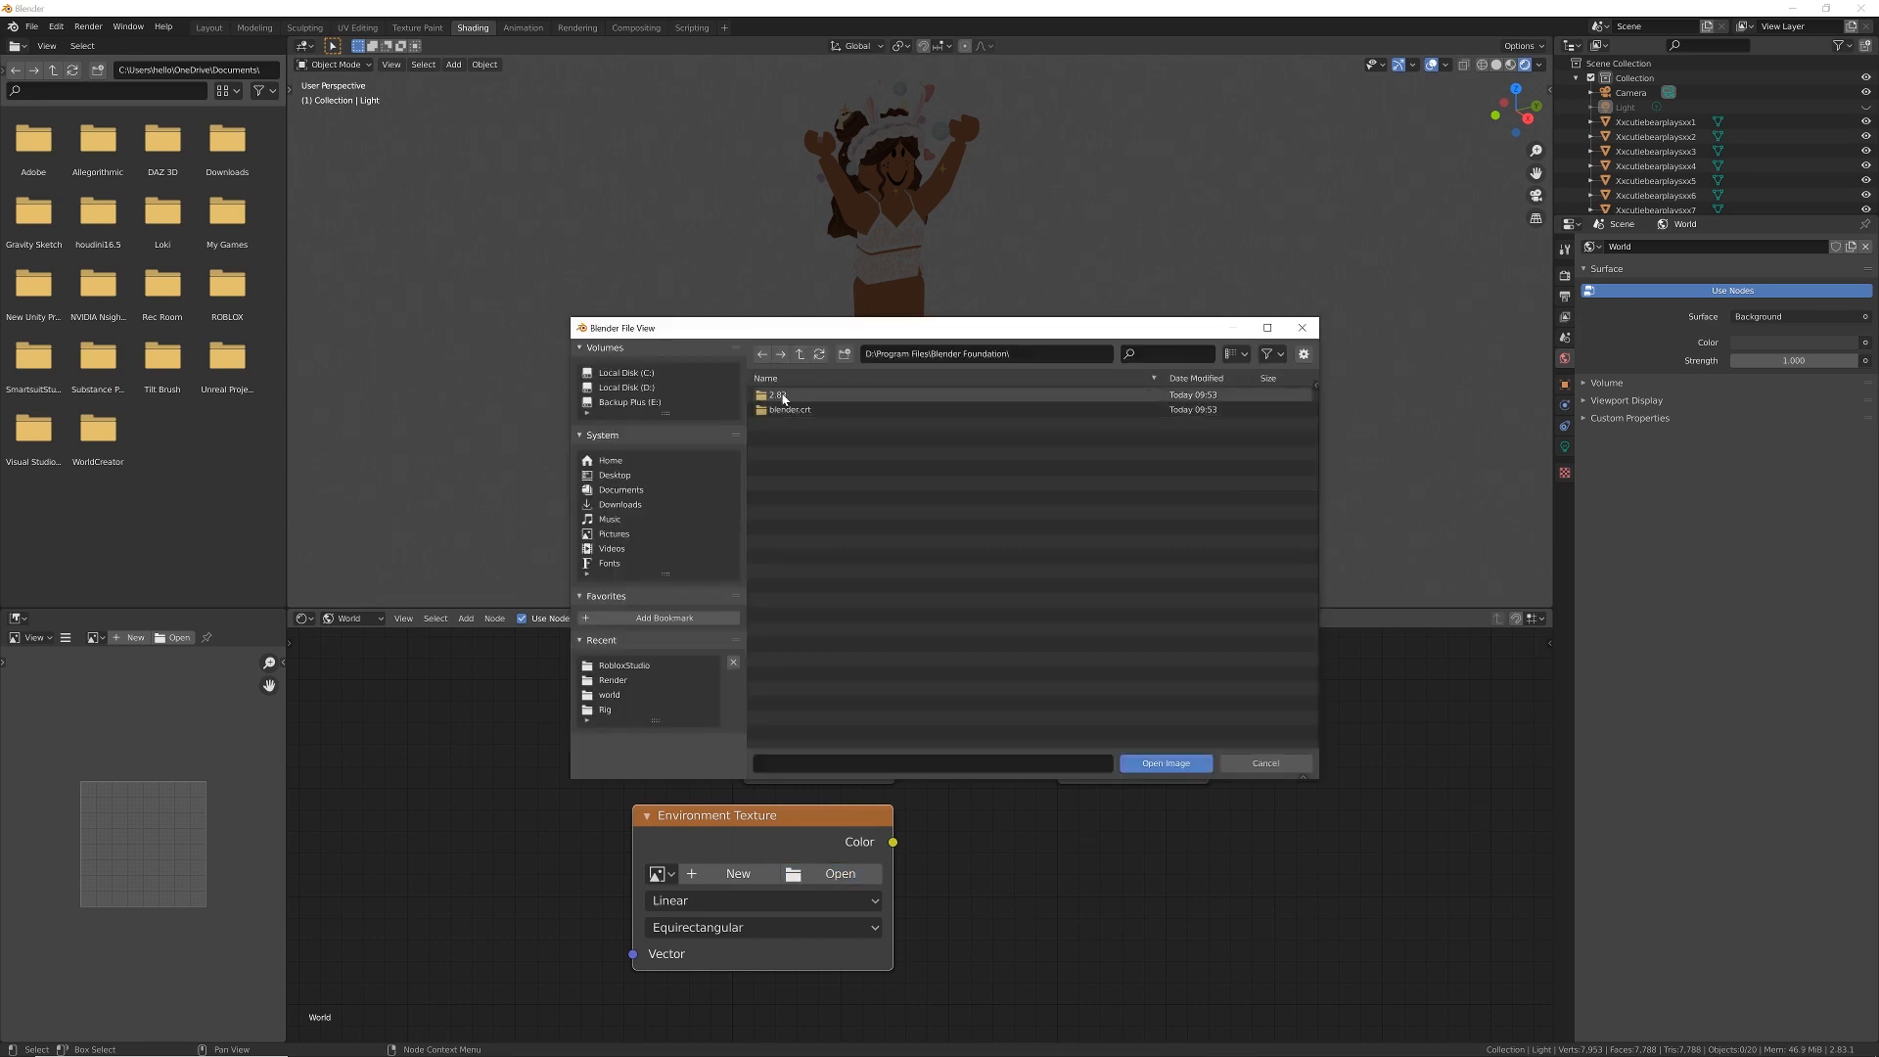
# Load forest.exr from 2.83/datafiles/studiolights/world into the Environment Texture node.
pyautogui.doubleClick(774, 396)
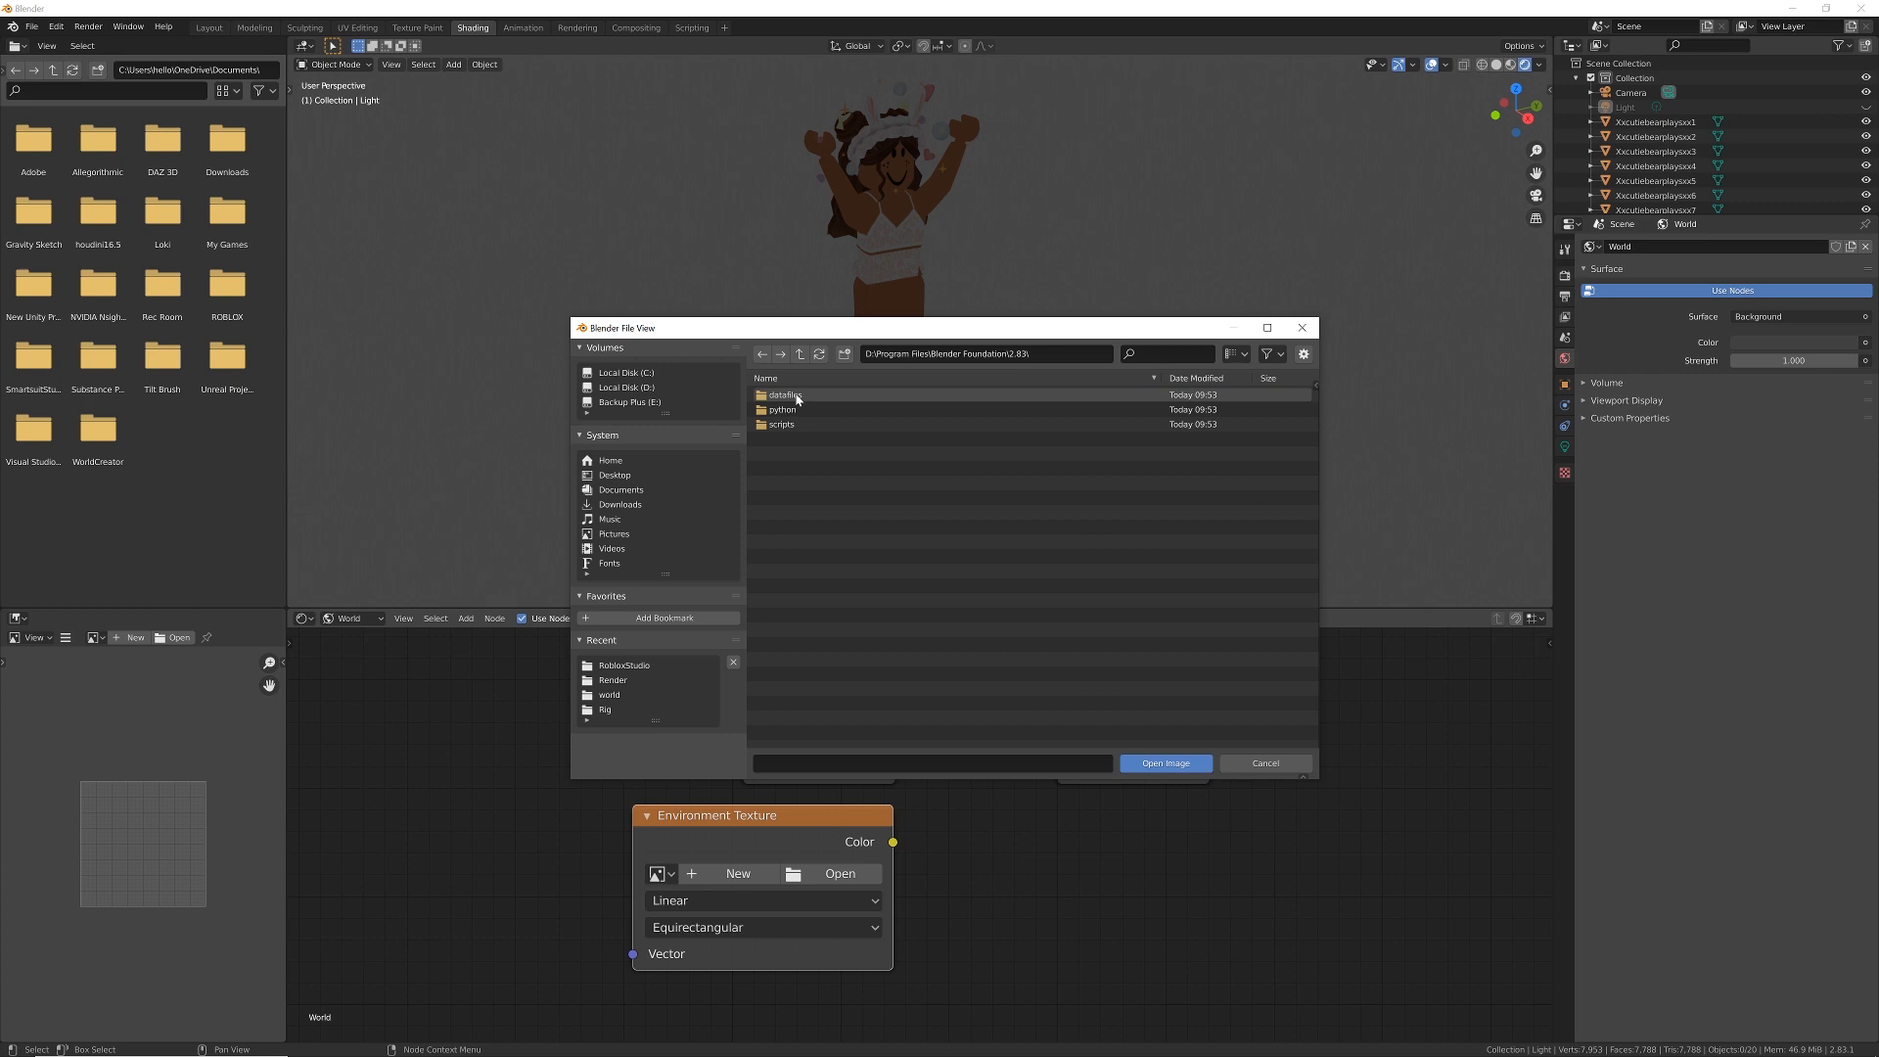
pyautogui.doubleClick(782, 395)
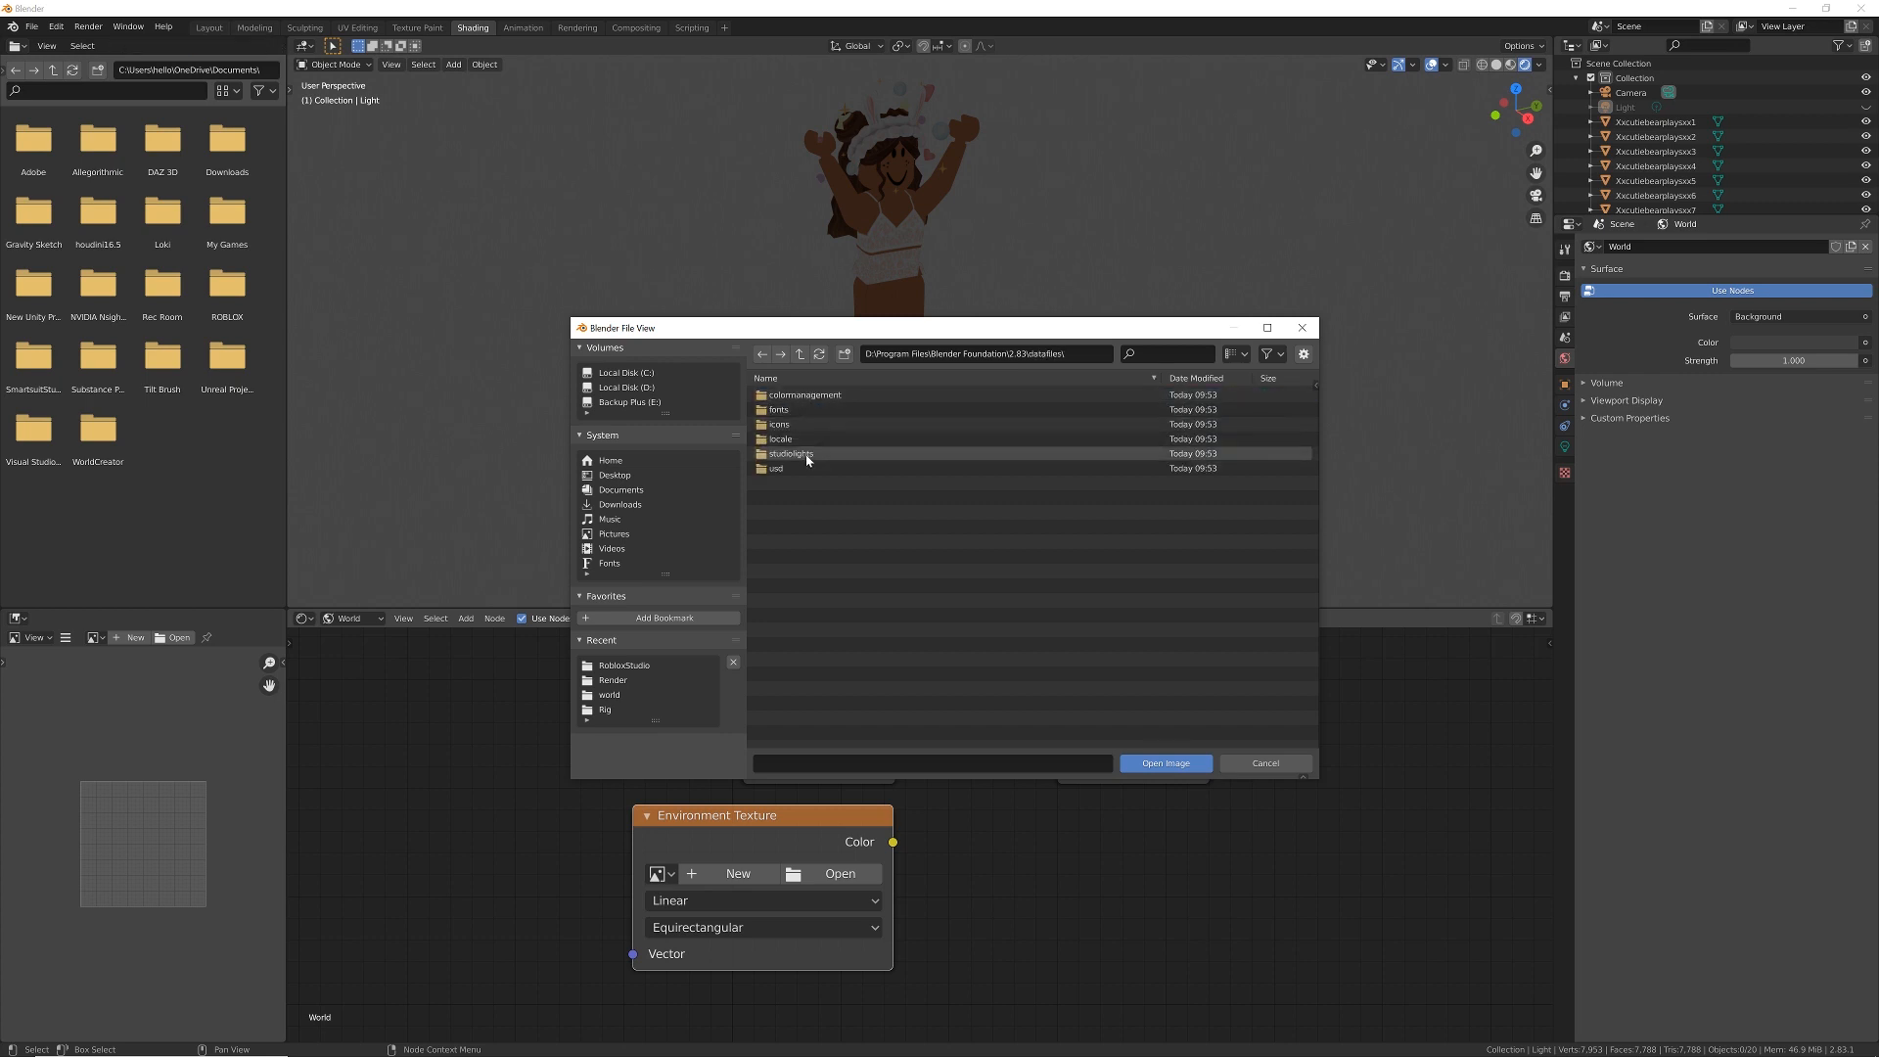
pyautogui.doubleClick(790, 454)
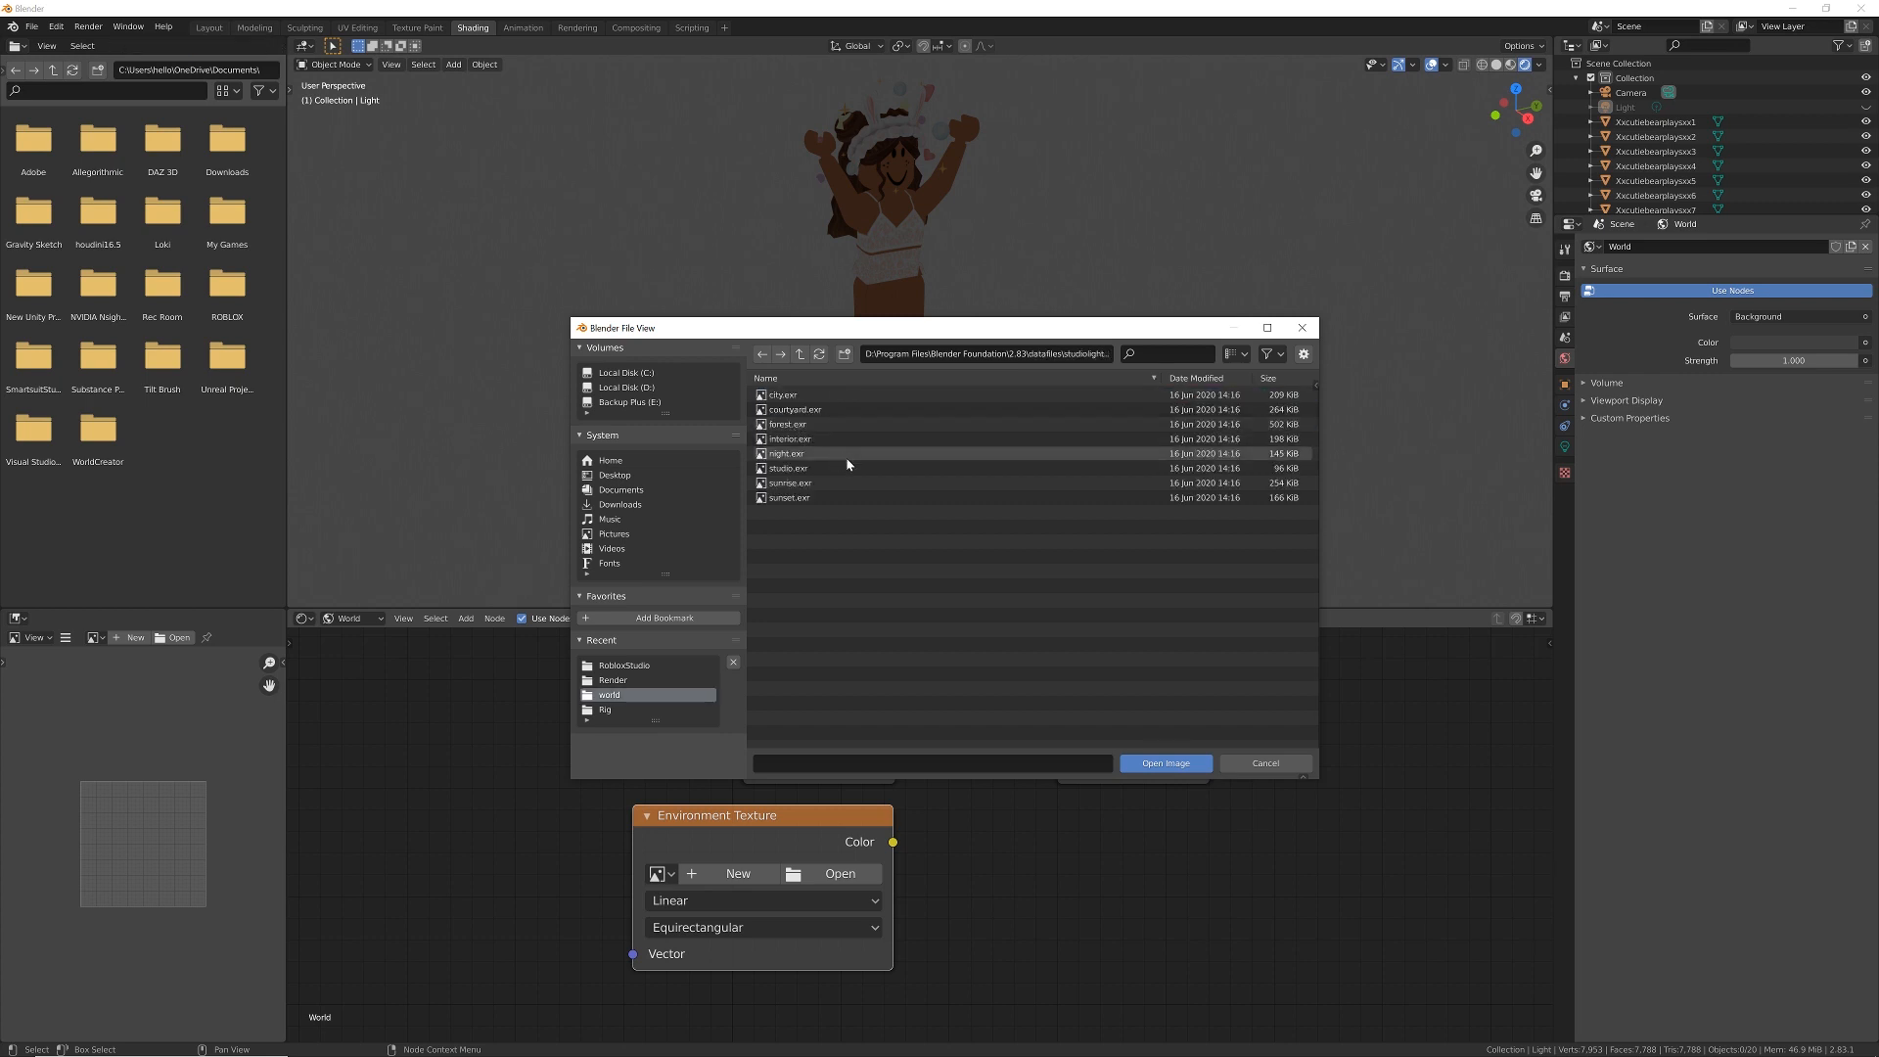
pyautogui.click(789, 423)
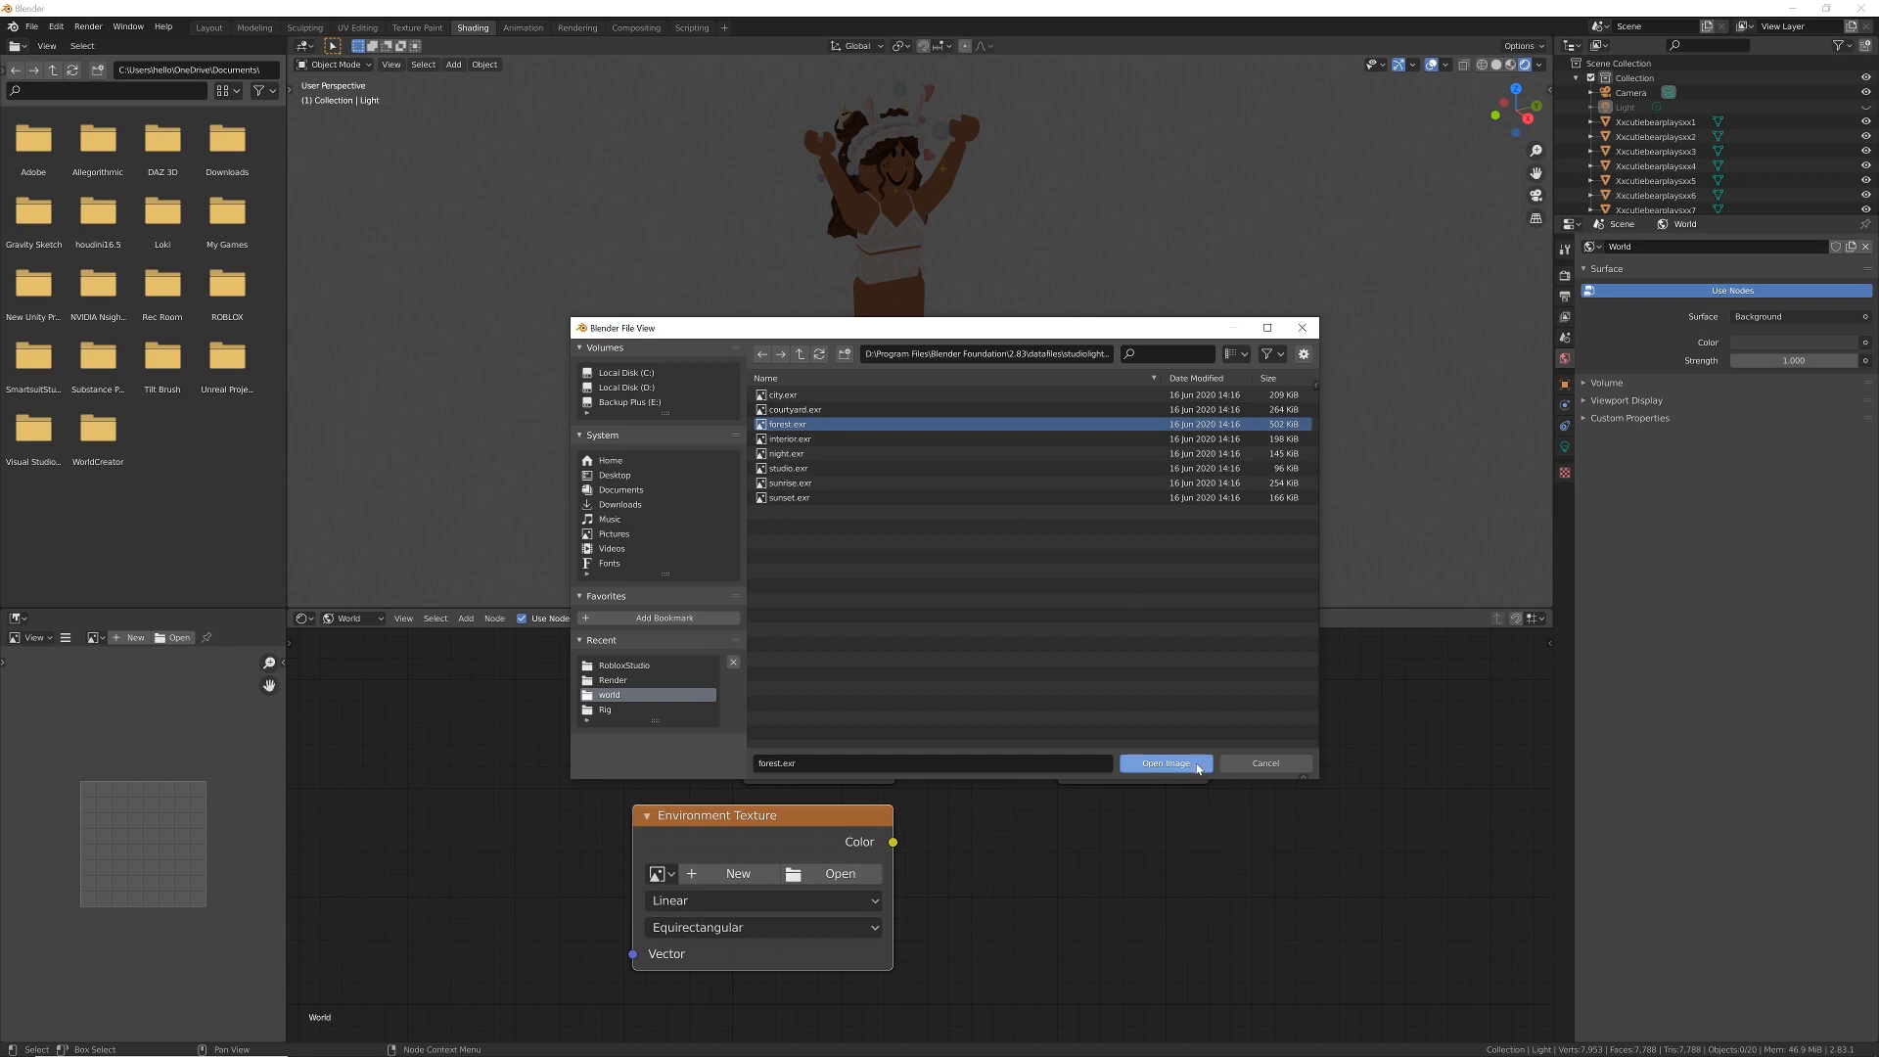
pyautogui.click(1164, 763)
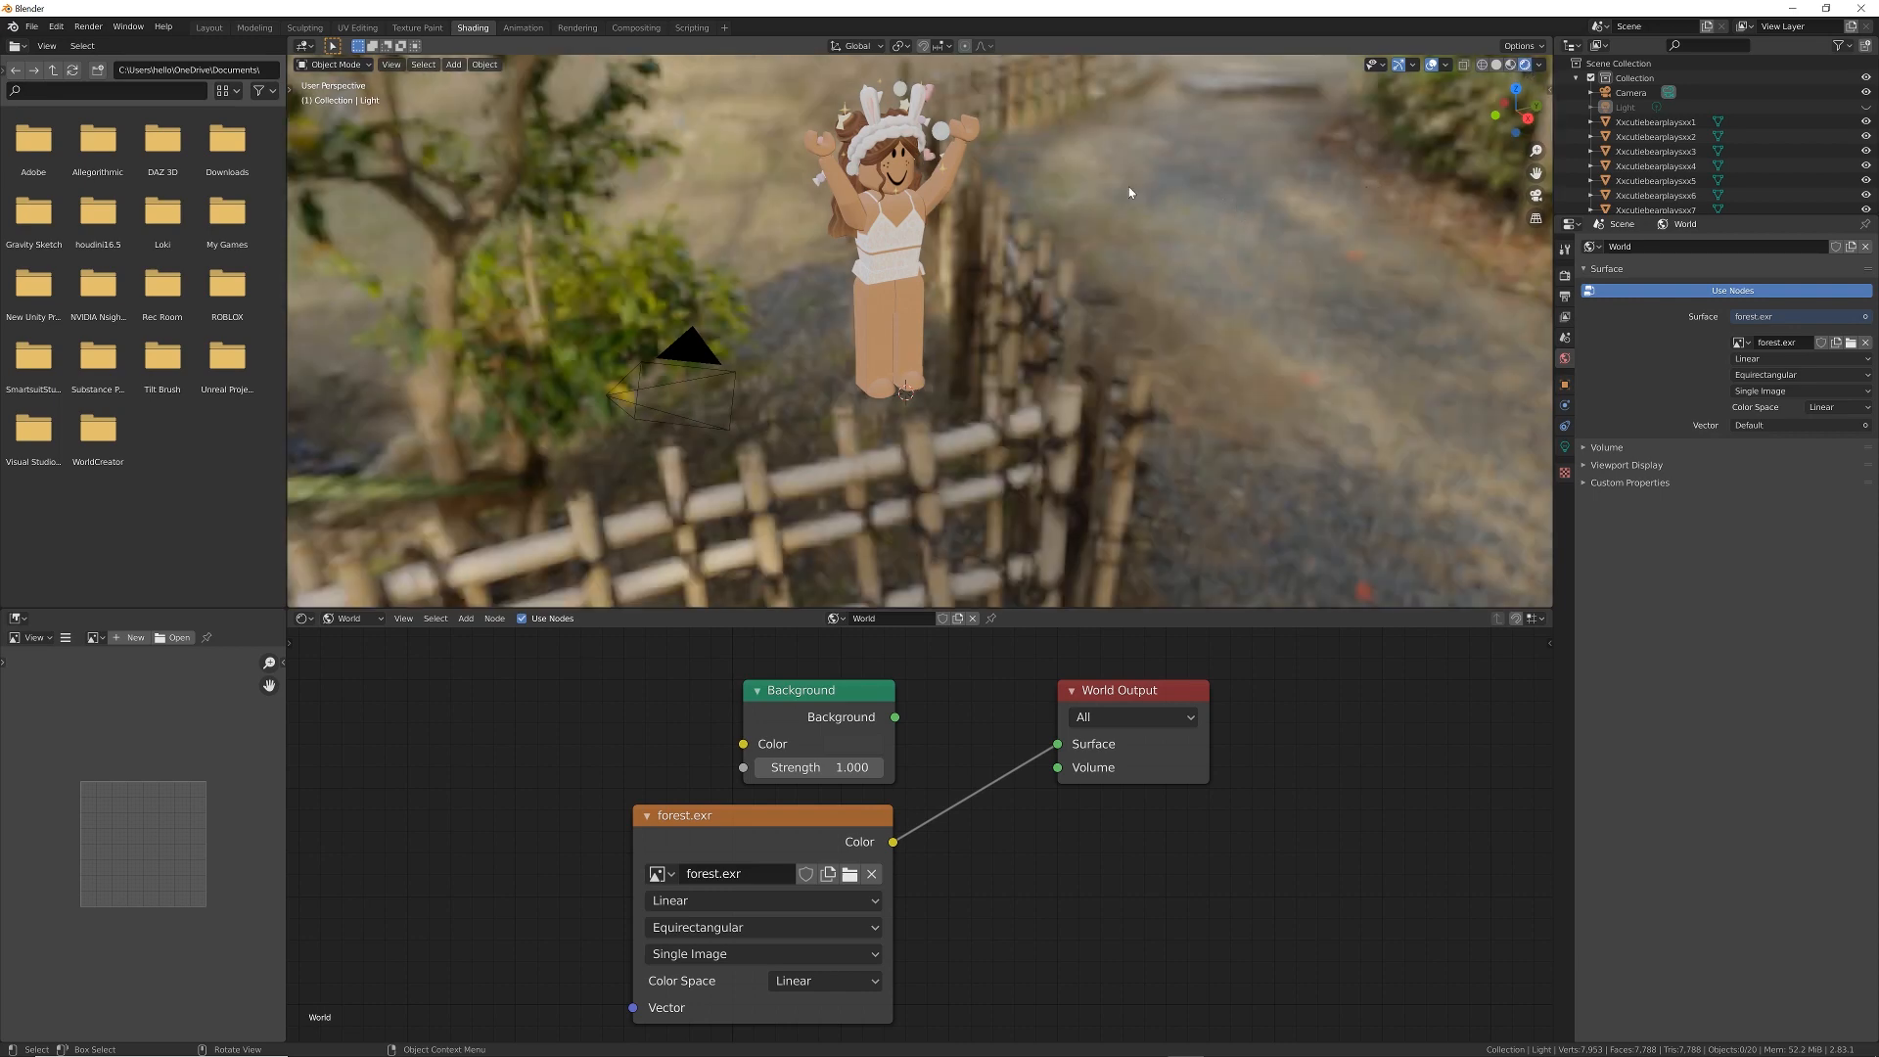
# Enable Film > Transparent in Render Properties from the Layout workspace so the forest background disappears.
pyautogui.click(207, 28)
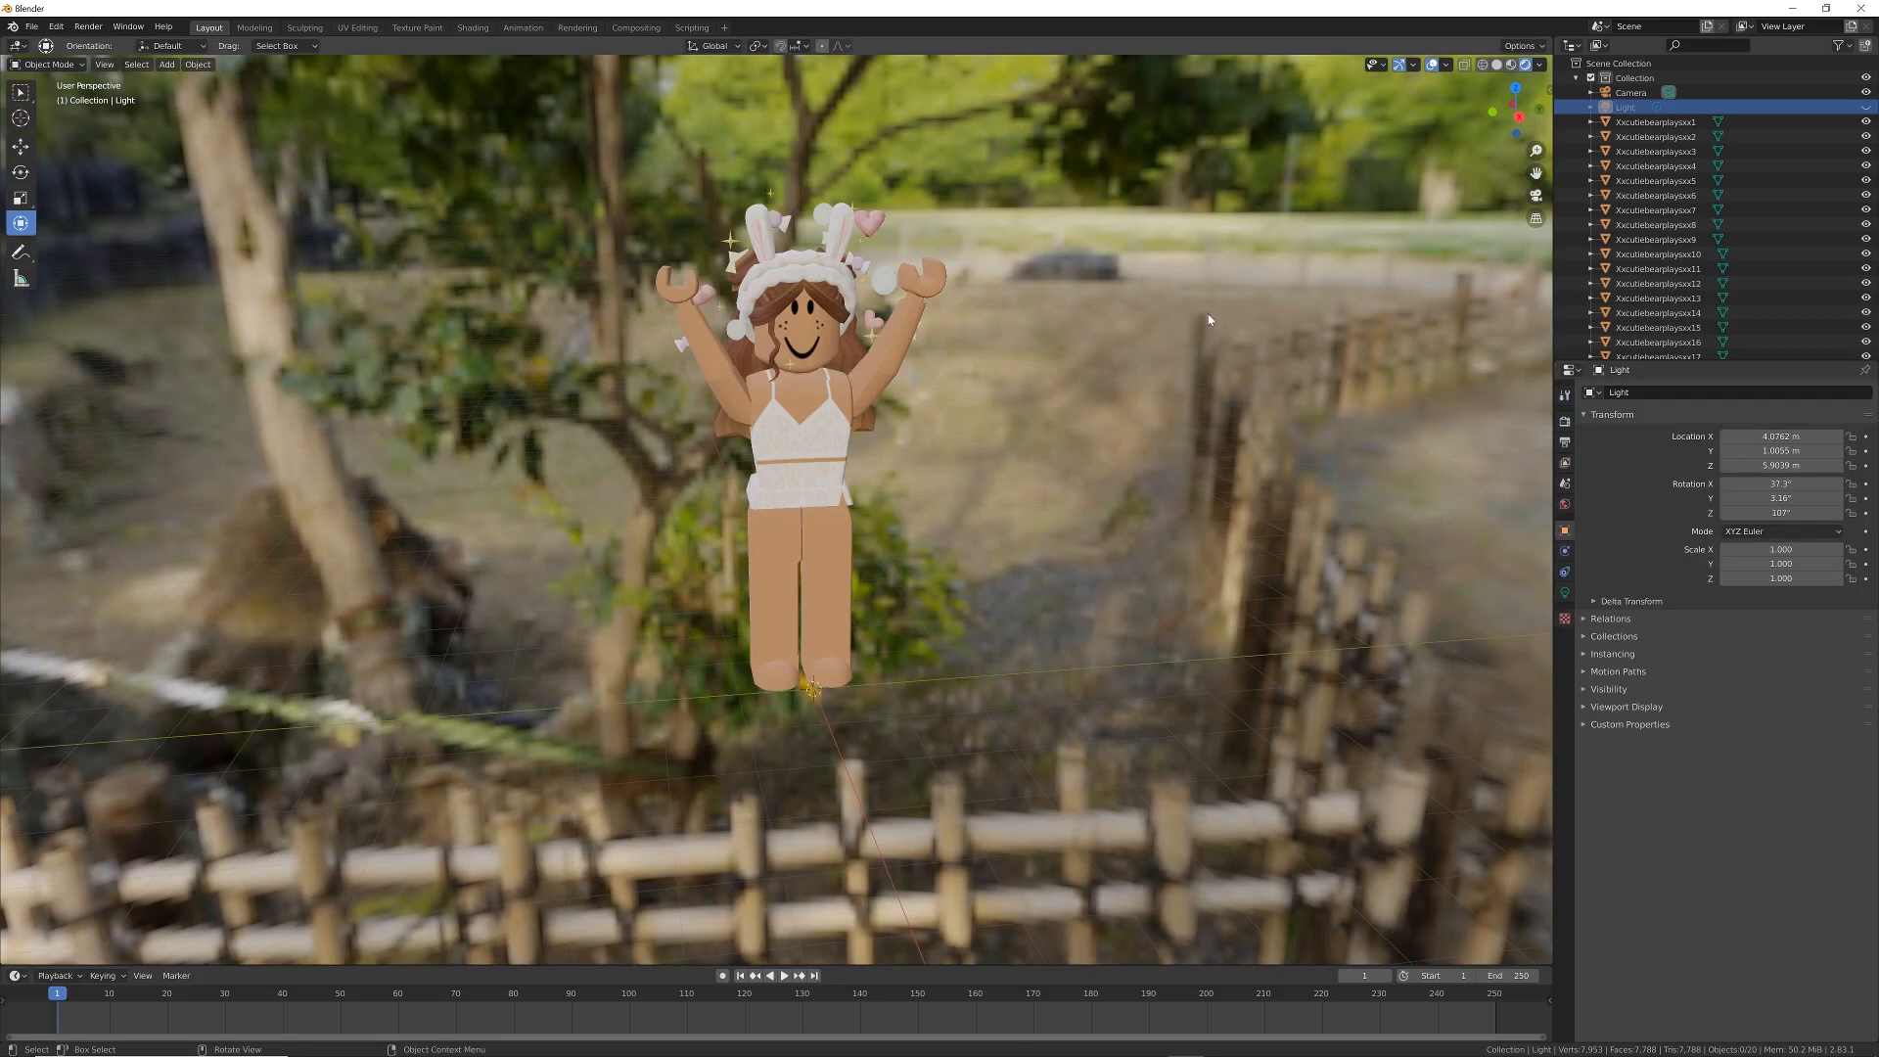
pyautogui.moveTo(1487, 94)
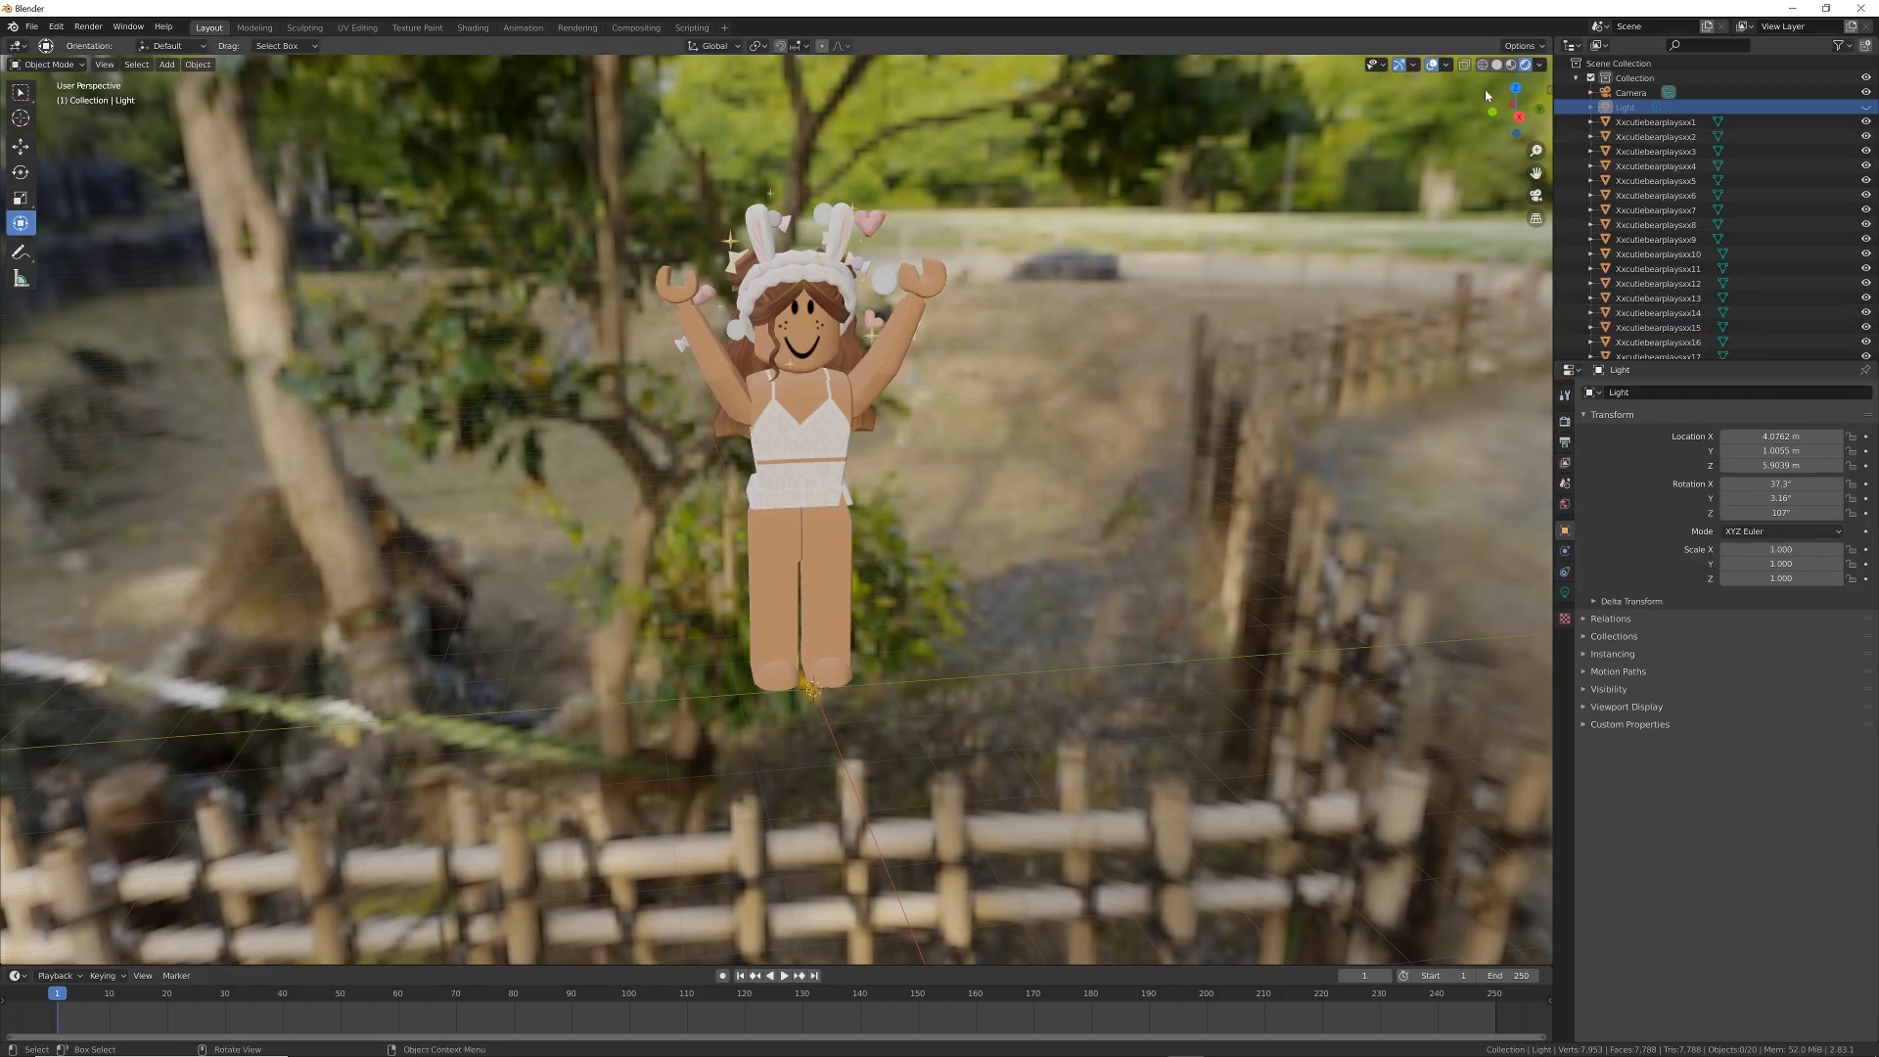
pyautogui.moveTo(986, 348)
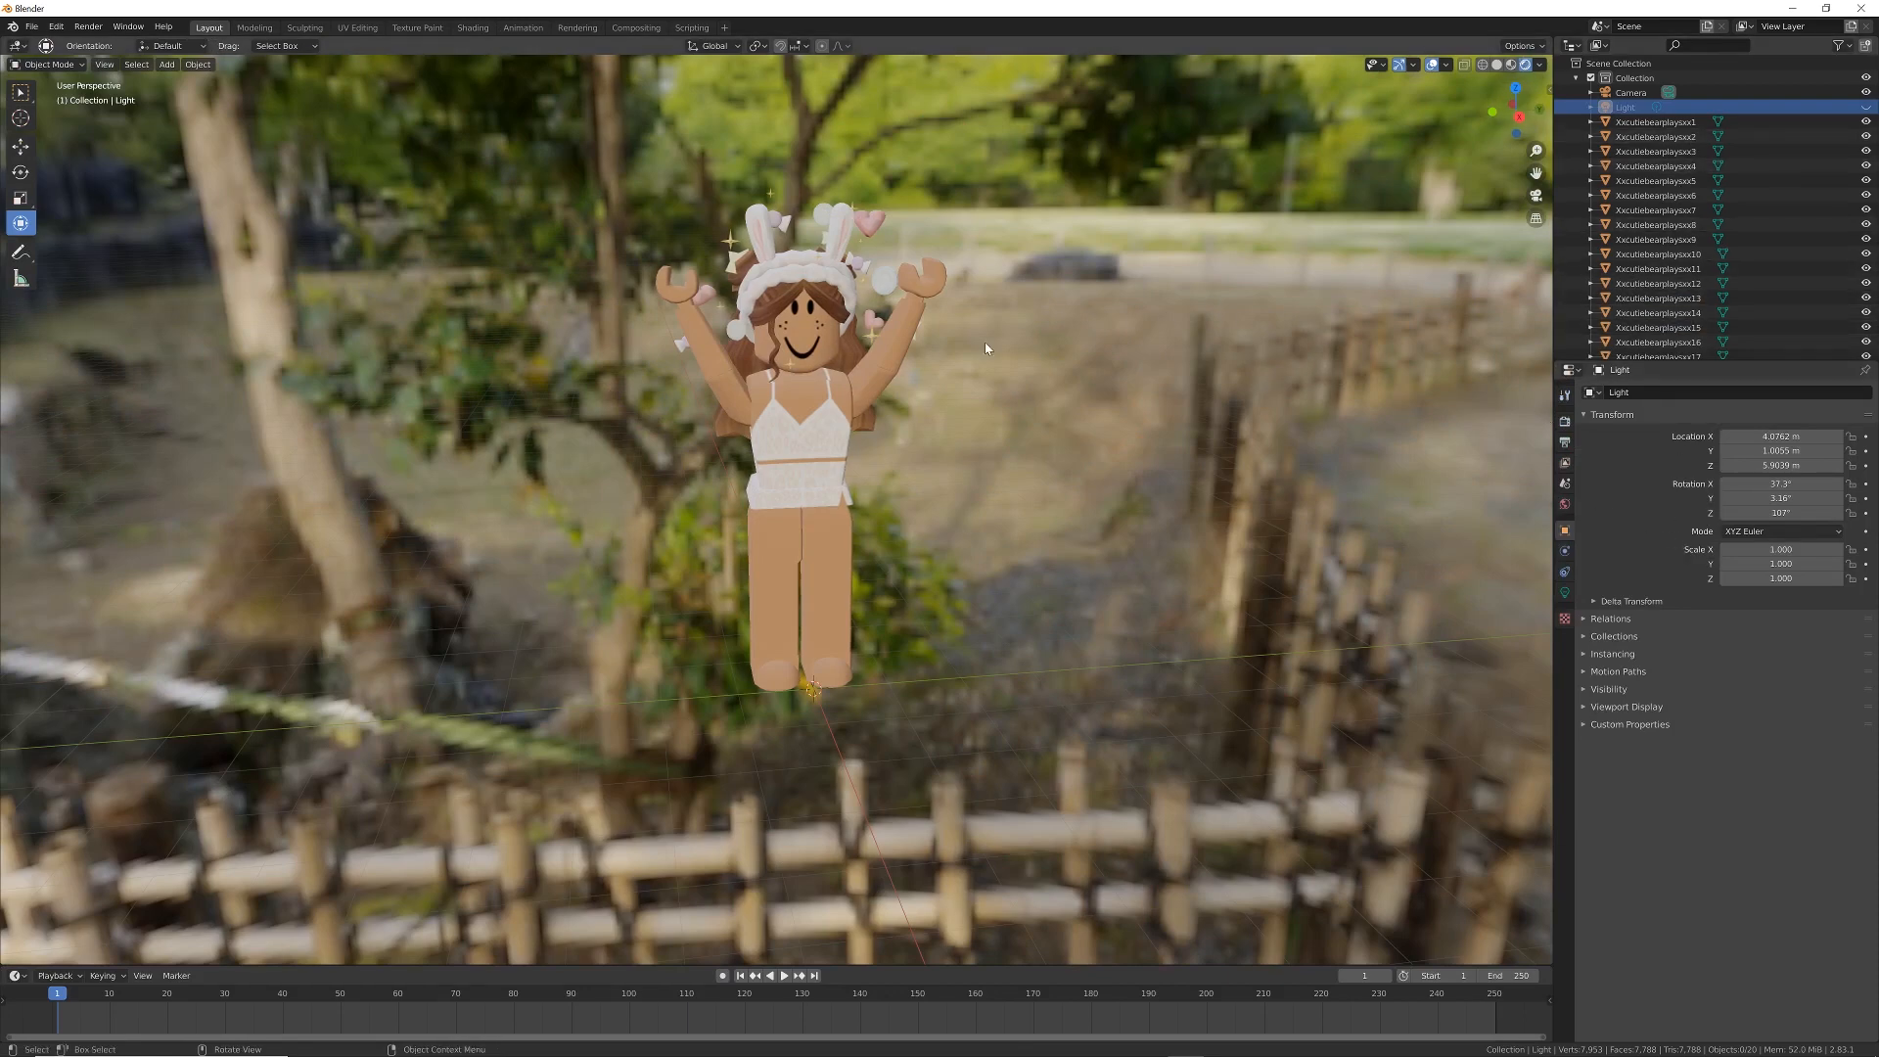
pyautogui.click(1565, 422)
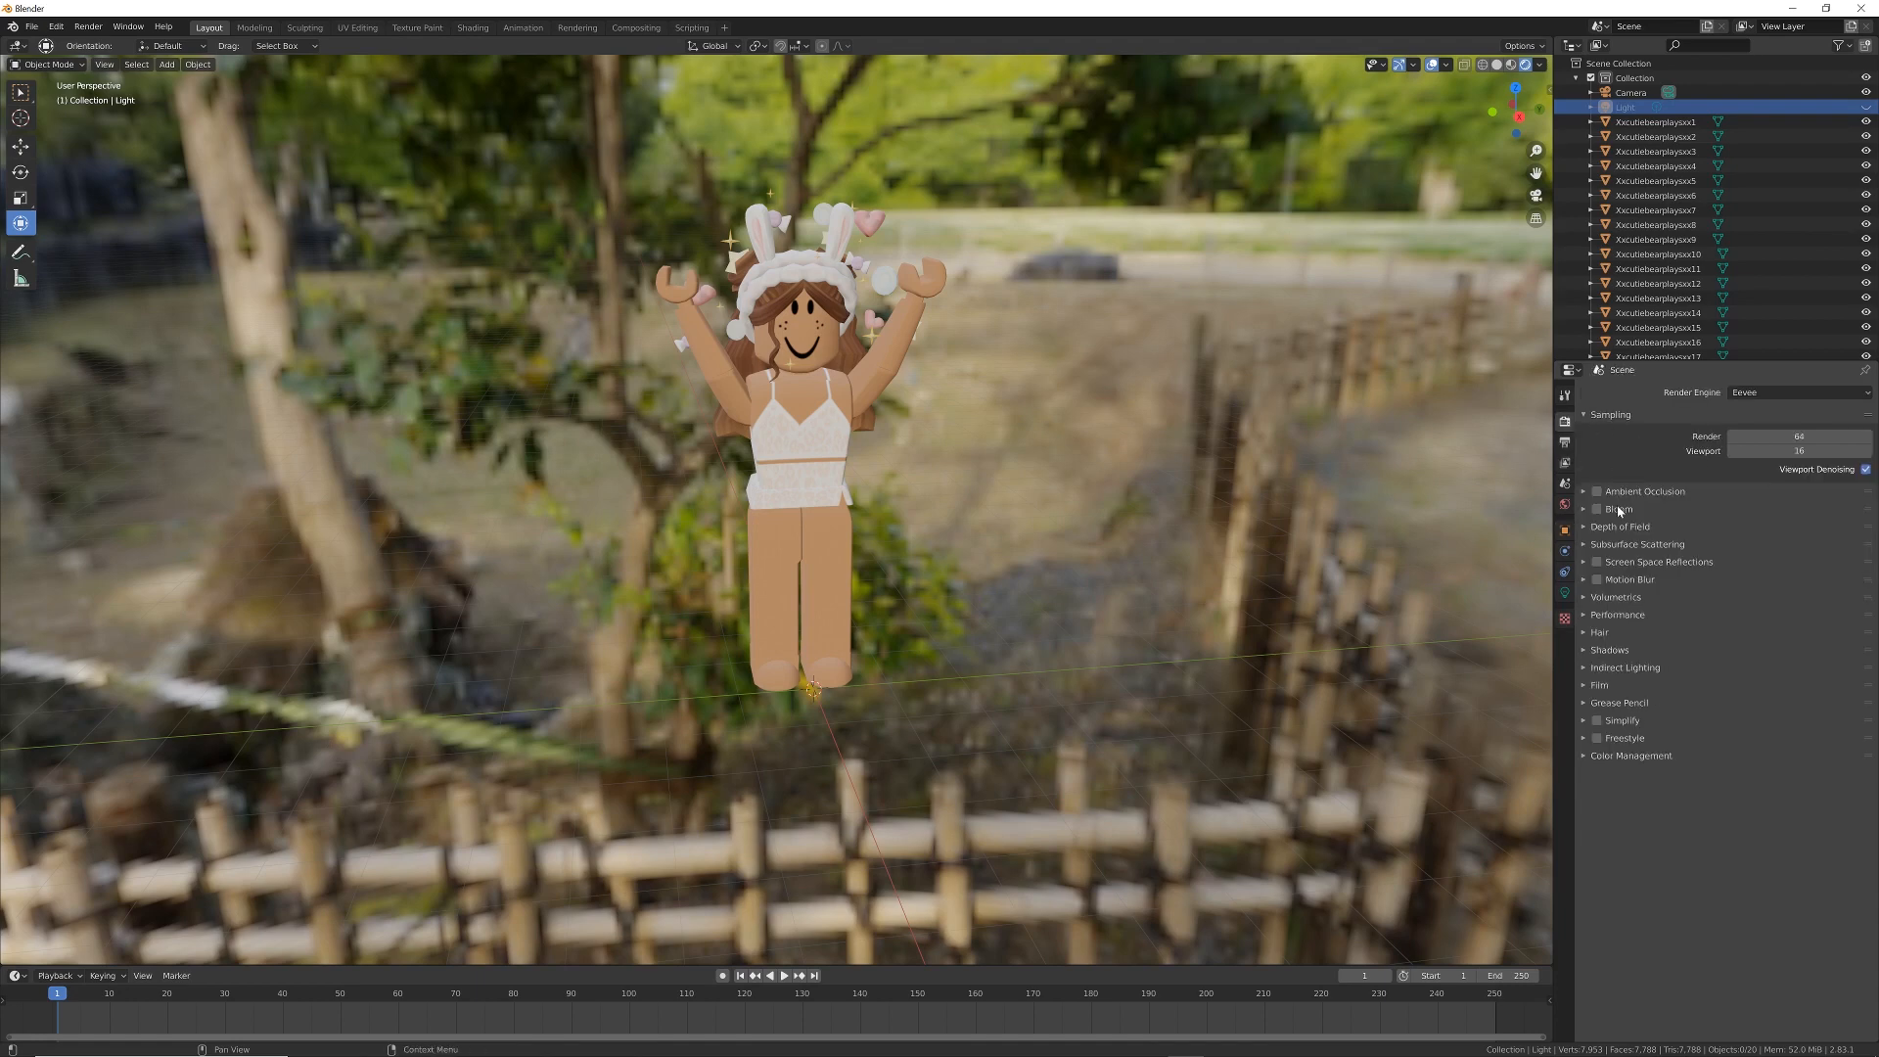
pyautogui.click(1585, 685)
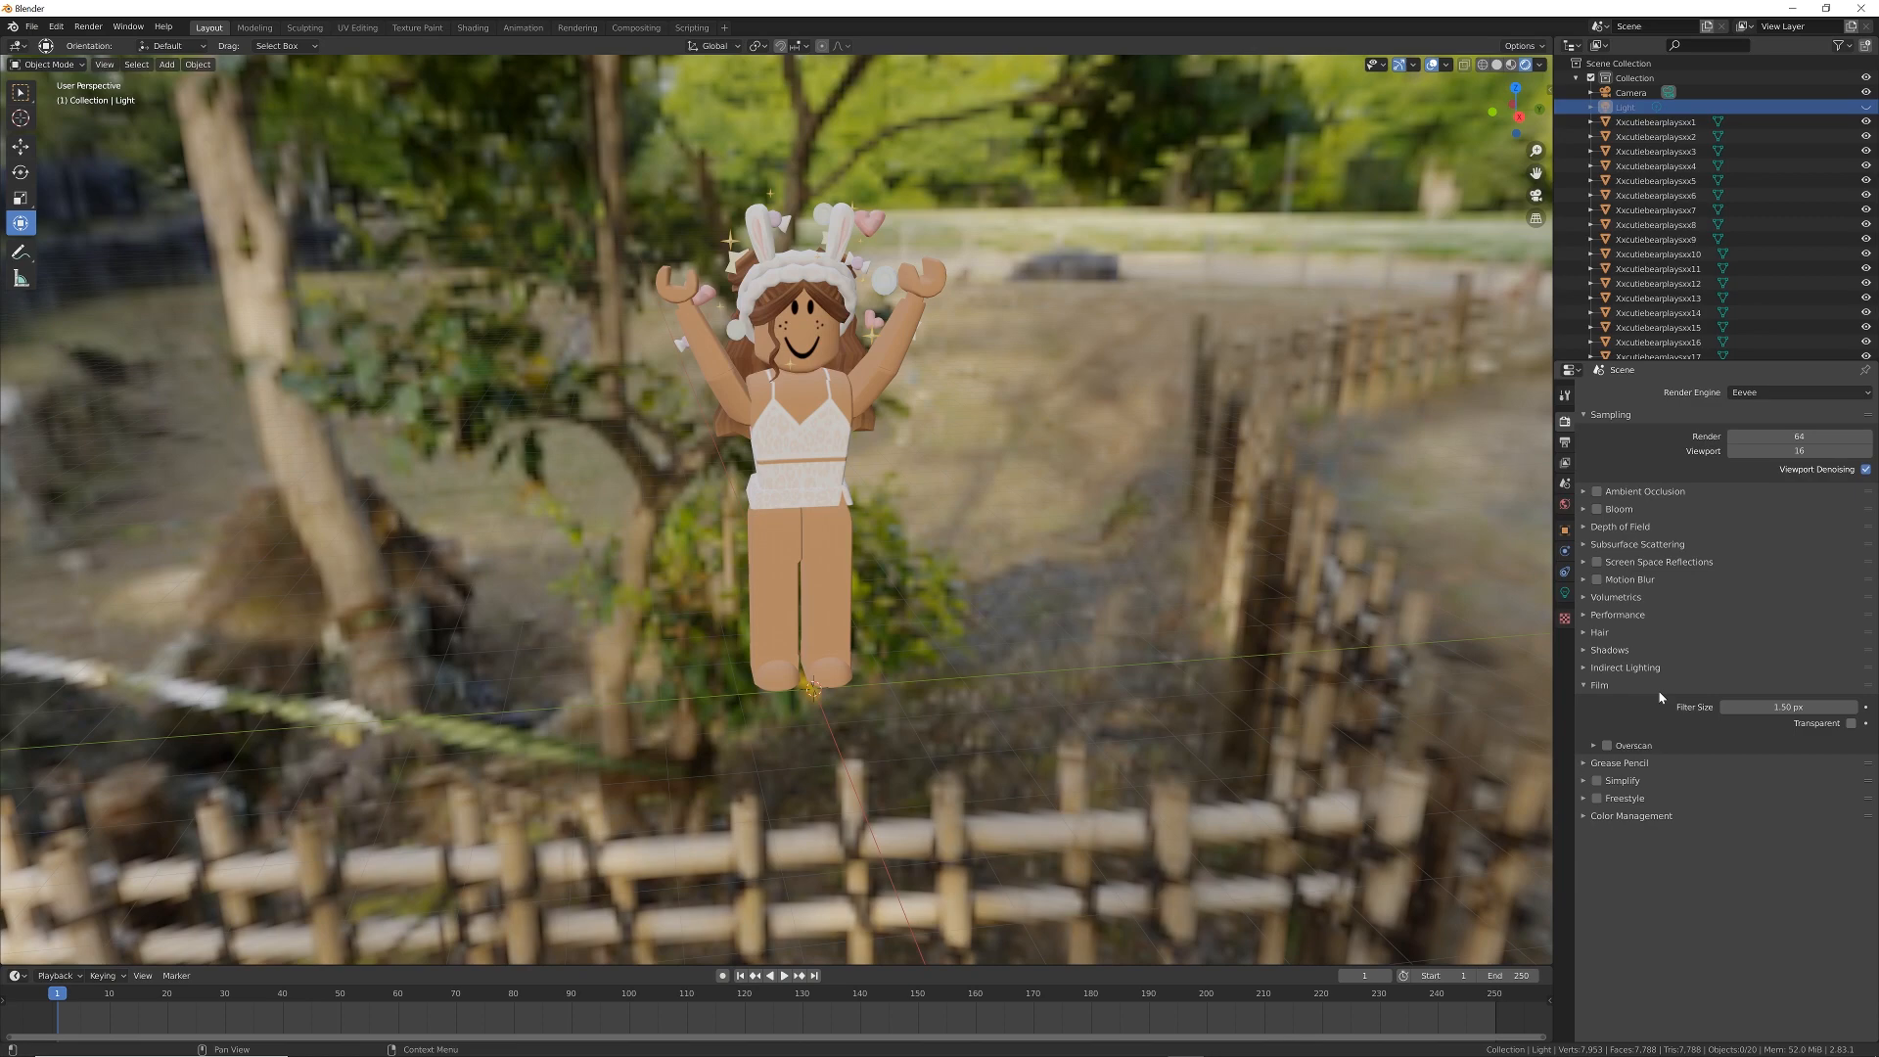
pyautogui.click(1855, 724)
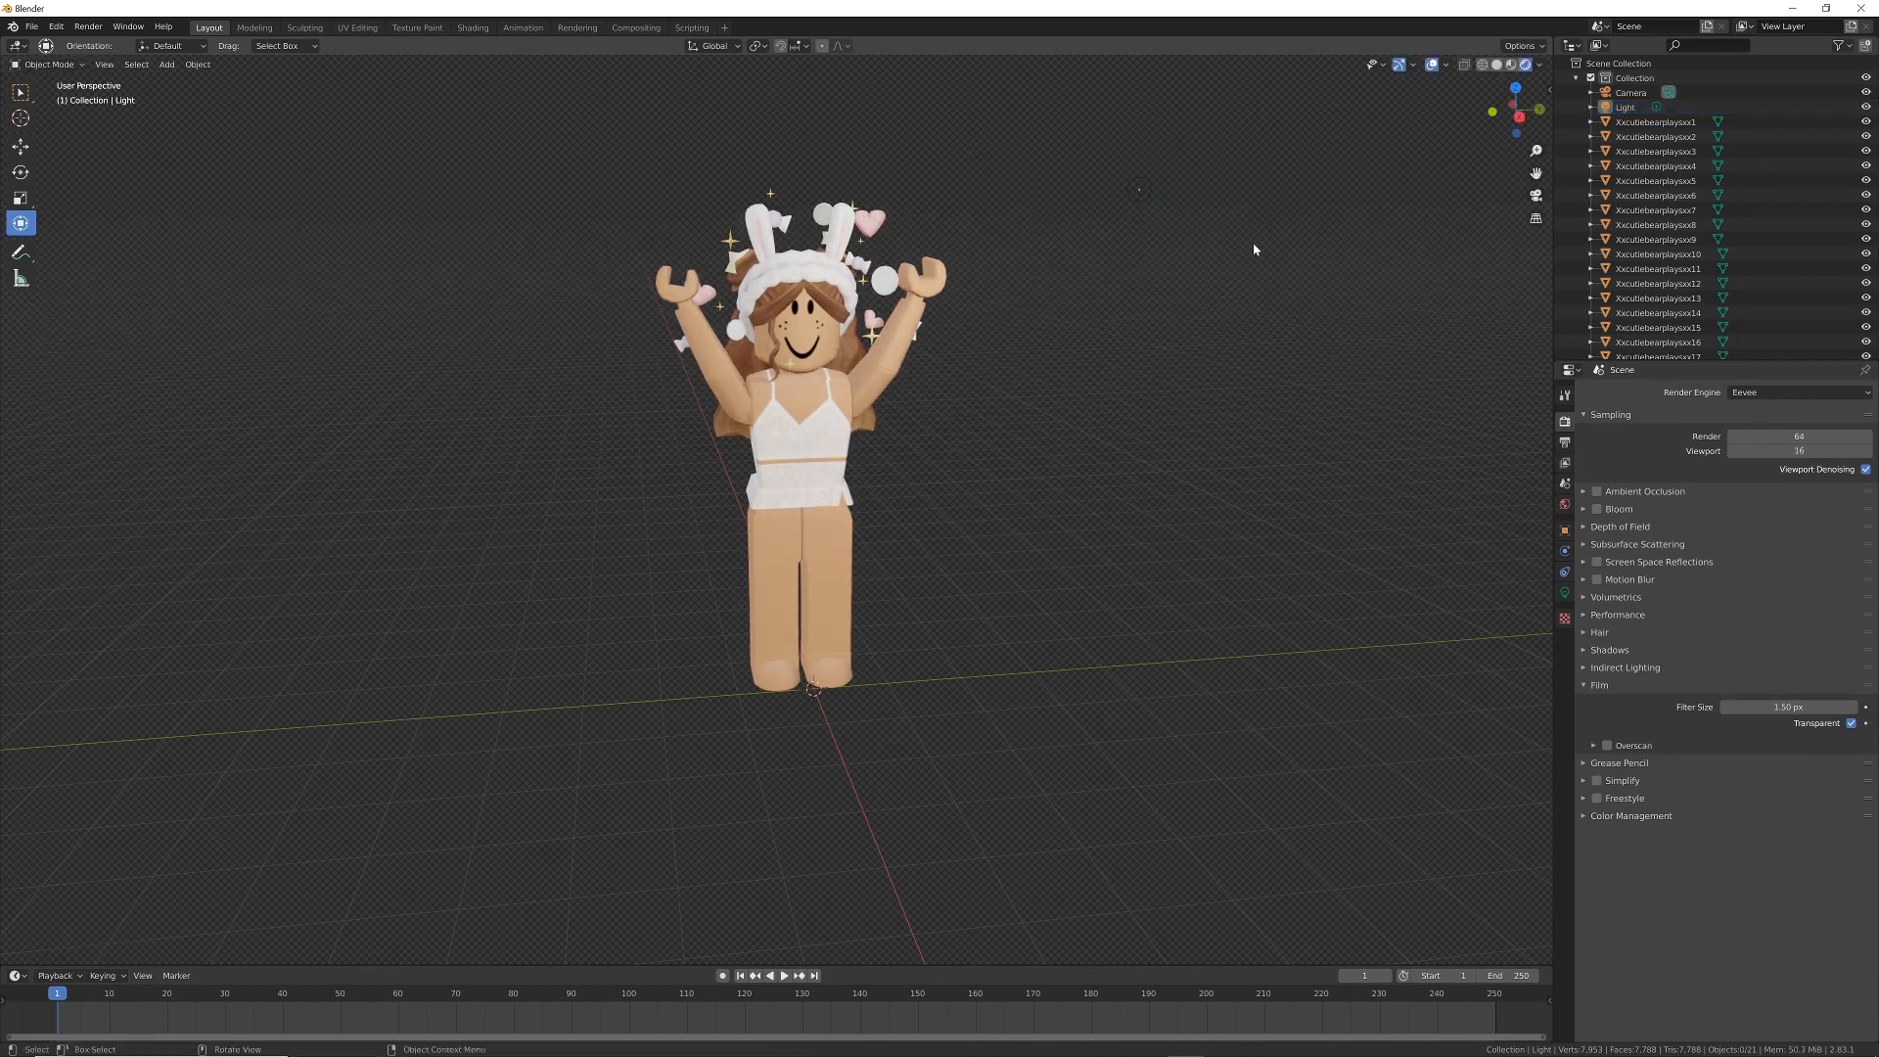
pyautogui.moveTo(1341, 233)
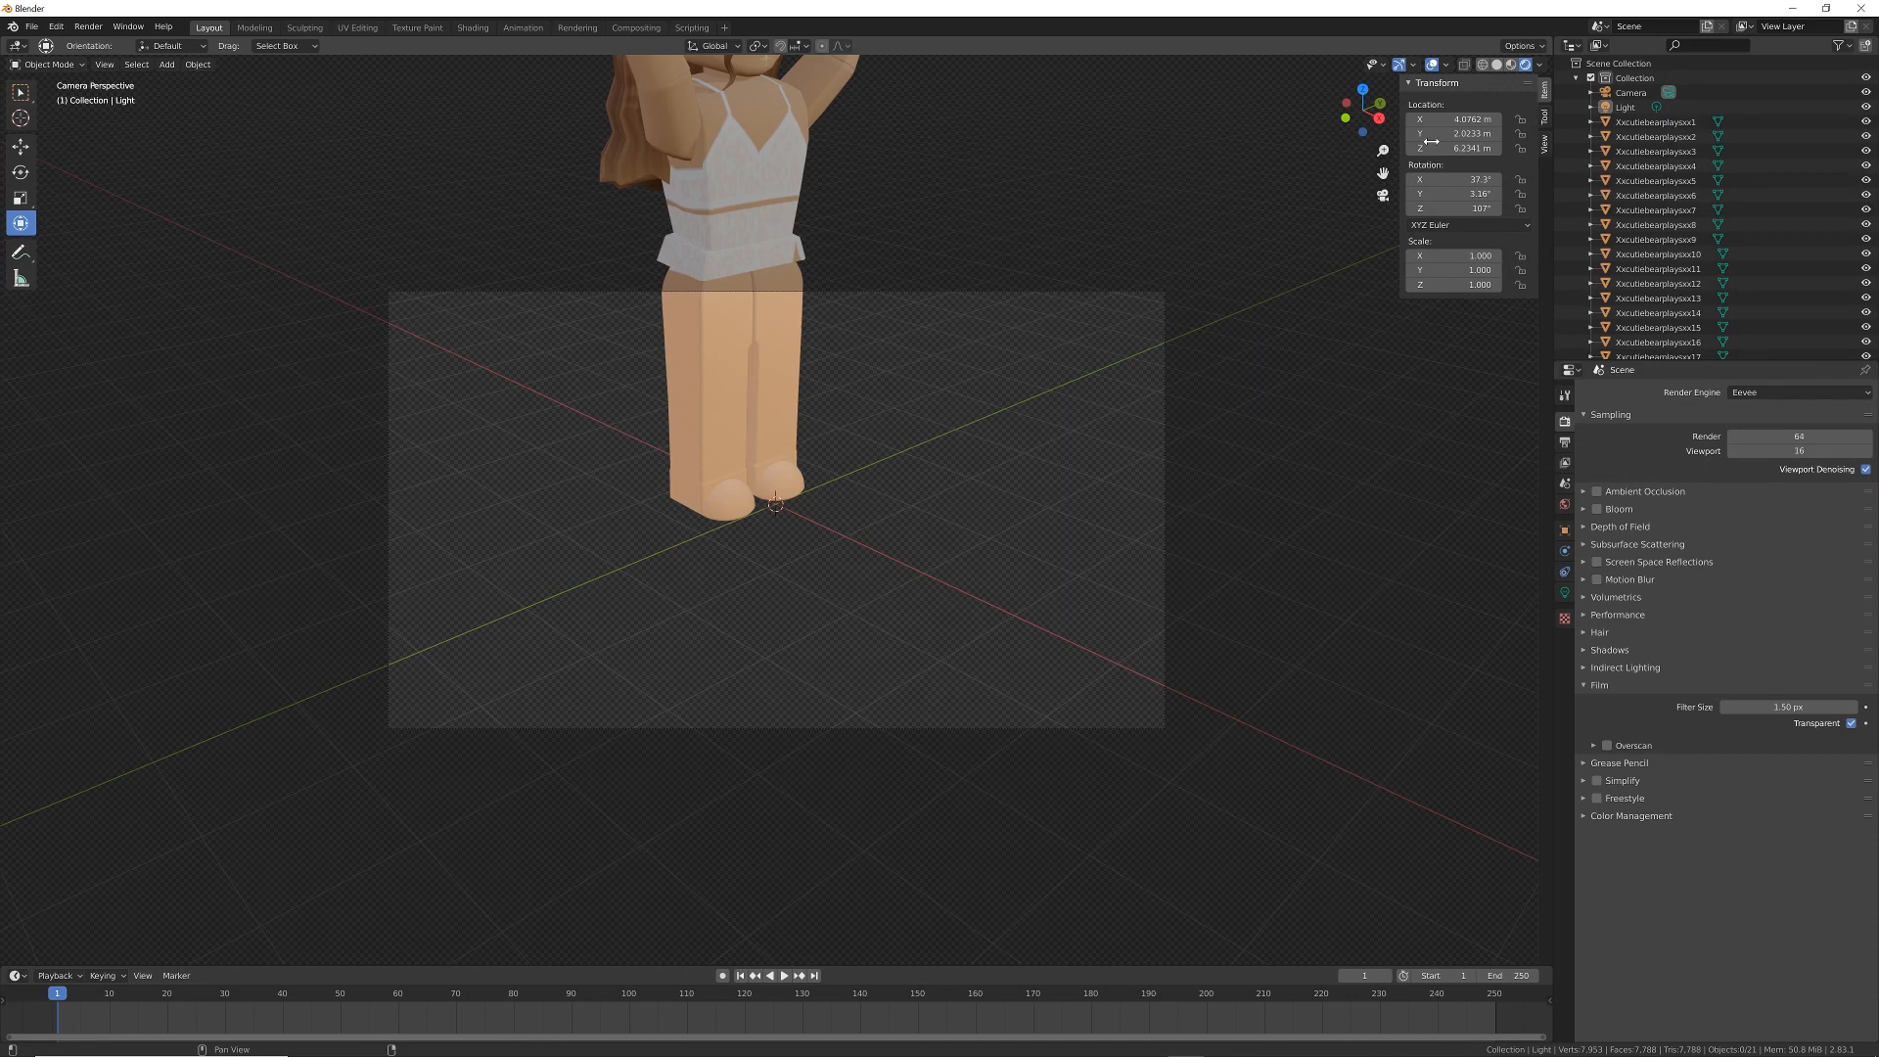
# Lock the camera to the view from the sidebar's View tab, framing the avatar's upper body.
pyautogui.click(1541, 129)
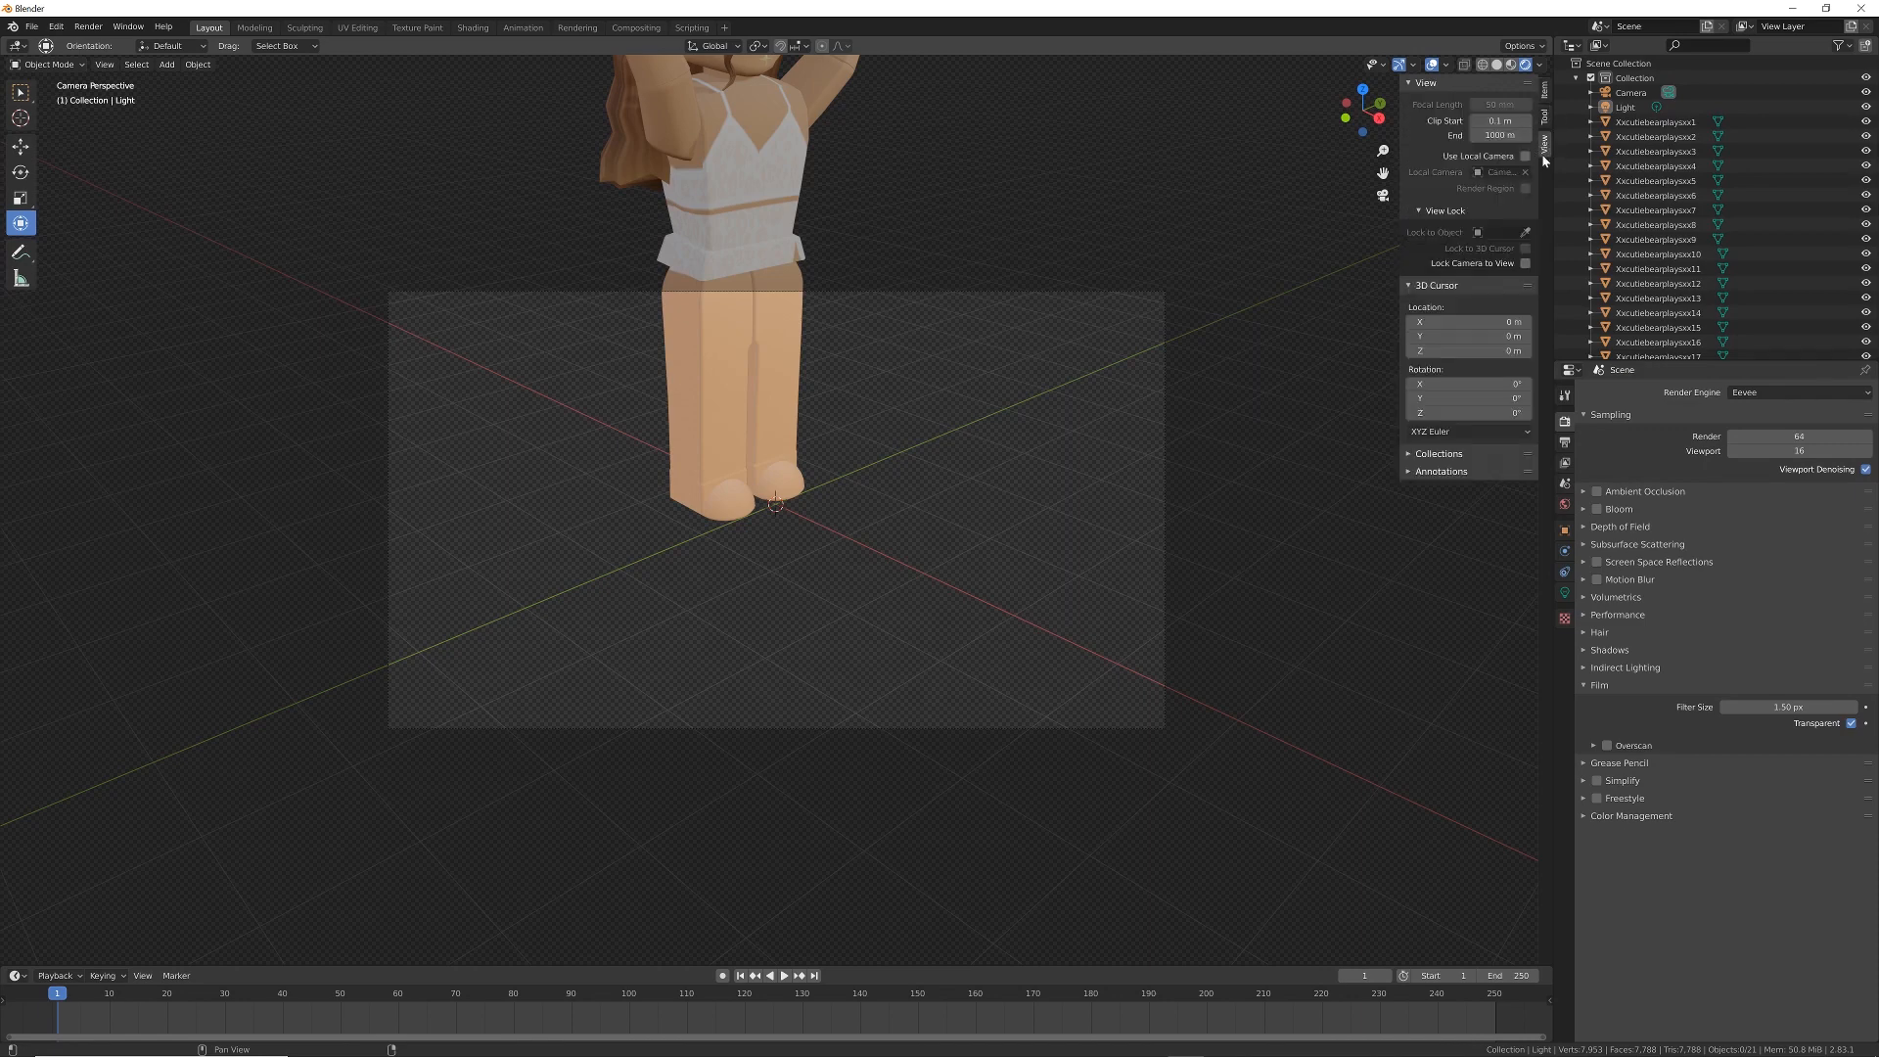
pyautogui.click(1523, 263)
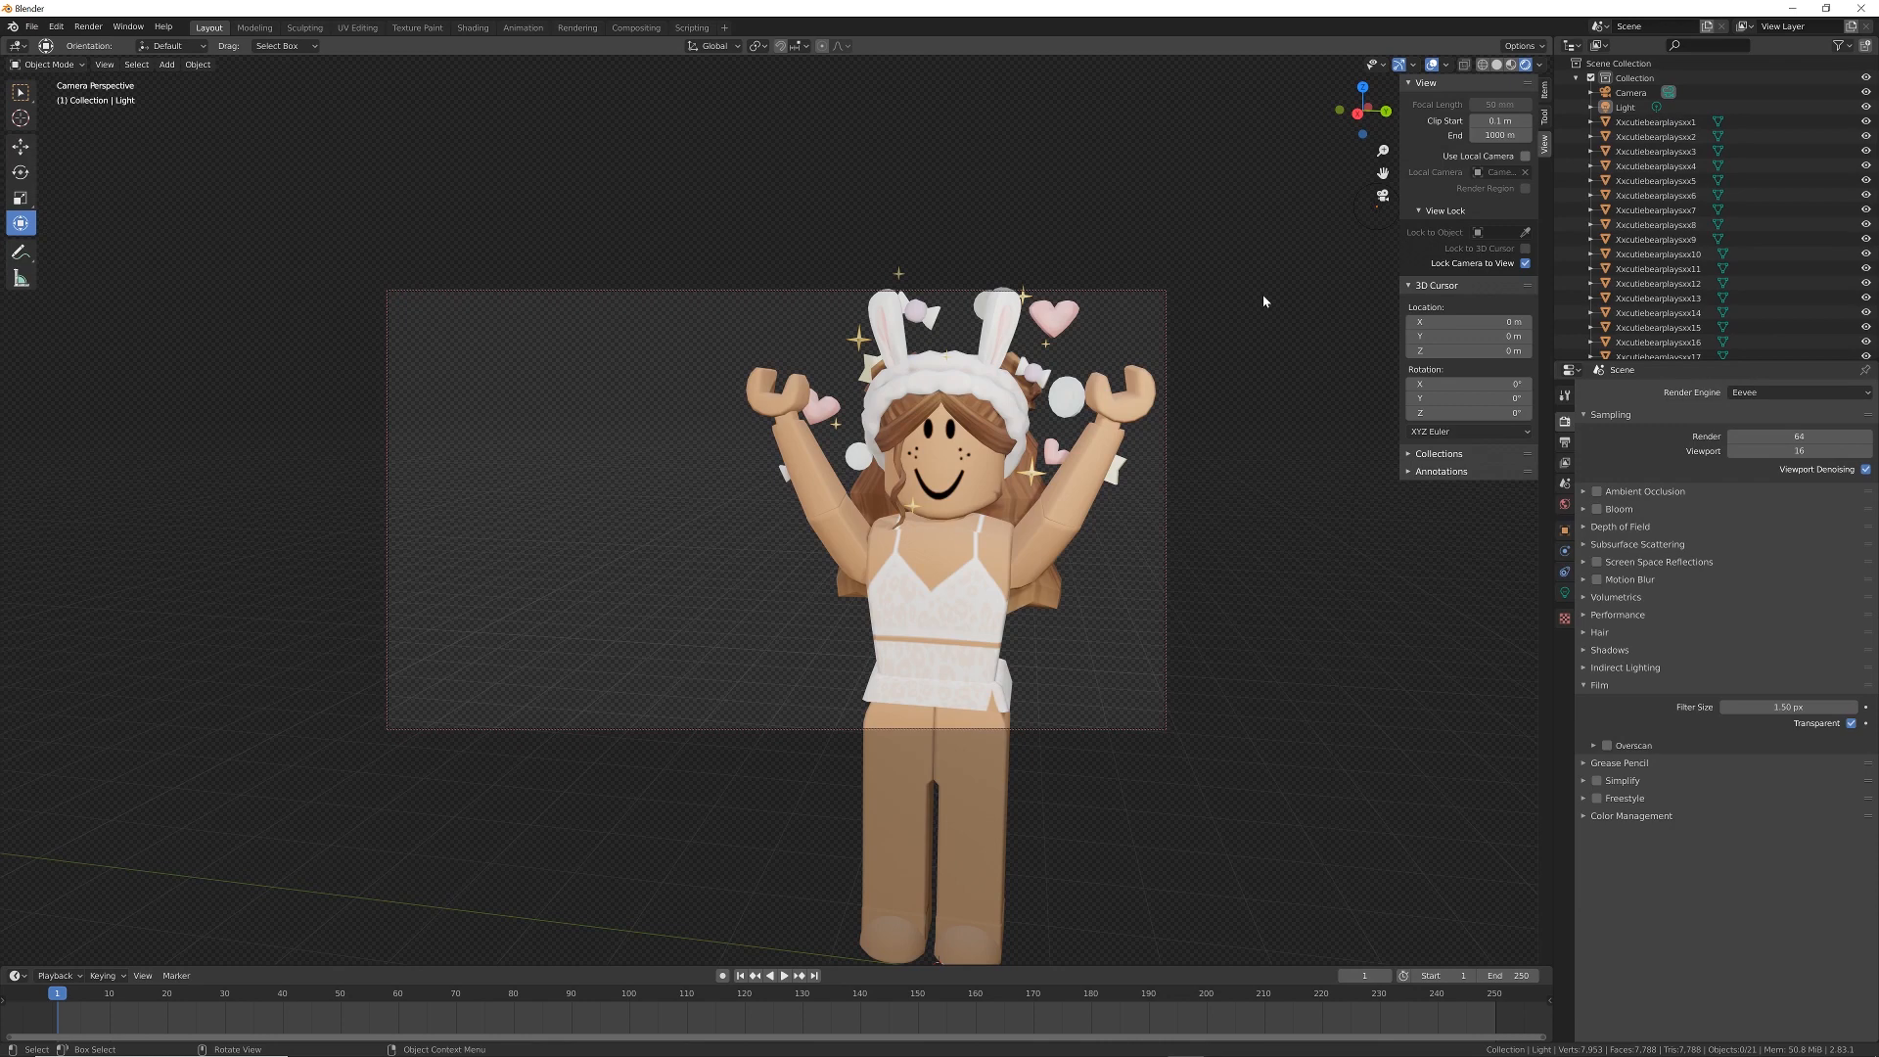
pyautogui.moveTo(1268, 335)
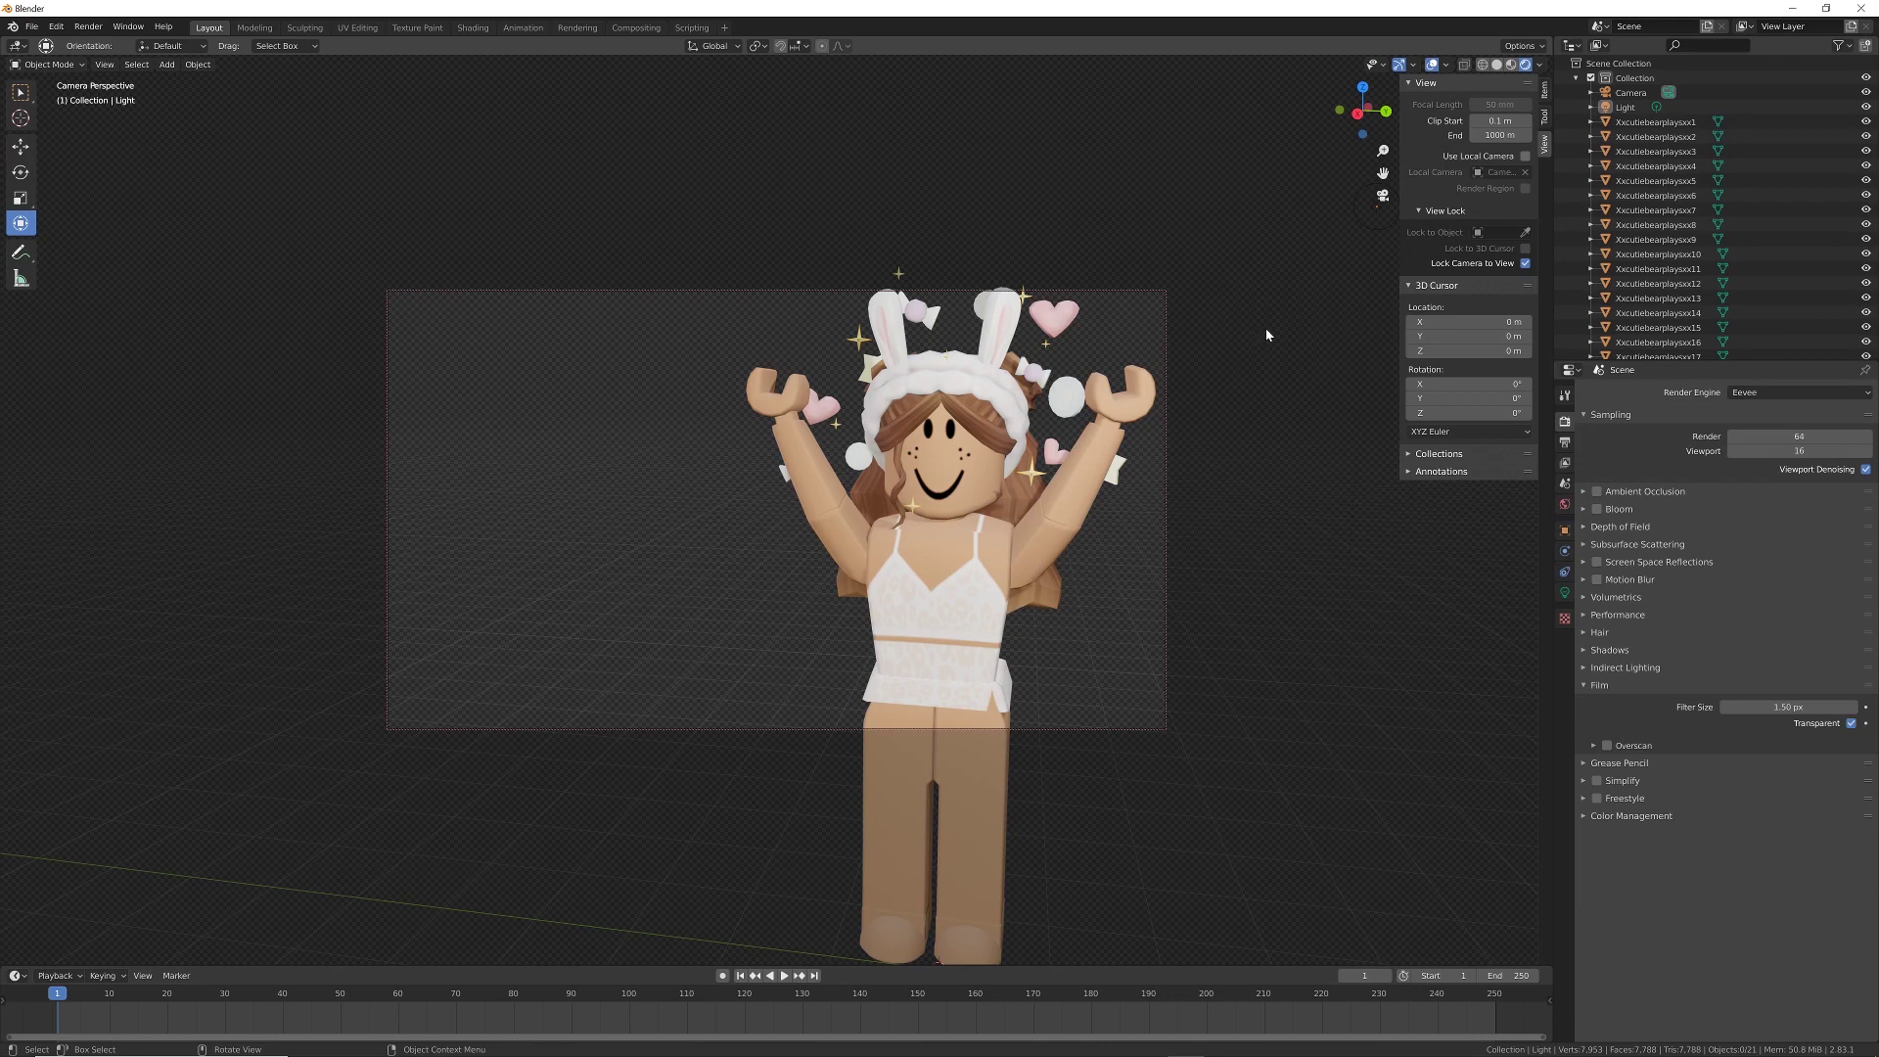
pyautogui.moveTo(1266, 340)
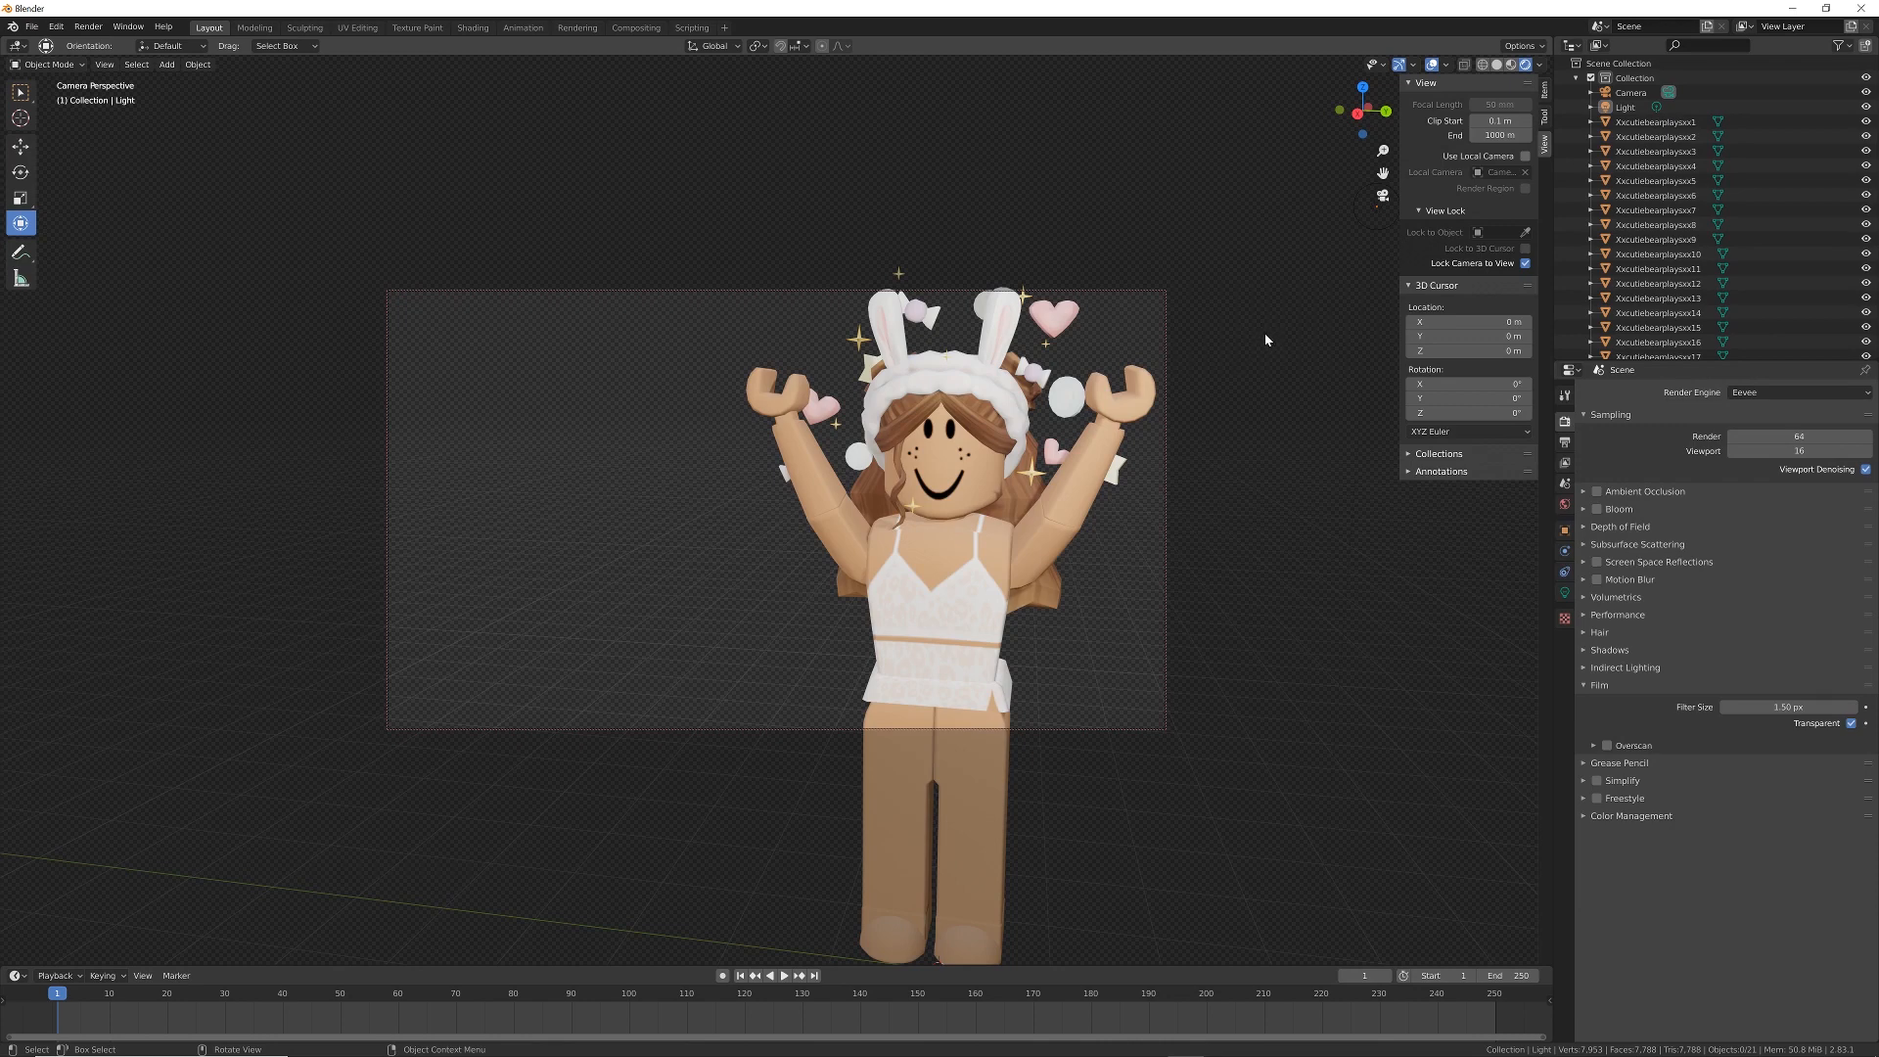
pyautogui.moveTo(610, 114)
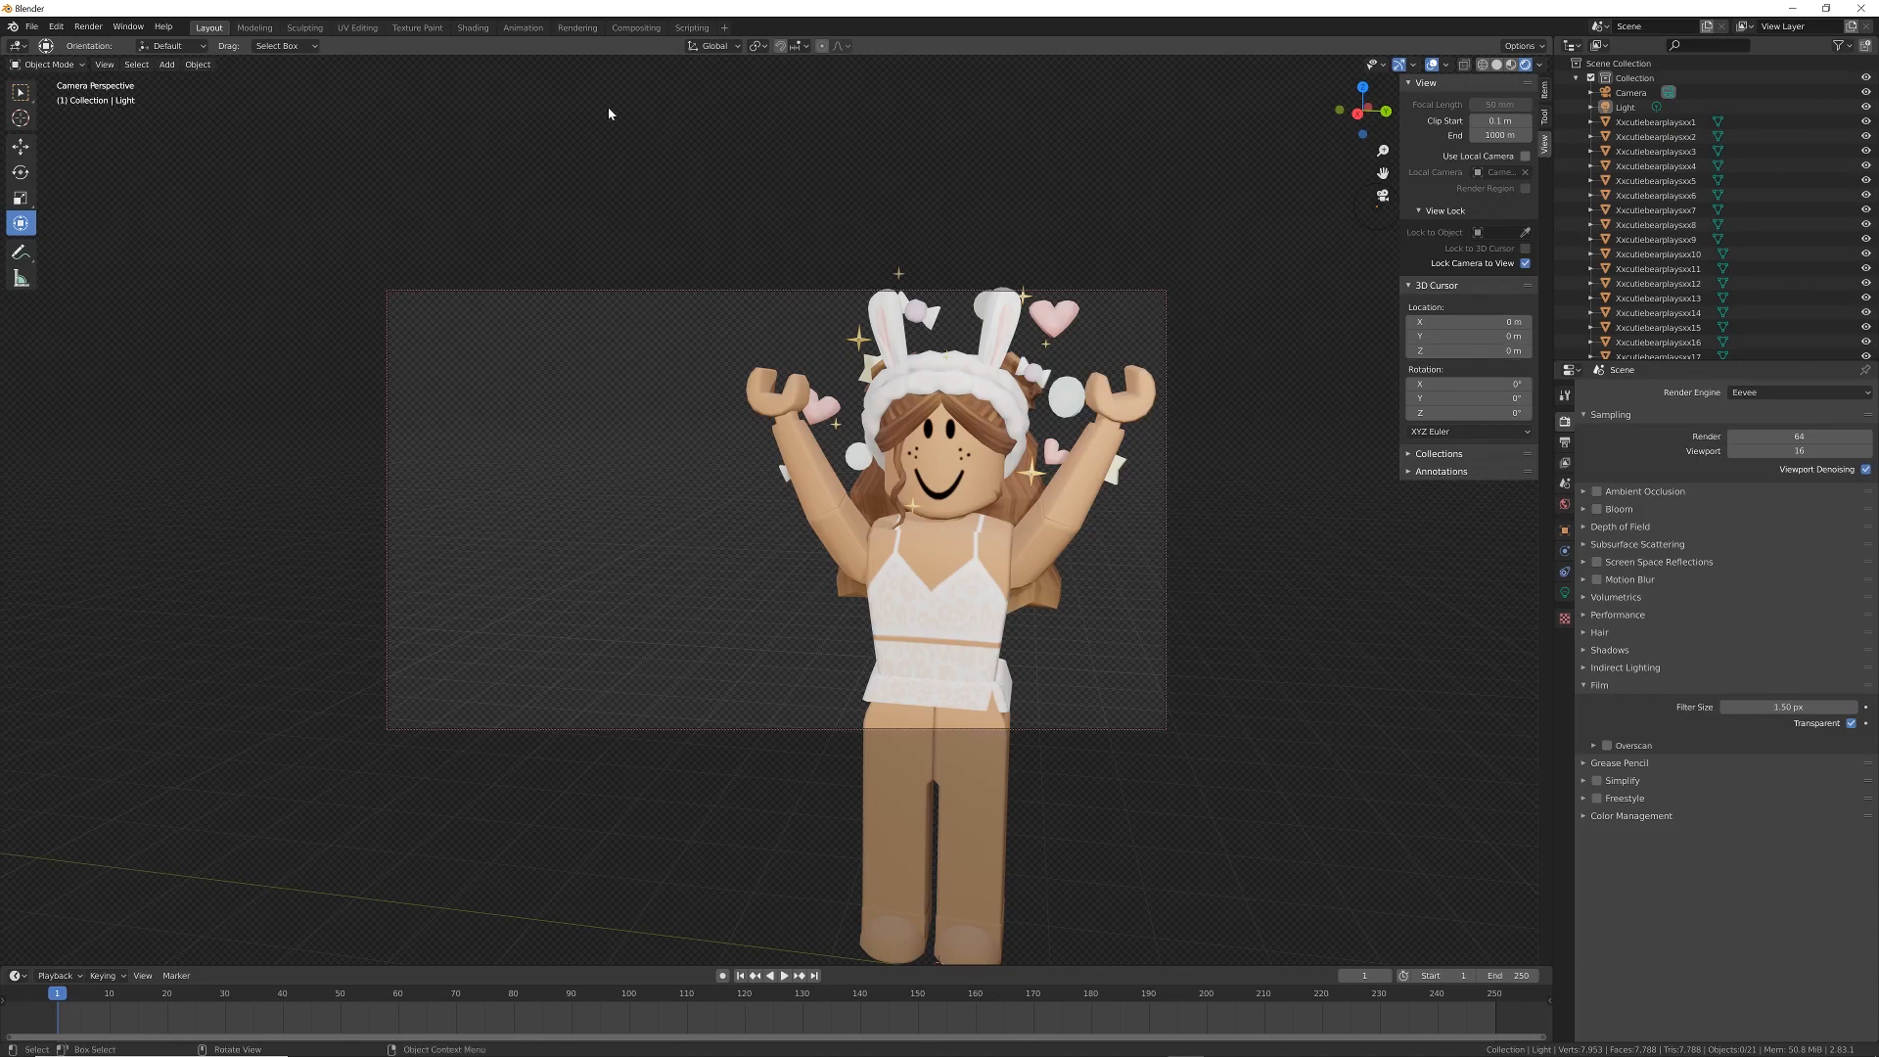
pyautogui.click(90, 25)
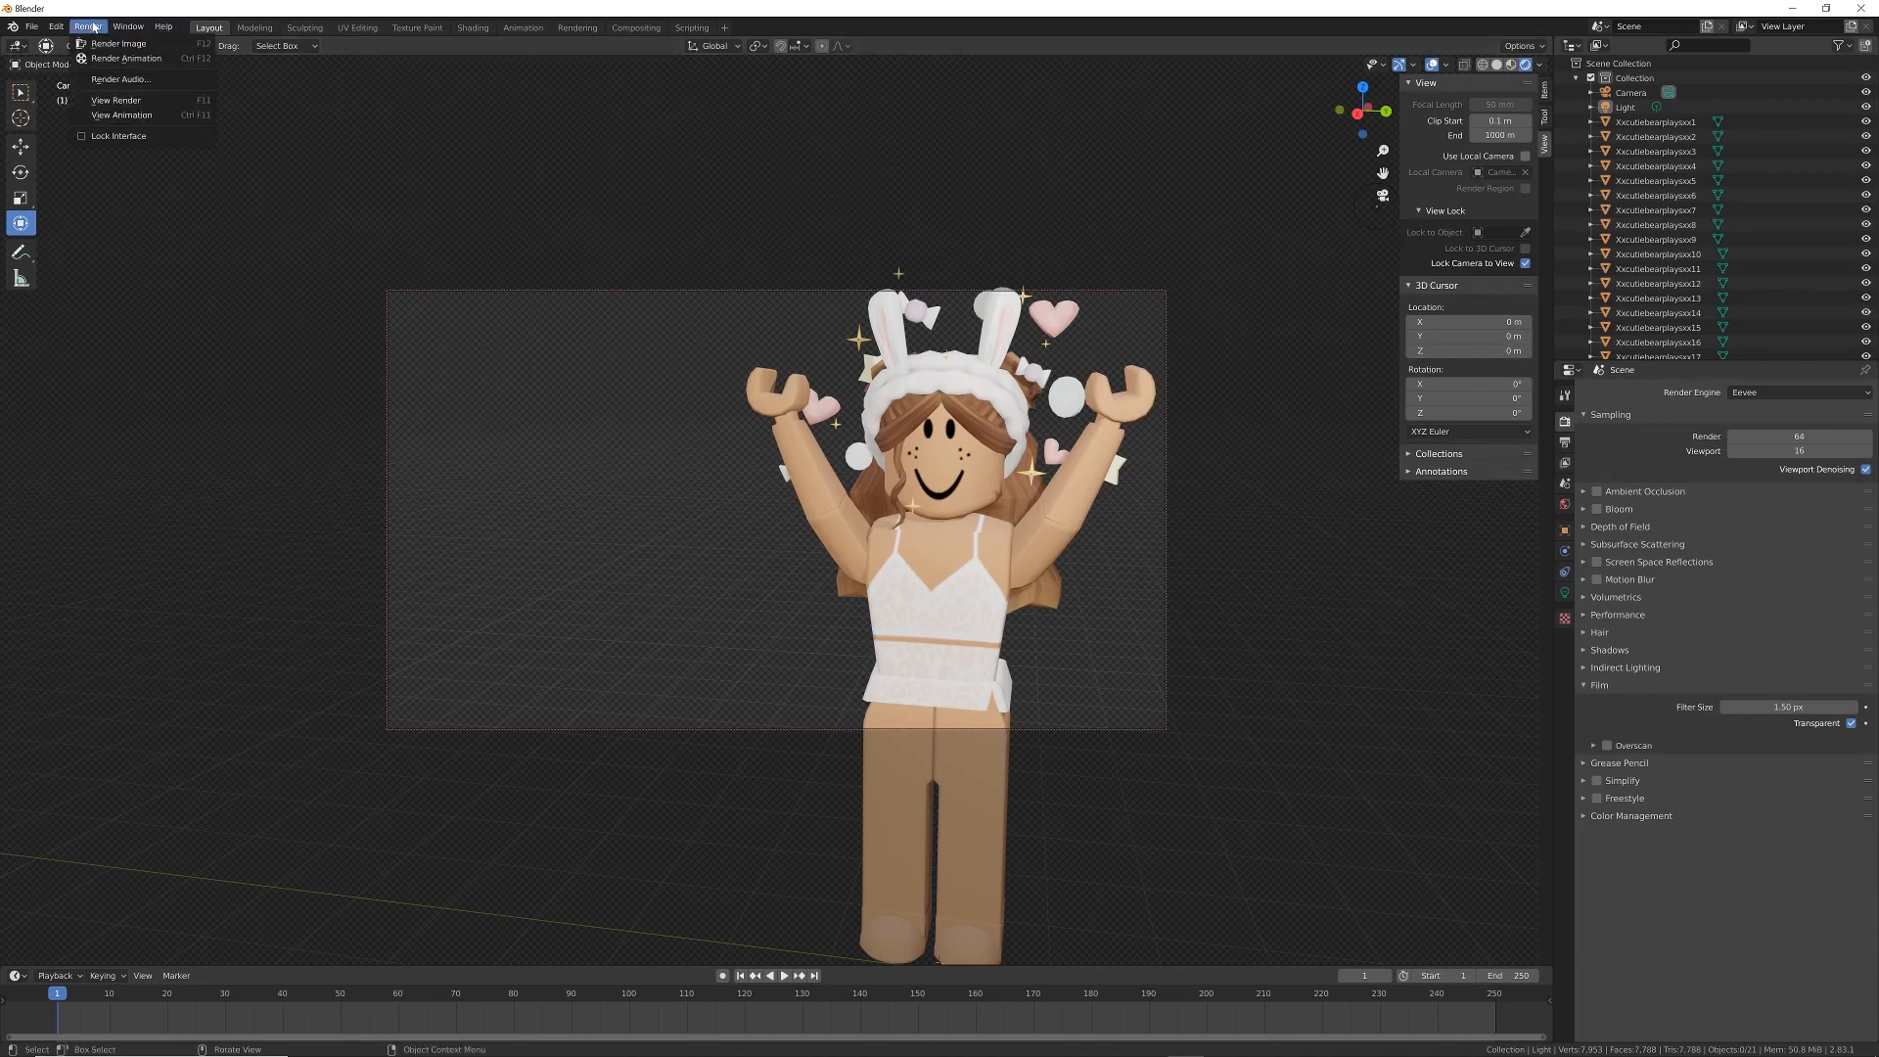
# Render a still image of the avatar and start saving it into the Render folder.
pyautogui.click(118, 43)
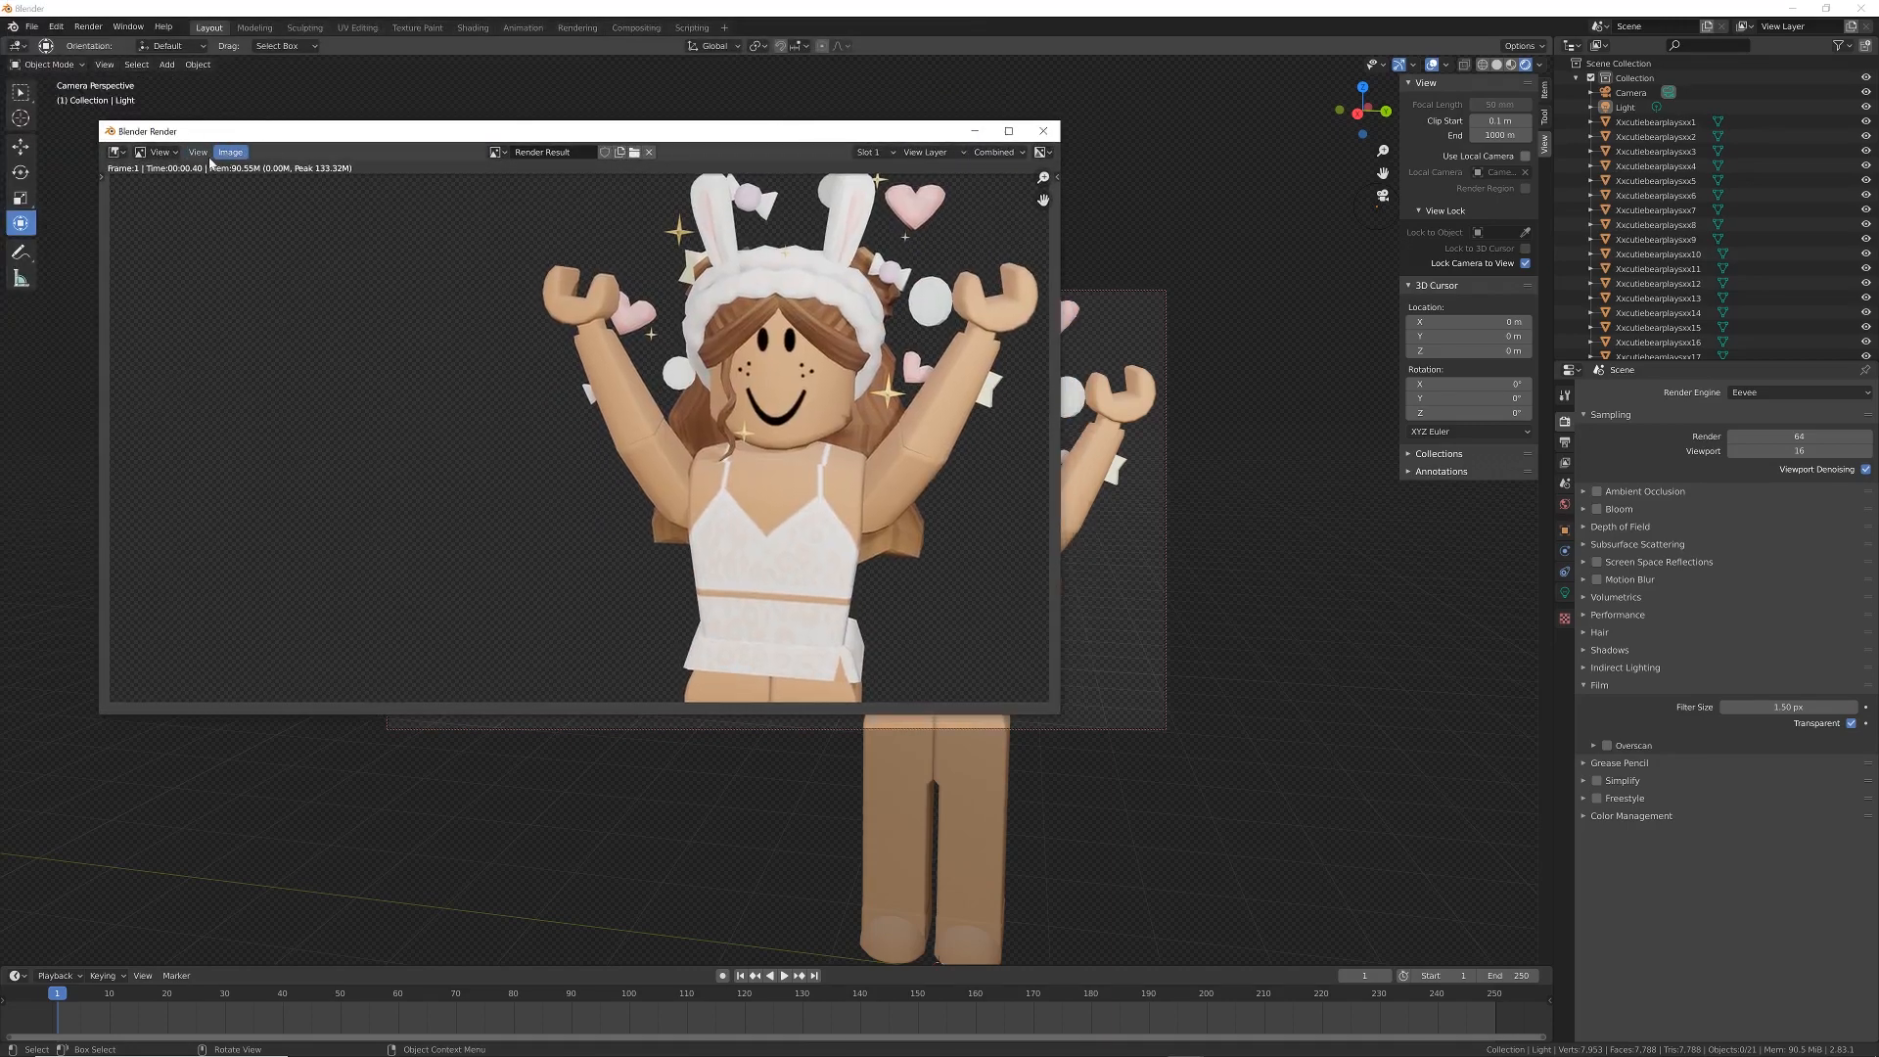
pyautogui.click(231, 153)
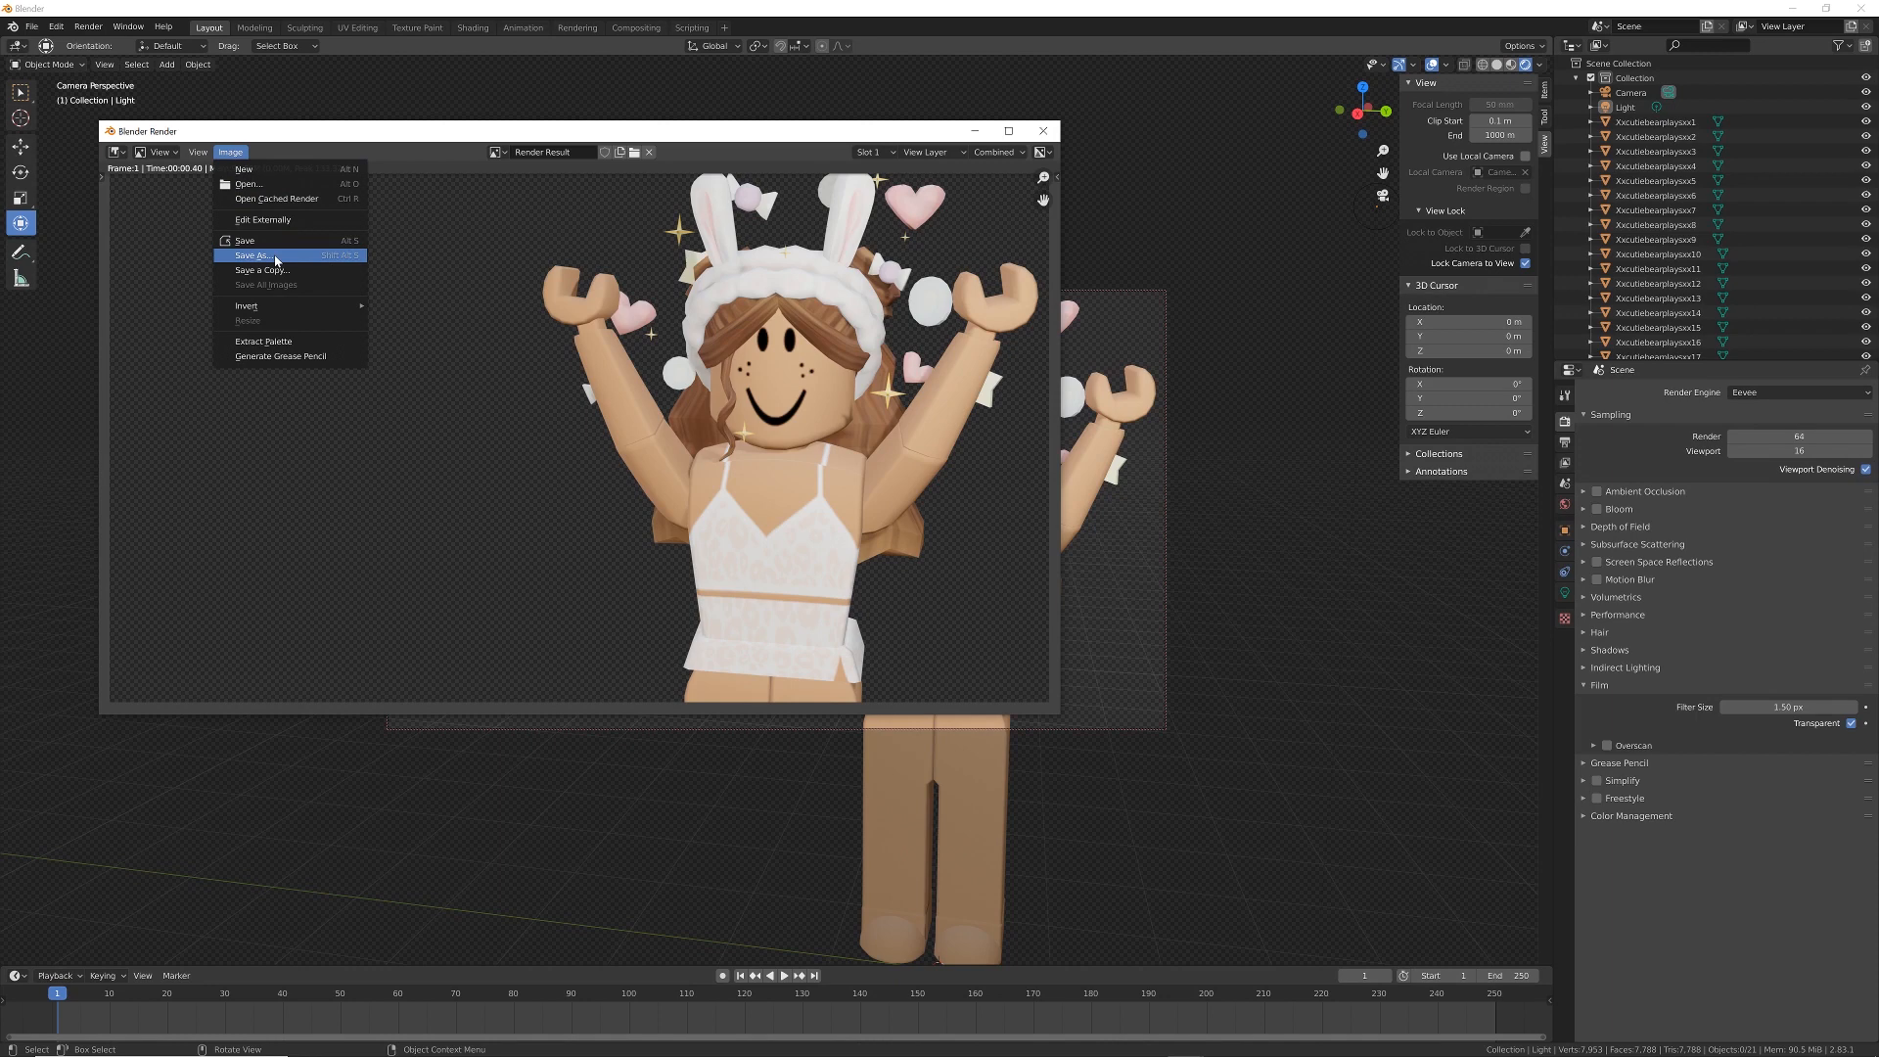
pyautogui.click(252, 254)
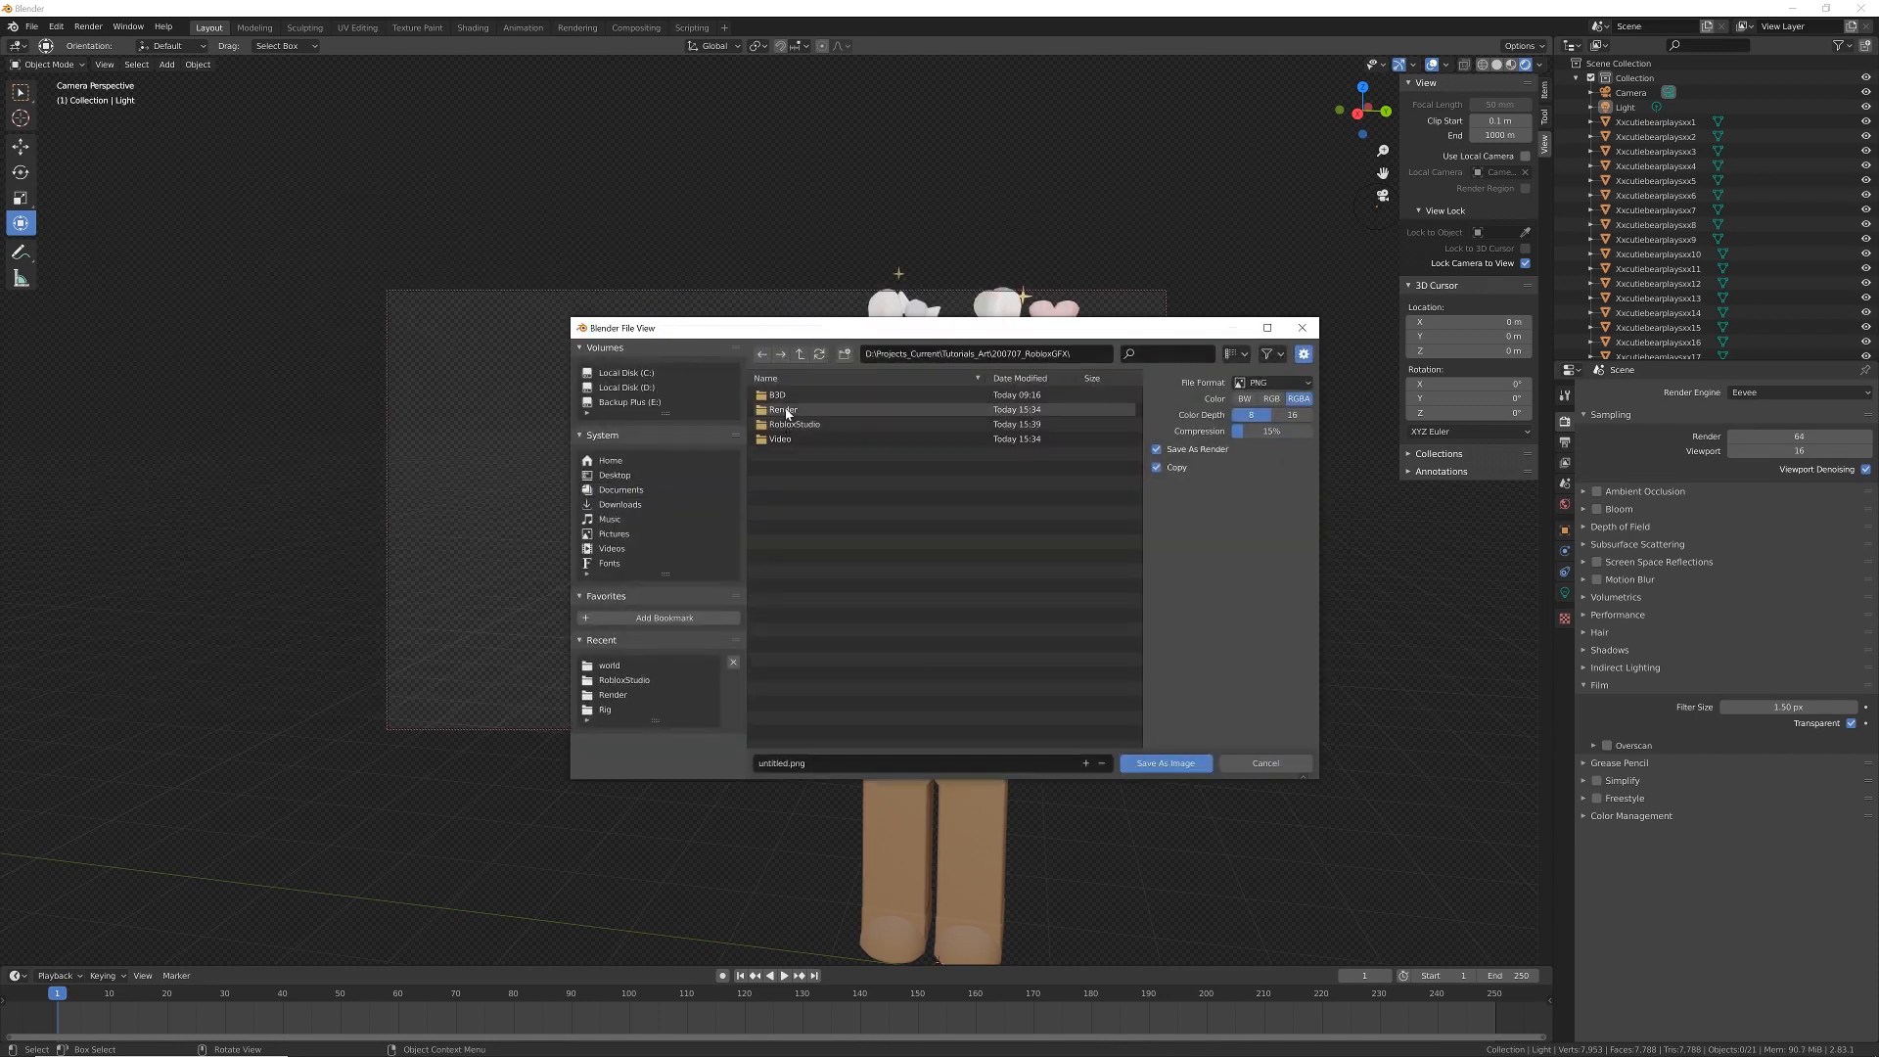
pyautogui.doubleClick(783, 409)
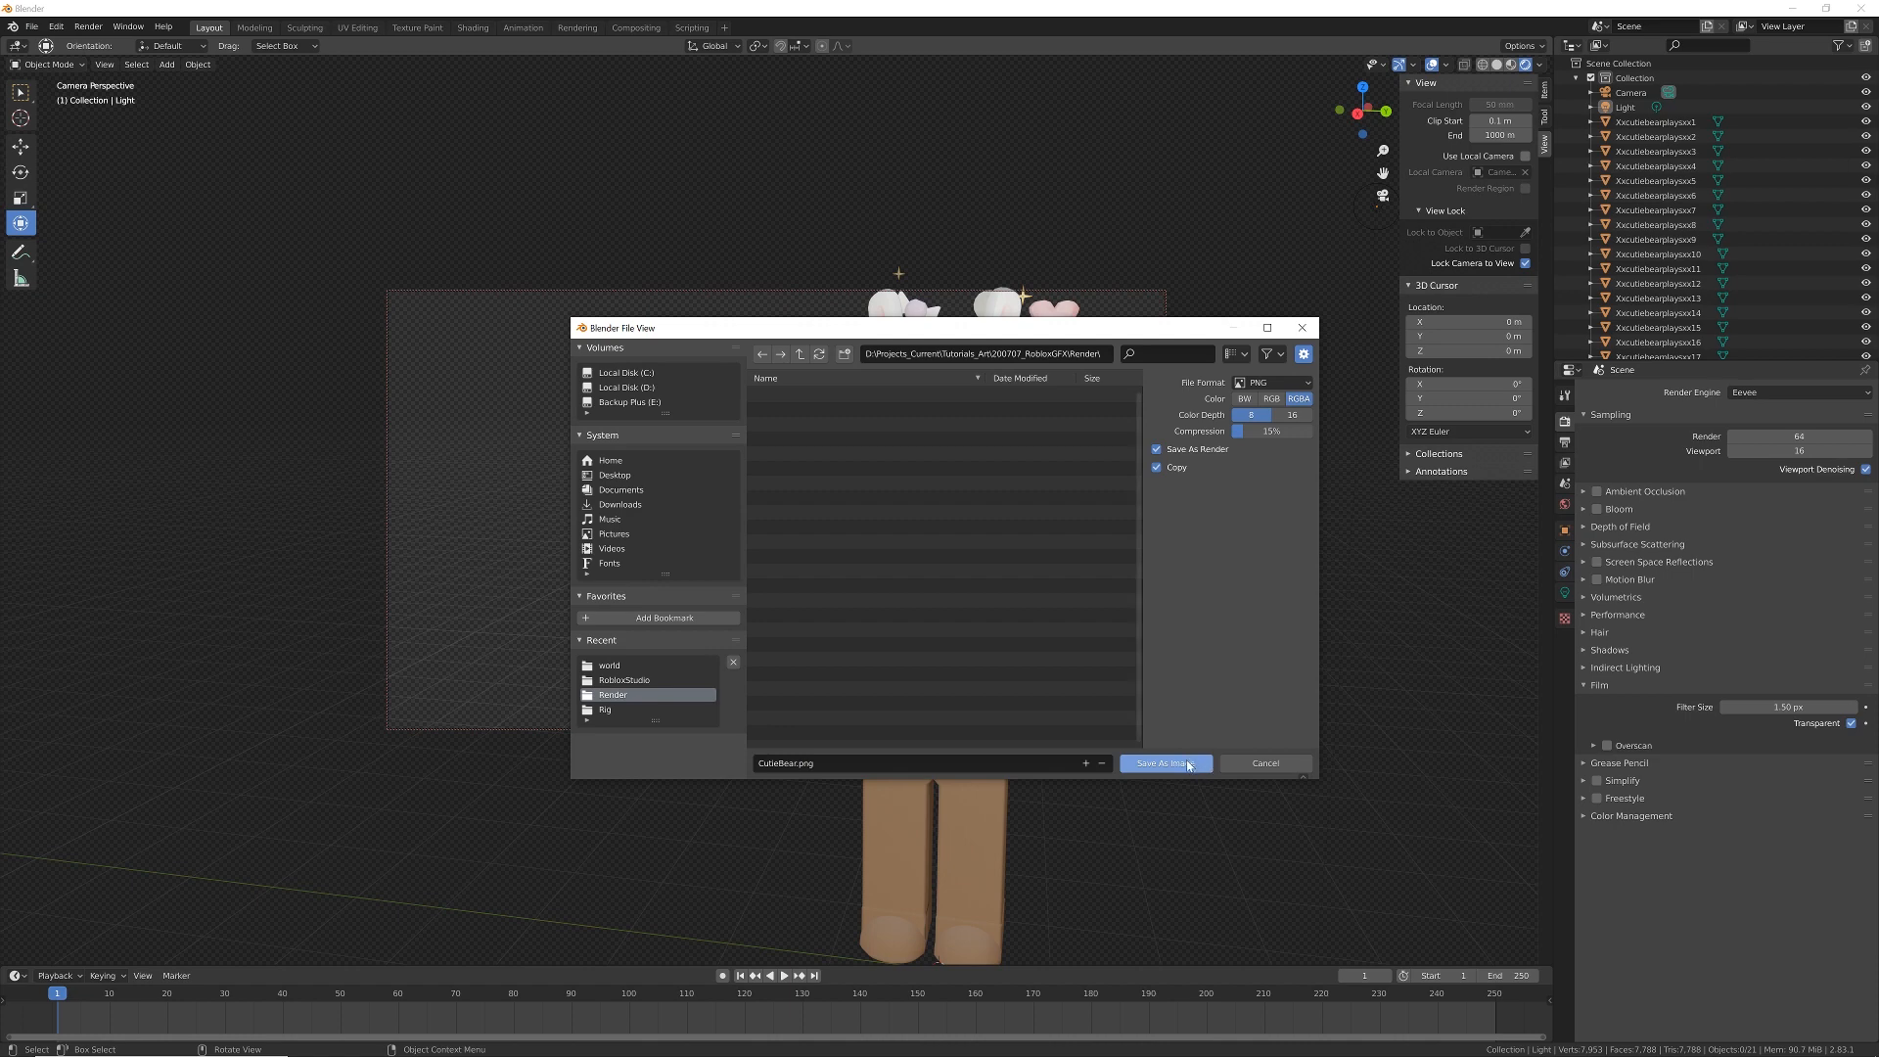
# Save the render as a CutieBear PNG and close the render window.
pyautogui.click(1165, 761)
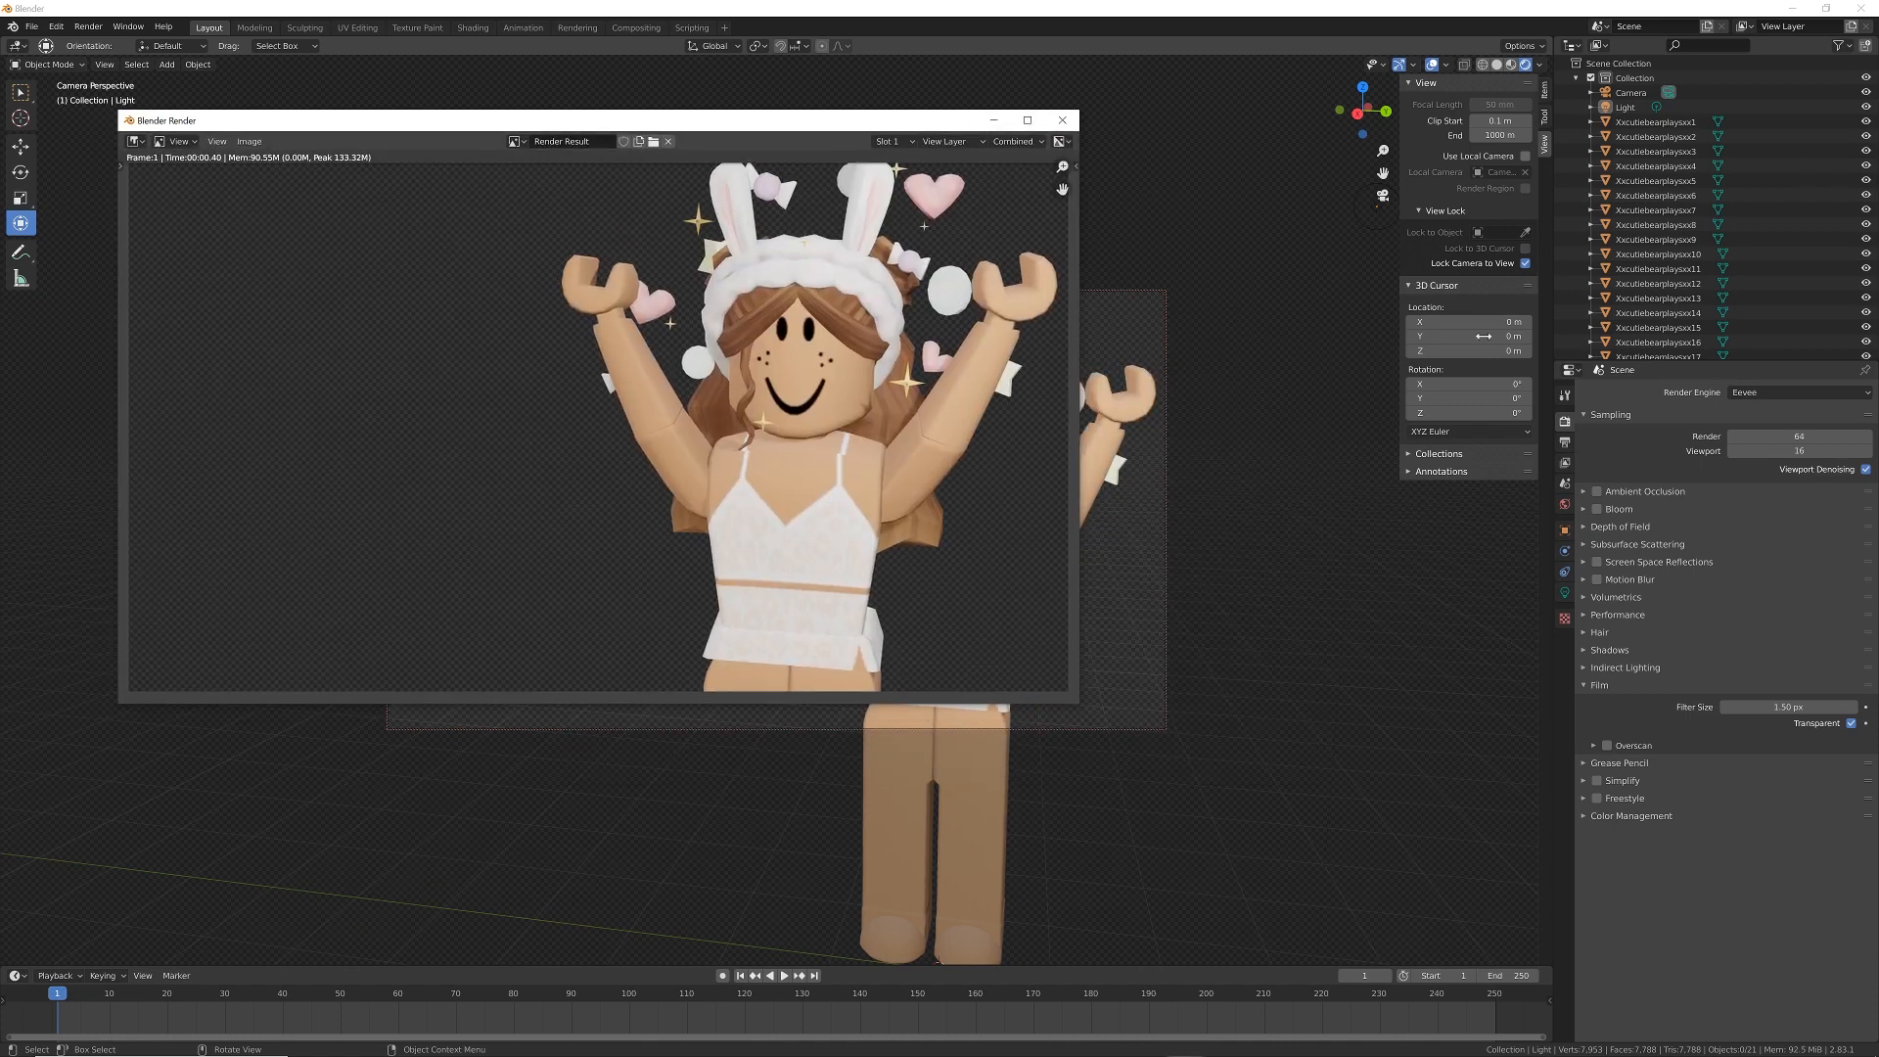
pyautogui.click(1061, 120)
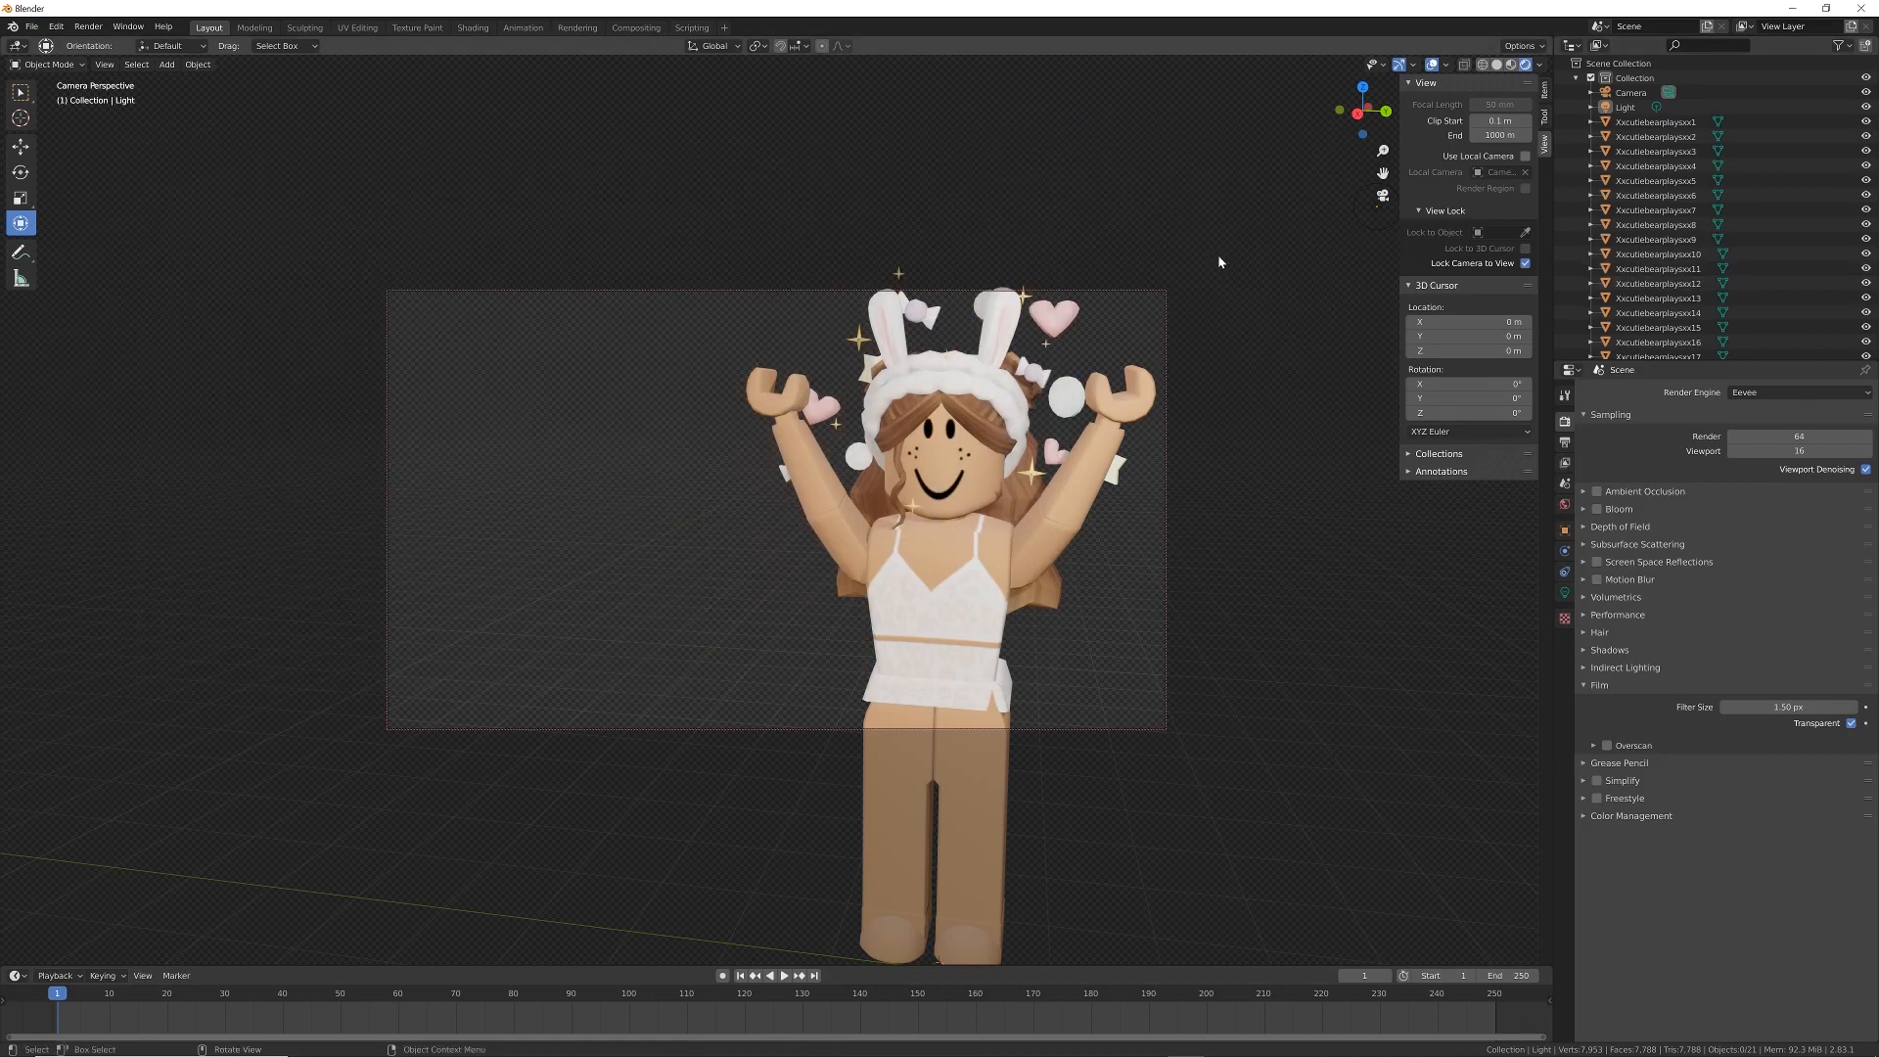
pyautogui.click(35, 26)
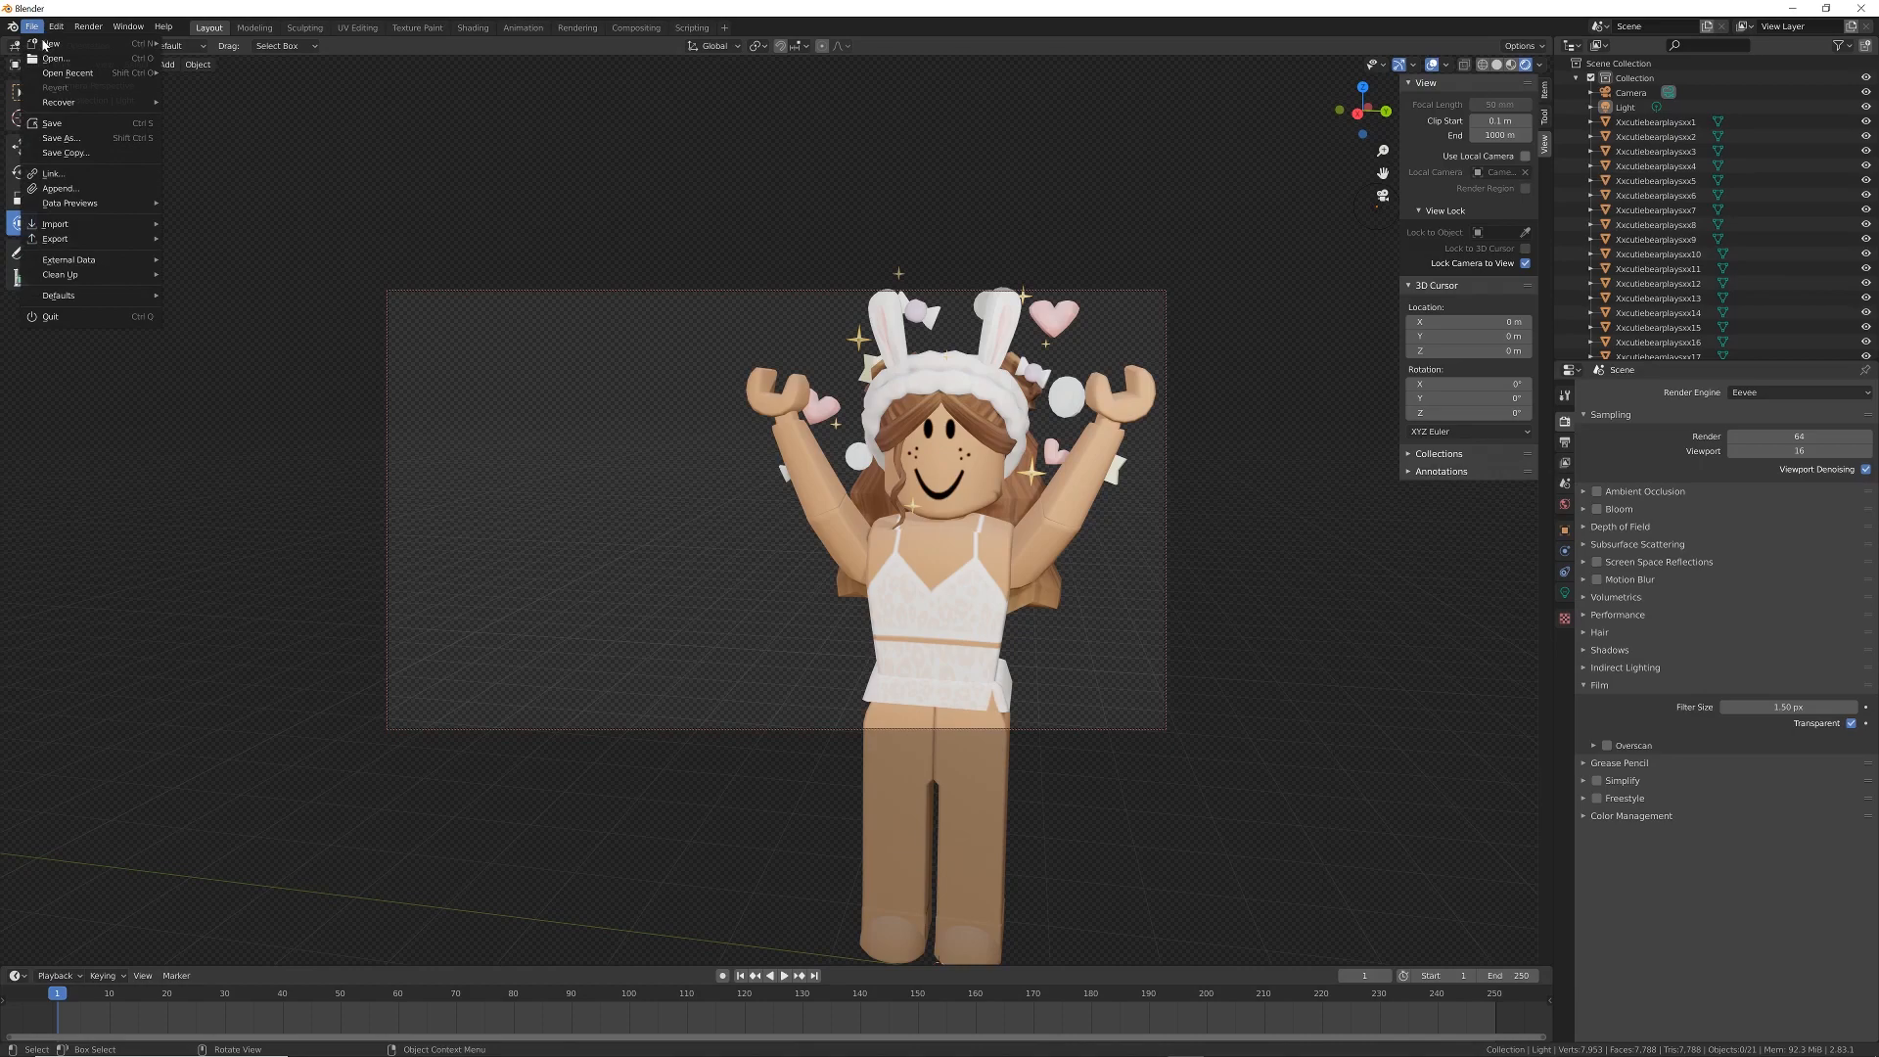
pyautogui.moveTo(61, 137)
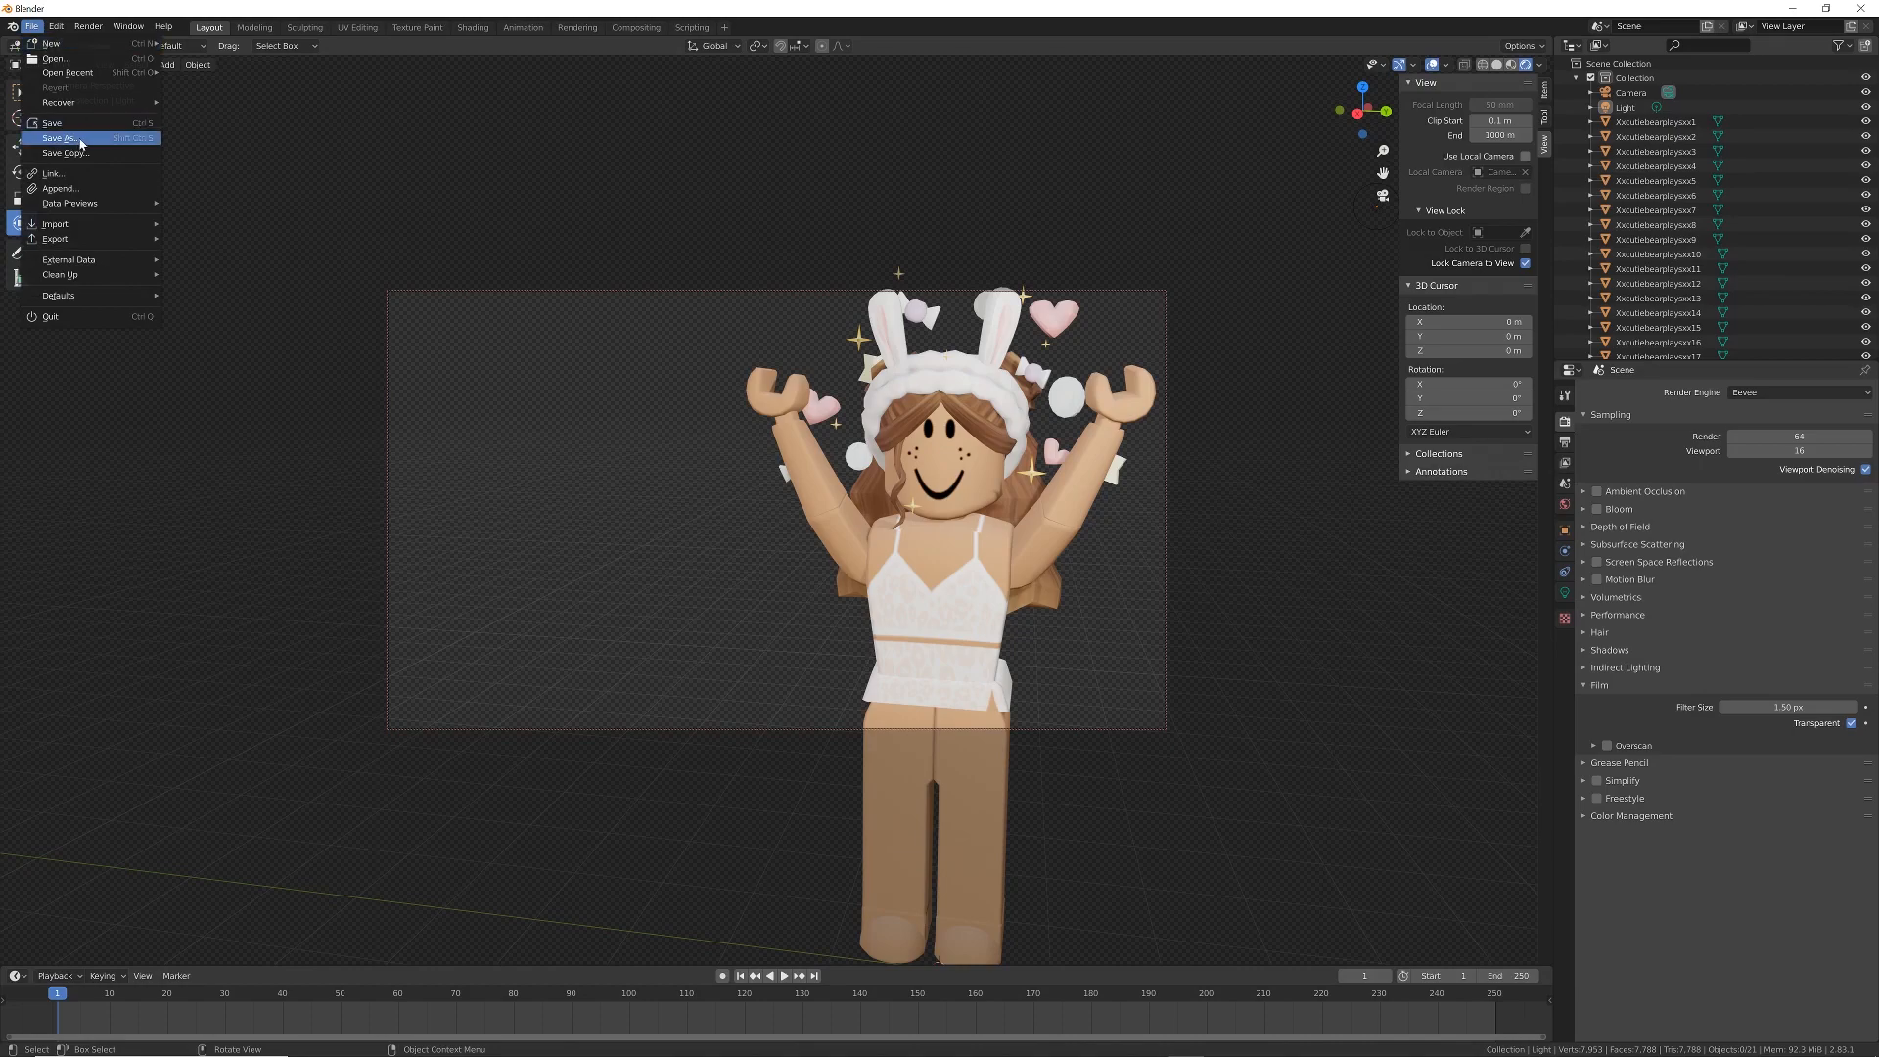
# Start saving the Blender scene under a new name before switching to Canva.
pyautogui.click(59, 137)
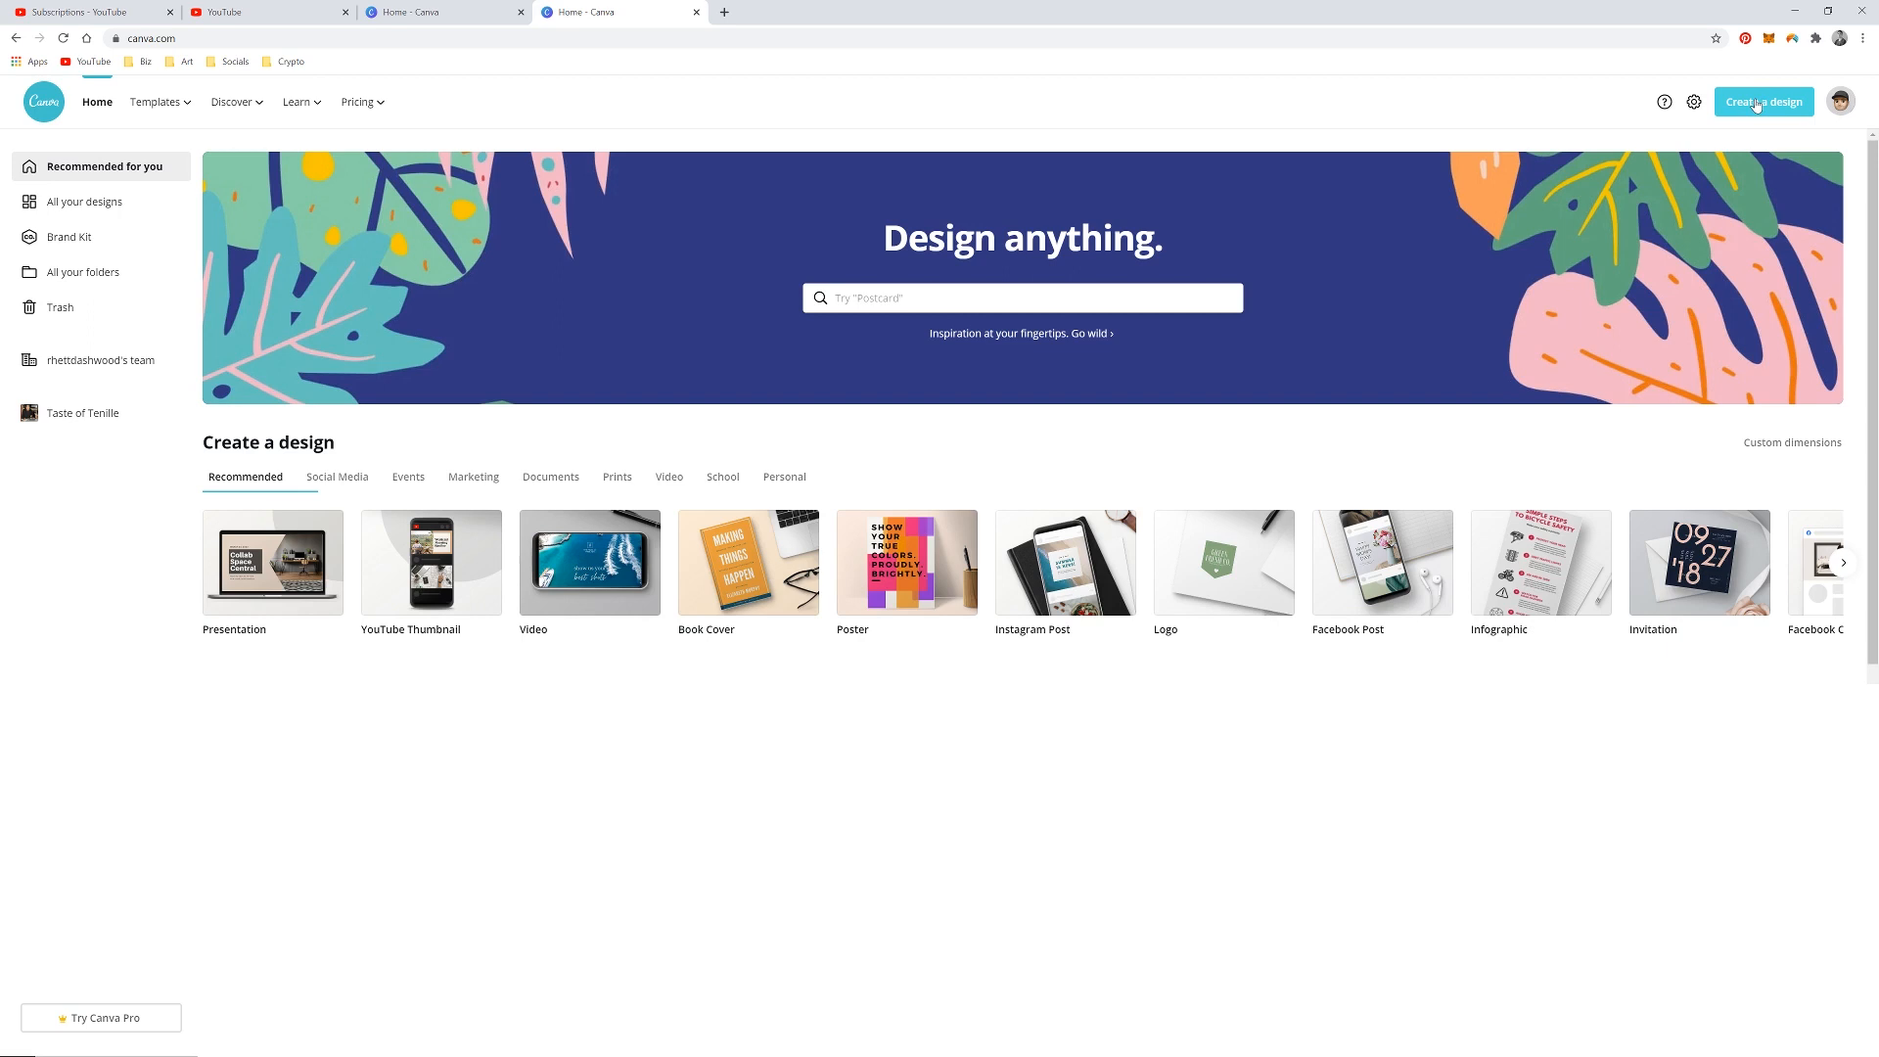
# Create a new blank YouTube Thumbnail design and view it at 100% zoom.
pyautogui.click(1763, 102)
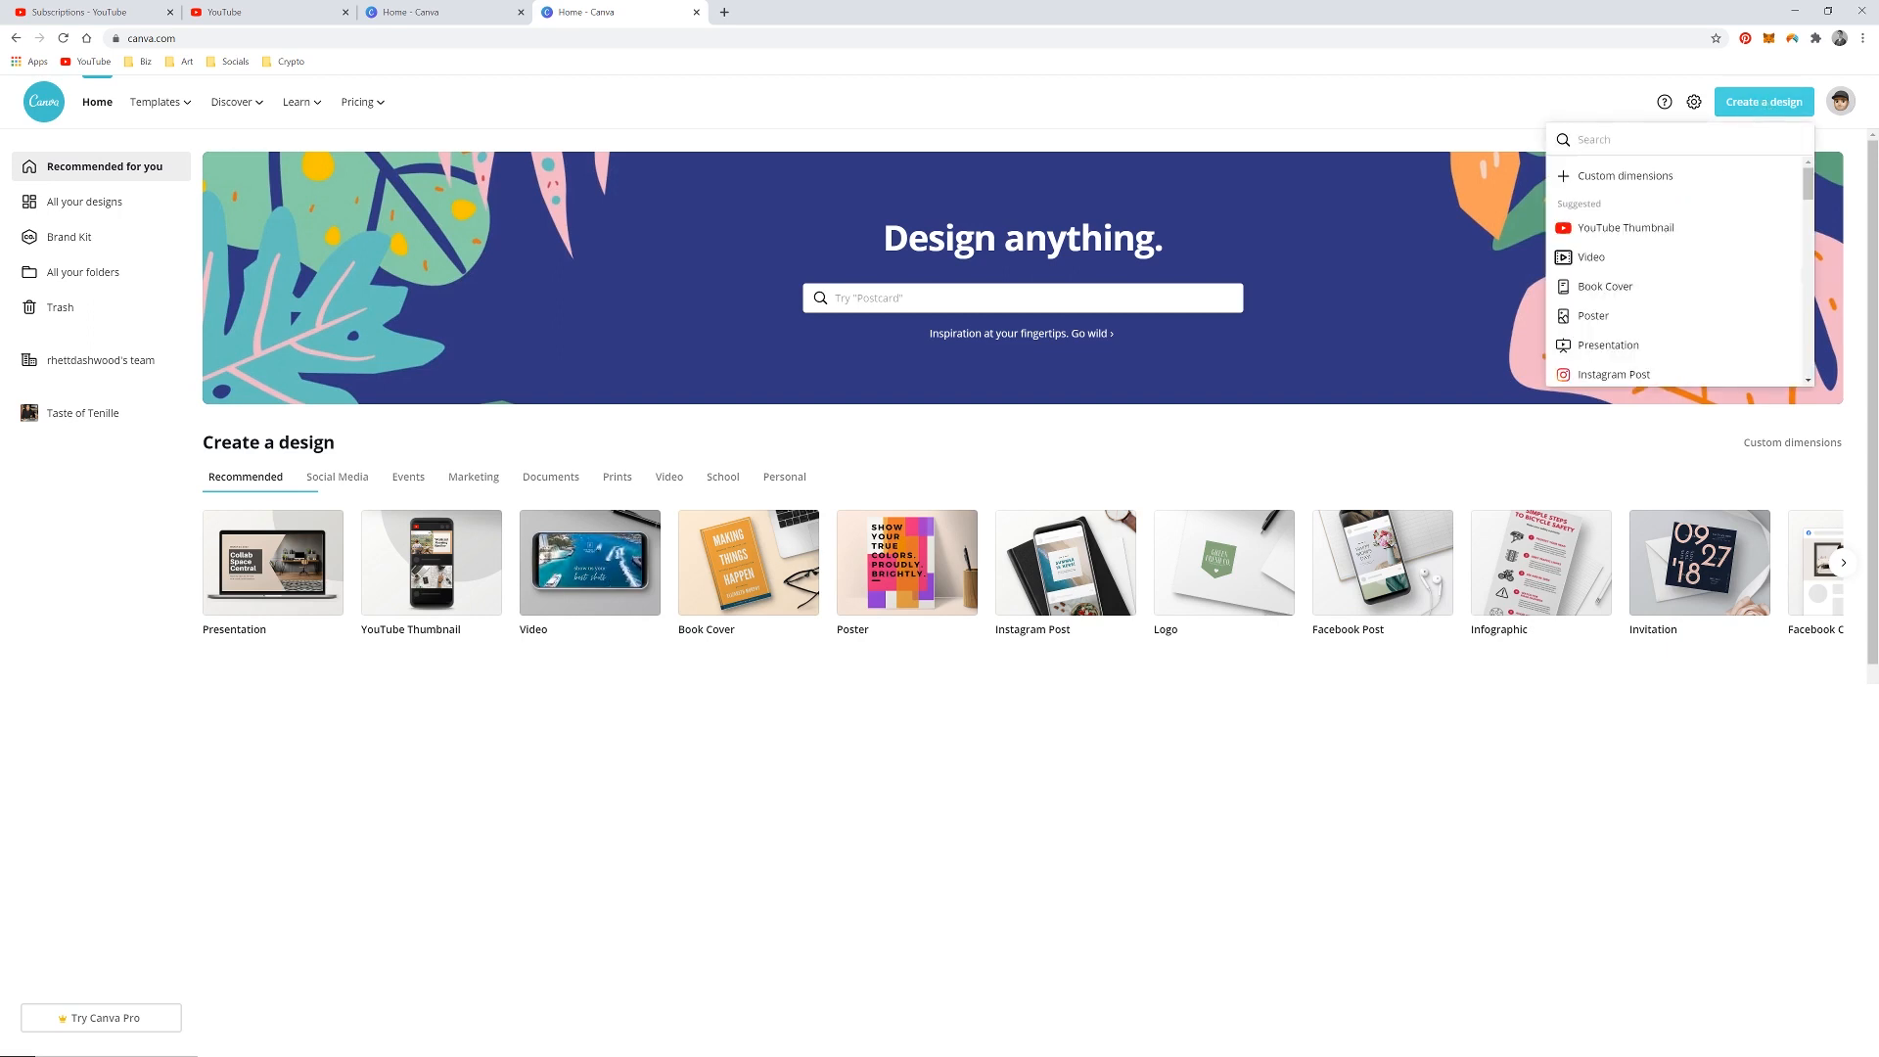
pyautogui.moveTo(1647, 239)
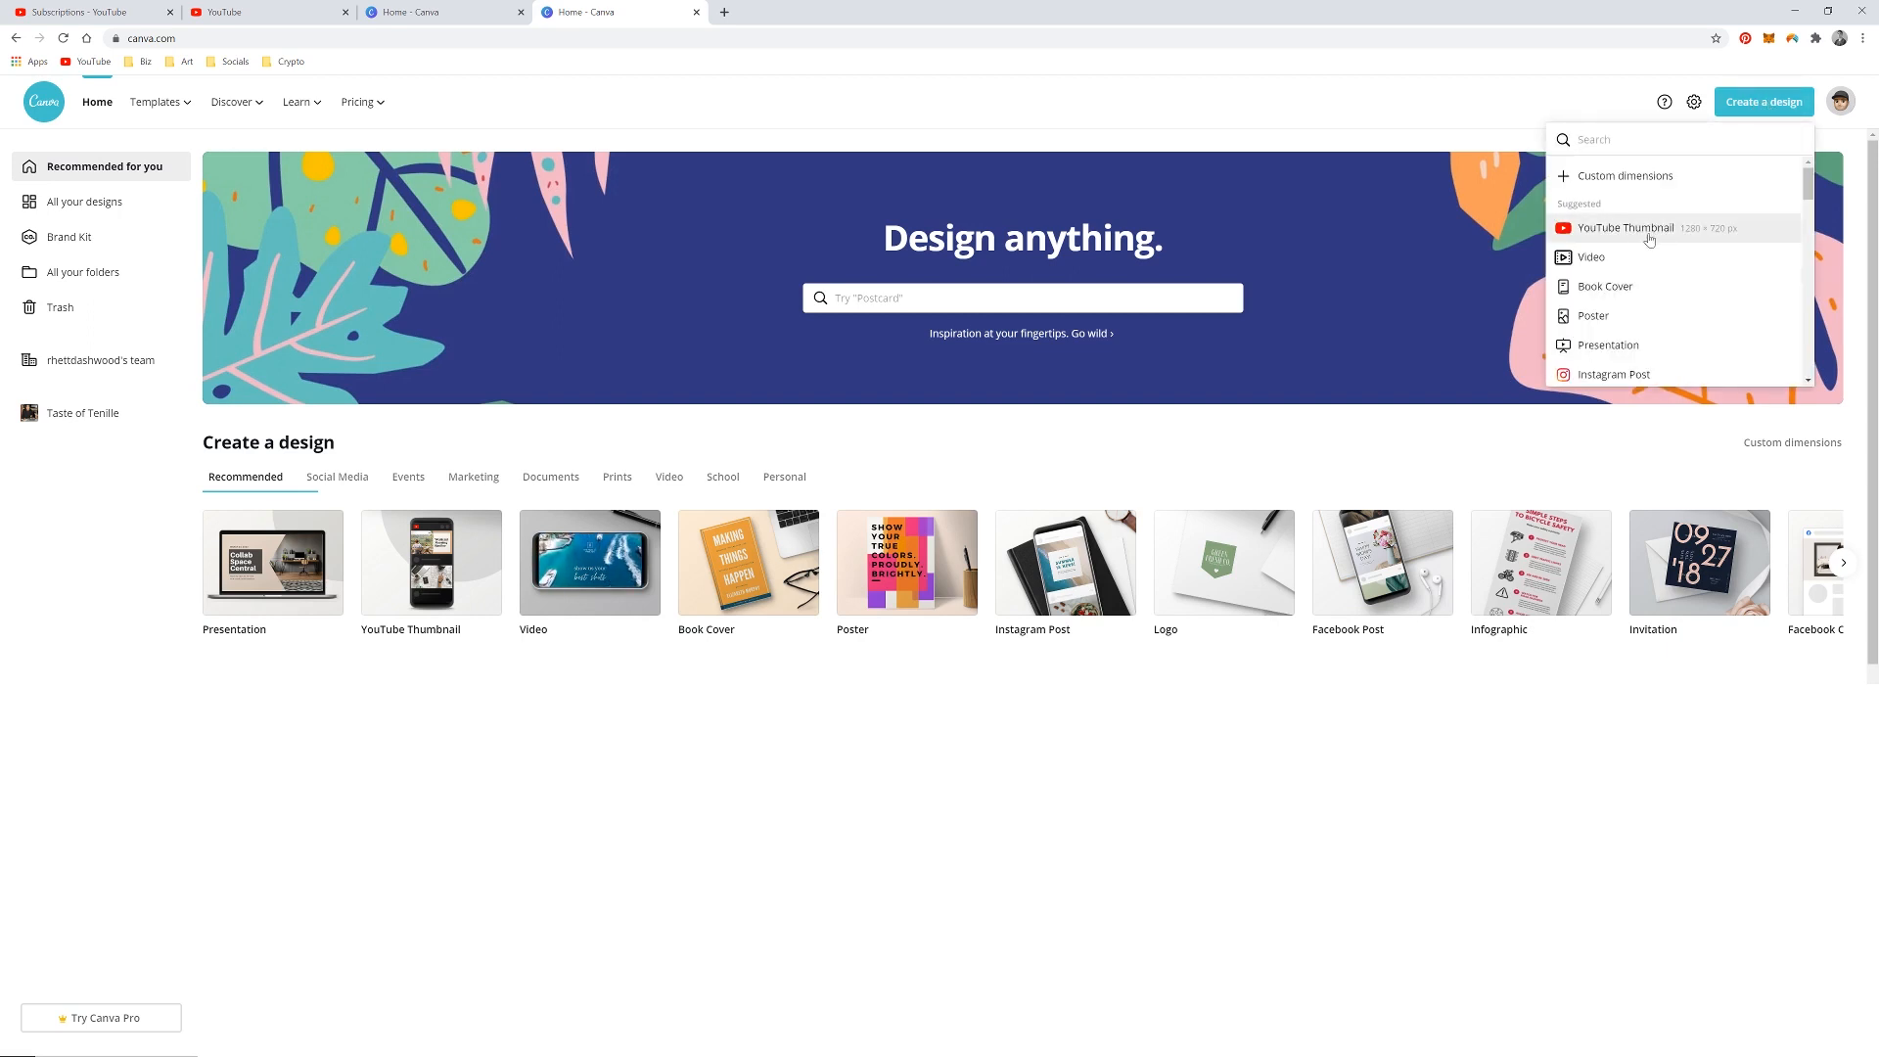
pyautogui.click(1624, 227)
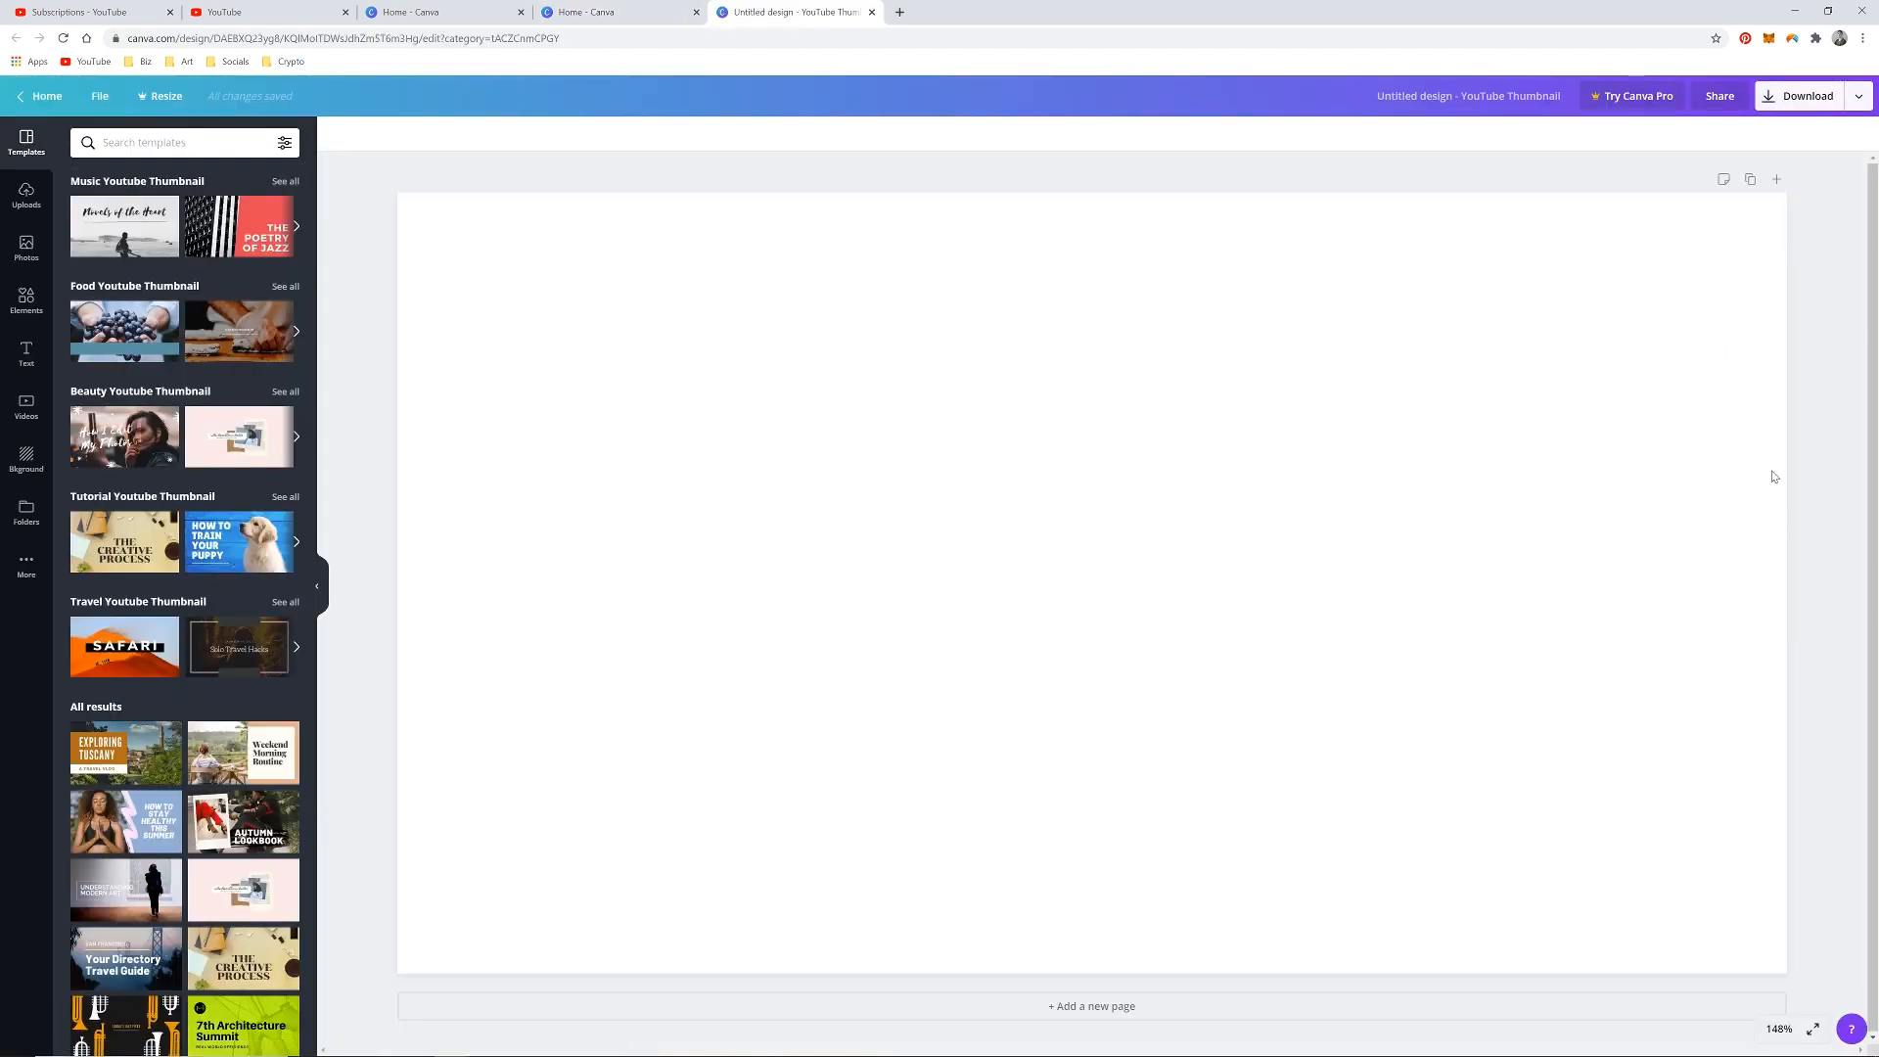
pyautogui.moveTo(1777, 1031)
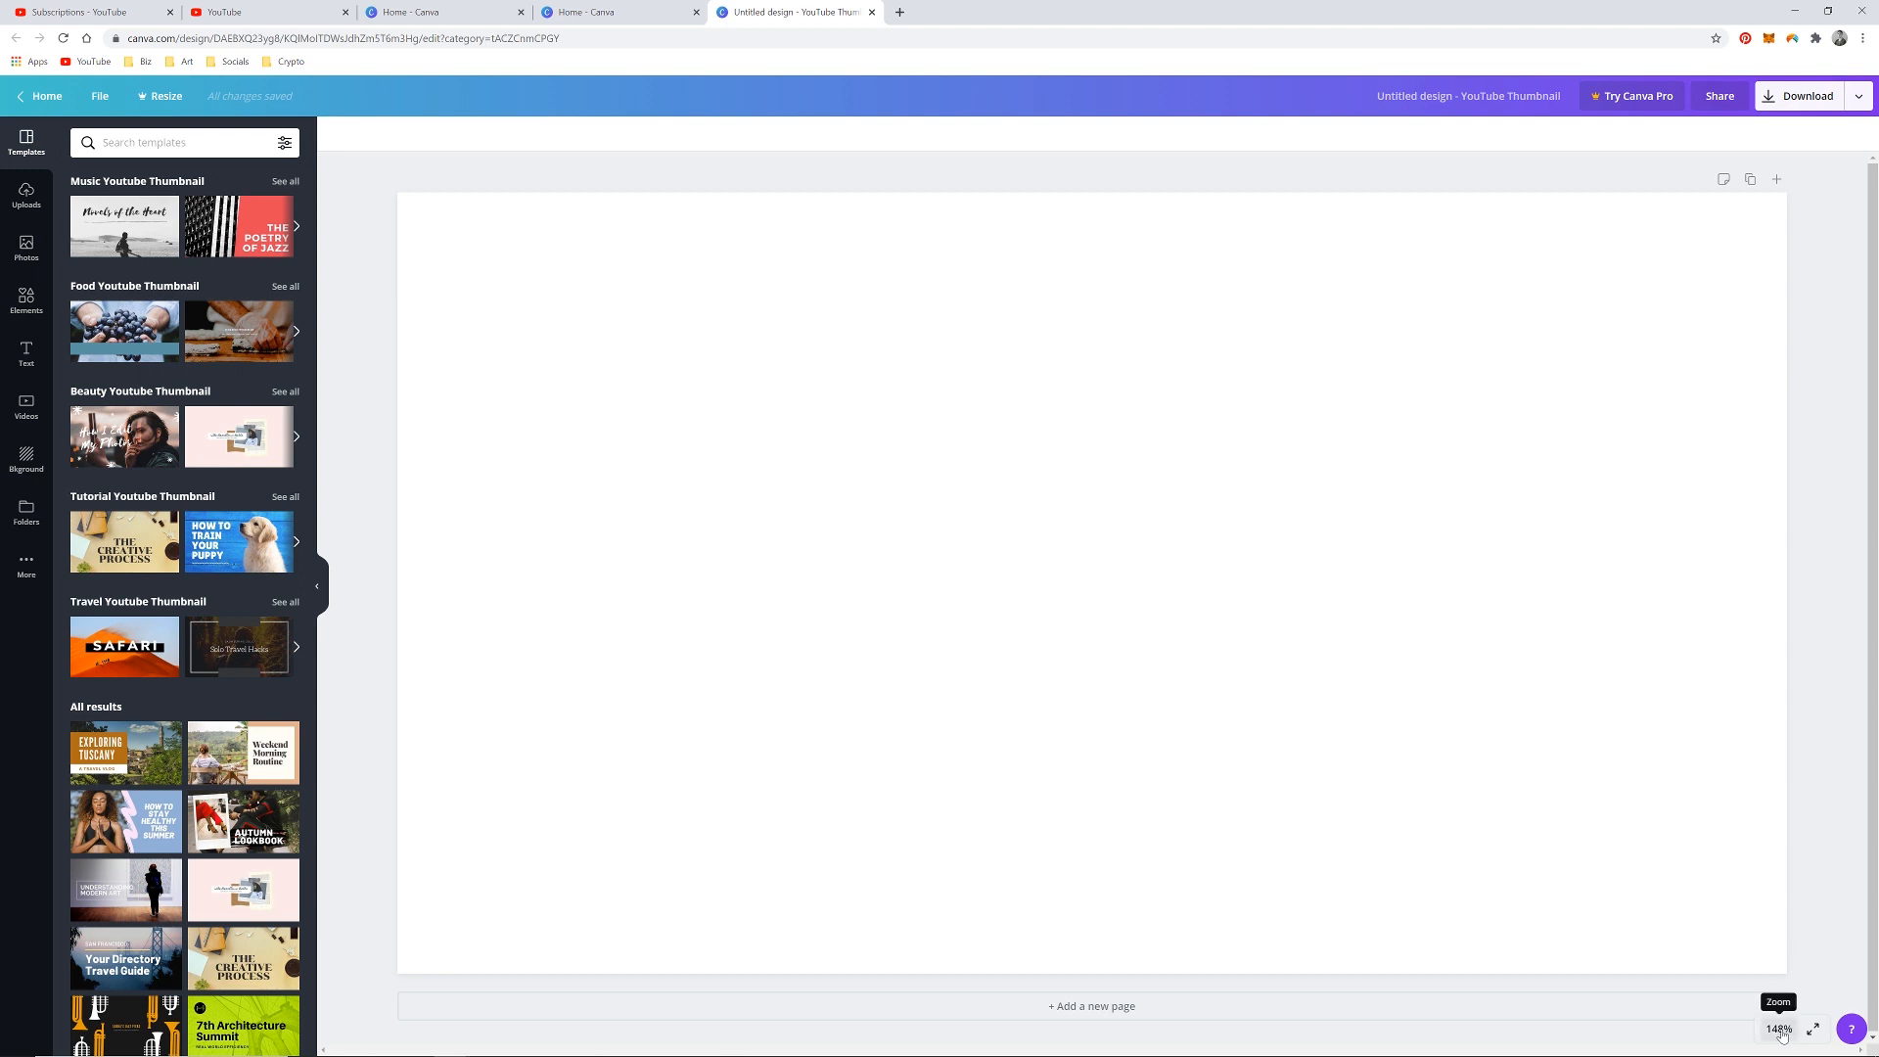
pyautogui.click(1777, 1029)
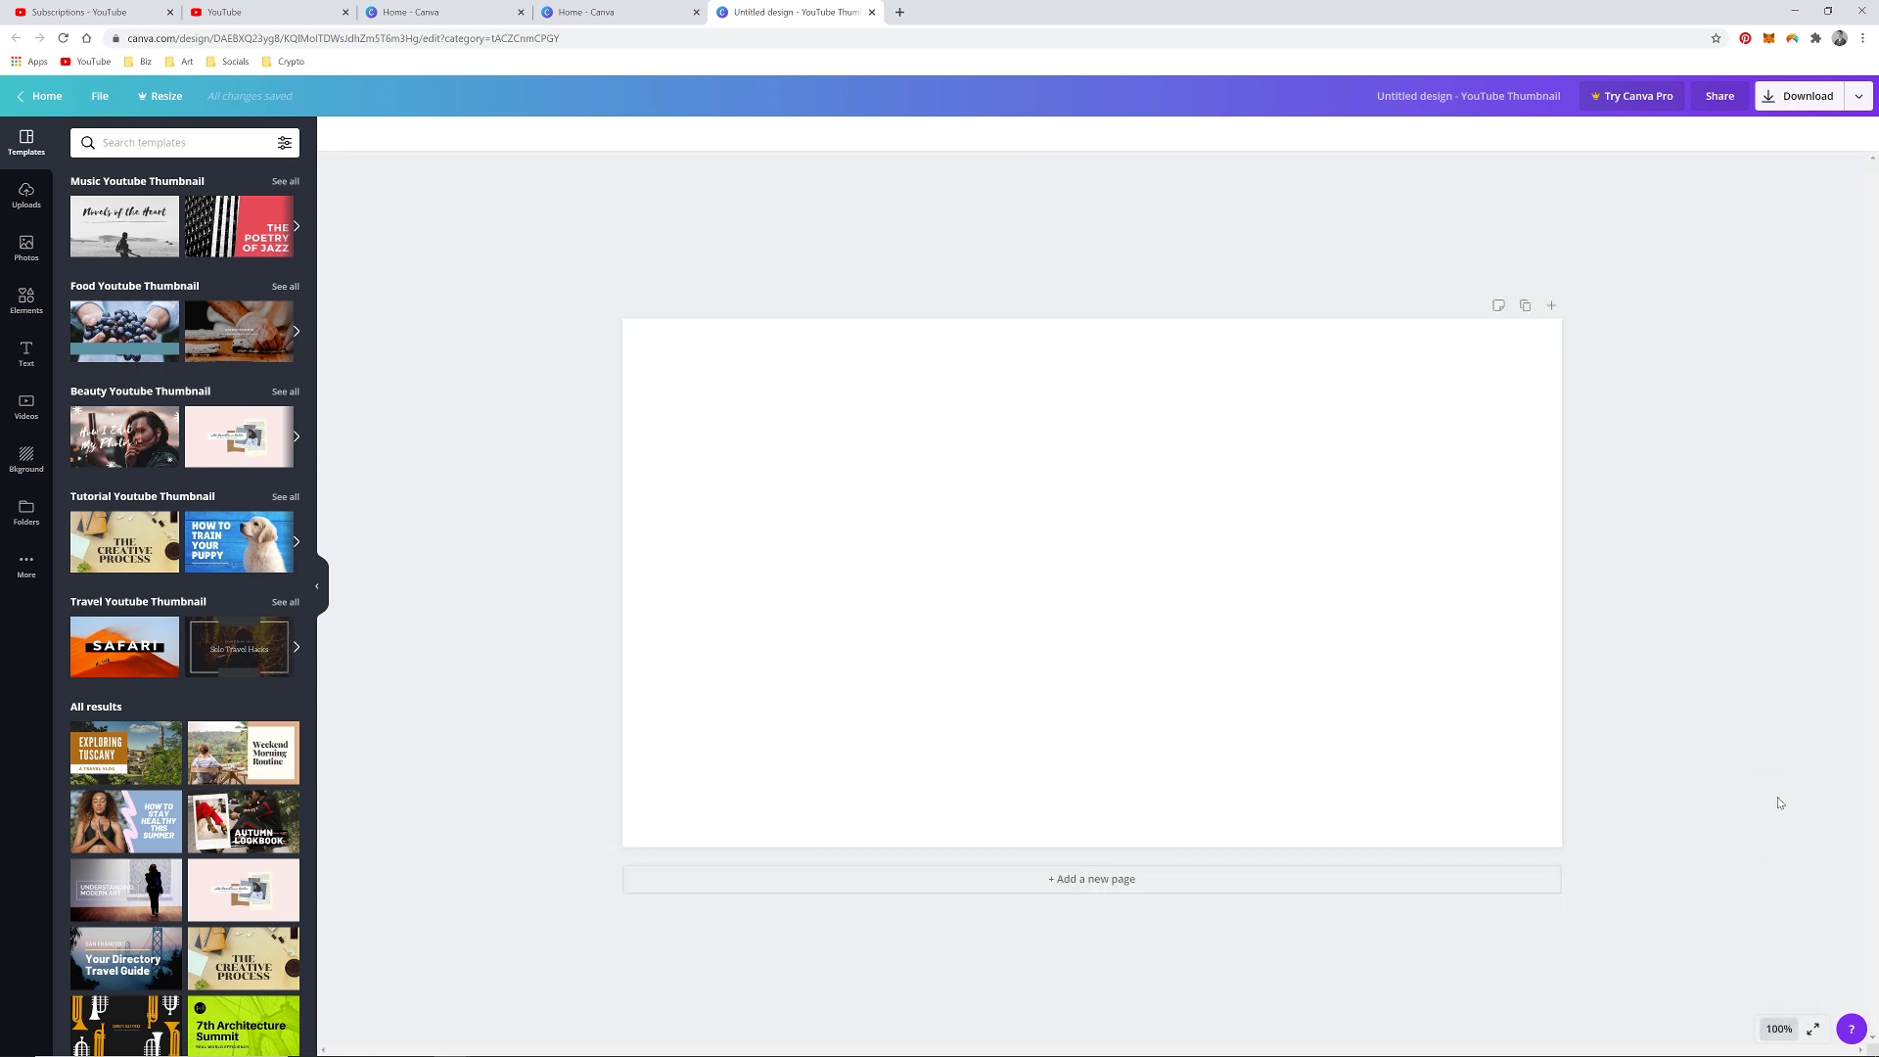
pyautogui.moveTo(513, 360)
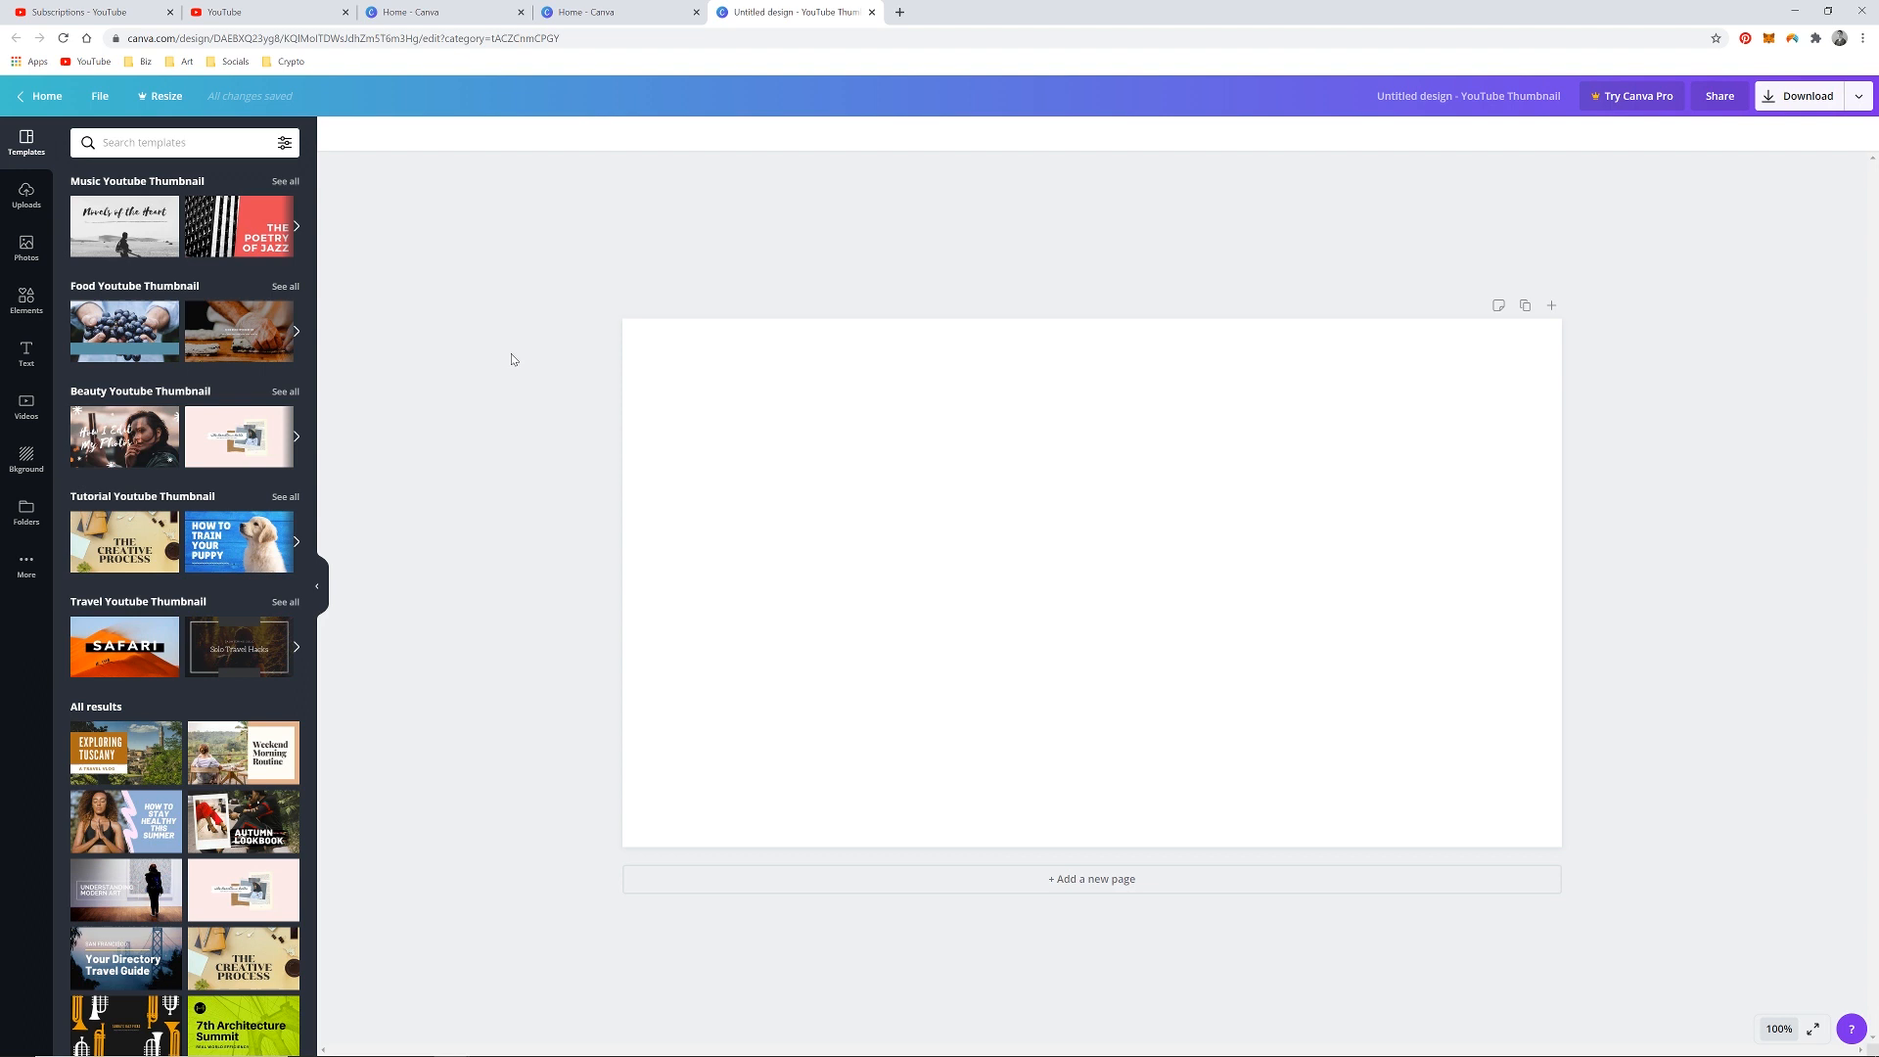
pyautogui.click(28, 250)
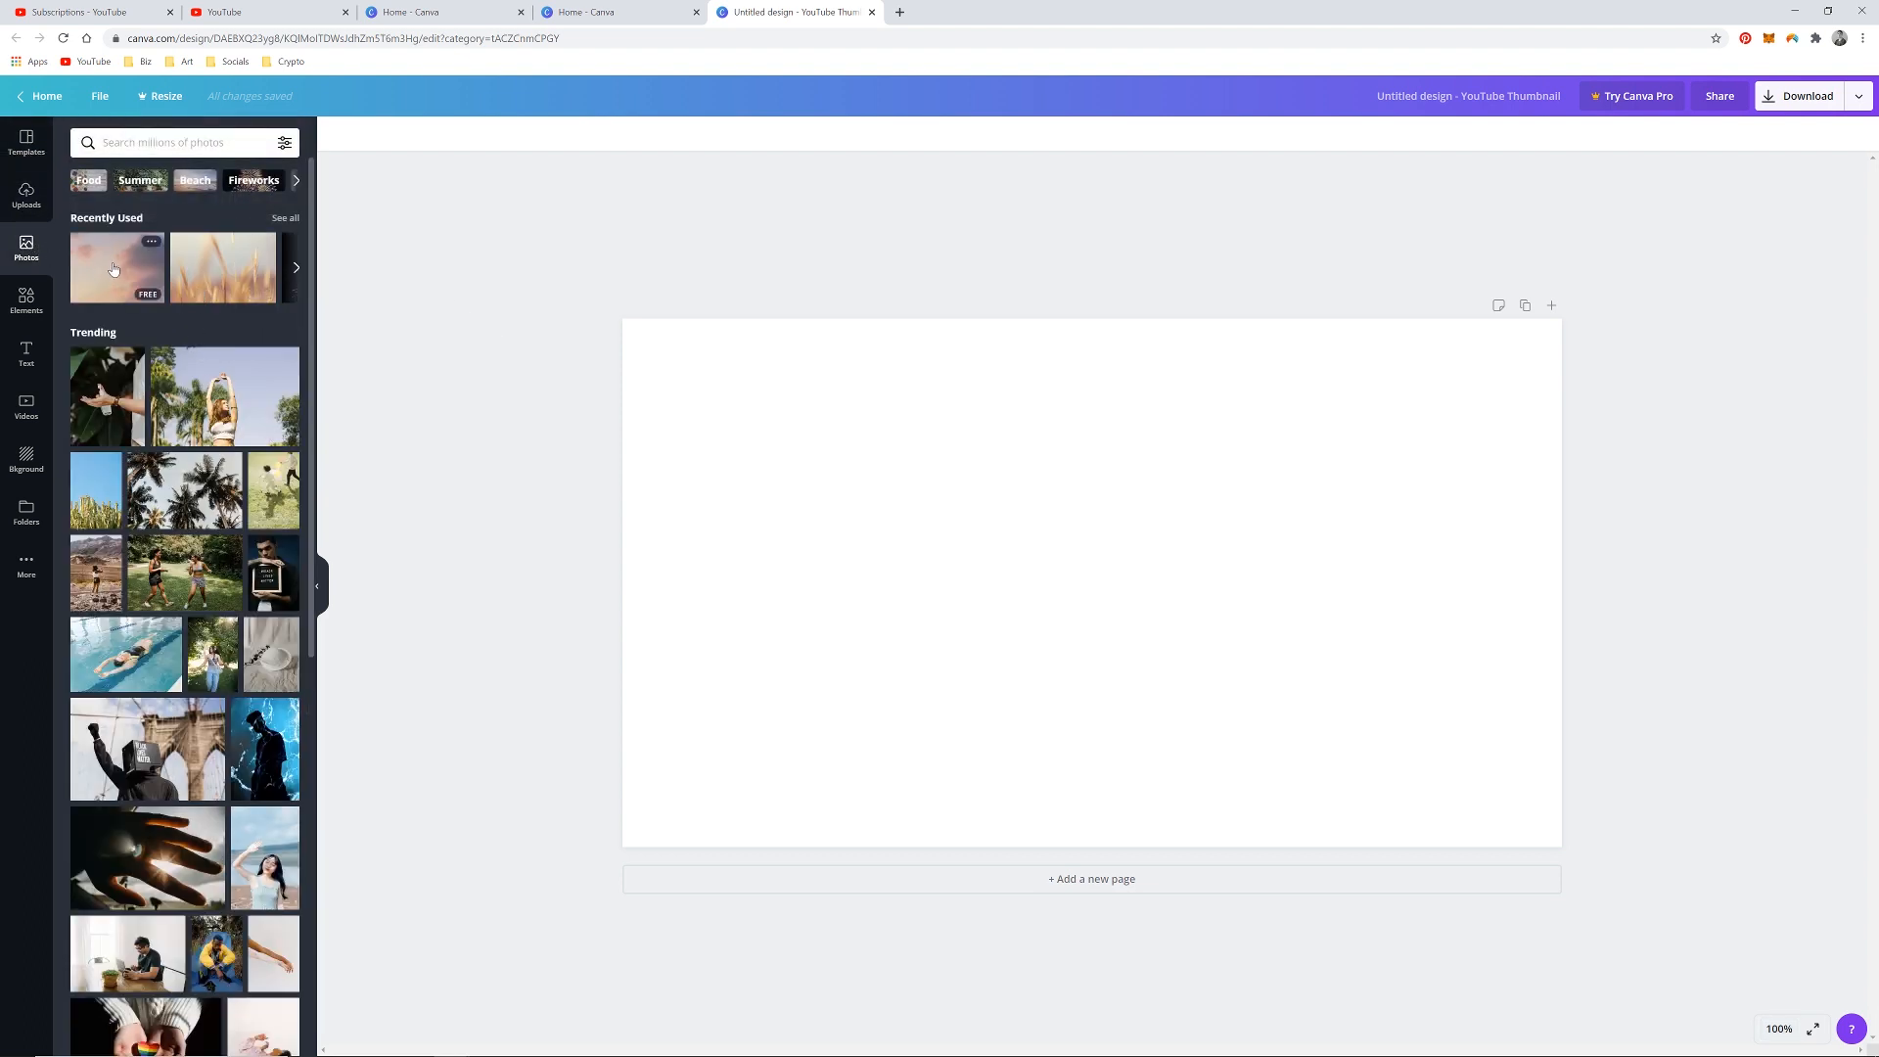
# Add the recently used pink cloud sky photo and set it as the page background.
pyautogui.click(117, 267)
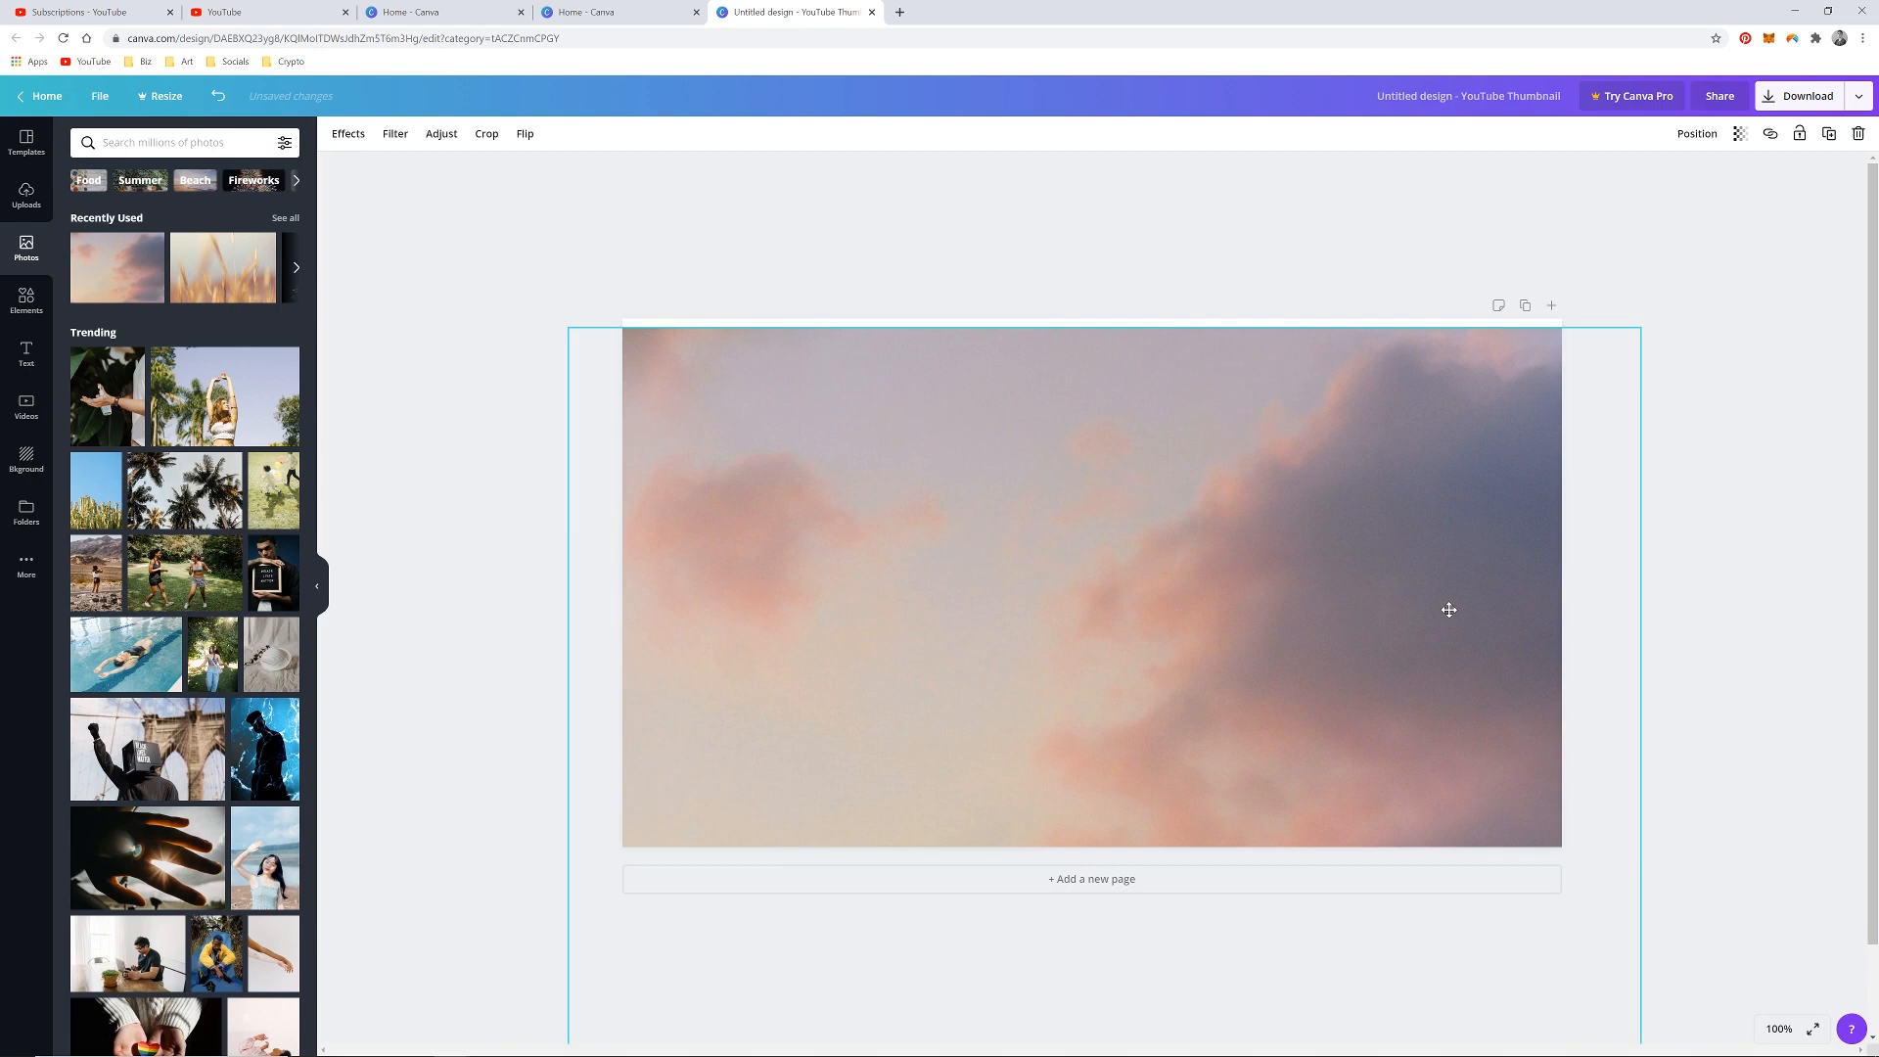
pyautogui.click(1090, 587)
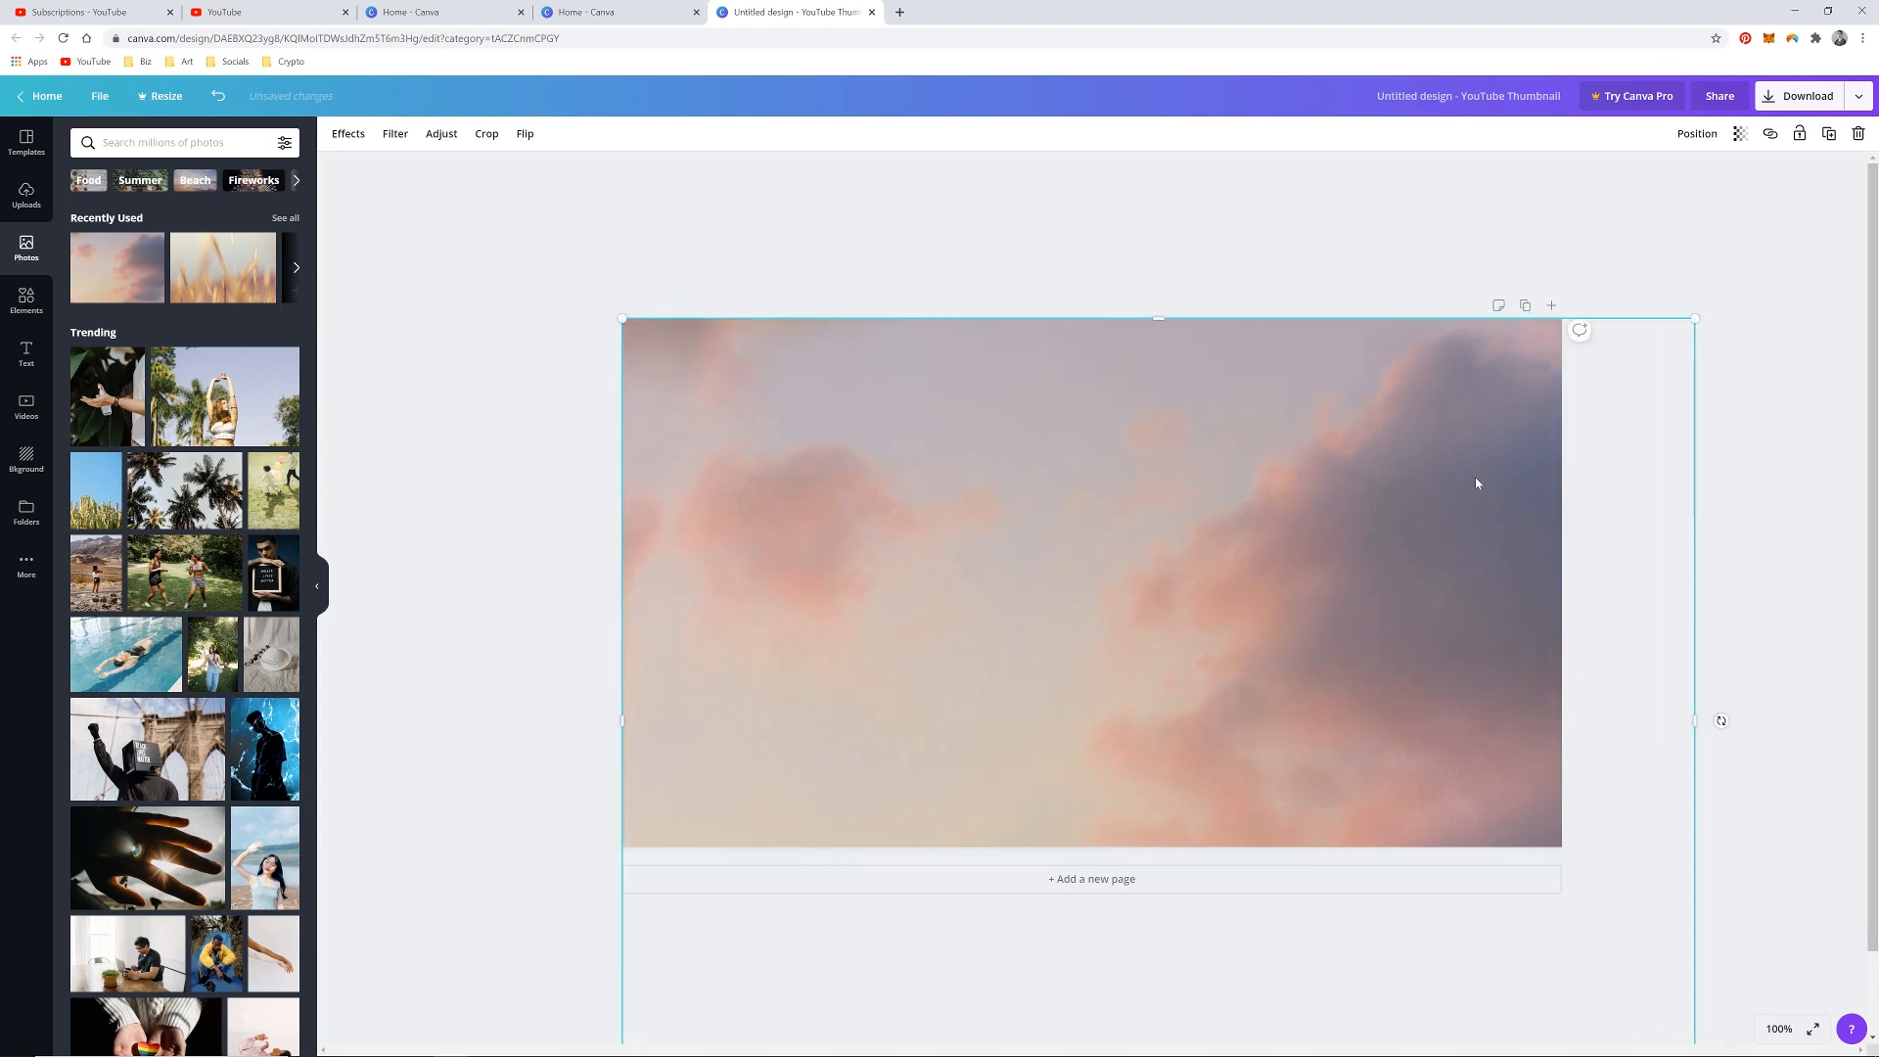
pyautogui.click(531, 587)
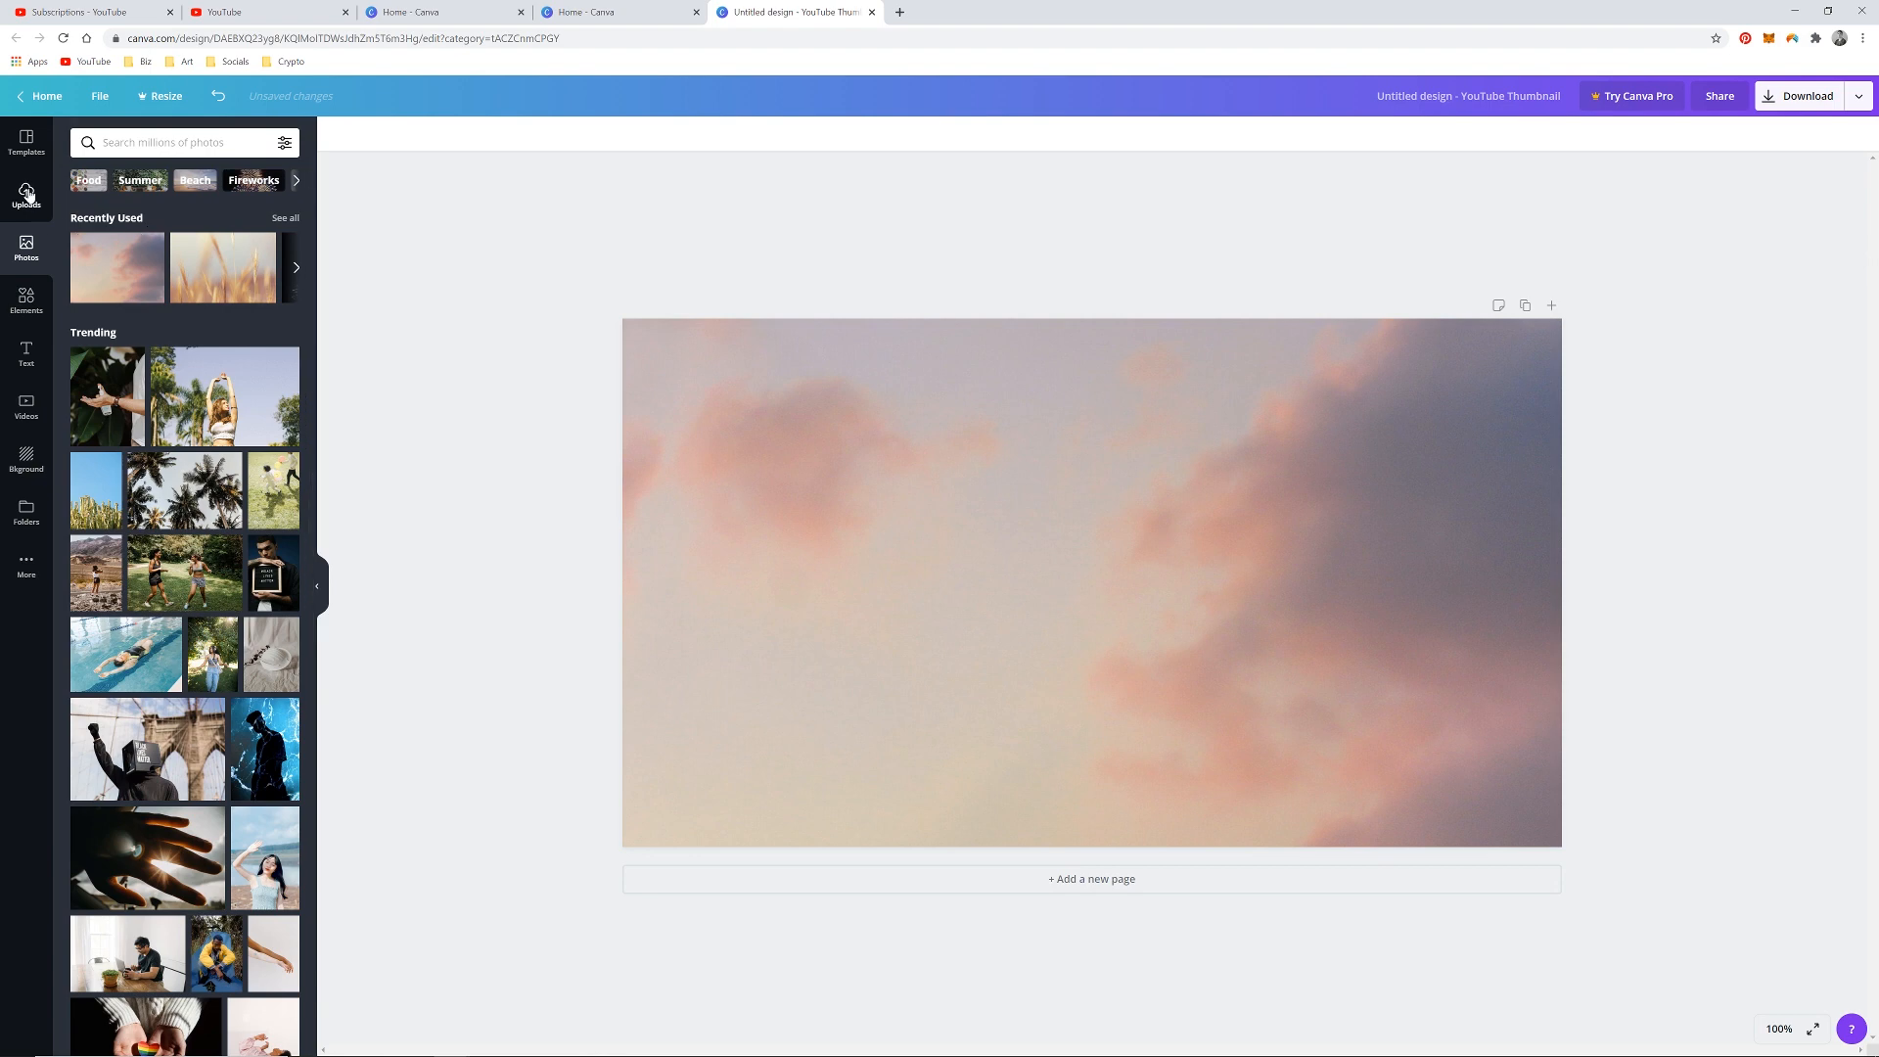
# Upload the CutieBear avatar render from the computer and add it to the page.
pyautogui.click(28, 192)
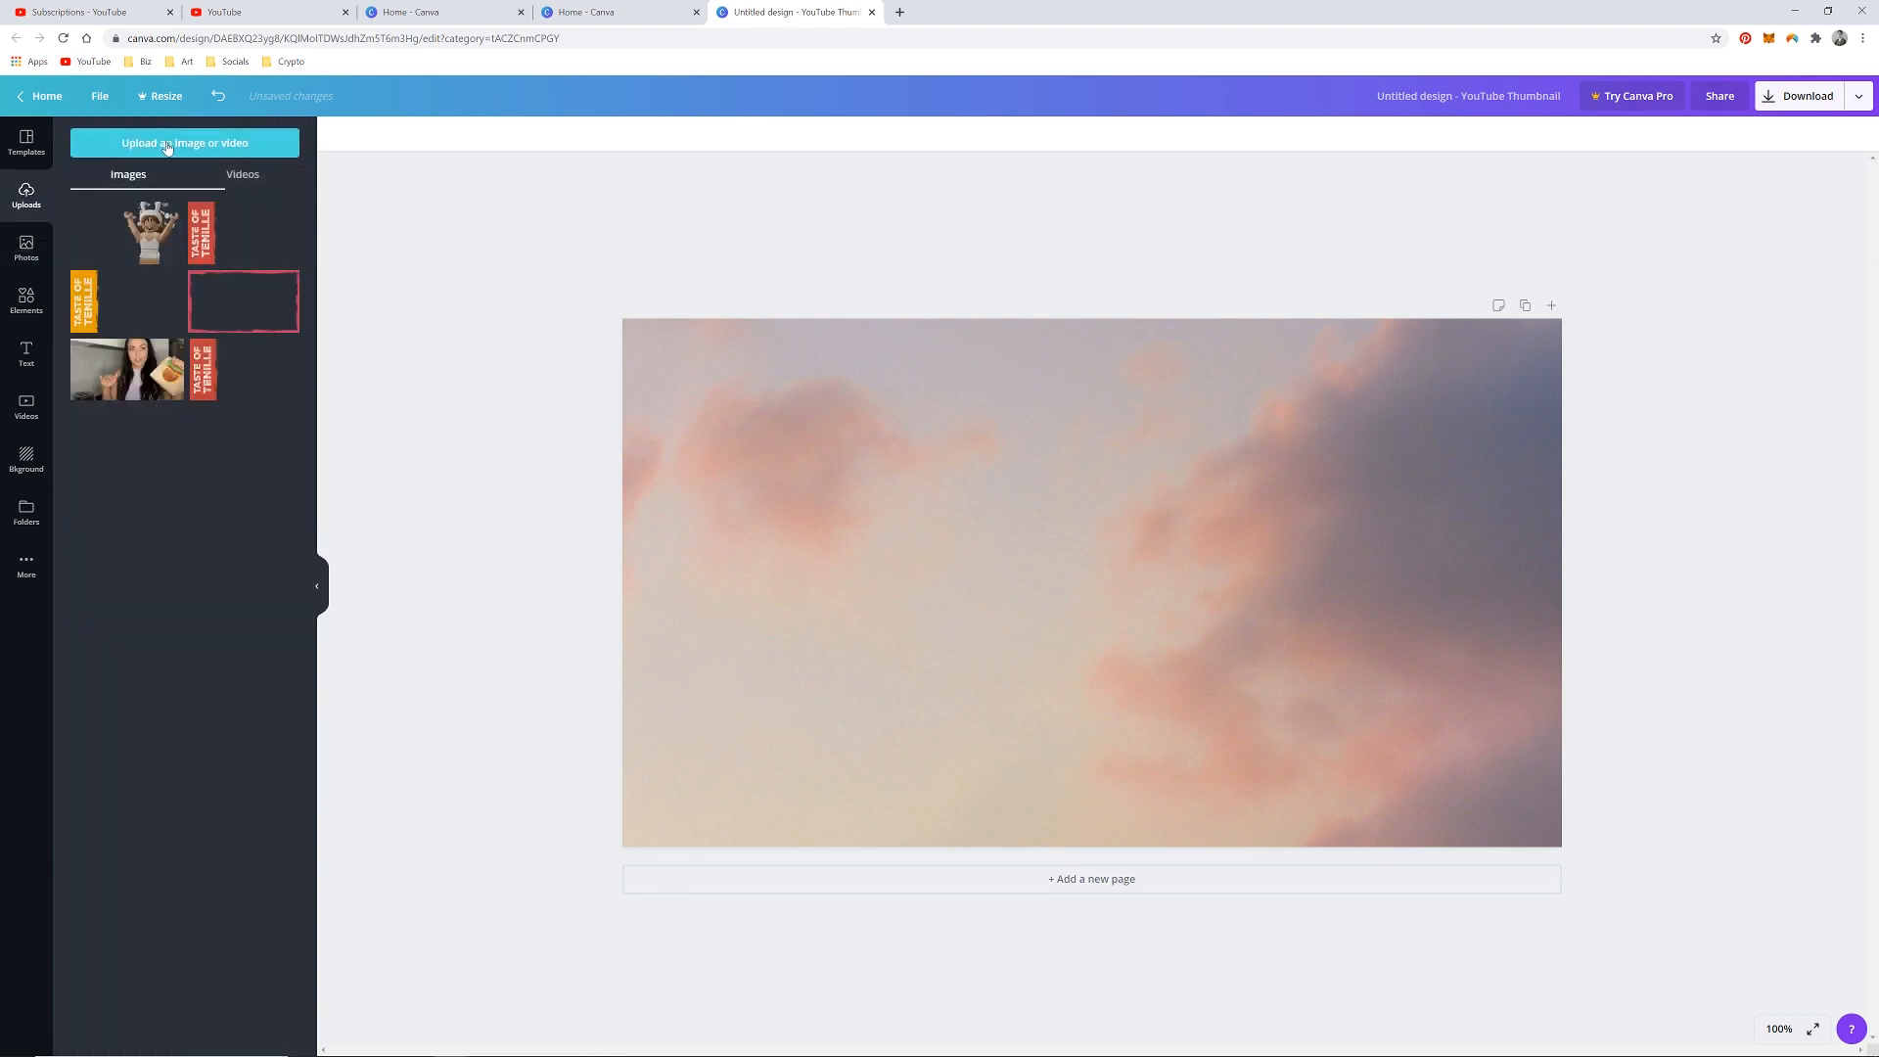
pyautogui.click(184, 143)
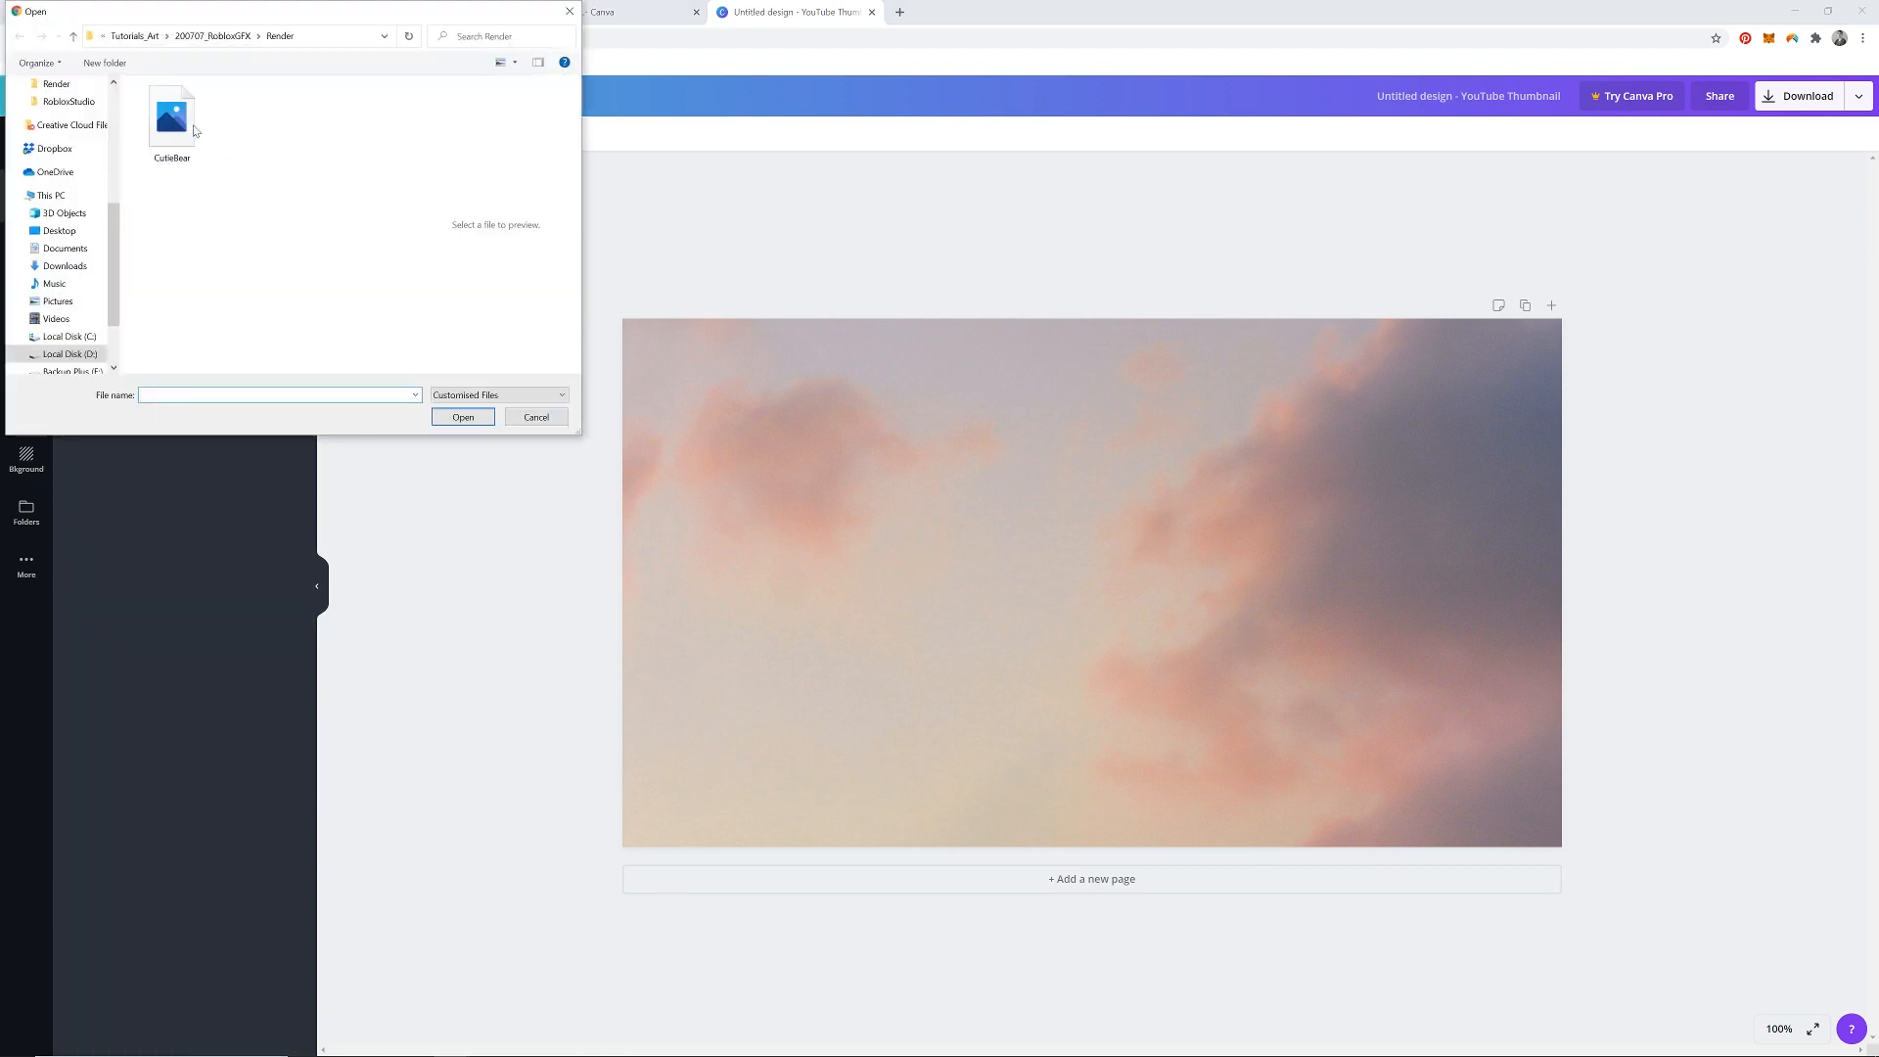
pyautogui.click(172, 115)
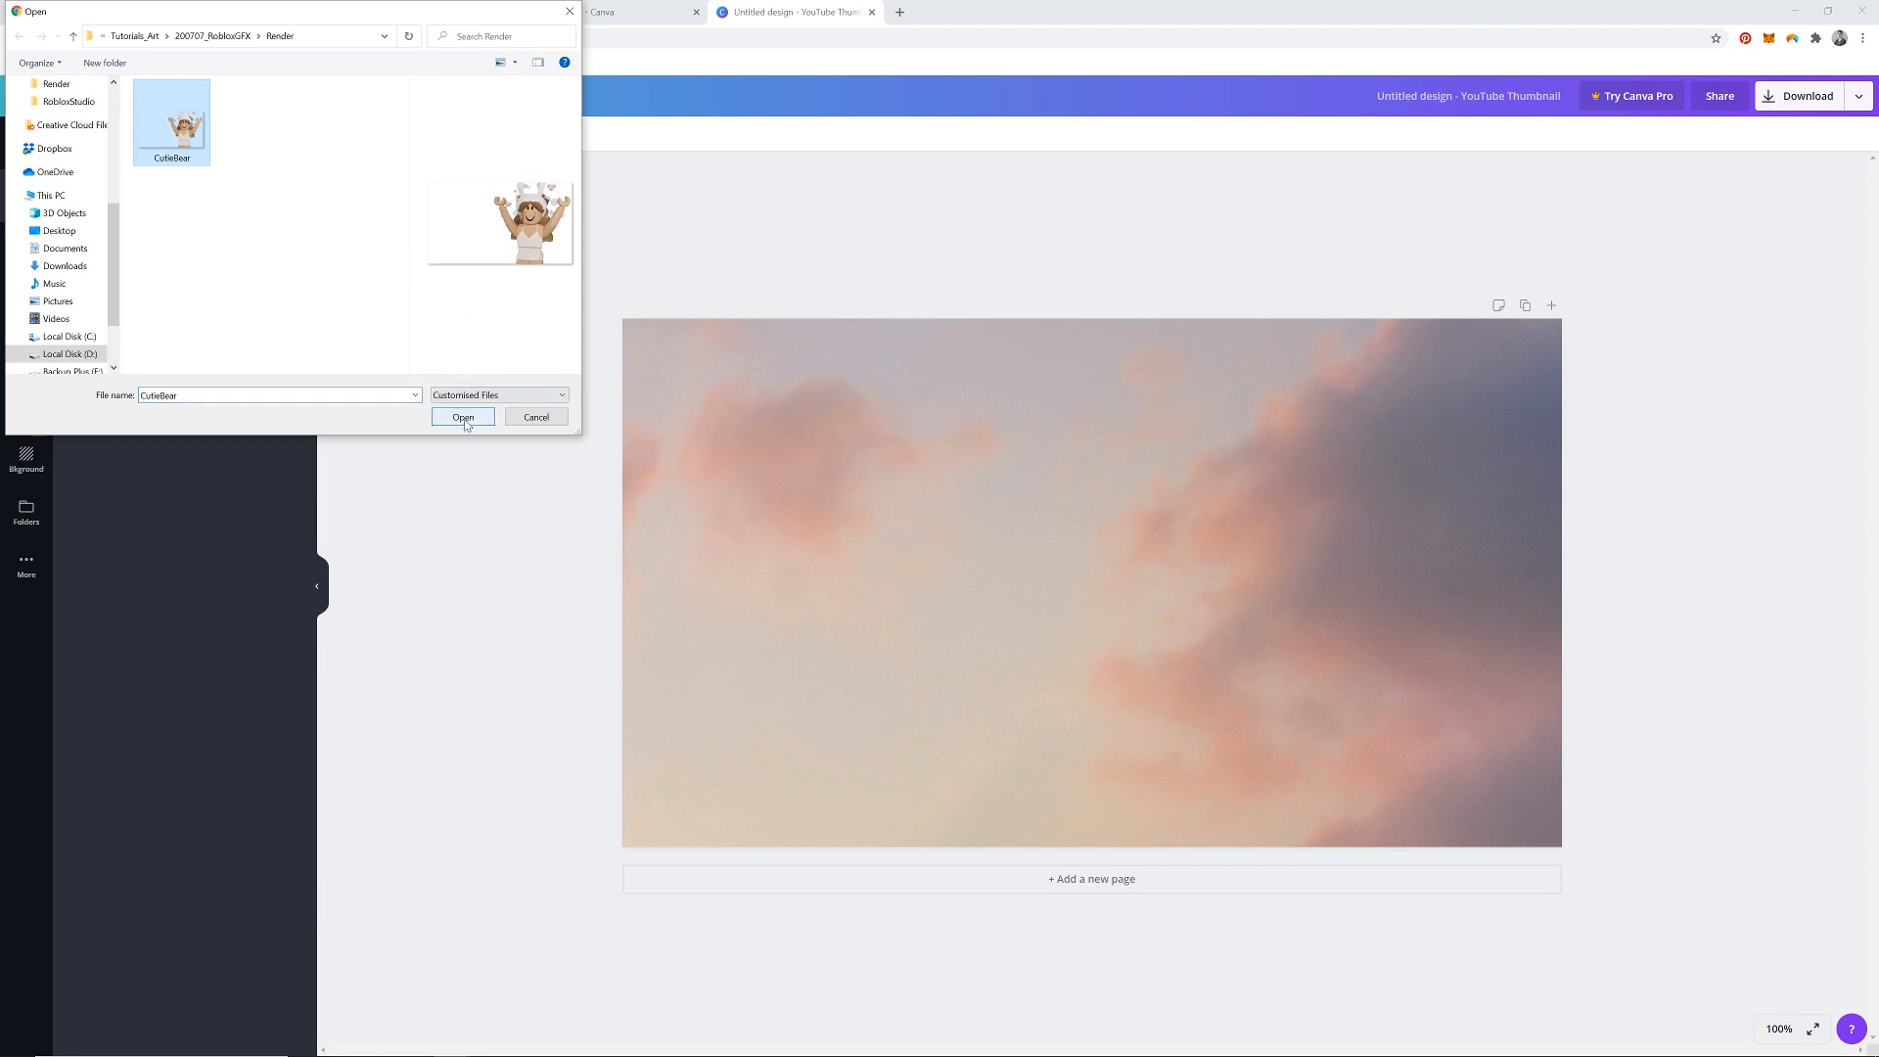
pyautogui.click(462, 417)
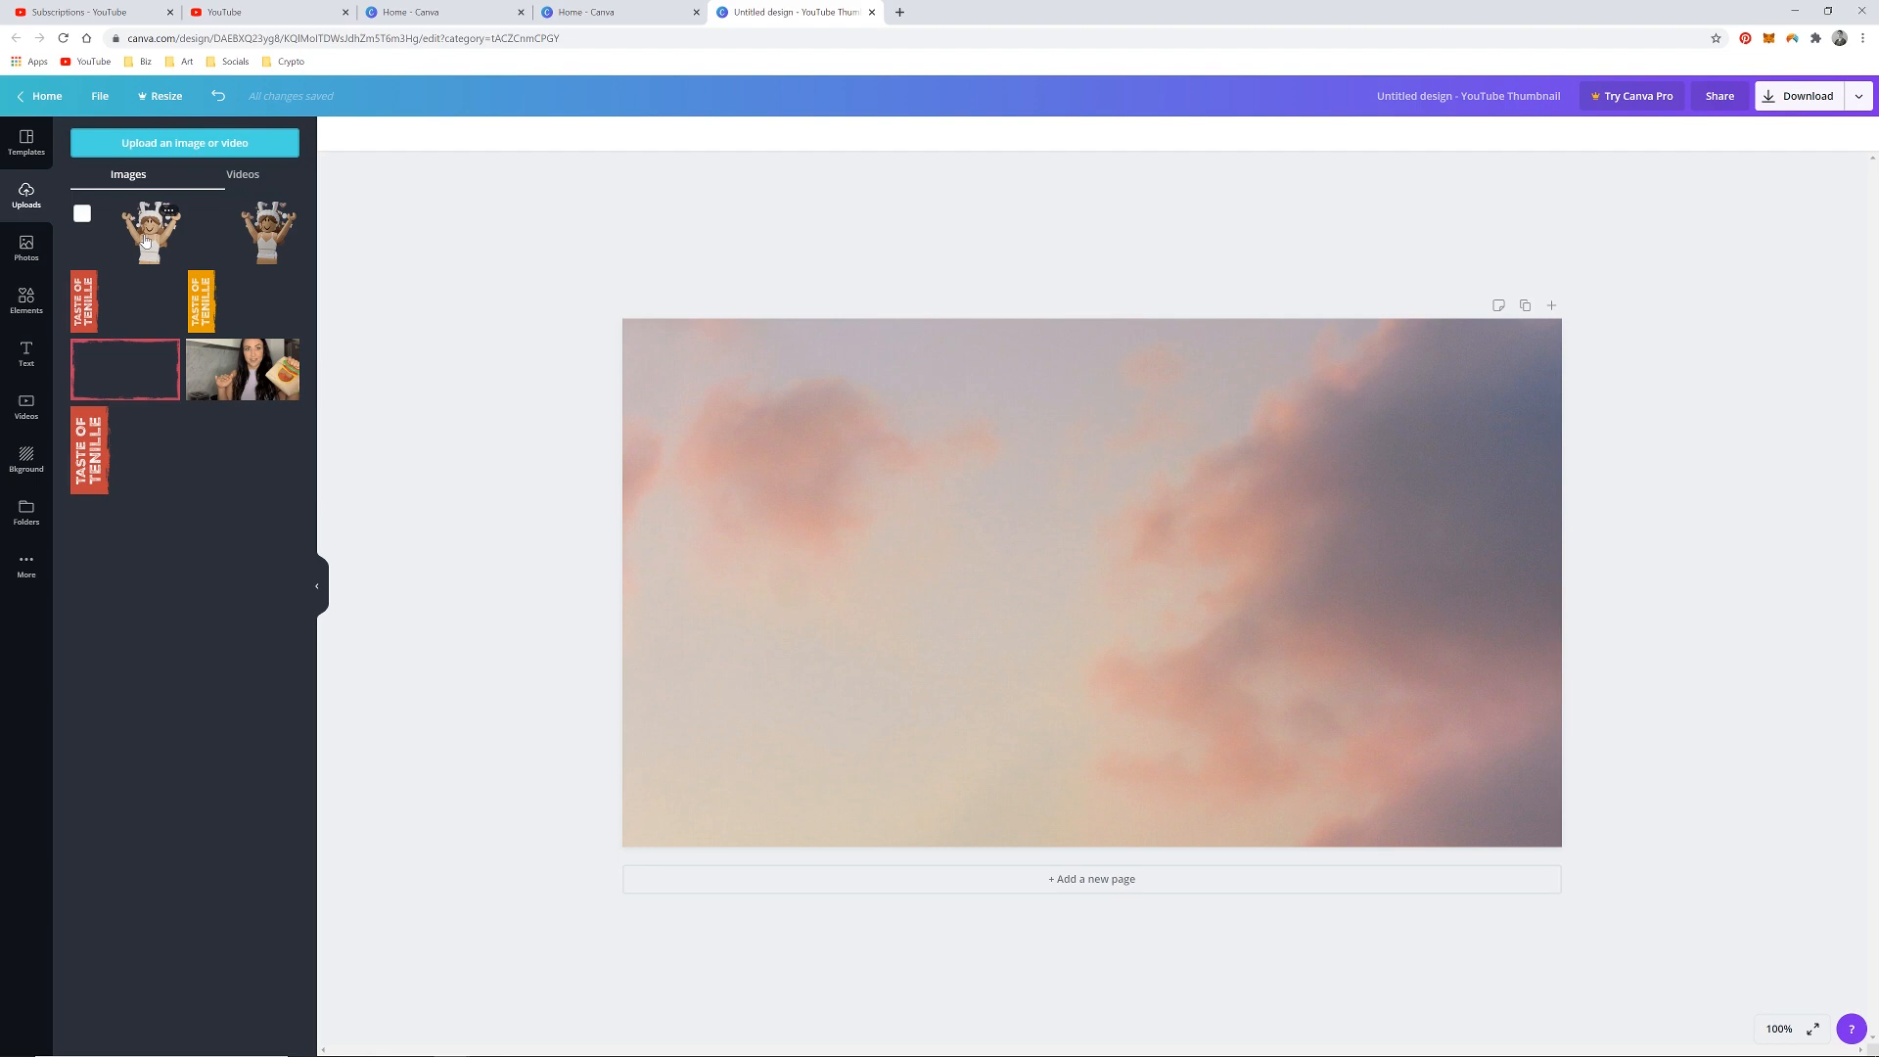
pyautogui.click(149, 235)
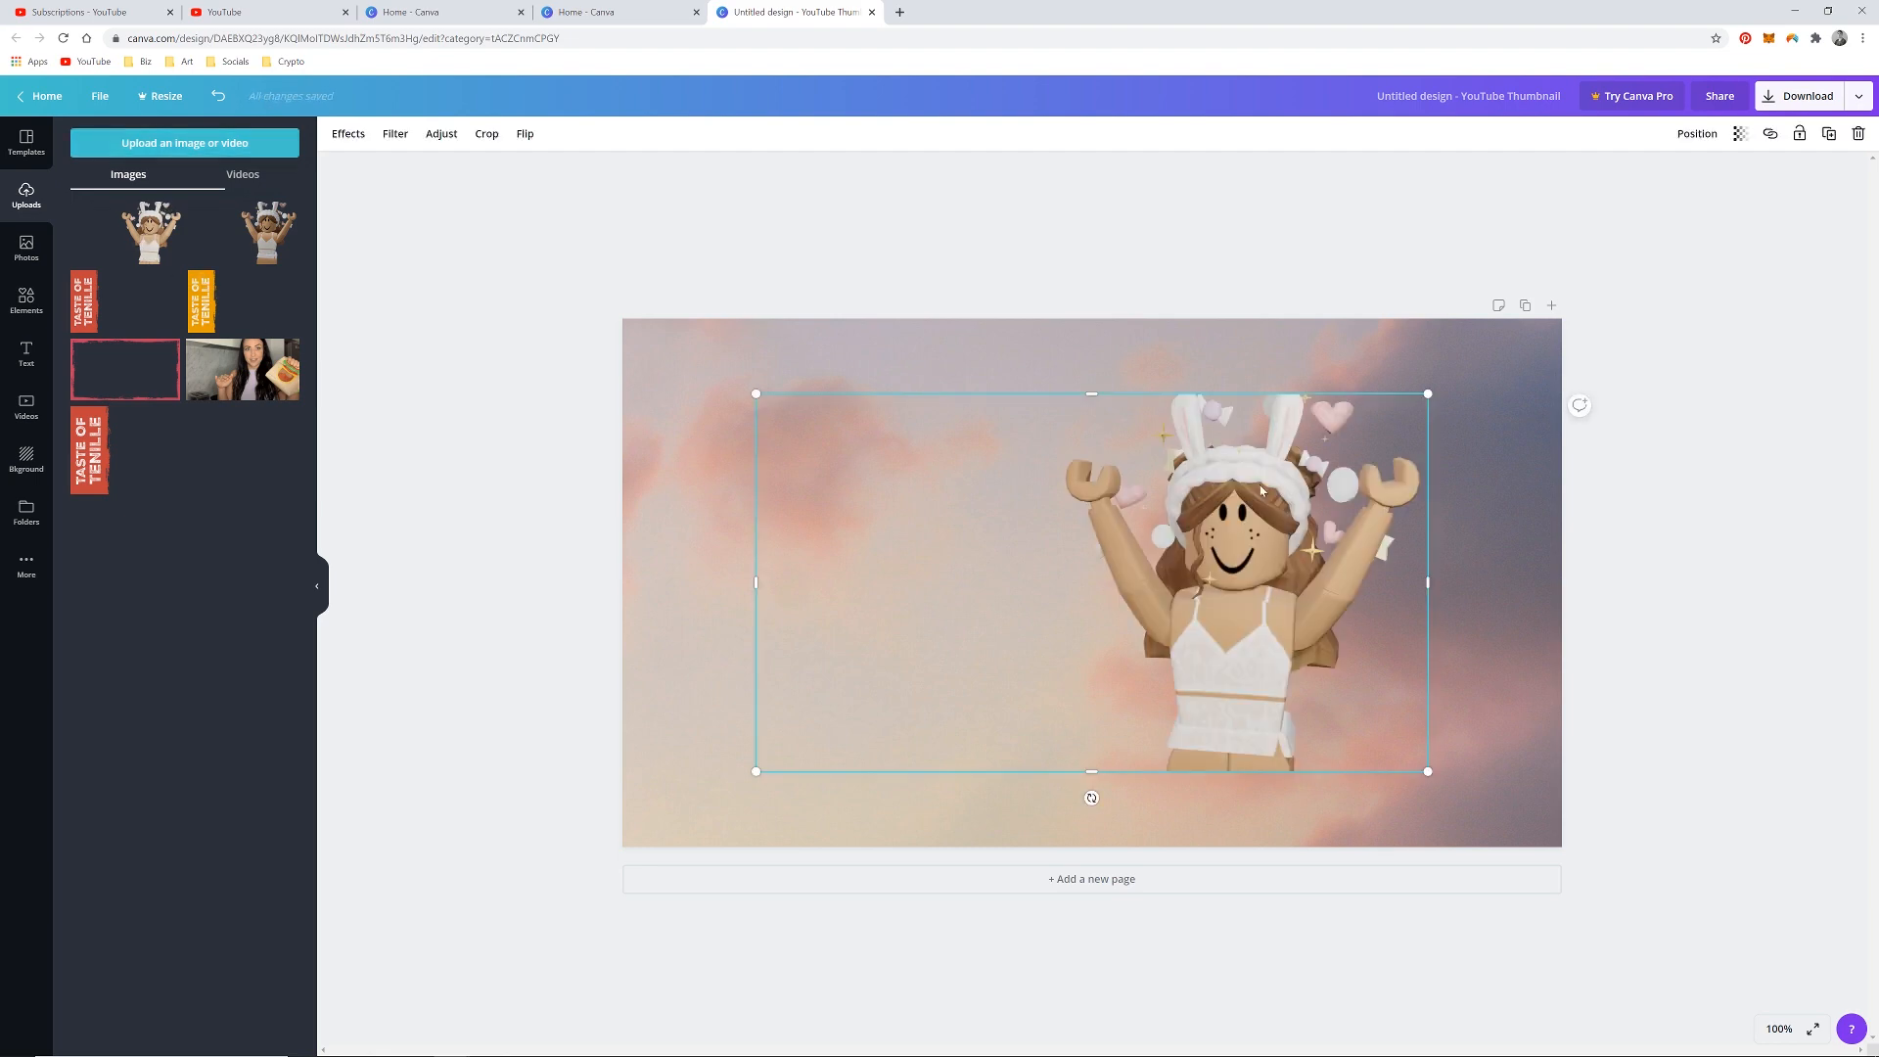
# Enlarge the avatar, trim its empty left part and position it large at the right side.
pyautogui.moveTo(1426, 393); pyautogui.dragTo(1476, 364)
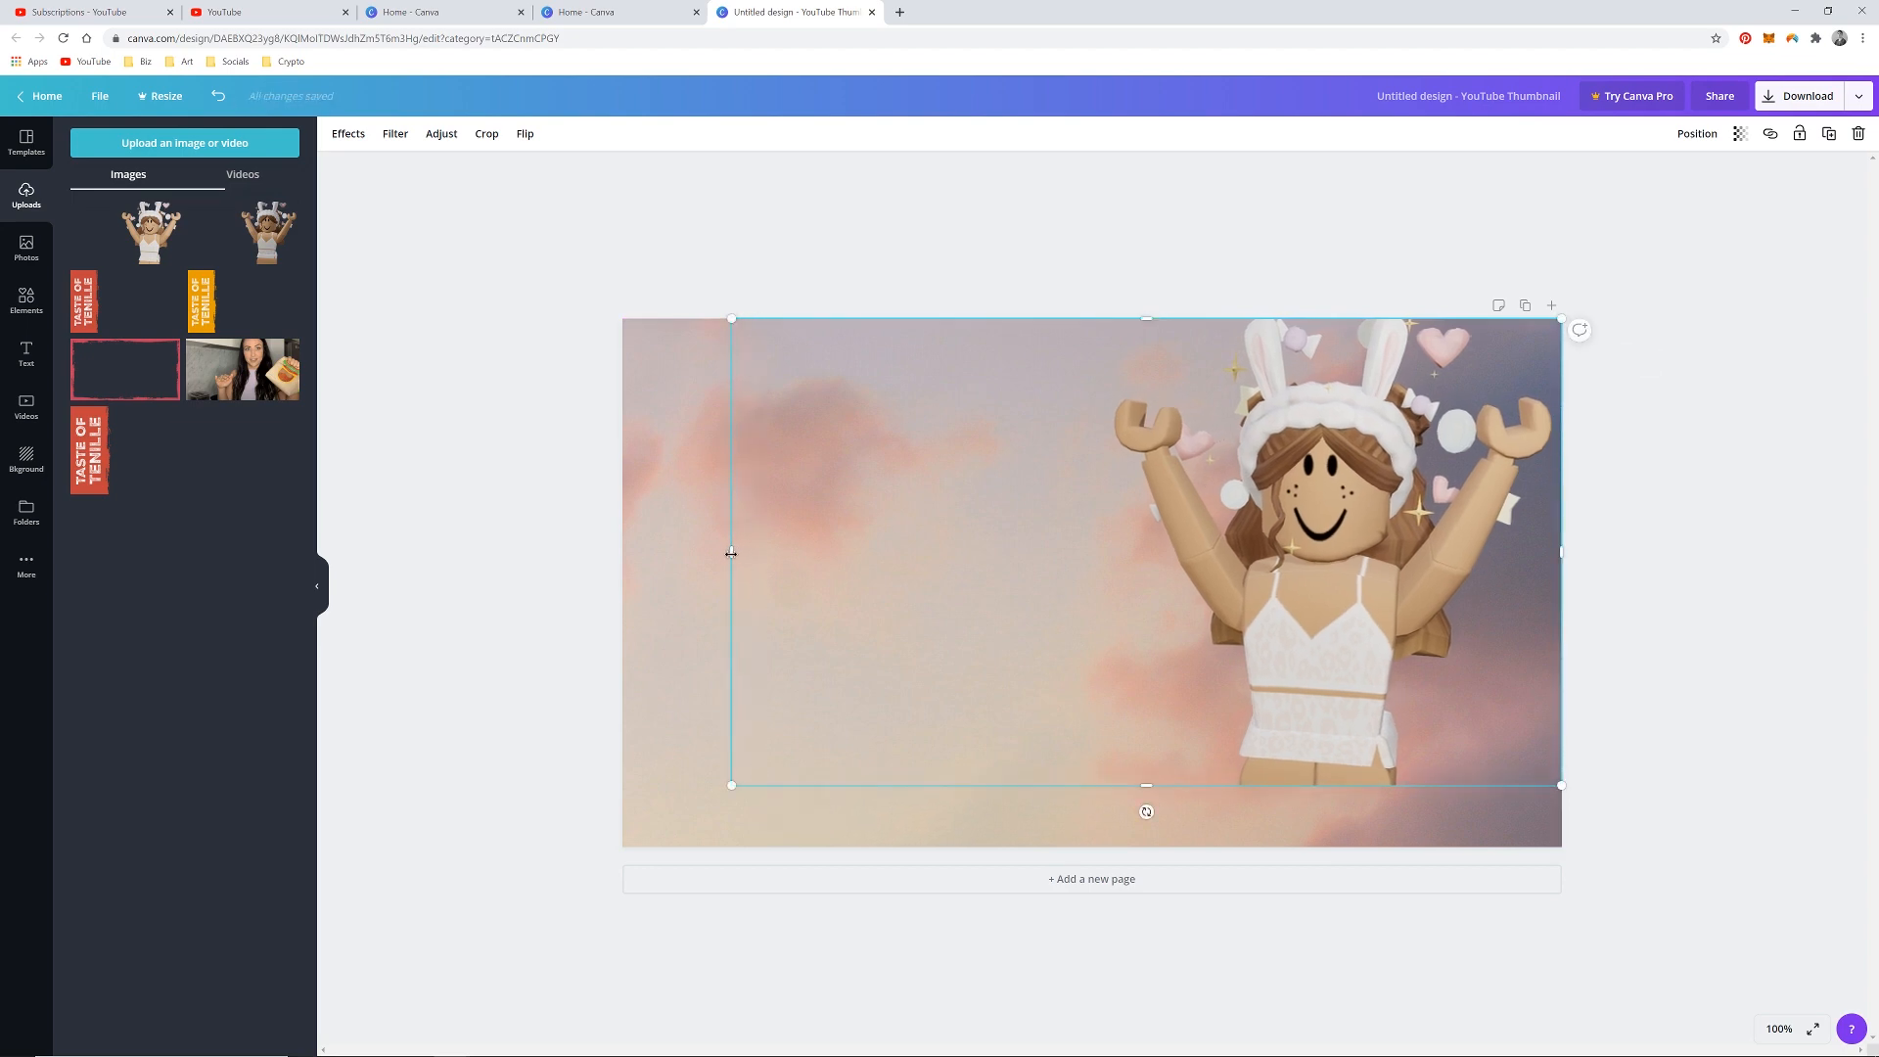
pyautogui.moveTo(730, 551); pyautogui.dragTo(1072, 552)
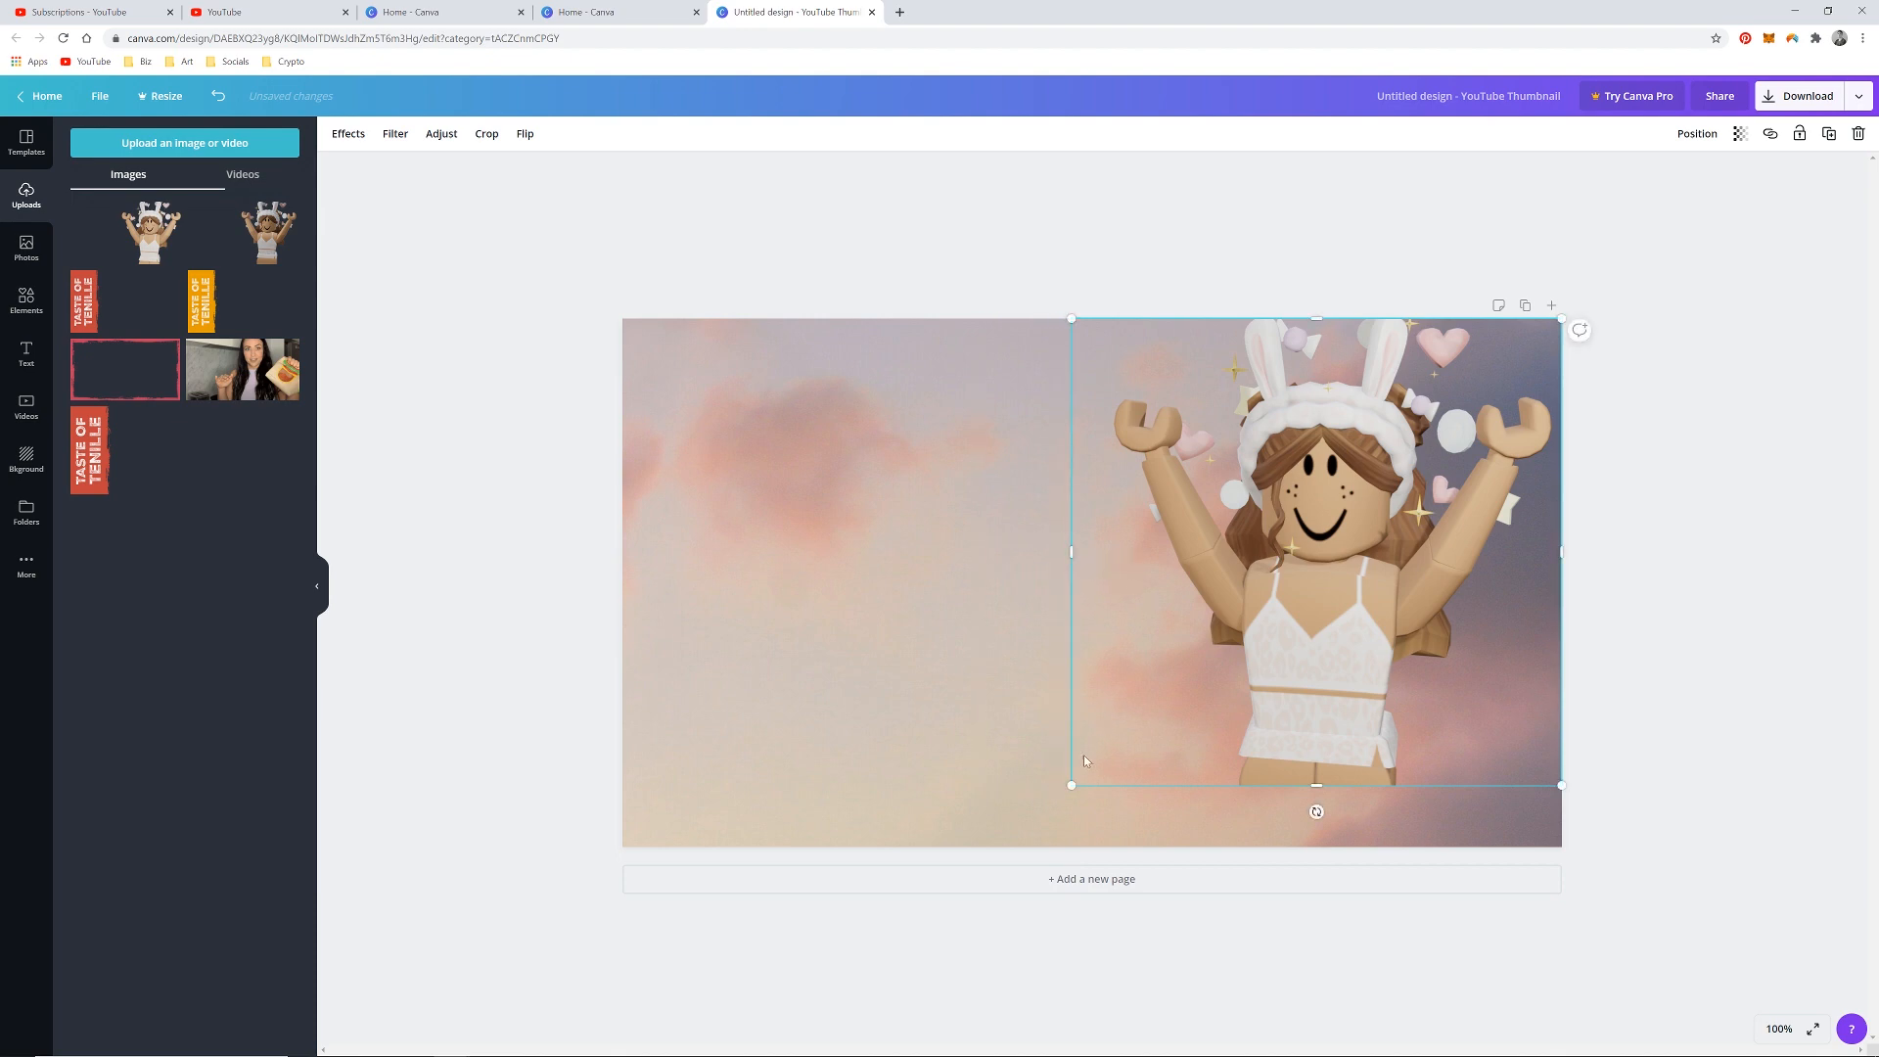
pyautogui.moveTo(1070, 785); pyautogui.dragTo(1004, 845)
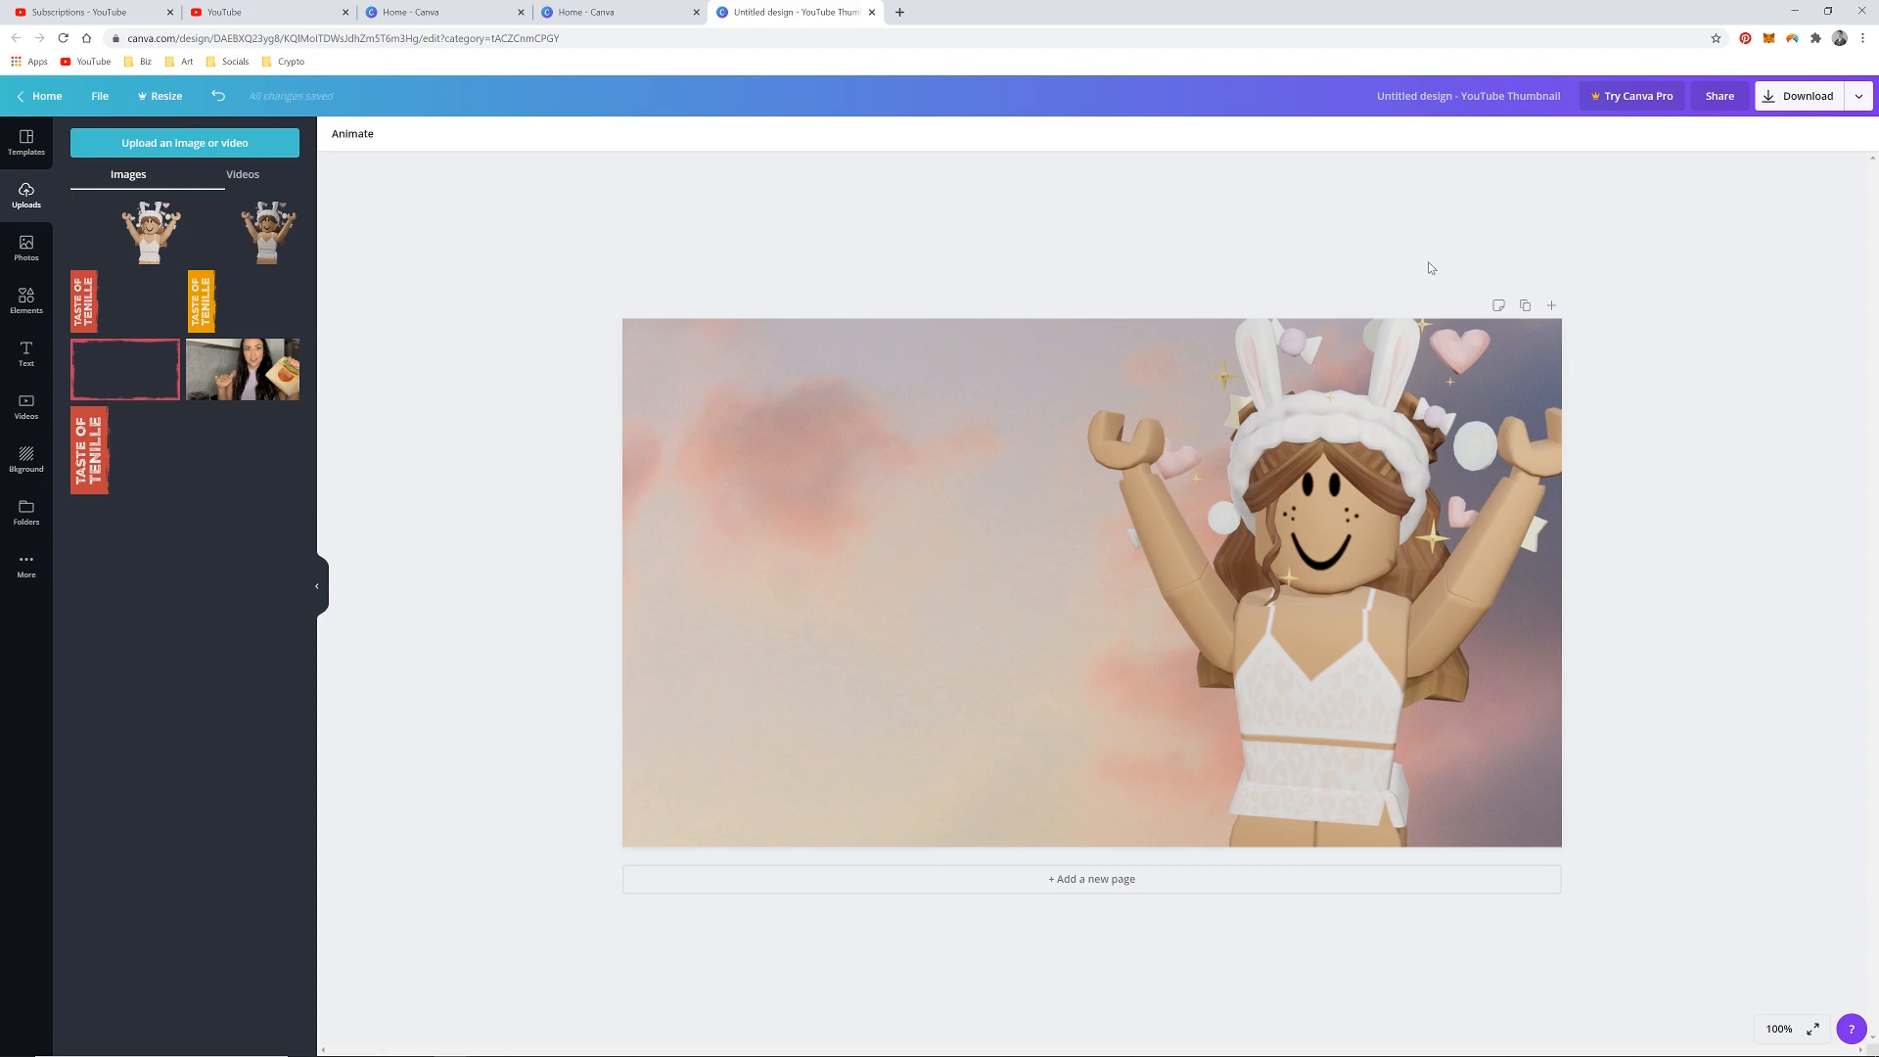
pyautogui.click(25, 352)
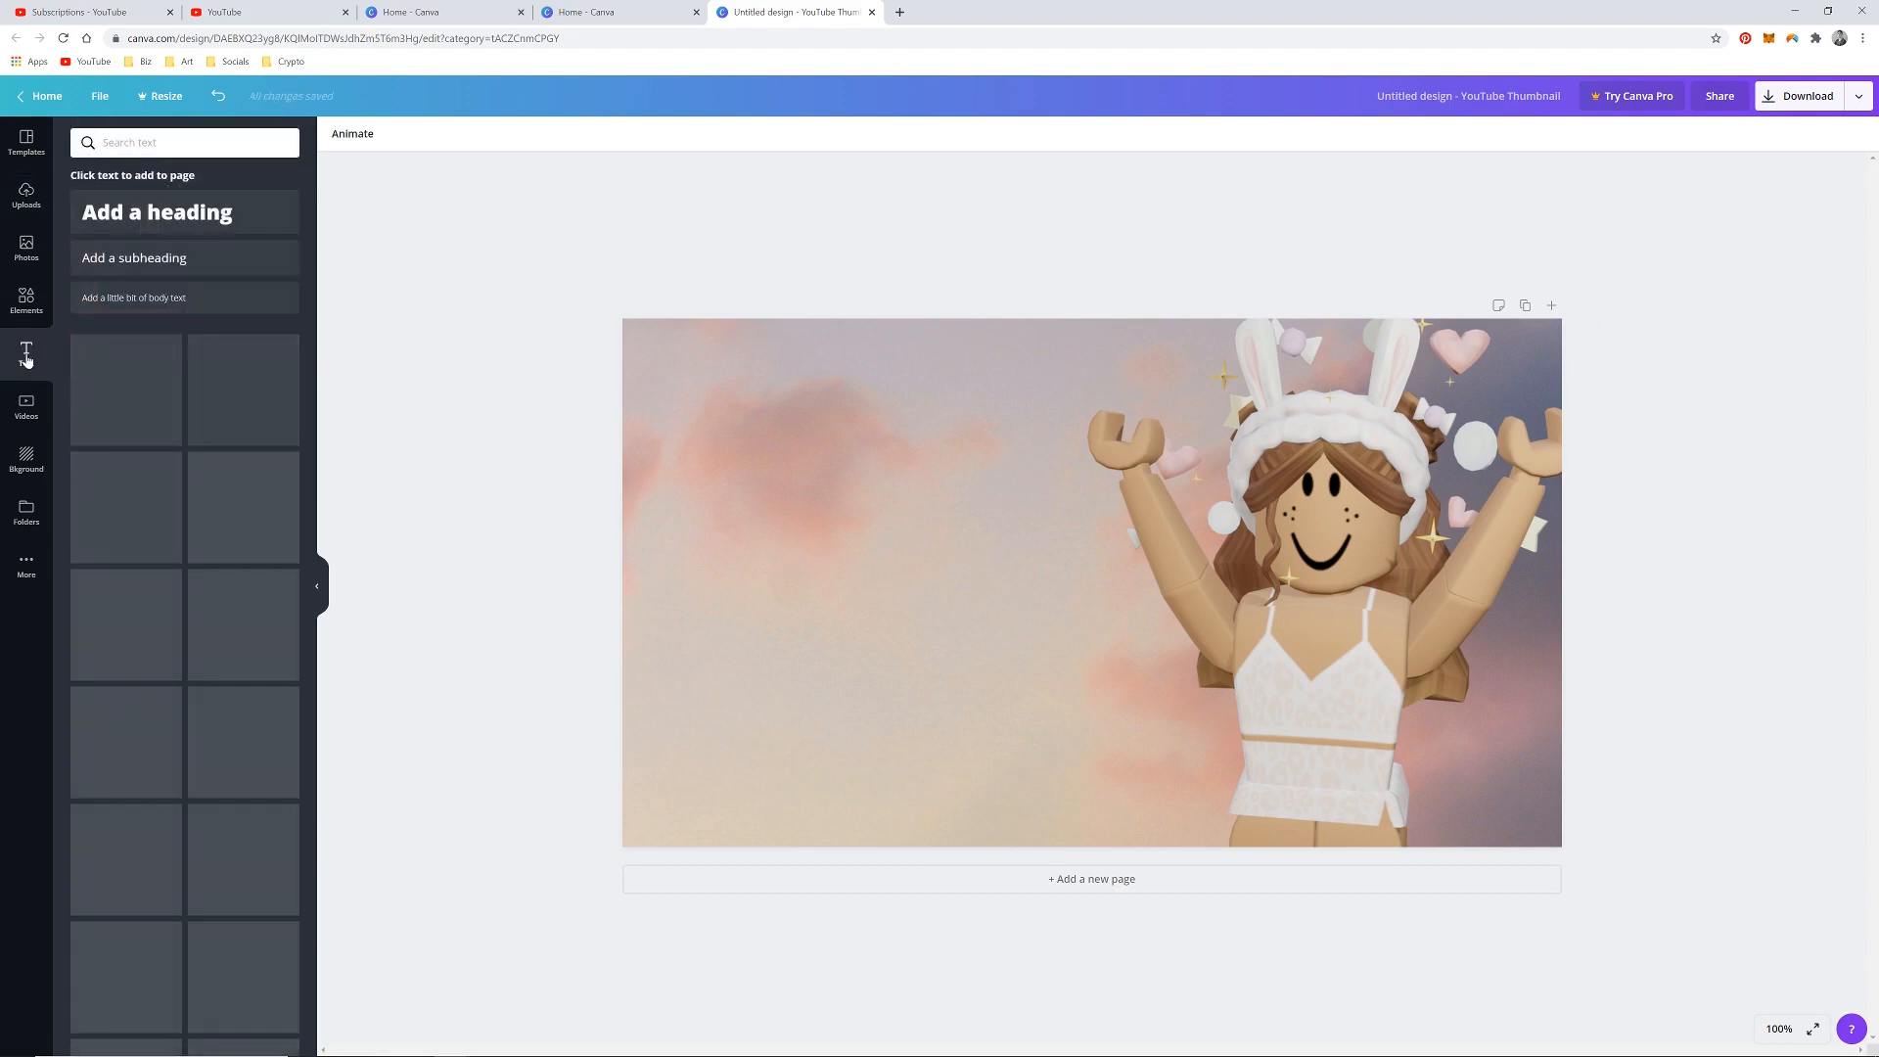
# Add a heading and a subheading, place the subheading above, and copy it below the heading.
pyautogui.click(28, 352)
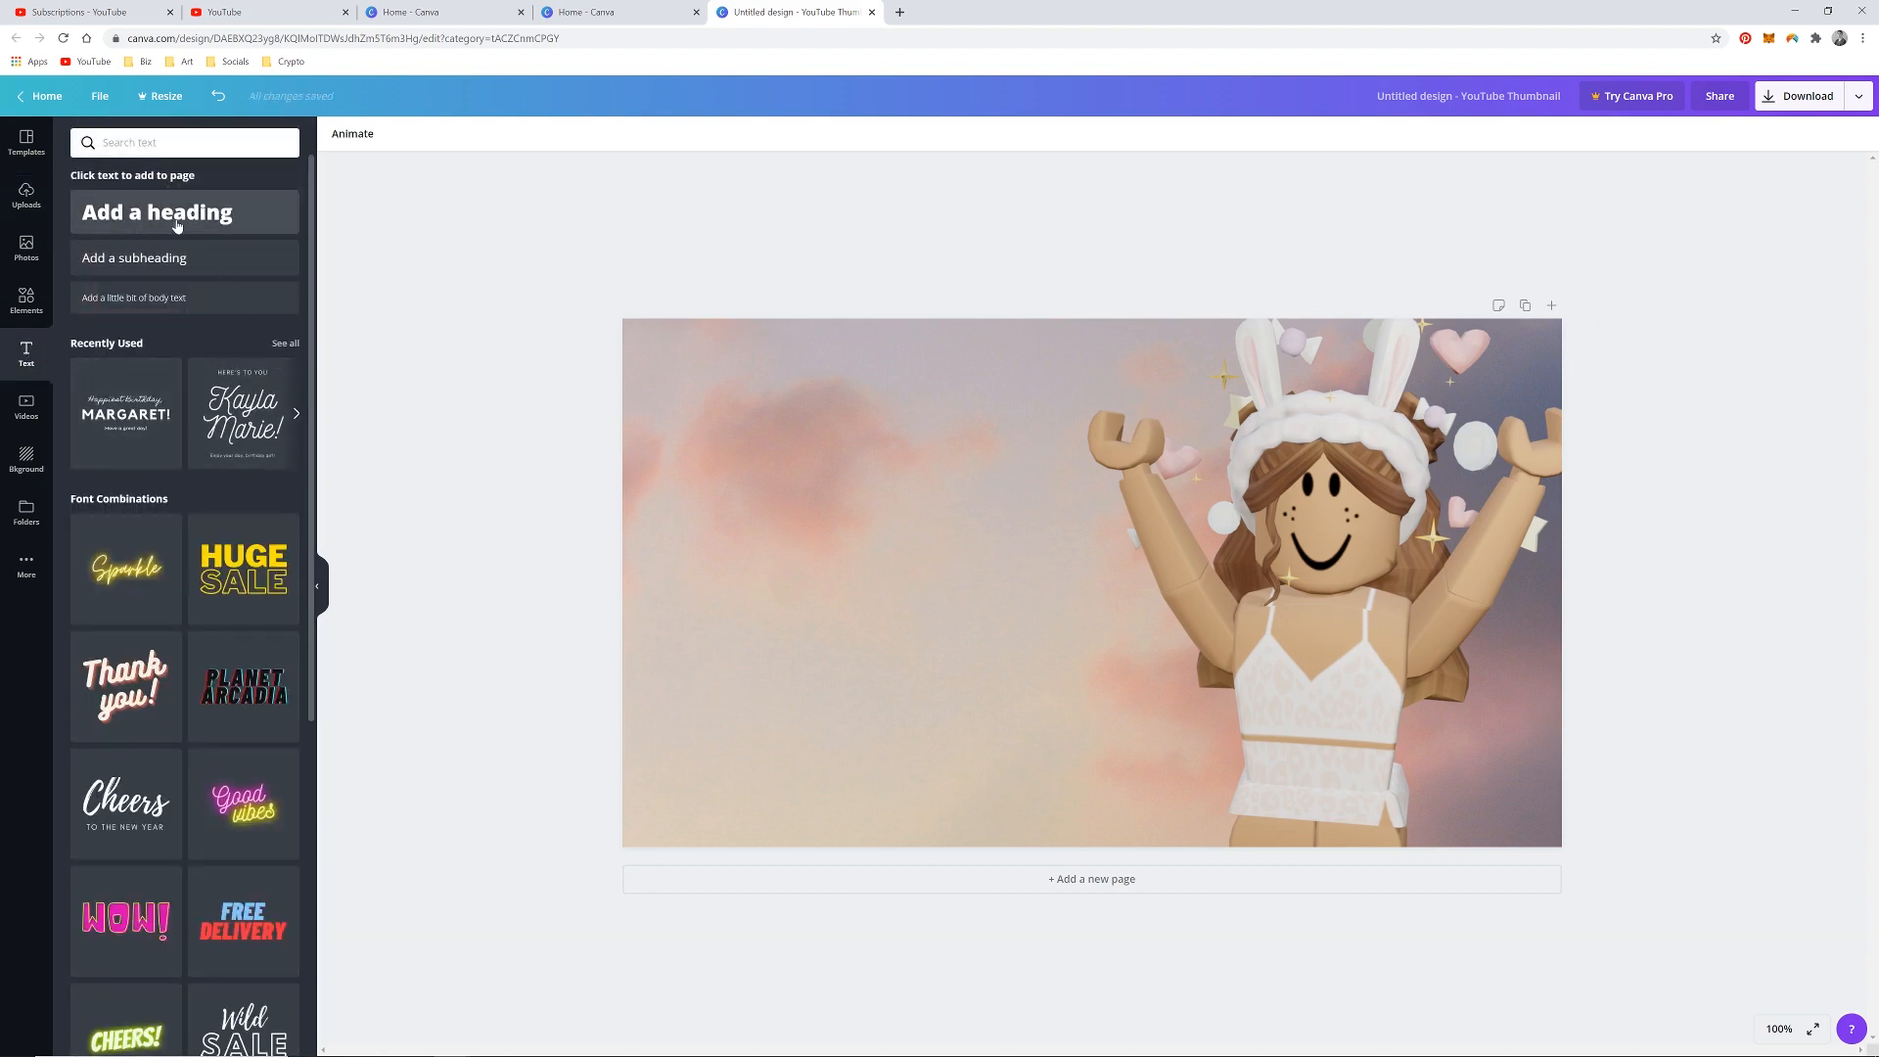
pyautogui.click(157, 211)
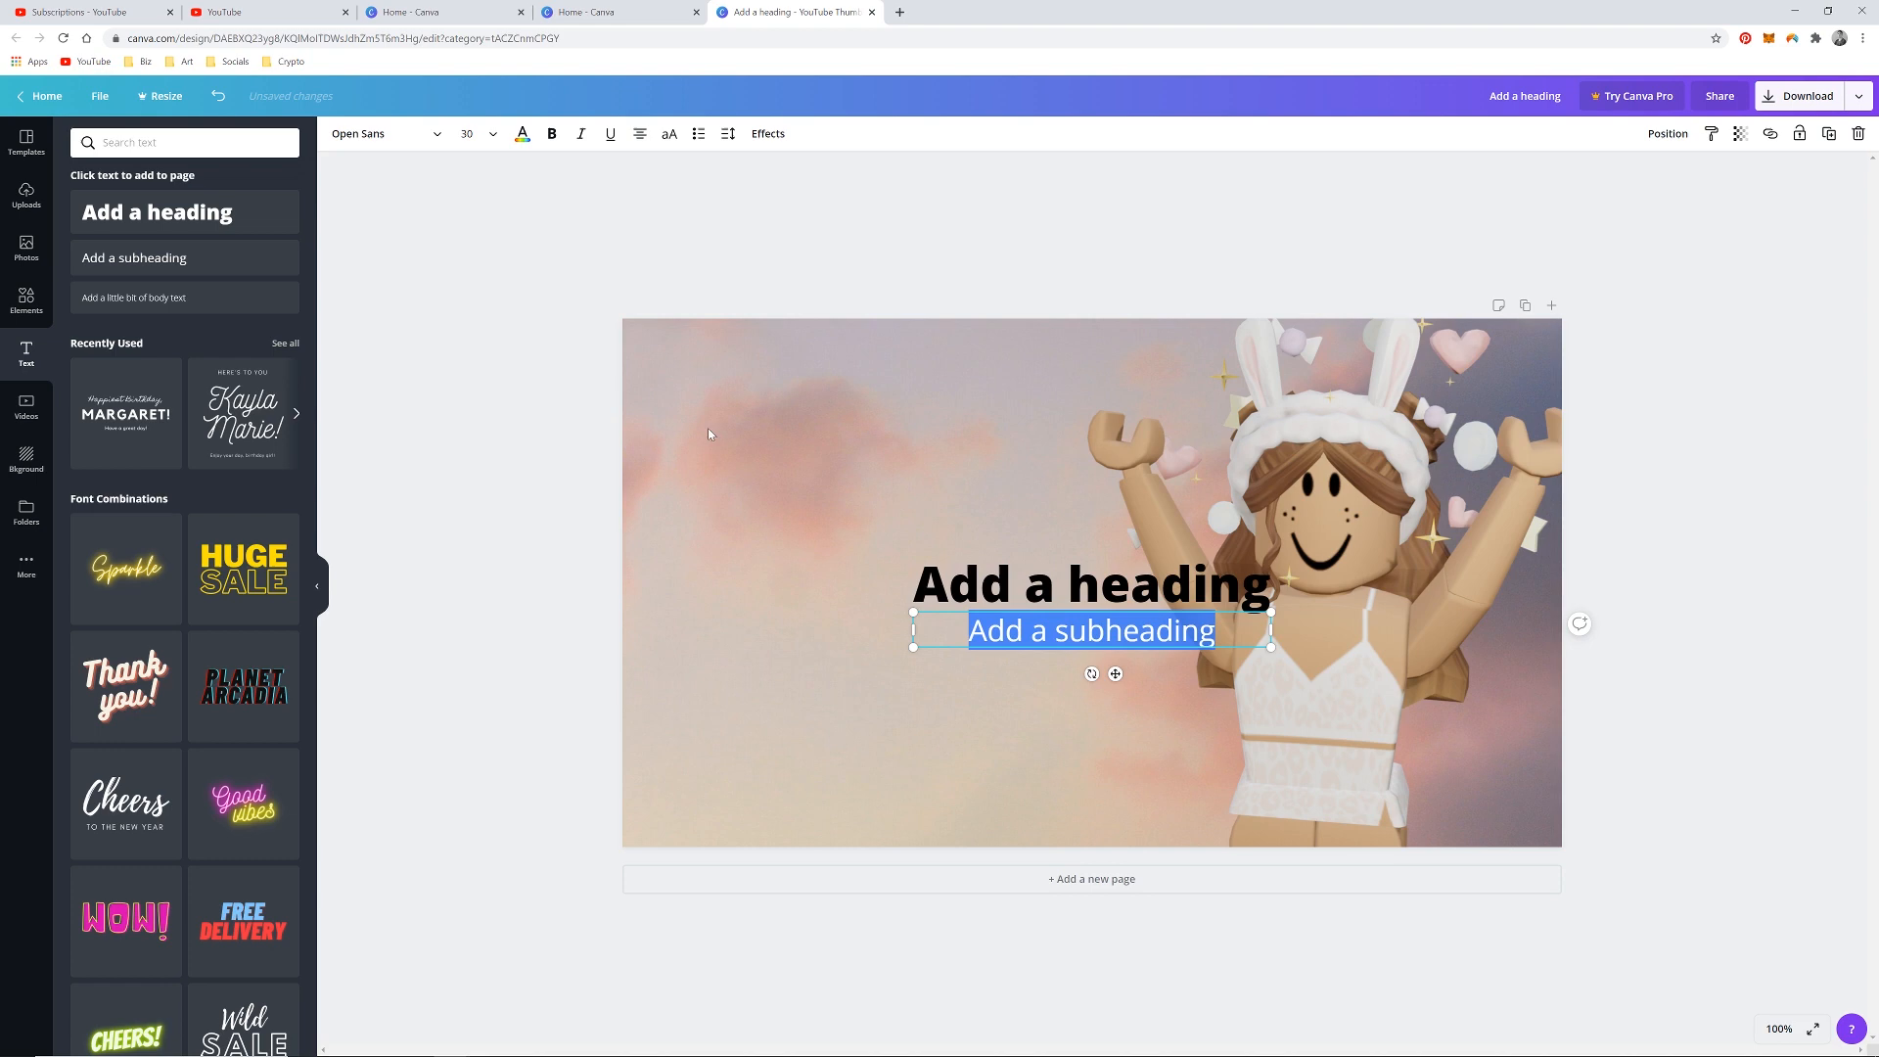
pyautogui.moveTo(1090, 628); pyautogui.dragTo(861, 481)
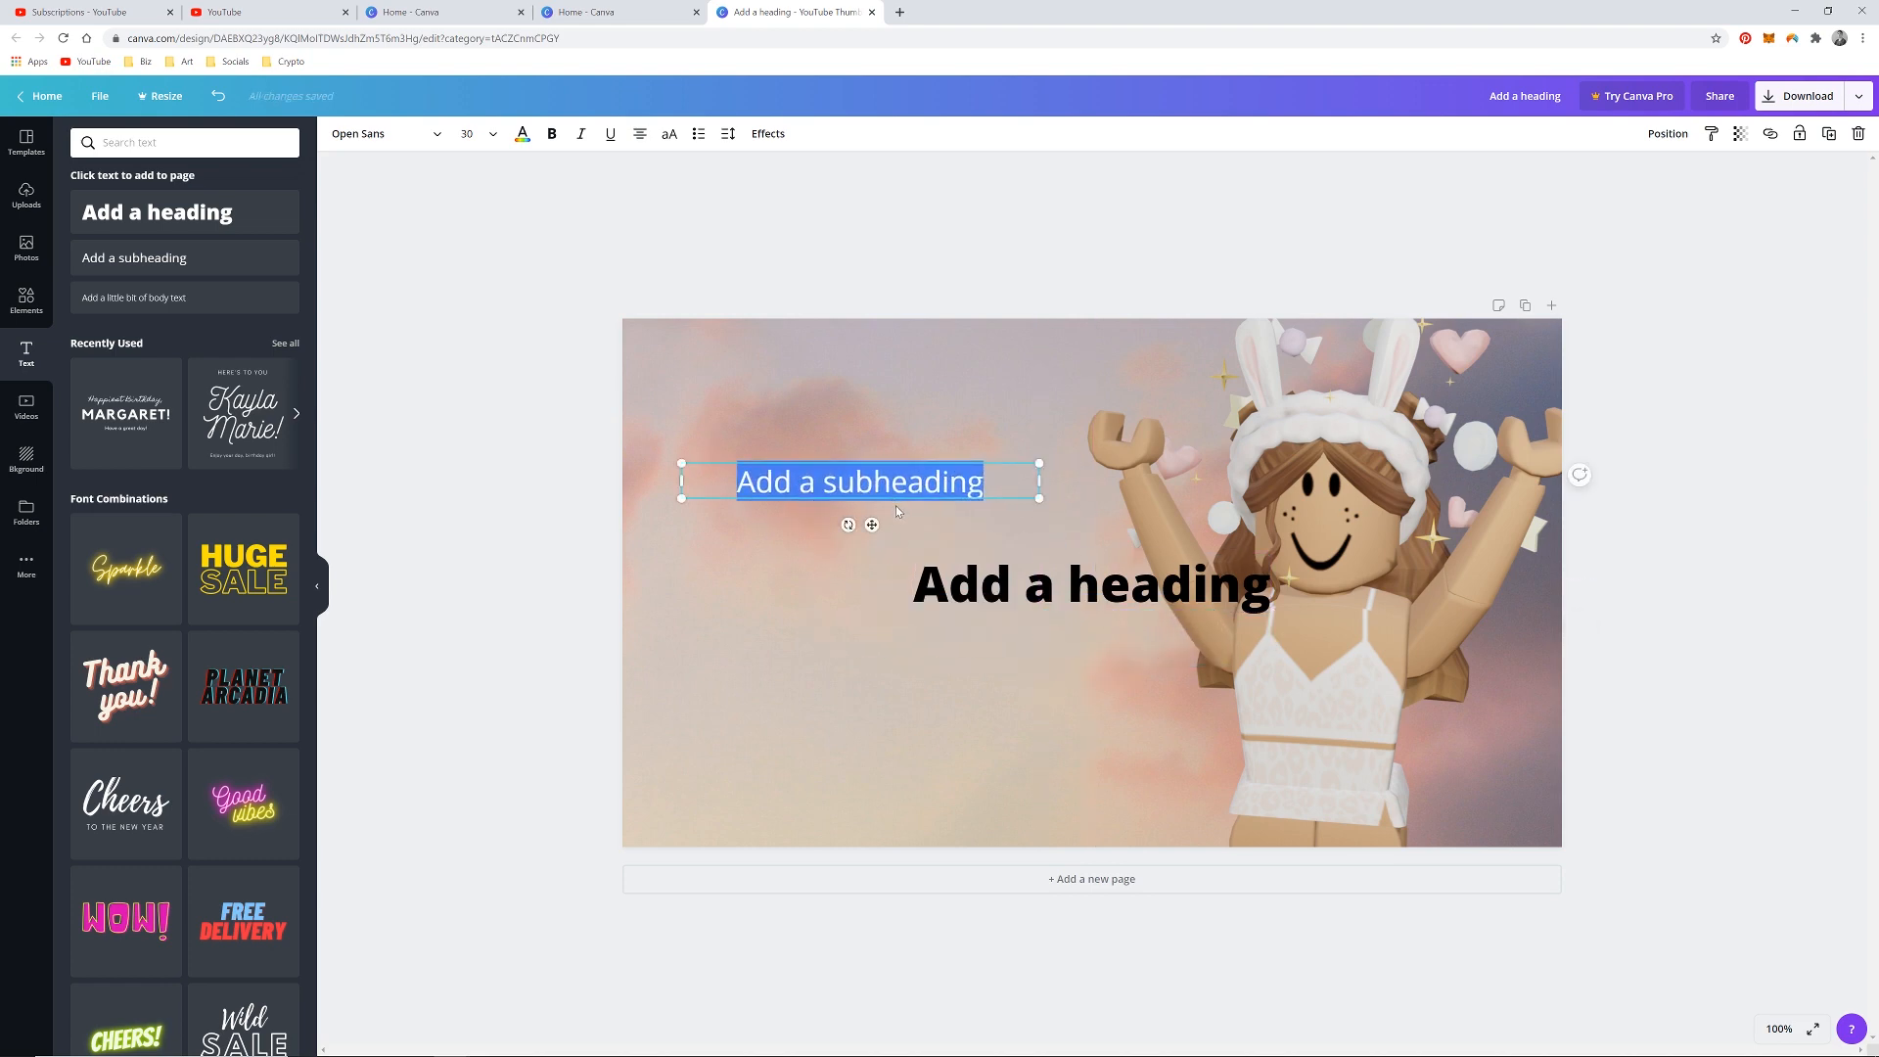
pyautogui.click(955, 438)
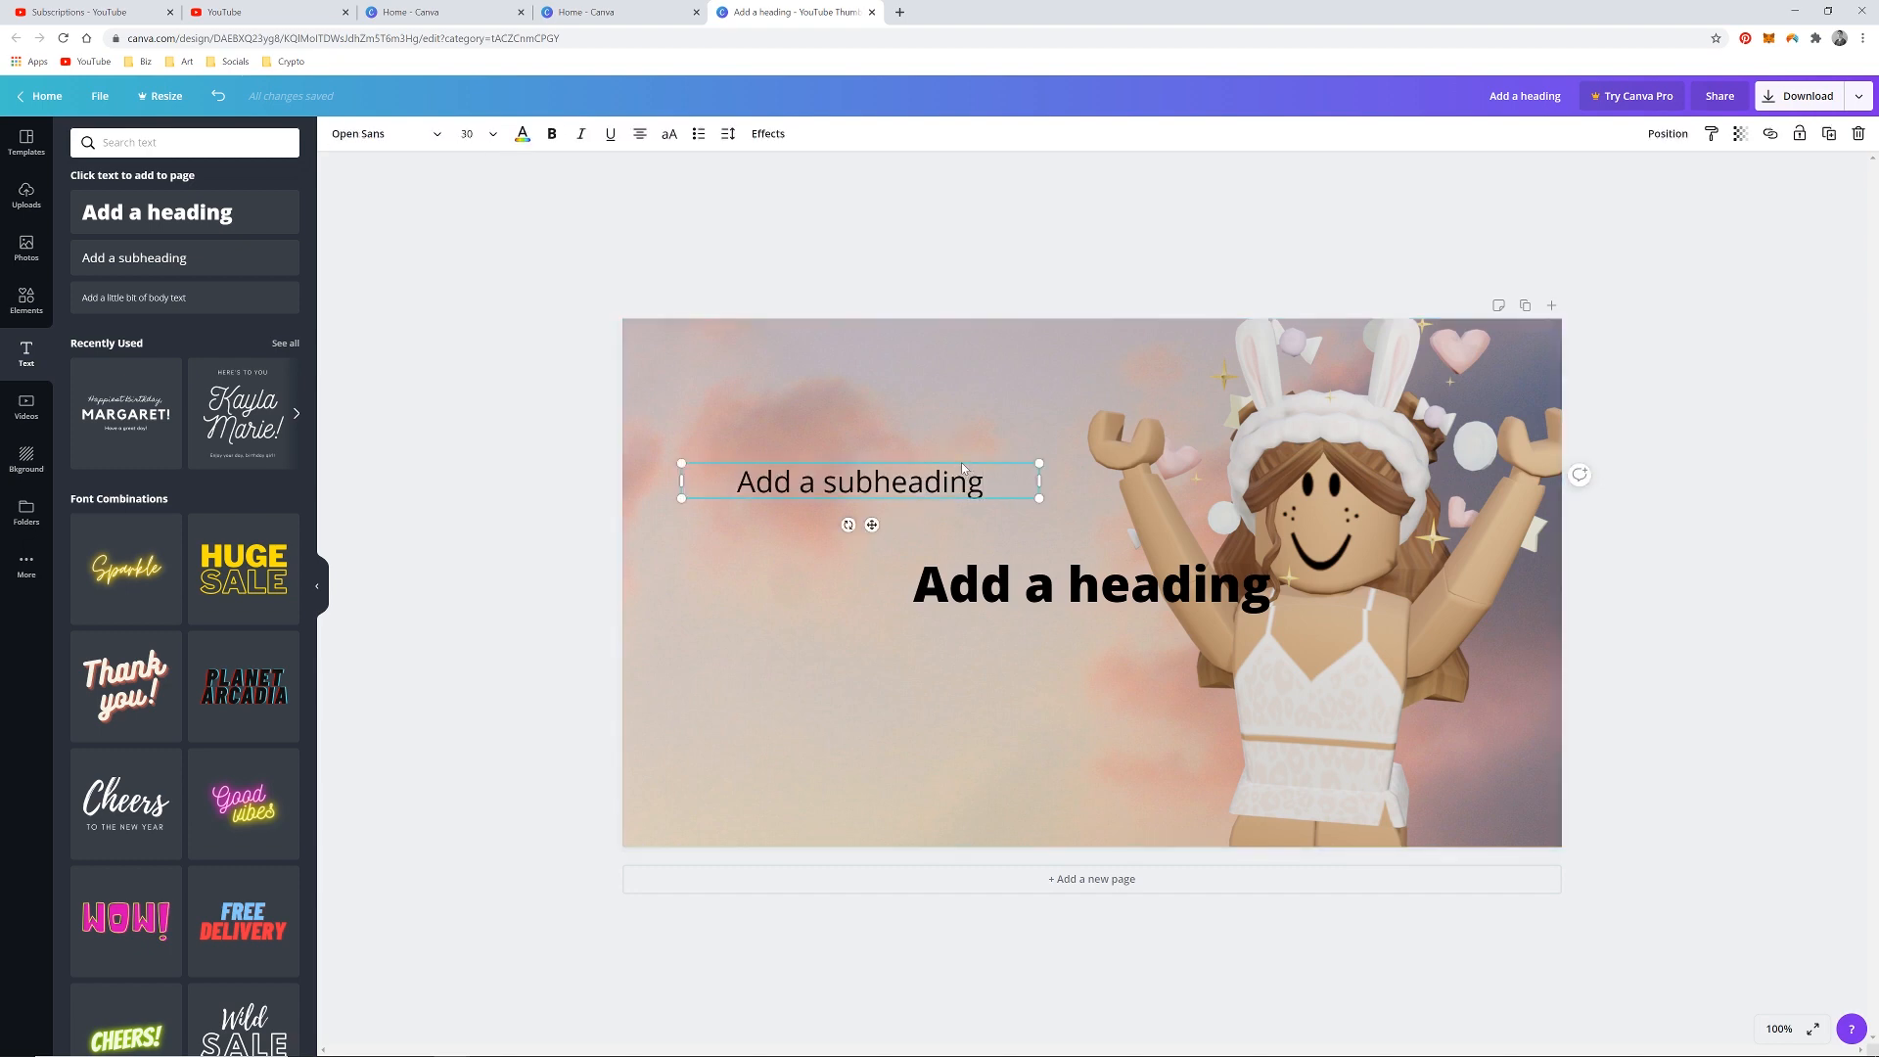
pyautogui.moveTo(861, 481); pyautogui.dragTo(876, 495)
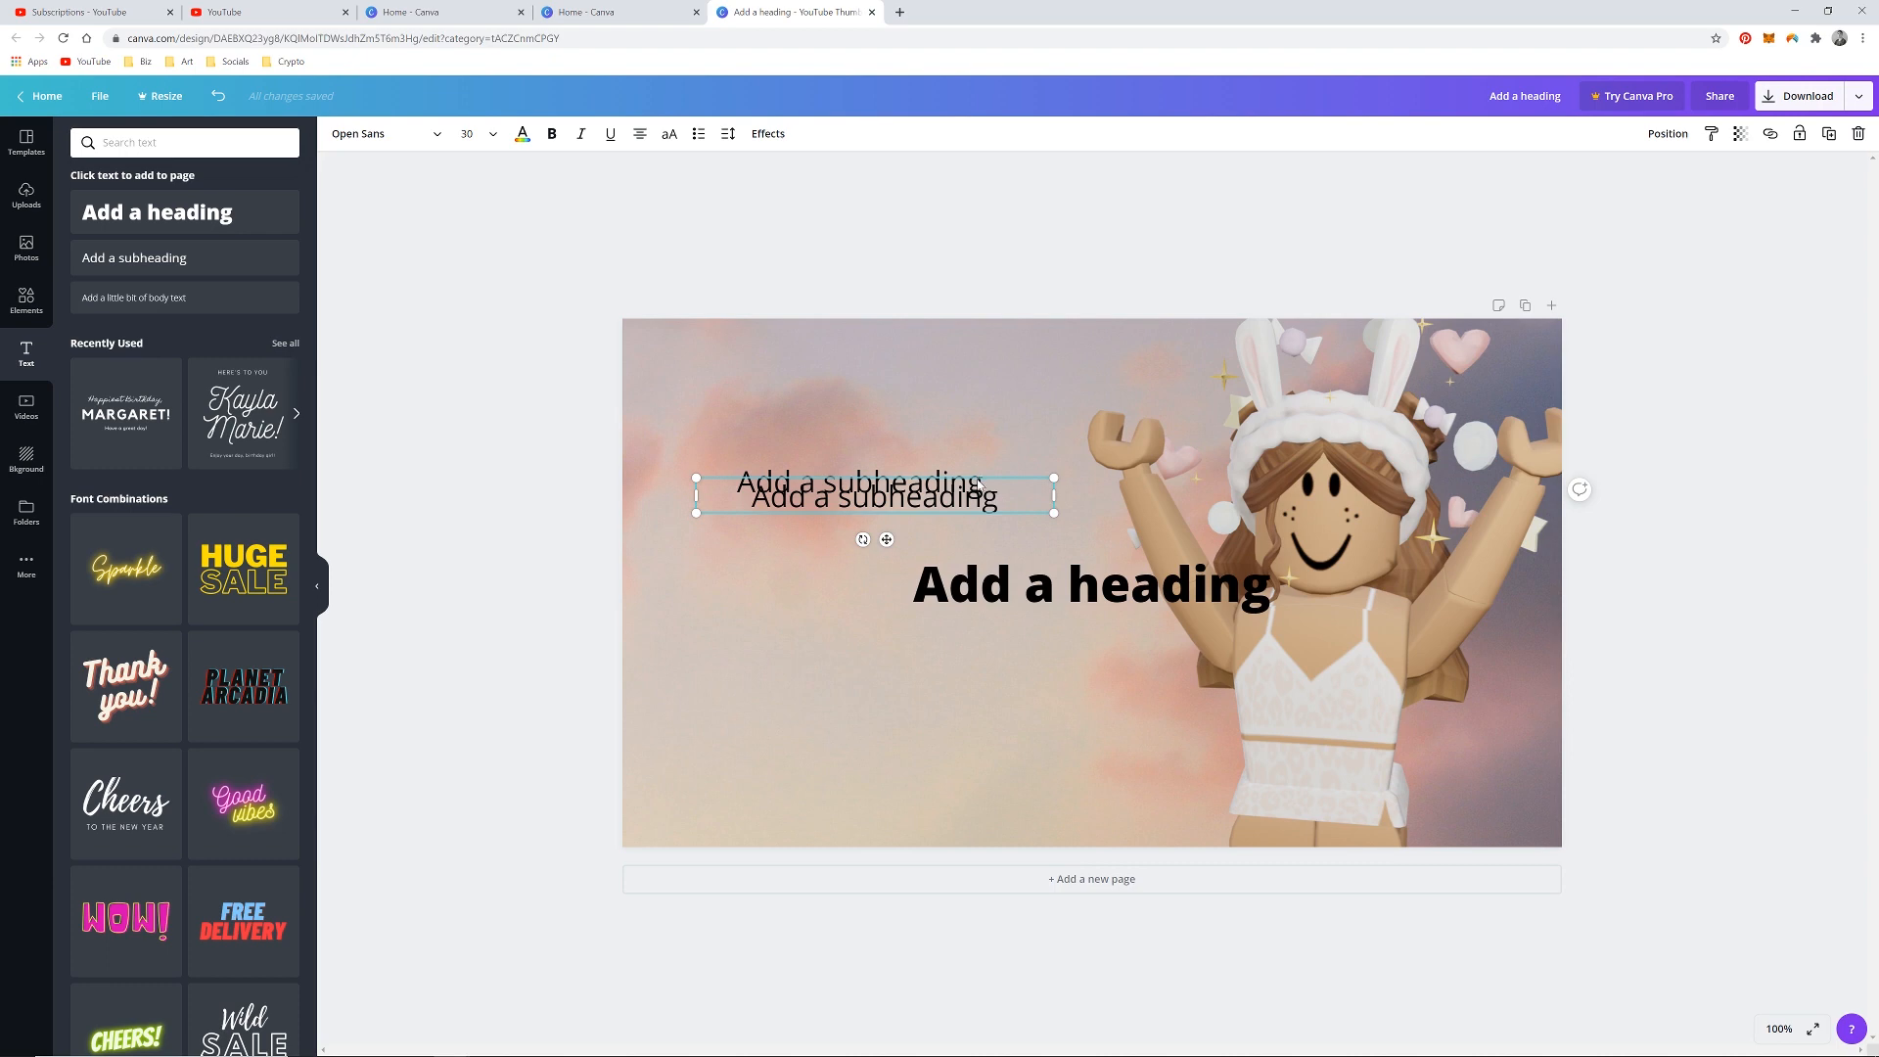
pyautogui.moveTo(1008, 517)
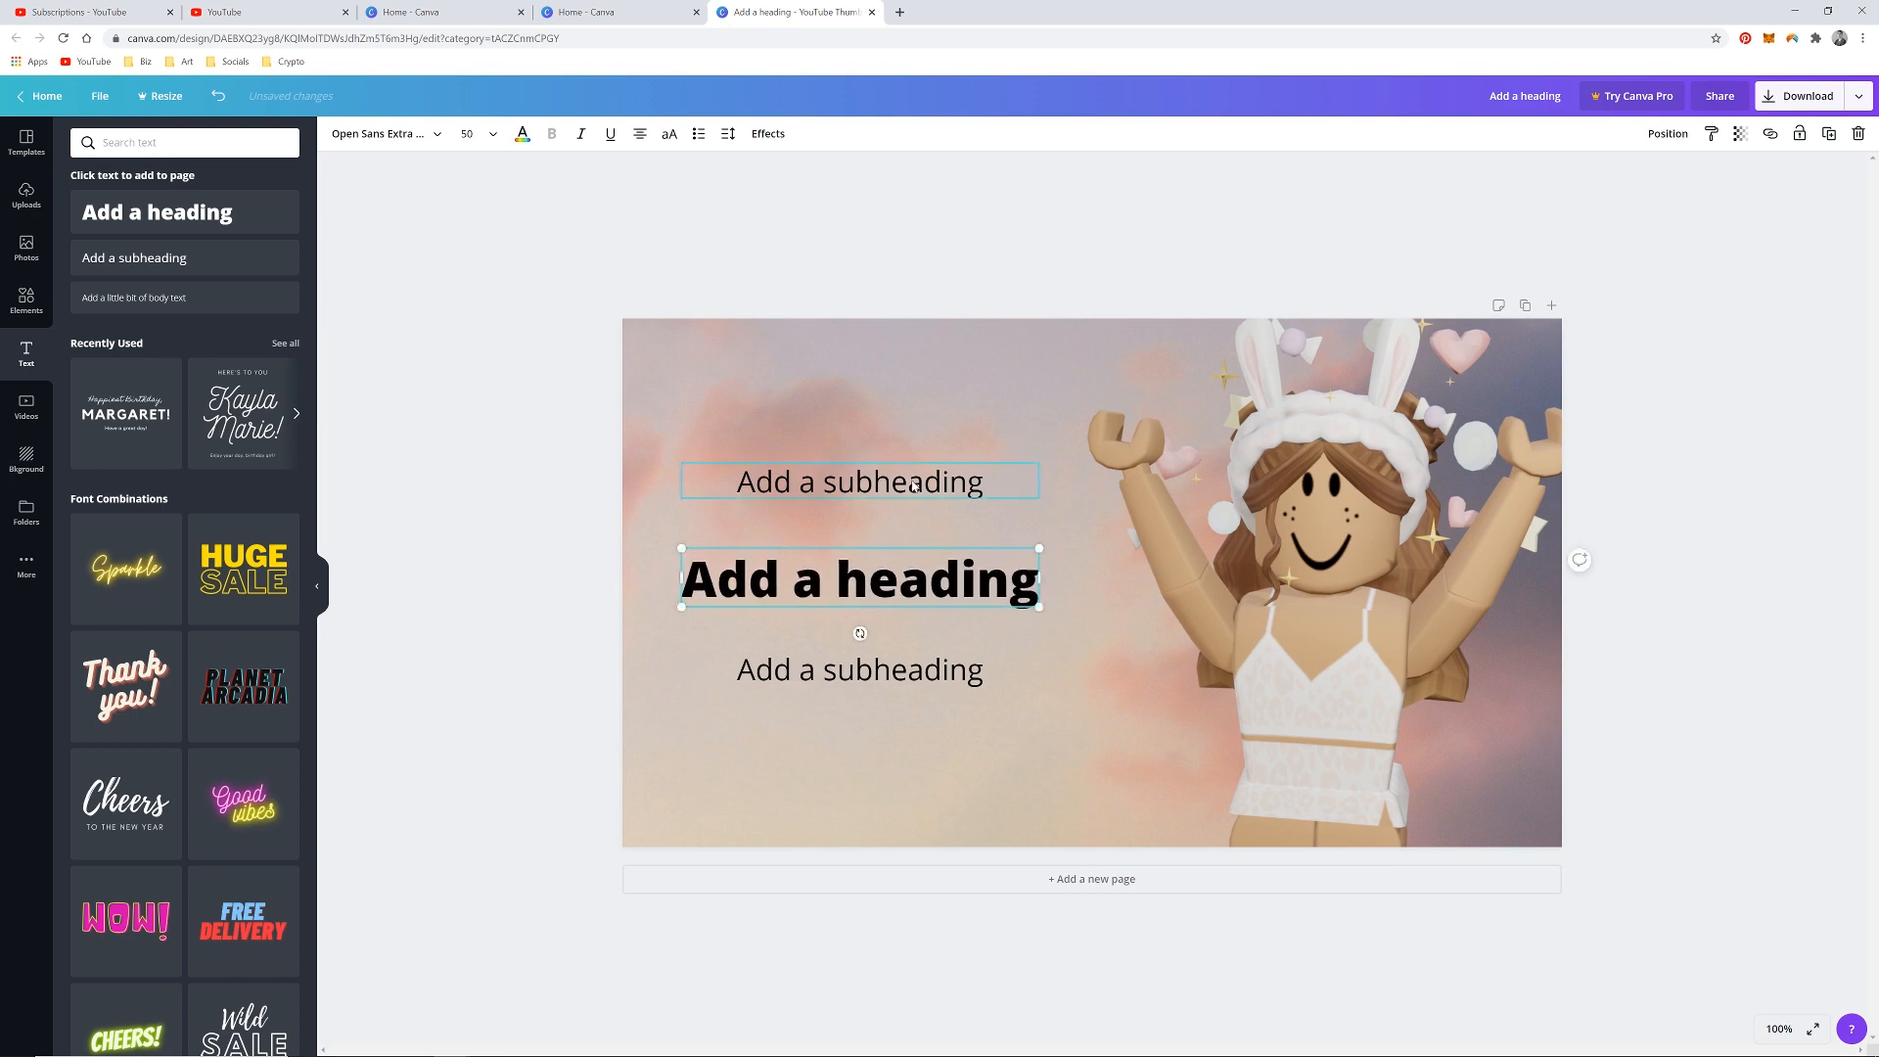
# Replace the upper subheading text with 'HOW TO MAKE A'.
pyautogui.click(861, 481)
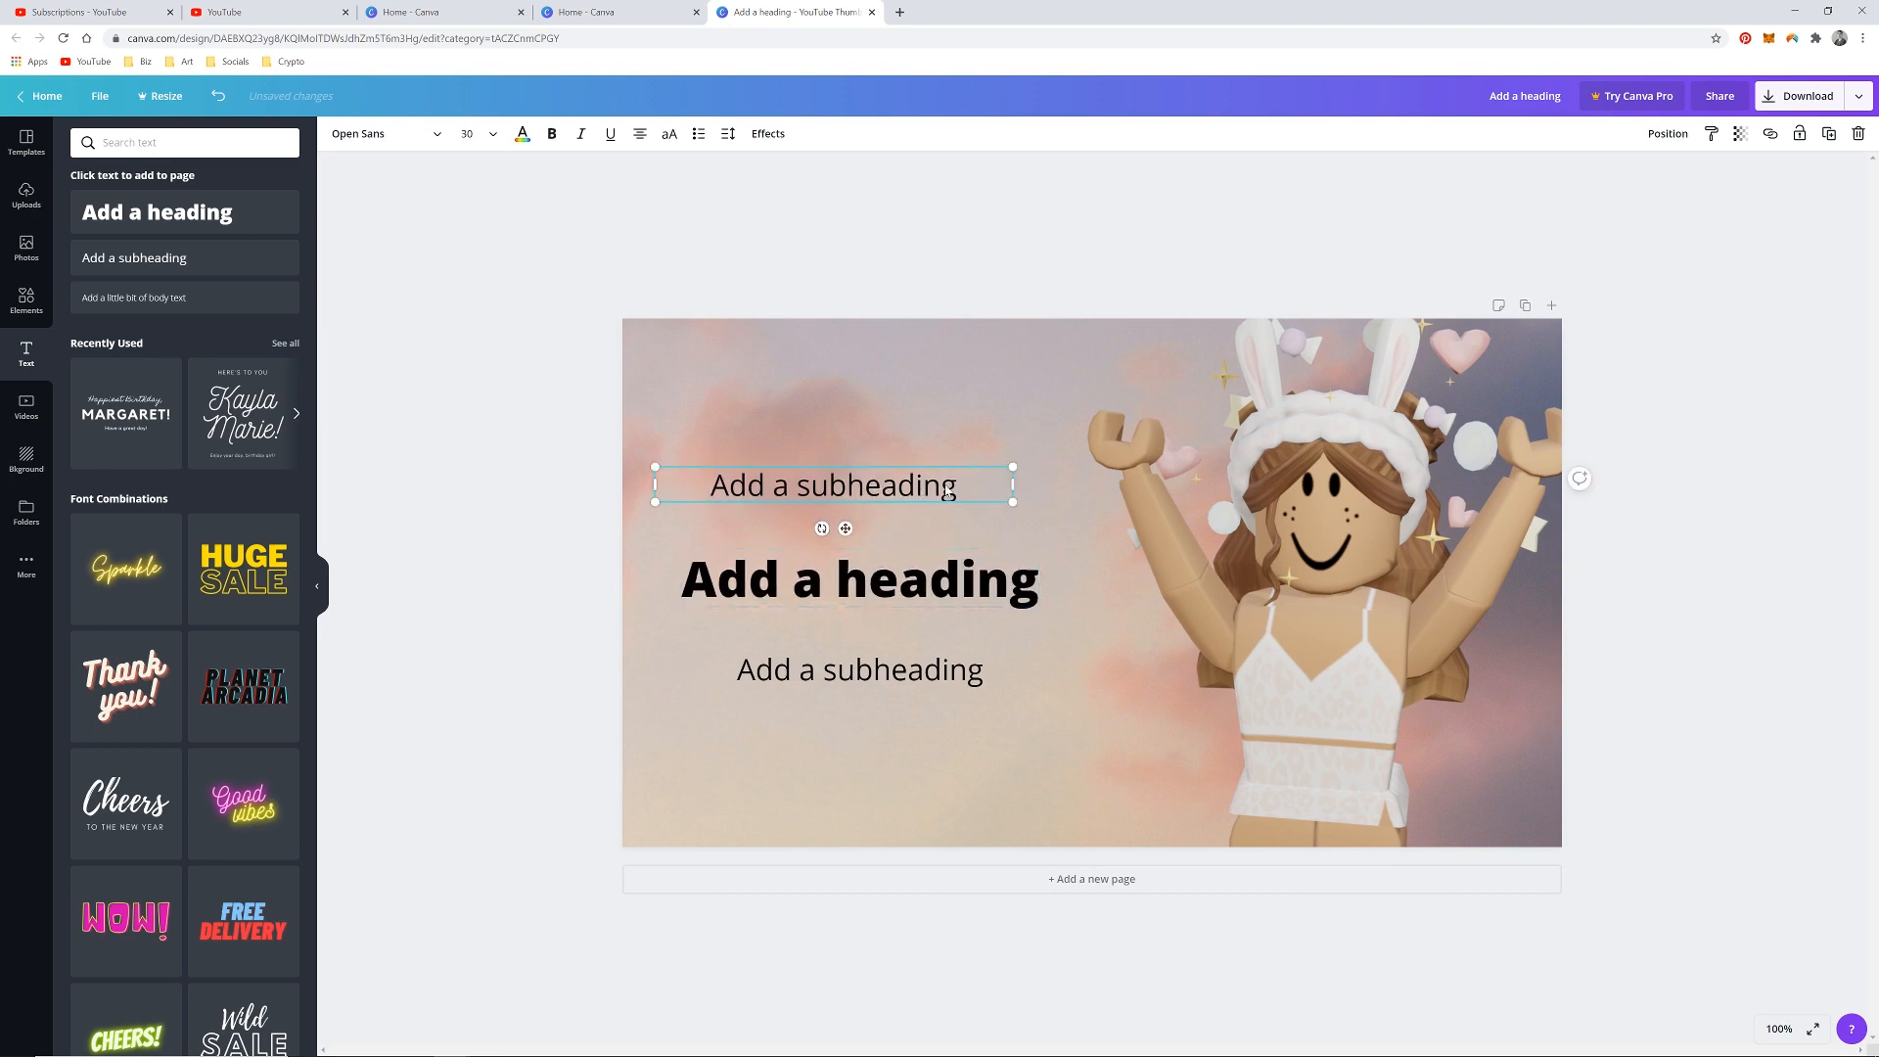
pyautogui.doubleClick(833, 486)
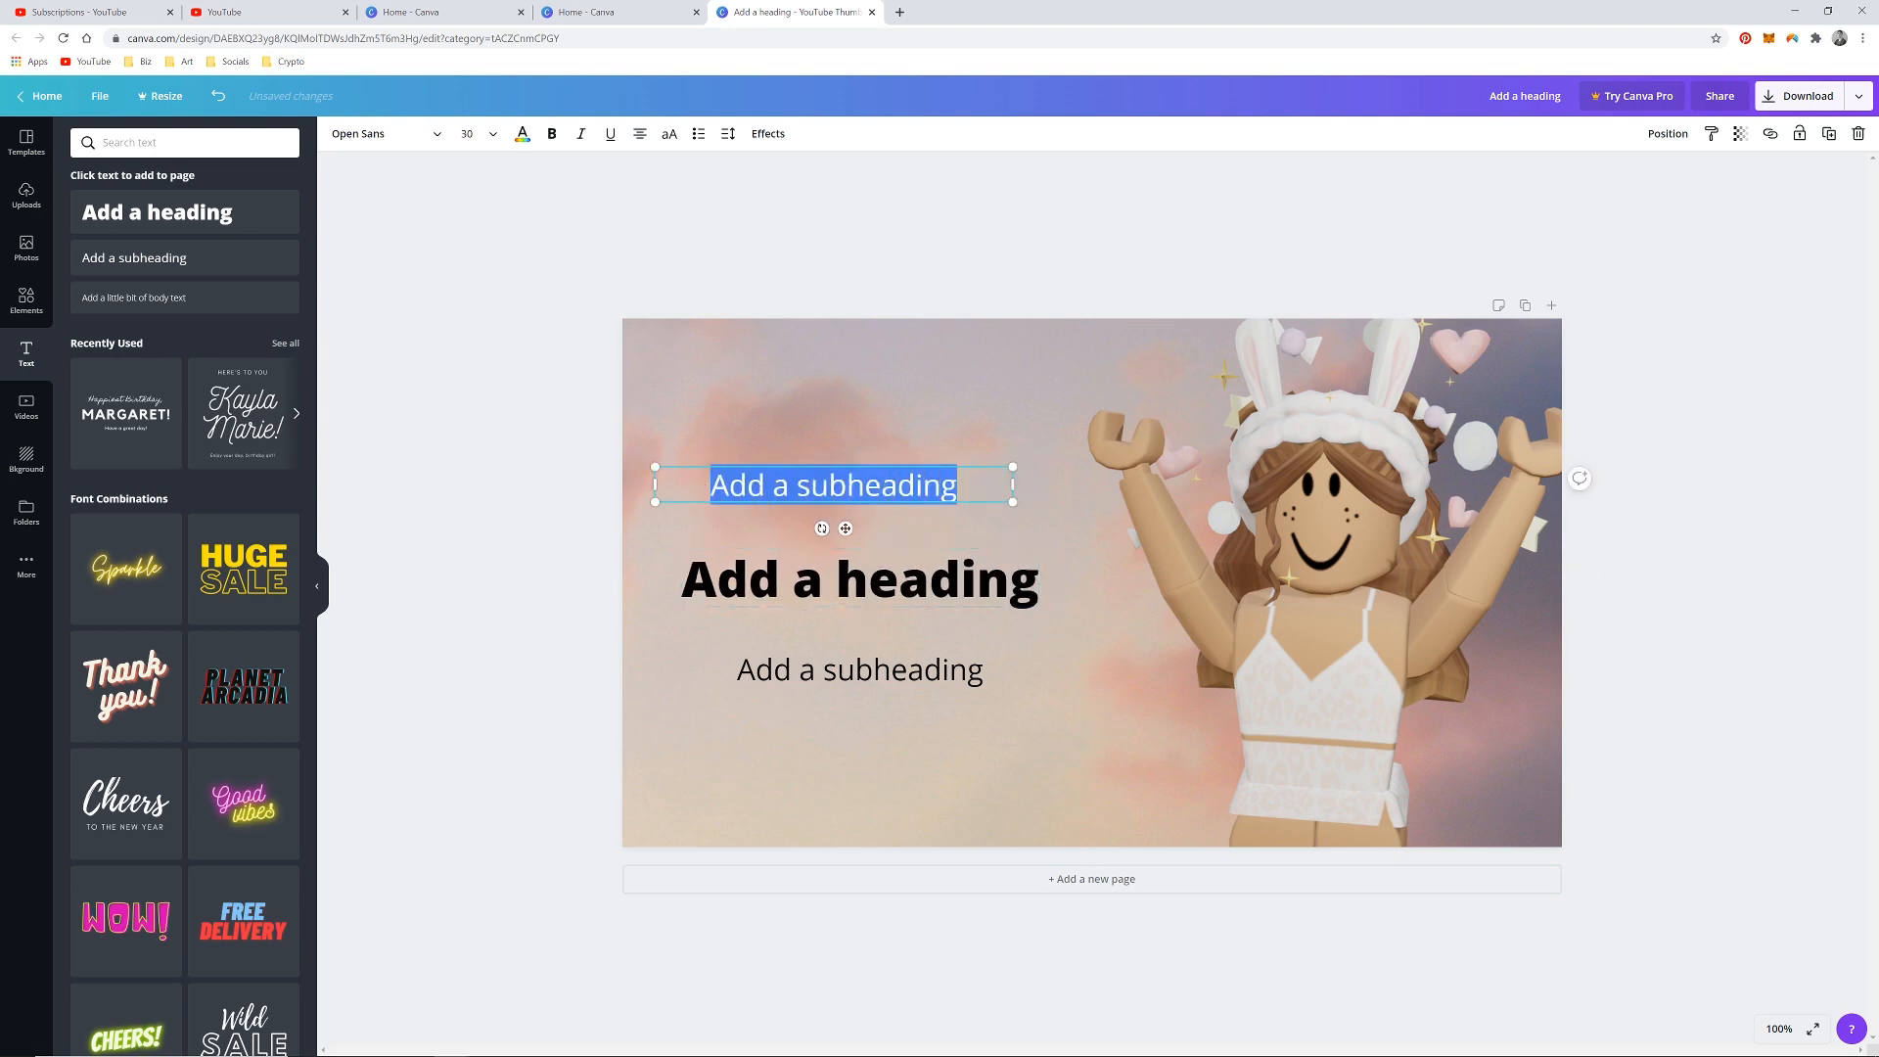
pyautogui.write('HO')
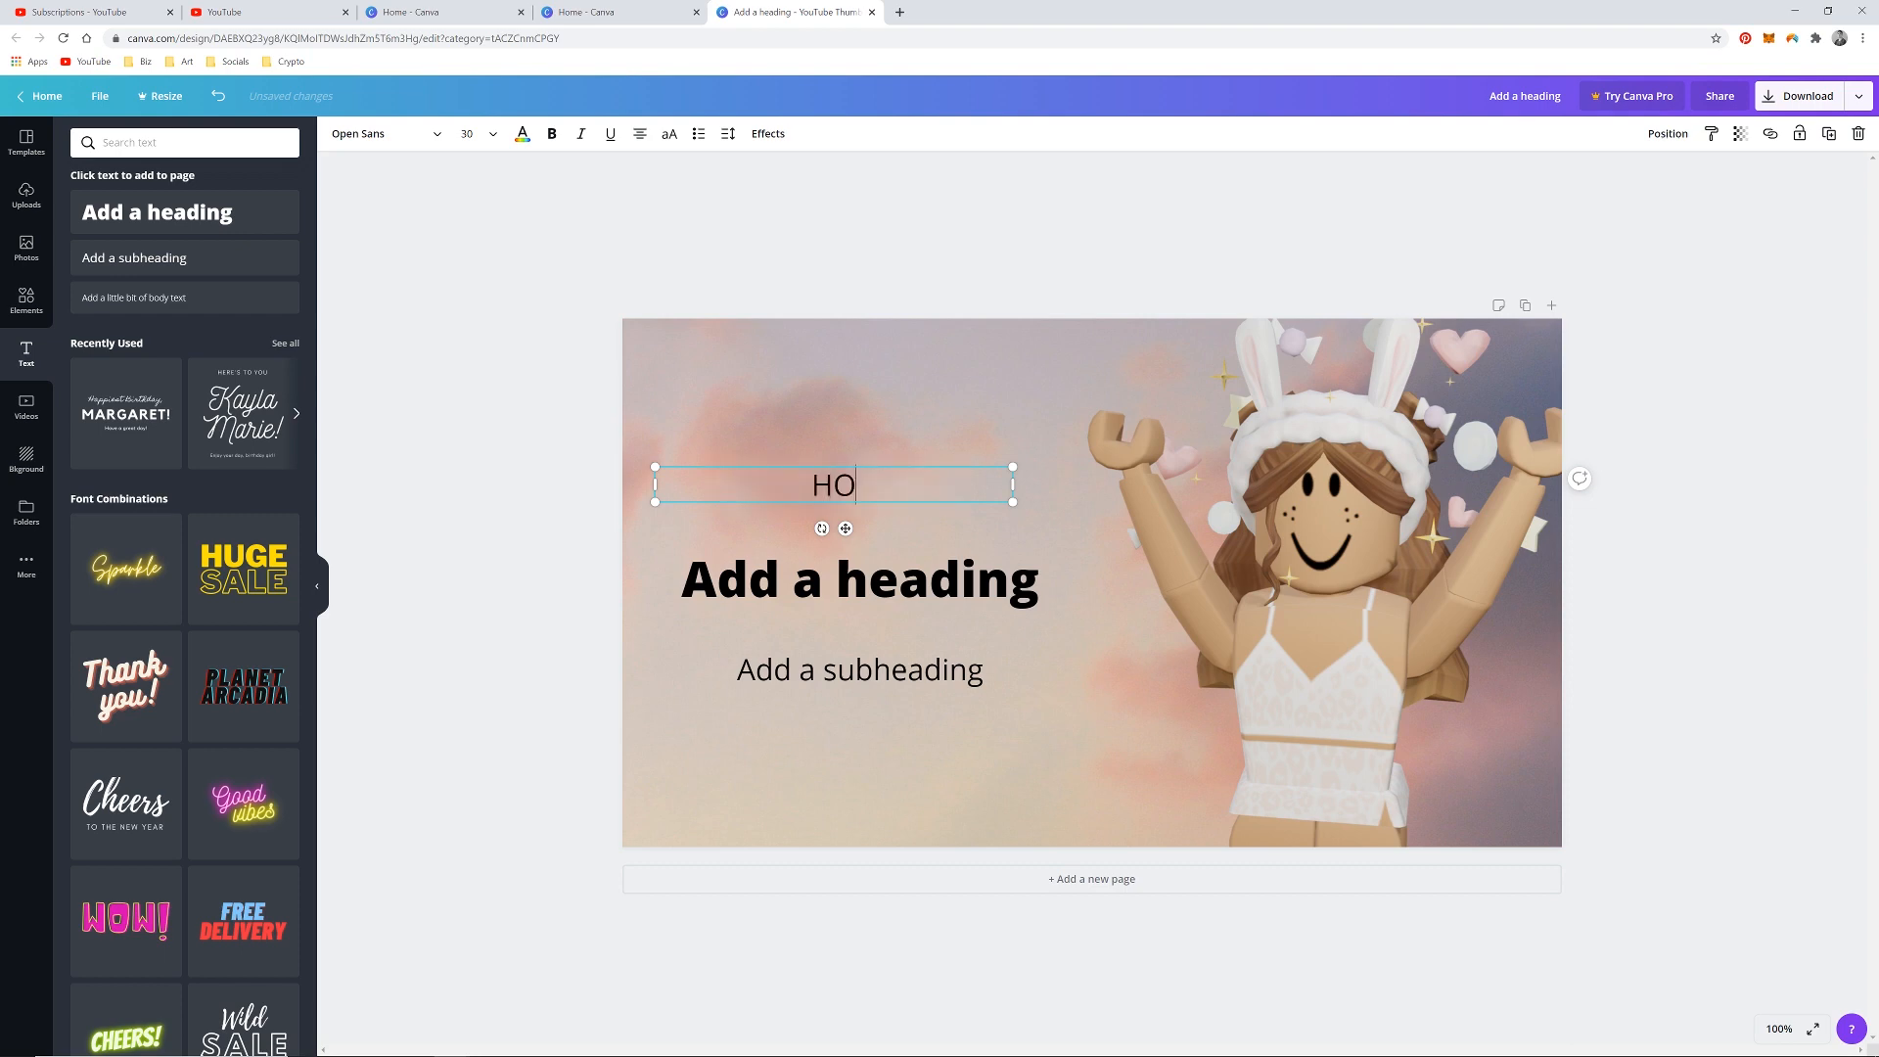
pyautogui.write('W TO MAKE')
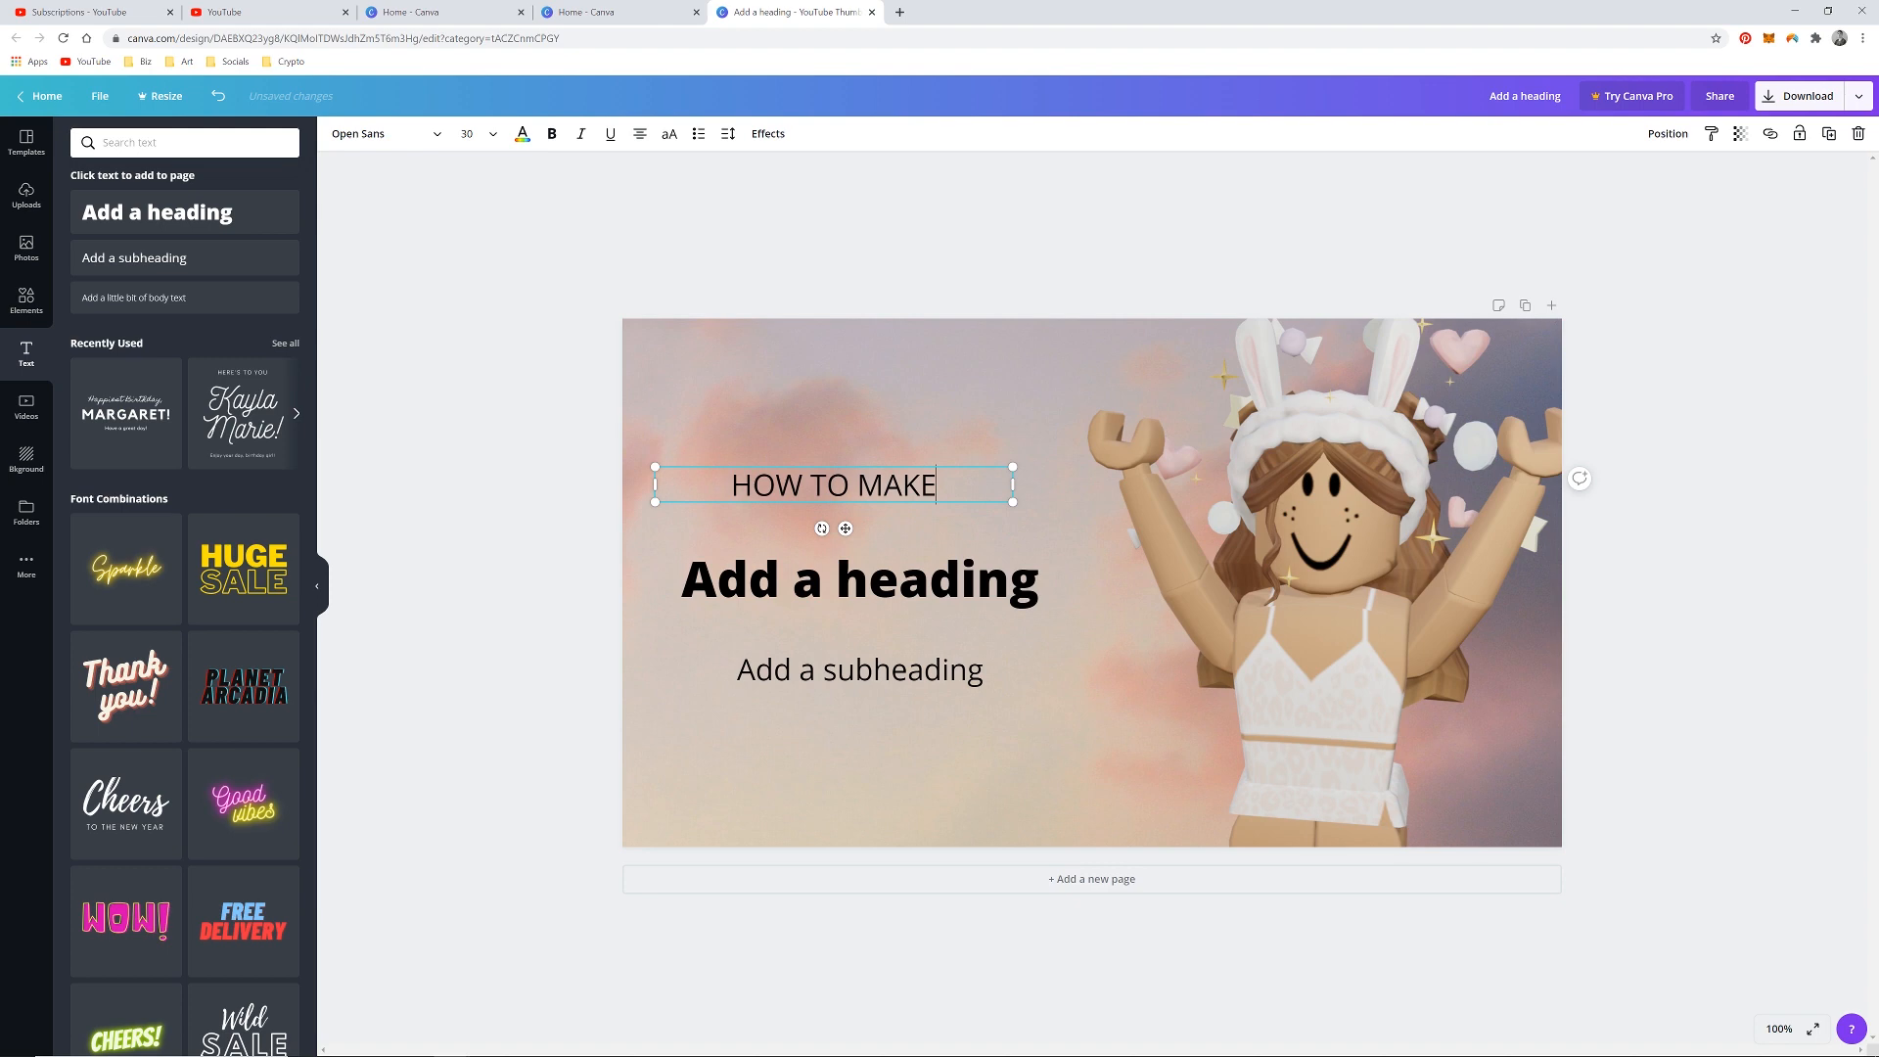
pyautogui.write('A')
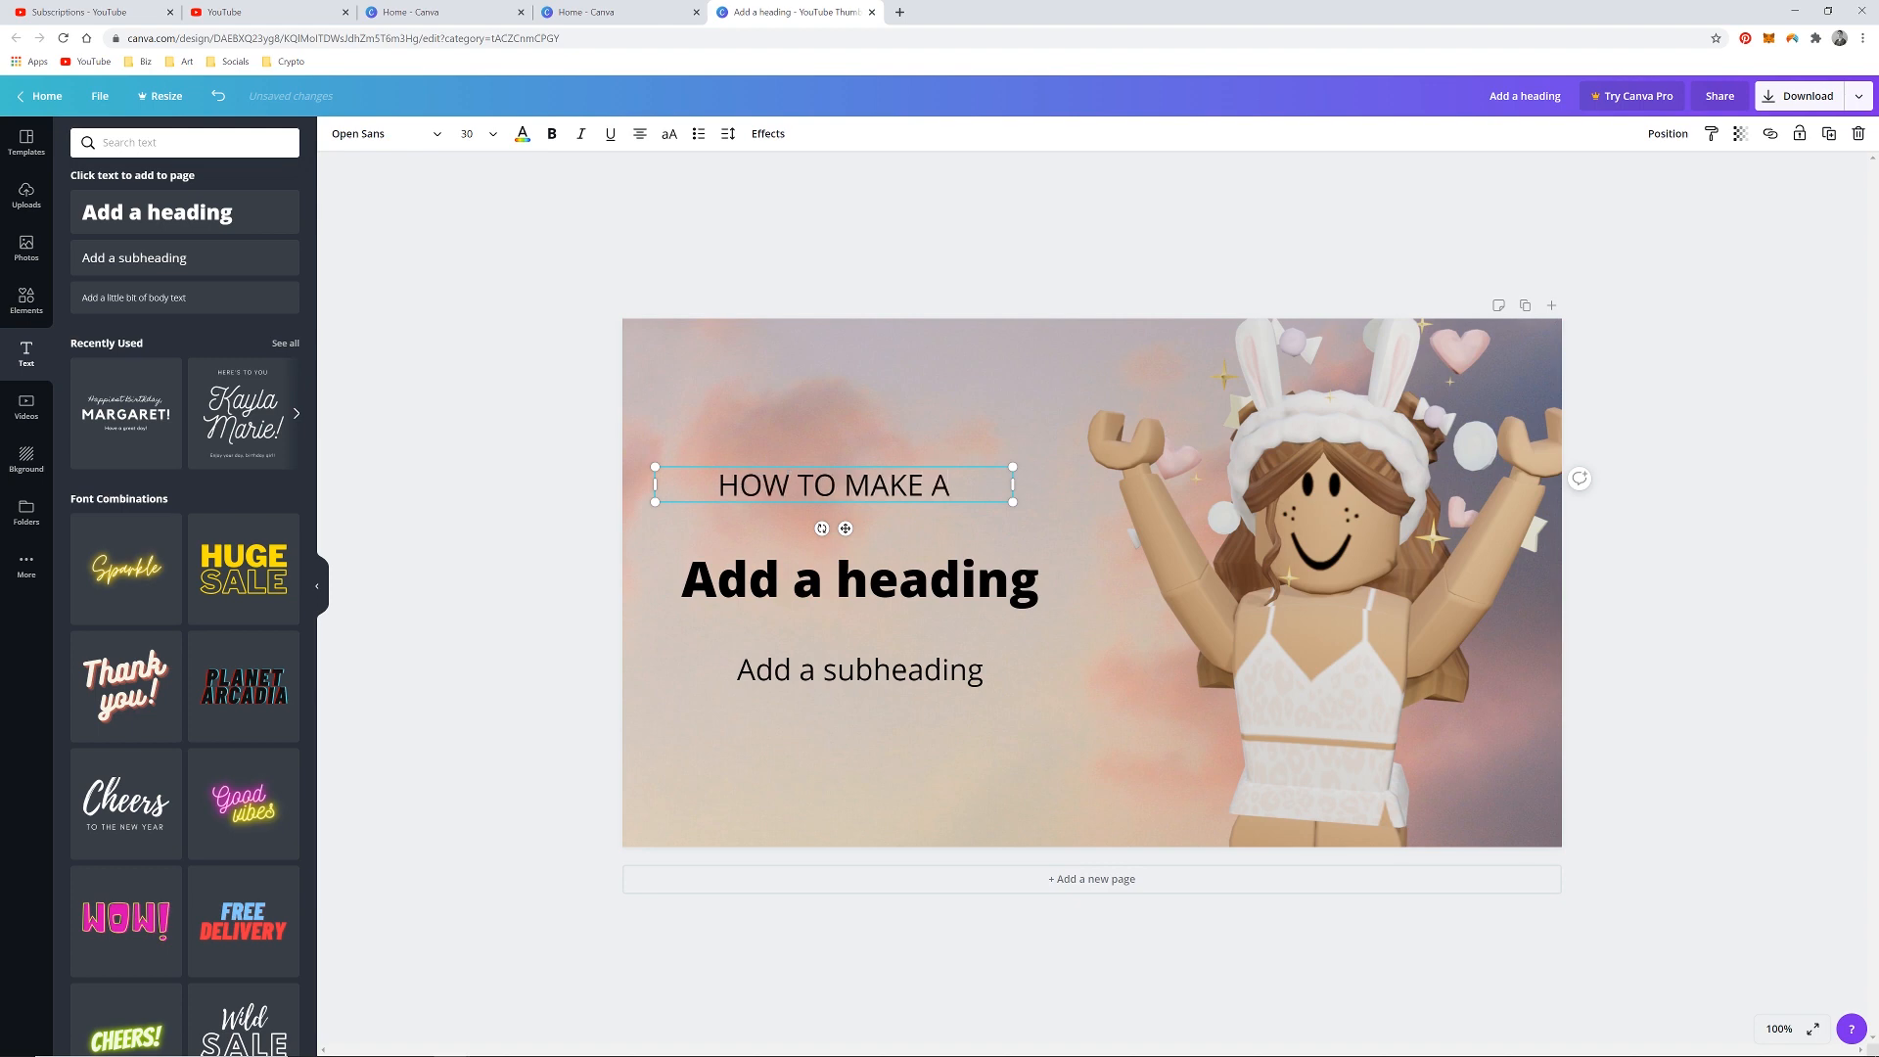
# Replace the heading placeholder with 'ROBLOX GFX'.
pyautogui.click(861, 579)
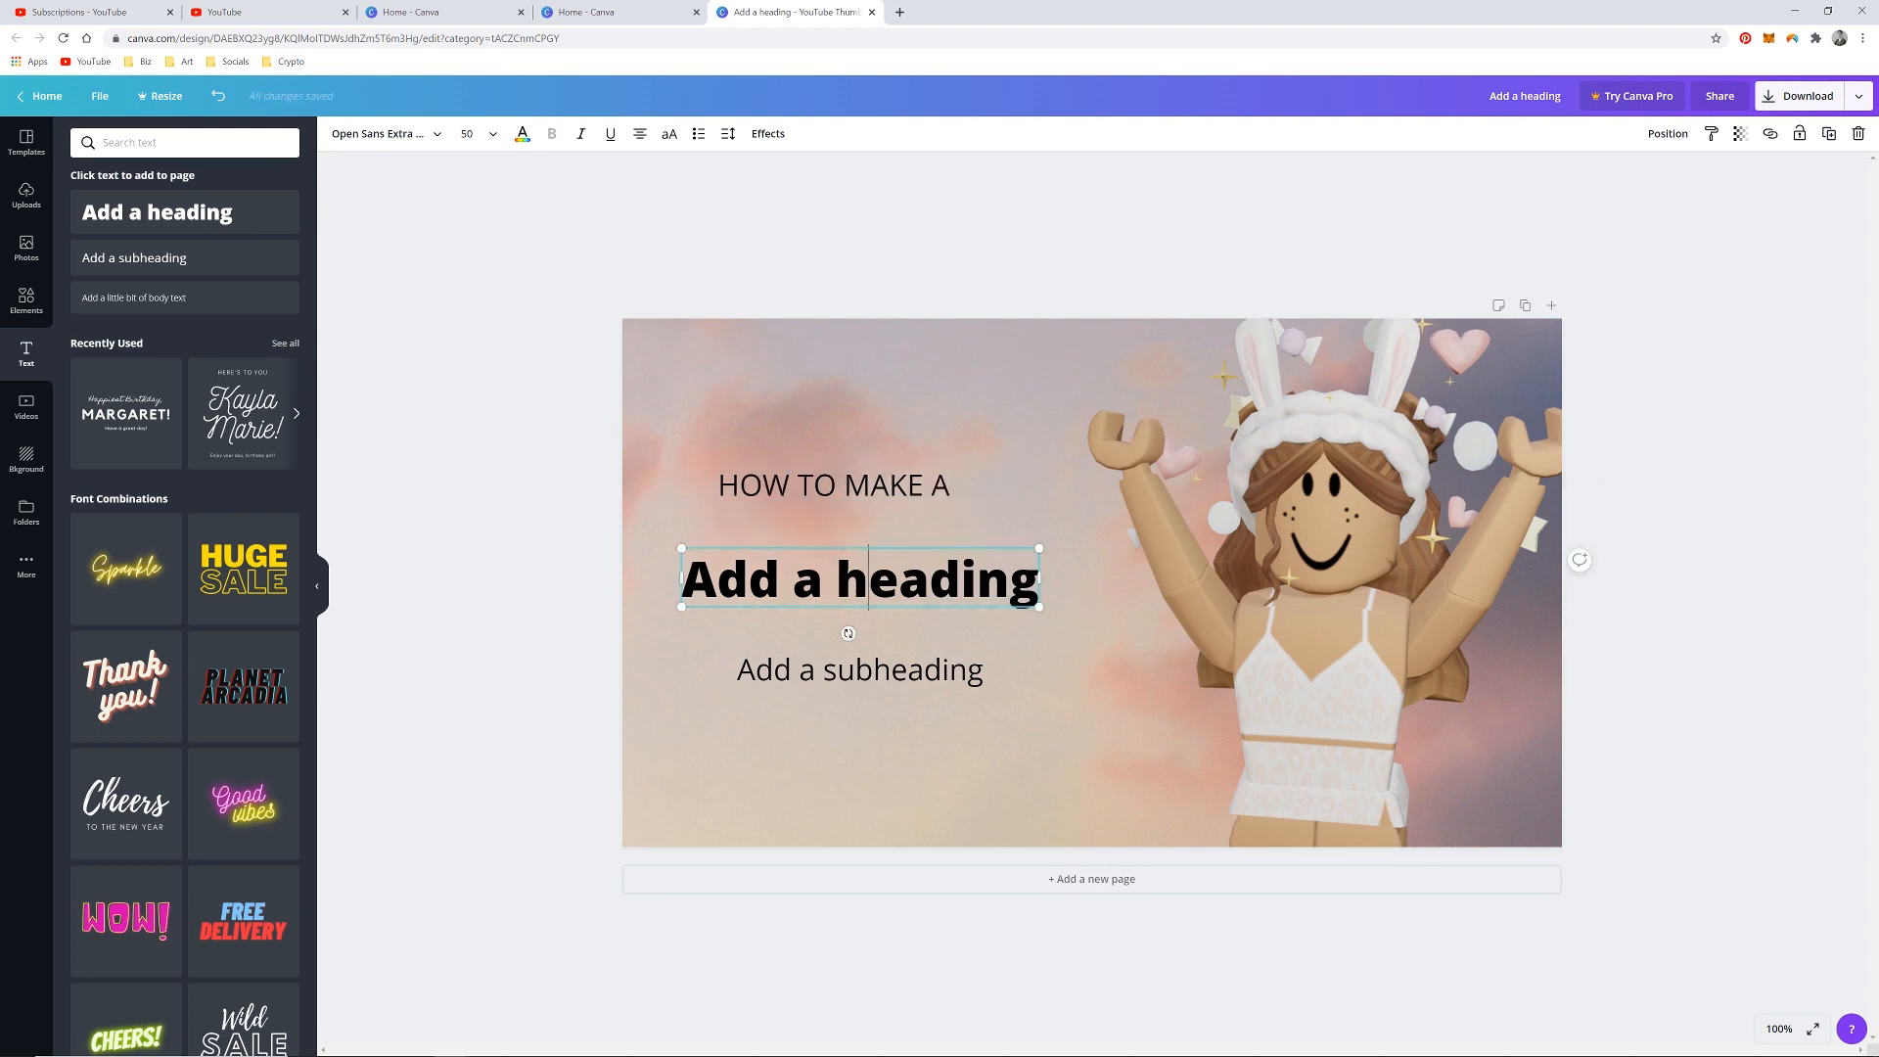
pyautogui.write('R')
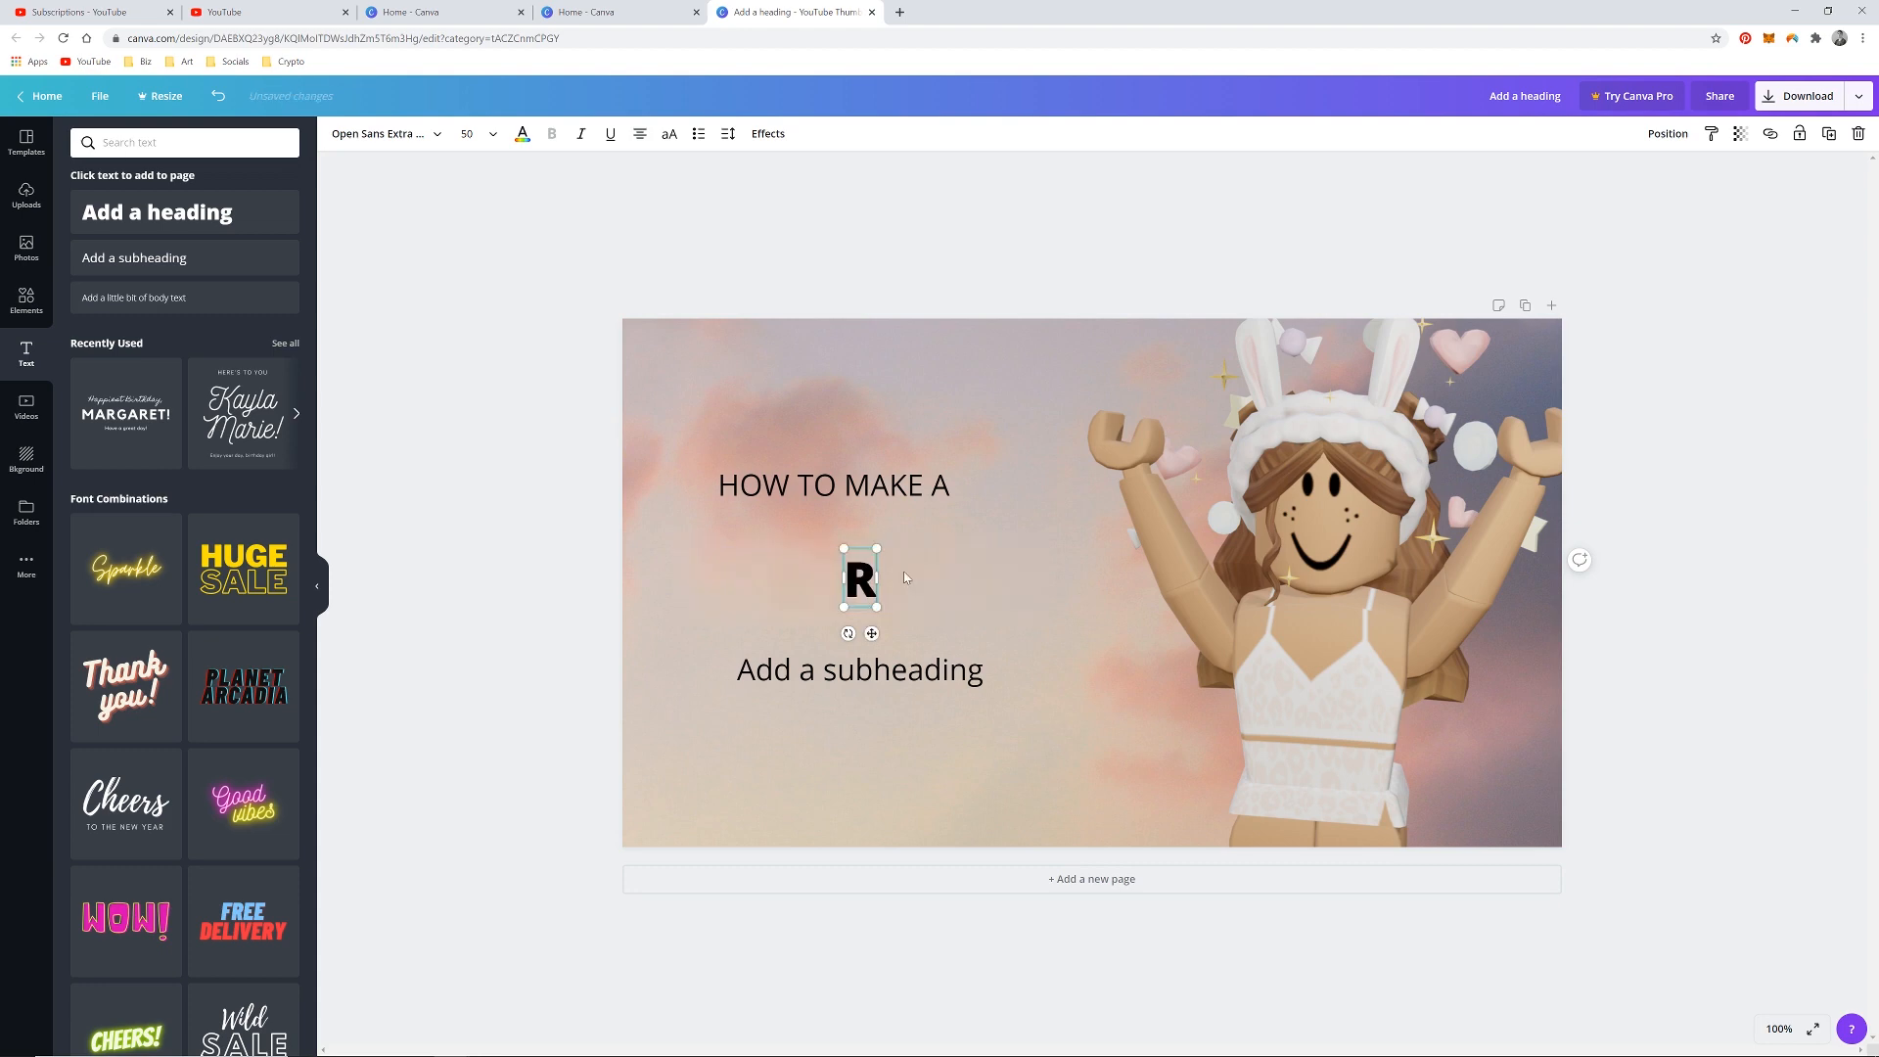
pyautogui.write('OBLOX')
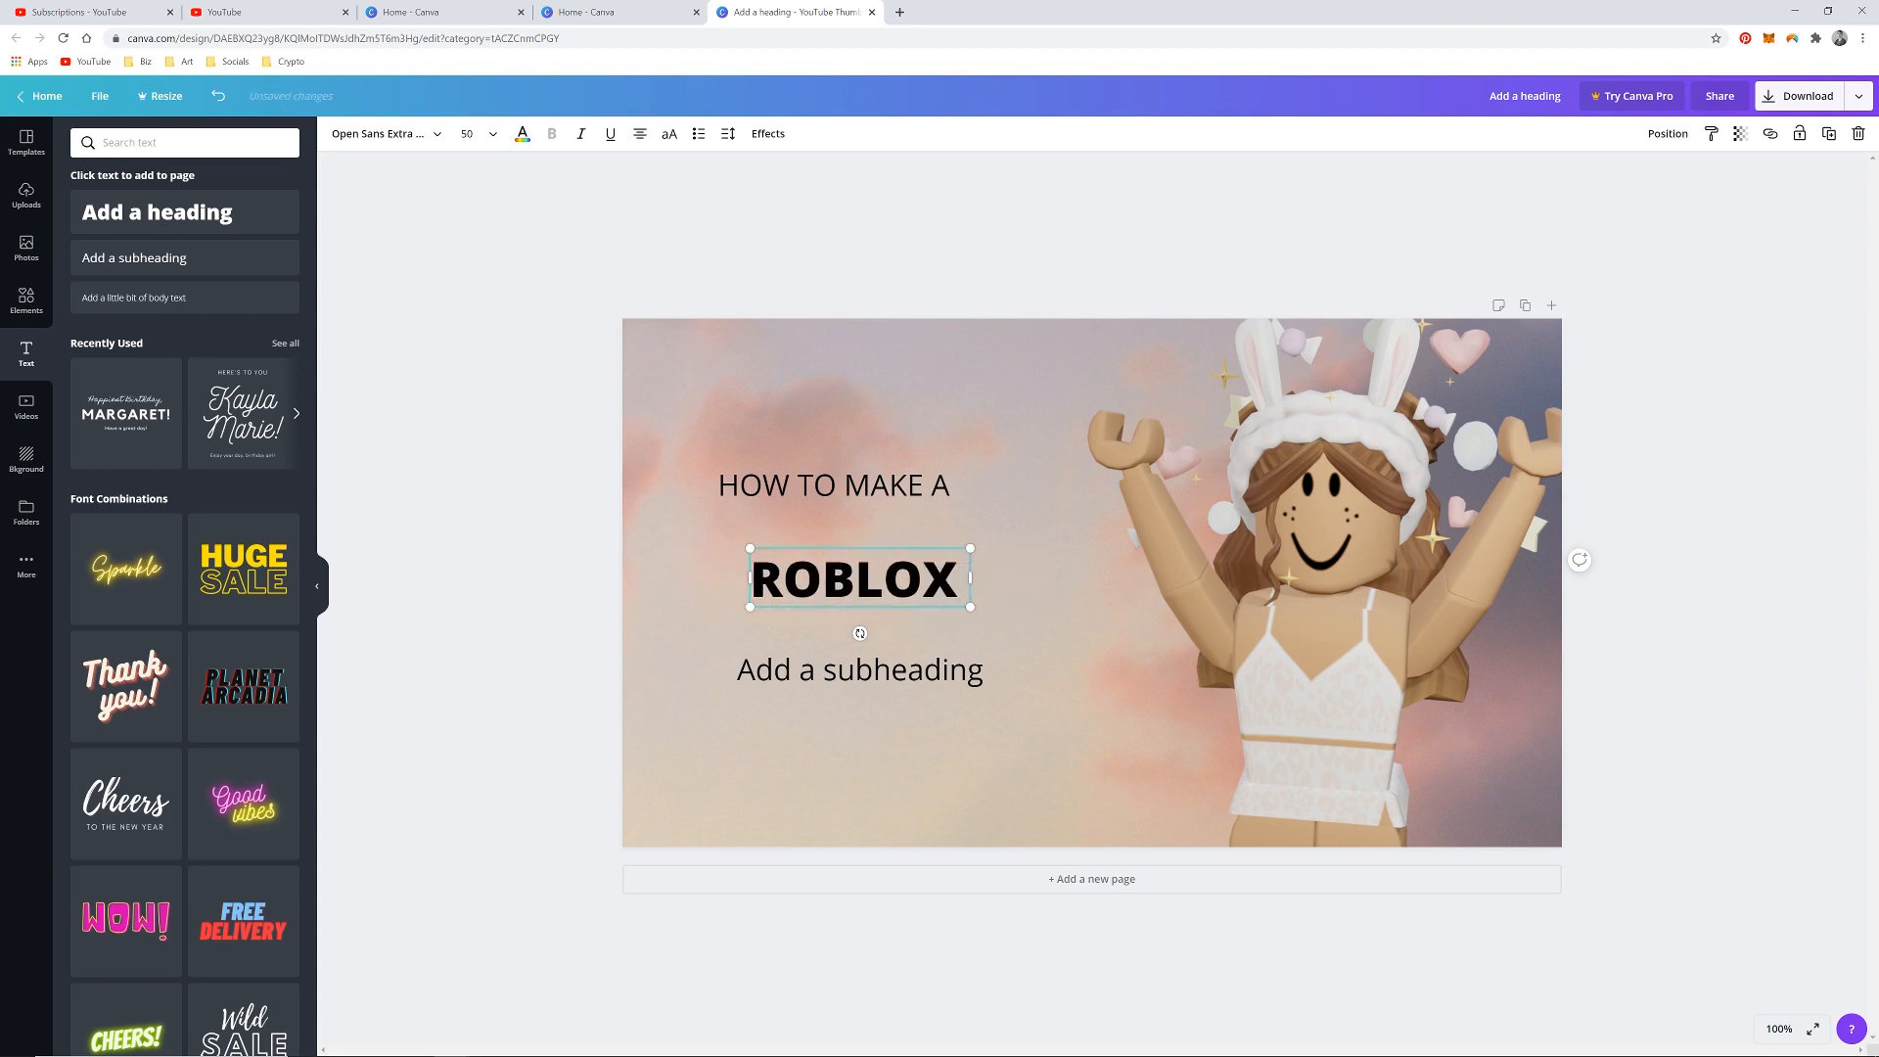
pyautogui.write('GFX')
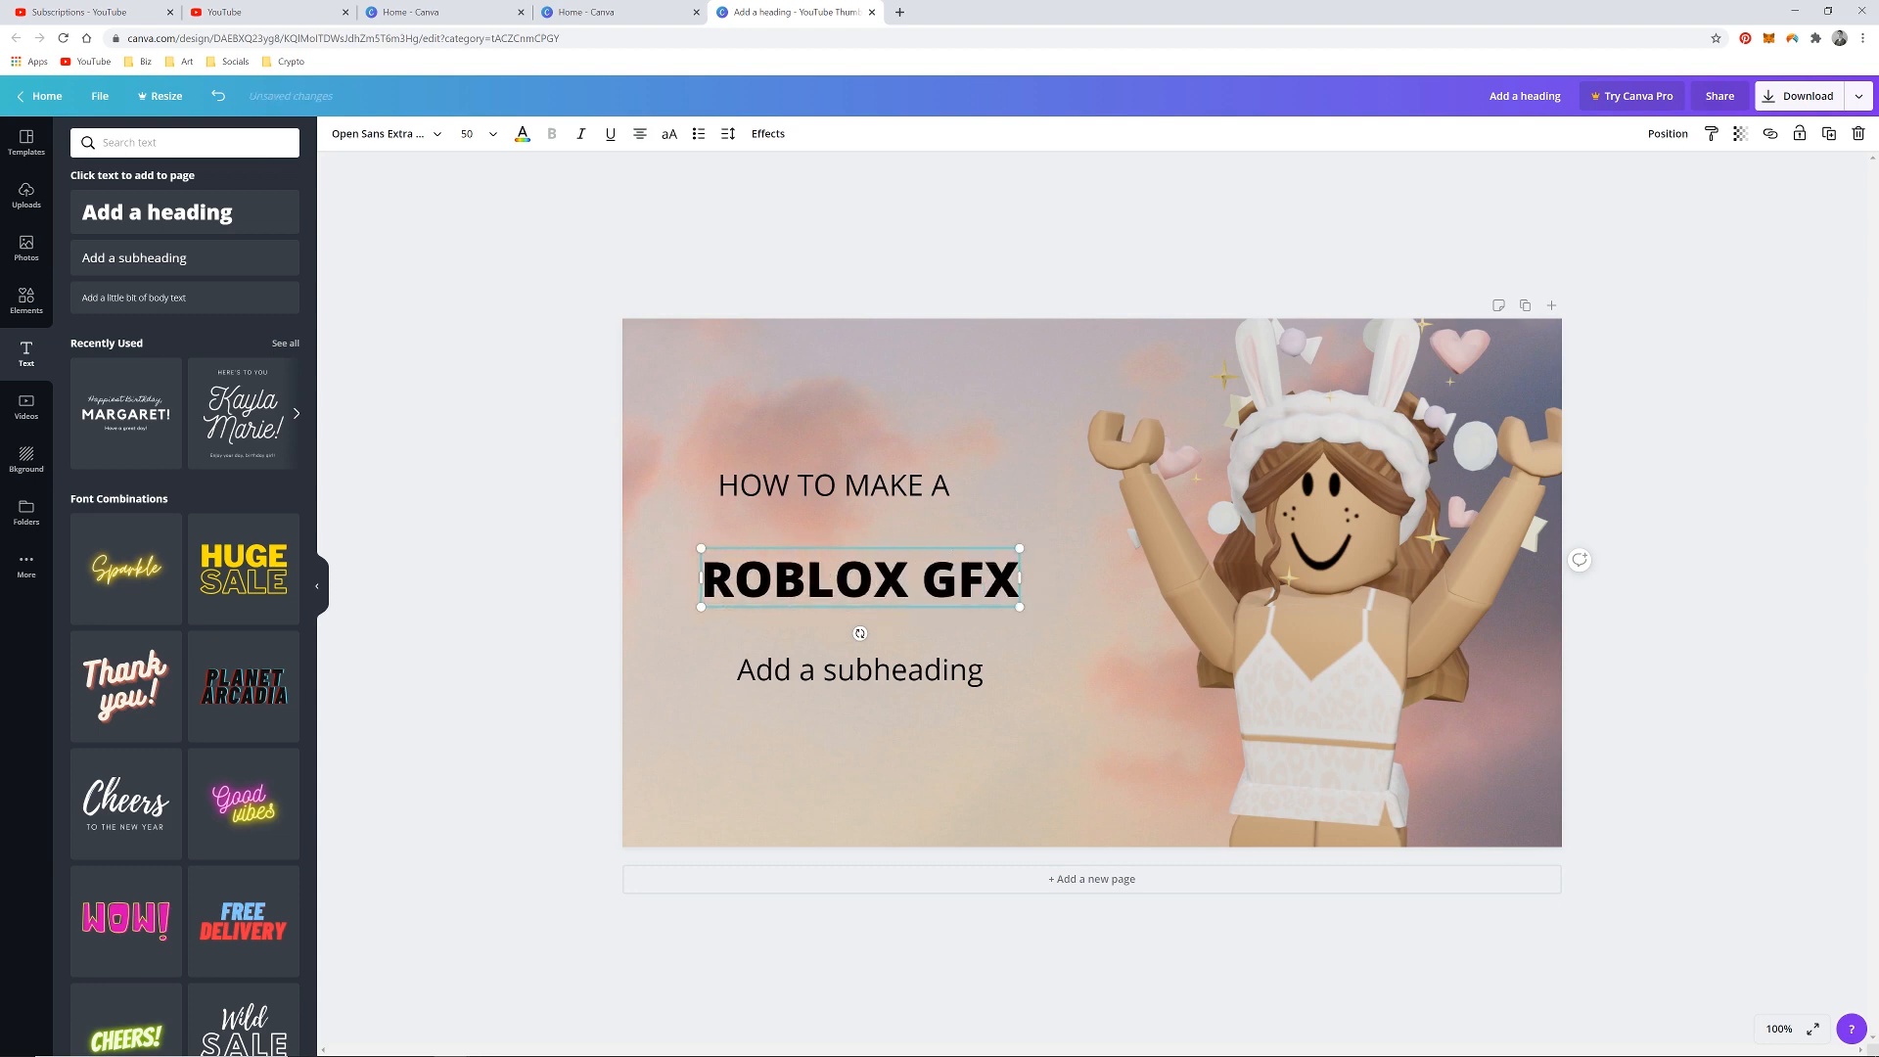
# Replace the lower subheading with 'Geginner Tutorial' and finish editing.
pyautogui.click(859, 669)
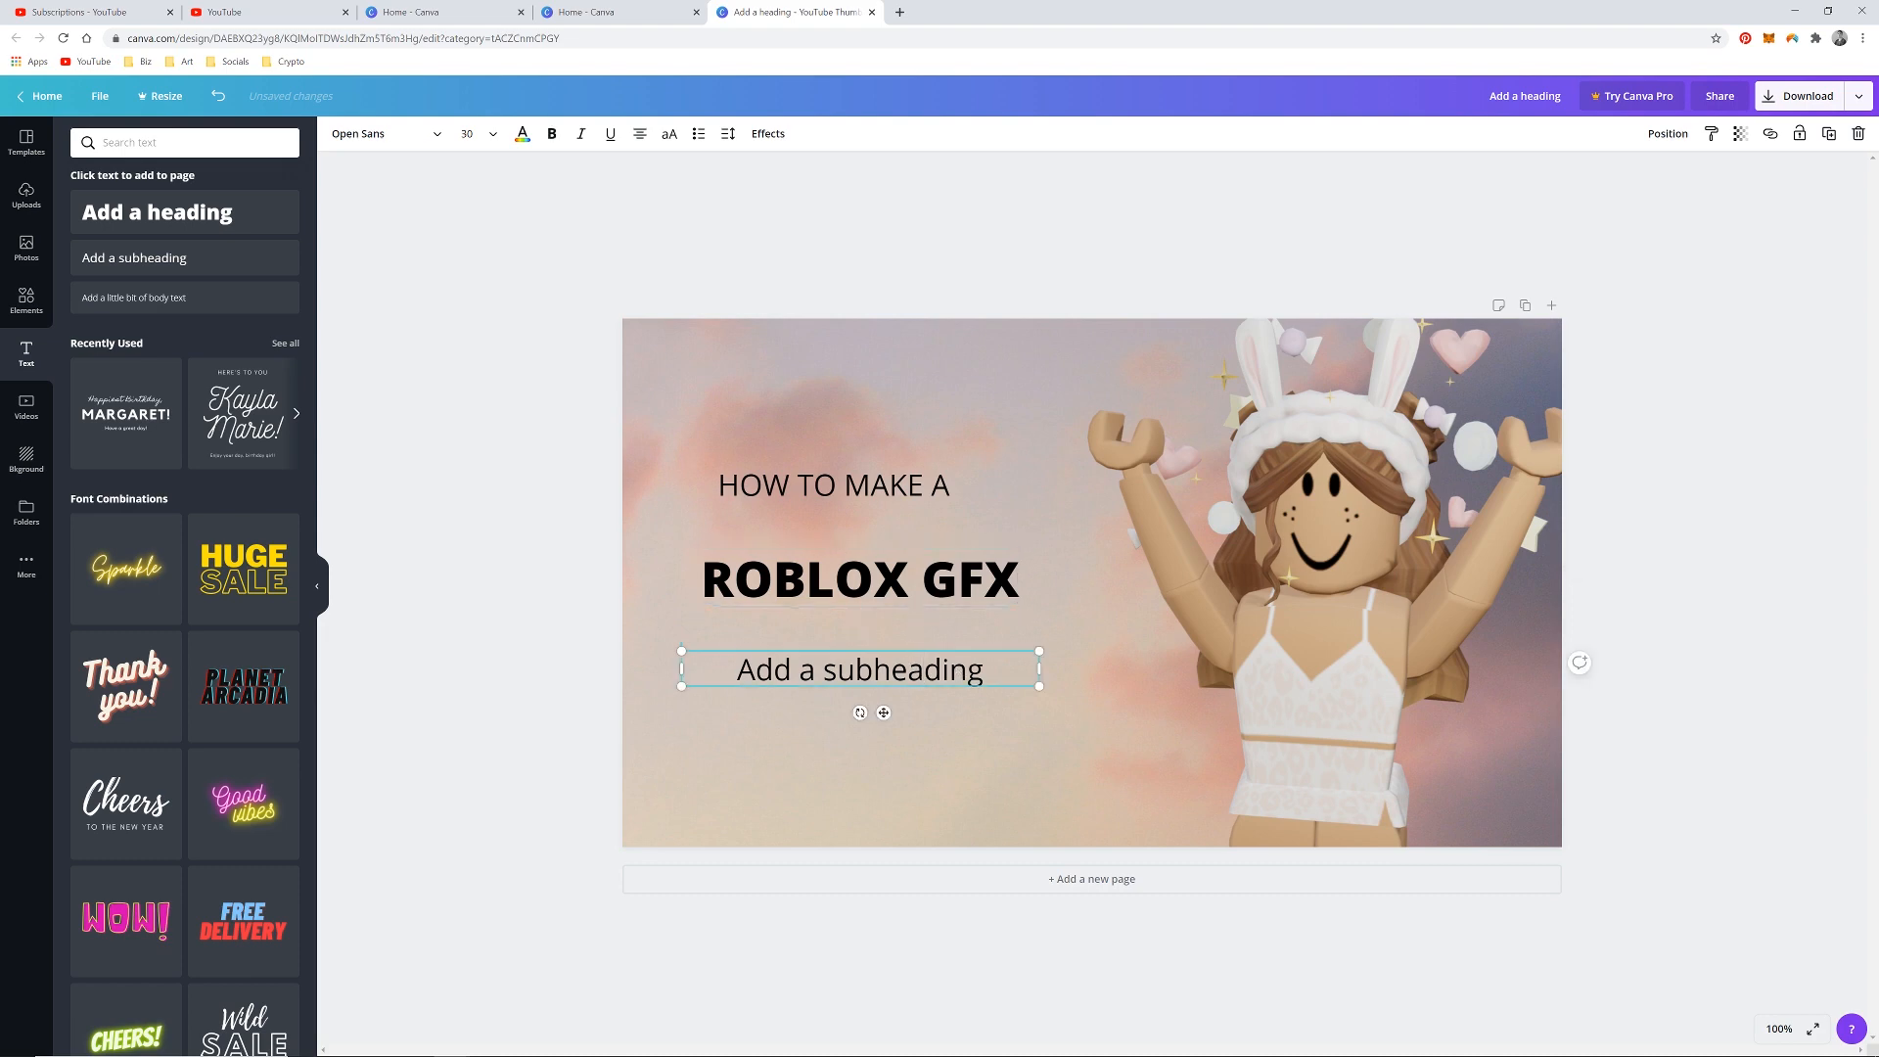
pyautogui.doubleClick(859, 669)
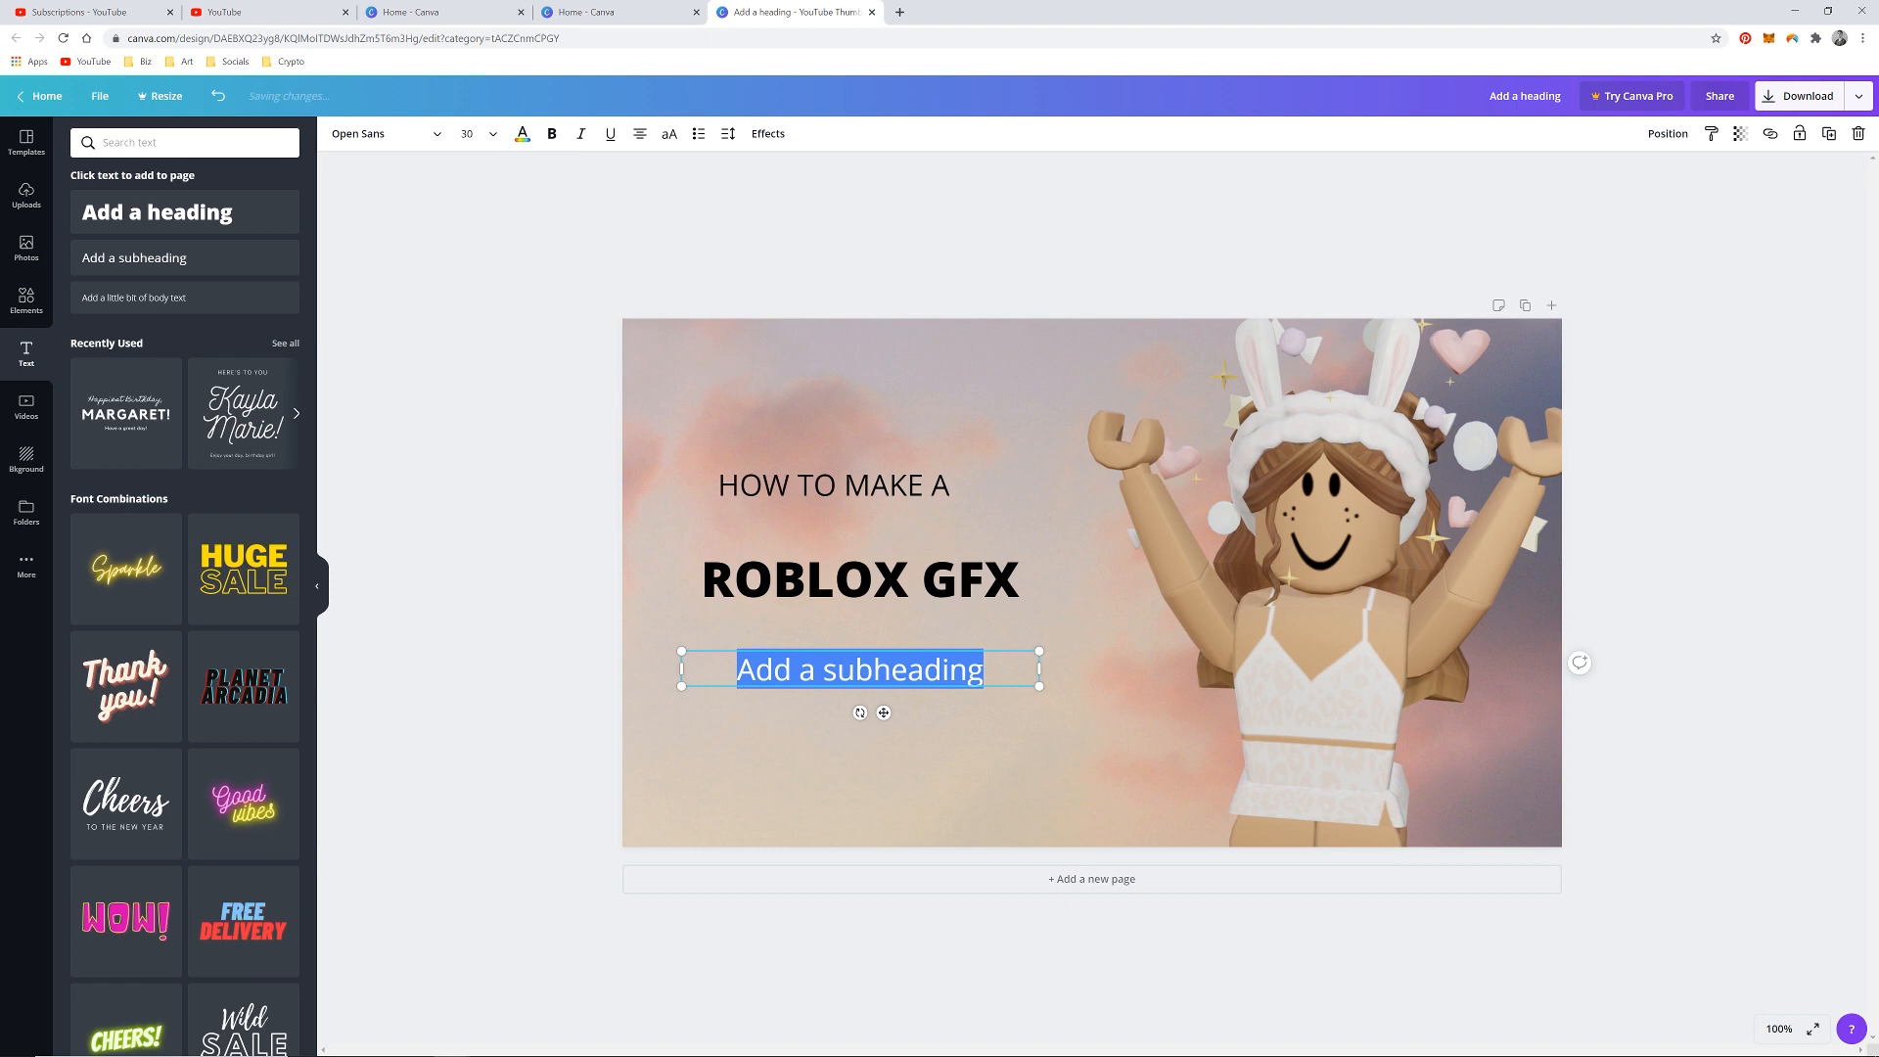
pyautogui.write('Geginner Tutoria')
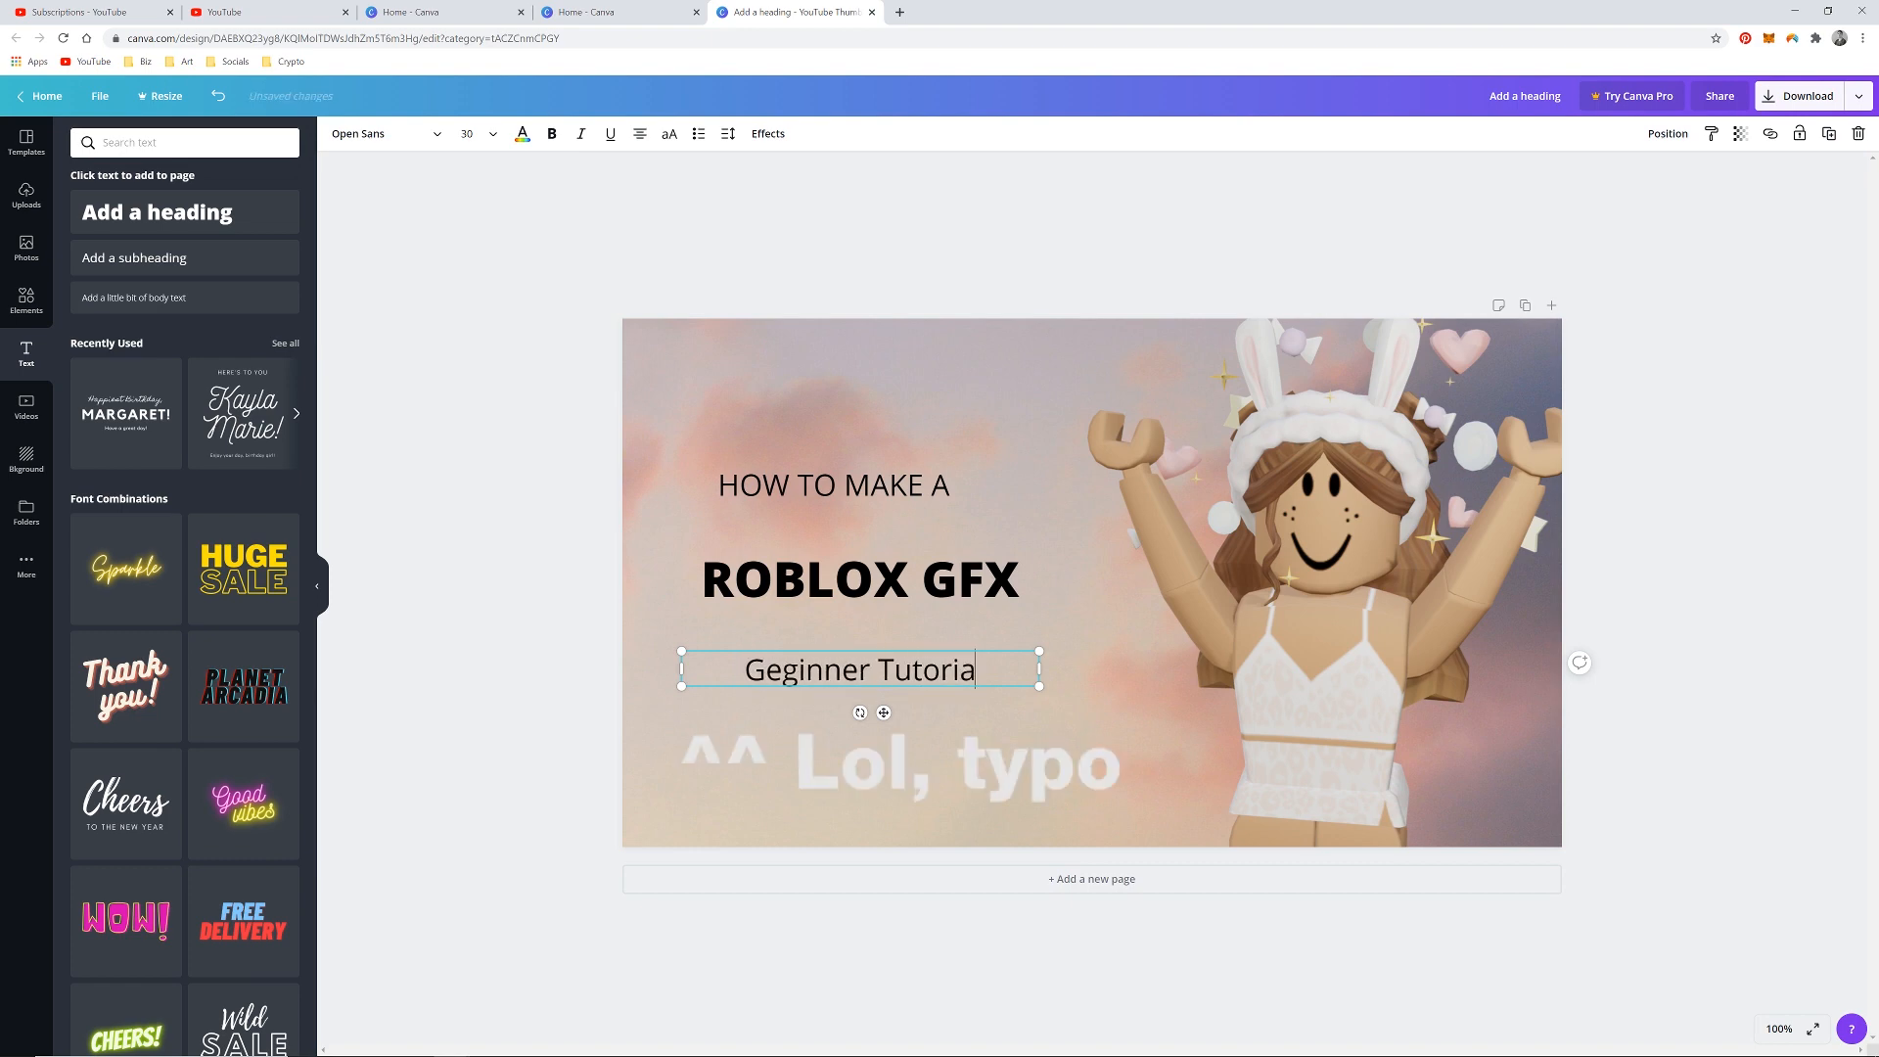
pyautogui.write('l')
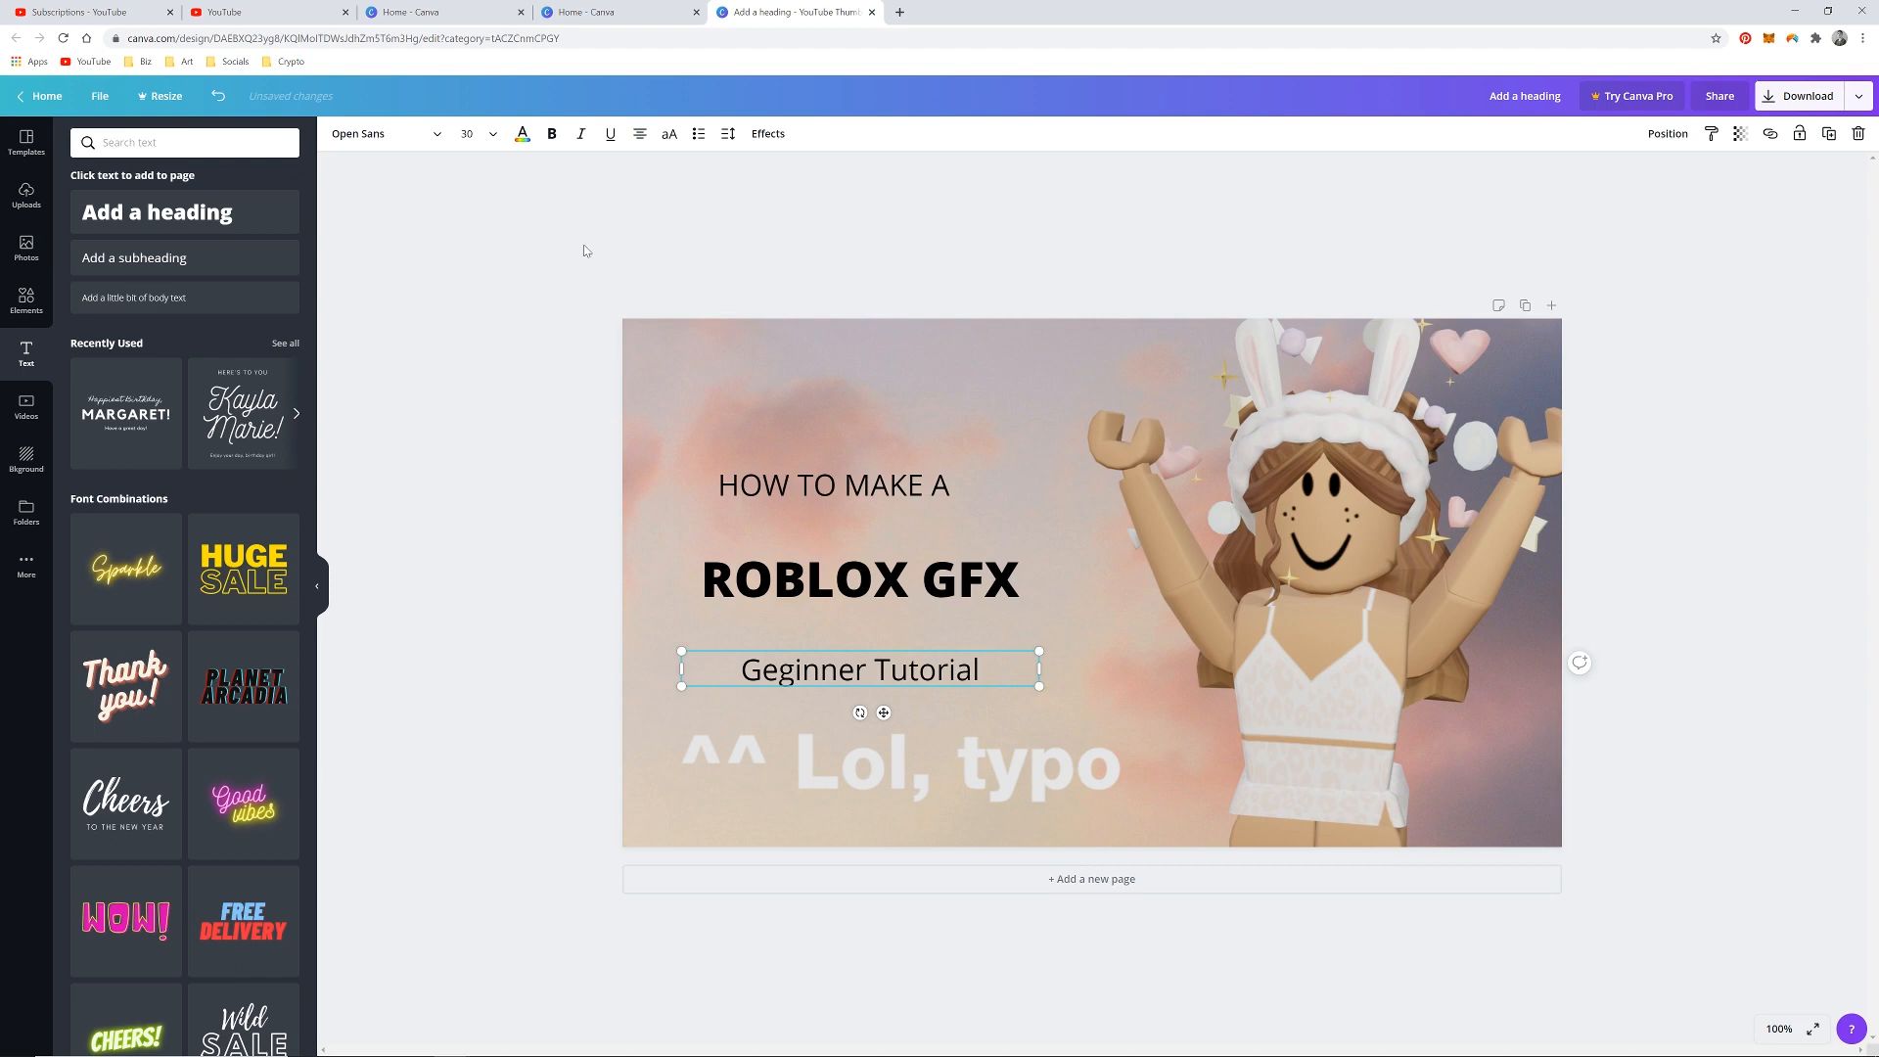
pyautogui.click(826, 290)
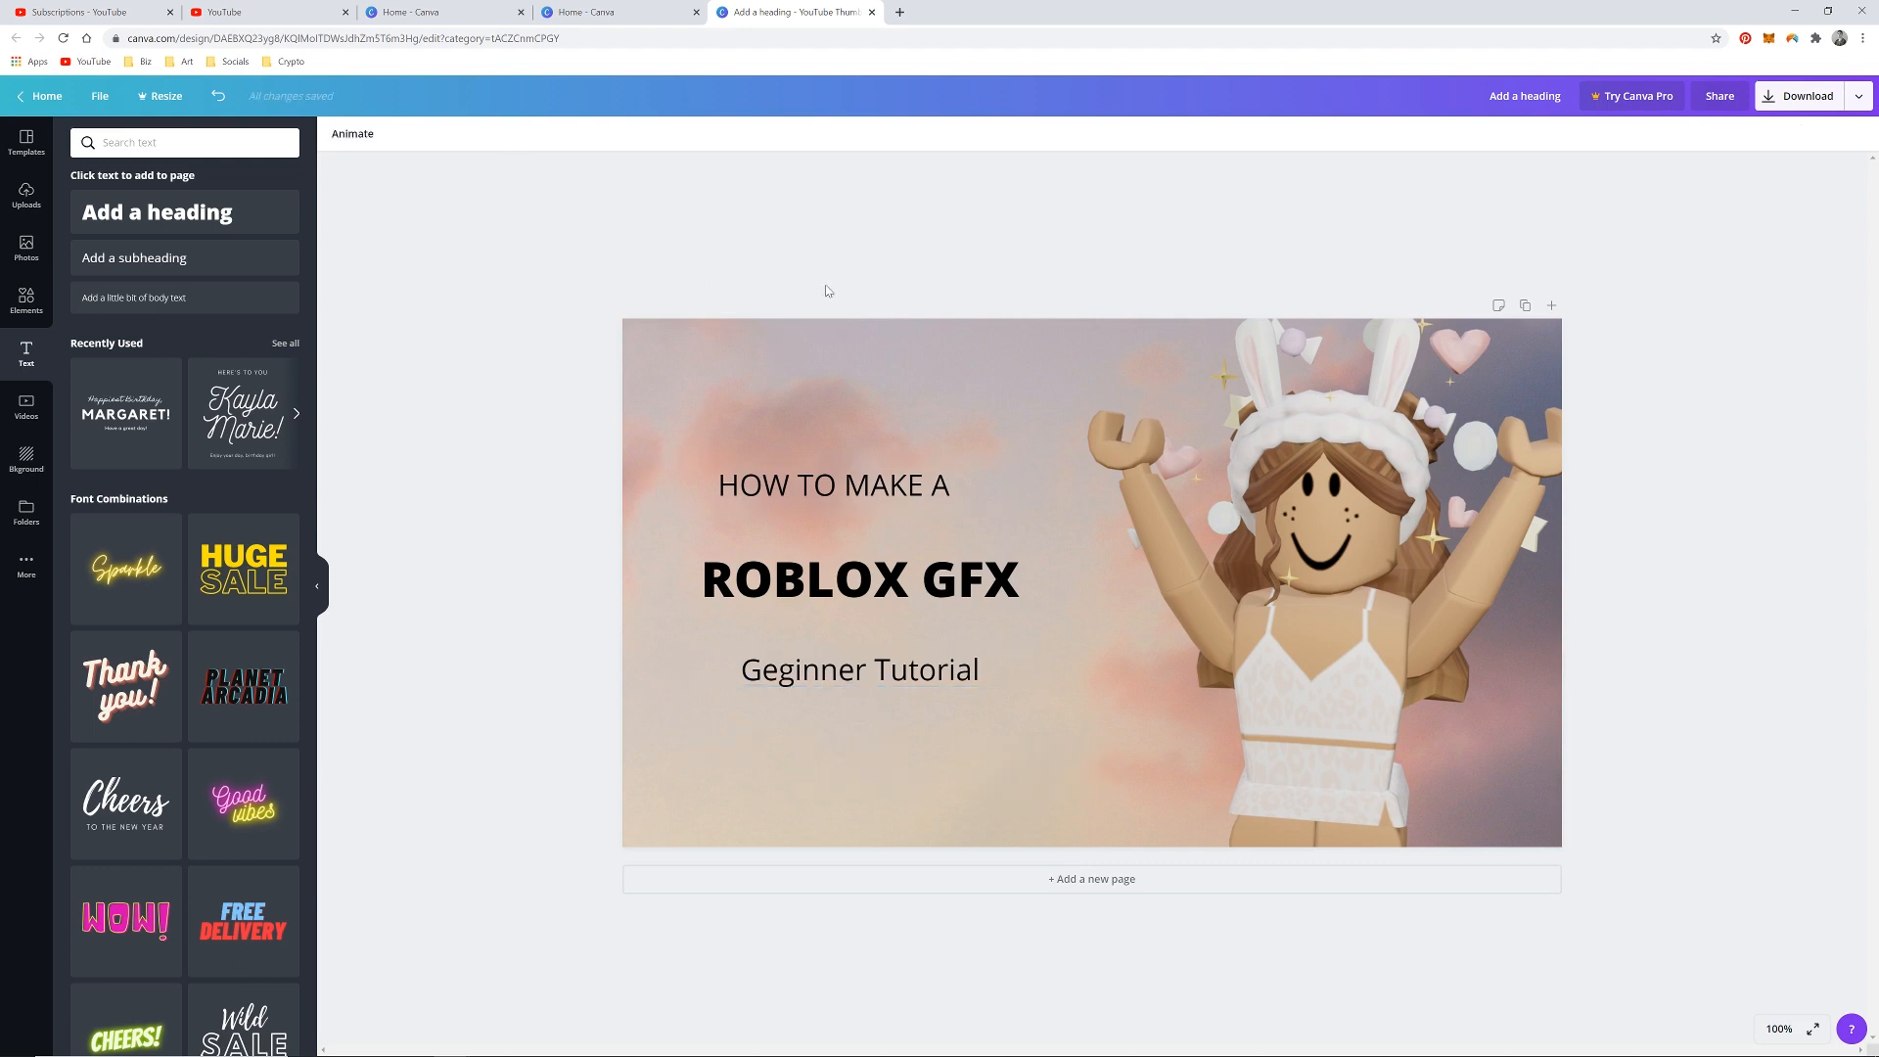
pyautogui.moveTo(720, 452)
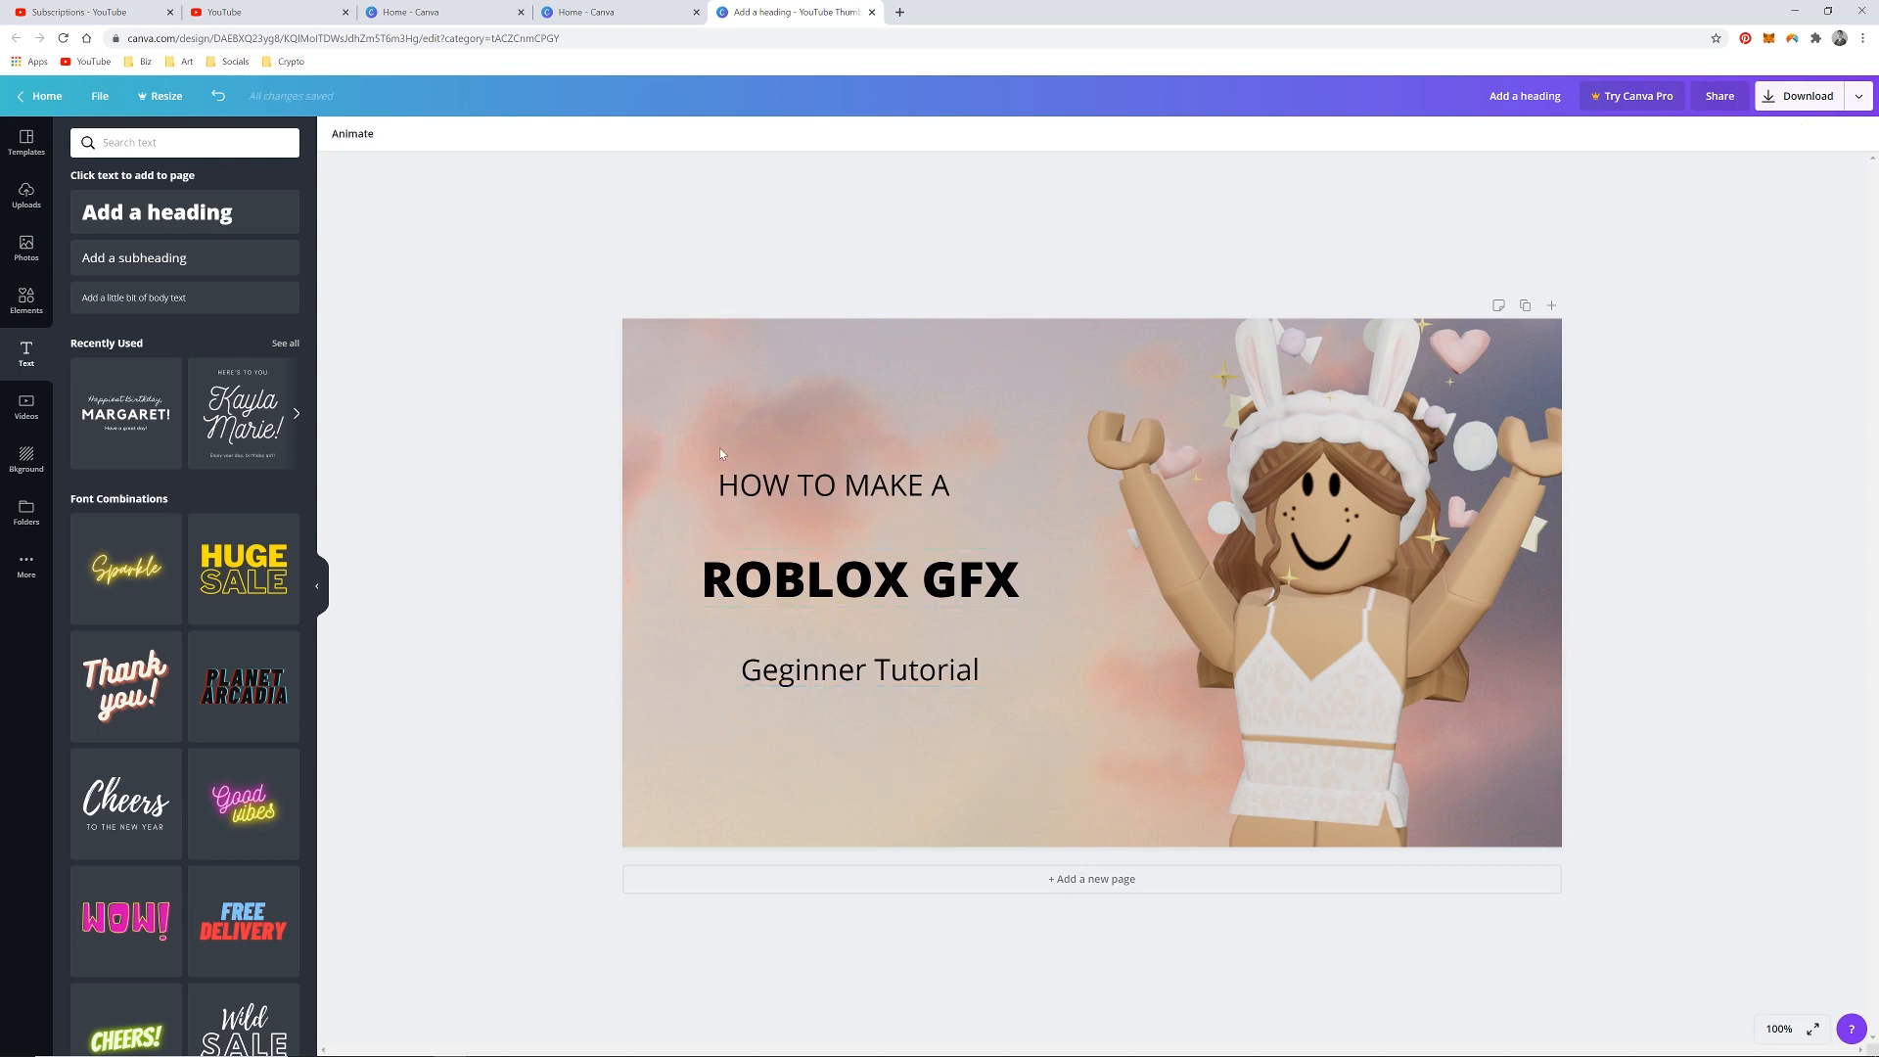
pyautogui.moveTo(360, 493)
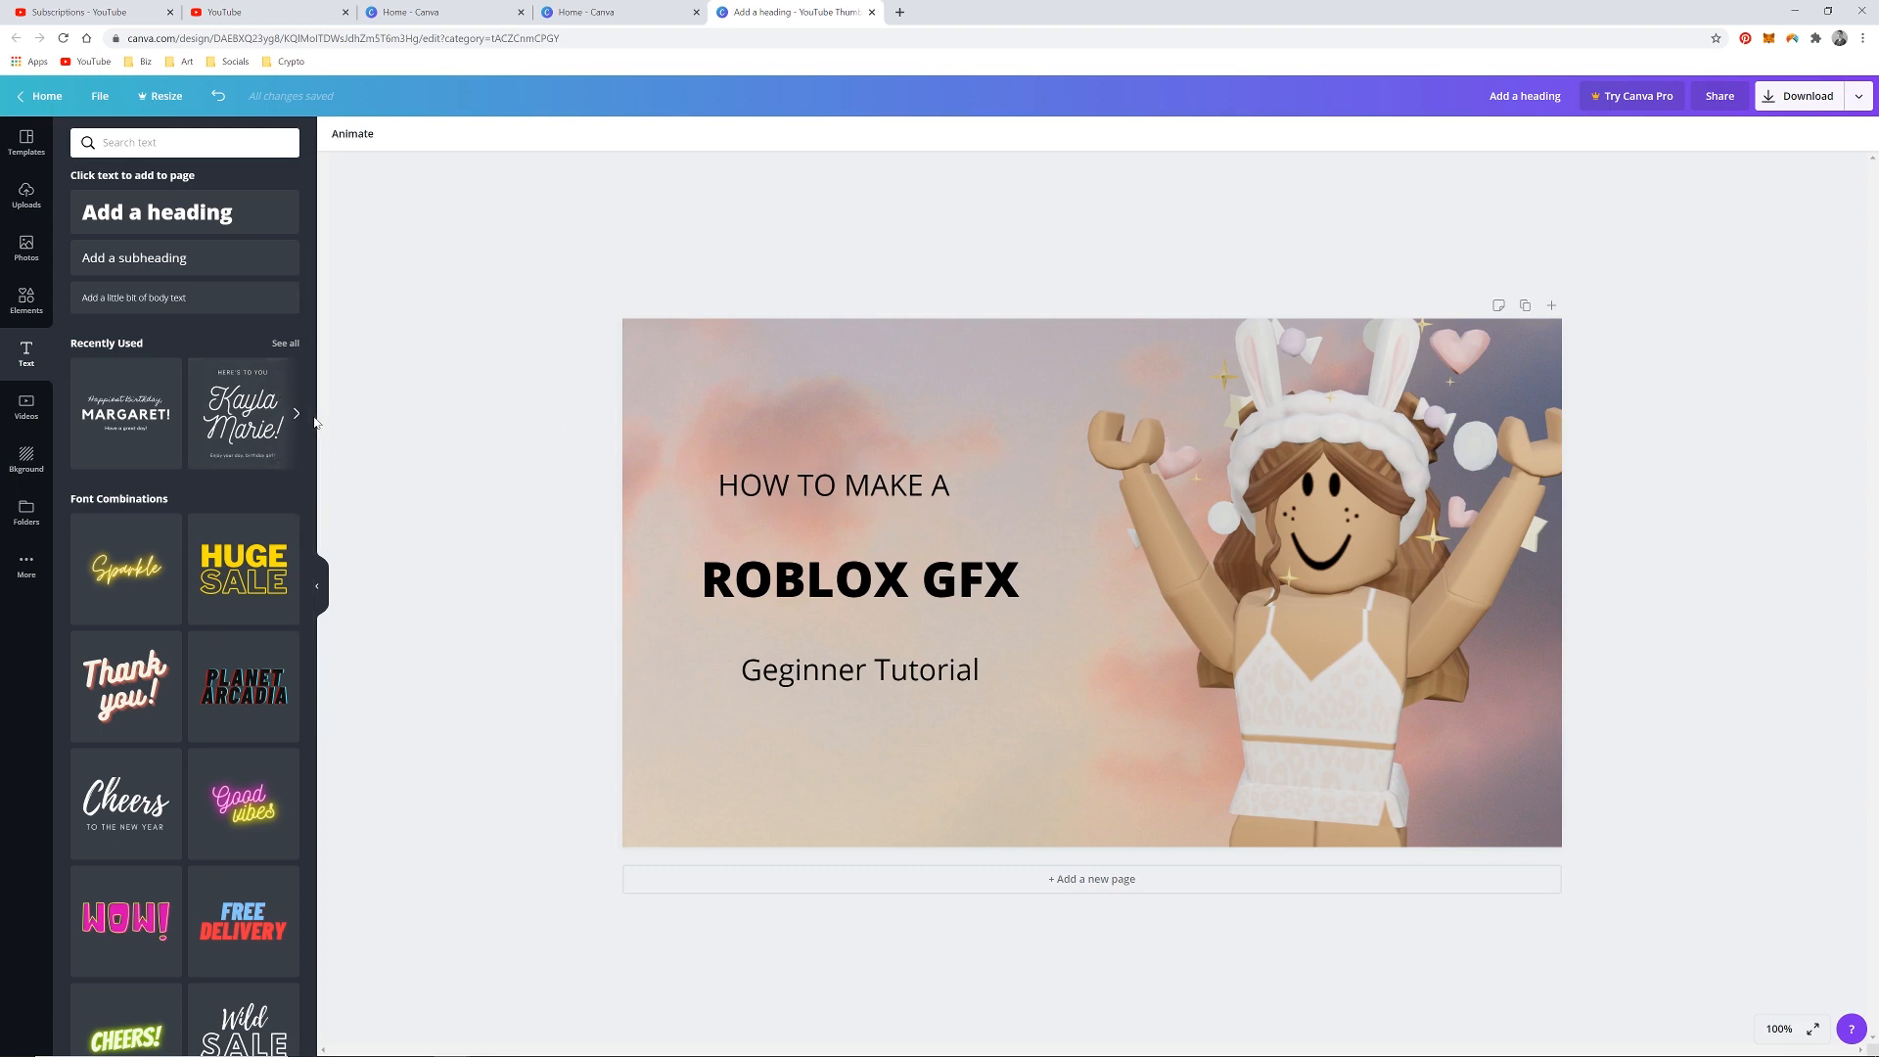
# Scroll down through the Font Combinations in the Text panel toward the Congrats combination.
pyautogui.scroll(-3)
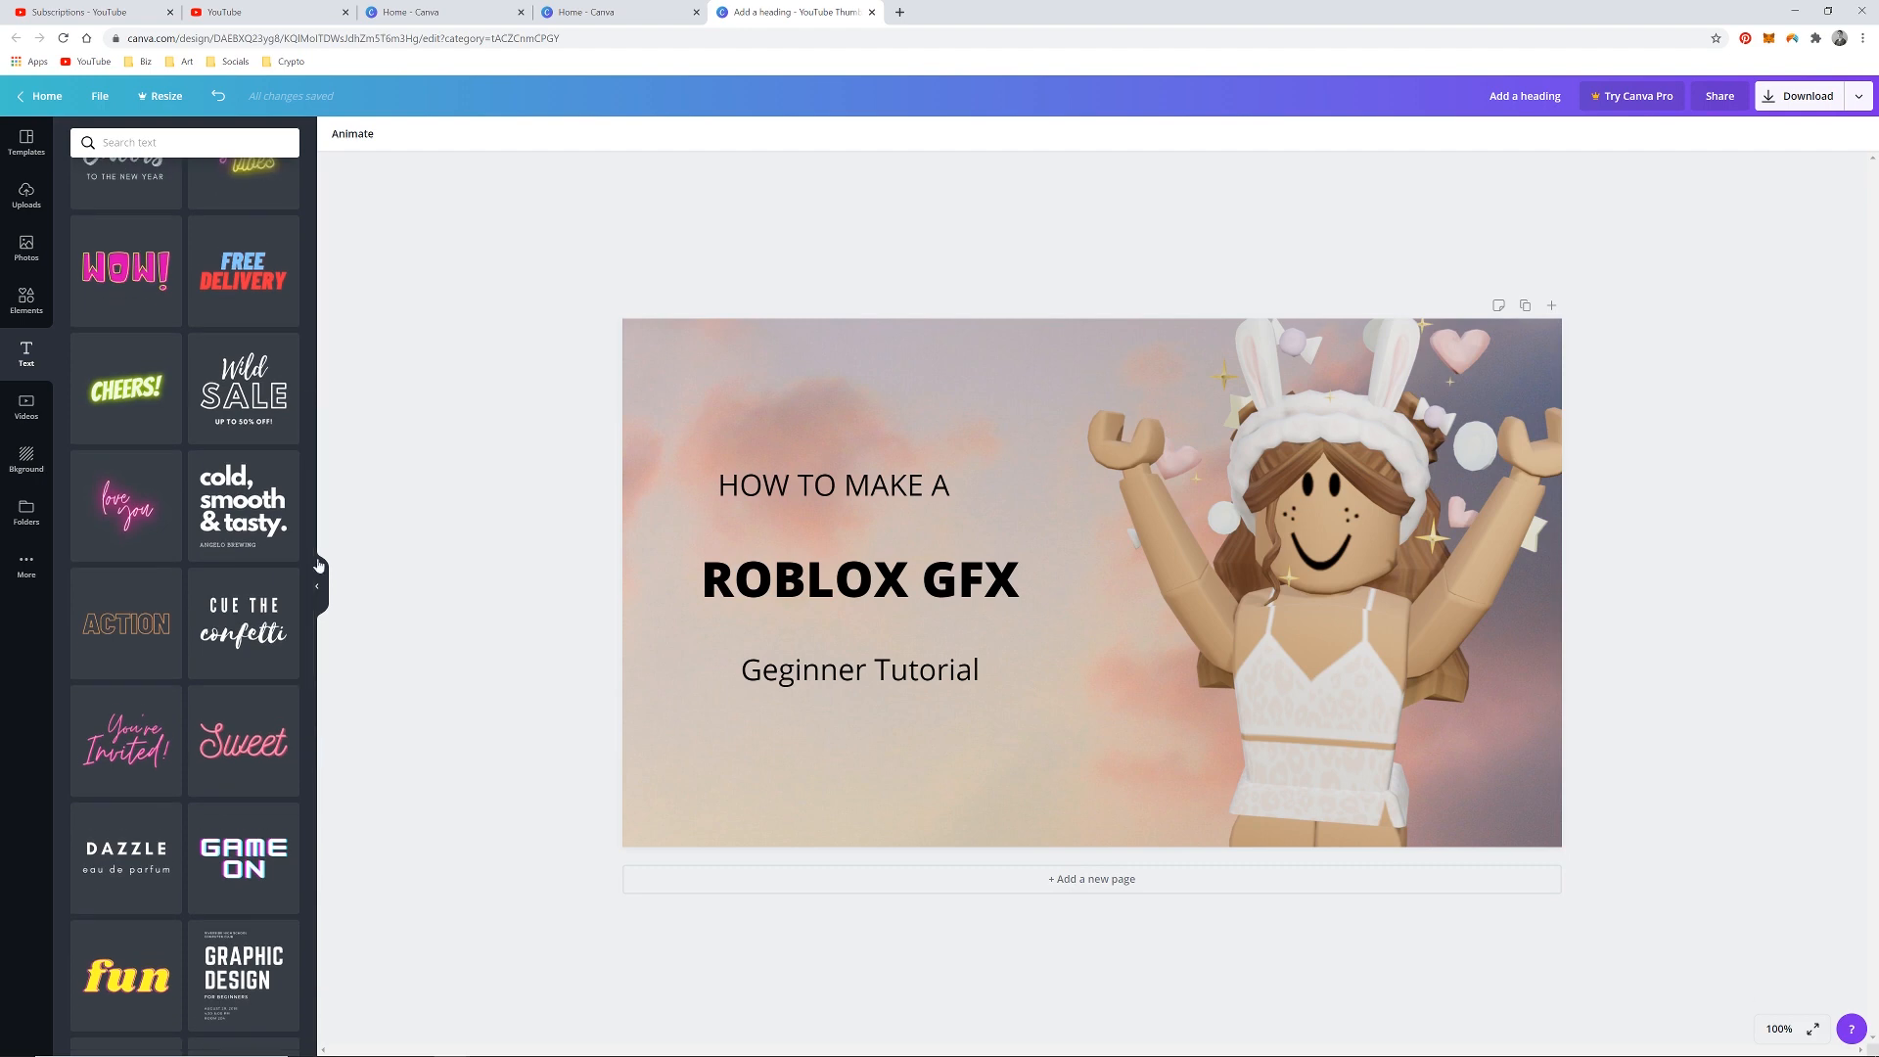
pyautogui.scroll(-3)
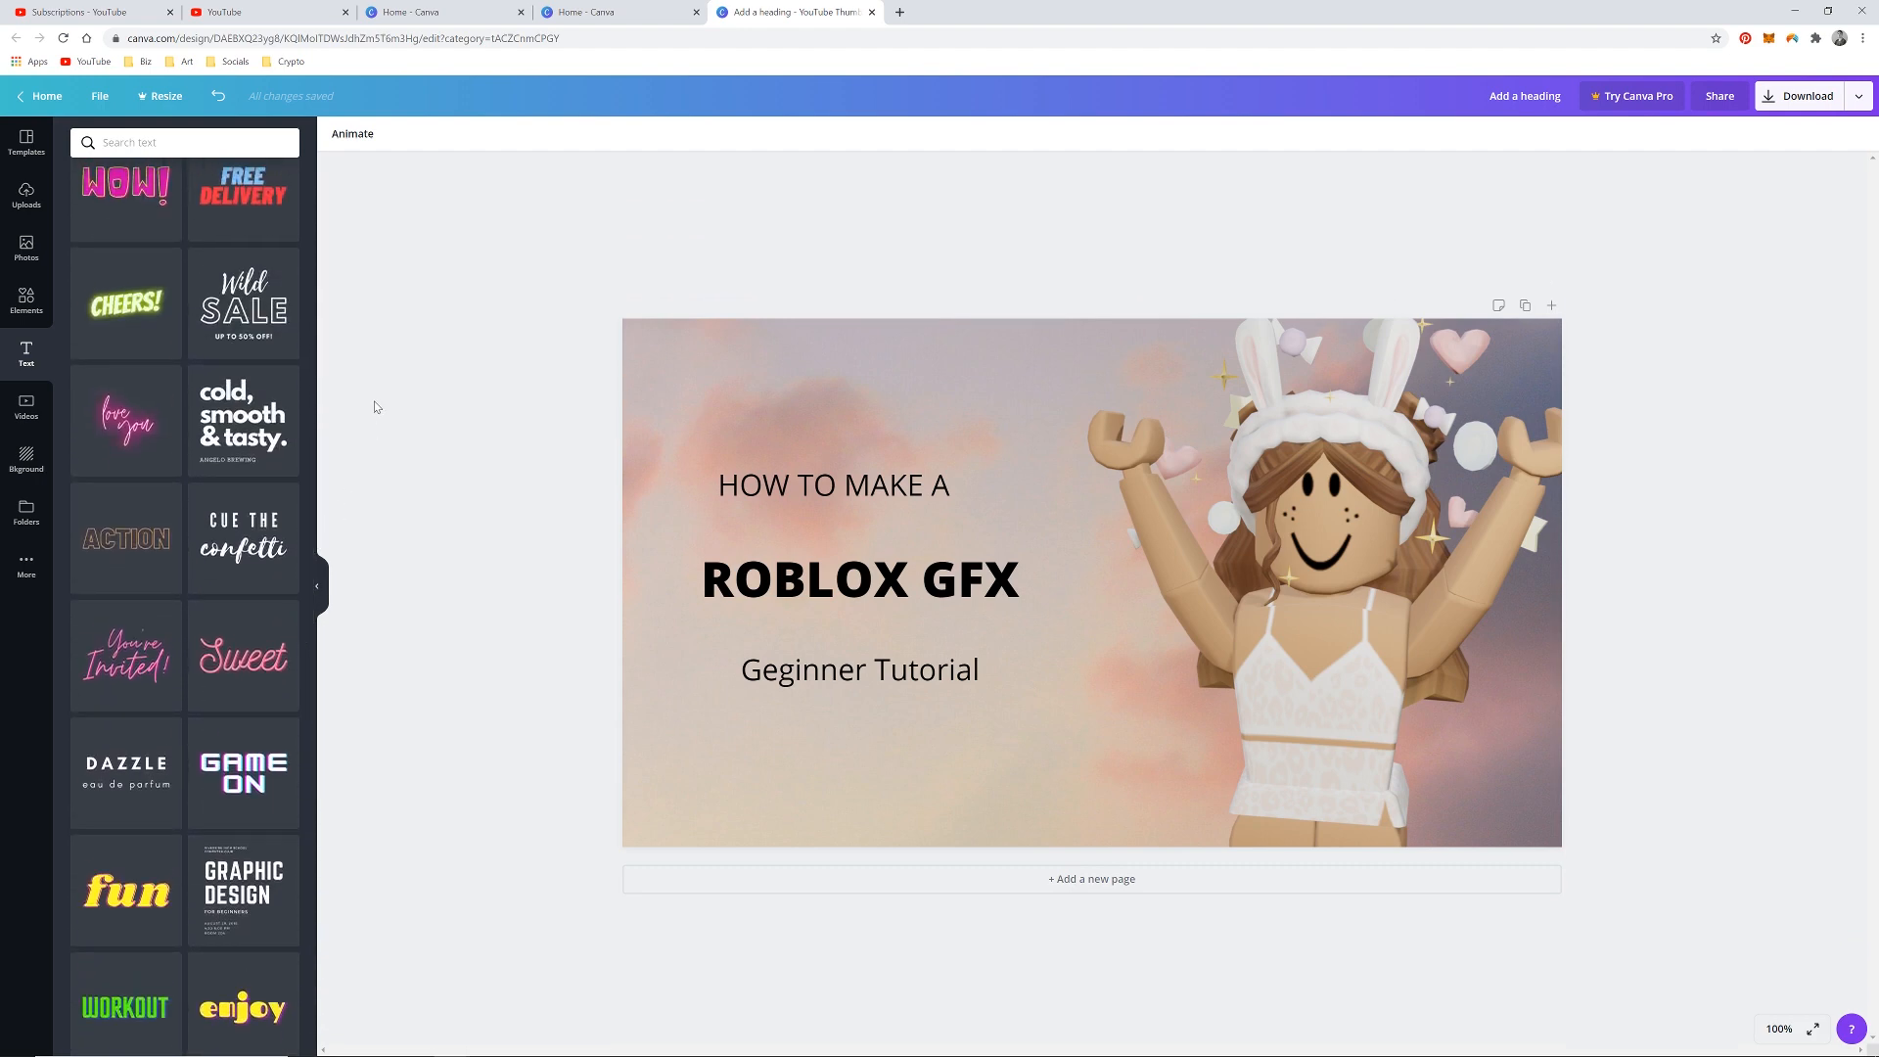
pyautogui.scroll(-3)
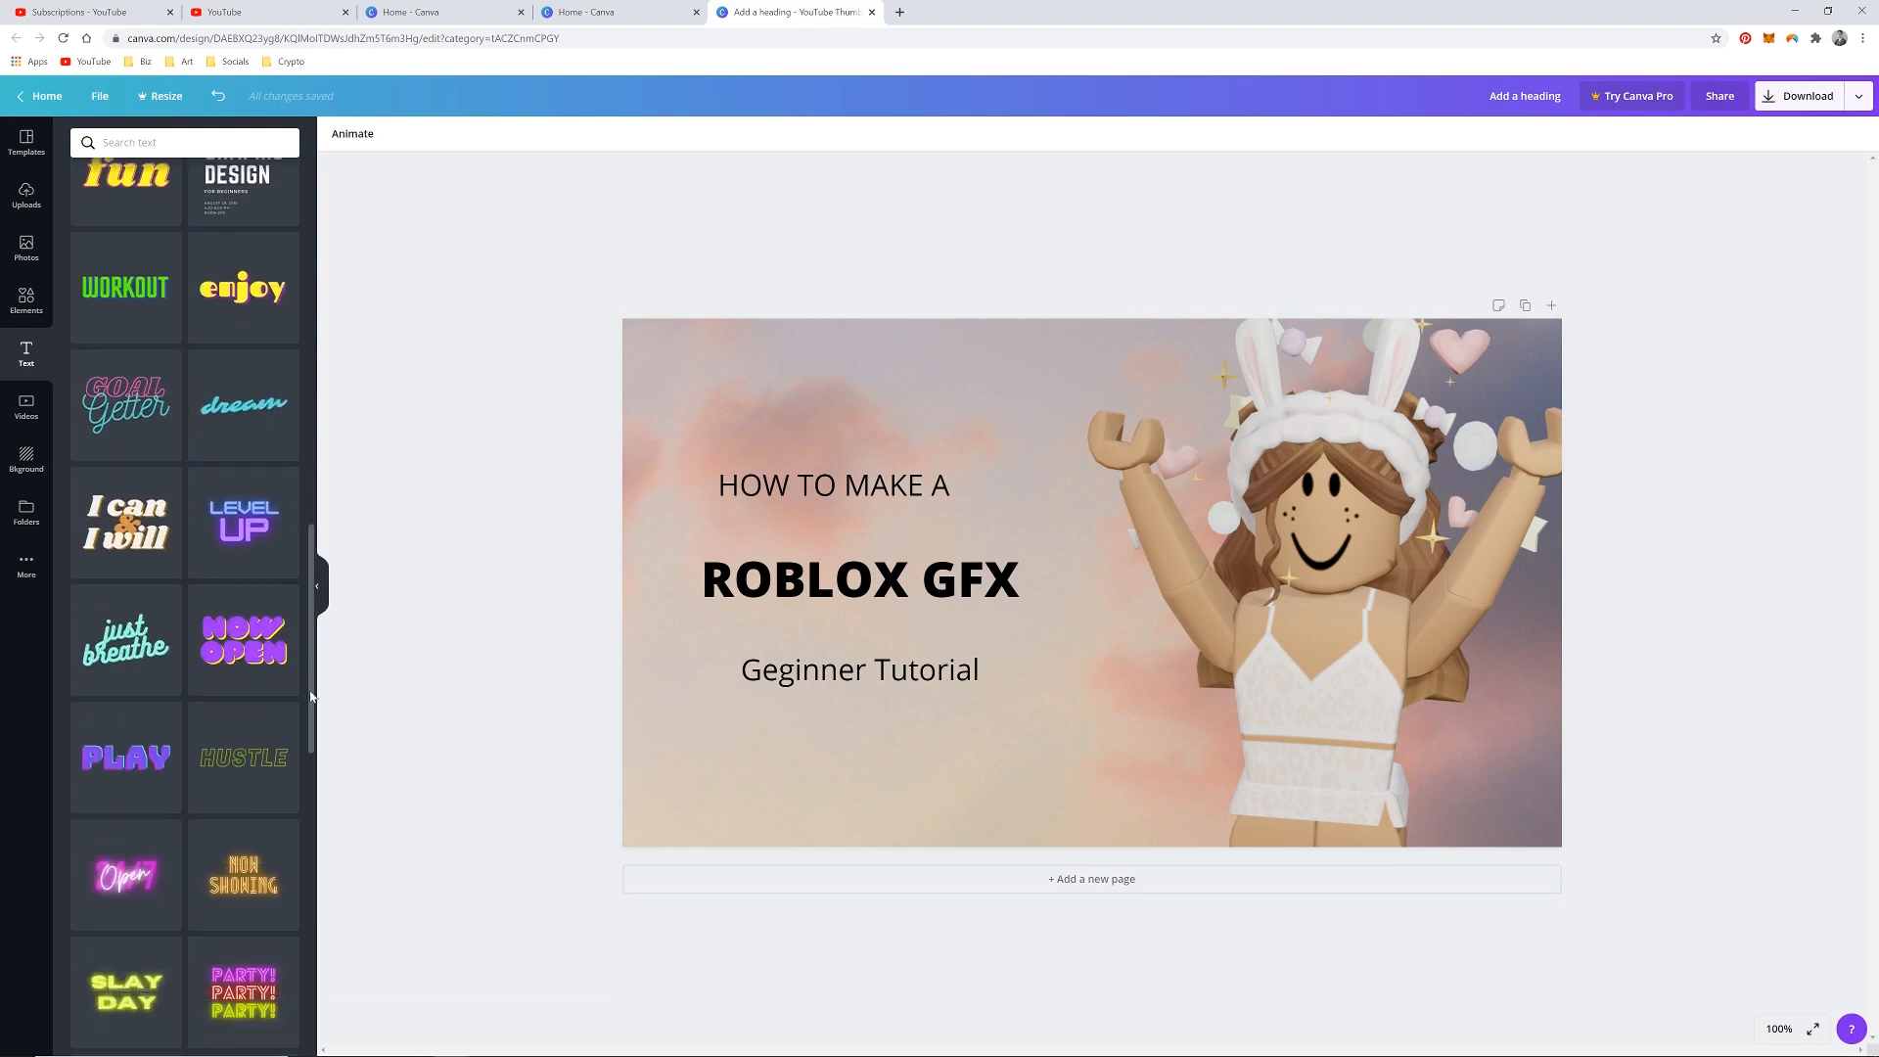
pyautogui.scroll(-3)
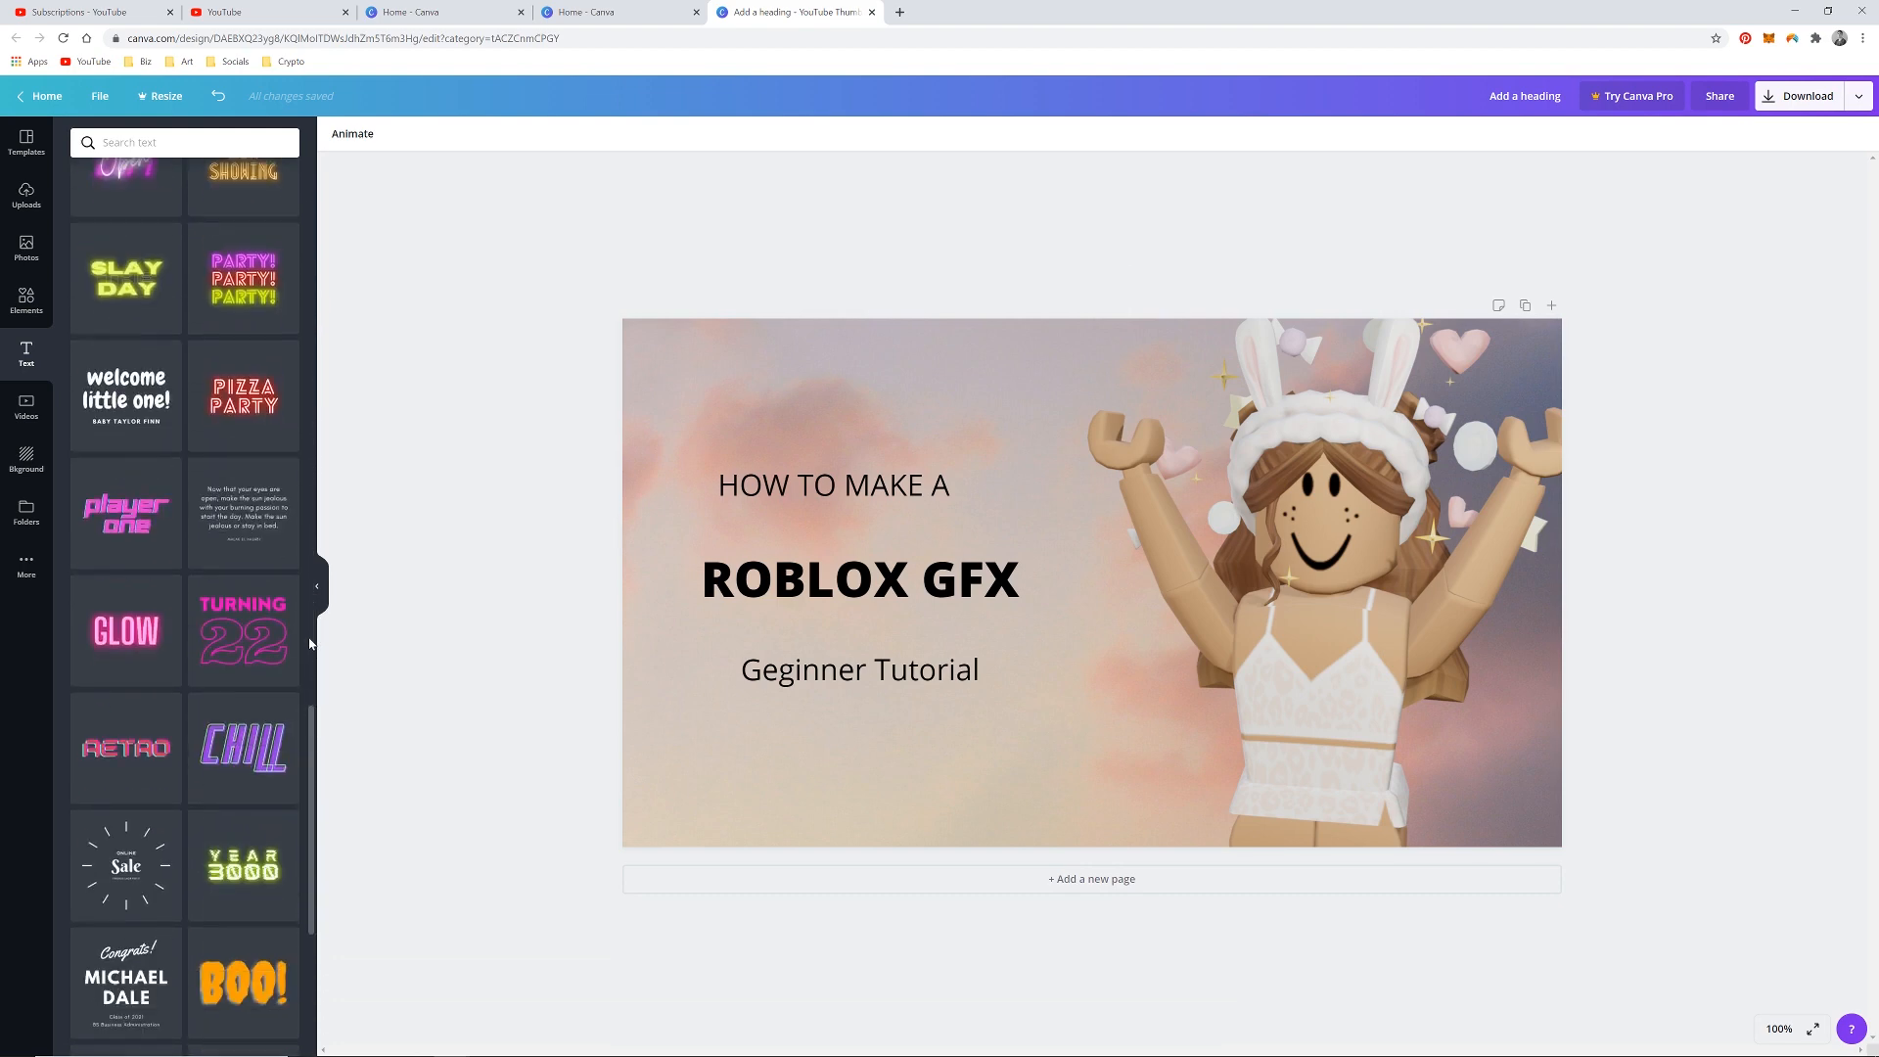
pyautogui.scroll(-3)
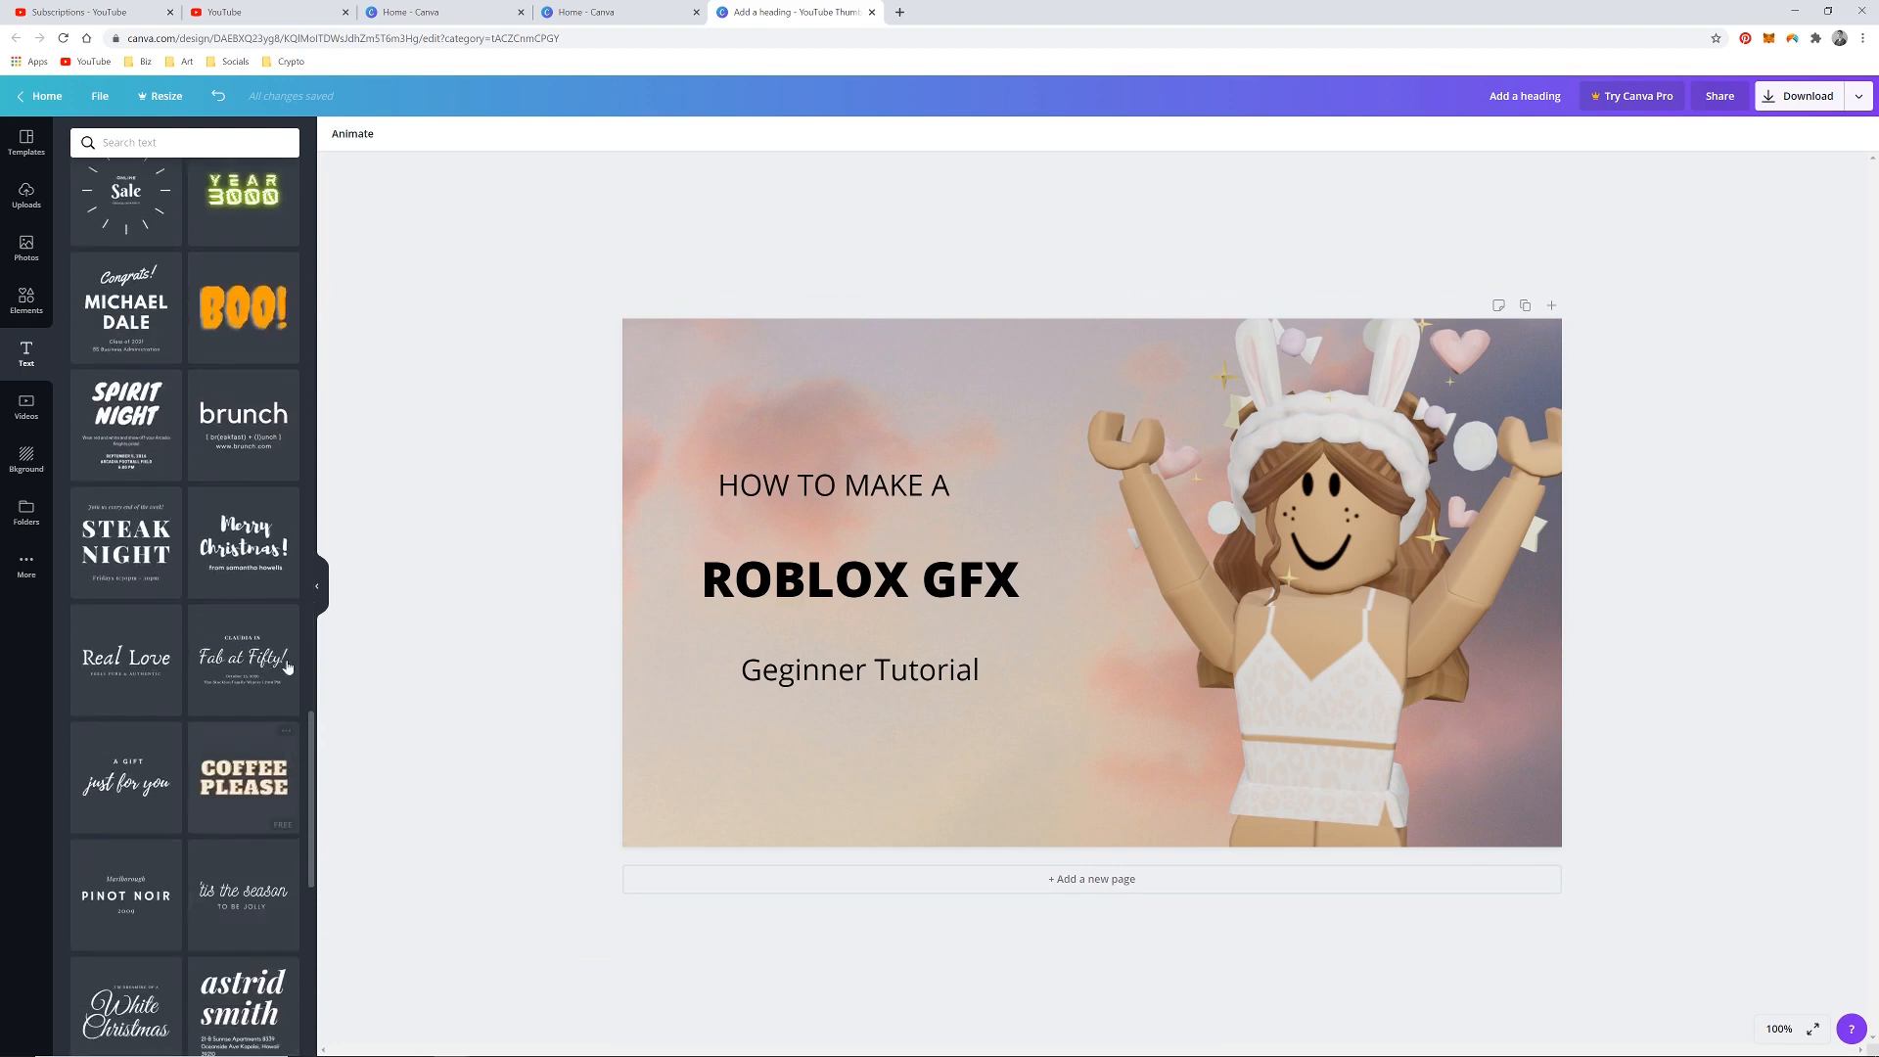
pyautogui.moveTo(159, 315)
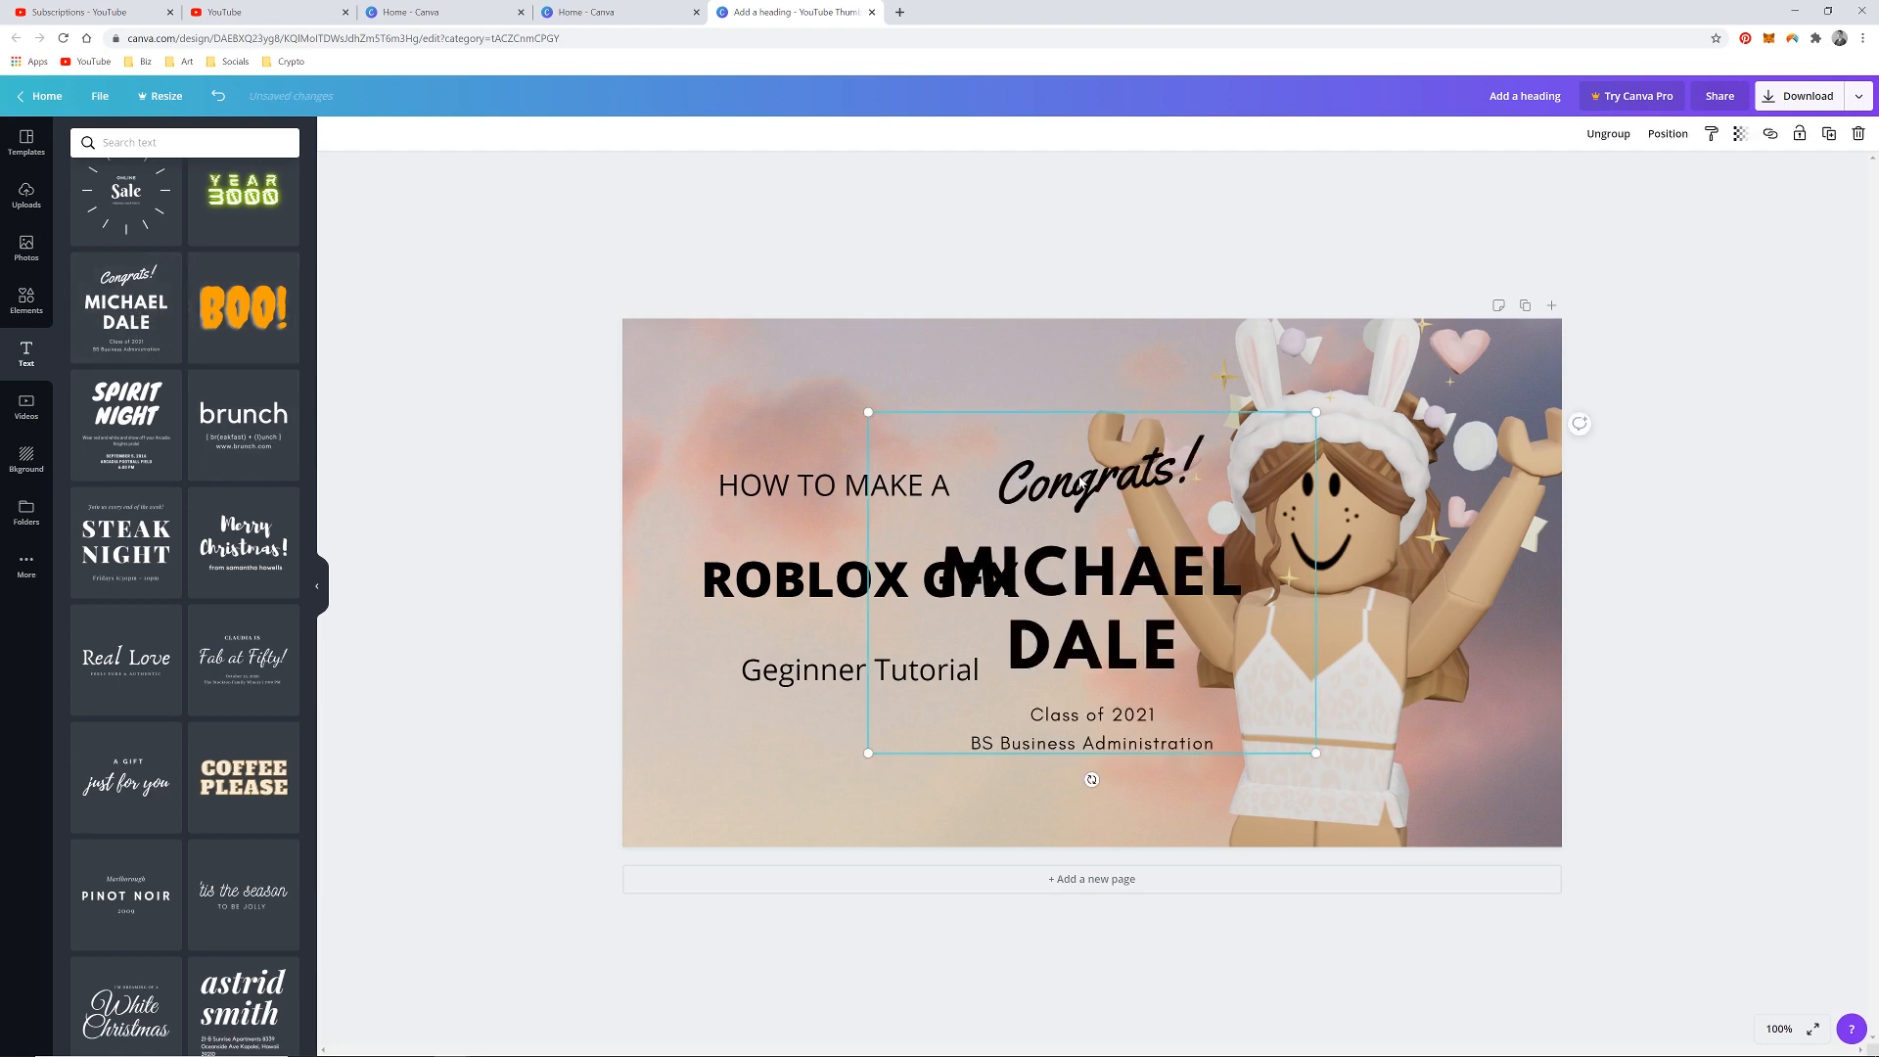
# Switch the ROBLOX GFX heading to League Spartan via the font search 'leag'.
pyautogui.click(1092, 485)
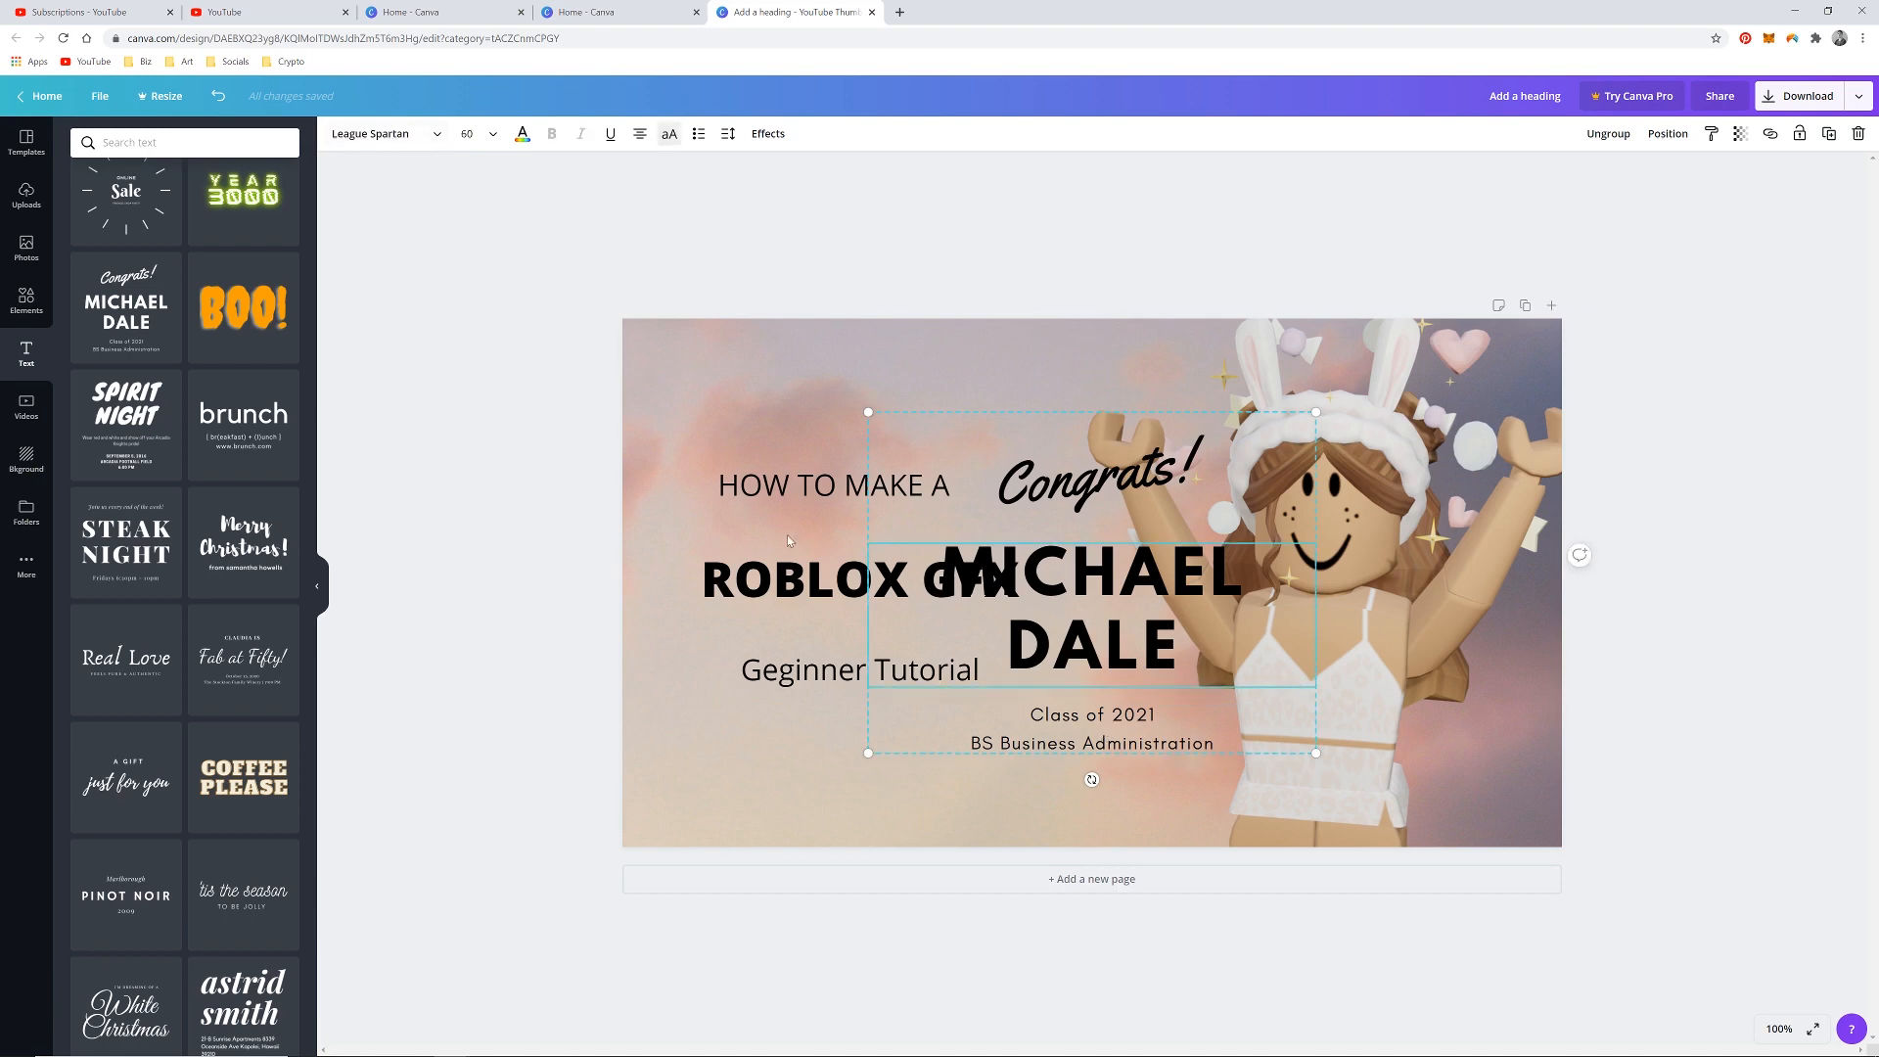
pyautogui.click(859, 582)
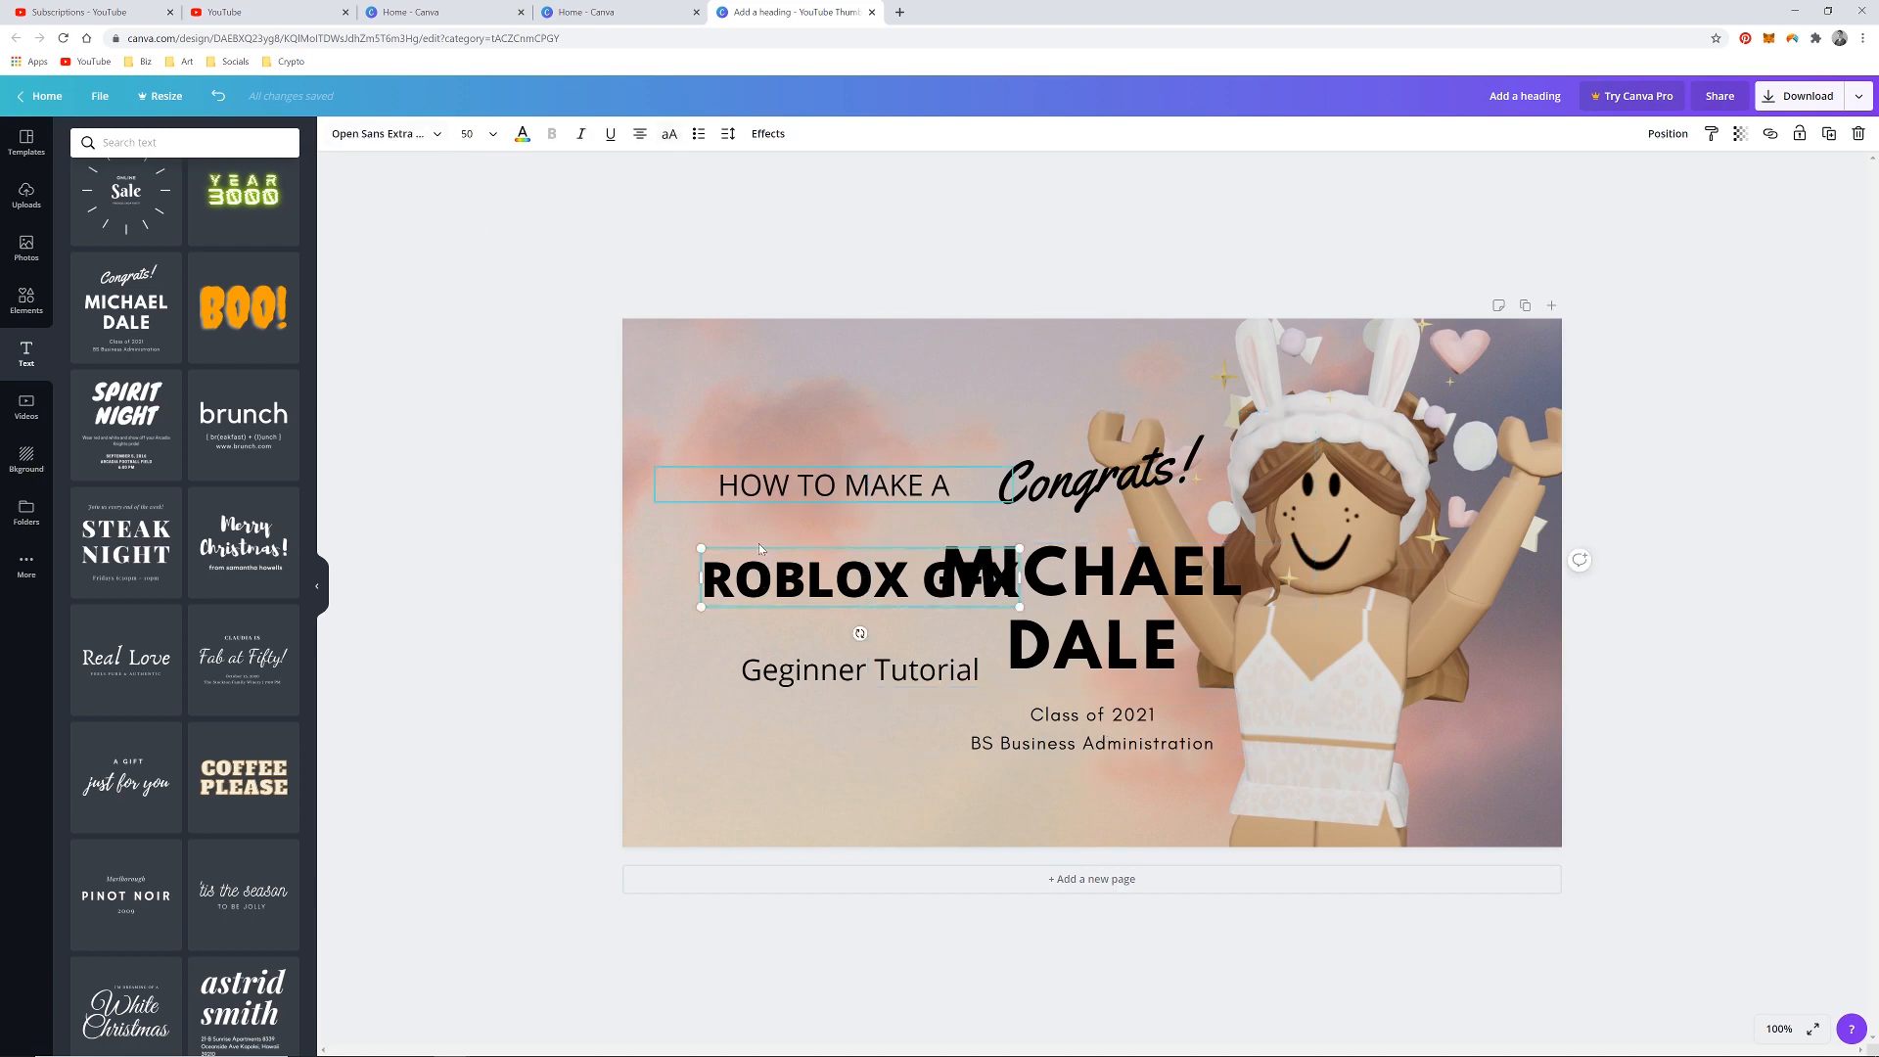
pyautogui.click(384, 133)
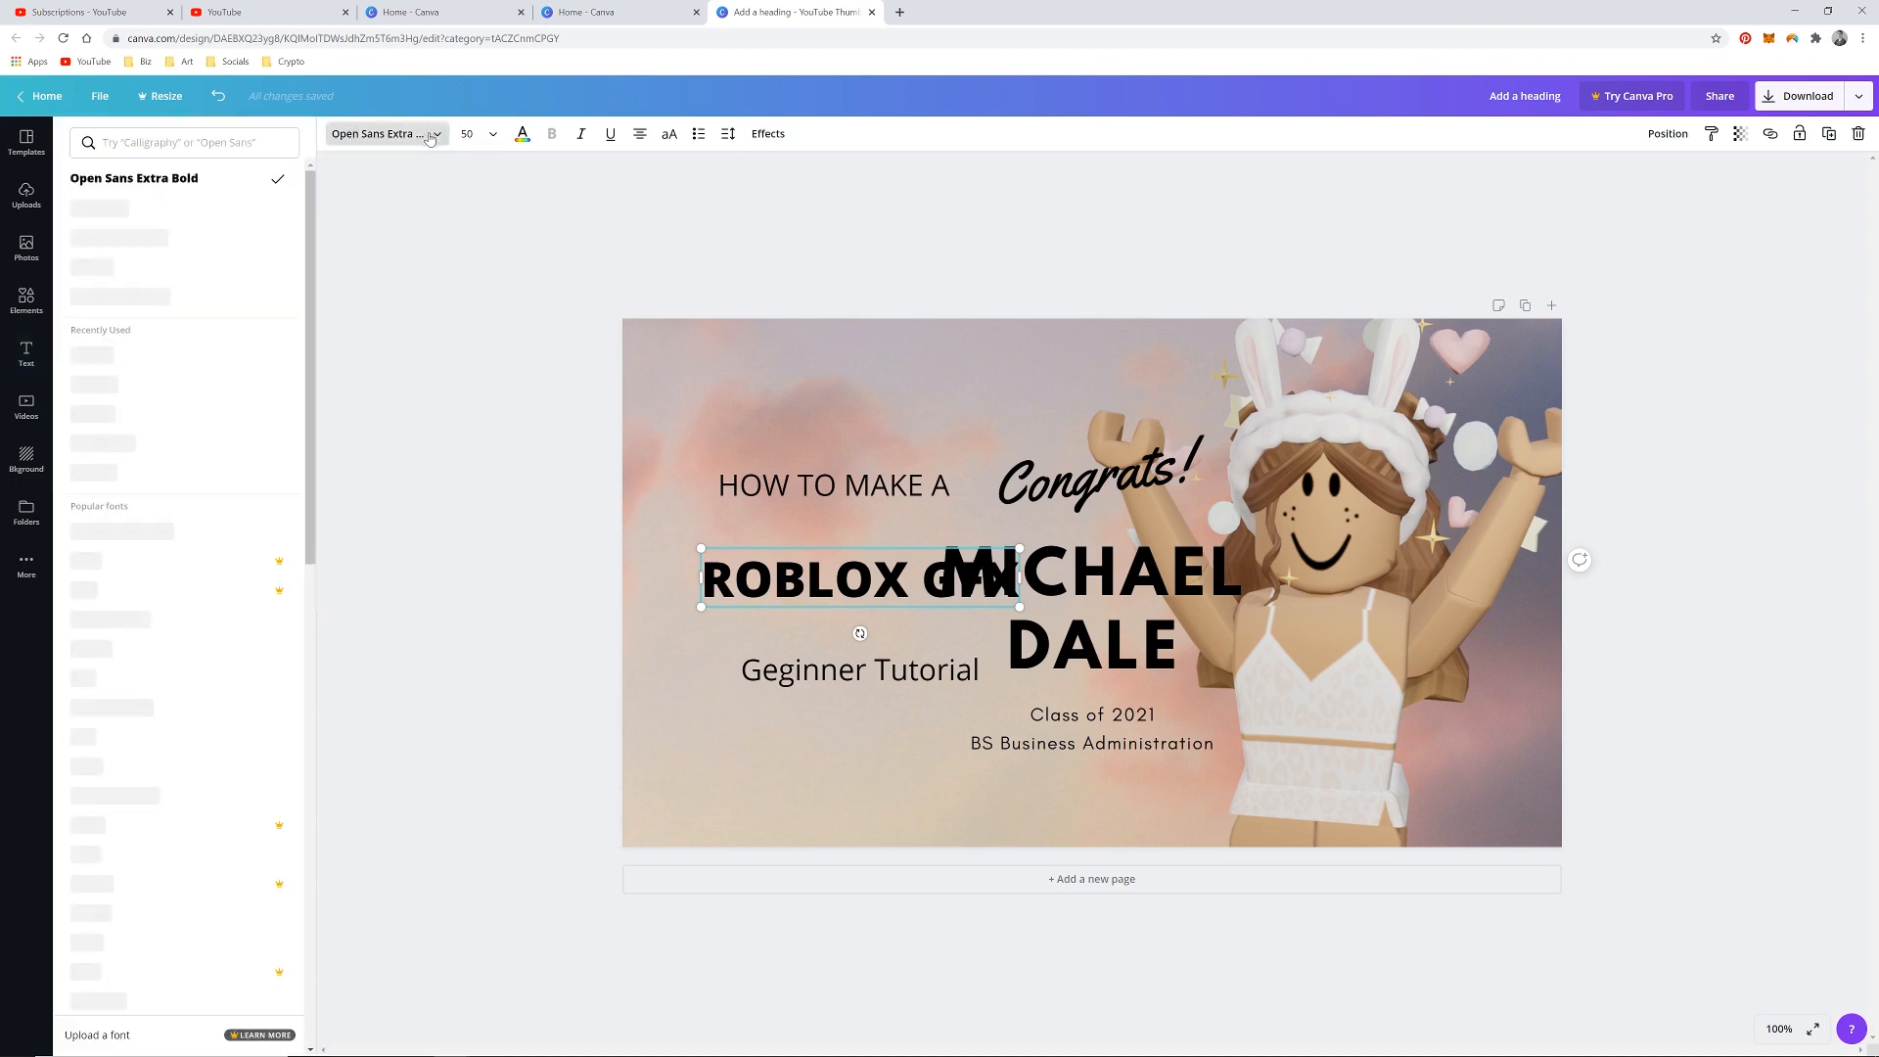
pyautogui.click(186, 141)
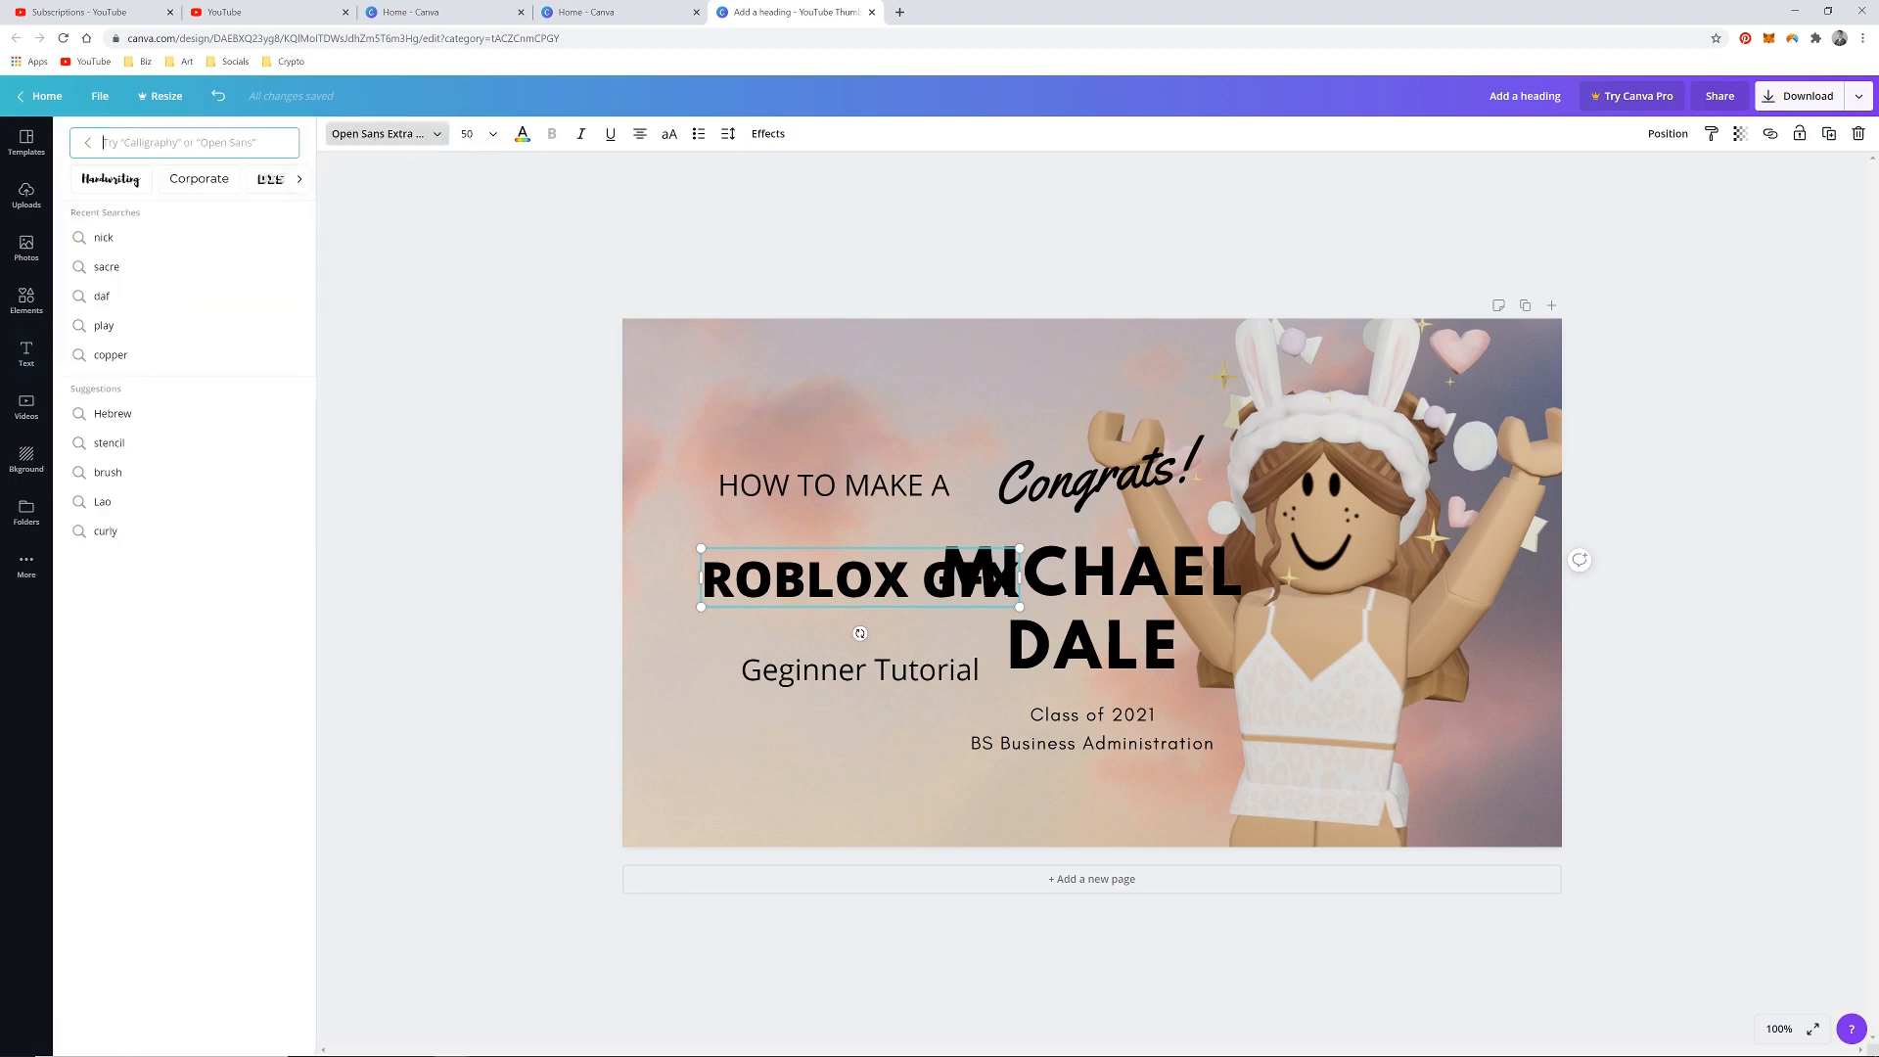
pyautogui.write('leag')
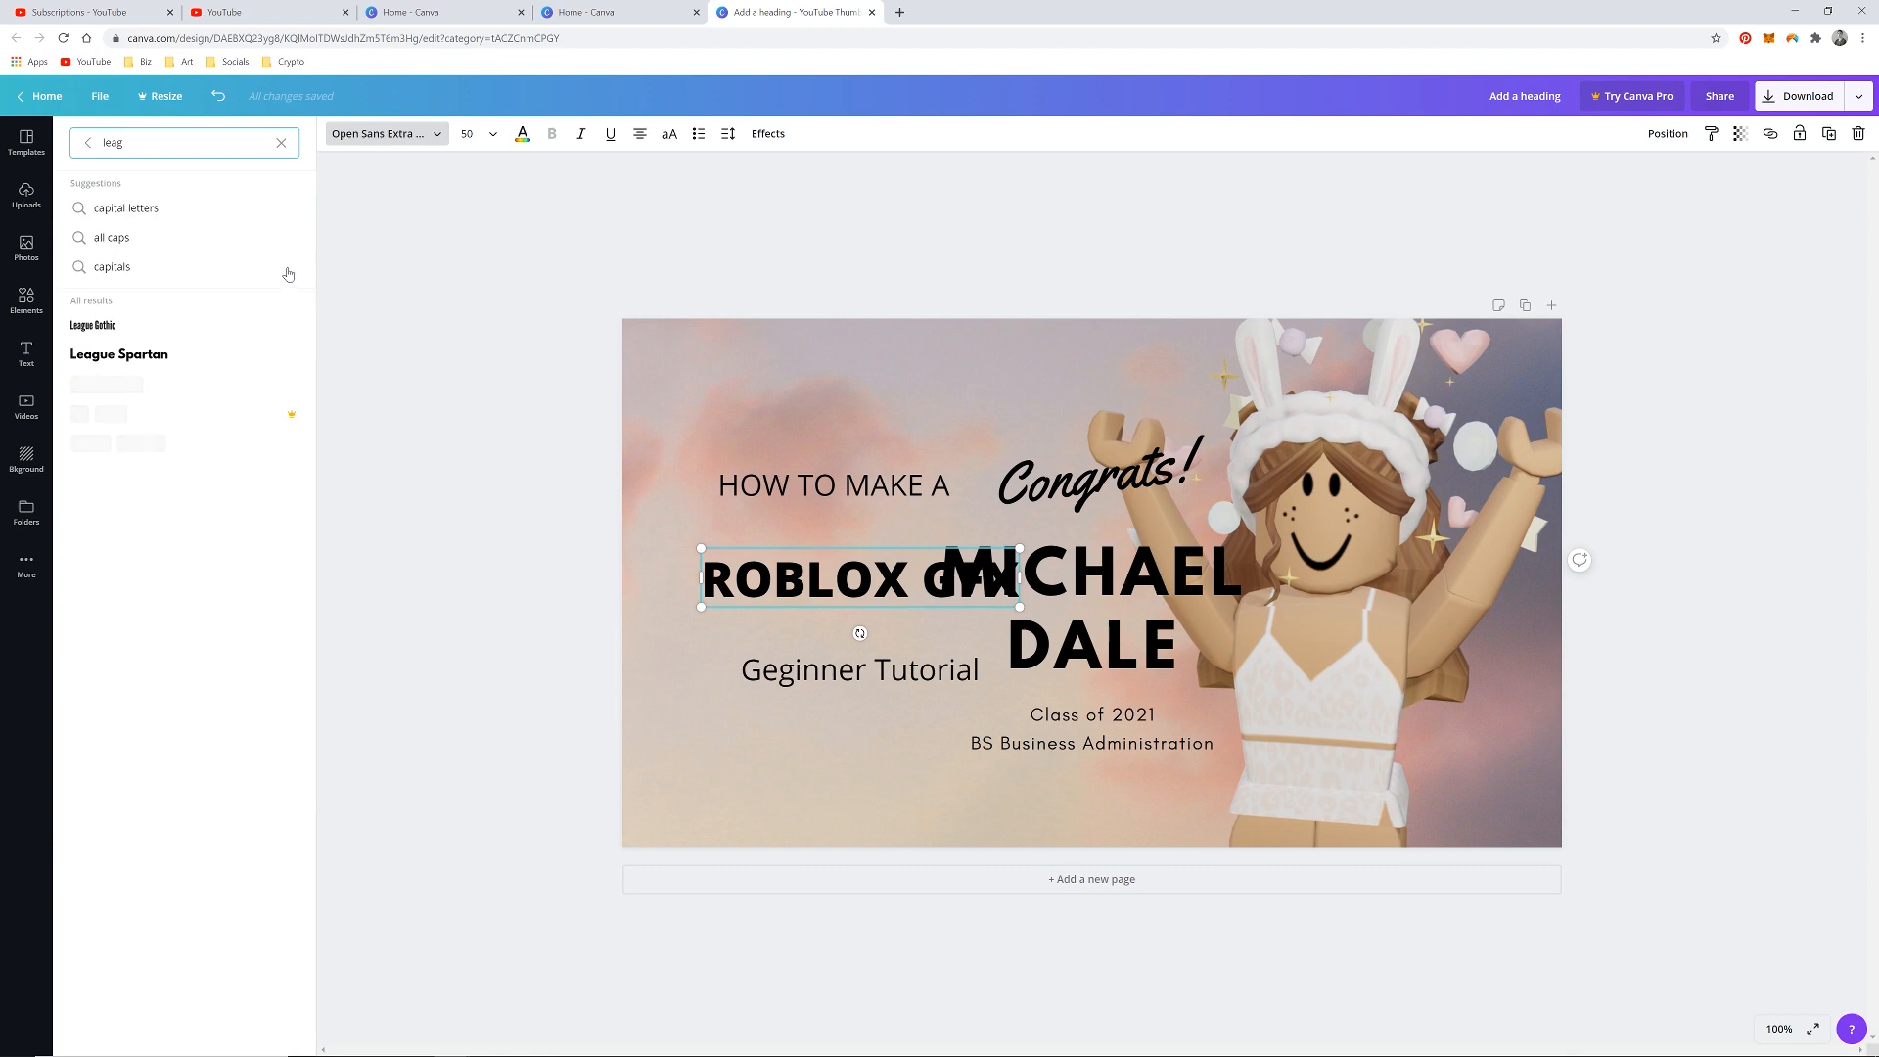
pyautogui.click(118, 354)
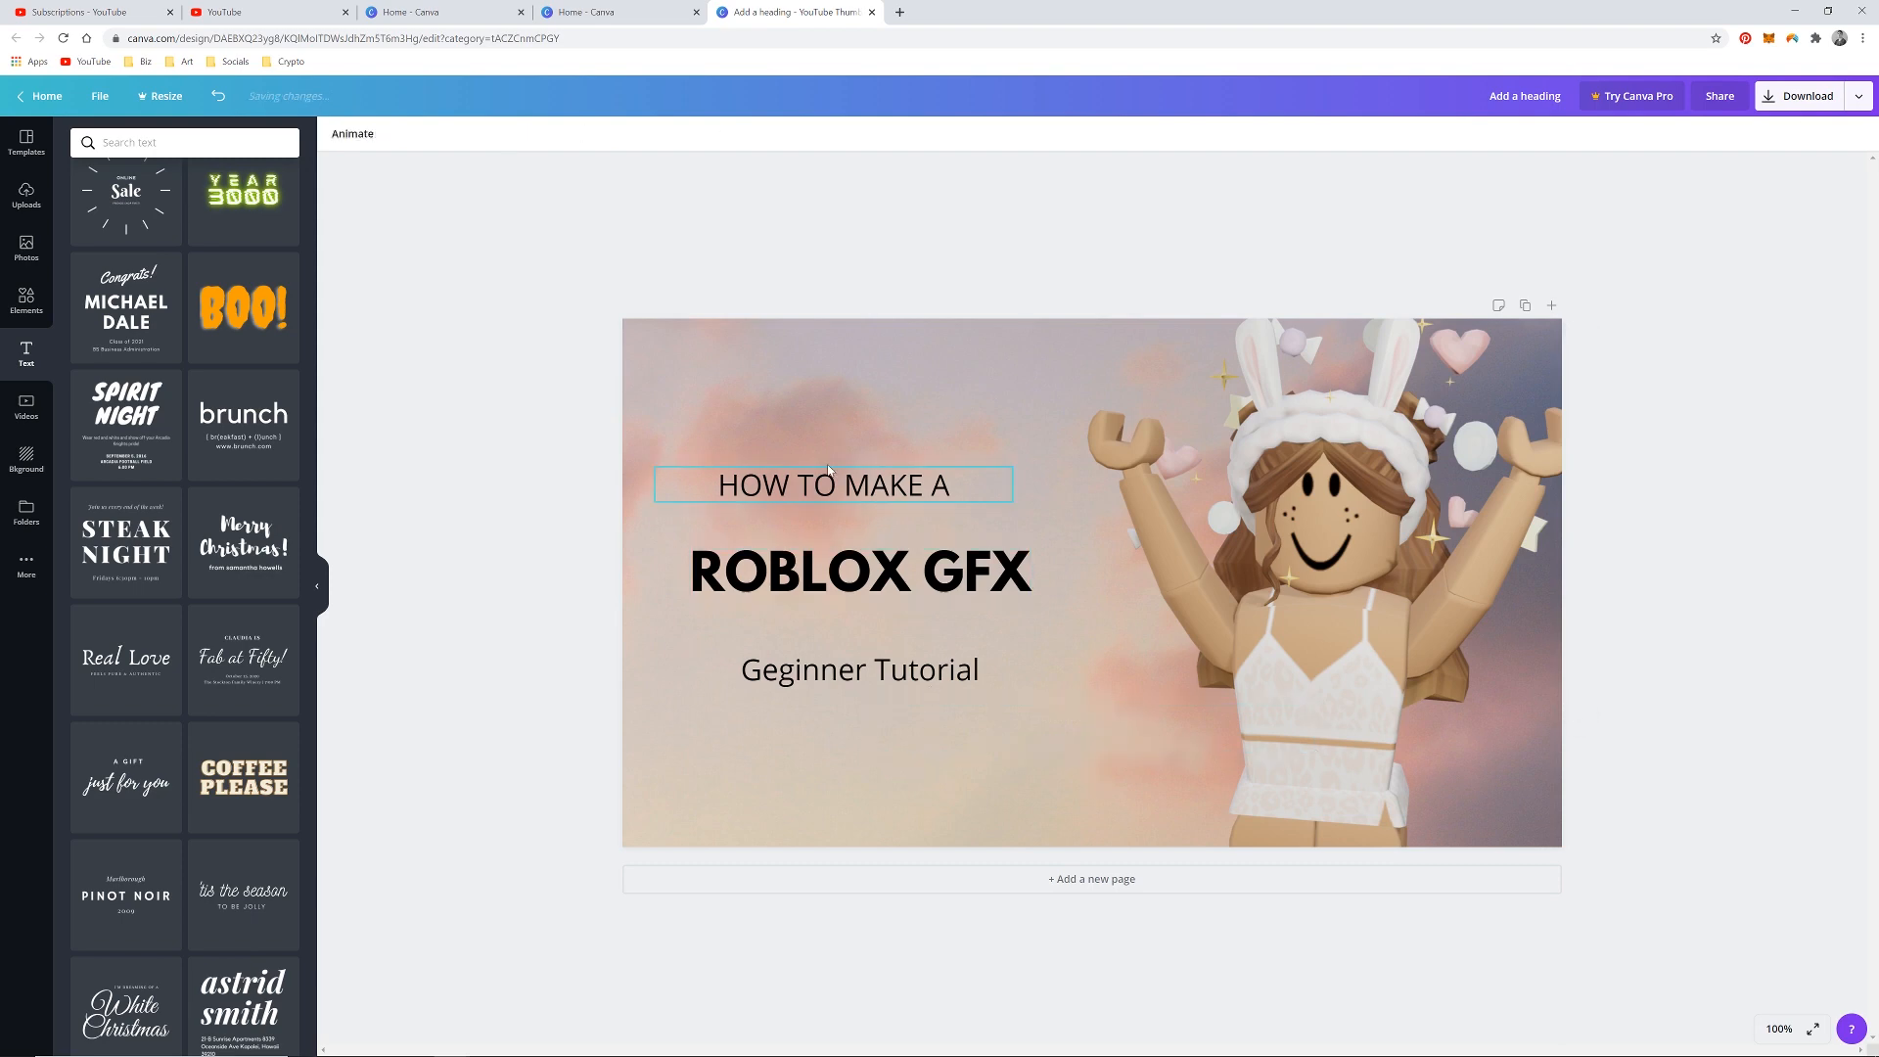
# Set the HOW TO MAKE A line in bold Cooper Hewitt via the font search 'coop'.
pyautogui.click(833, 485)
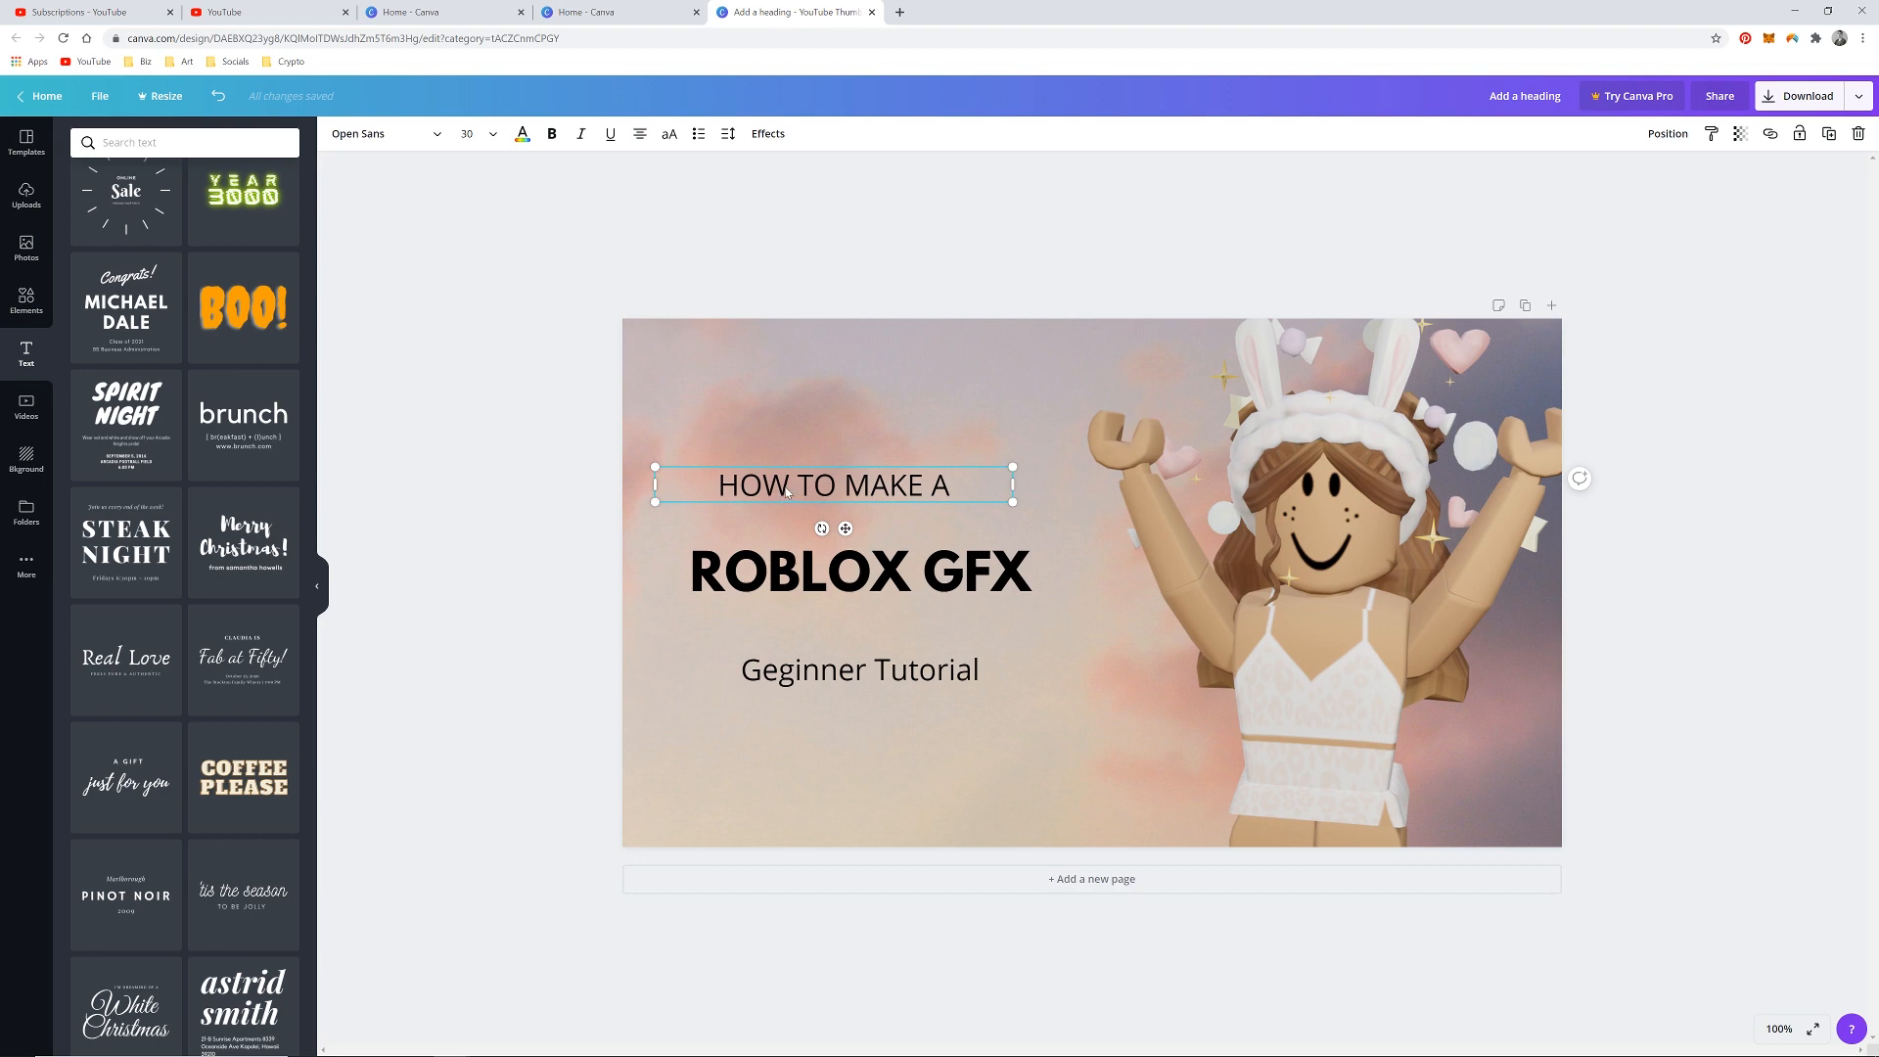
pyautogui.write('leag')
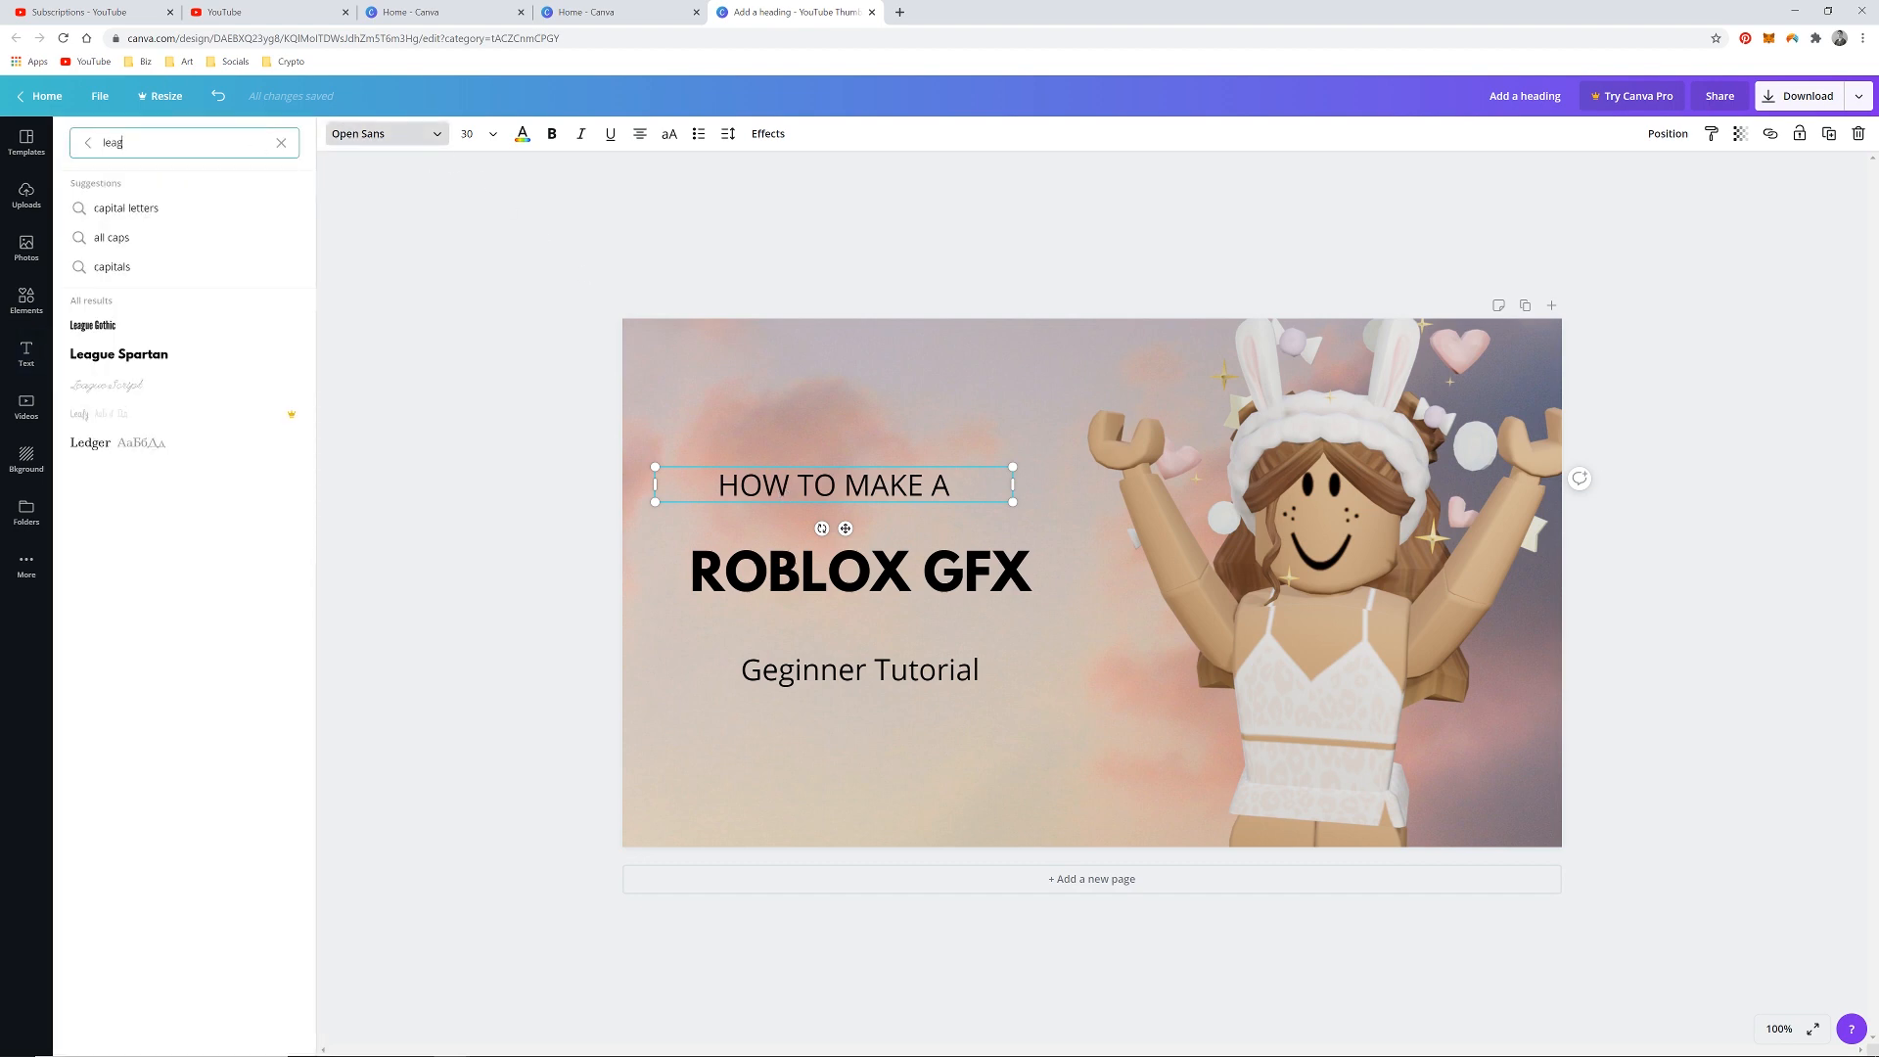
pyautogui.write('coop')
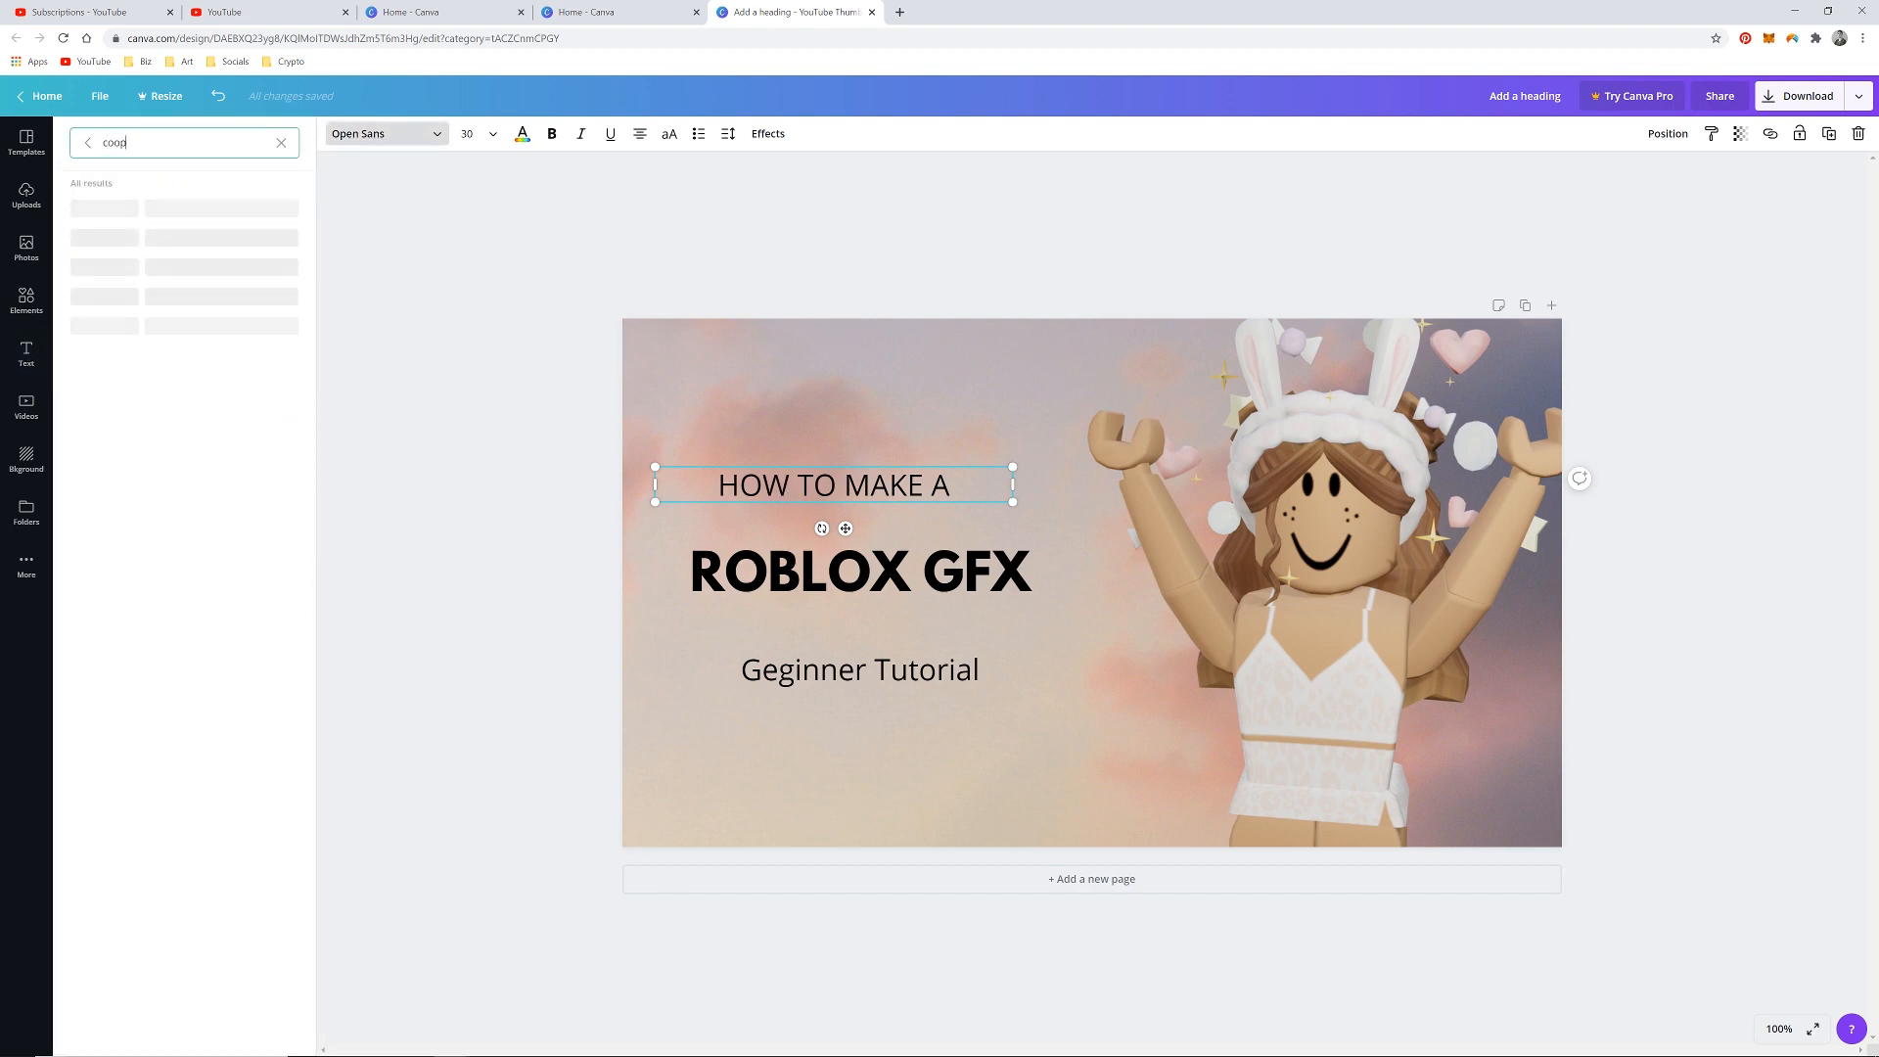
pyautogui.click(106, 324)
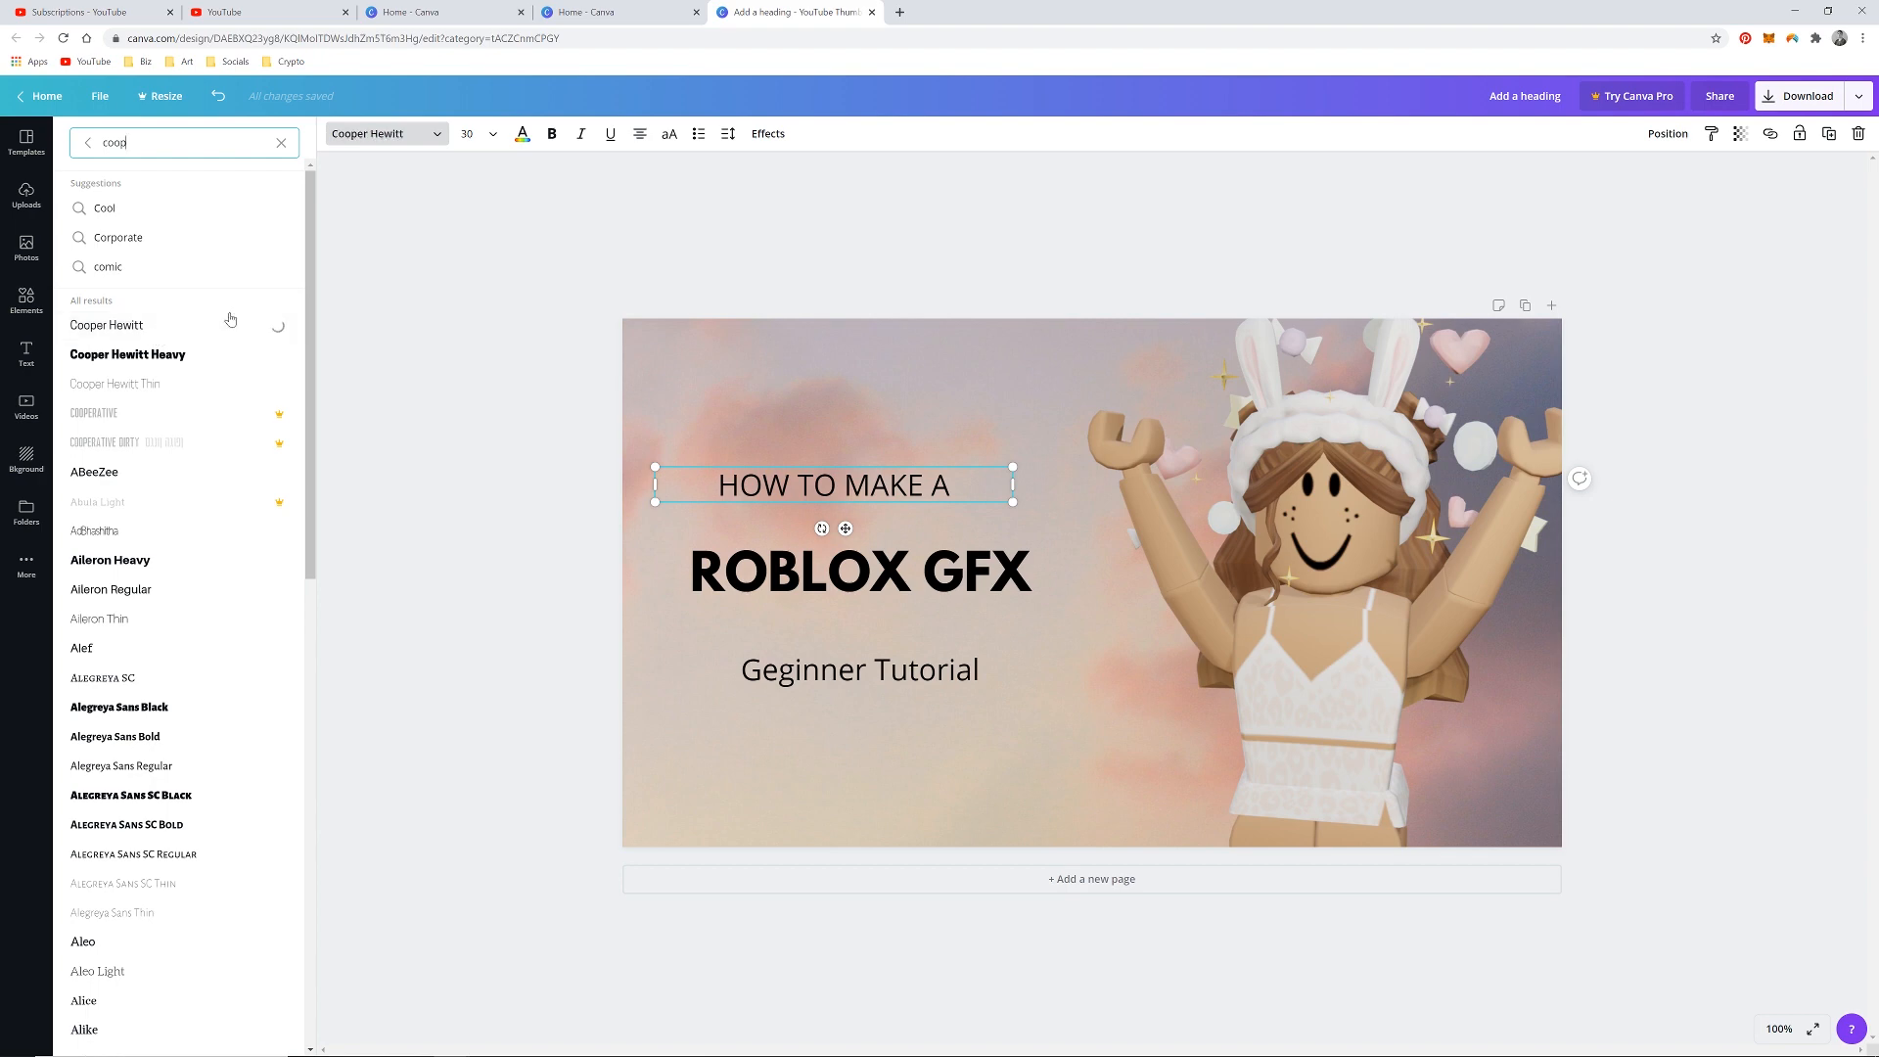
pyautogui.click(106, 324)
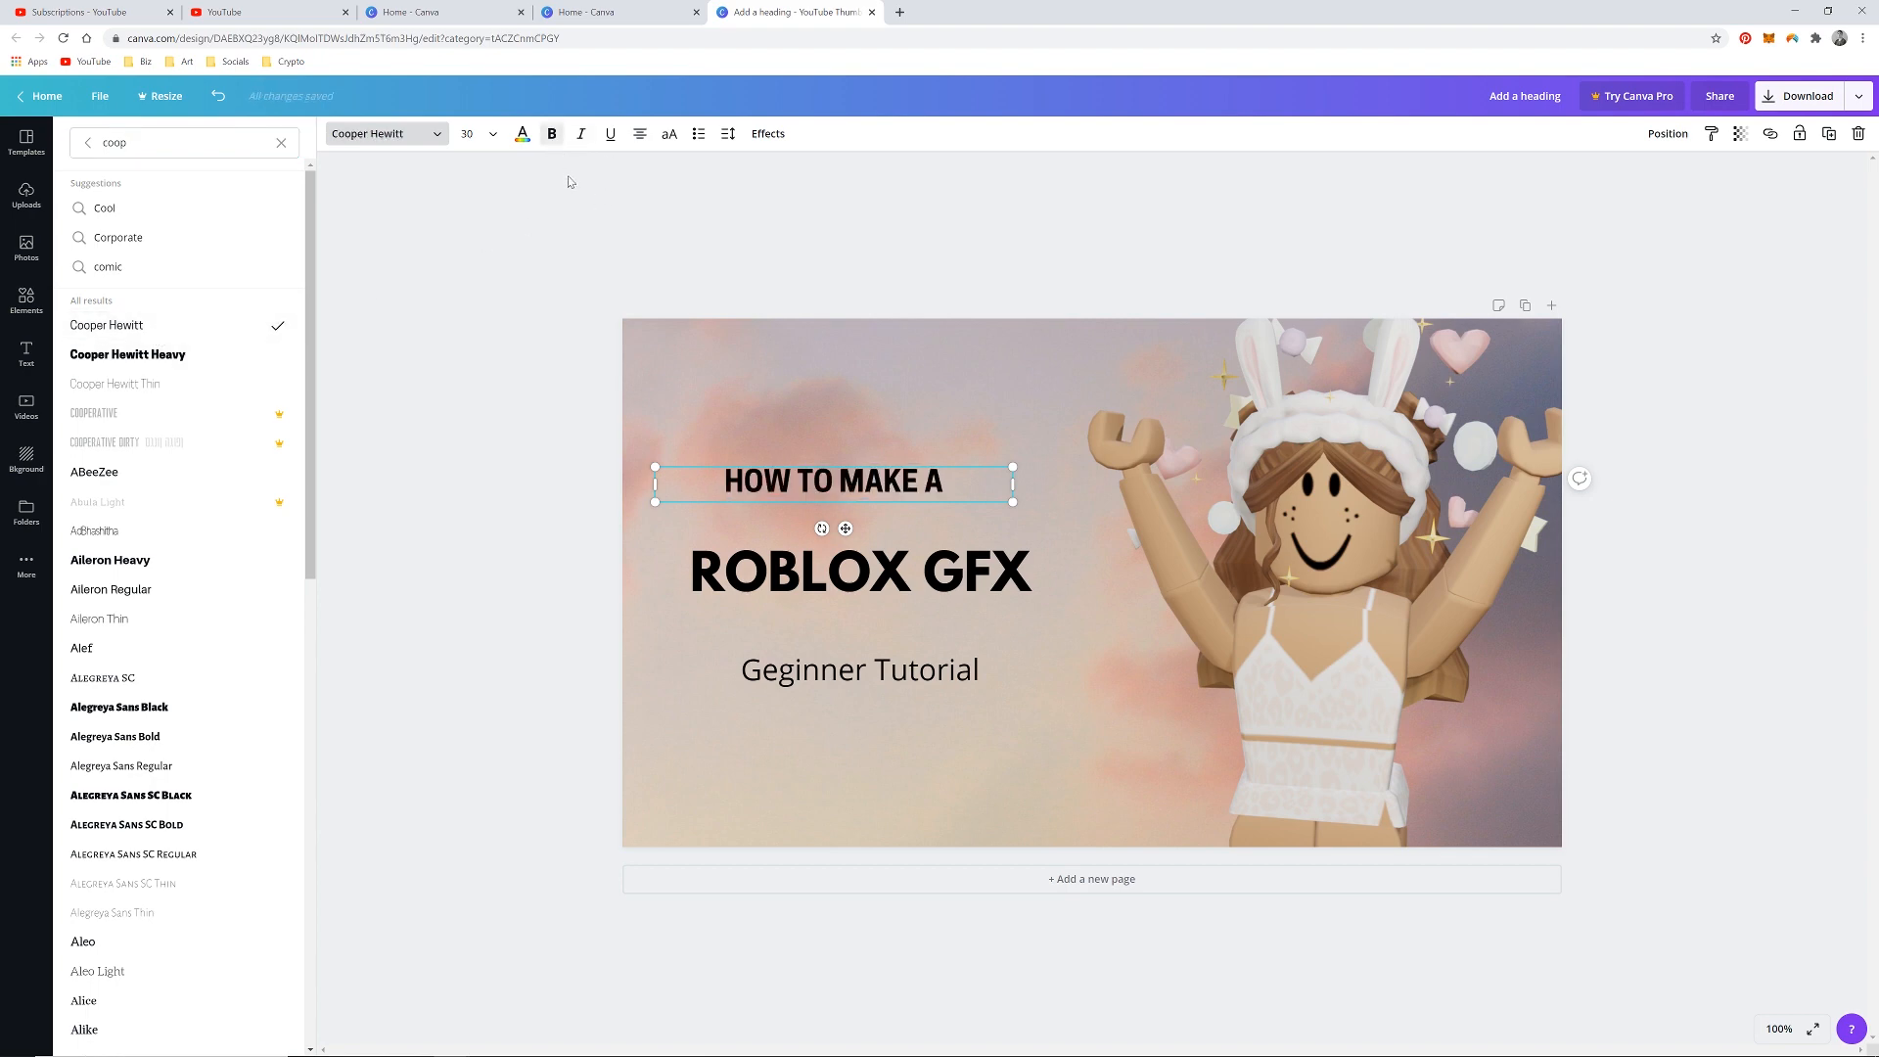
# Narrow the HOW TO MAKE A box and enlarge ROBLOX GFX to about 76 toward the avatar.
pyautogui.moveTo(1012, 489); pyautogui.dragTo(904, 481)
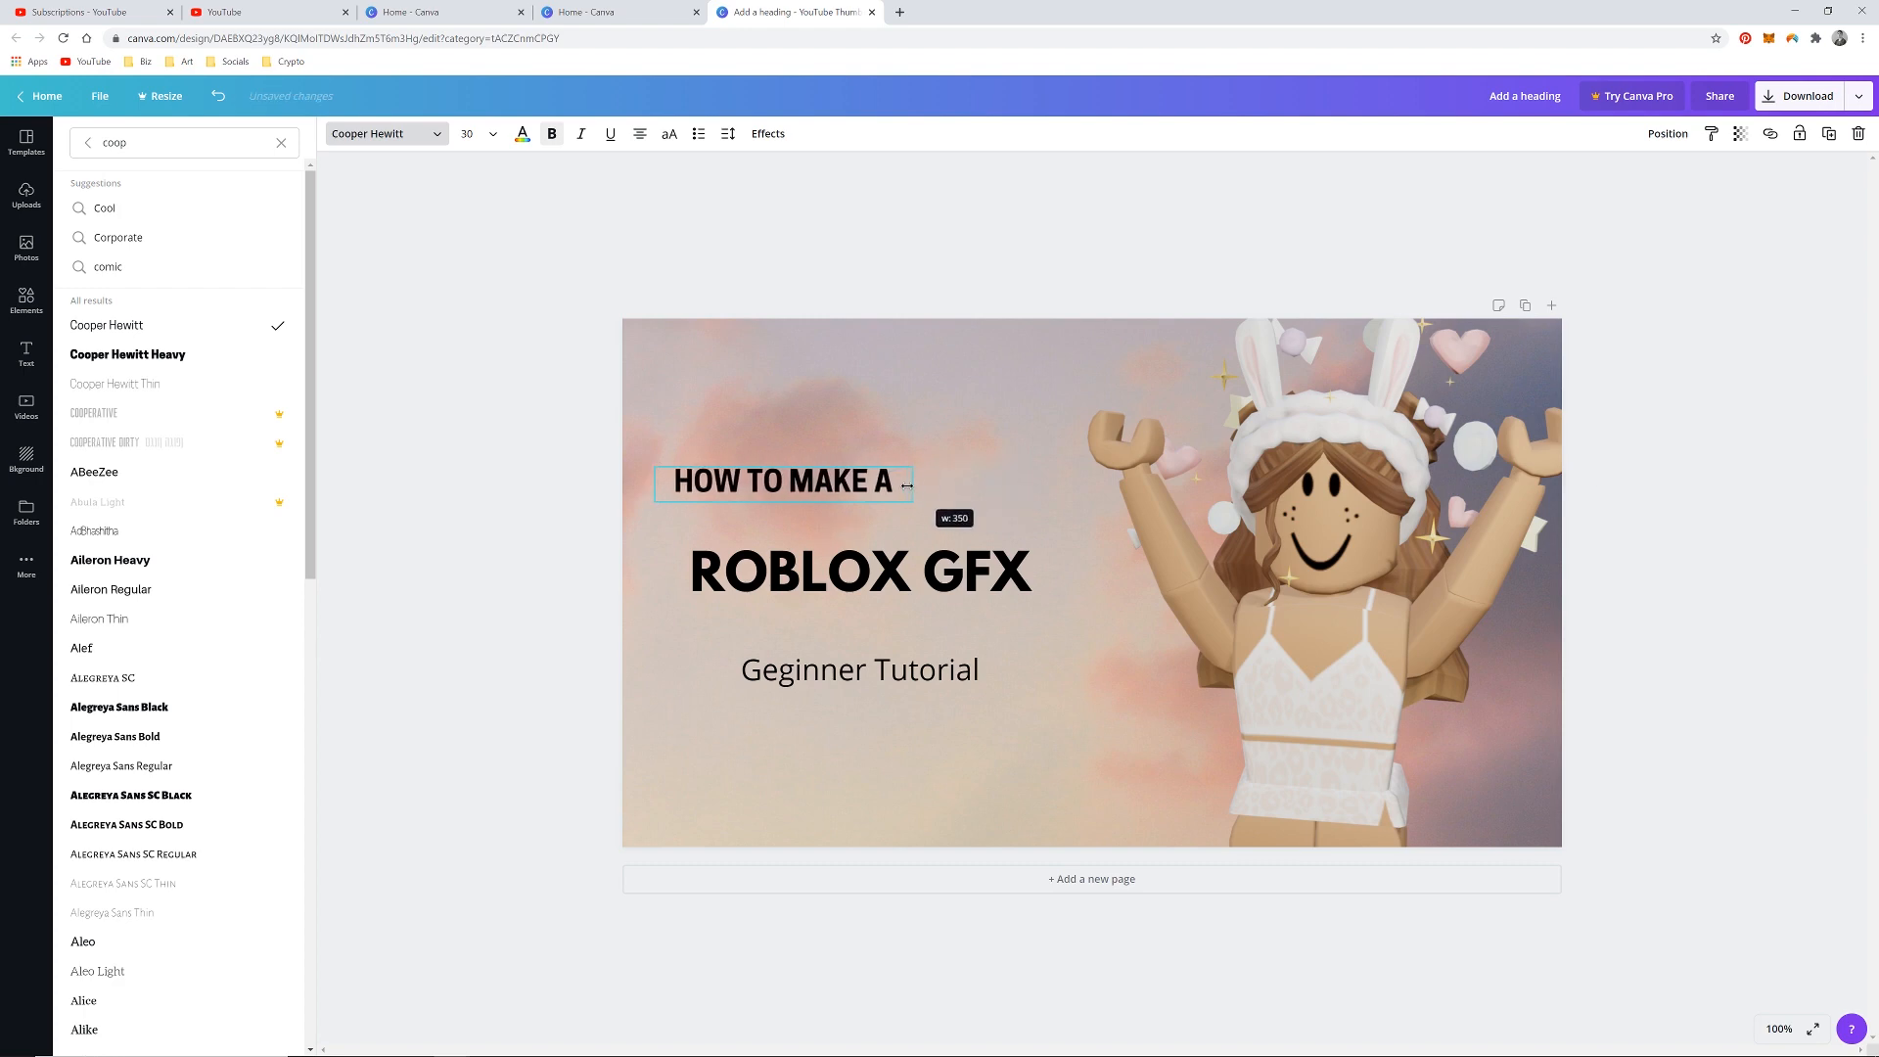
pyautogui.moveTo(910, 481); pyautogui.dragTo(994, 524)
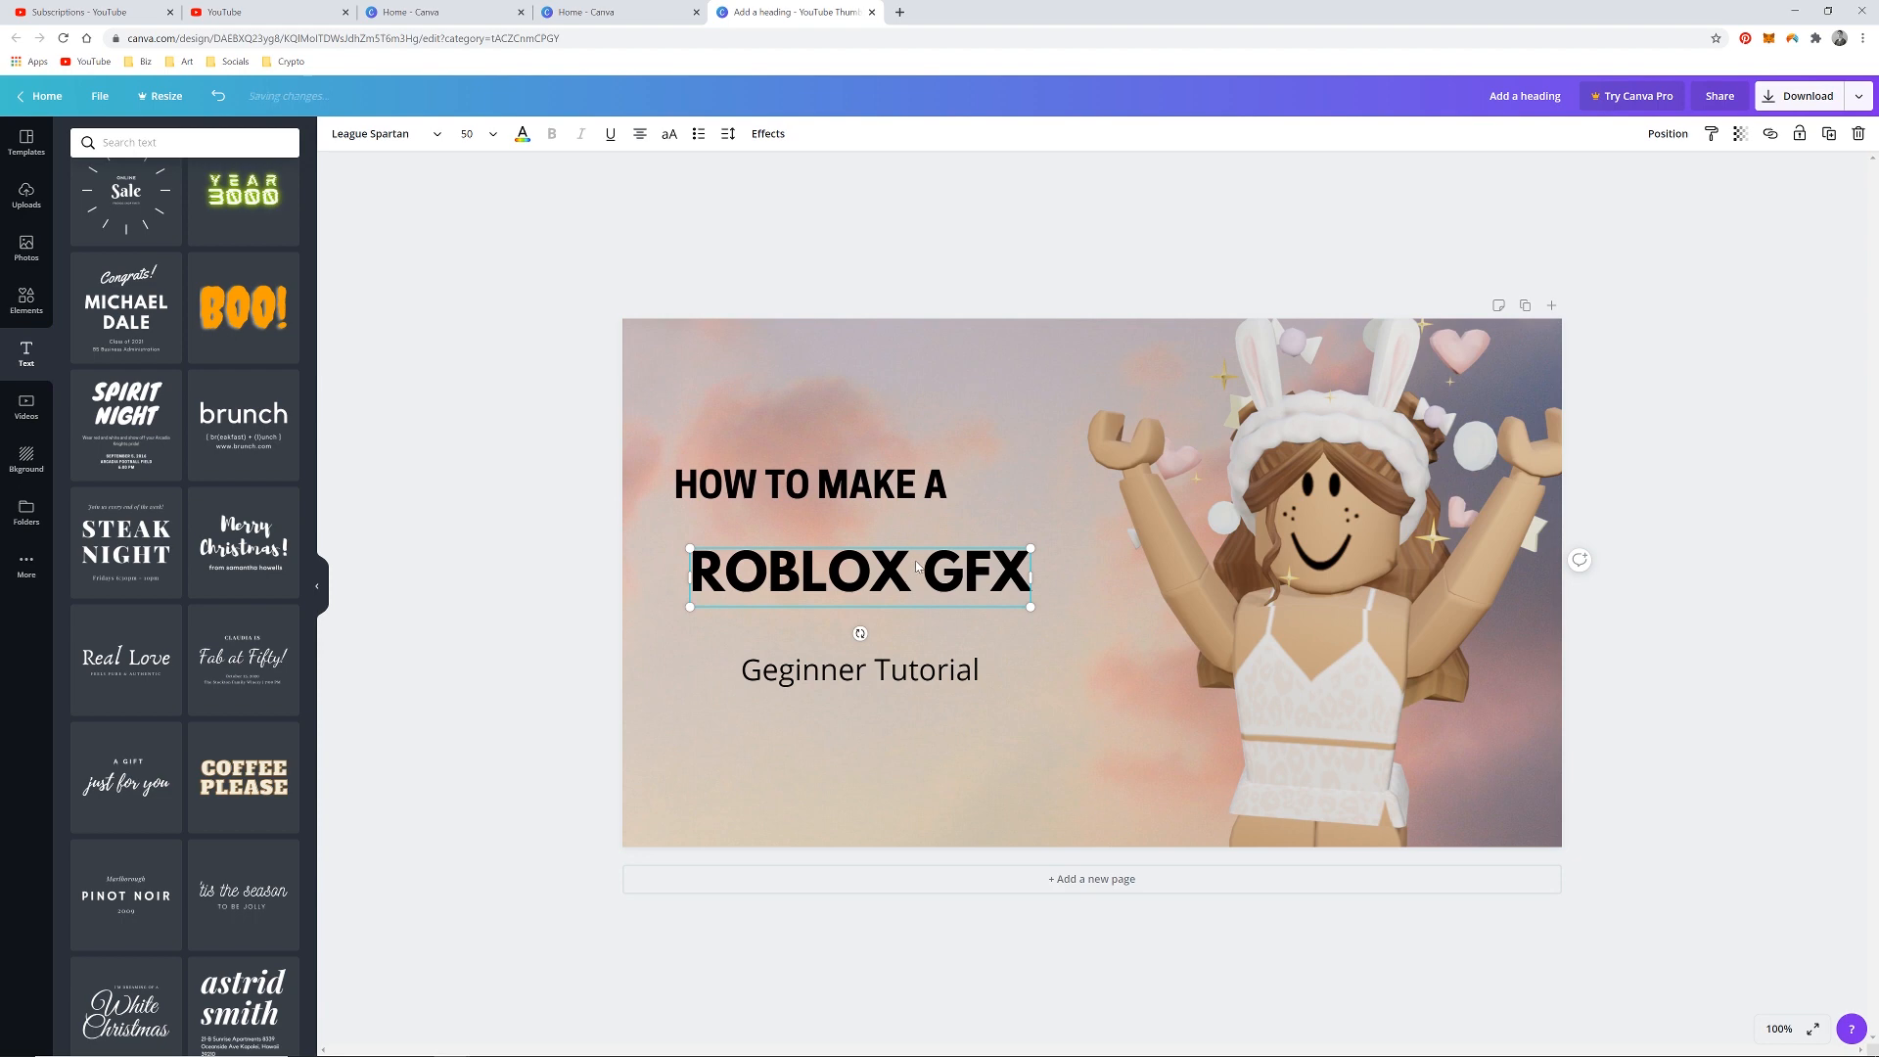
pyautogui.moveTo(1032, 604); pyautogui.dragTo(1050, 604)
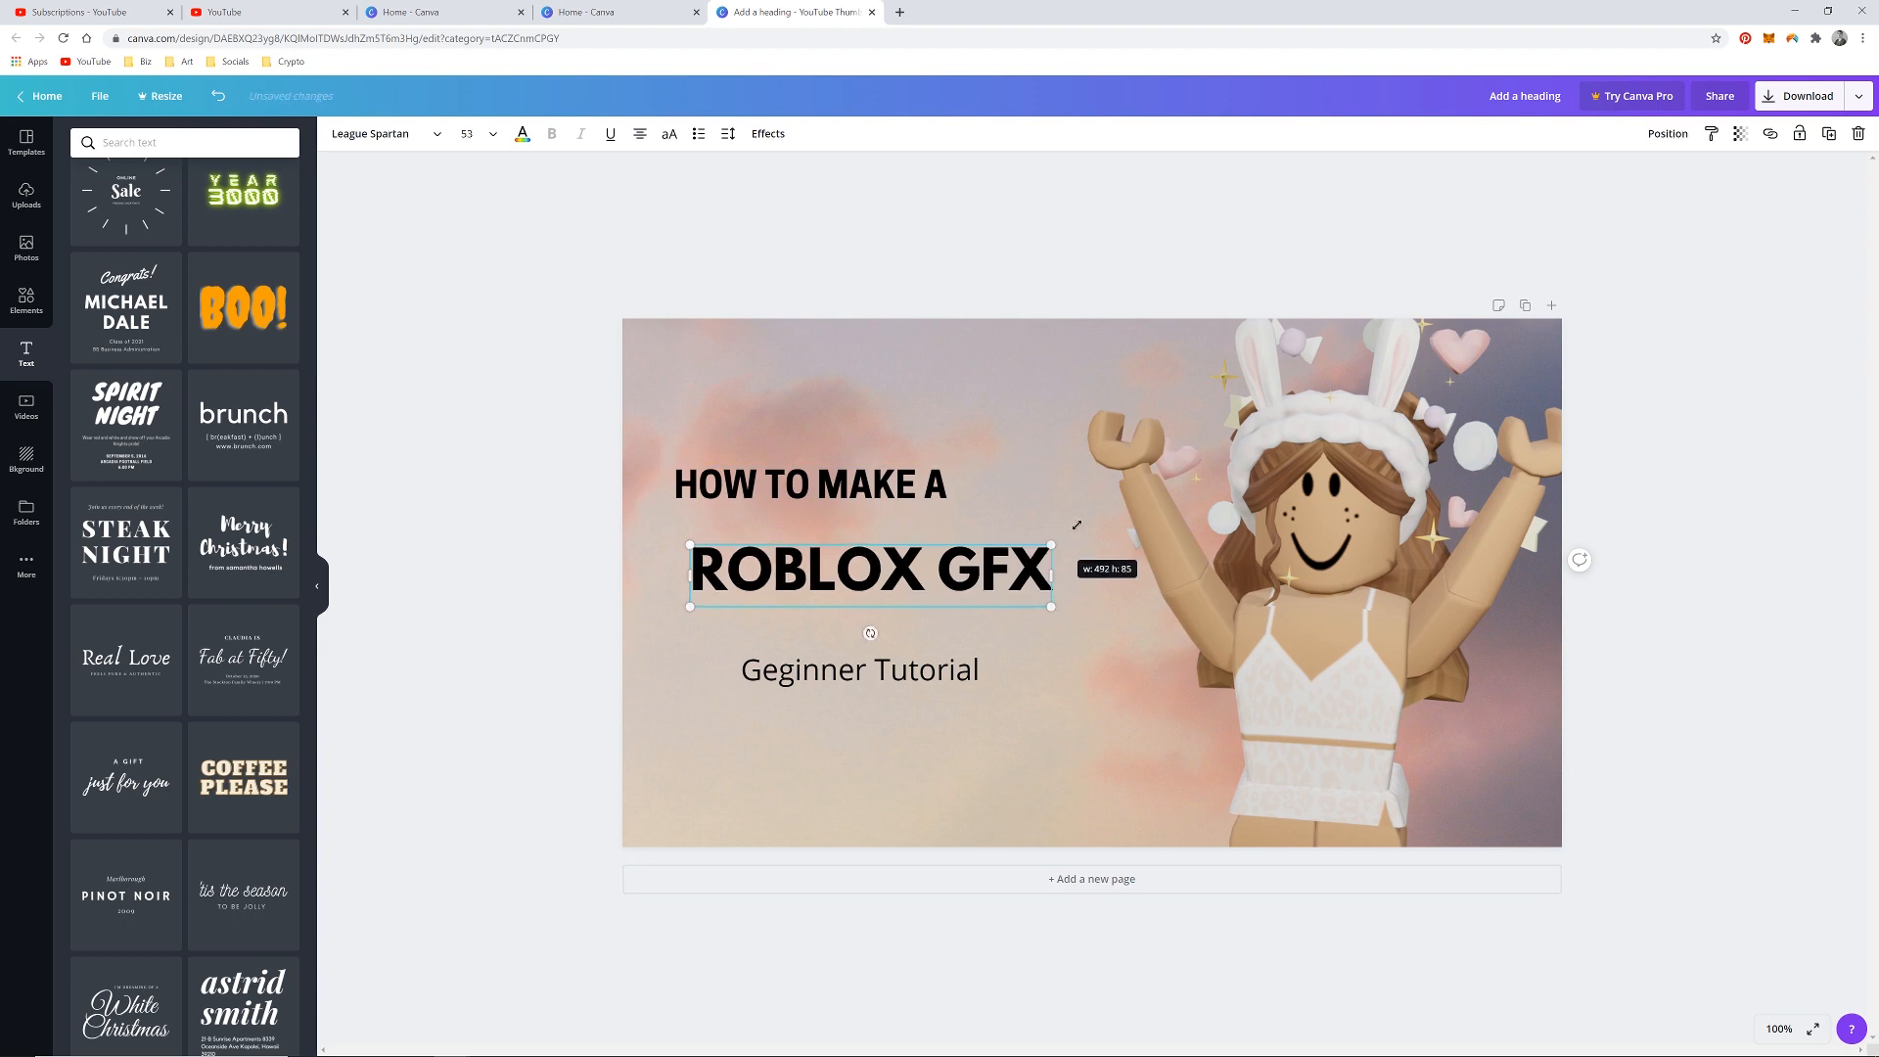
pyautogui.moveTo(1051, 607); pyautogui.dragTo(1182, 613)
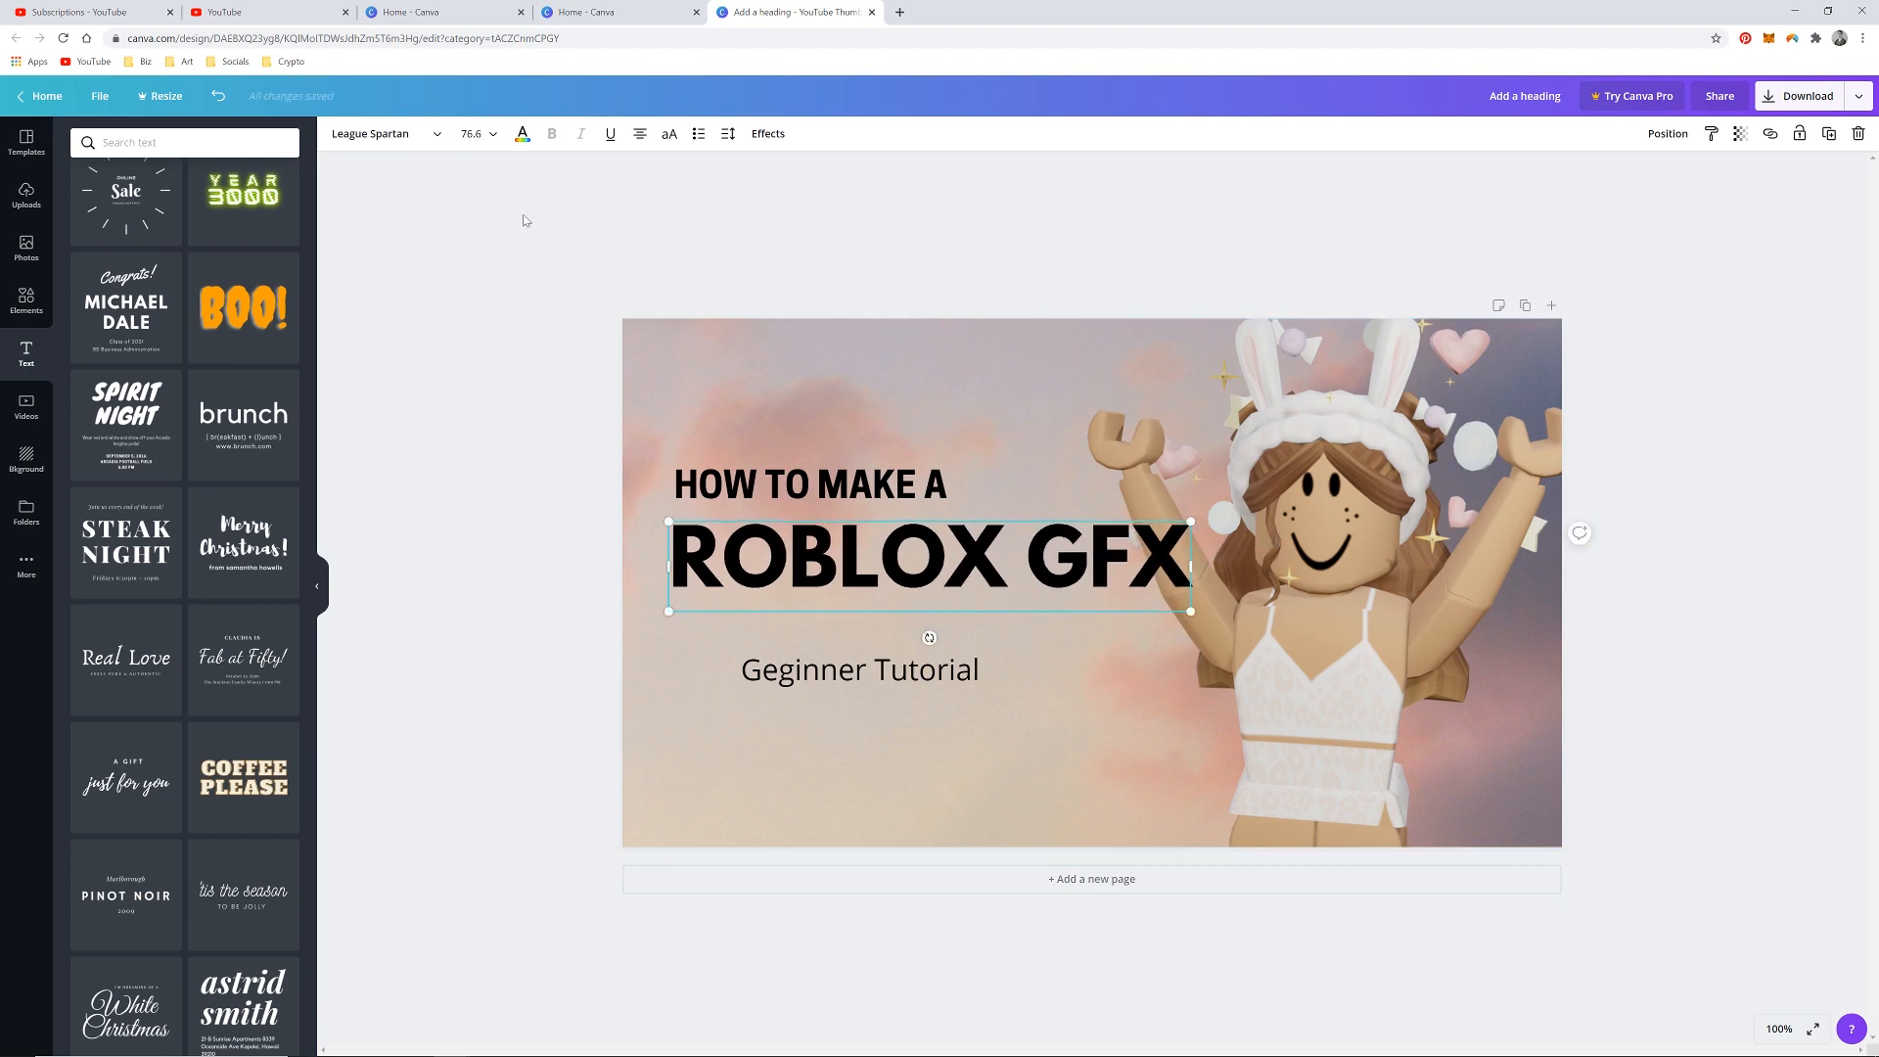
# Give ROBLOX GFX a light colour and a strengthened Neon glow effect.
pyautogui.click(521, 133)
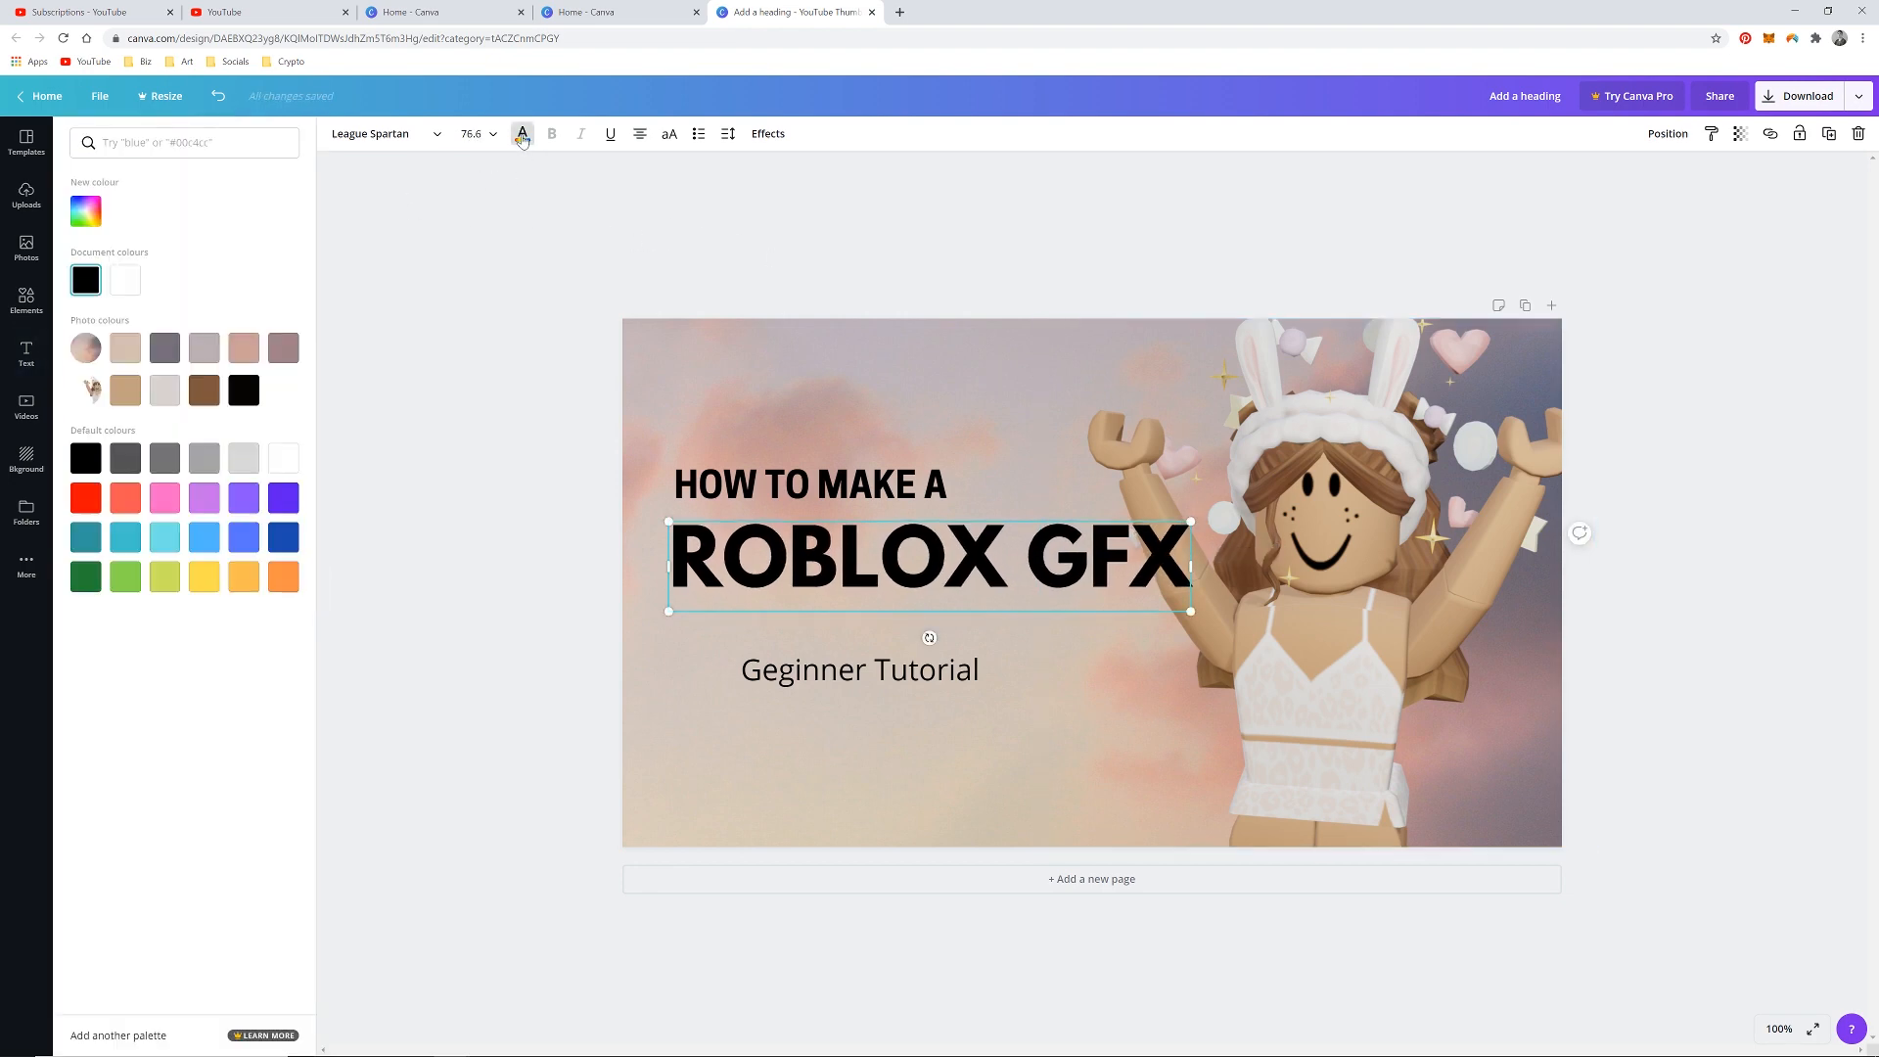
pyautogui.click(125, 348)
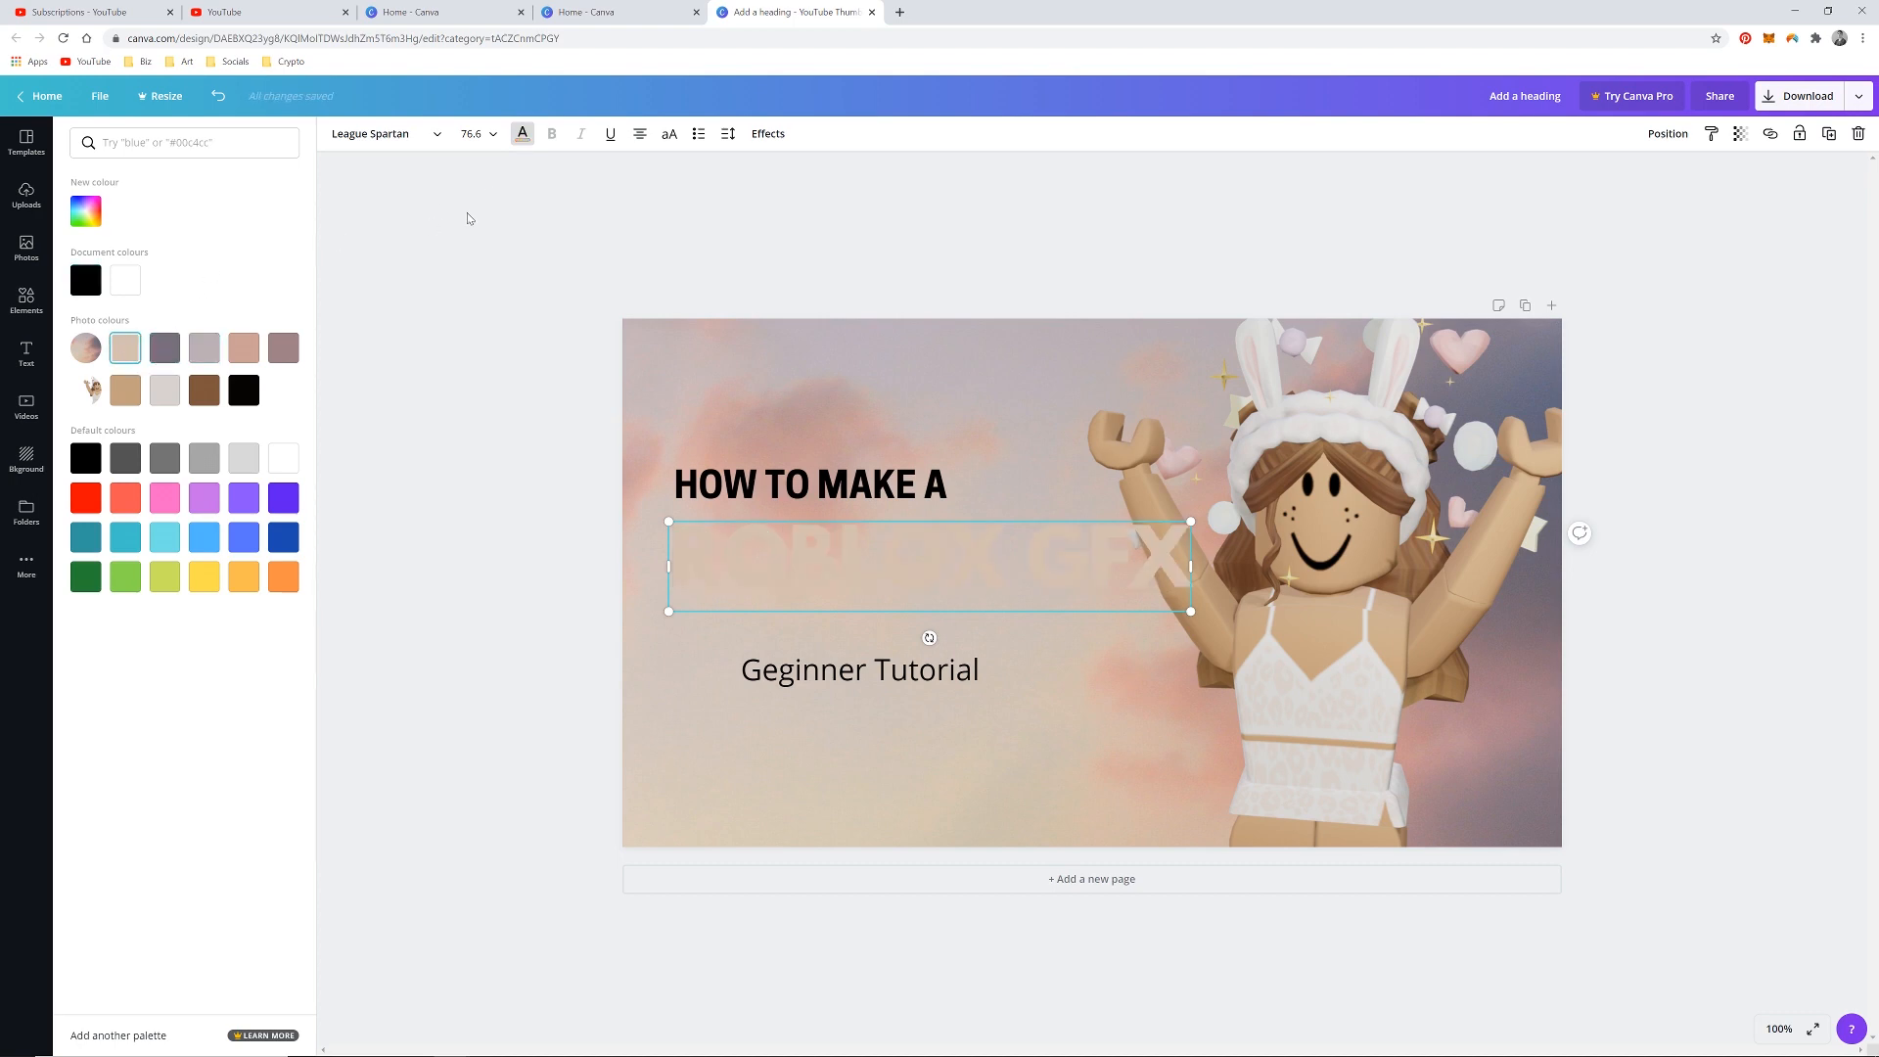
pyautogui.click(767, 133)
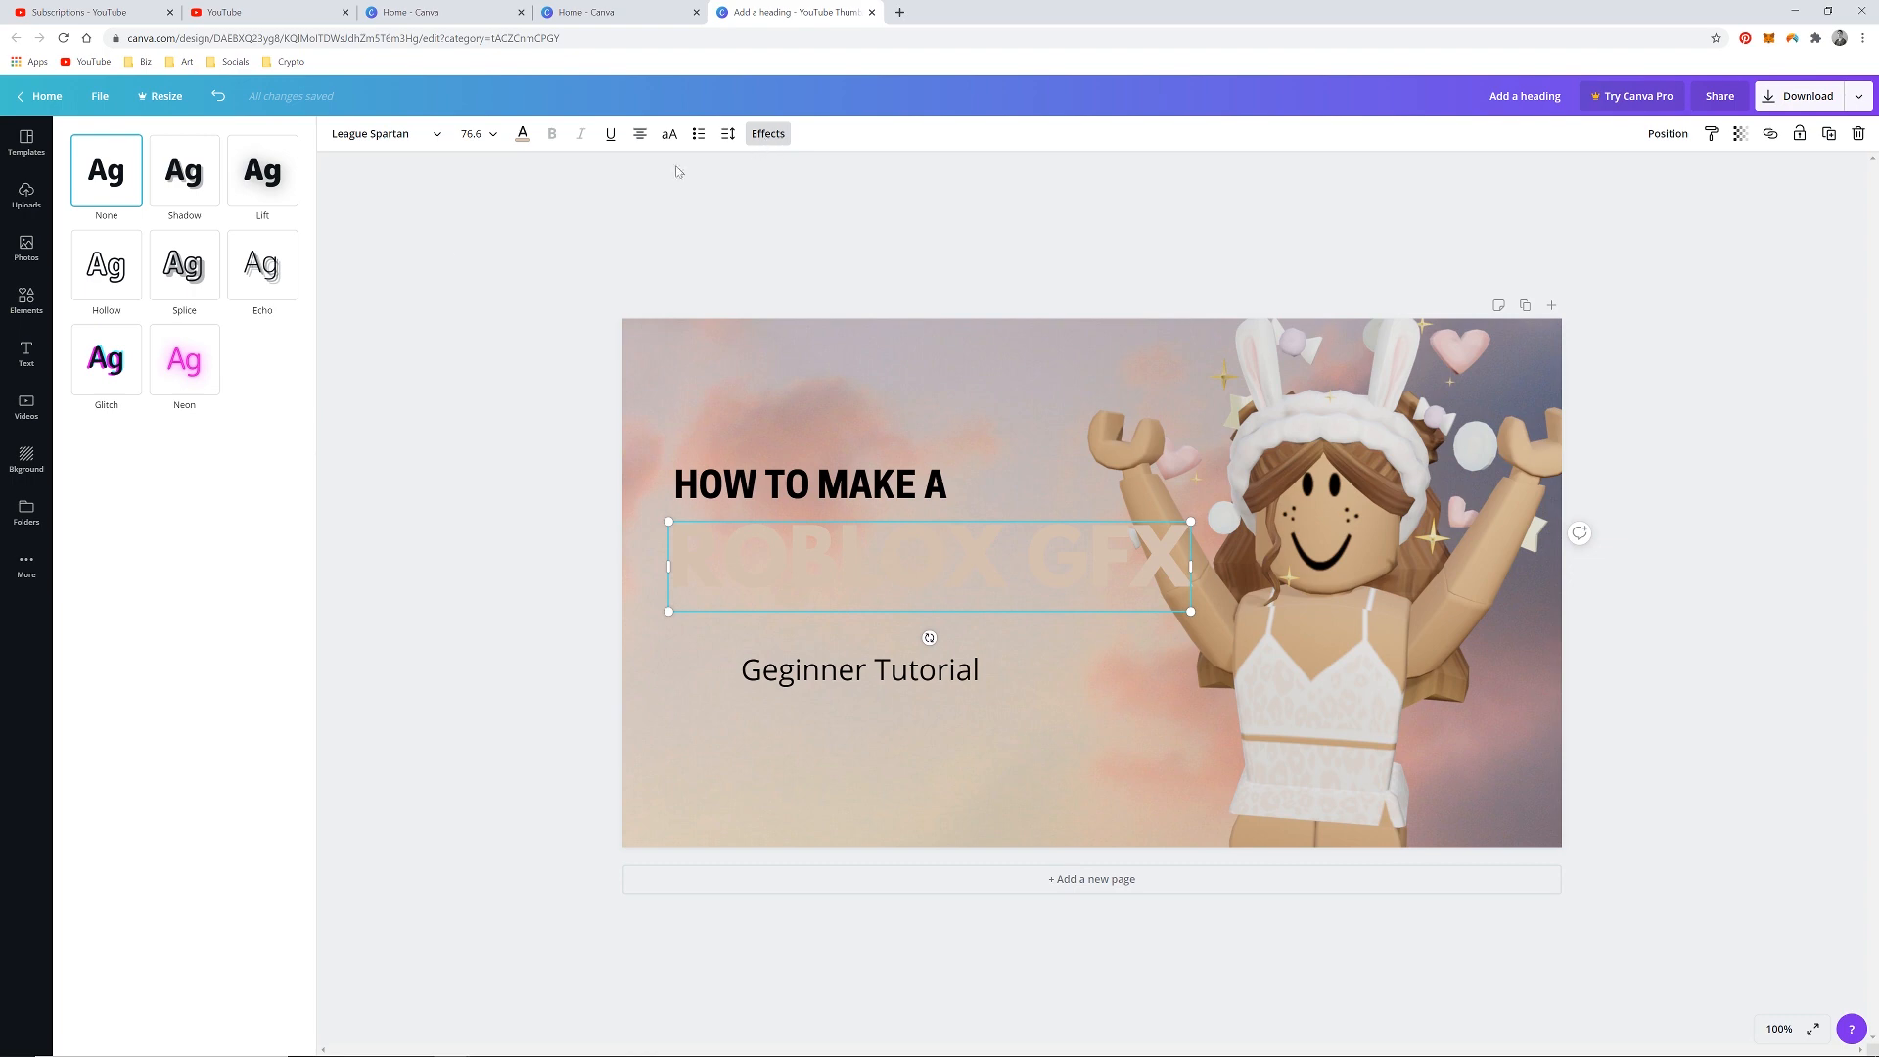
pyautogui.click(184, 360)
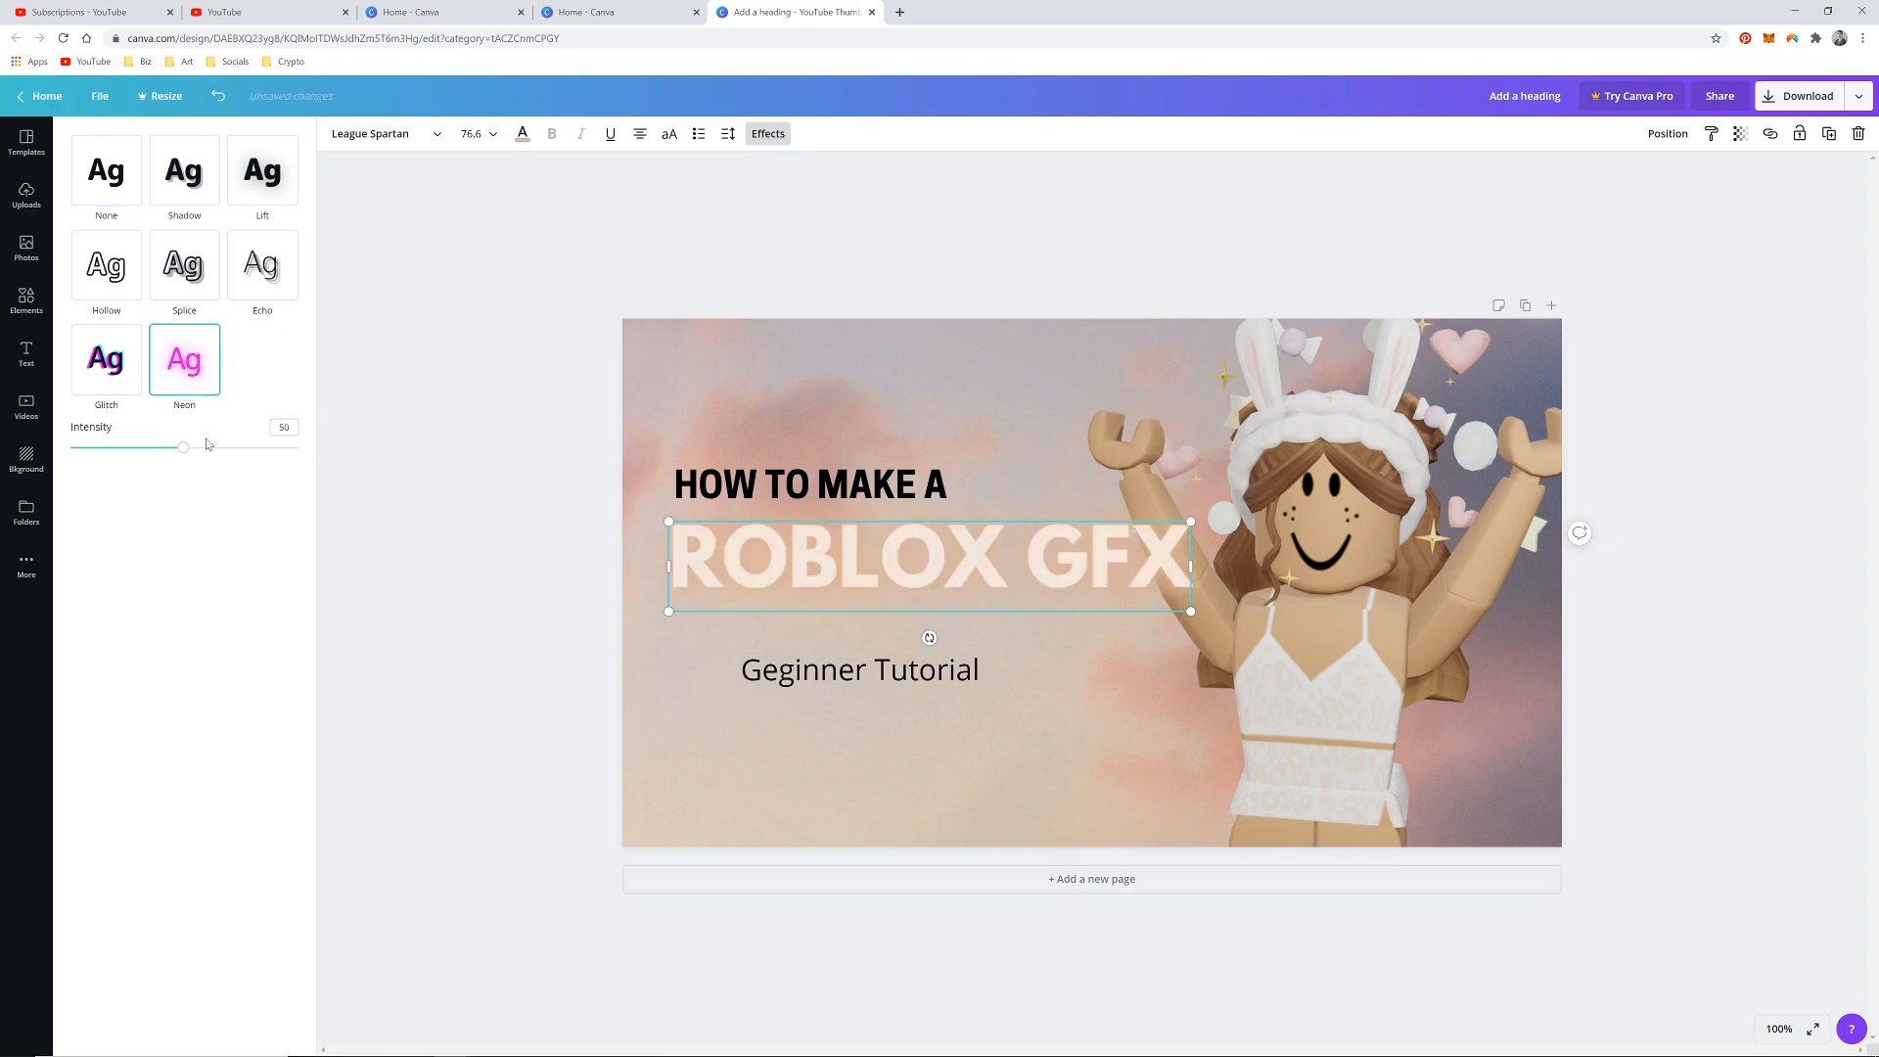
pyautogui.moveTo(182, 446); pyautogui.dragTo(276, 446)
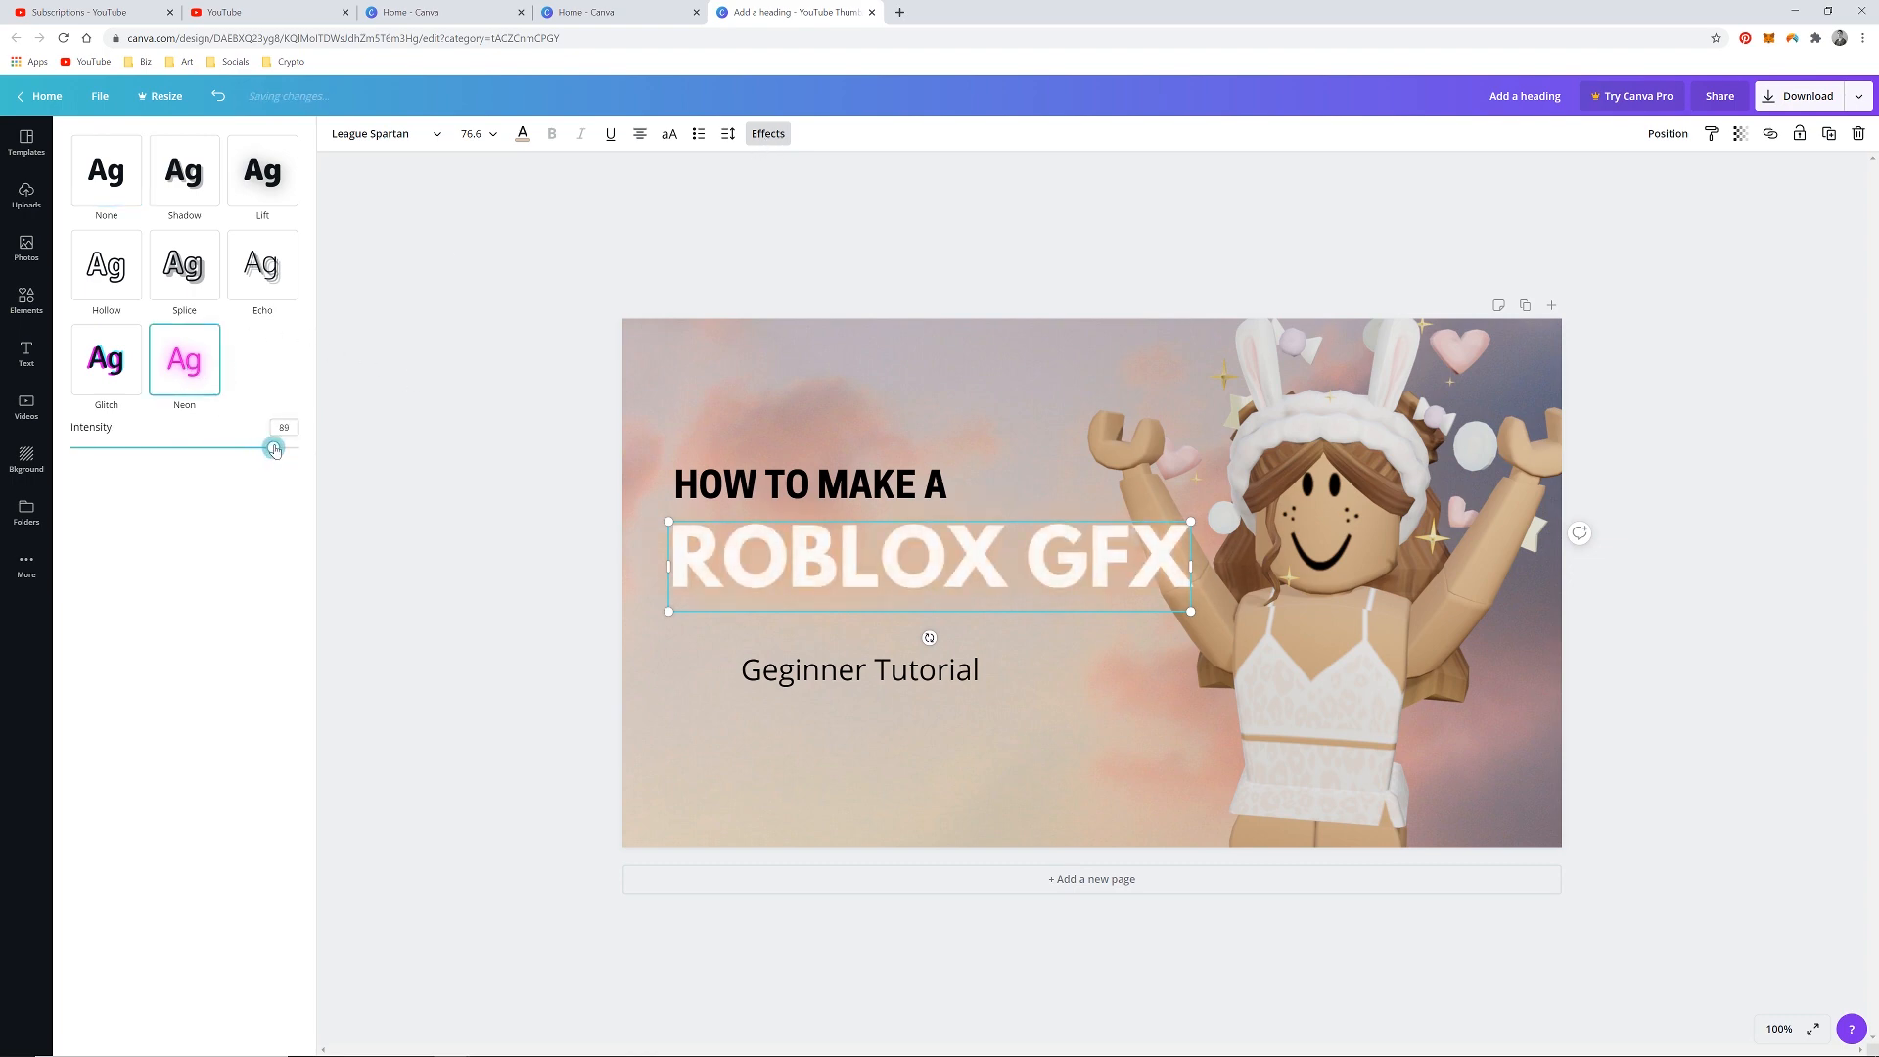
pyautogui.moveTo(274, 446); pyautogui.dragTo(268, 446)
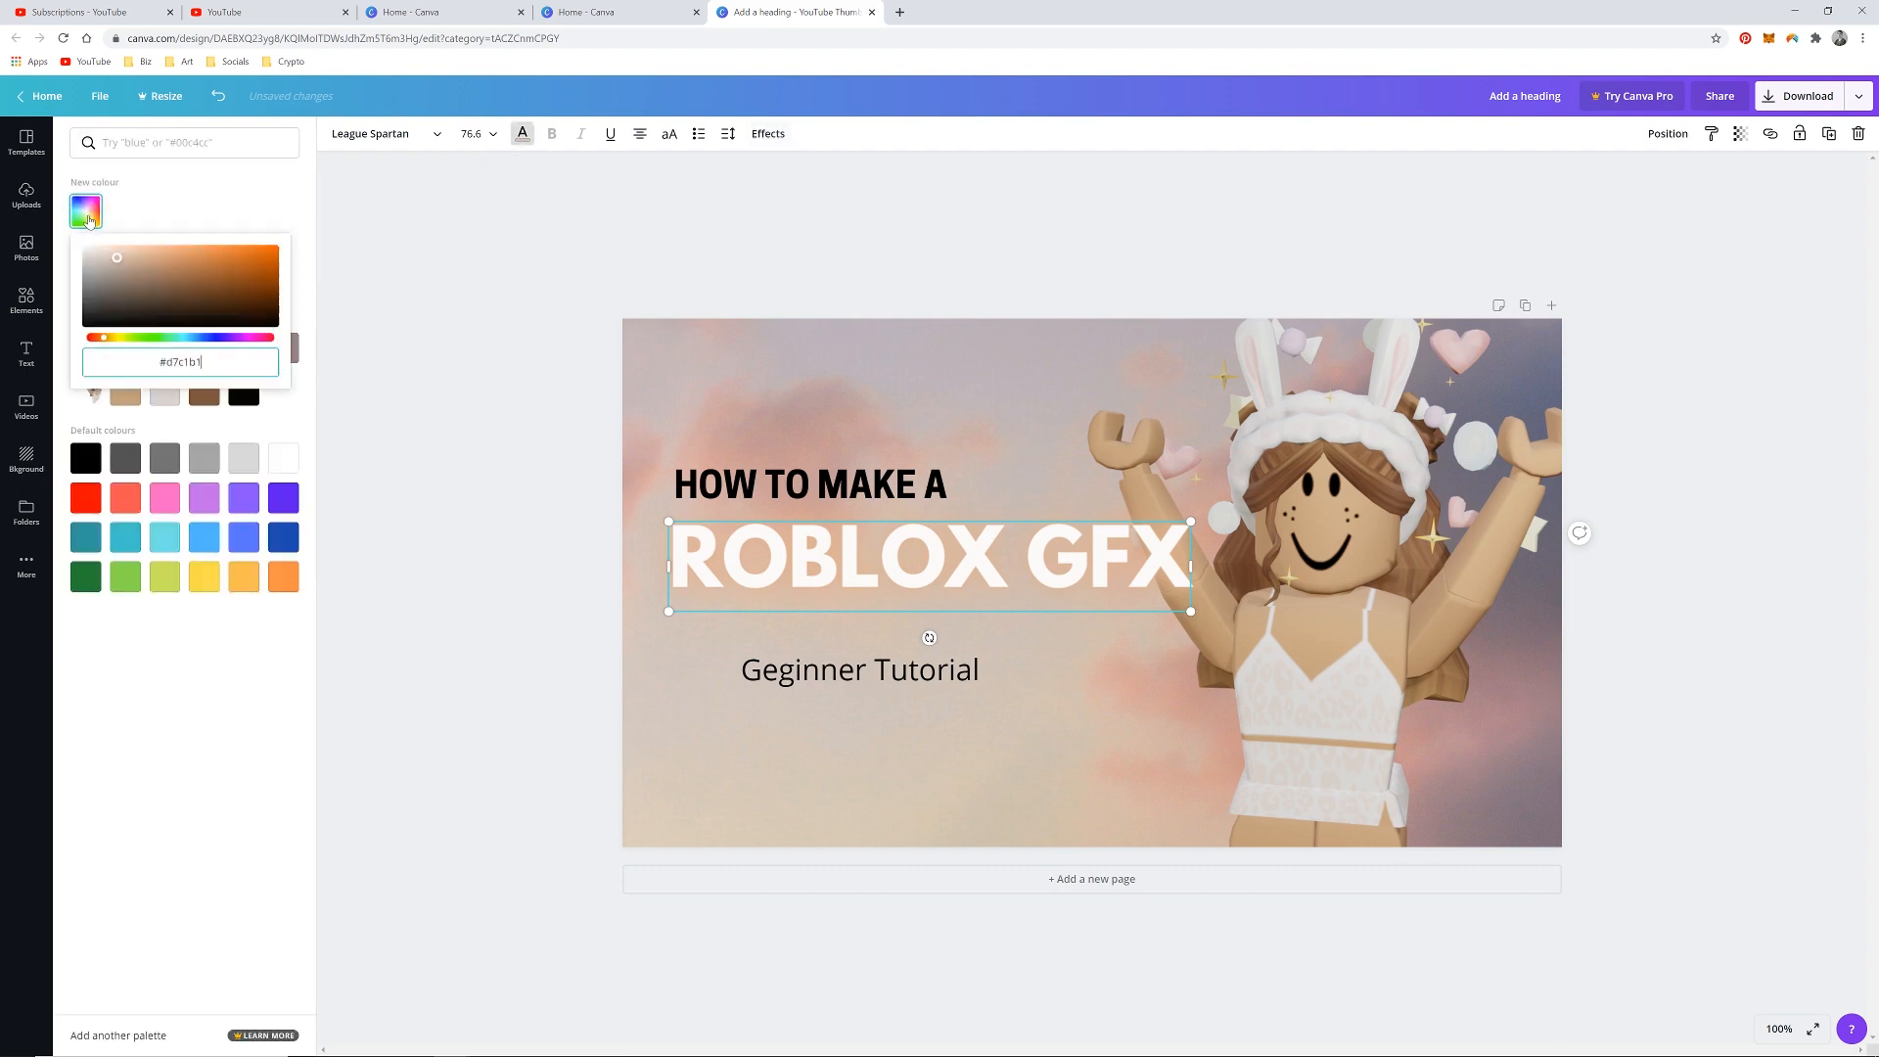
# Shift the ROBLOX GFX title colour to a pale pink.
pyautogui.moveTo(101, 339); pyautogui.dragTo(248, 339)
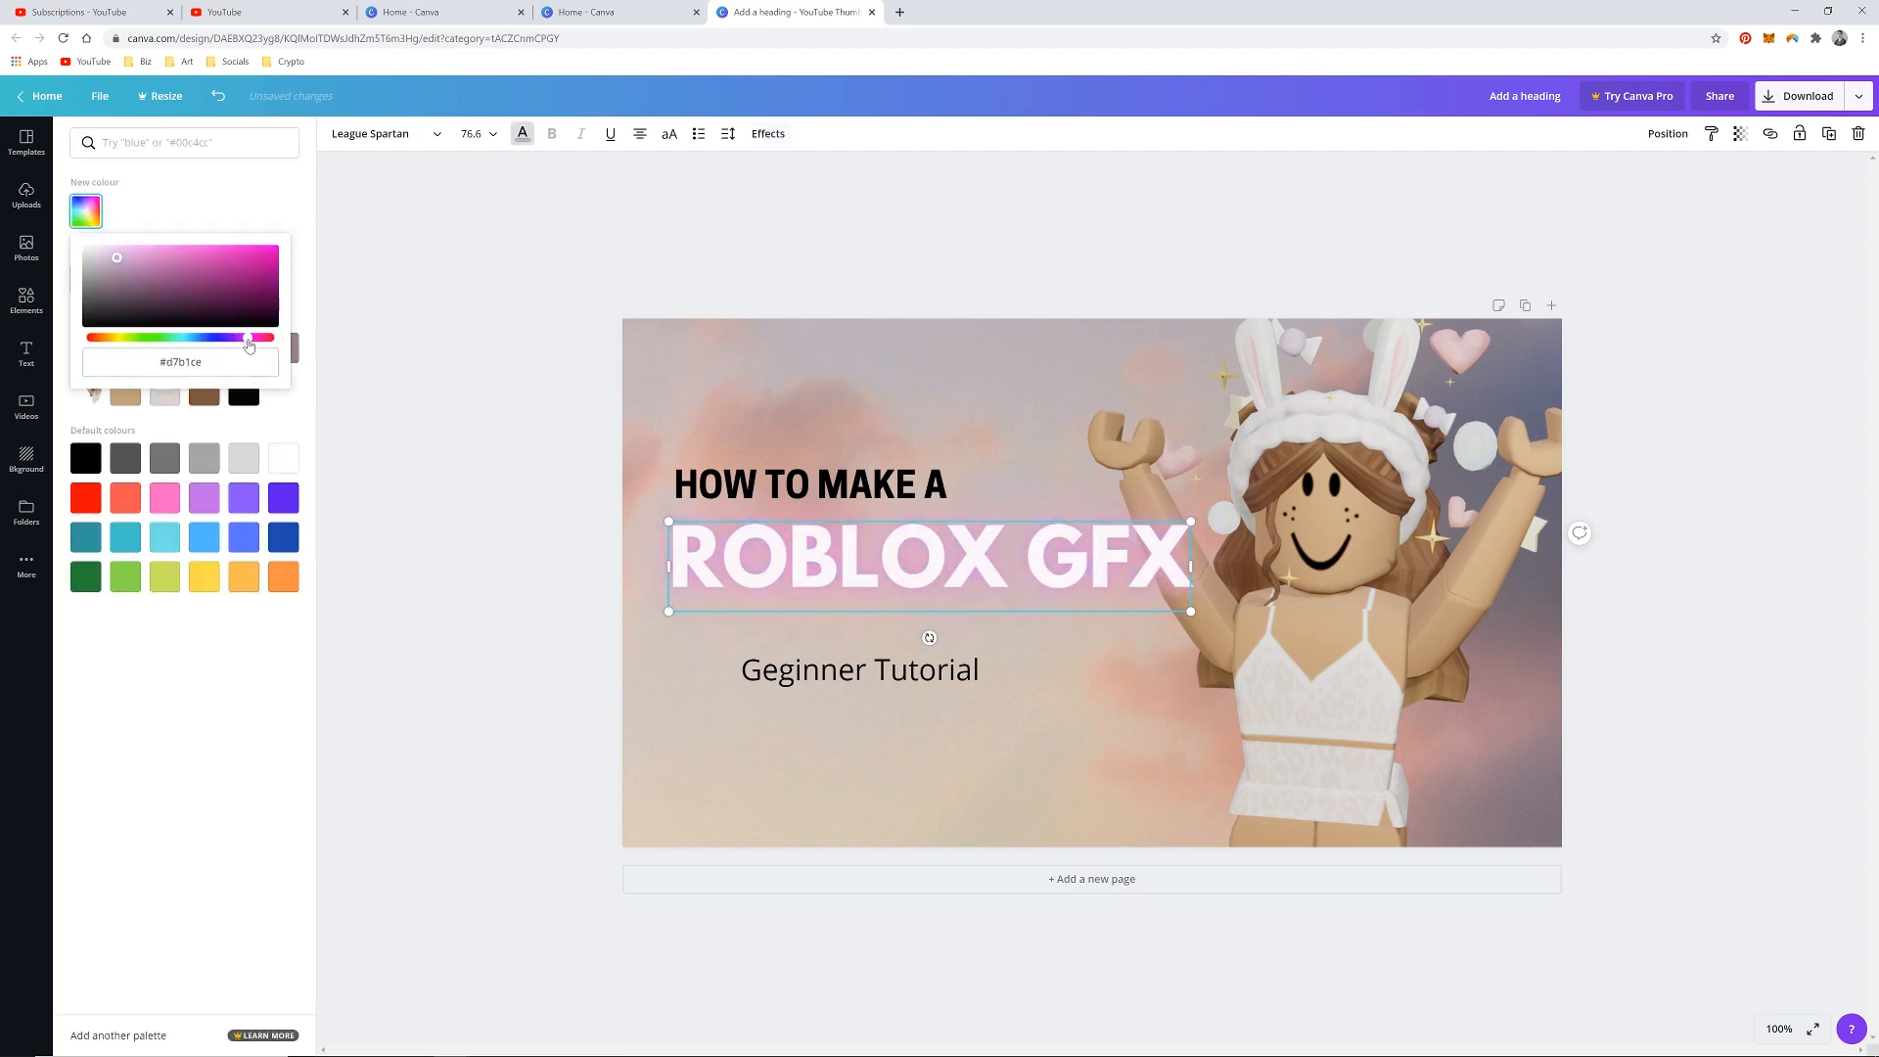
pyautogui.click(98, 247)
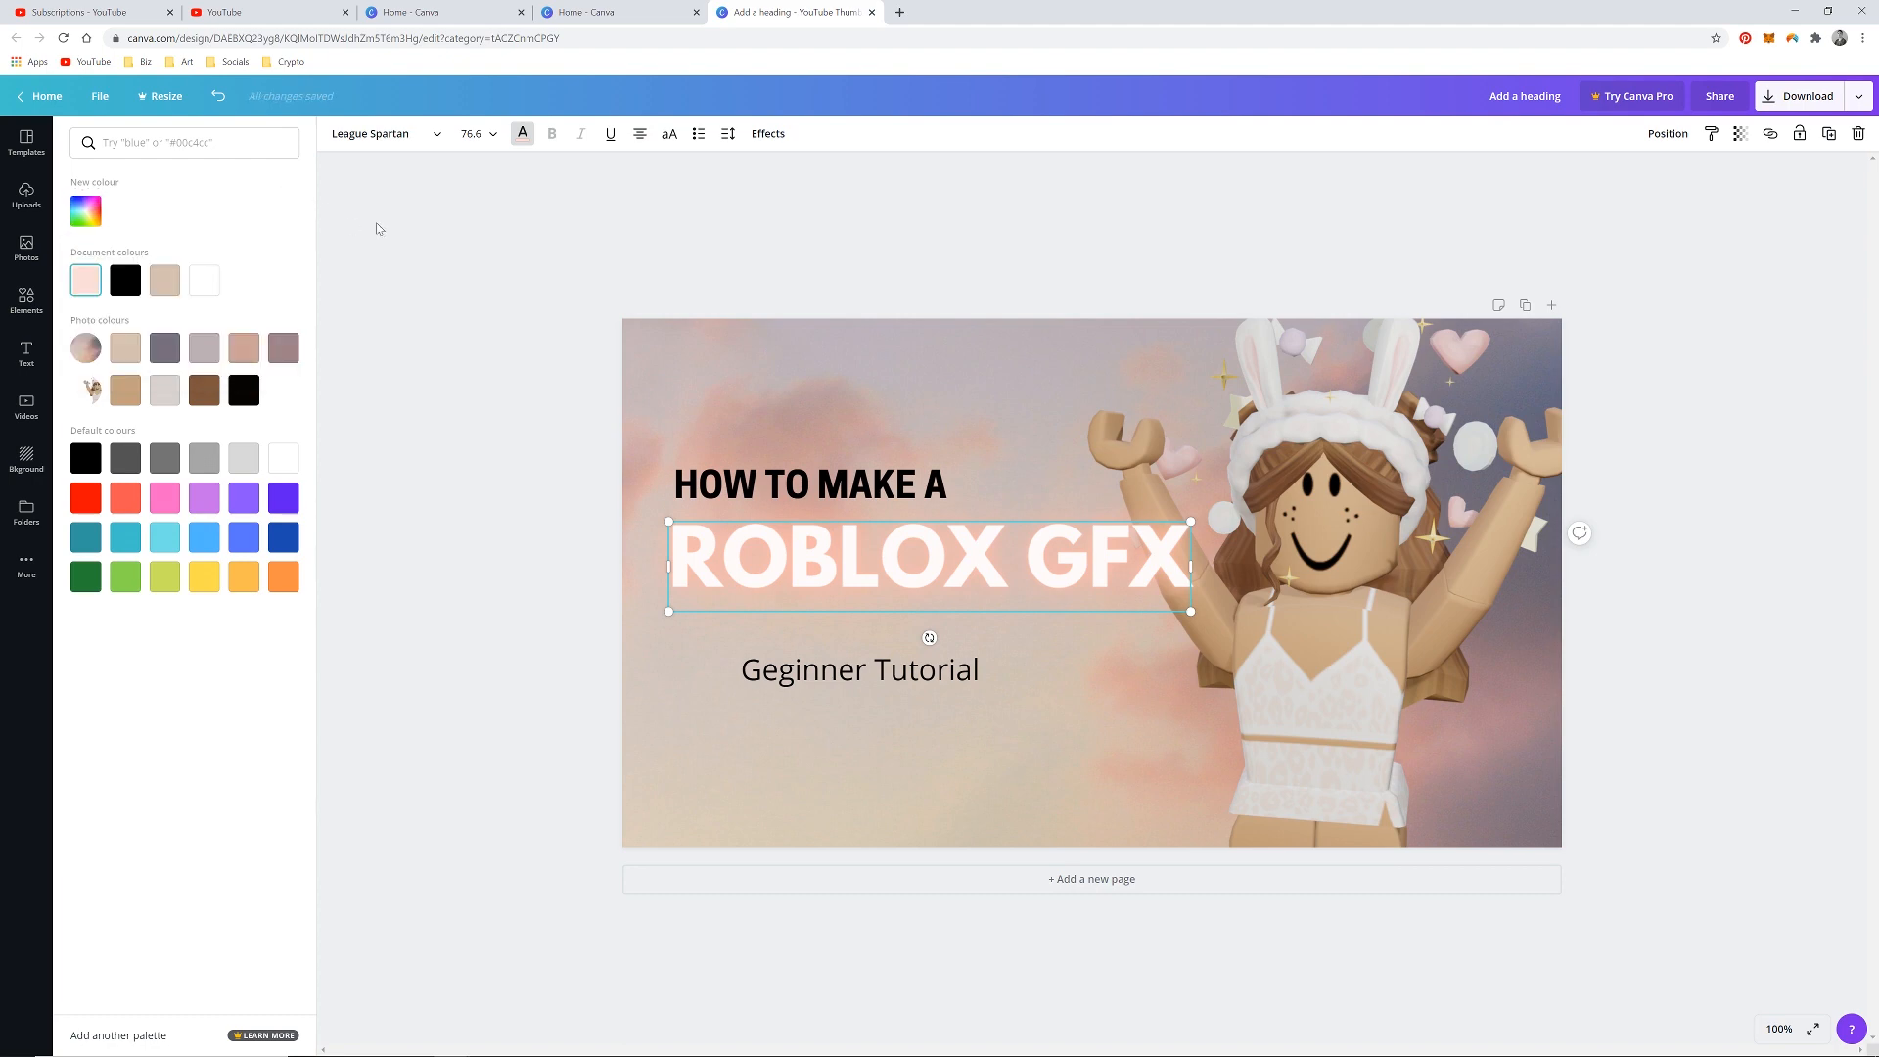
pyautogui.click(27, 354)
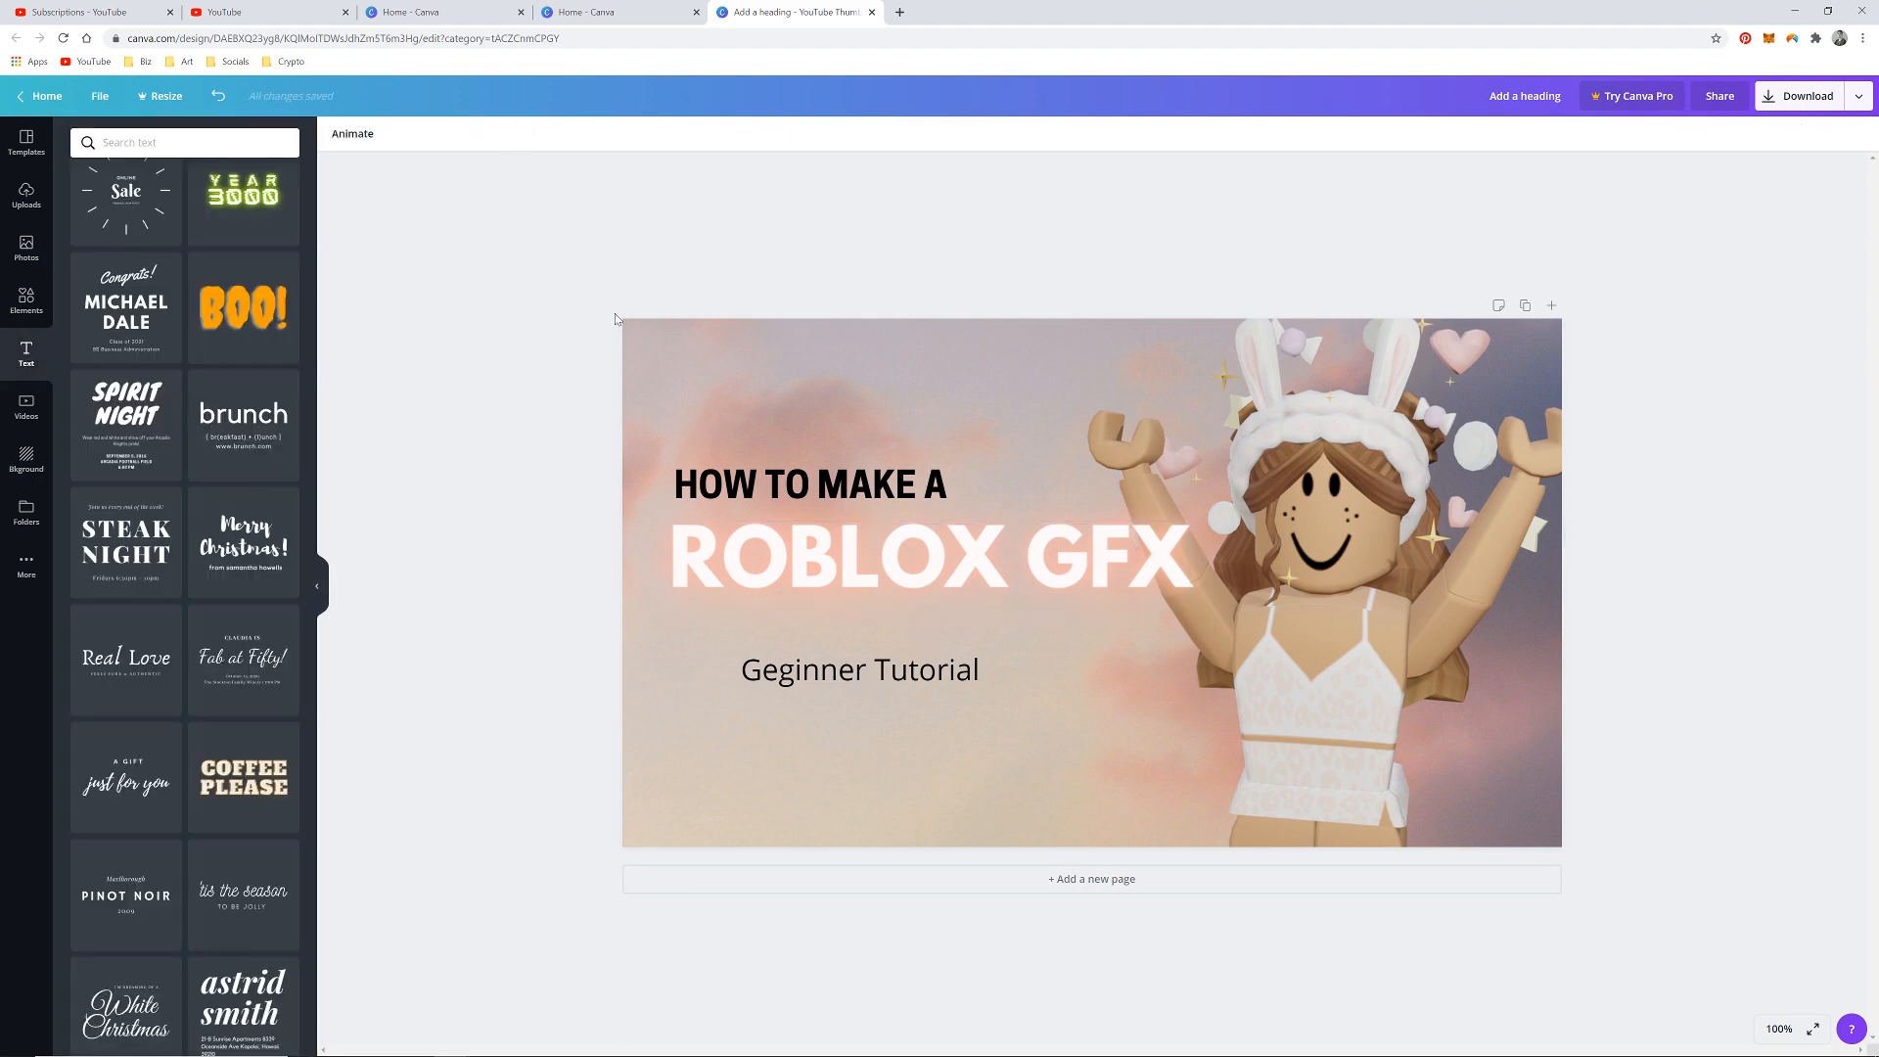
# Set the Geginner Tutorial subtitle in the Sacramento script font.
pyautogui.click(859, 669)
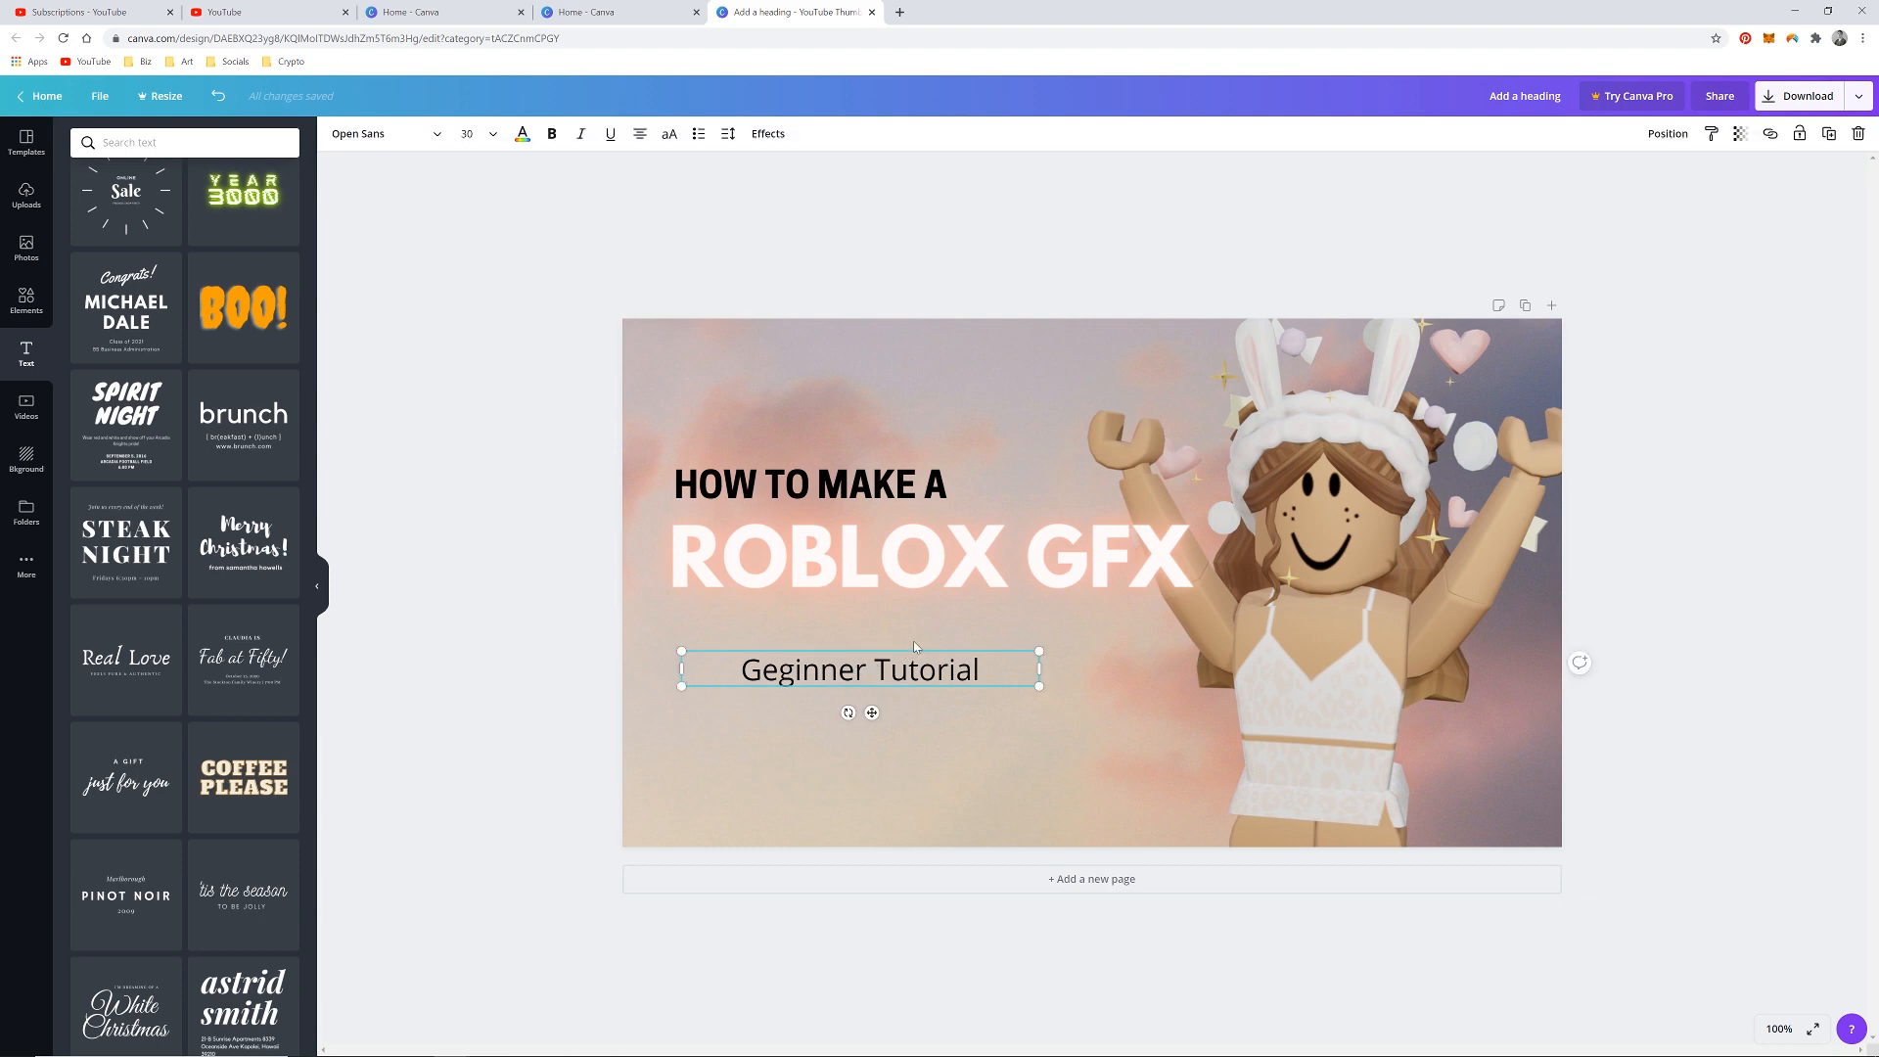
pyautogui.moveTo(724, 317)
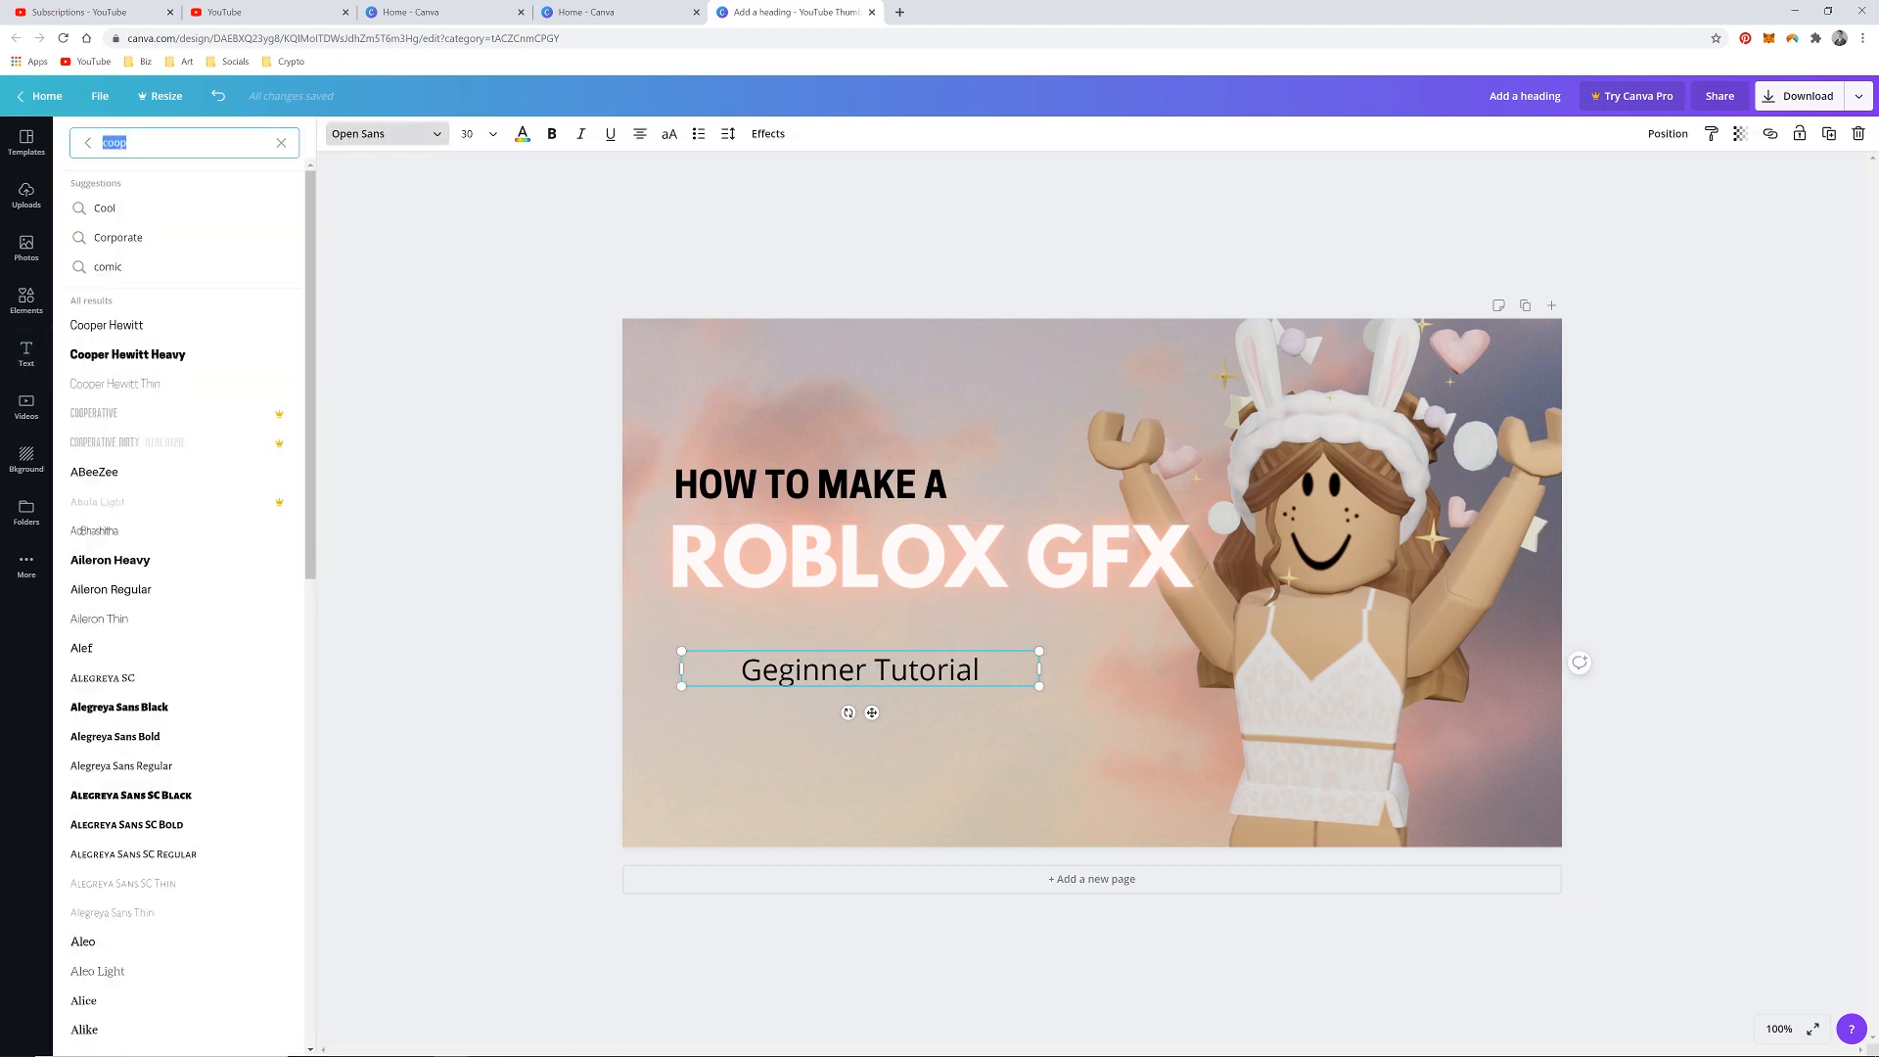
pyautogui.write('sac')
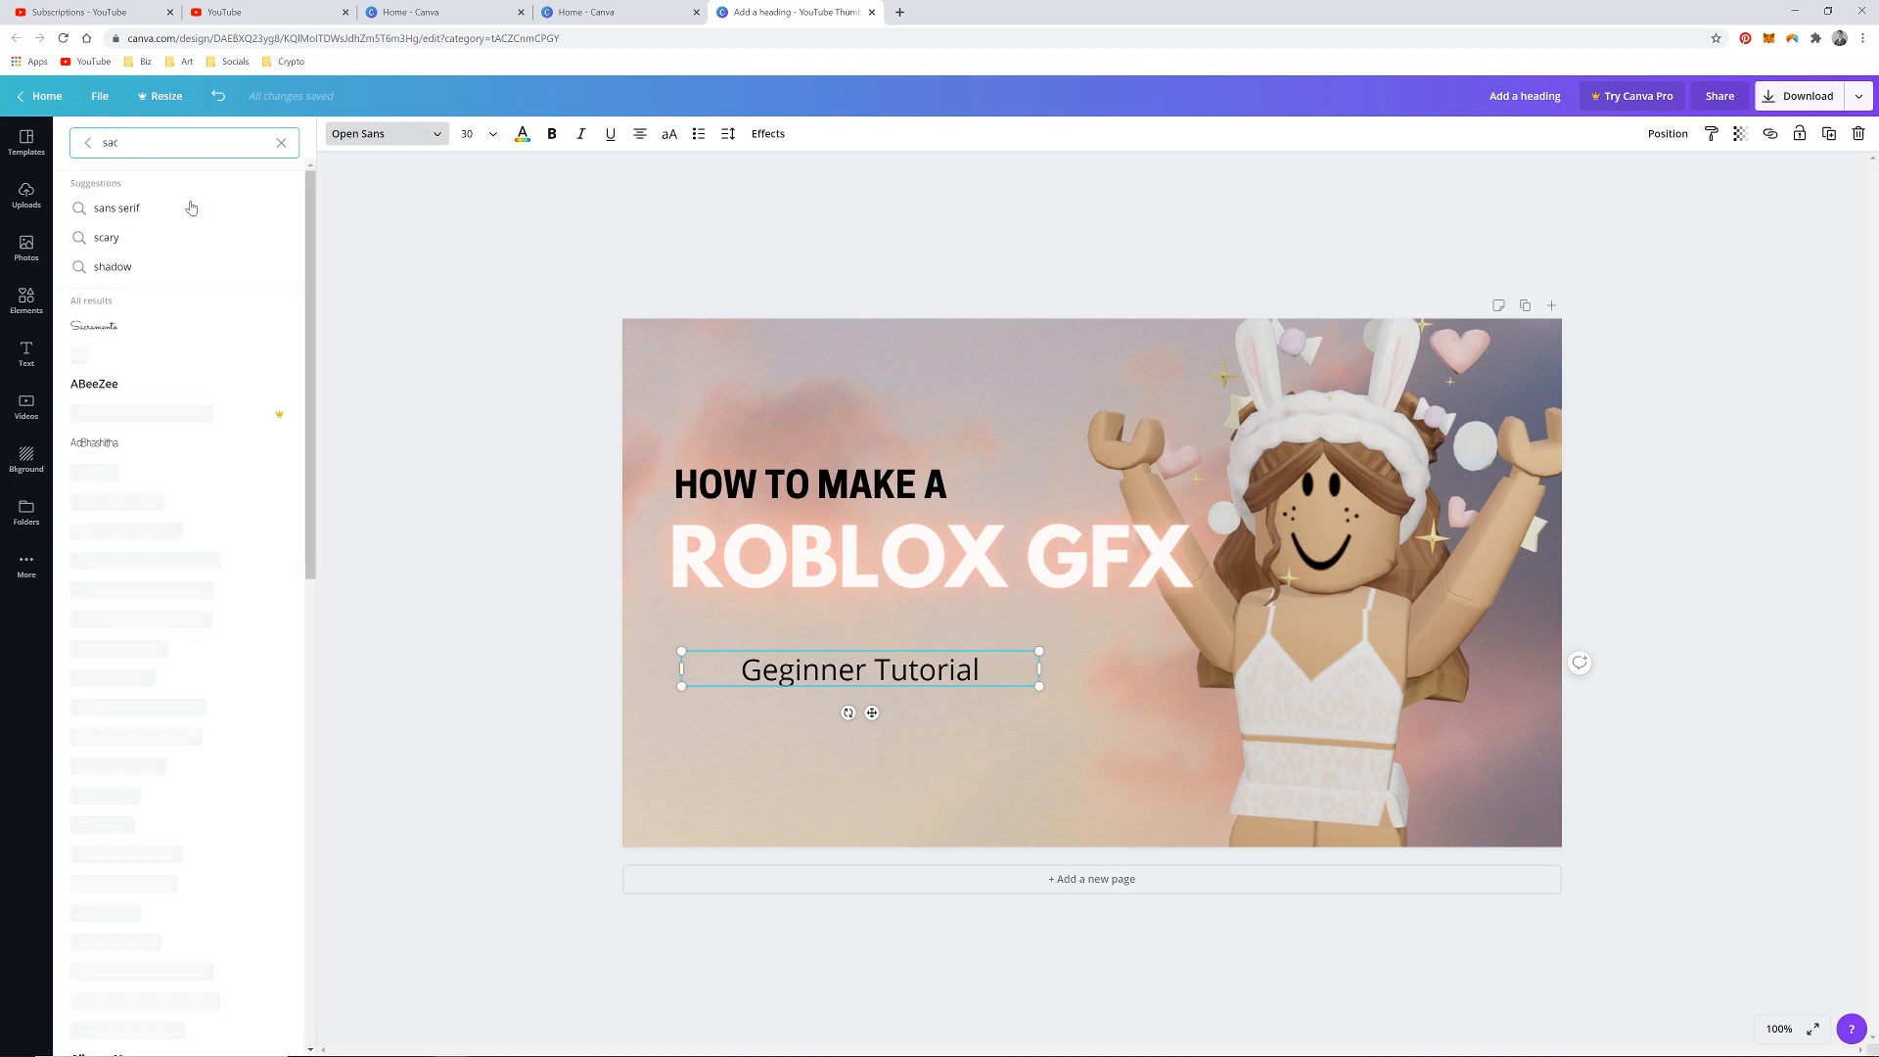
pyautogui.click(94, 325)
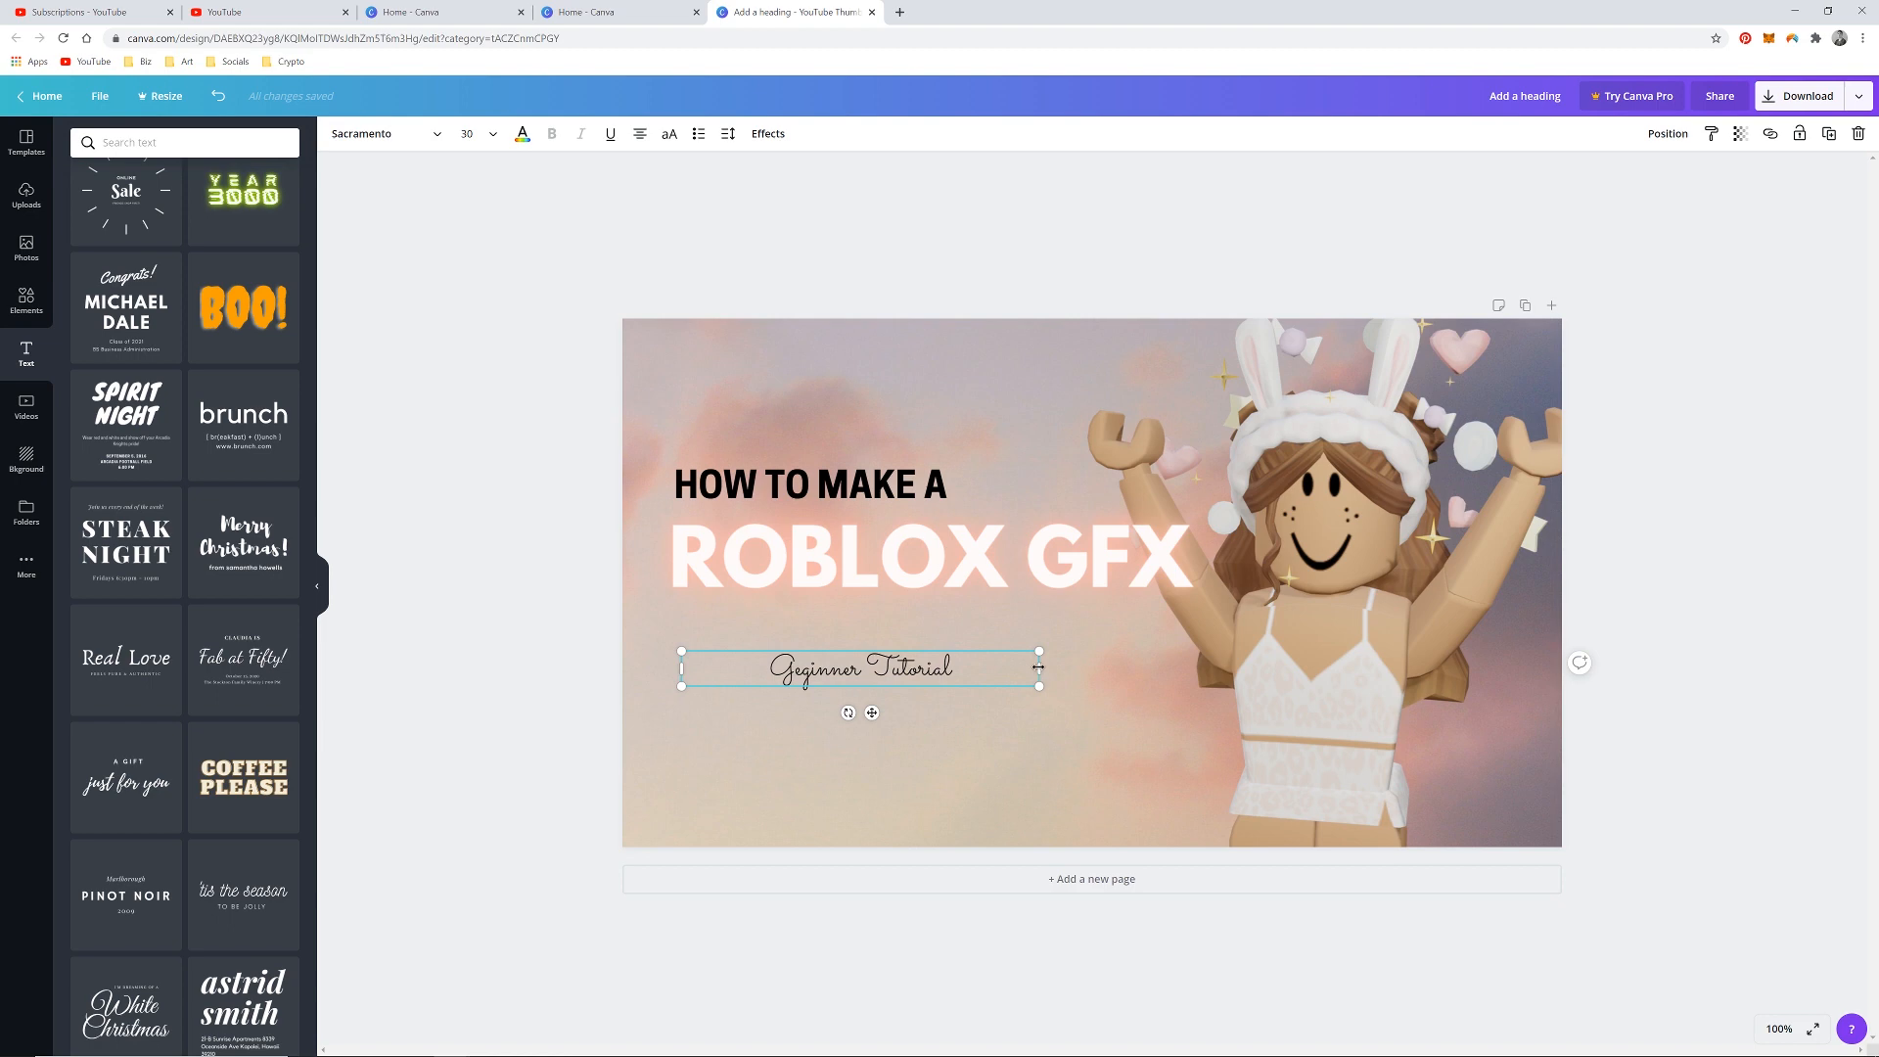
# Enlarge the subtitle to about 61 under ROBLOX GFX and recolour it pink.
pyautogui.moveTo(1039, 651); pyautogui.dragTo(927, 685)
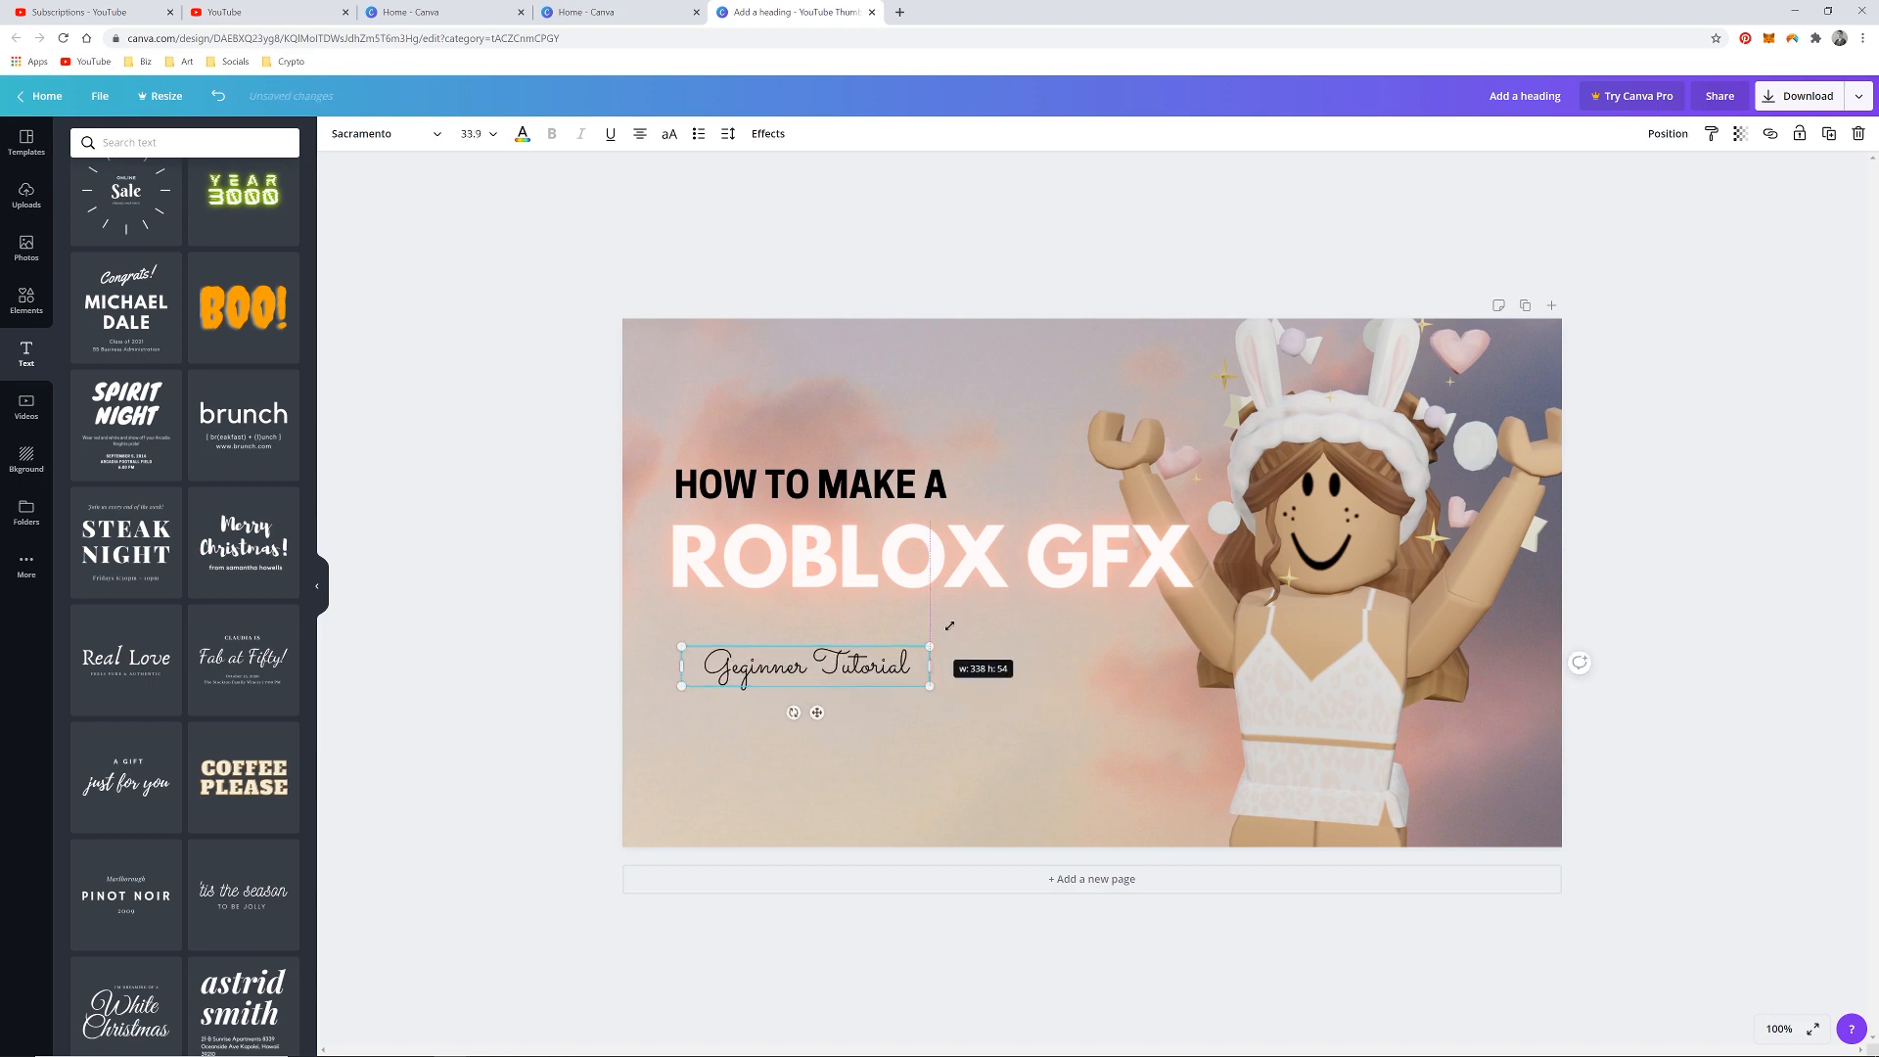
pyautogui.moveTo(927, 685); pyautogui.dragTo(1076, 679)
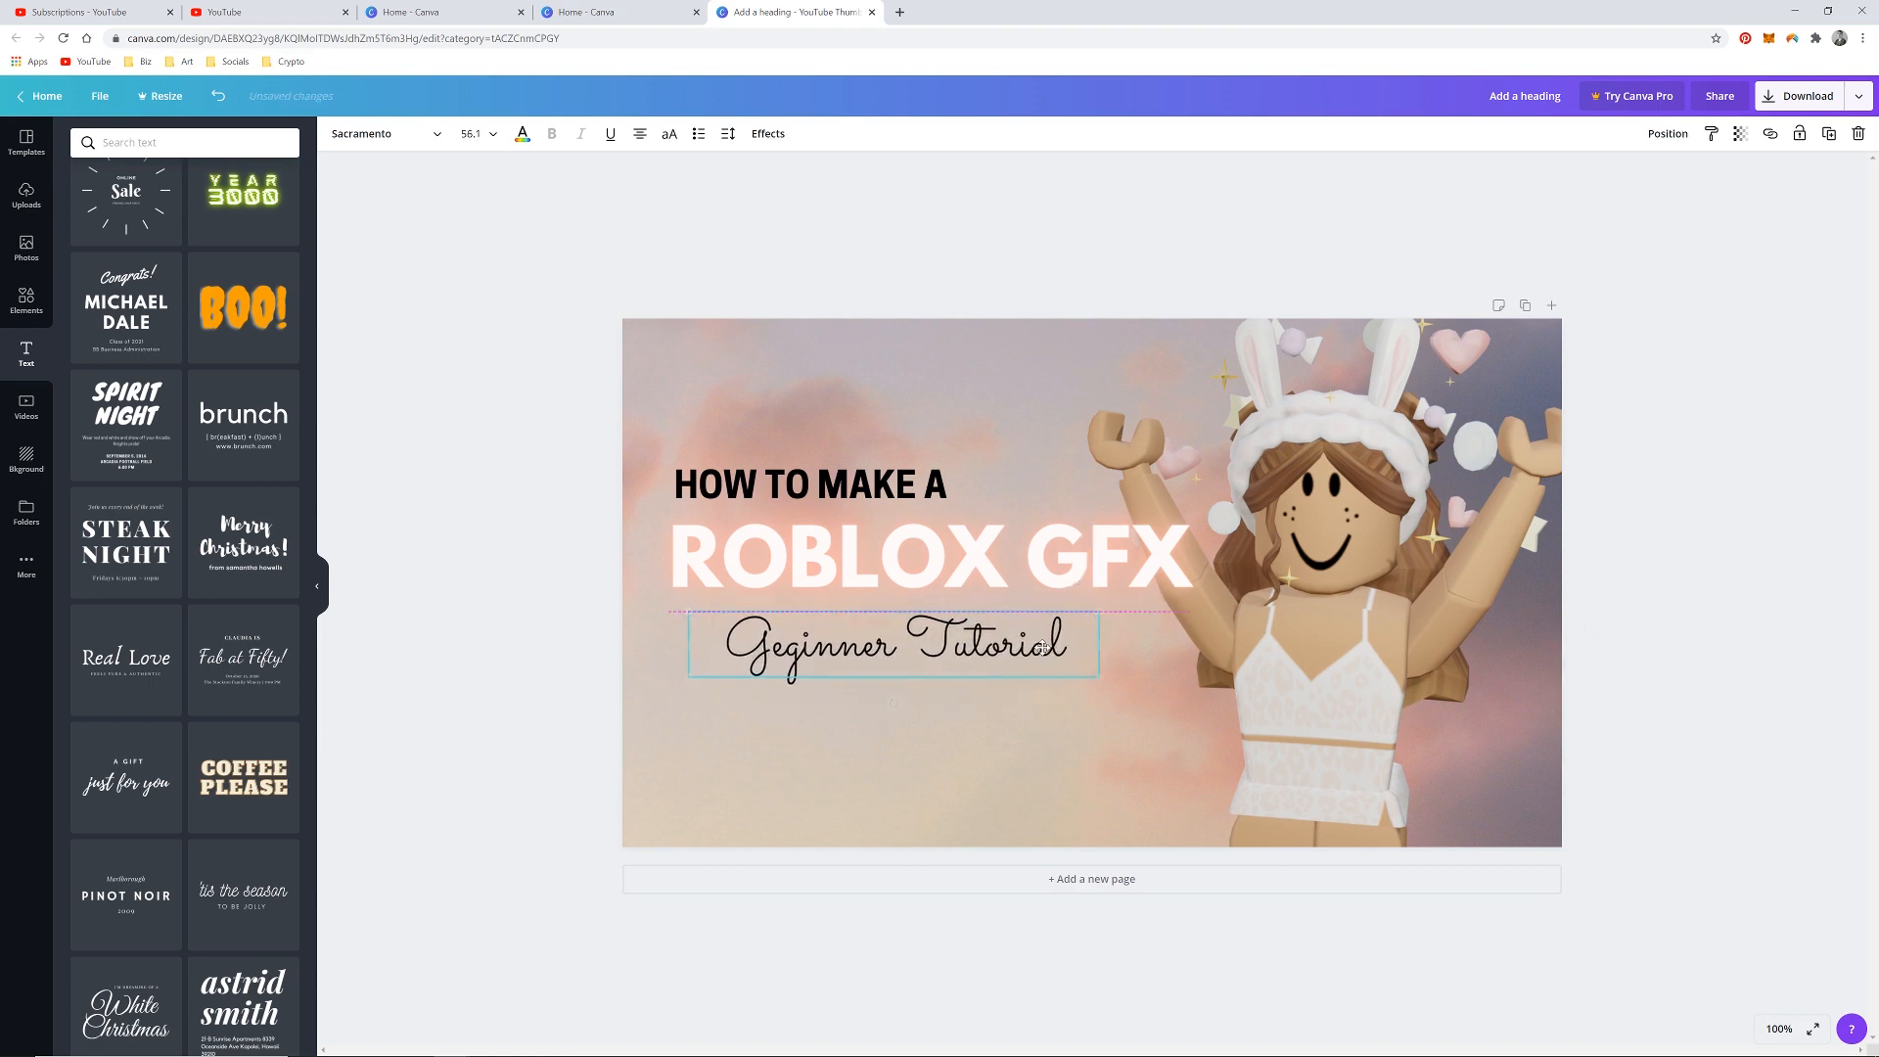
pyautogui.moveTo(1074, 679); pyautogui.dragTo(1124, 699)
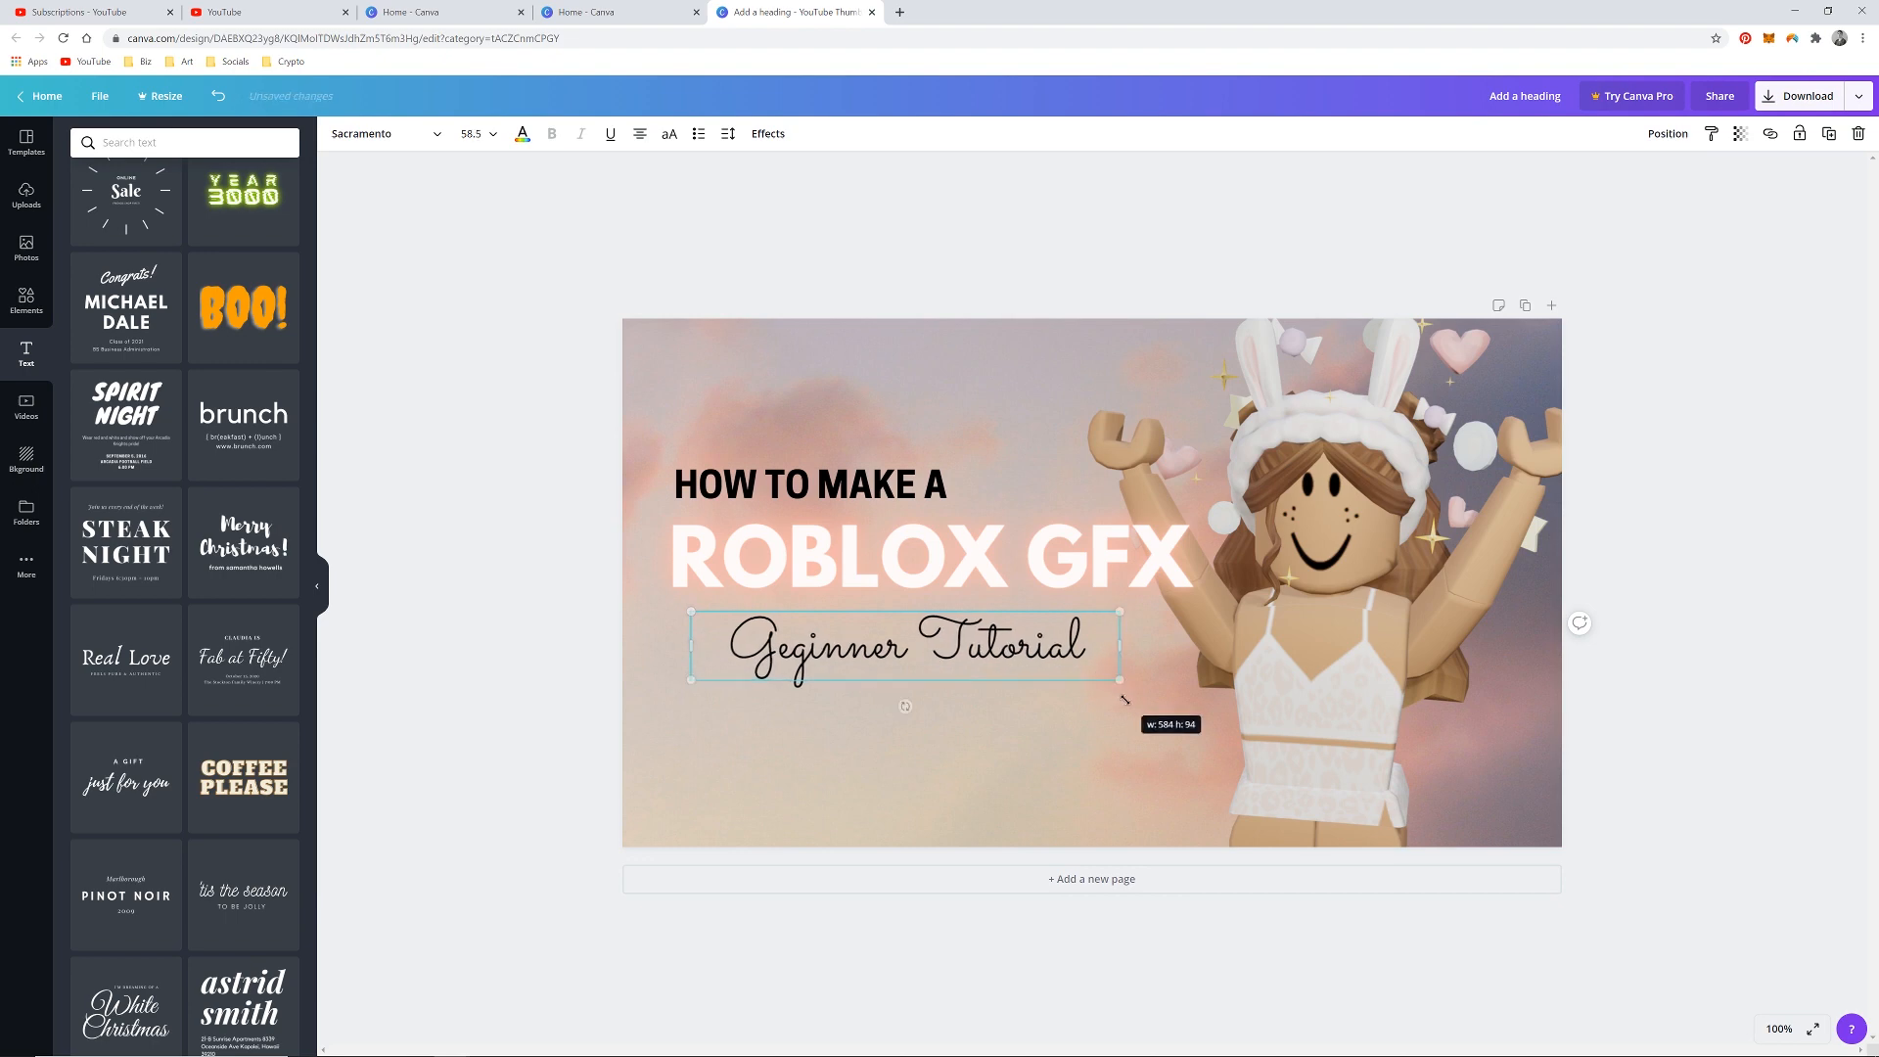
pyautogui.click(810, 485)
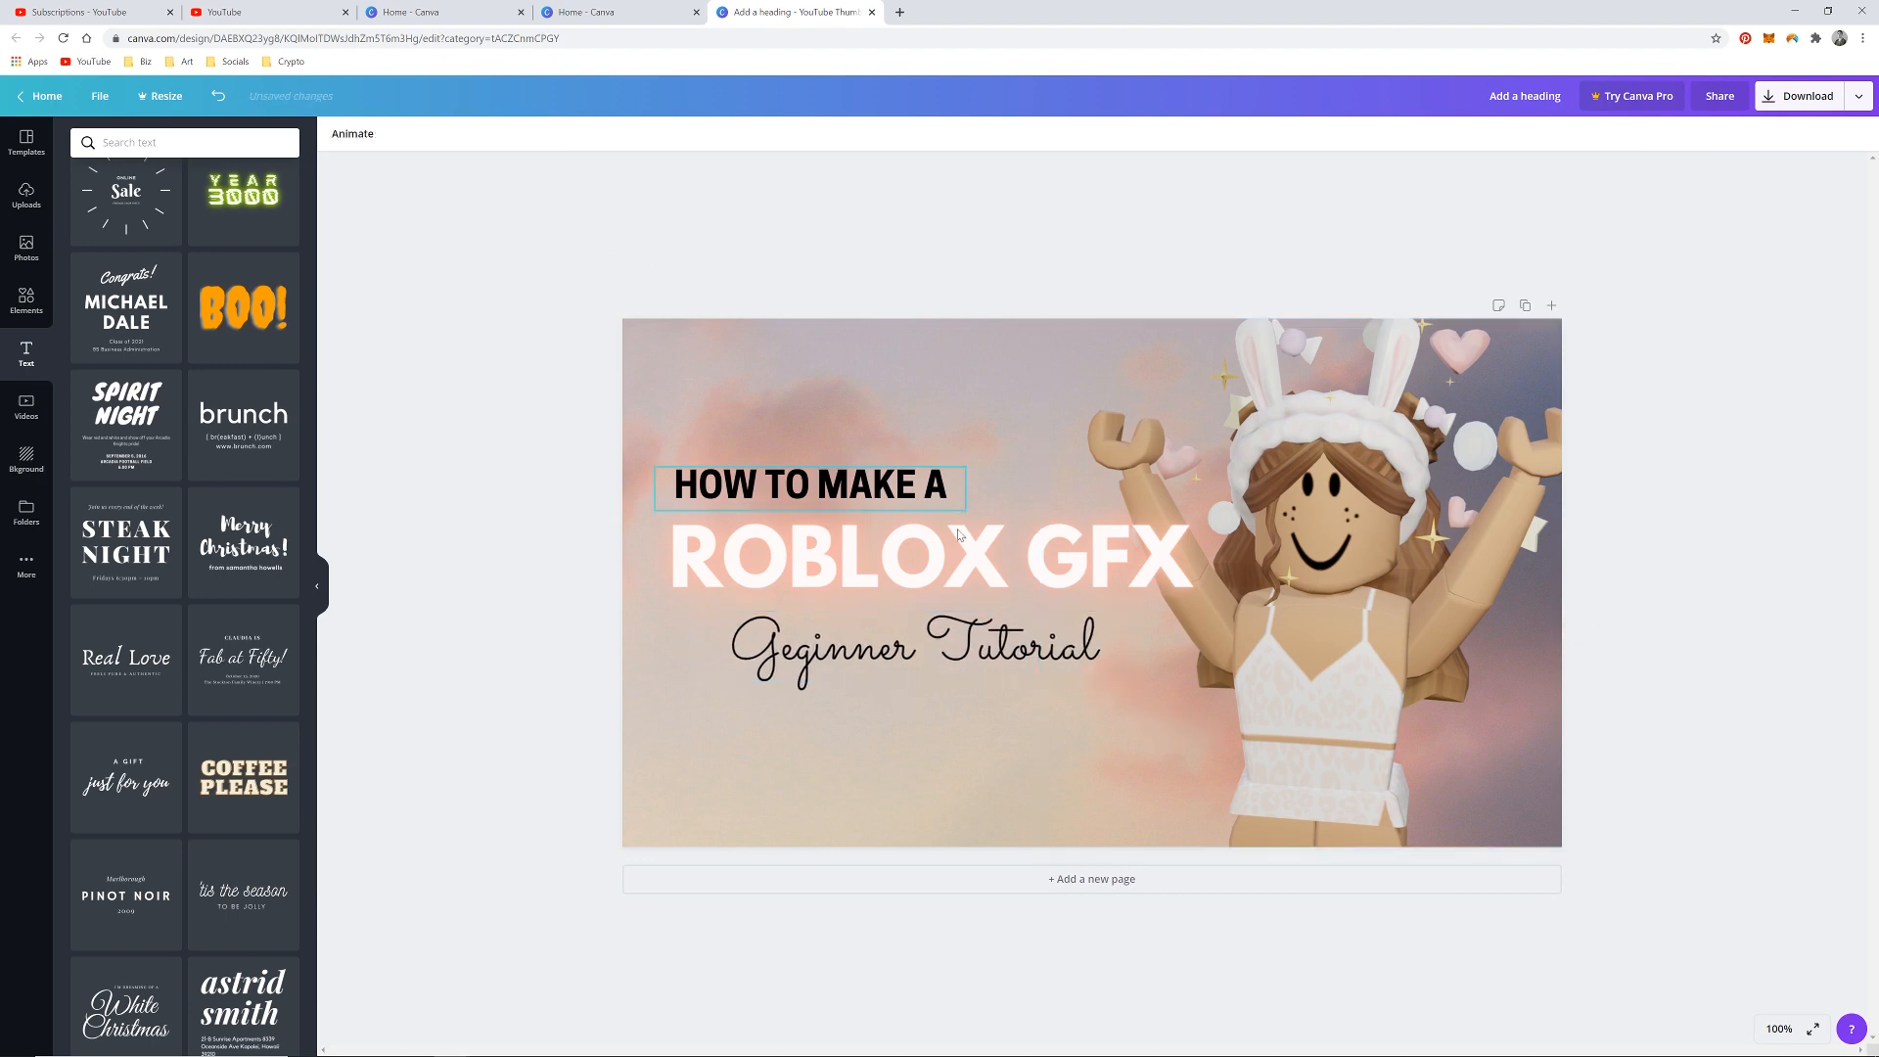
pyautogui.click(912, 648)
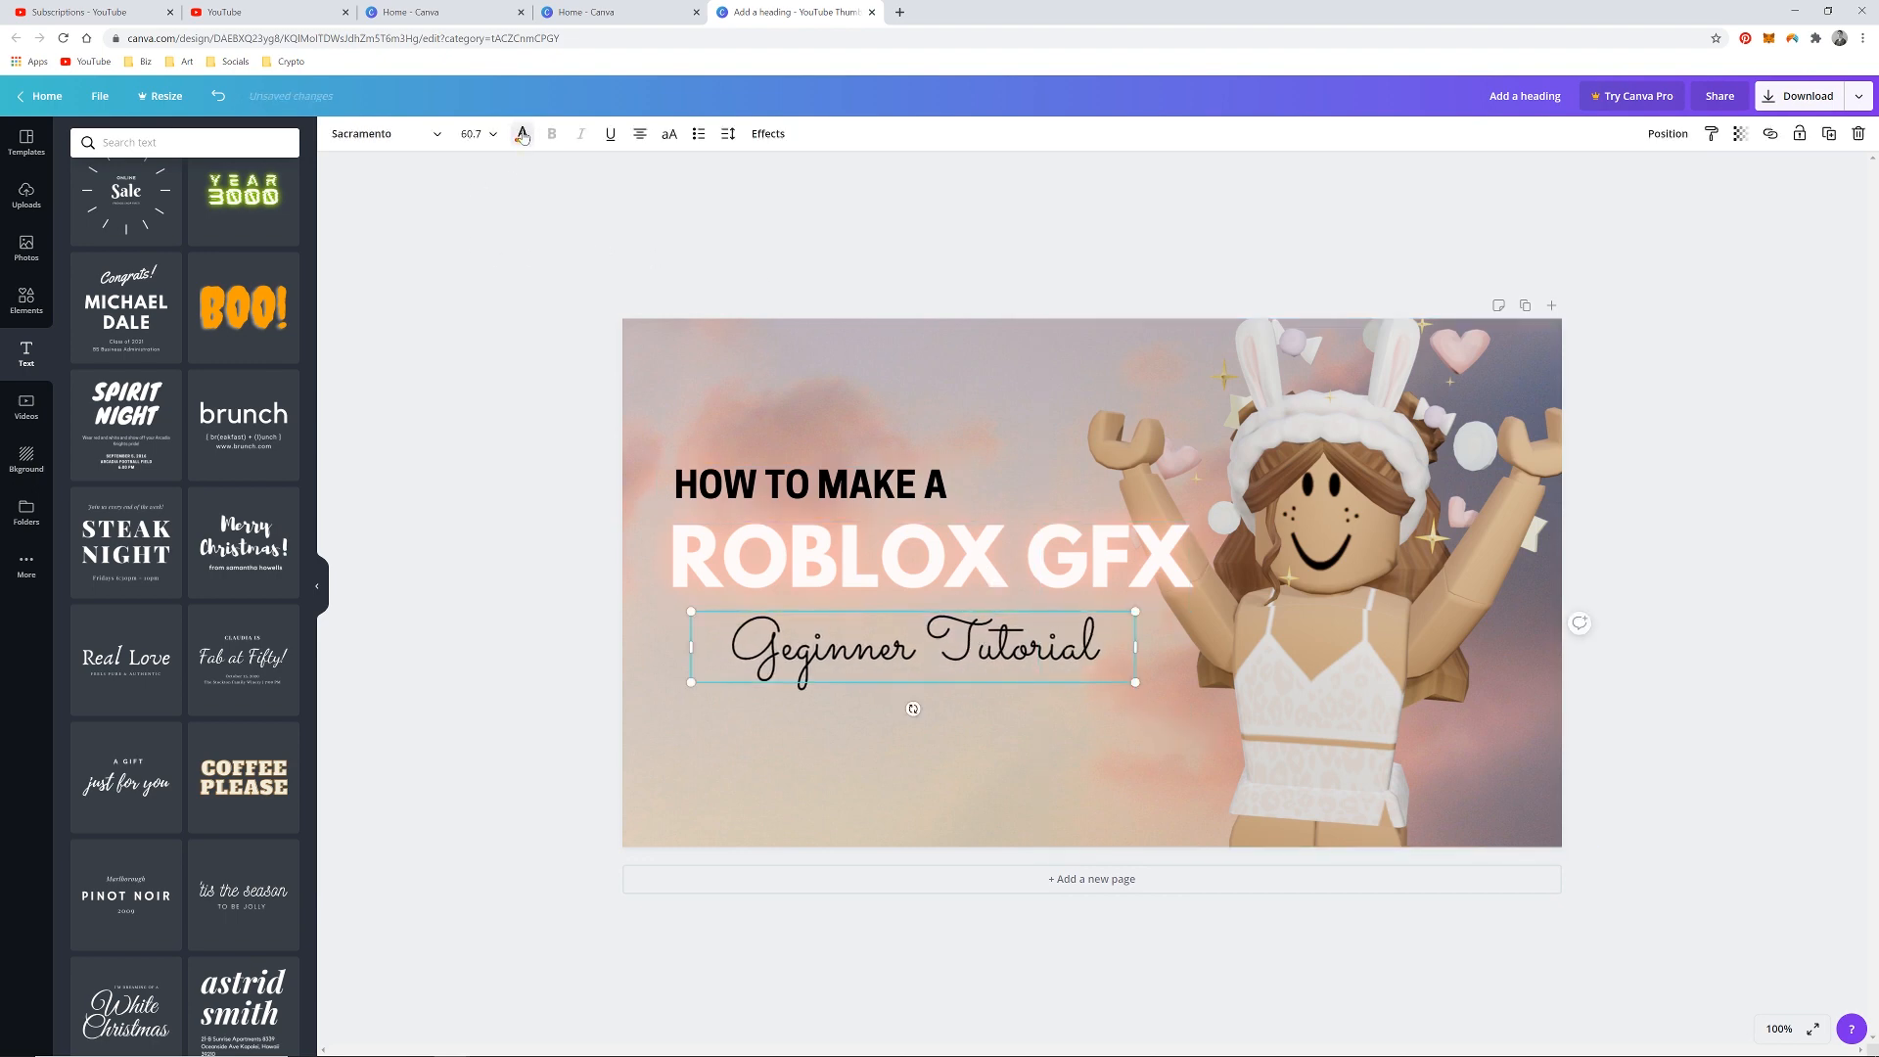
pyautogui.click(520, 133)
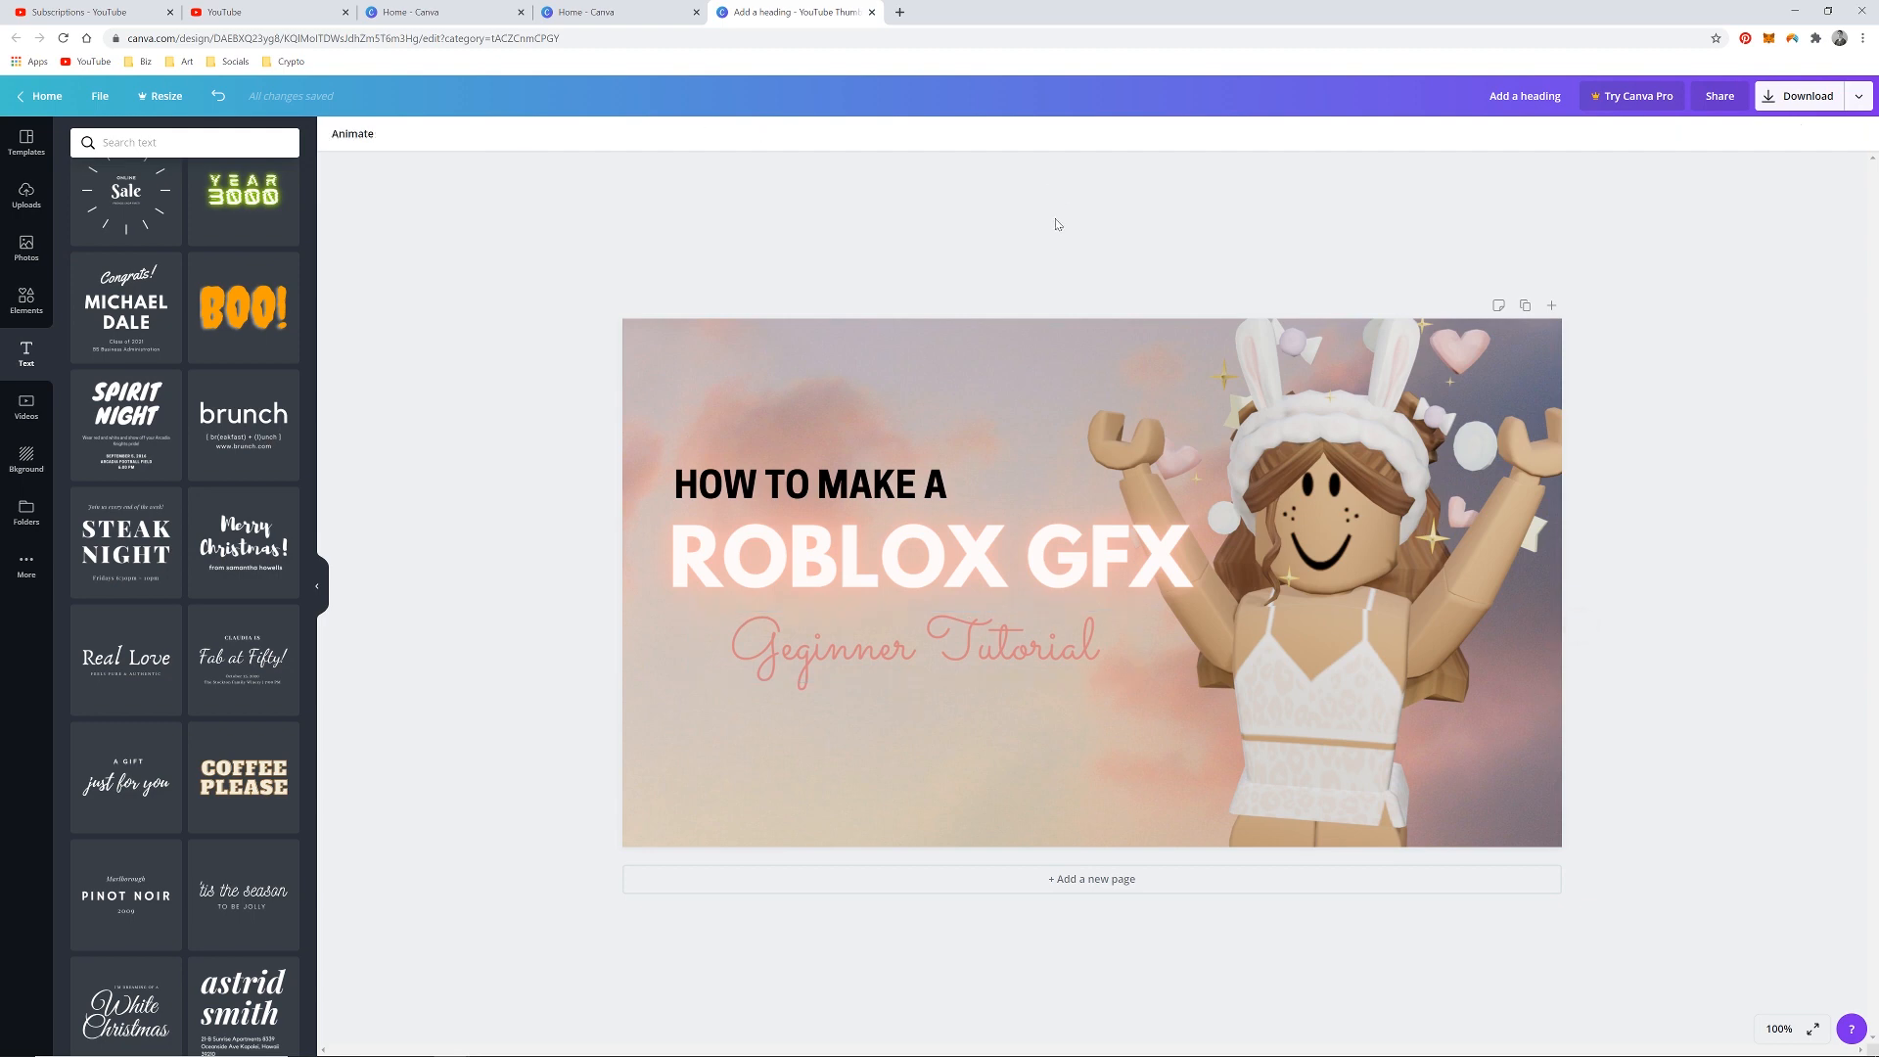
pyautogui.moveTo(1147, 205)
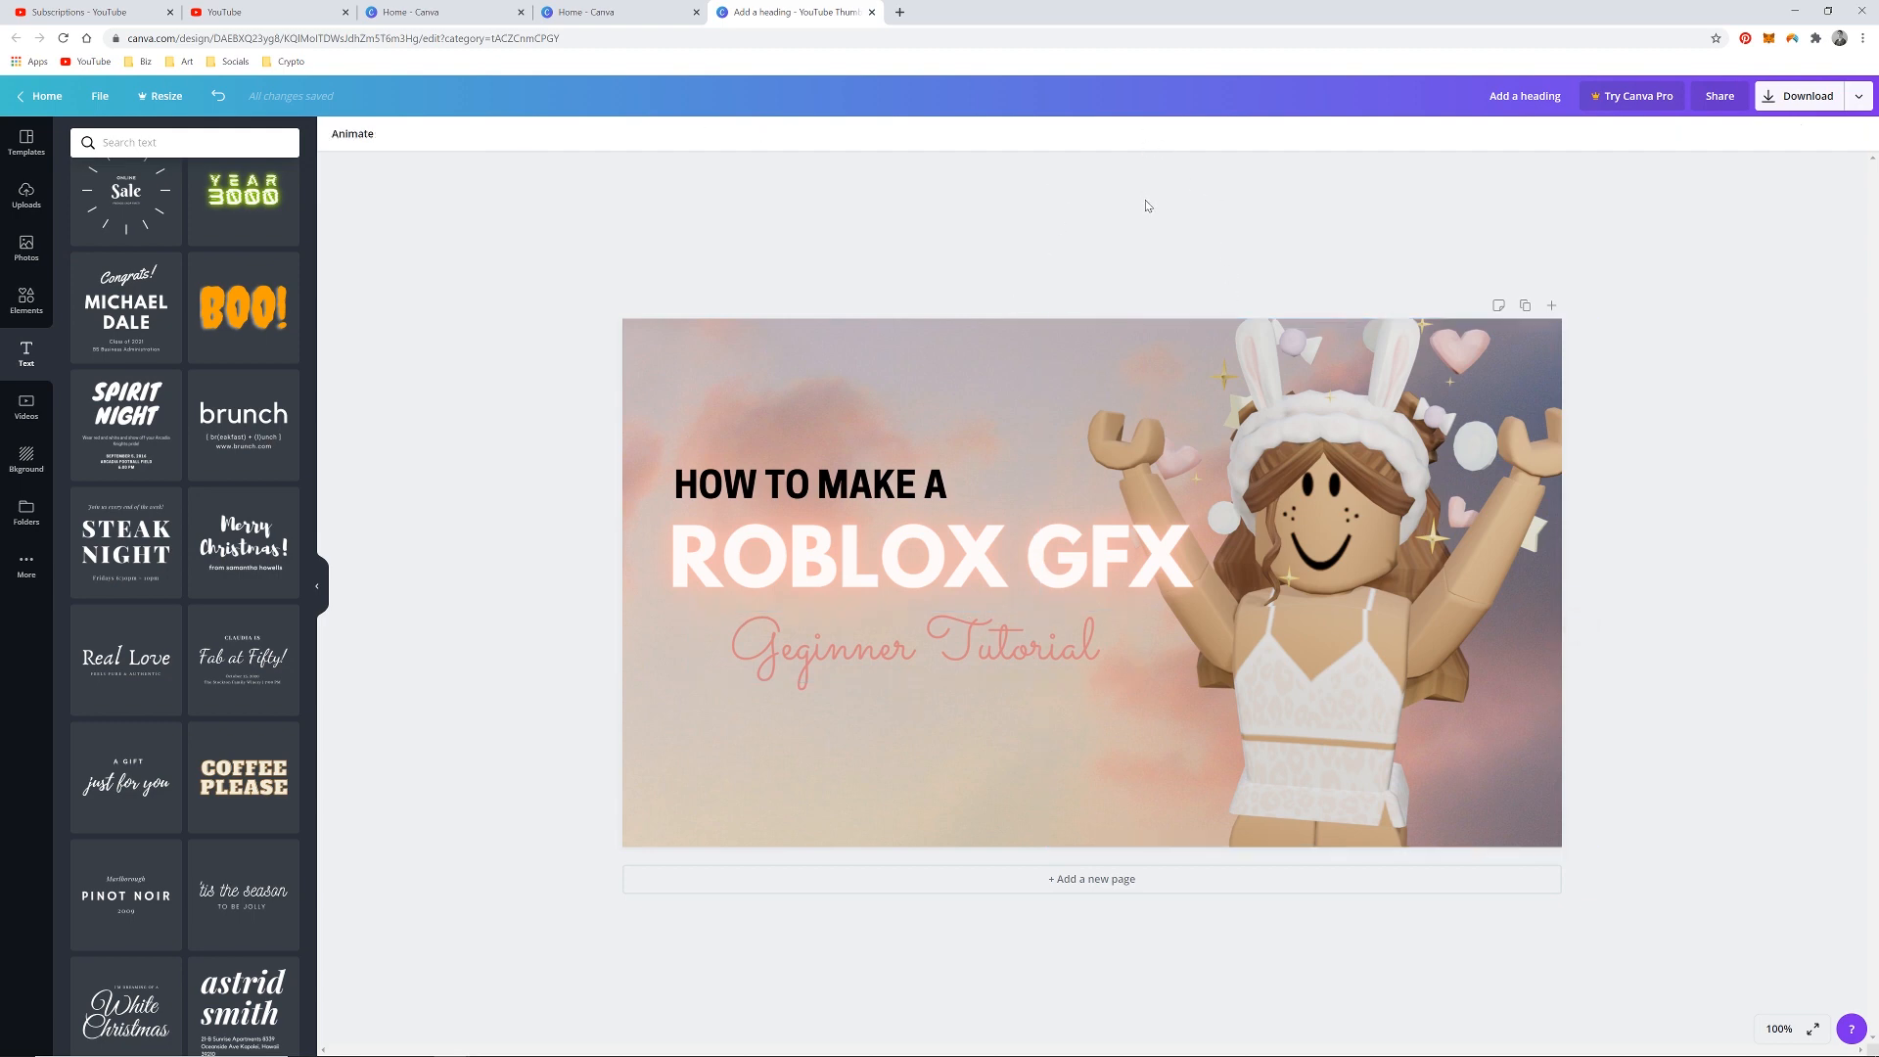
pyautogui.moveTo(1646, 186)
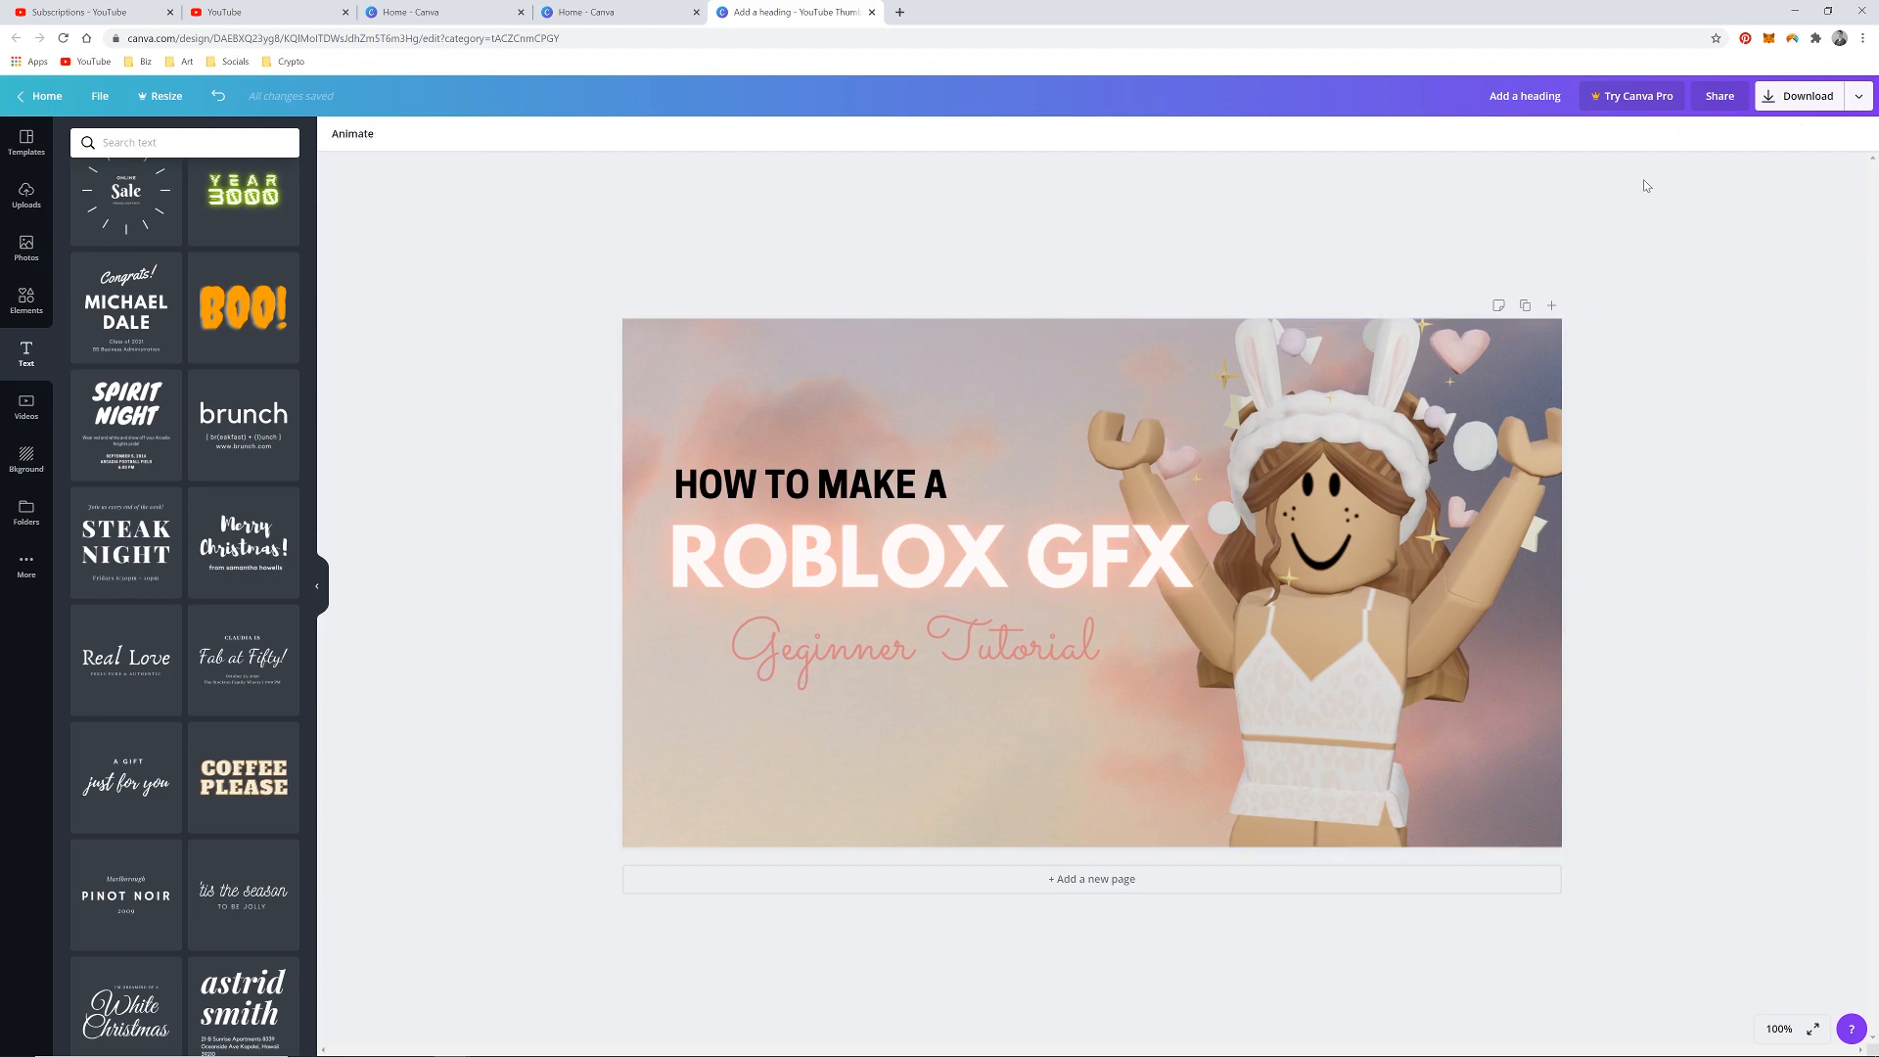
pyautogui.moveTo(1608, 121)
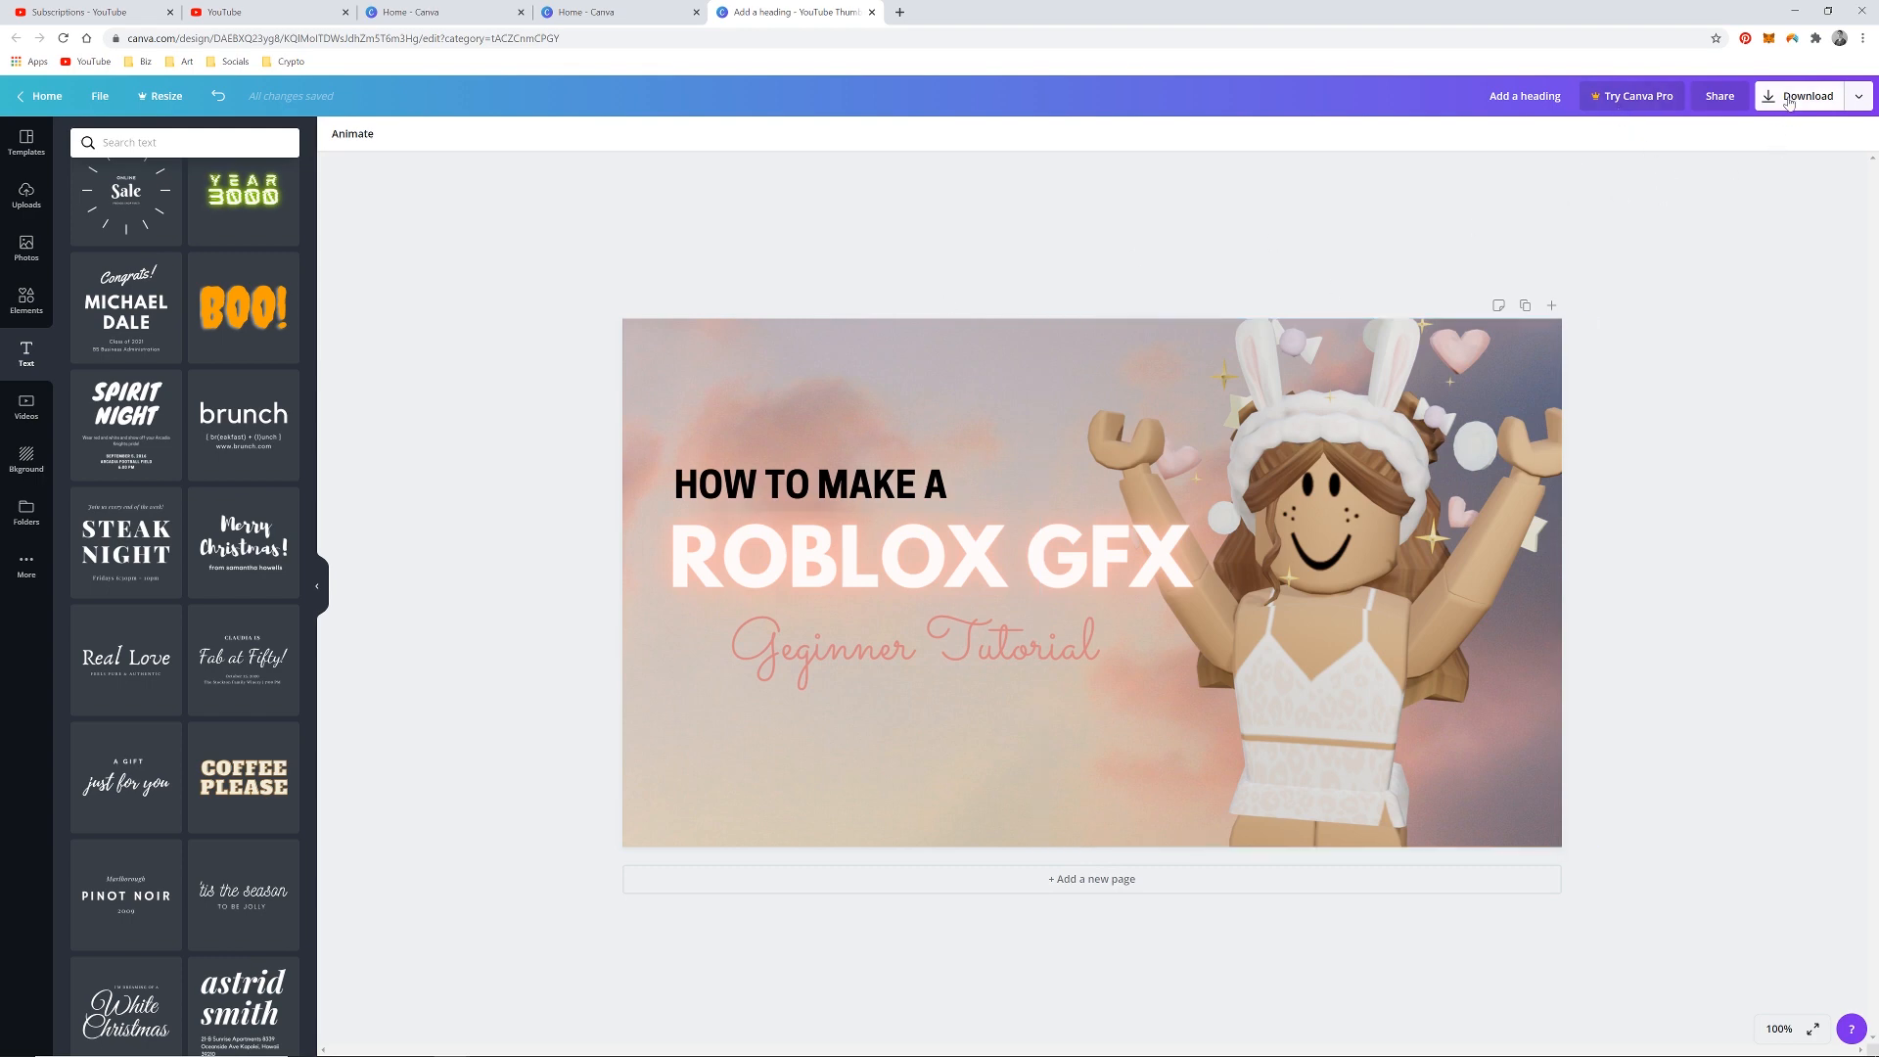
# Download the finished thumbnail as a PNG.
pyautogui.click(1808, 96)
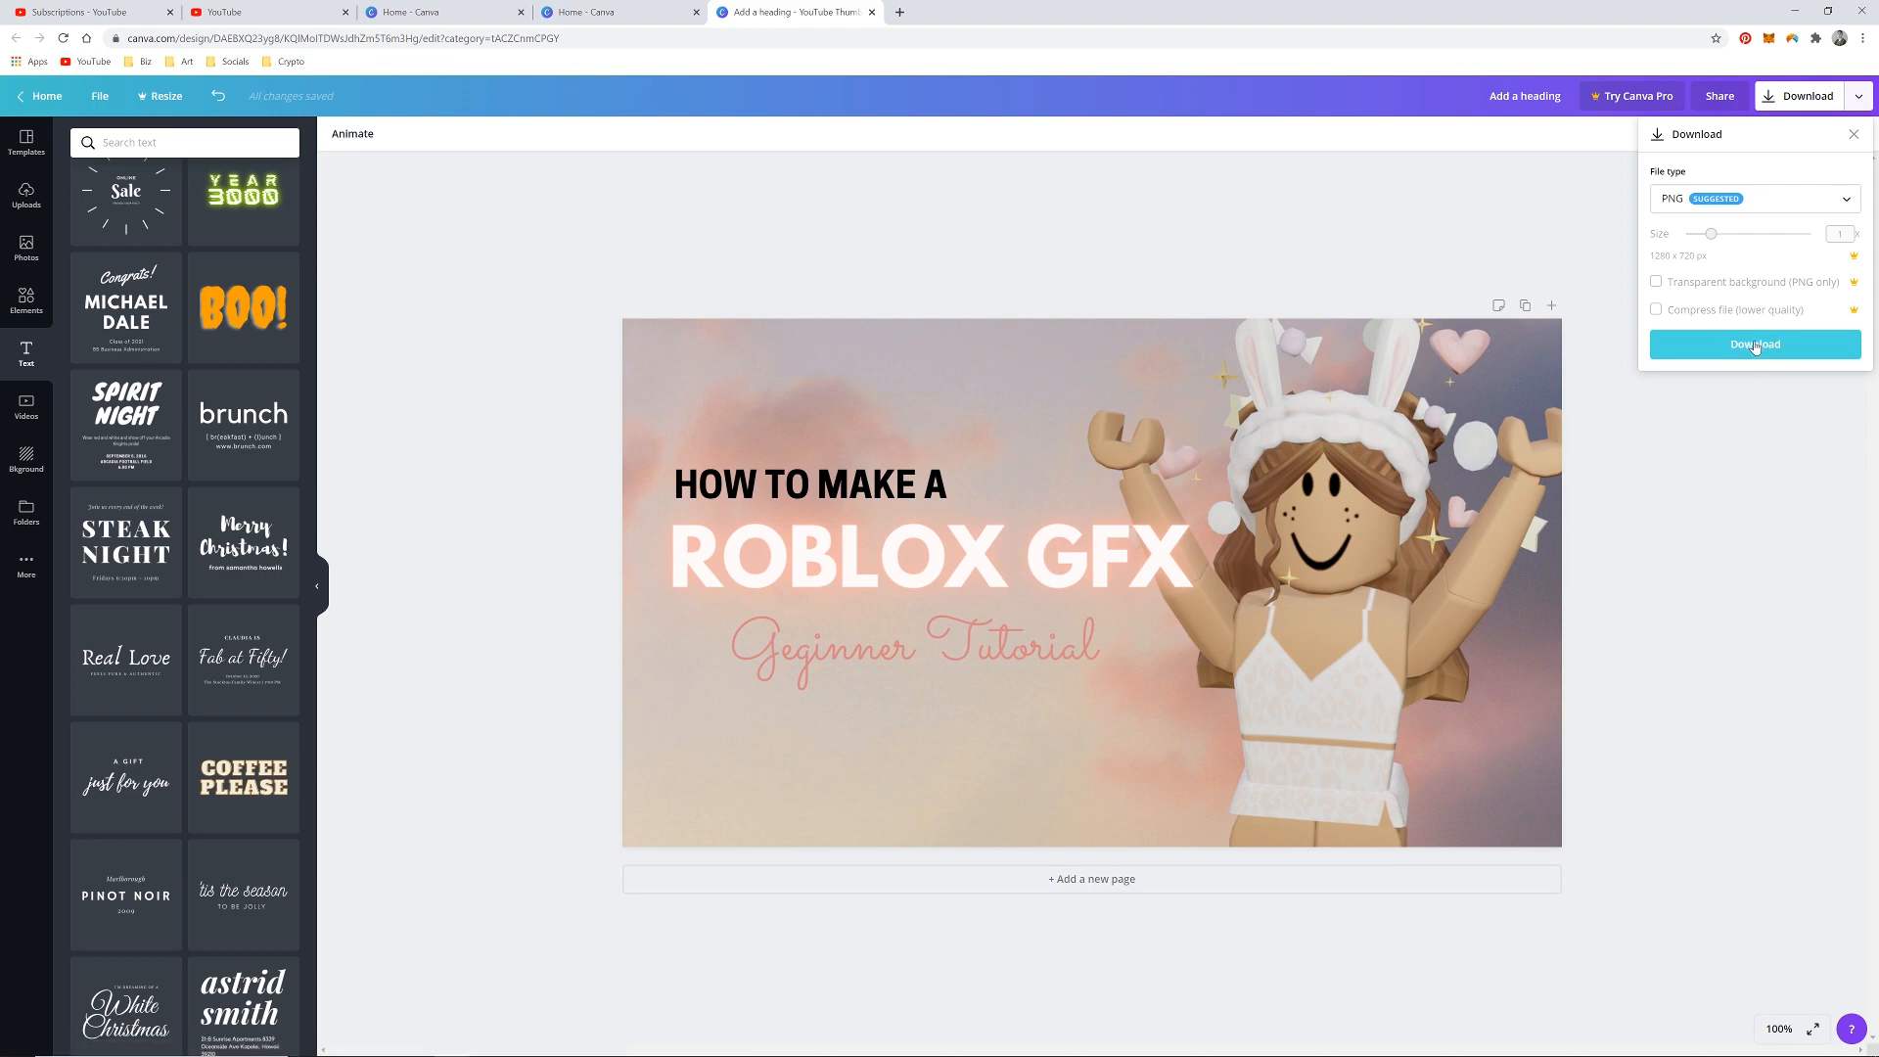
pyautogui.click(1753, 342)
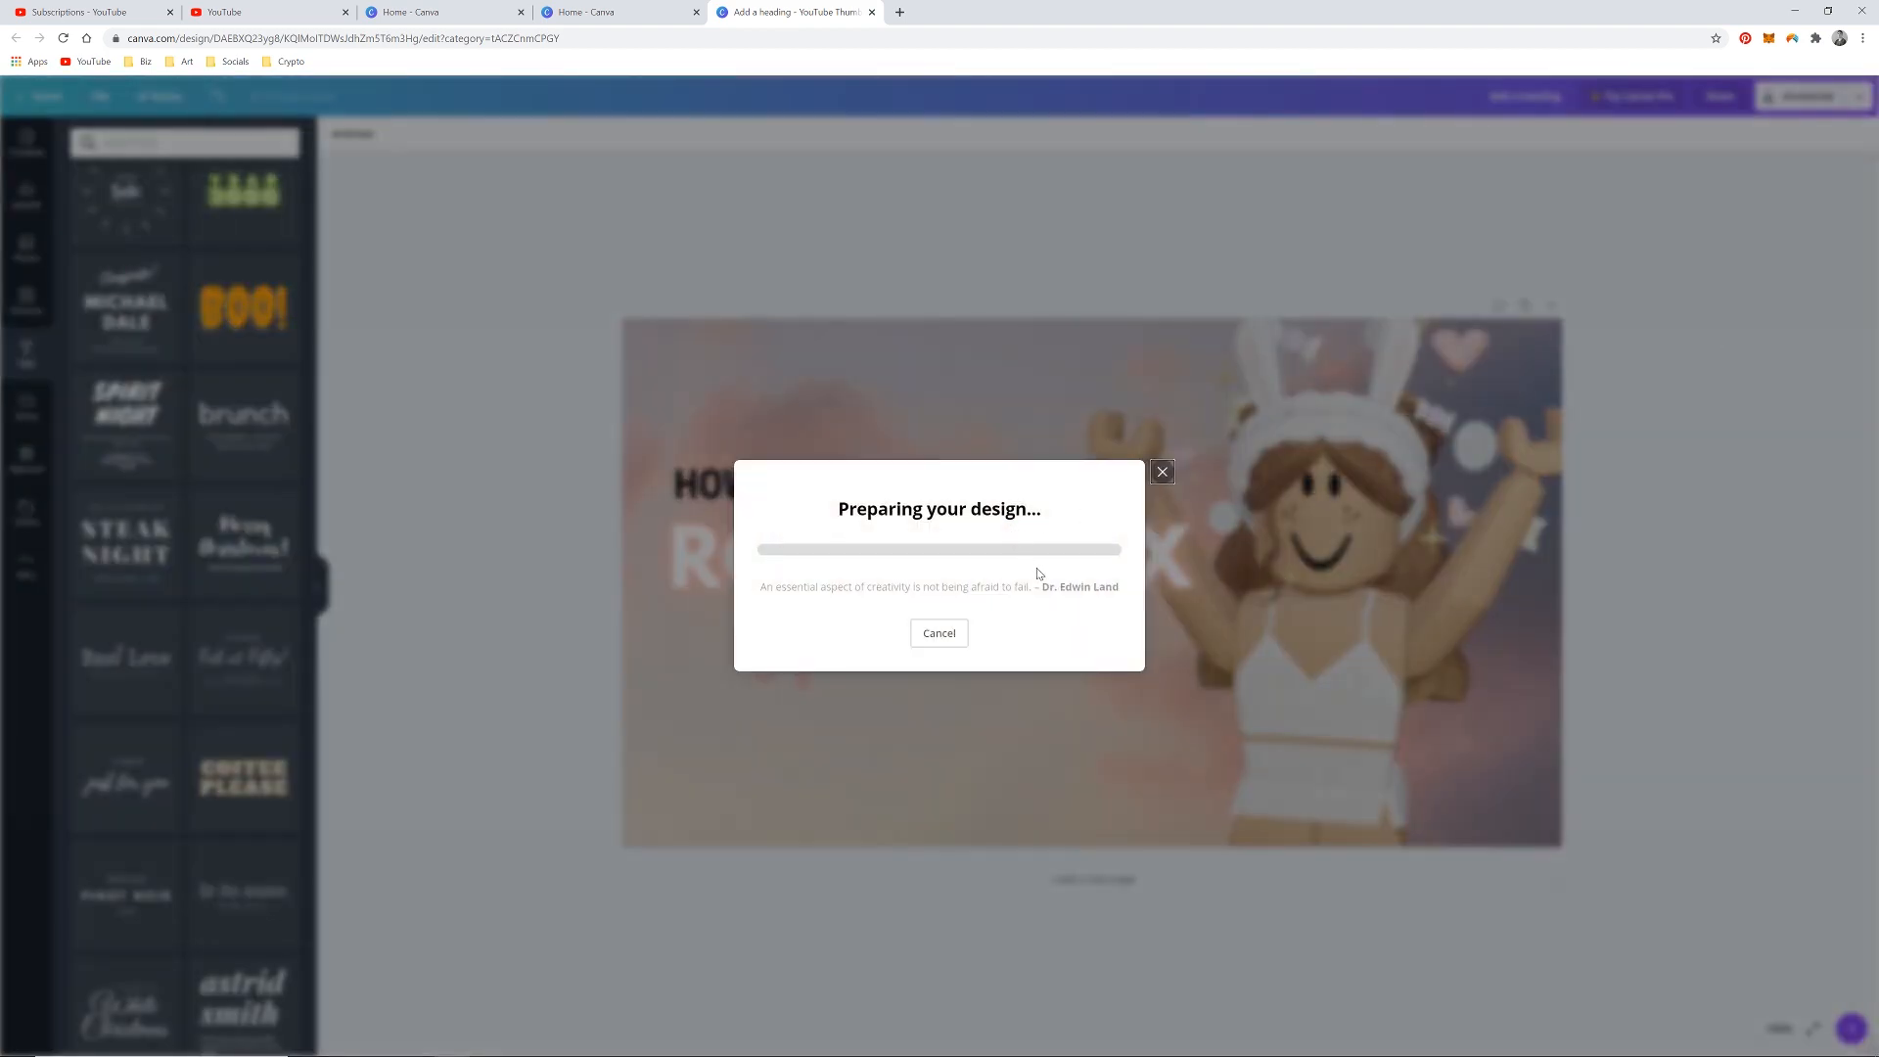